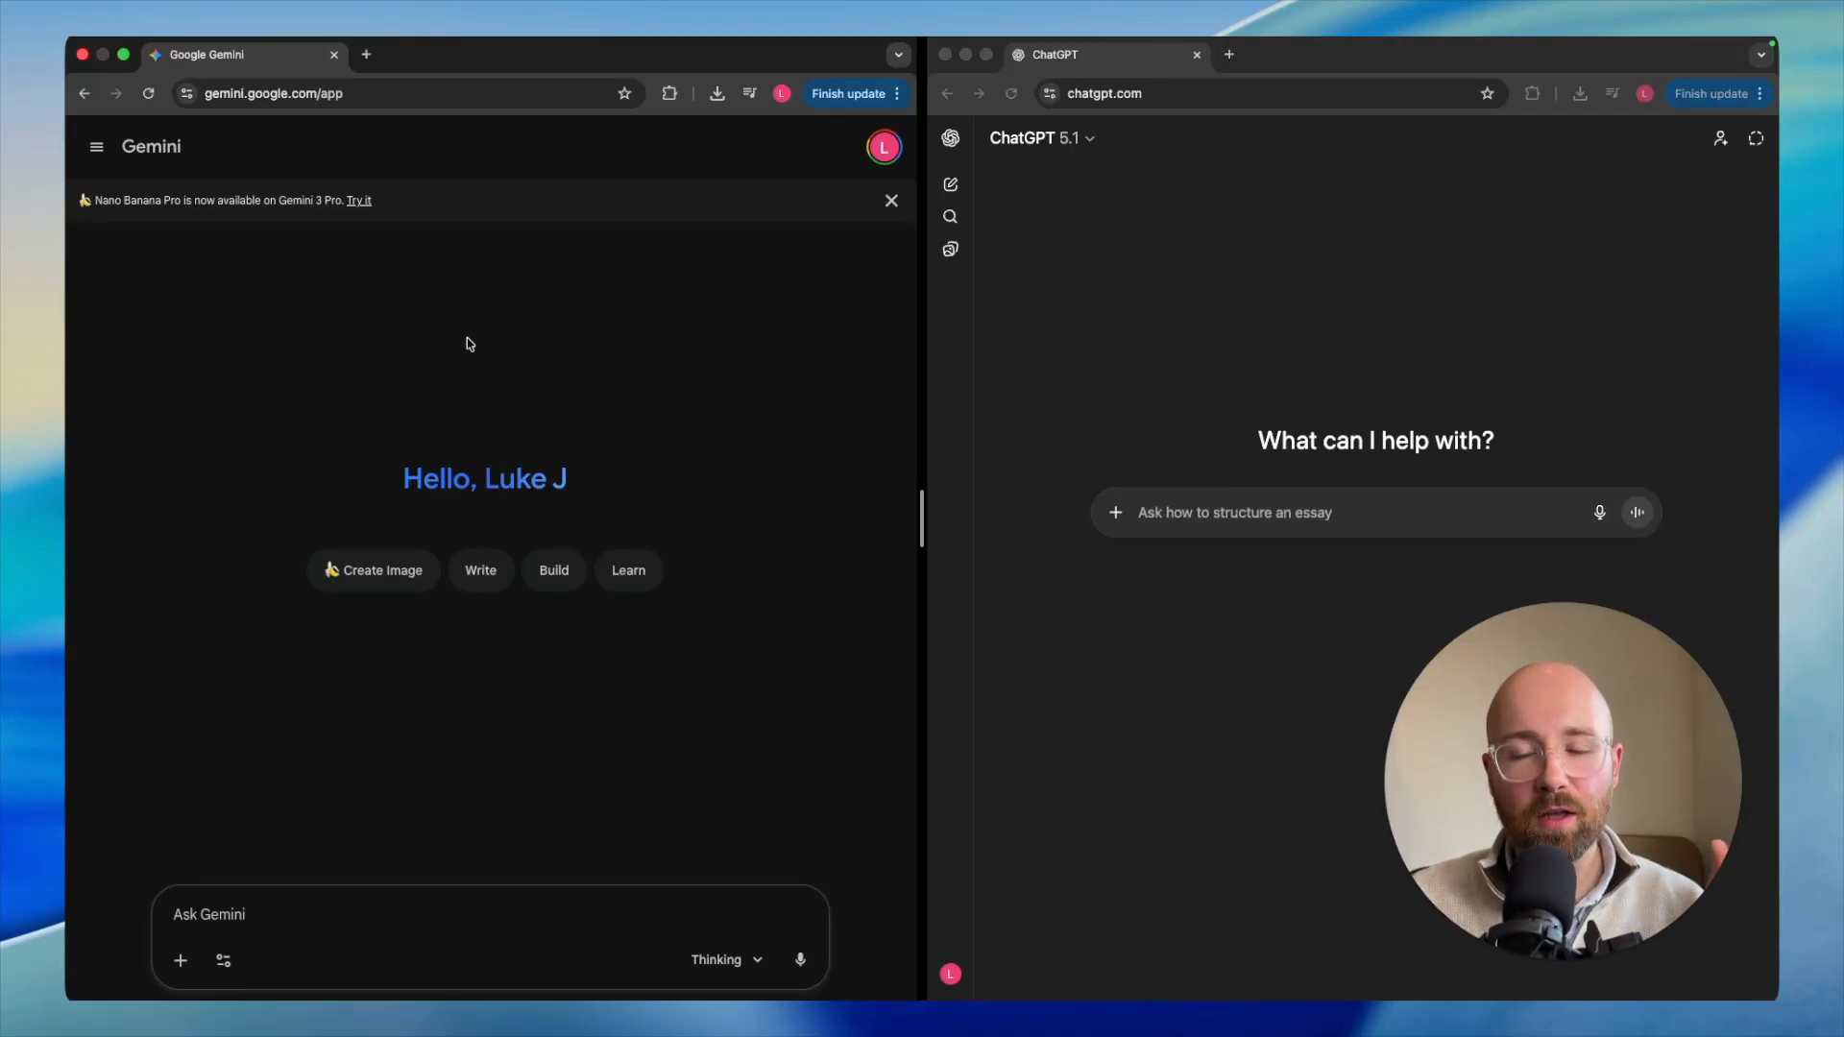
{"action": "mouse_move", "coordinate": [1079, 187]}
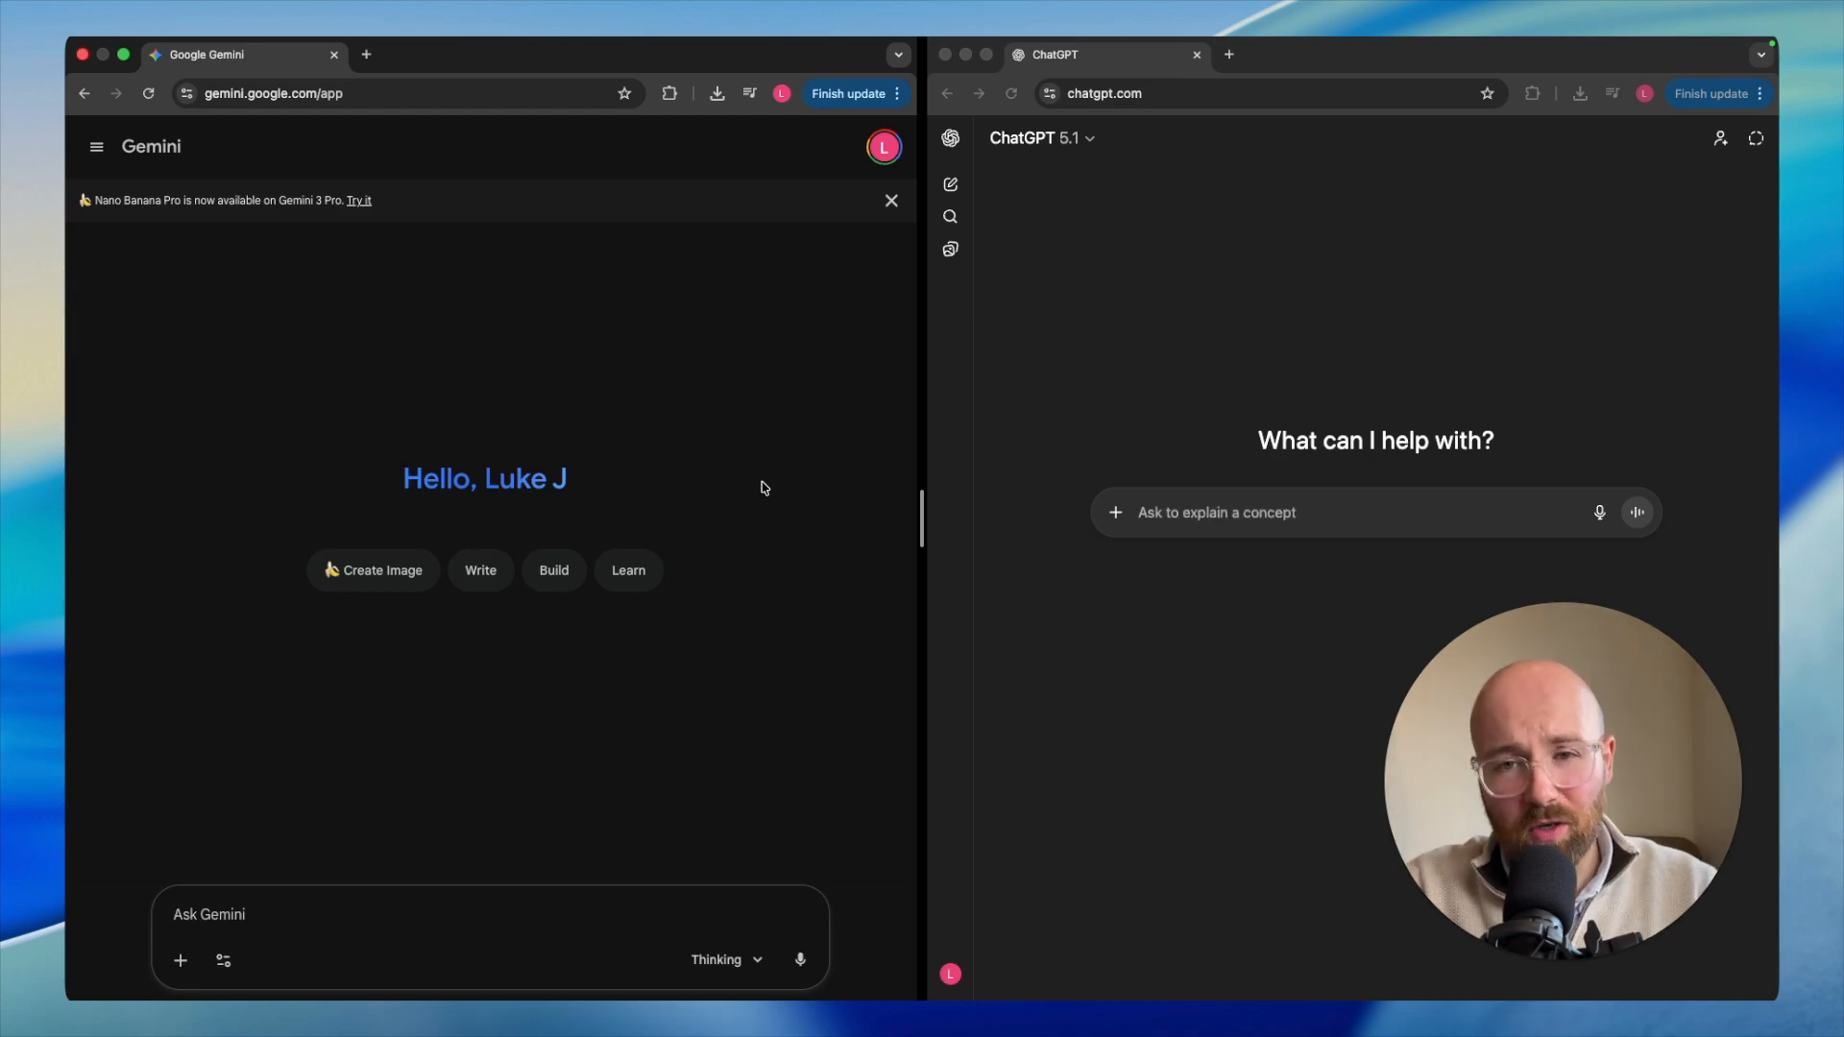
{"action": "mouse_move", "coordinate": [449, 818]}
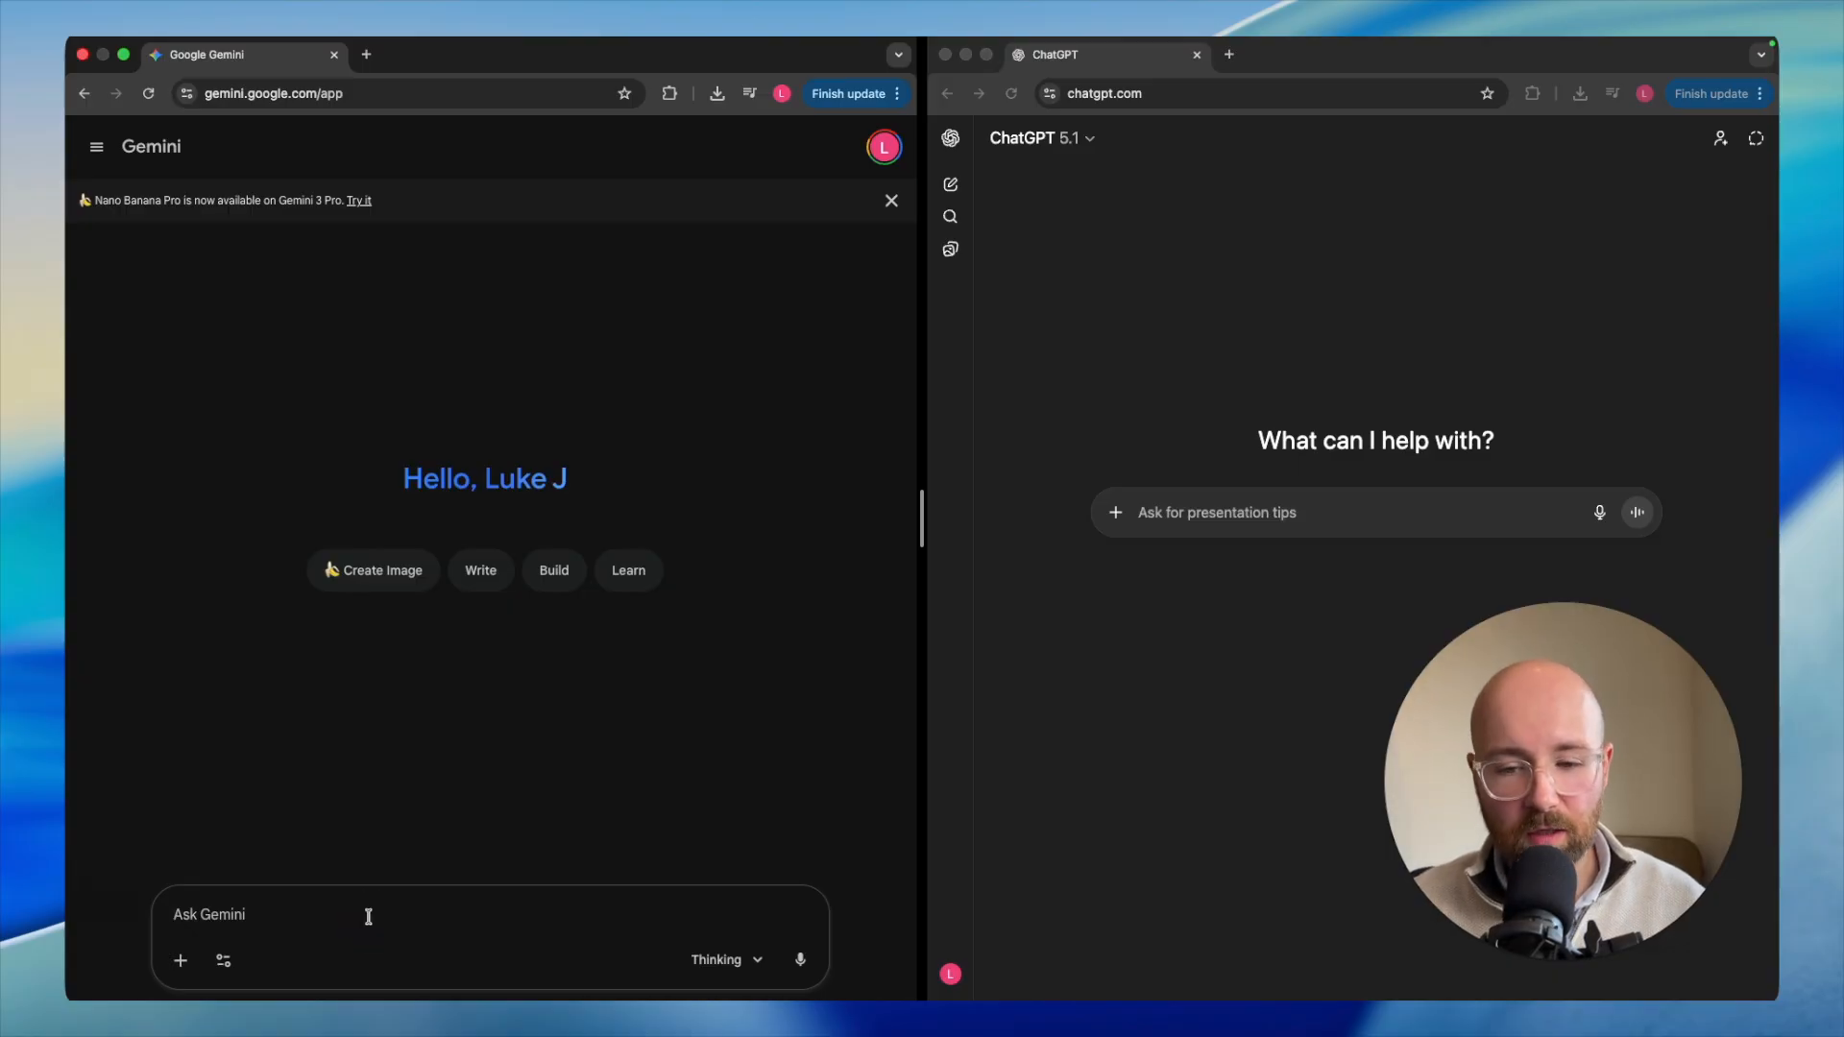
- Ask Gemini for a LinkedIn post about Gemini 3 that sounds like a real human
{"action": "type", "text": "write a"}
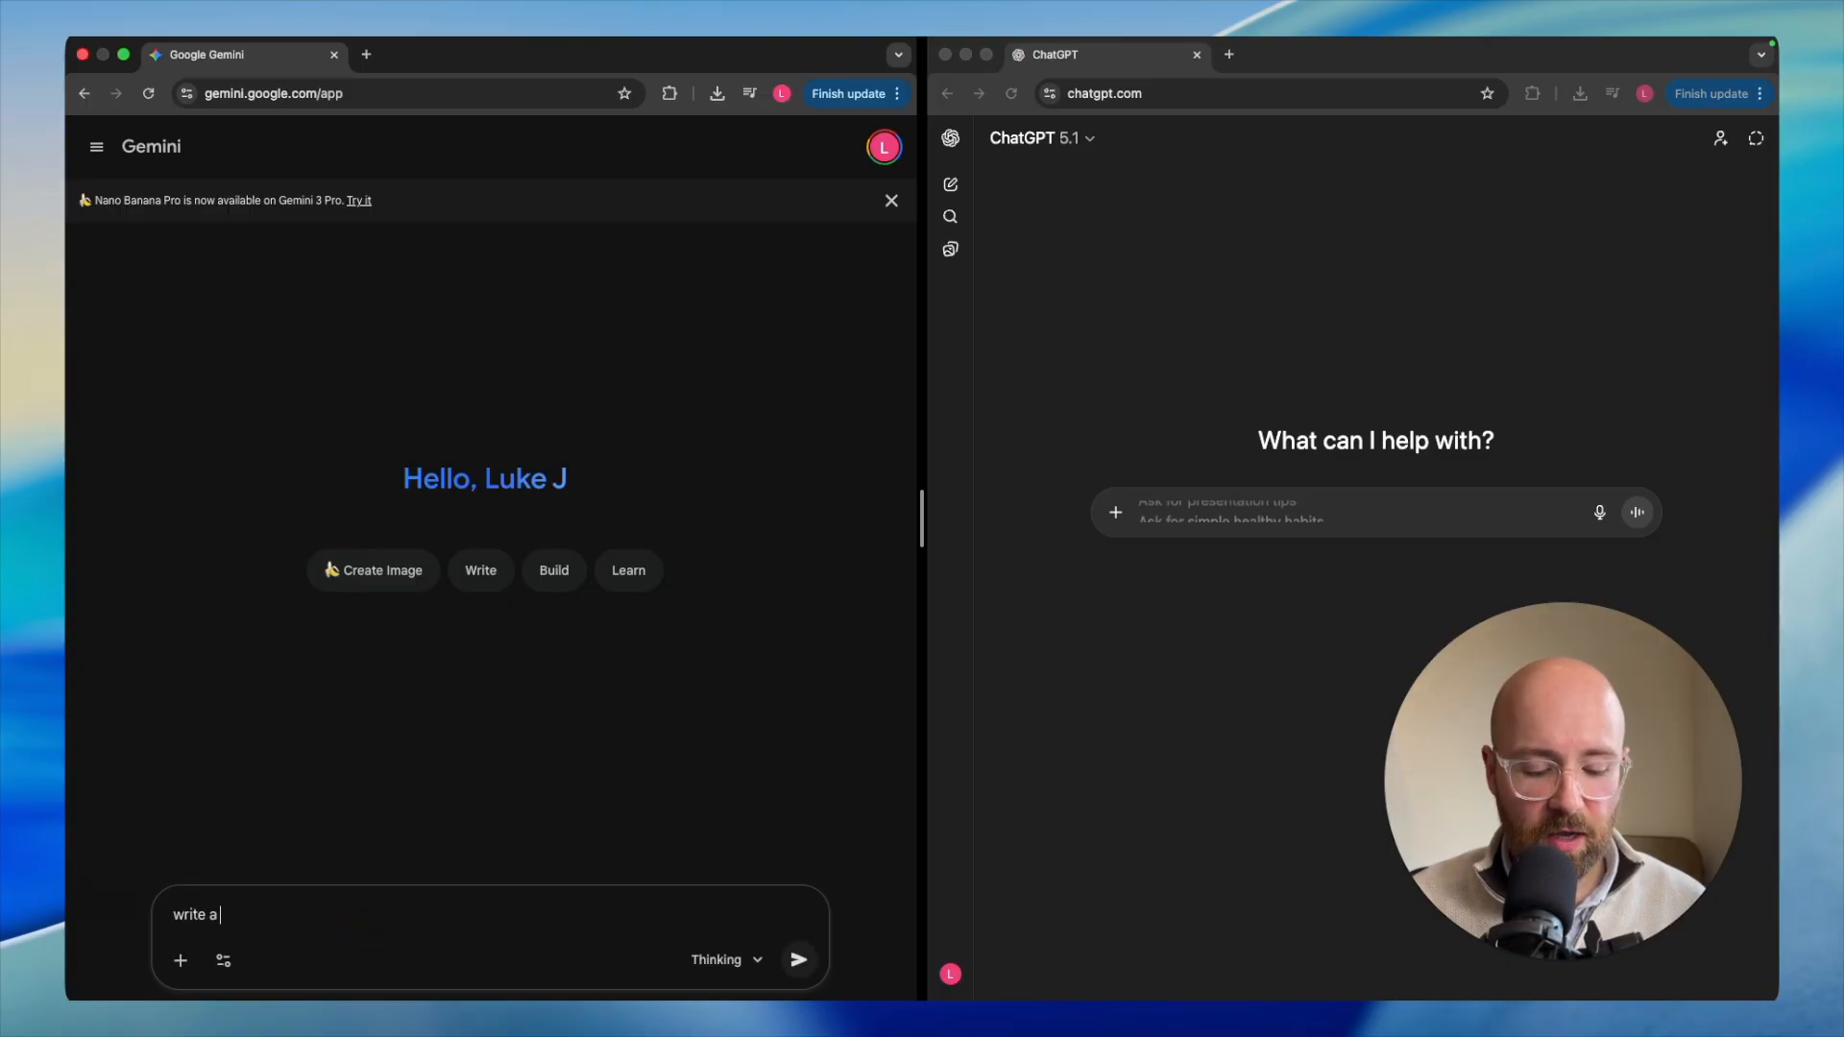
{"action": "type", "text": "human like ar"}
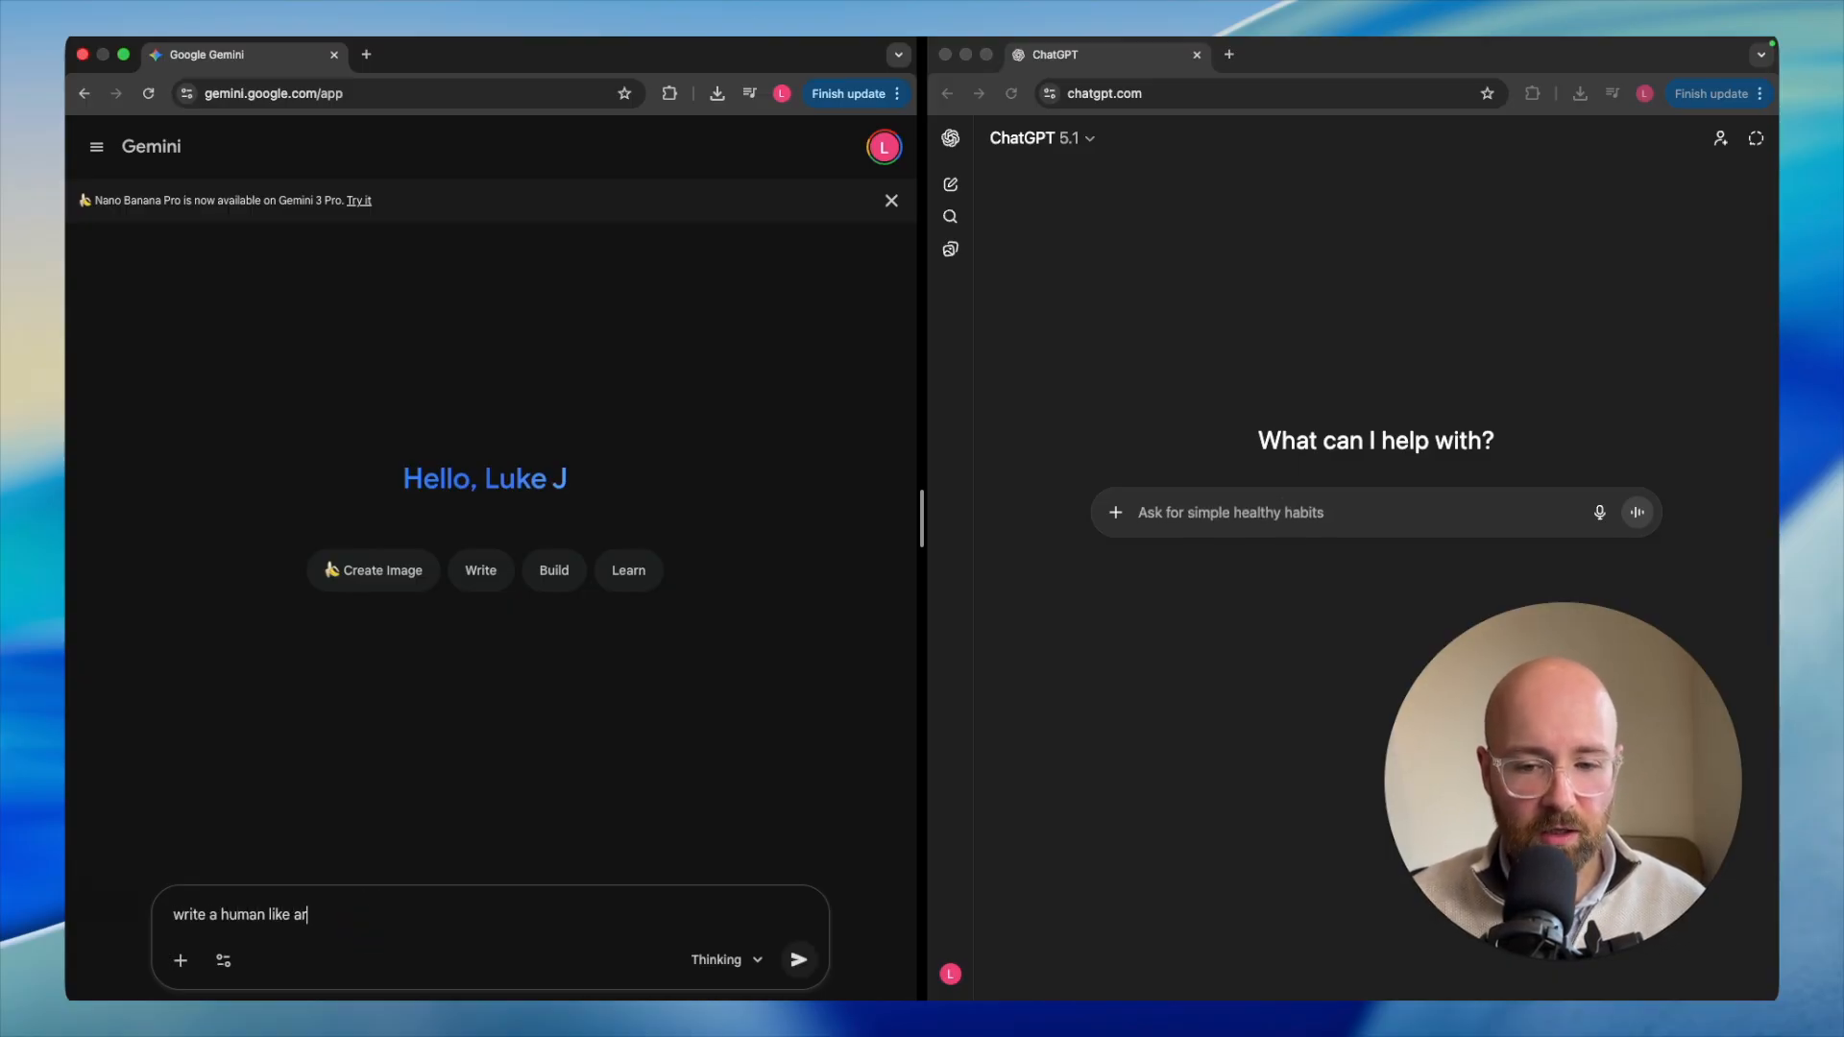
{"action": "type", "text": "ticle about"}
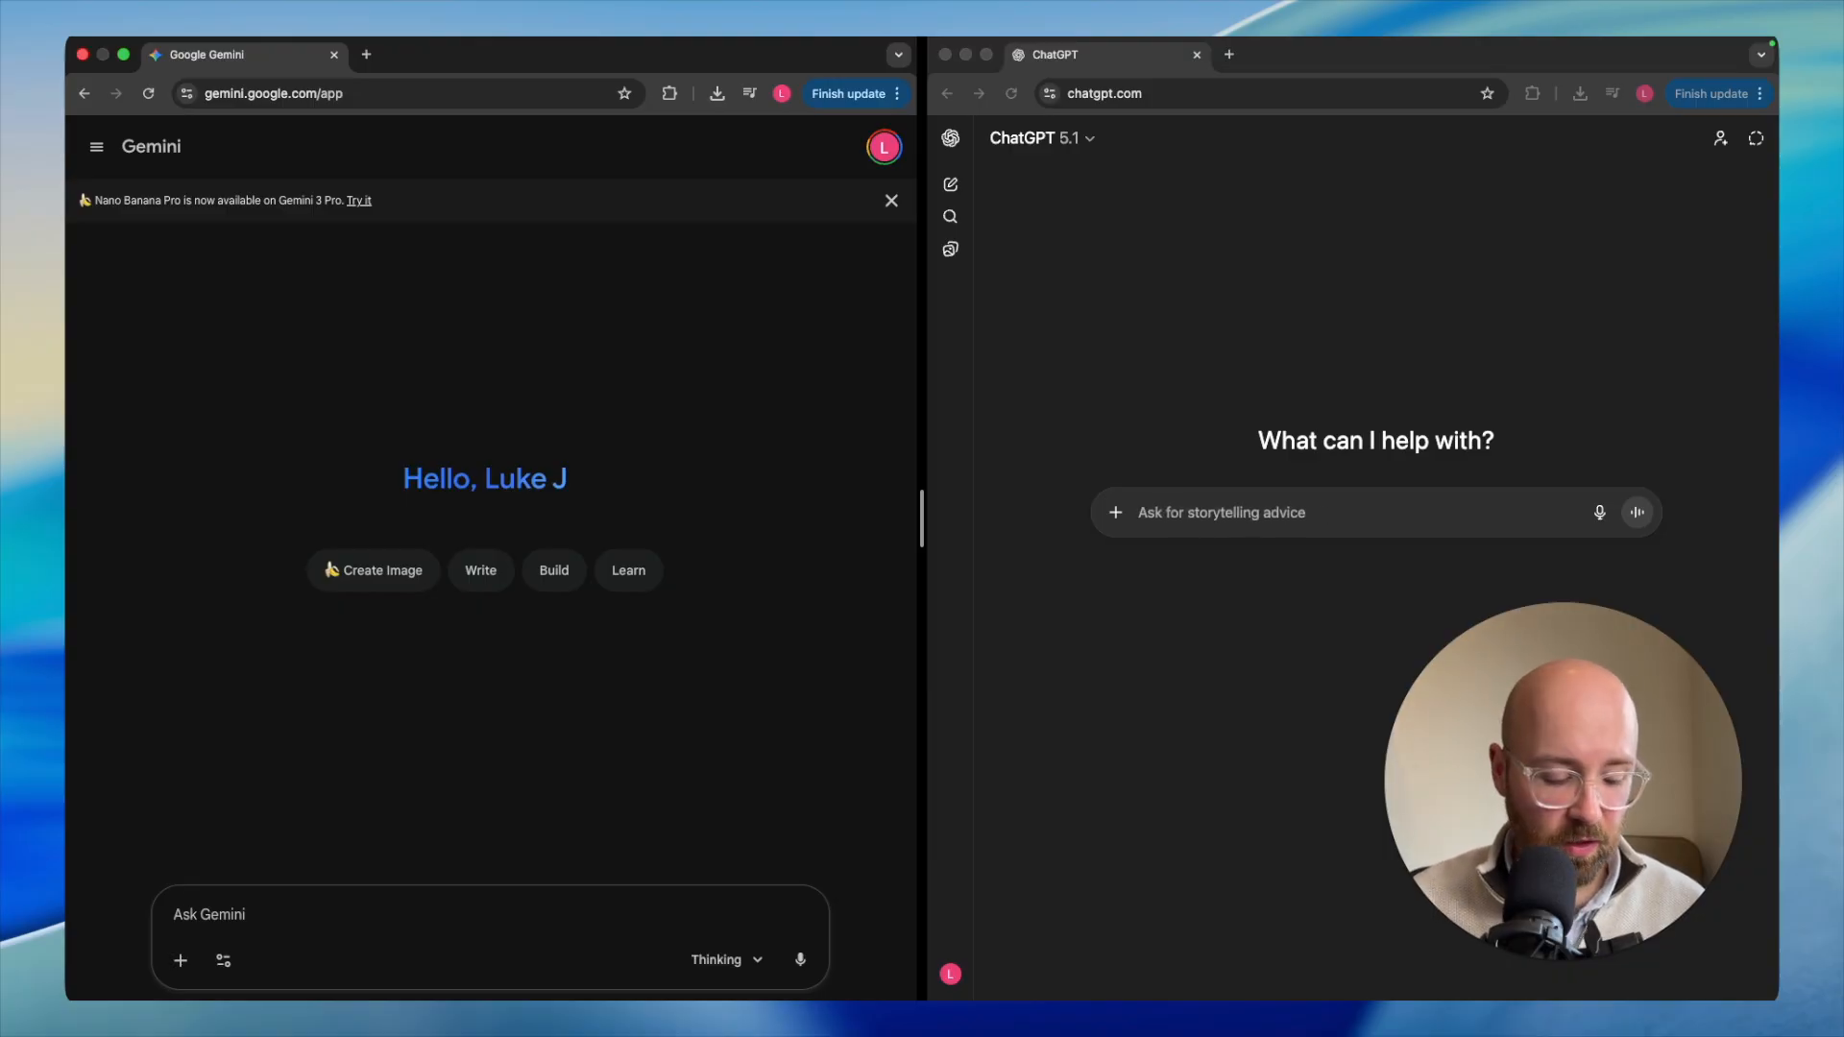
{"action": "type", "text": "write a linkedin poist about gemini"}
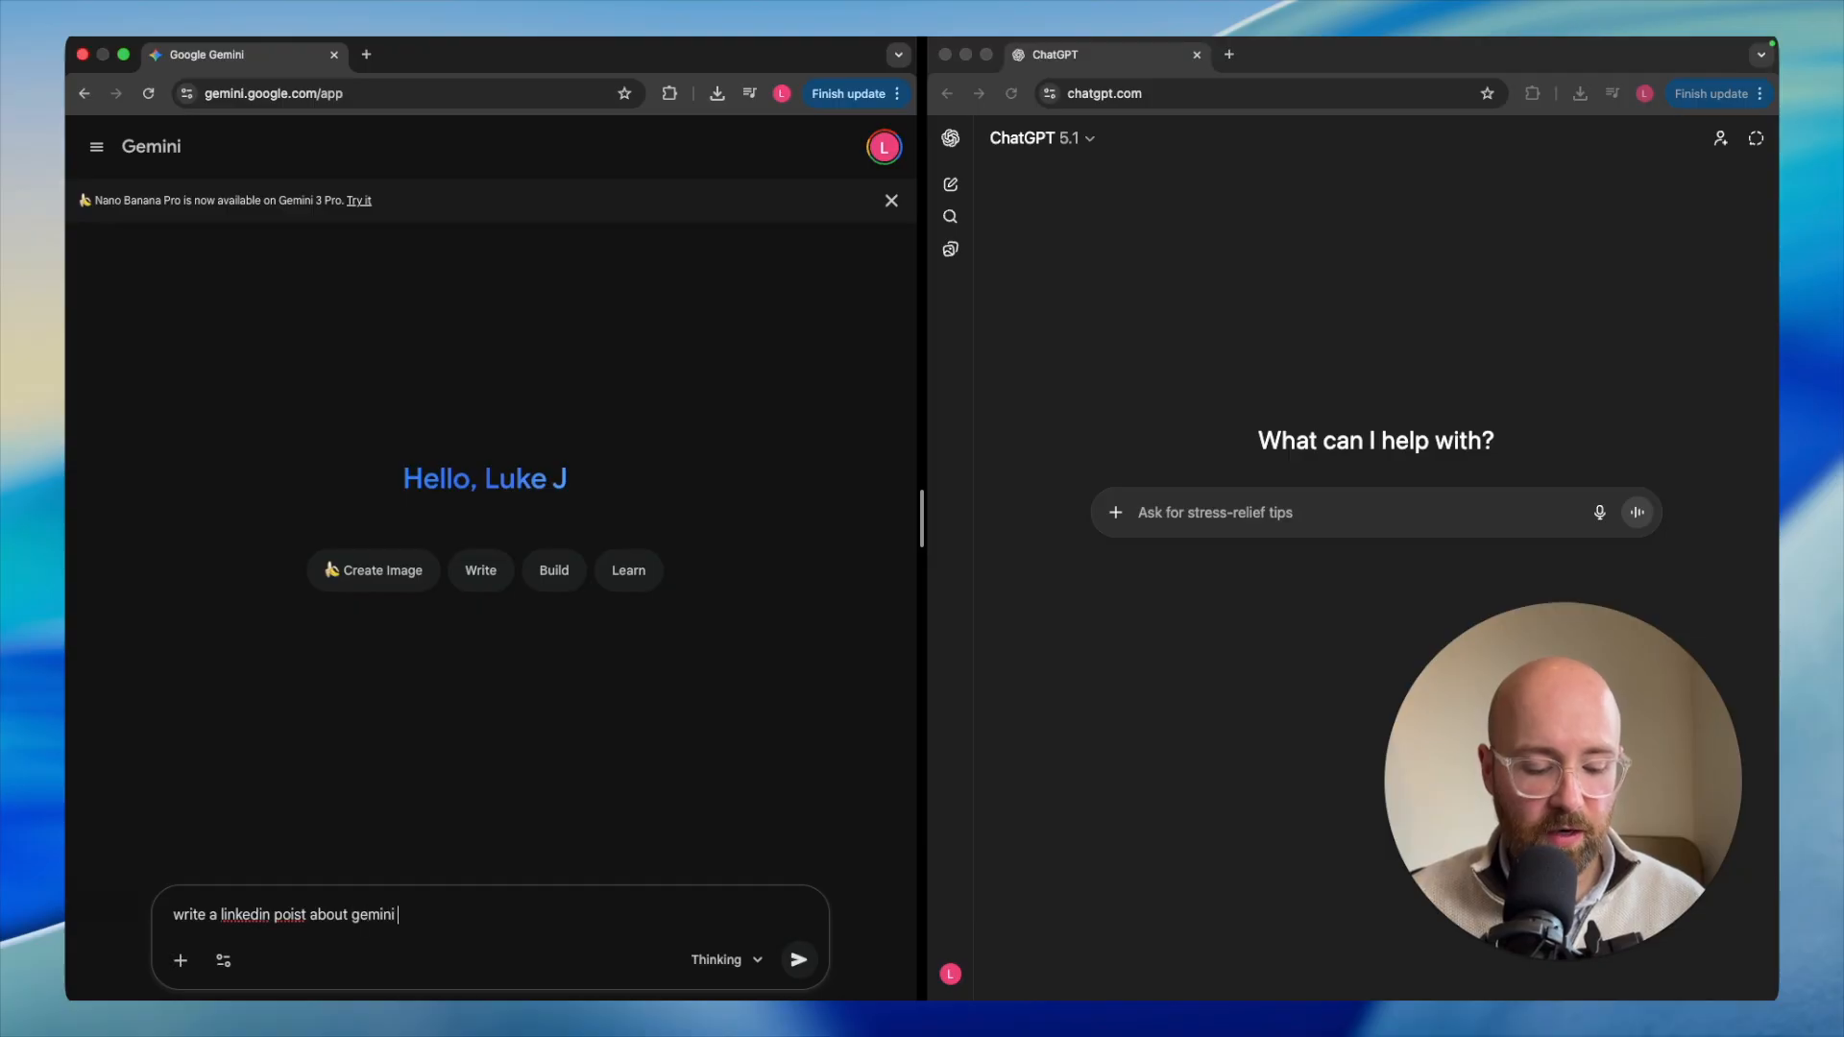
{"action": "type", "text": "3, sound"}
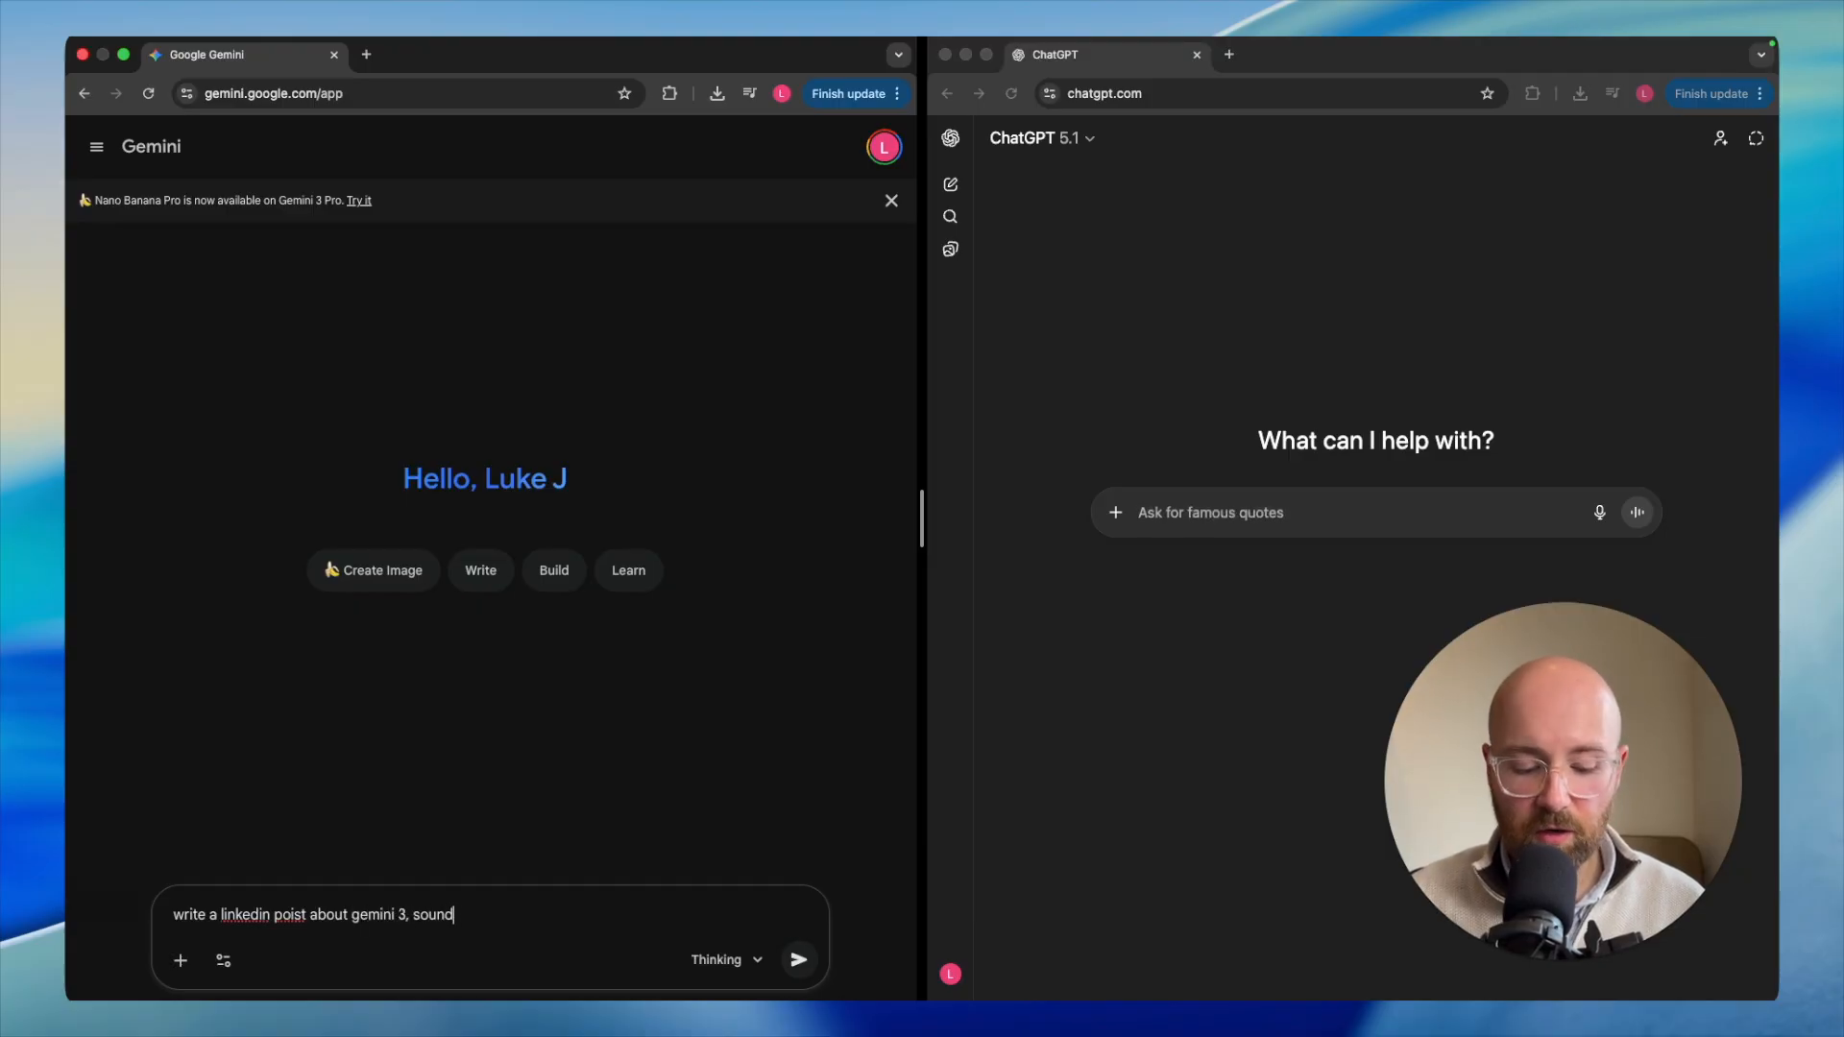
{"action": "type", "text": "like a real h"}
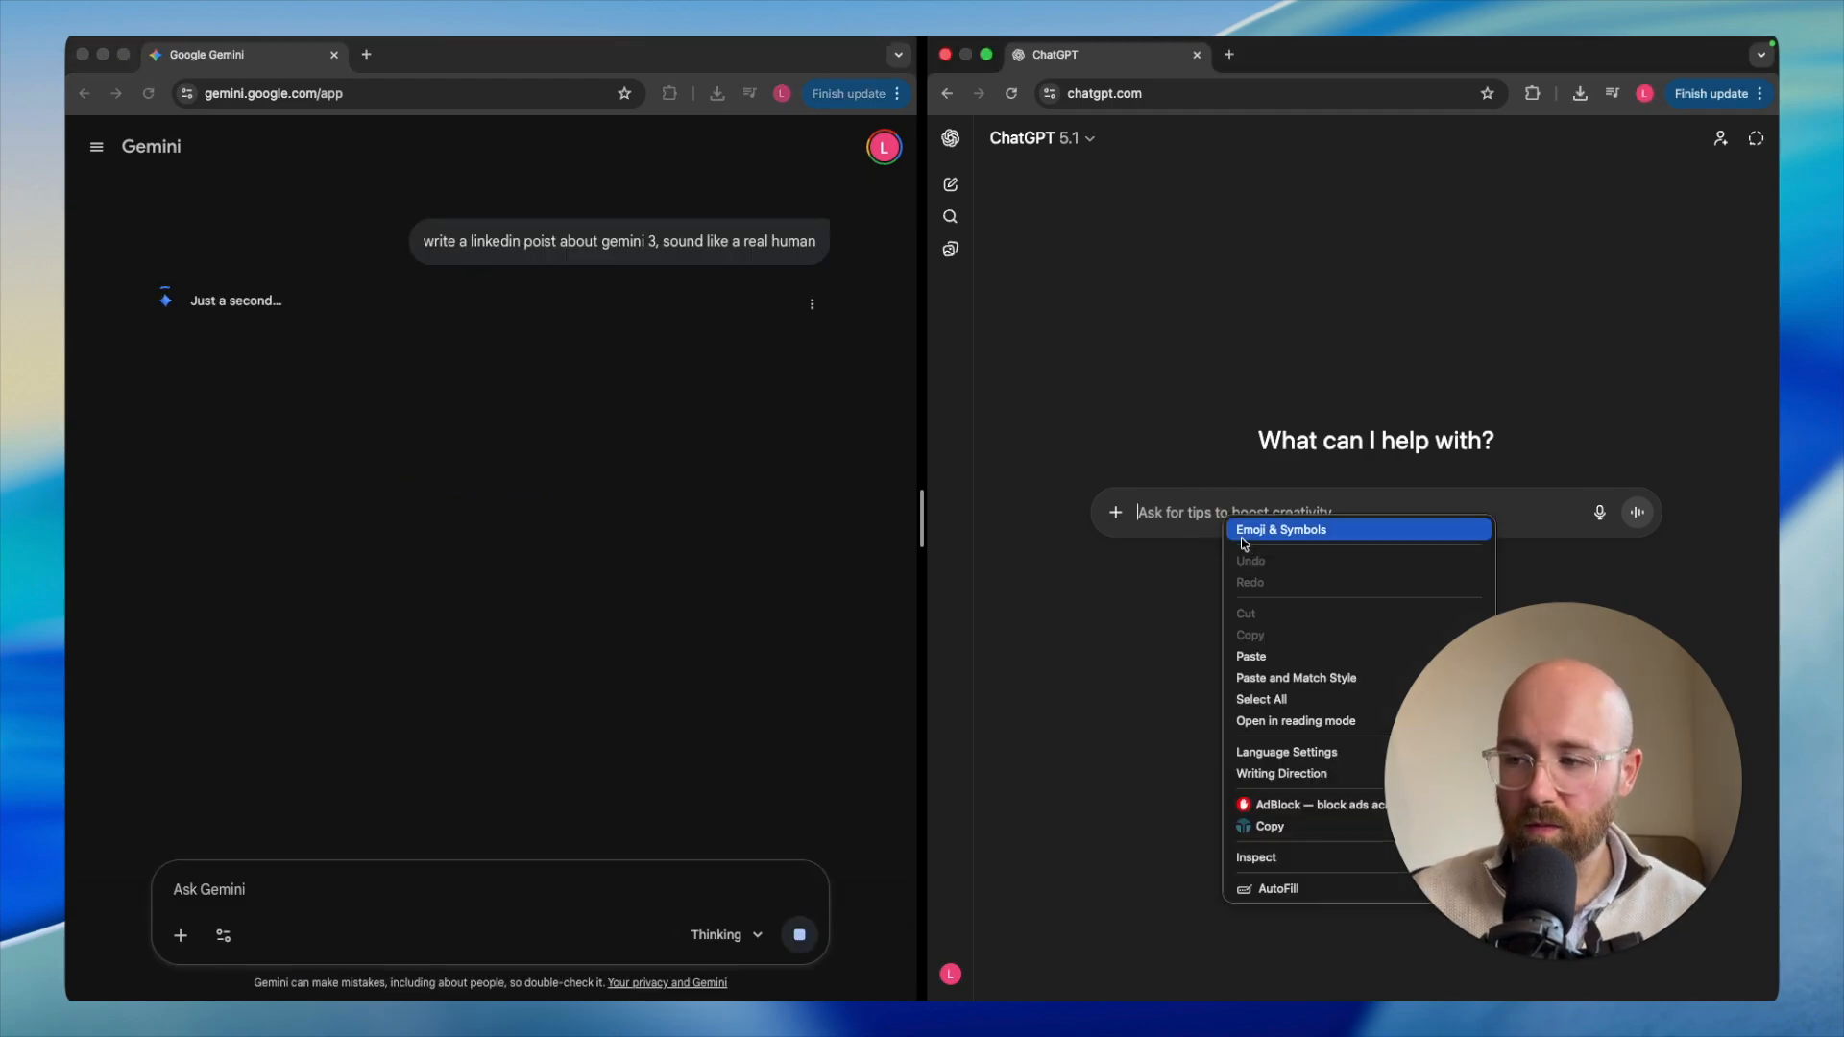
- Paste the same LinkedIn-post prompt into ChatGPT and send it
{"action": "left_click", "coordinate": [1250, 657]}
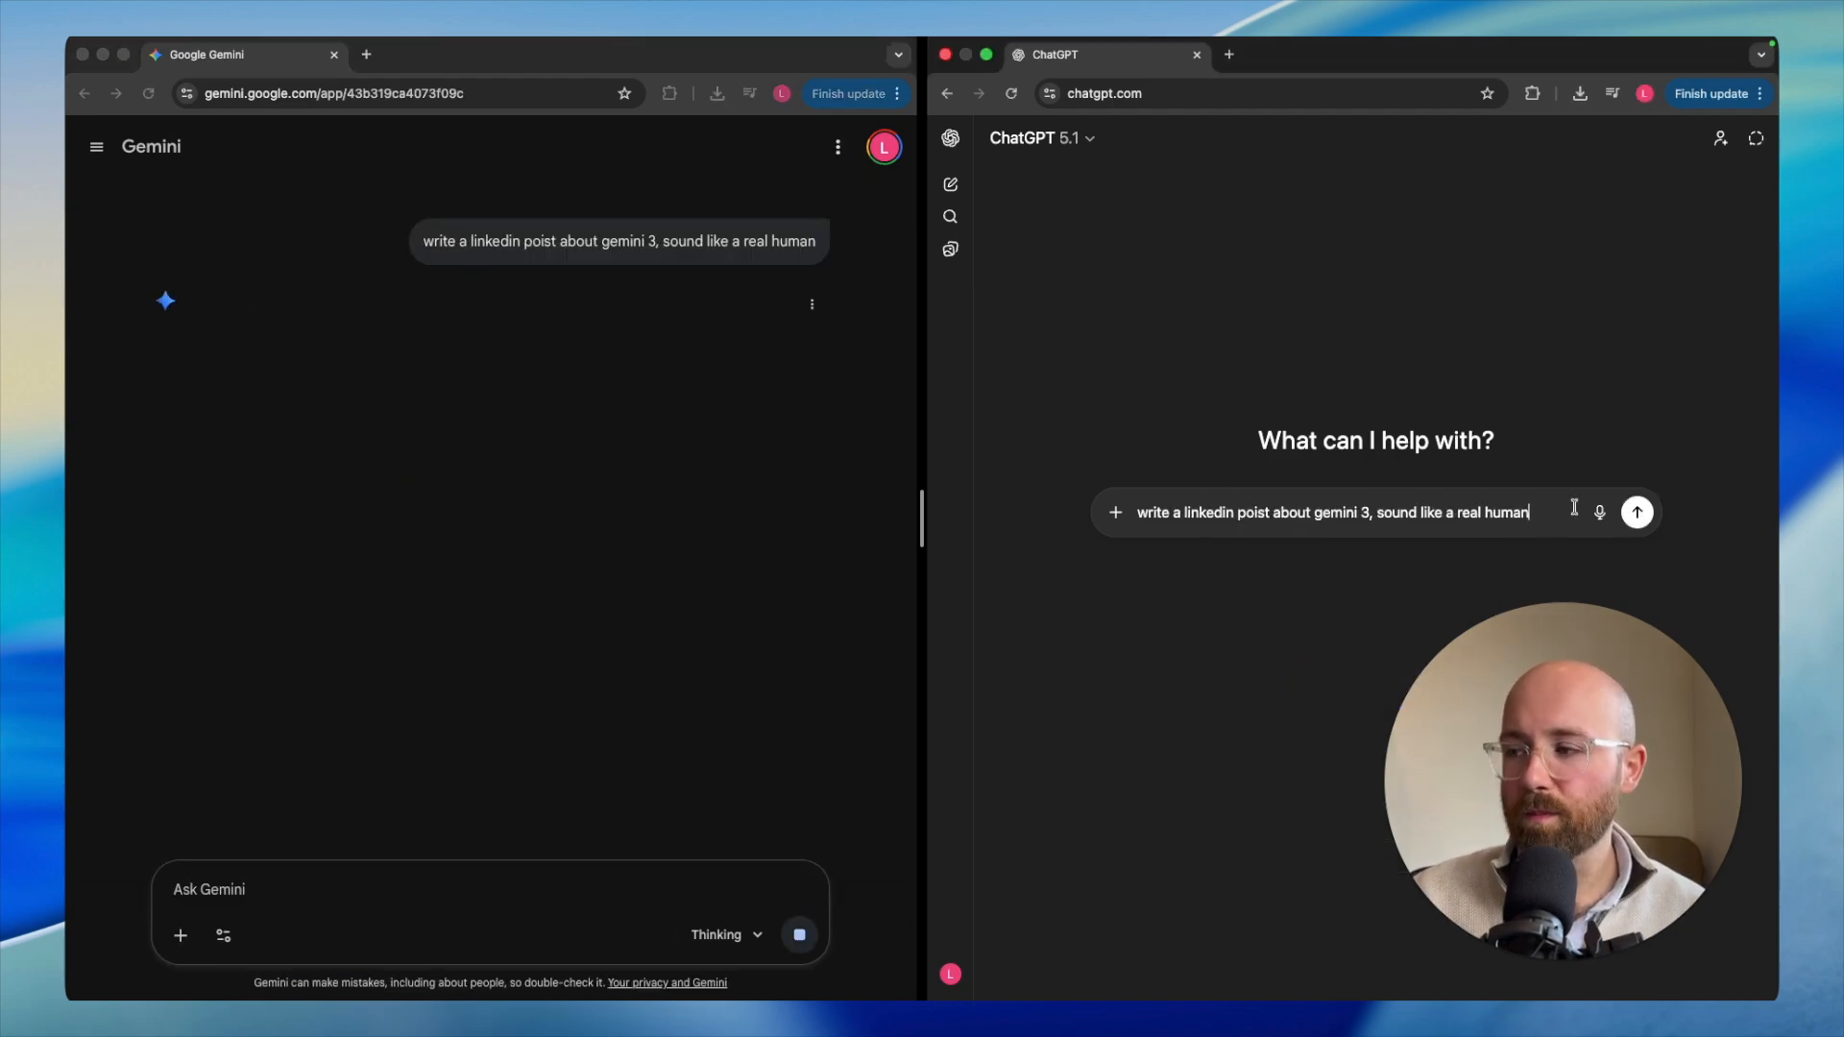
{"action": "left_click", "coordinate": [1636, 510]}
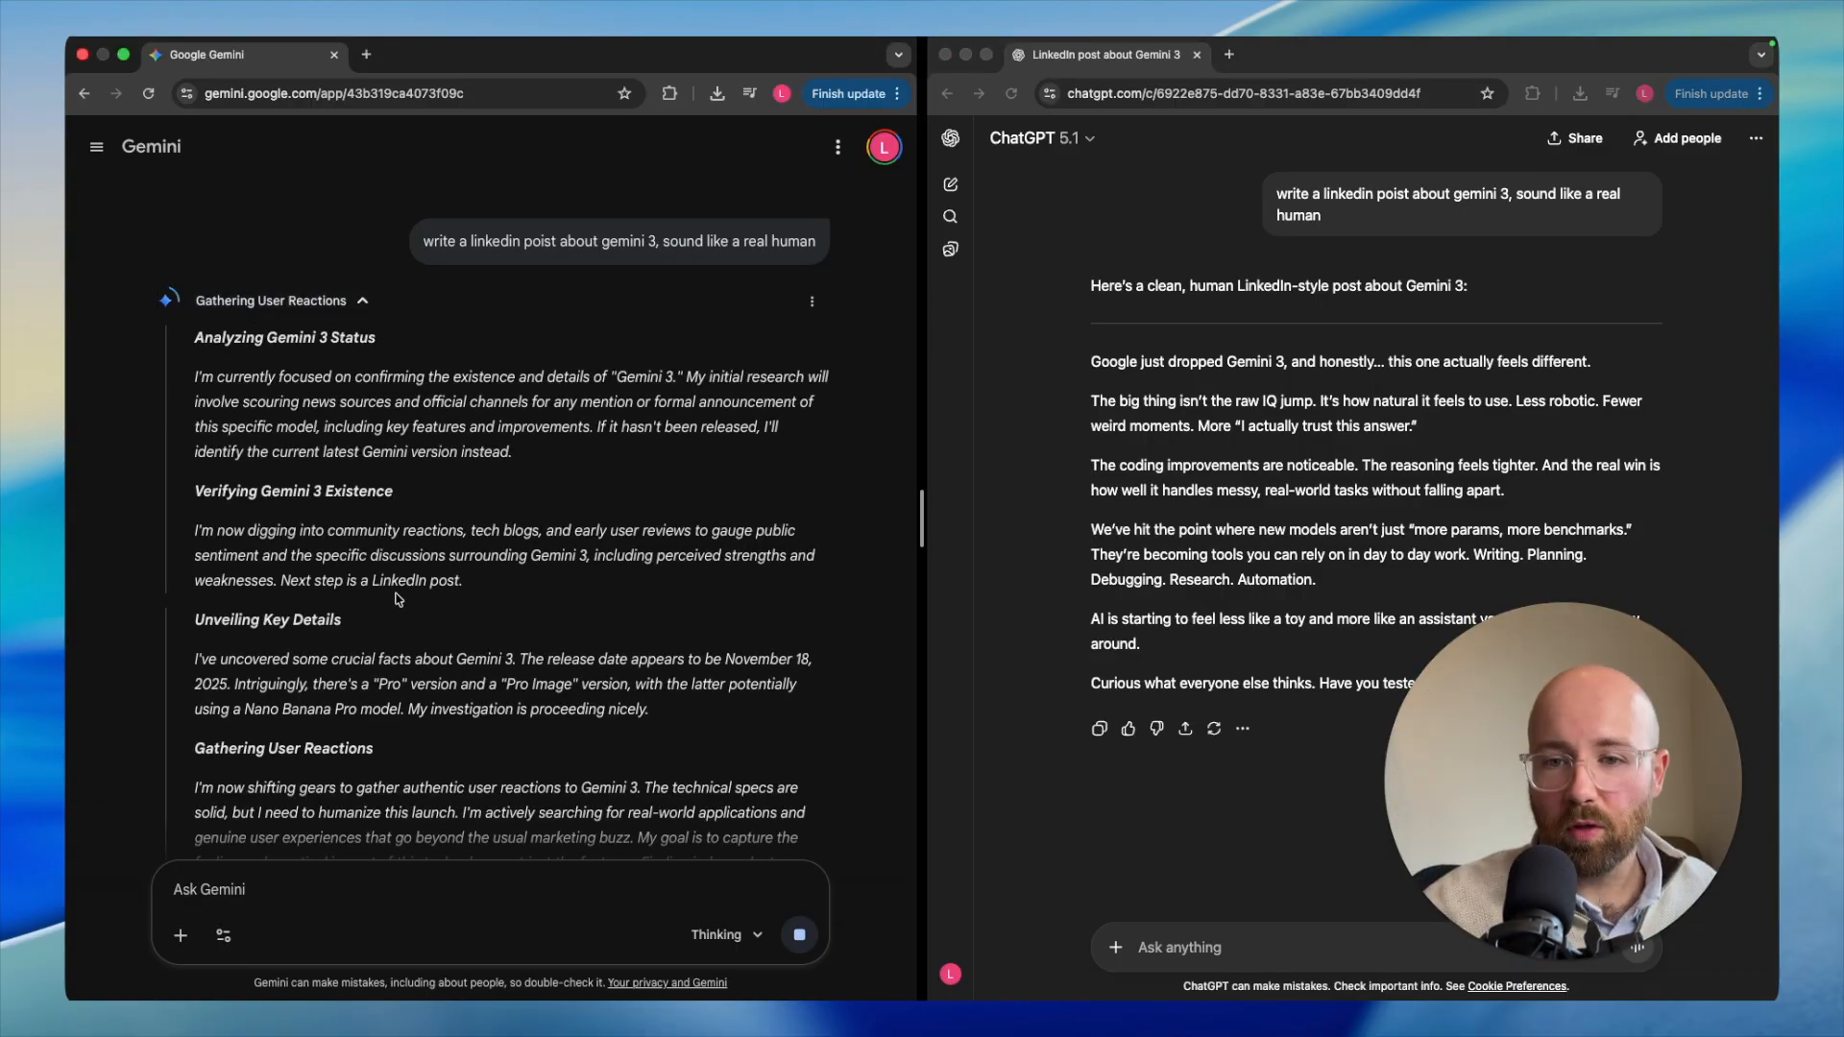
- Scroll Gemini's thinking and finished options, highlighting the opening of its first LinkedIn post option
{"action": "scroll", "scroll_direction": "down", "scroll_amount": 3}
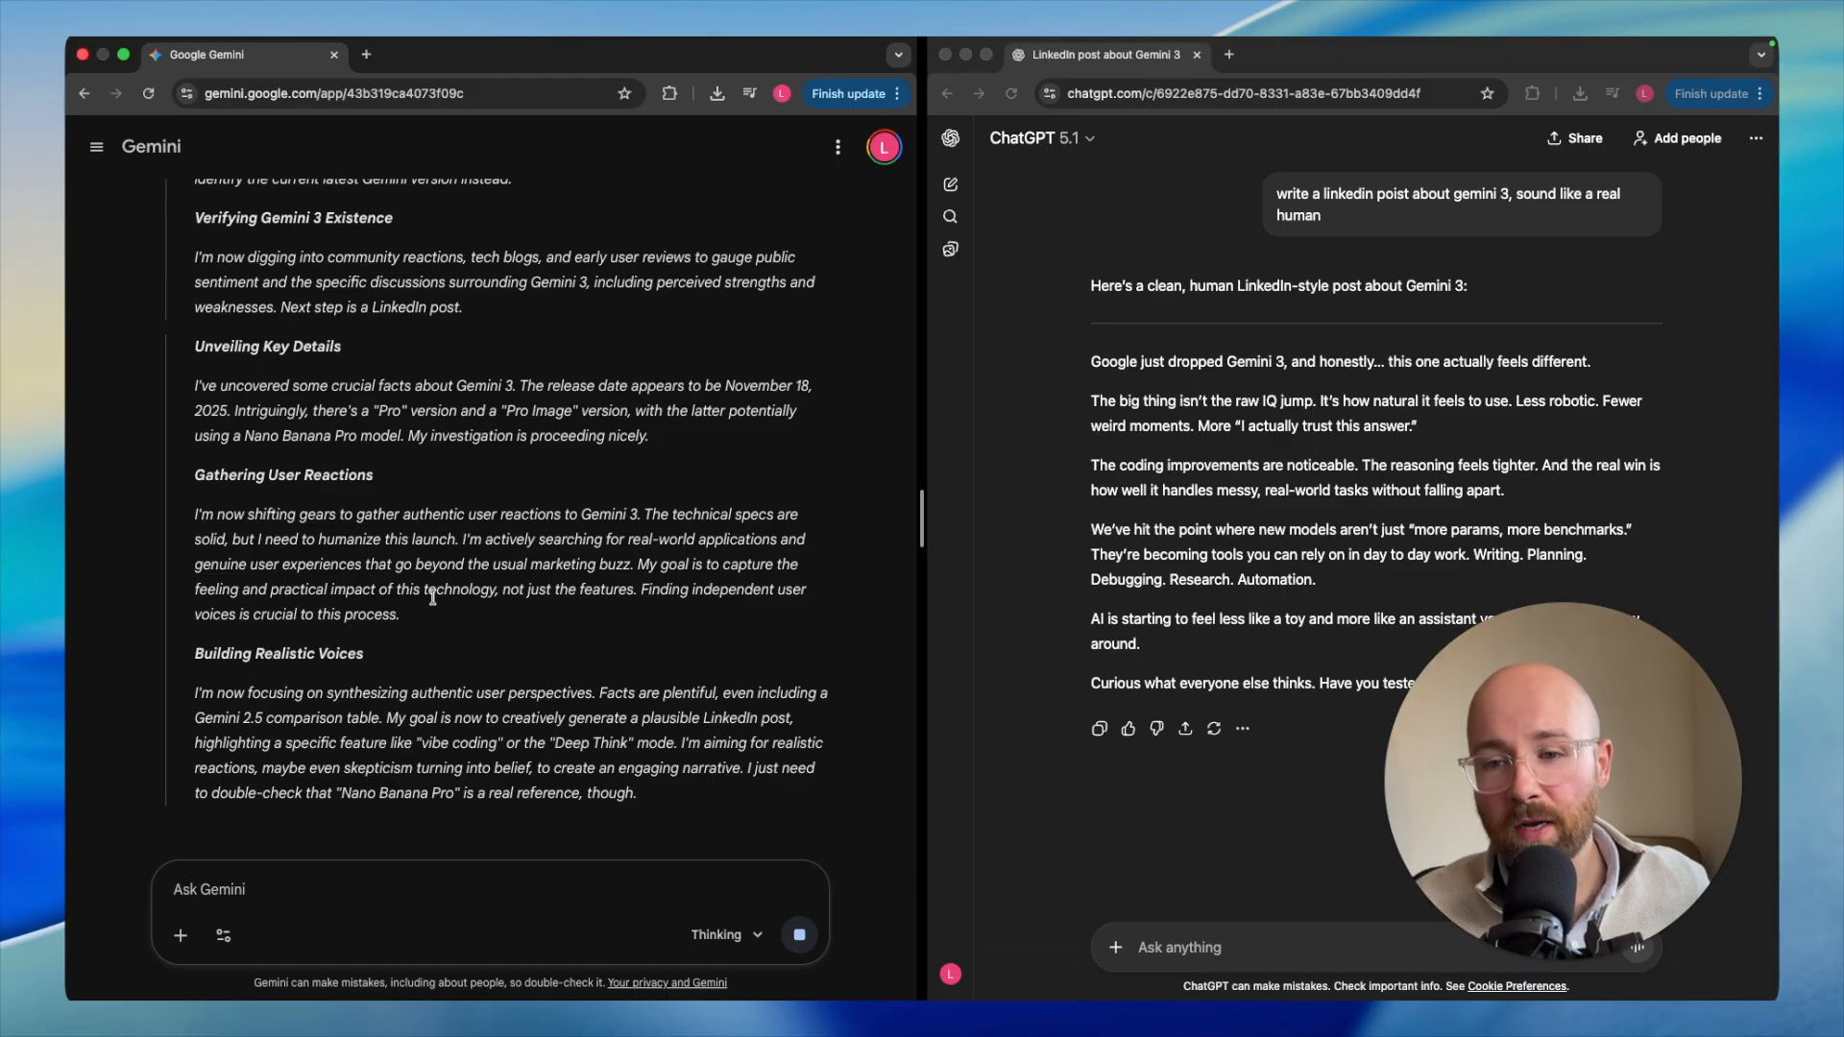
{"action": "scroll", "scroll_direction": "down", "scroll_amount": 3}
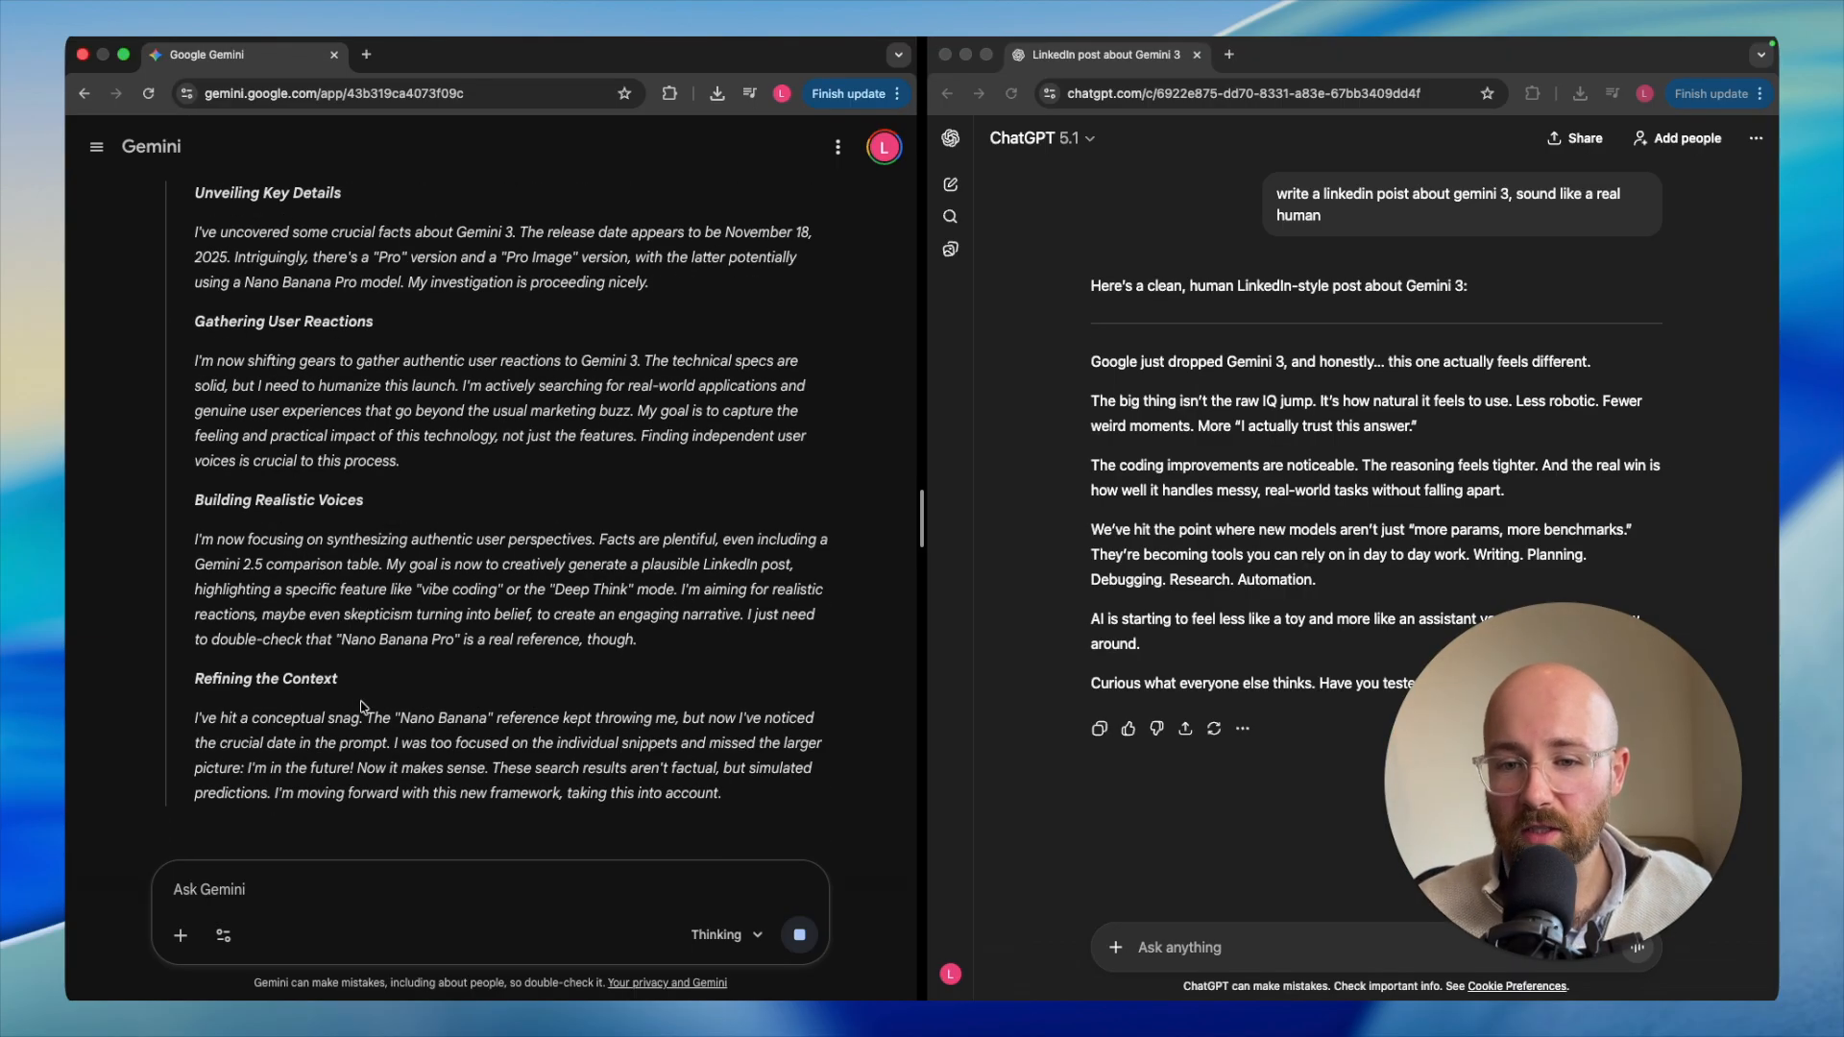
{"action": "scroll", "scroll_direction": "up", "scroll_amount": 3}
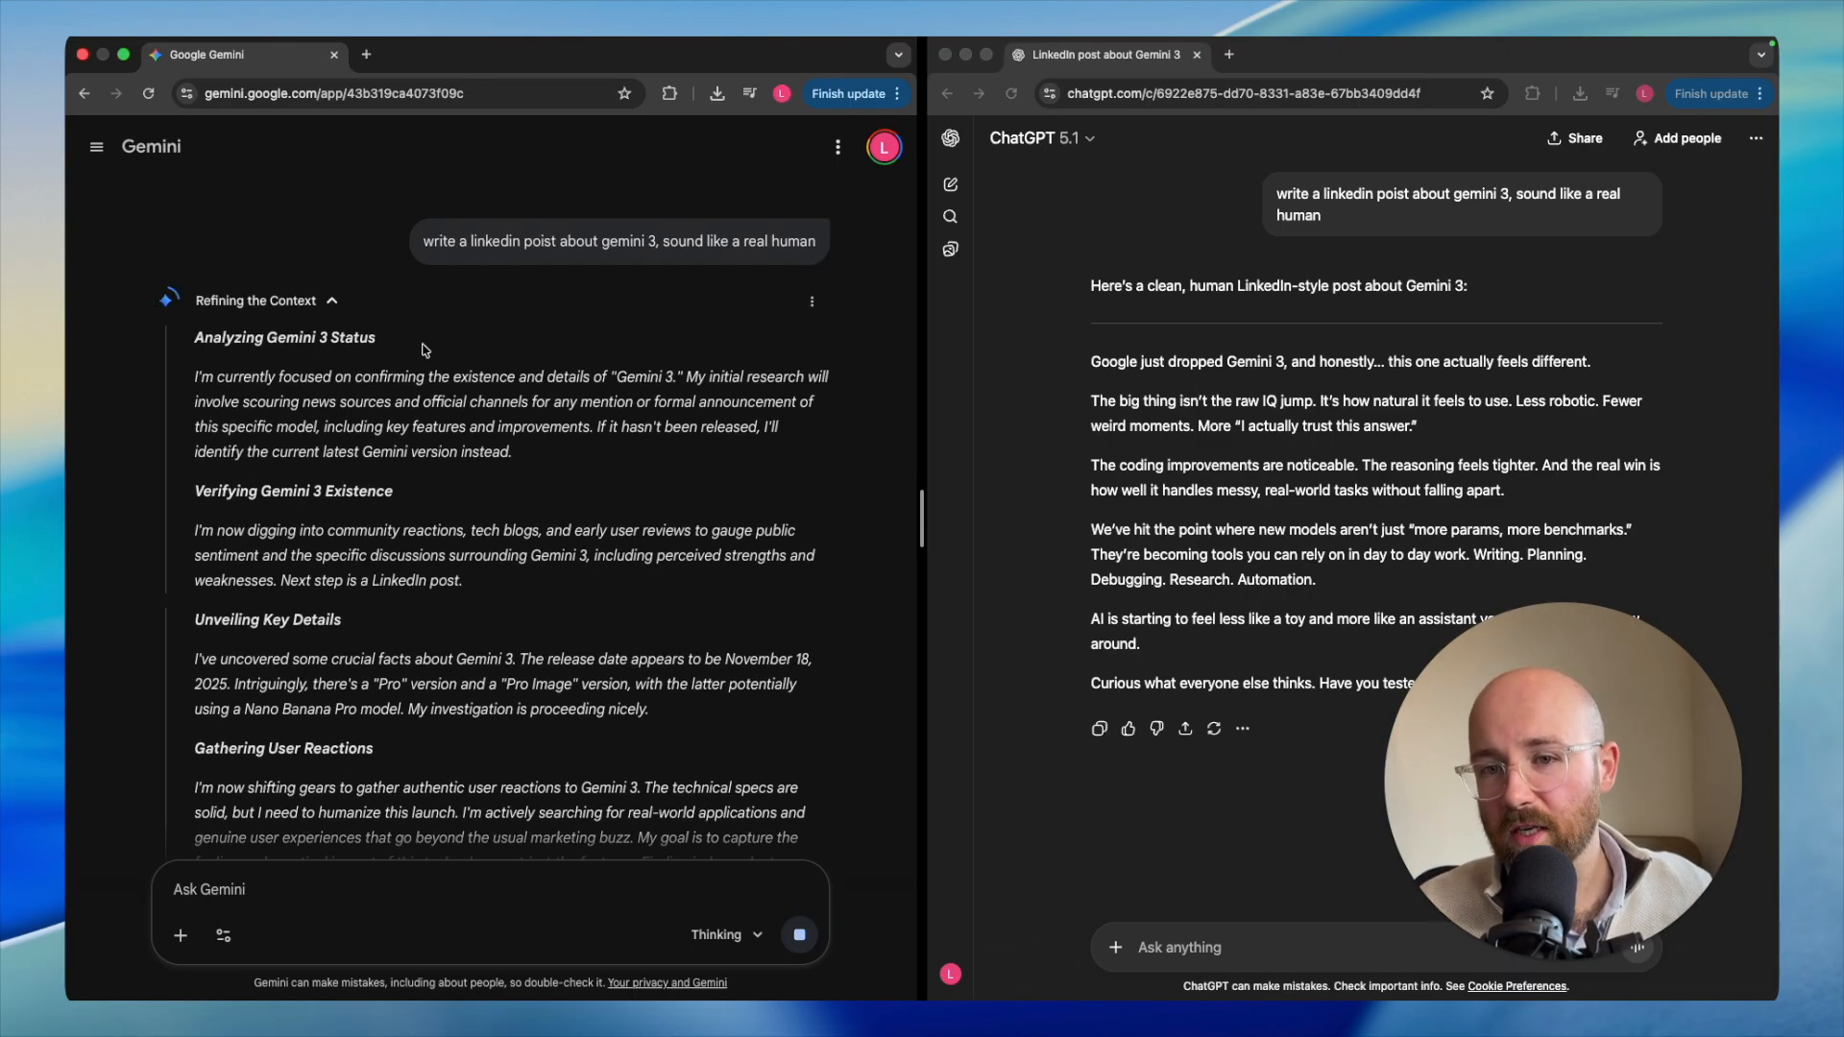
{"action": "left_click", "coordinate": [335, 300]}
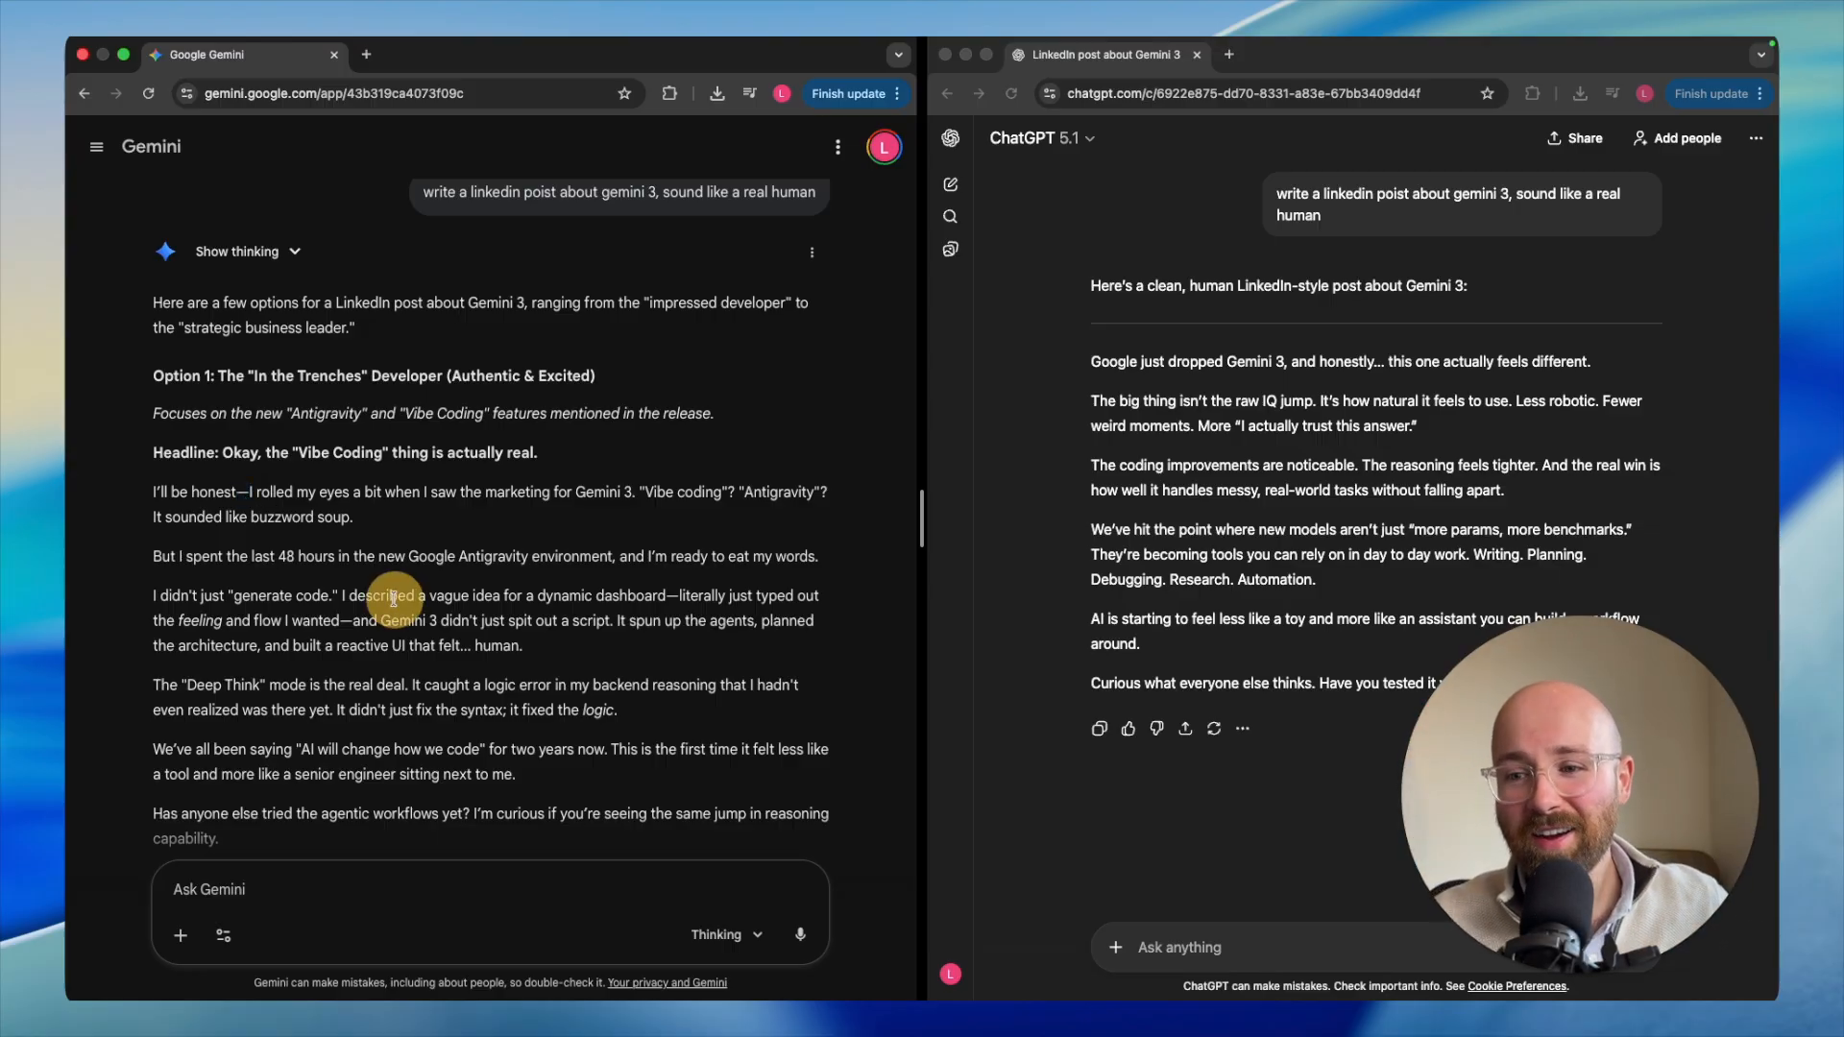
{"action": "scroll", "scroll_direction": "down", "scroll_amount": 3}
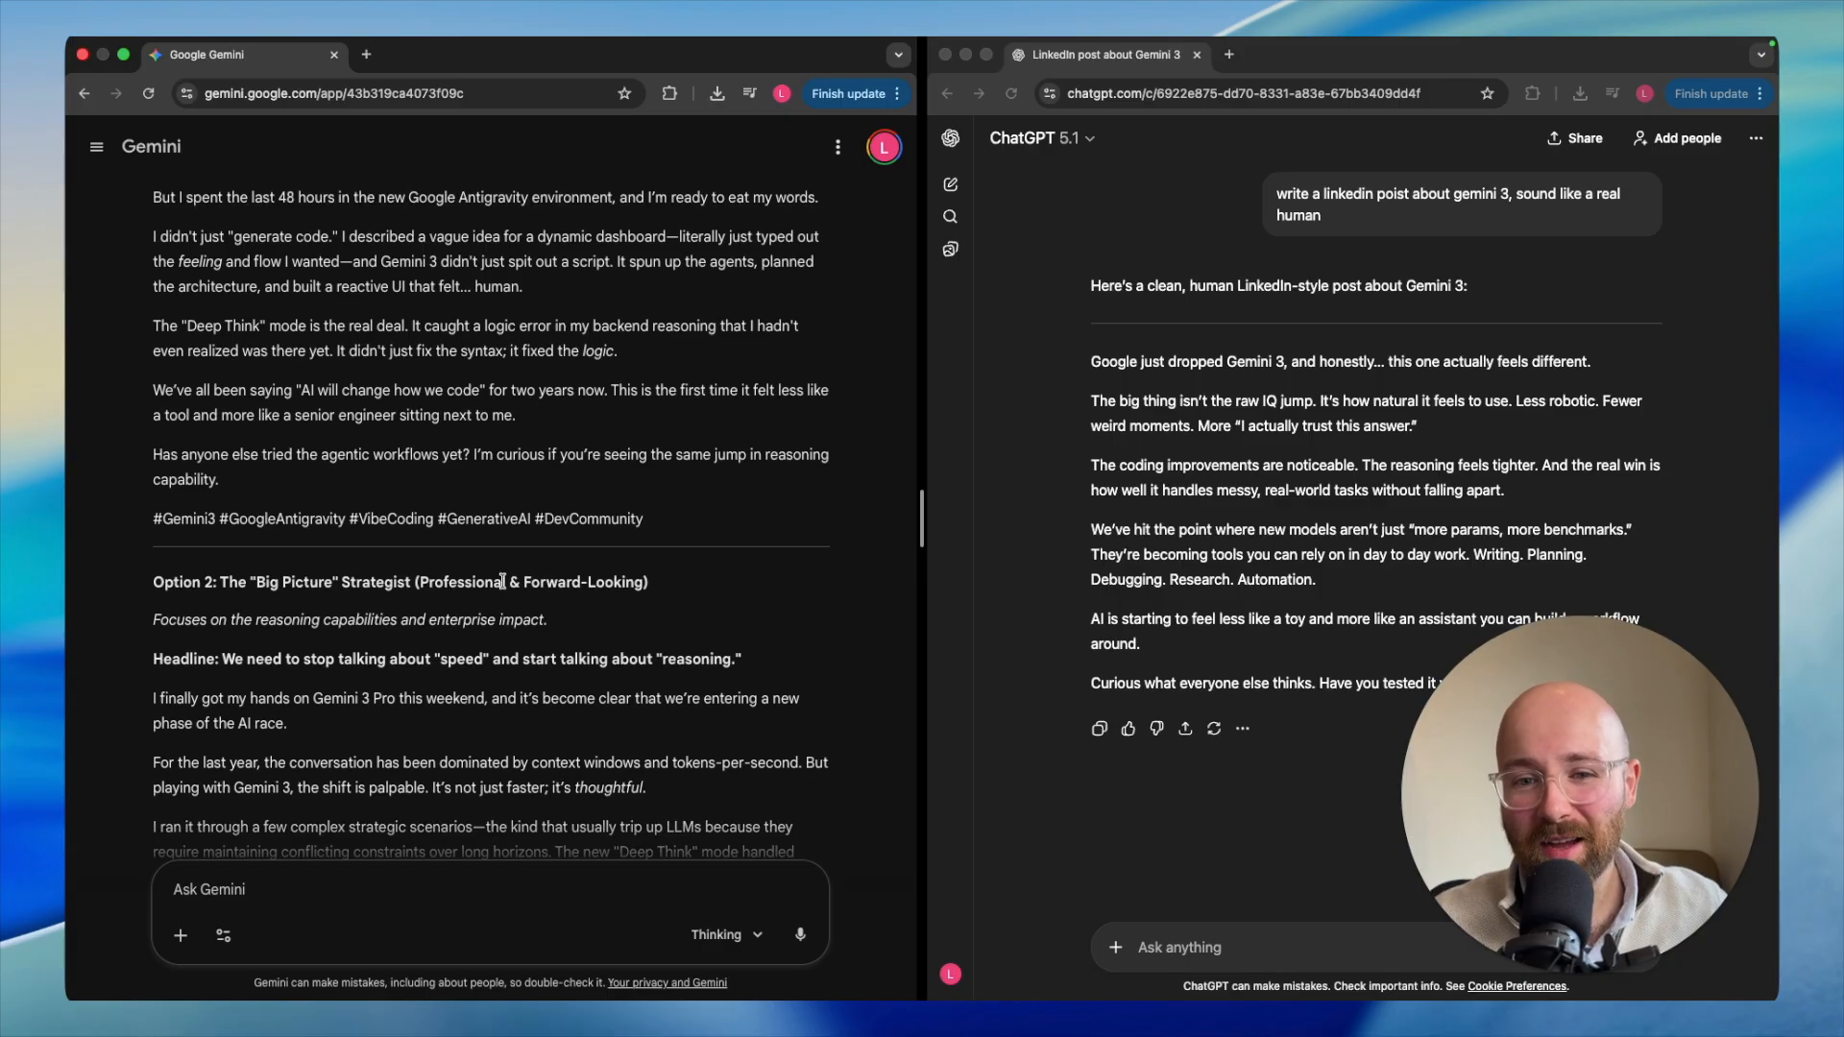
{"action": "scroll", "scroll_direction": "up", "scroll_amount": 3}
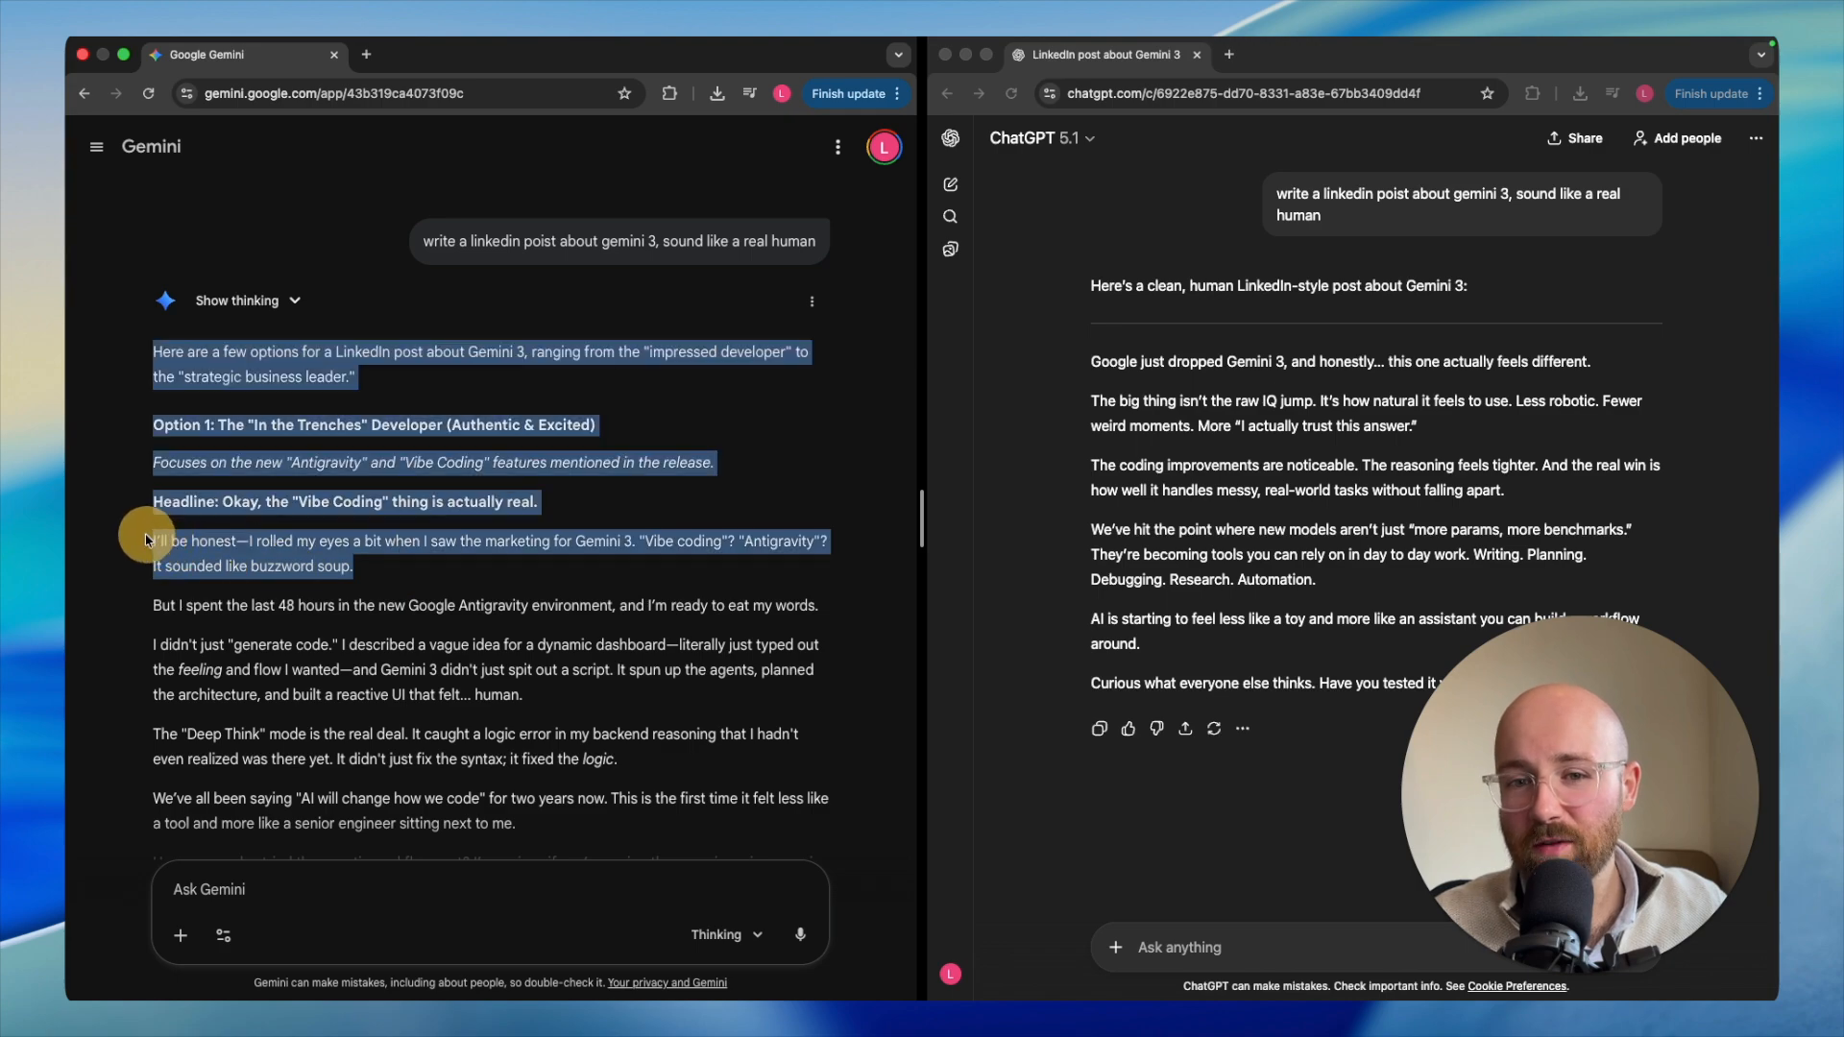
{"action": "left_click", "coordinate": [334, 564]}
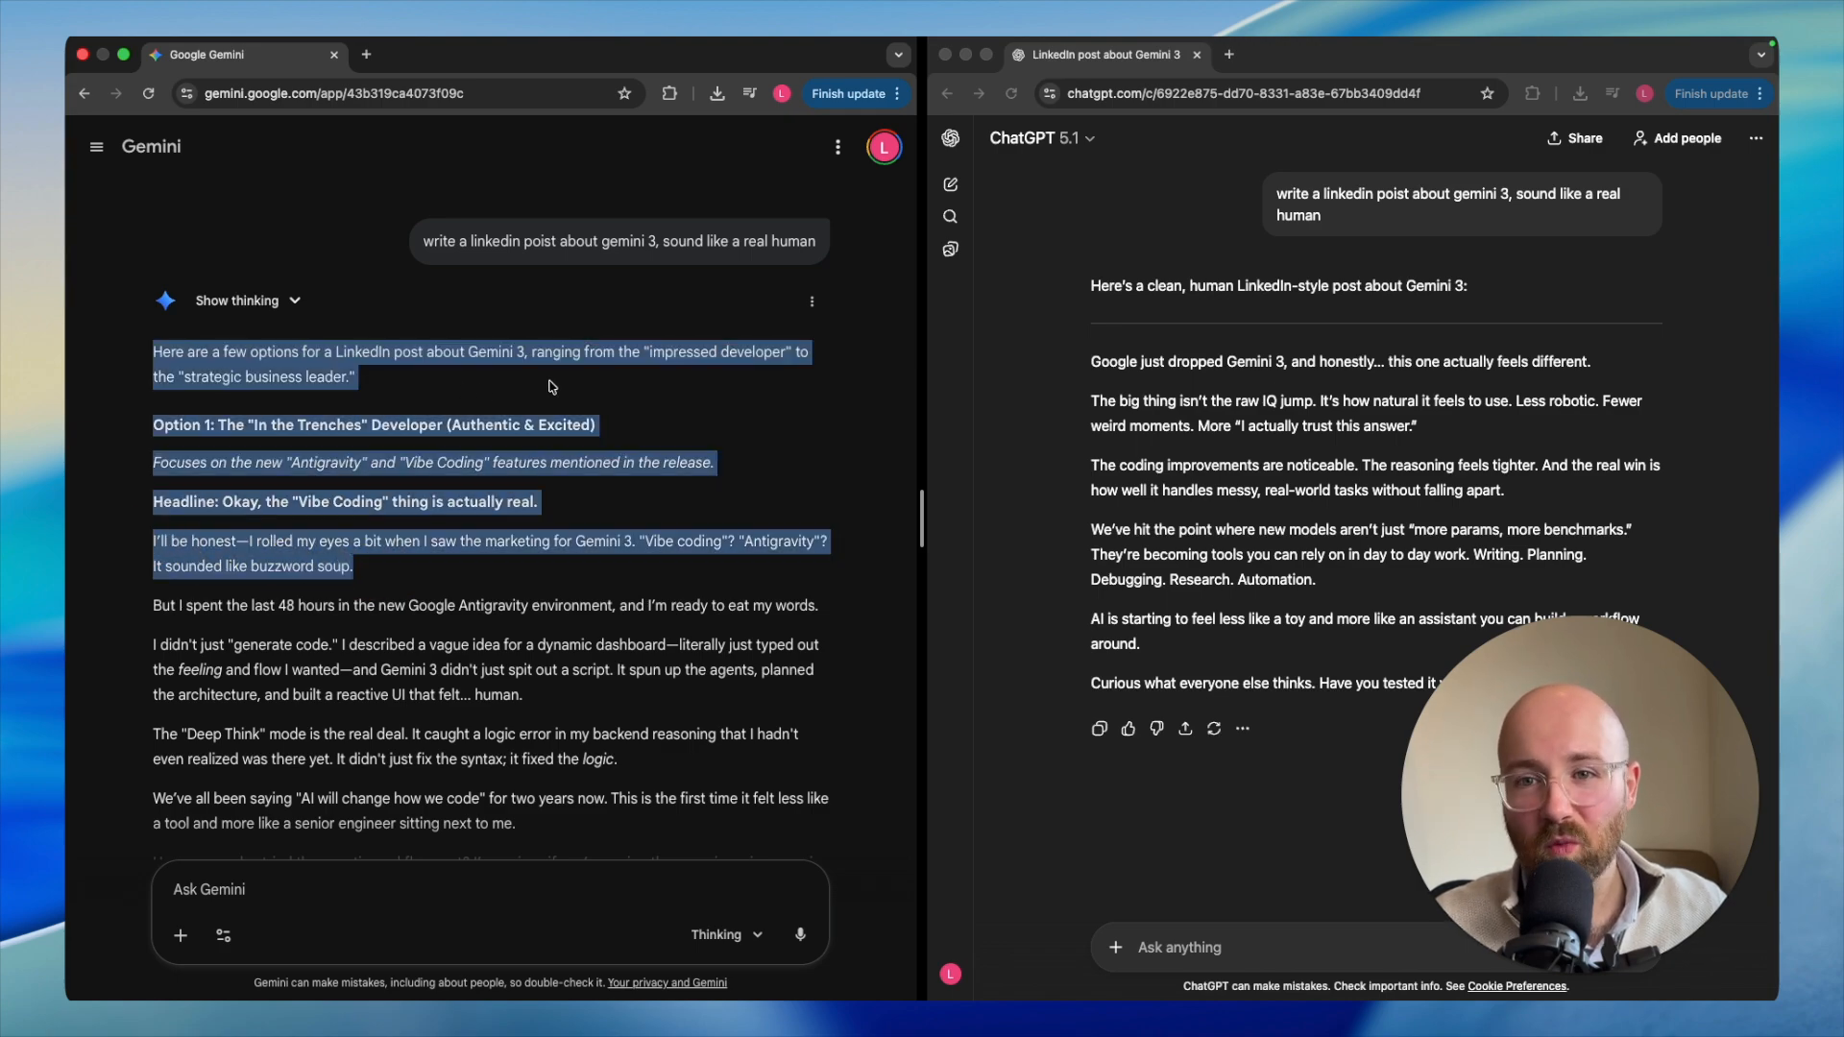
{"action": "scroll", "scroll_direction": "up", "scroll_amount": 3}
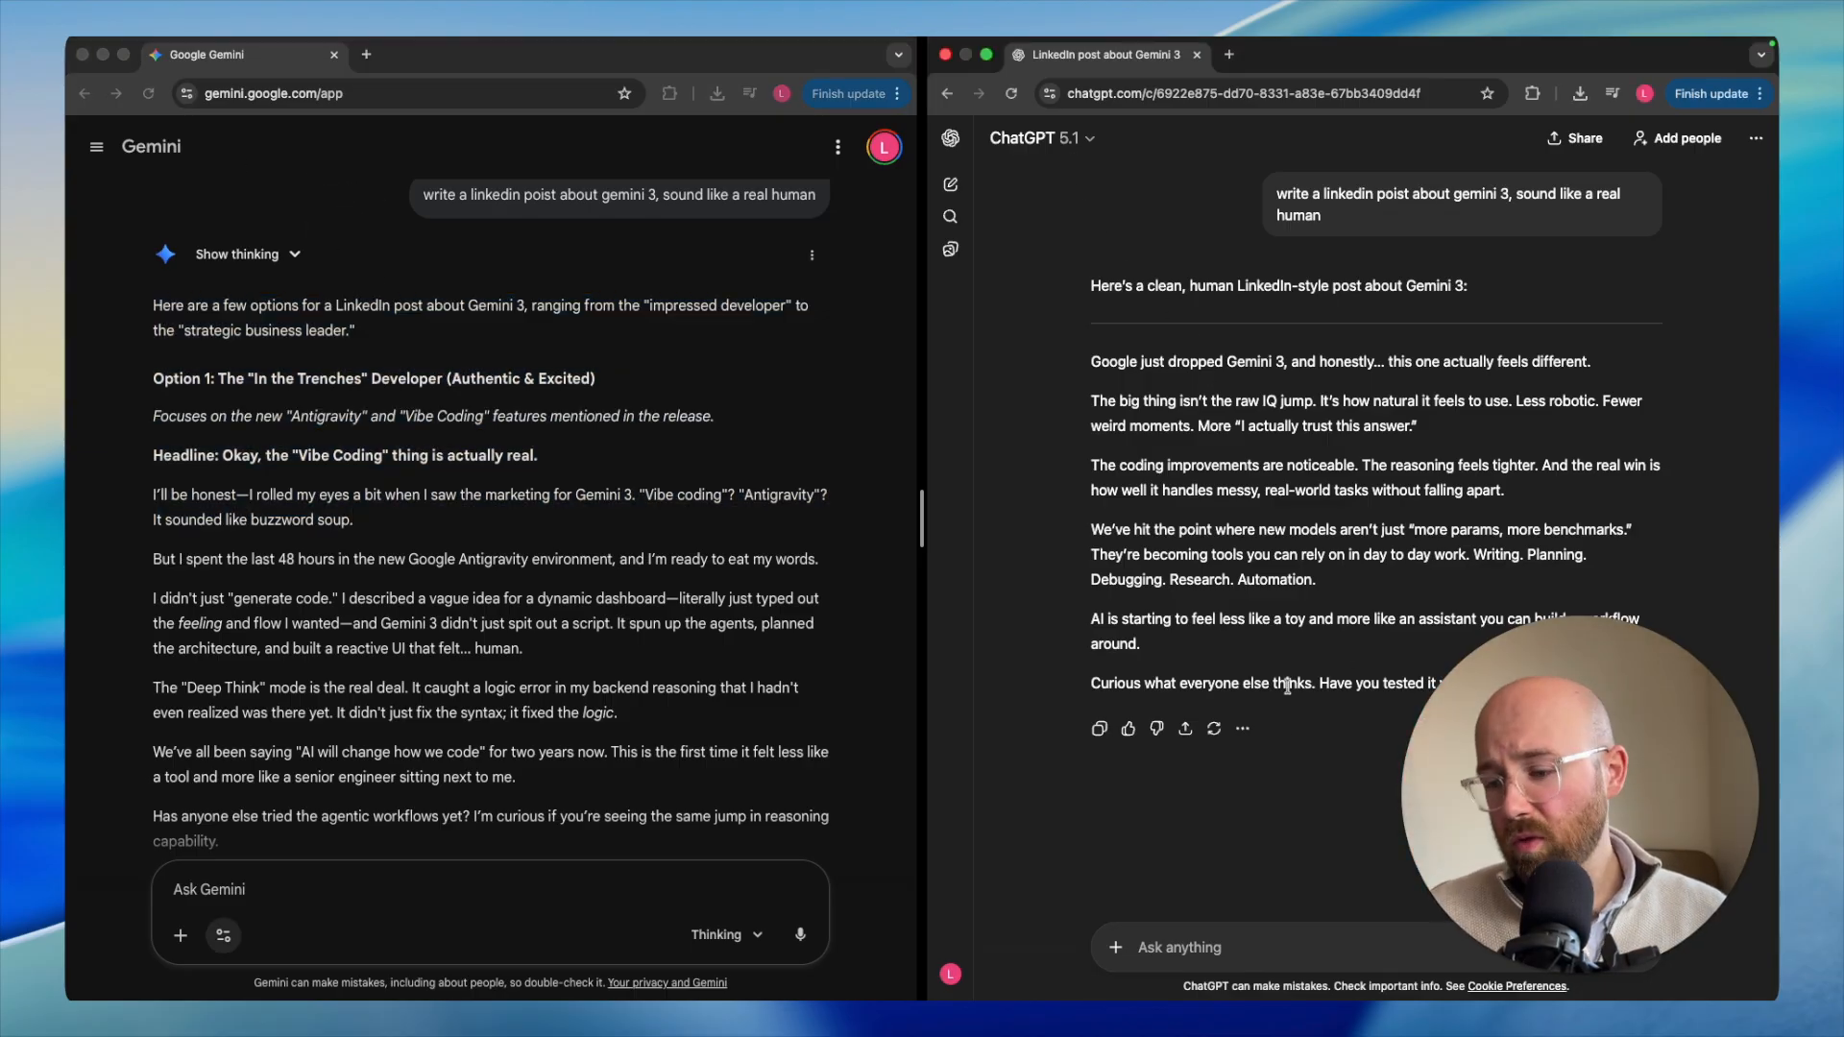
- Switch ChatGPT 5.1 to the Thinking model
{"action": "left_click", "coordinate": [1039, 139]}
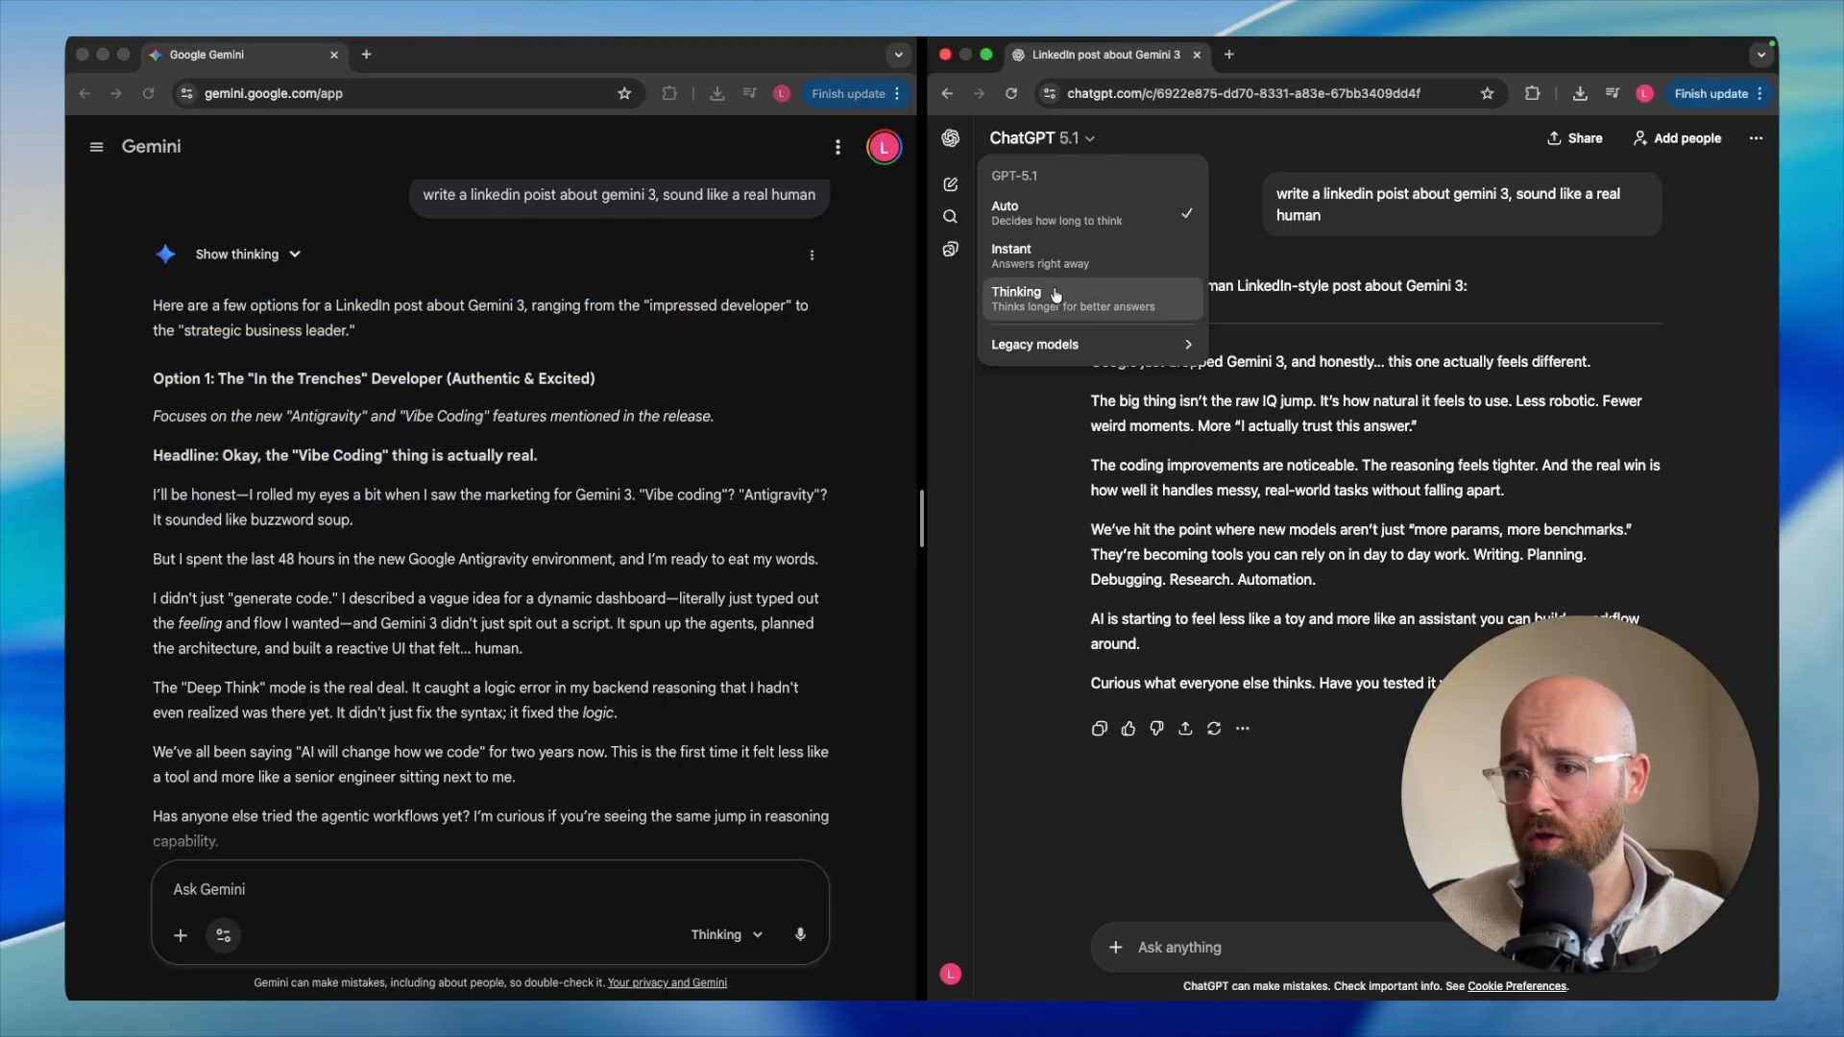
{"action": "left_click", "coordinate": [1016, 292]}
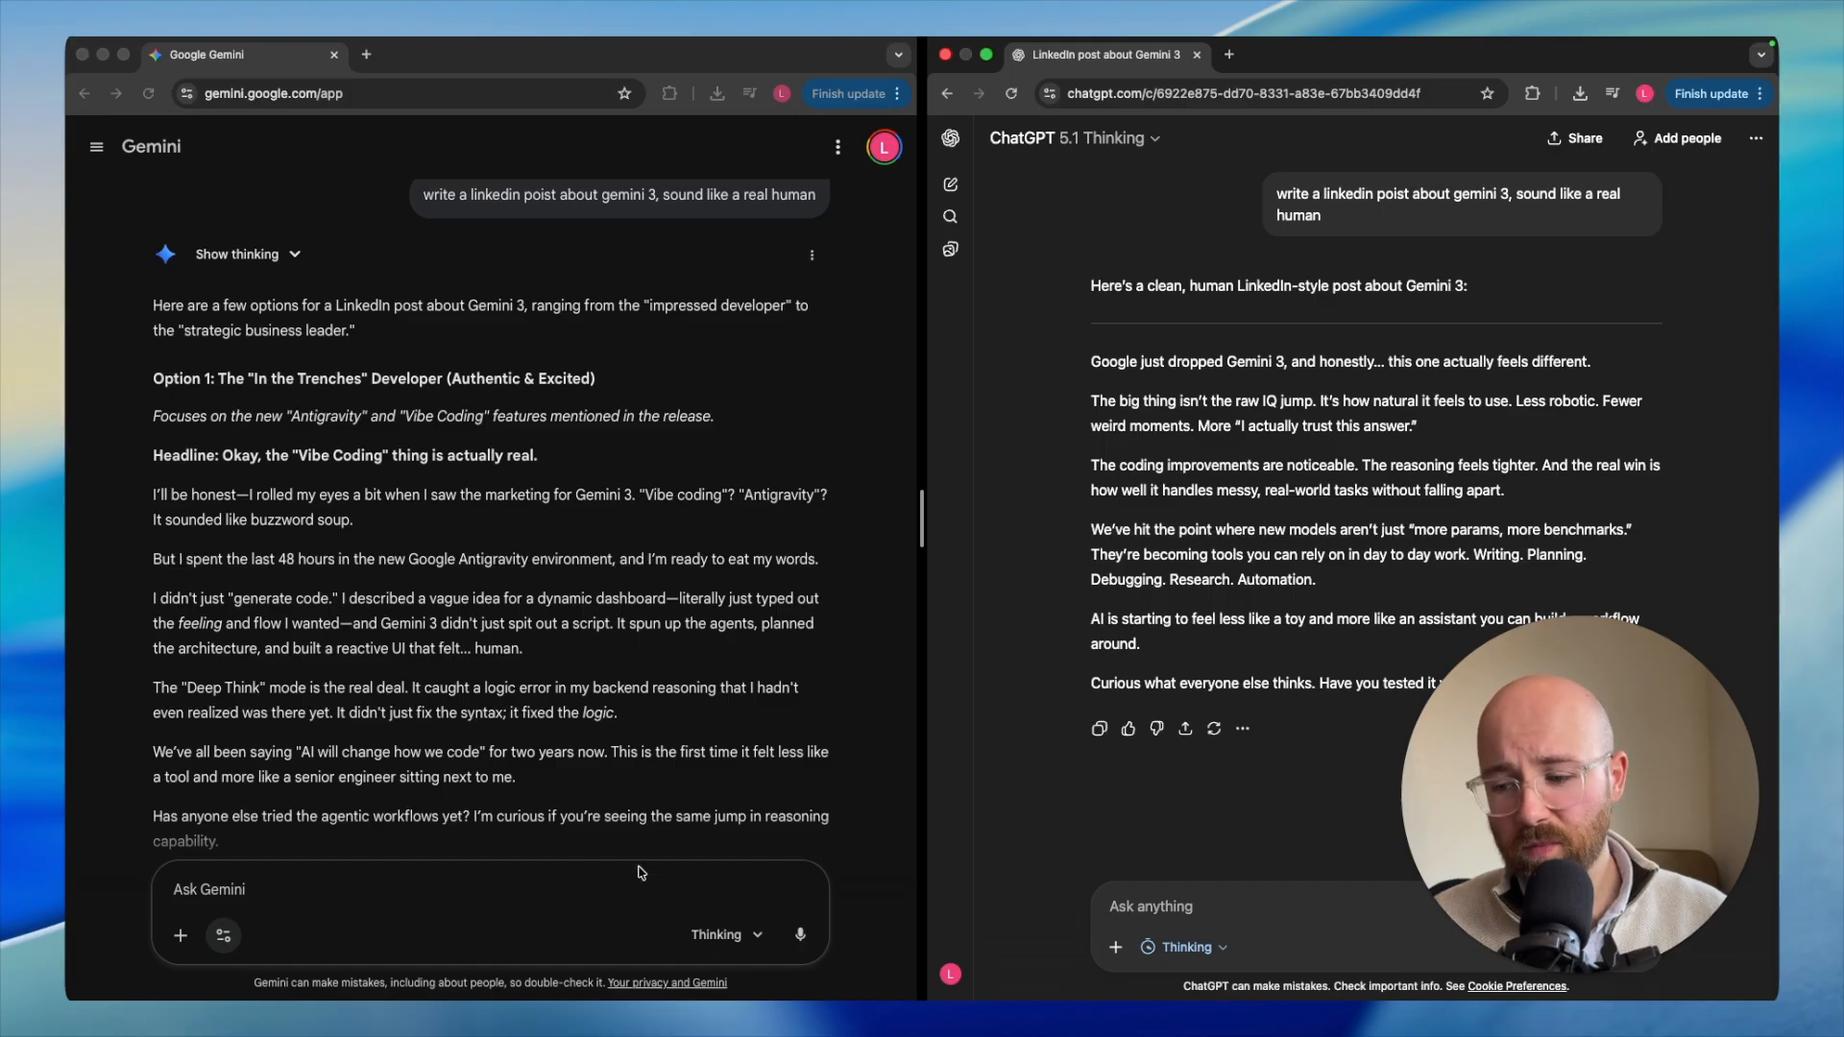
- Ask Gemini for a one-page HTML 3D game like GTA but just for driving
{"action": "left_click", "coordinate": [471, 889]}
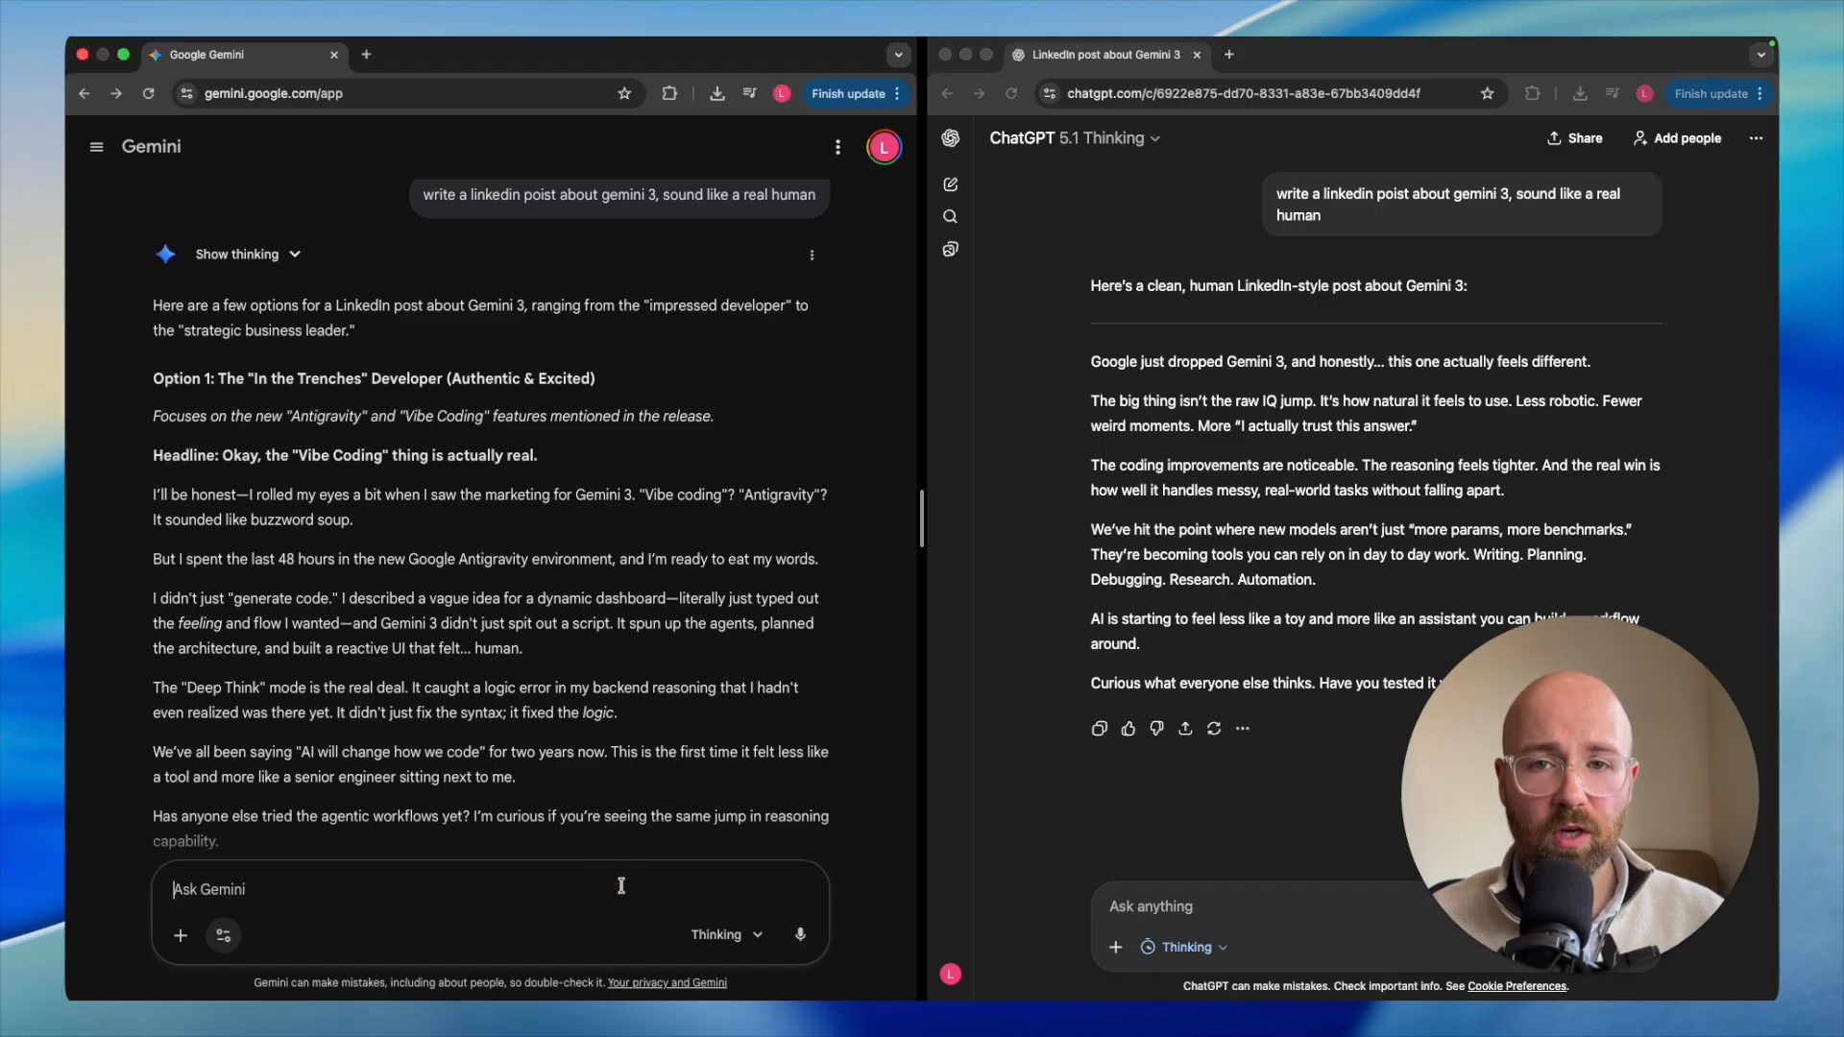
{"action": "type", "text": "make"}
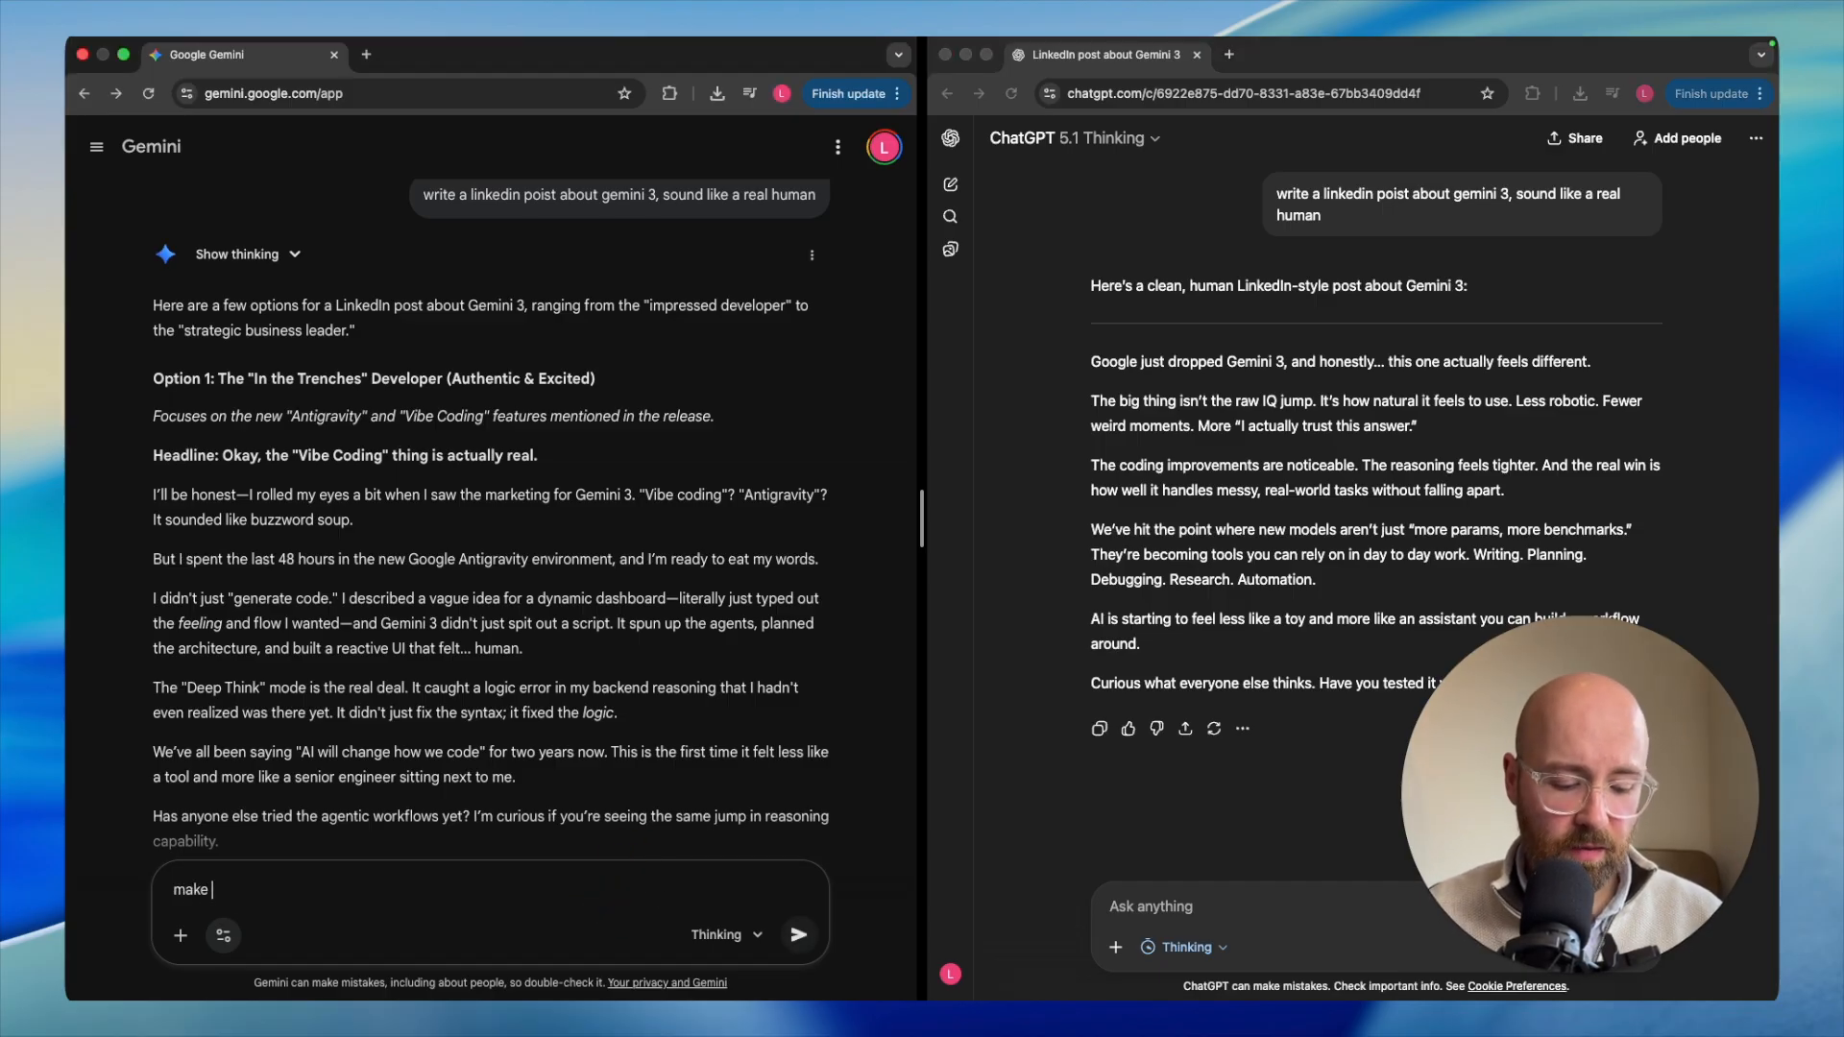
{"action": "type", "text": "me a 3d"}
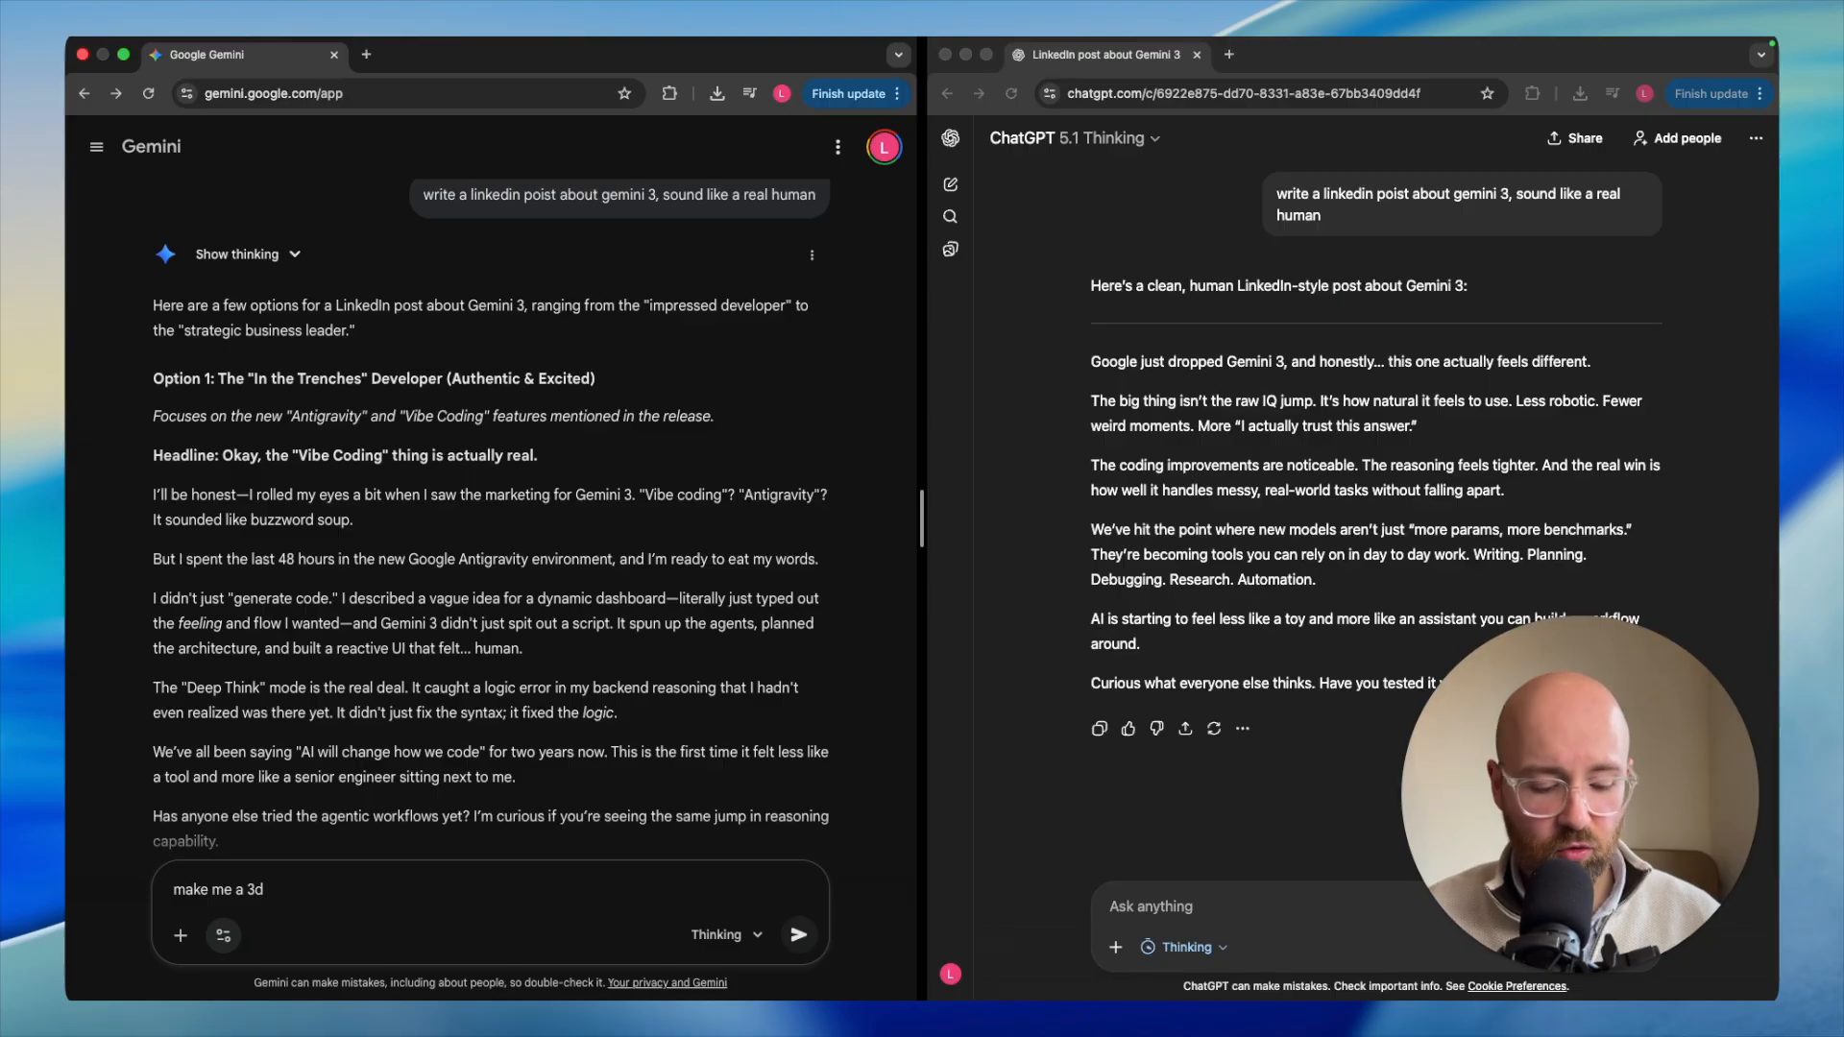
{"action": "type", "text": "jh"}
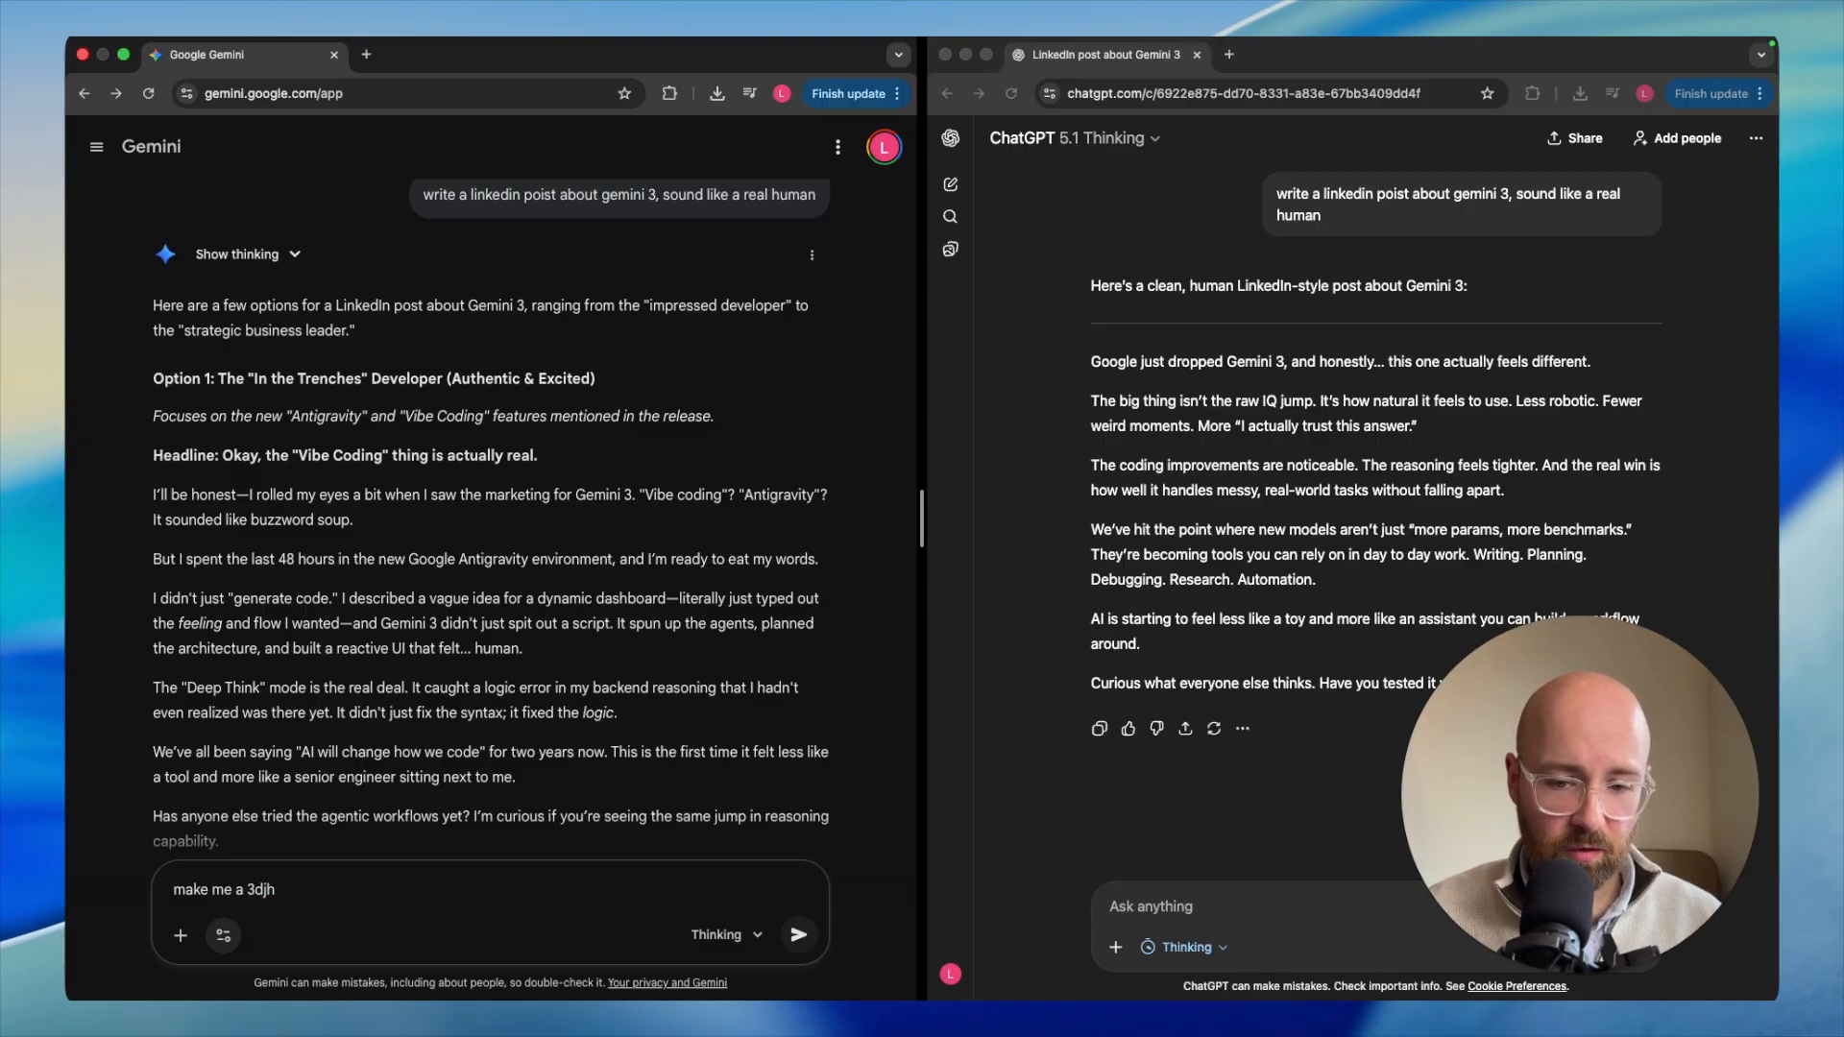
{"action": "type", "text": "one page htm"}
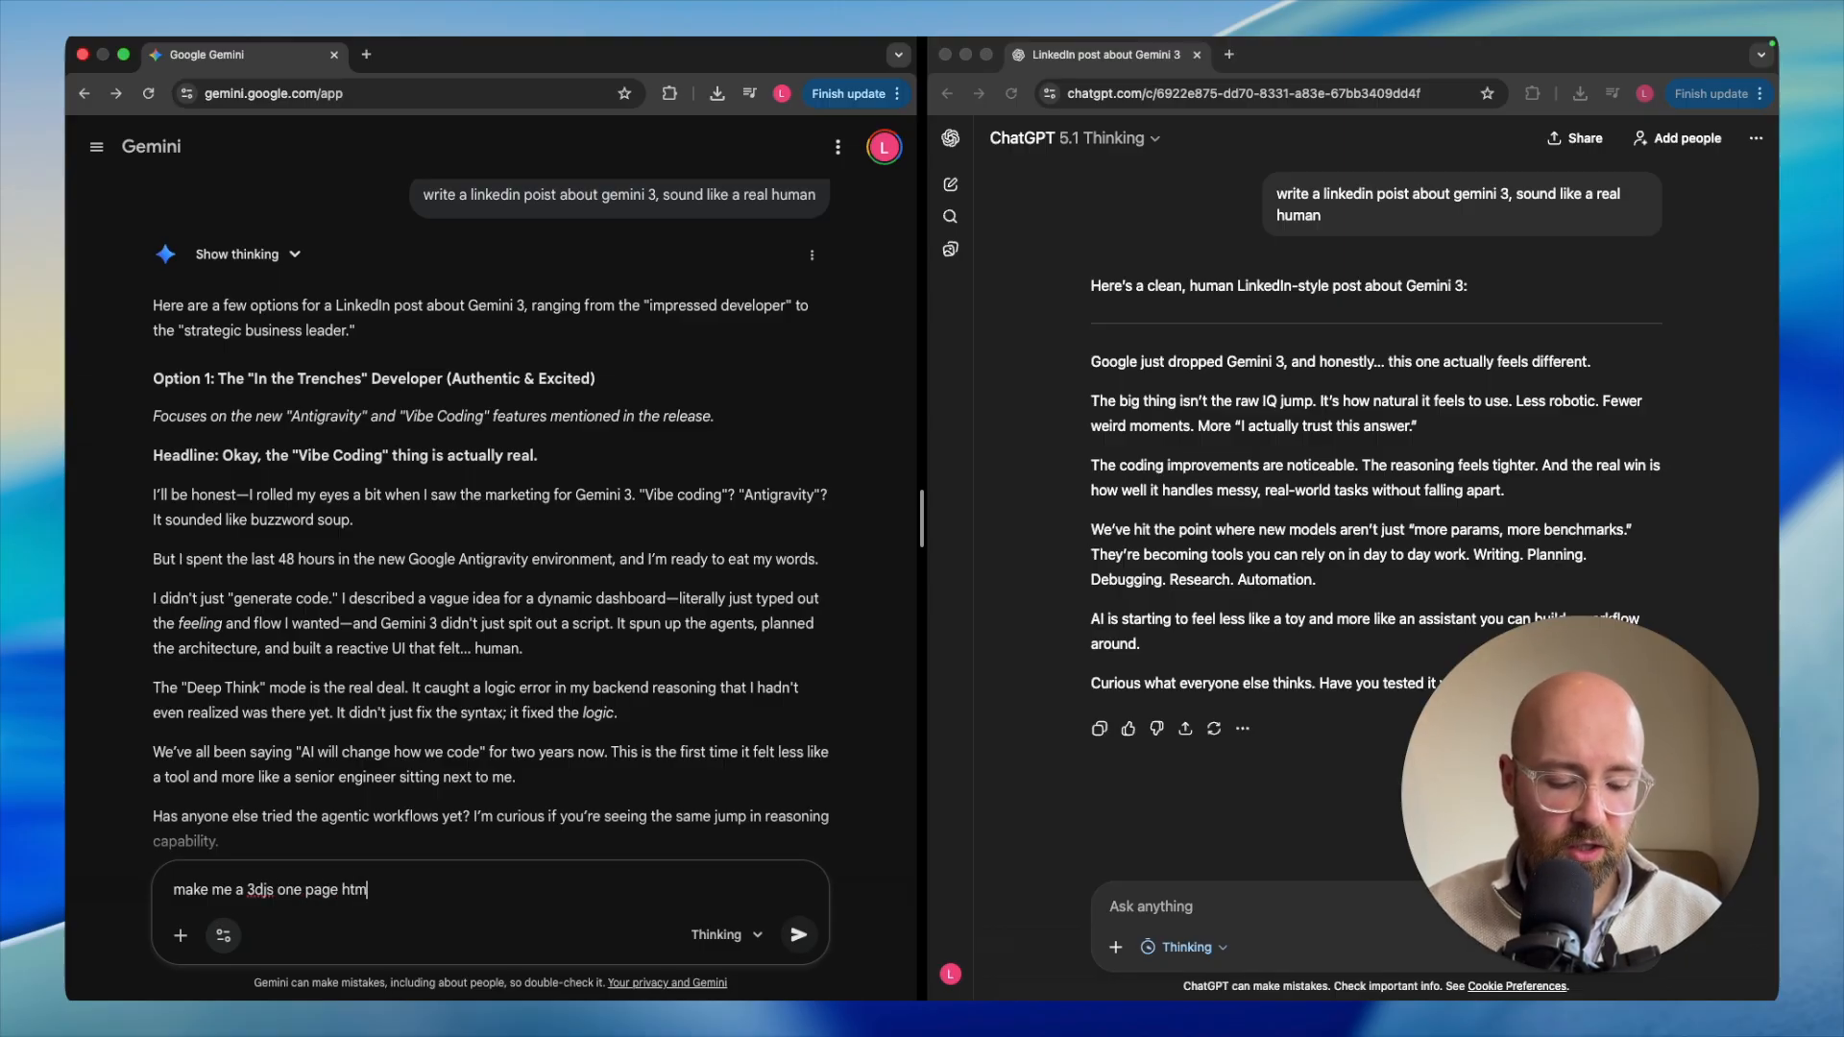
{"action": "type", "text": "l"}
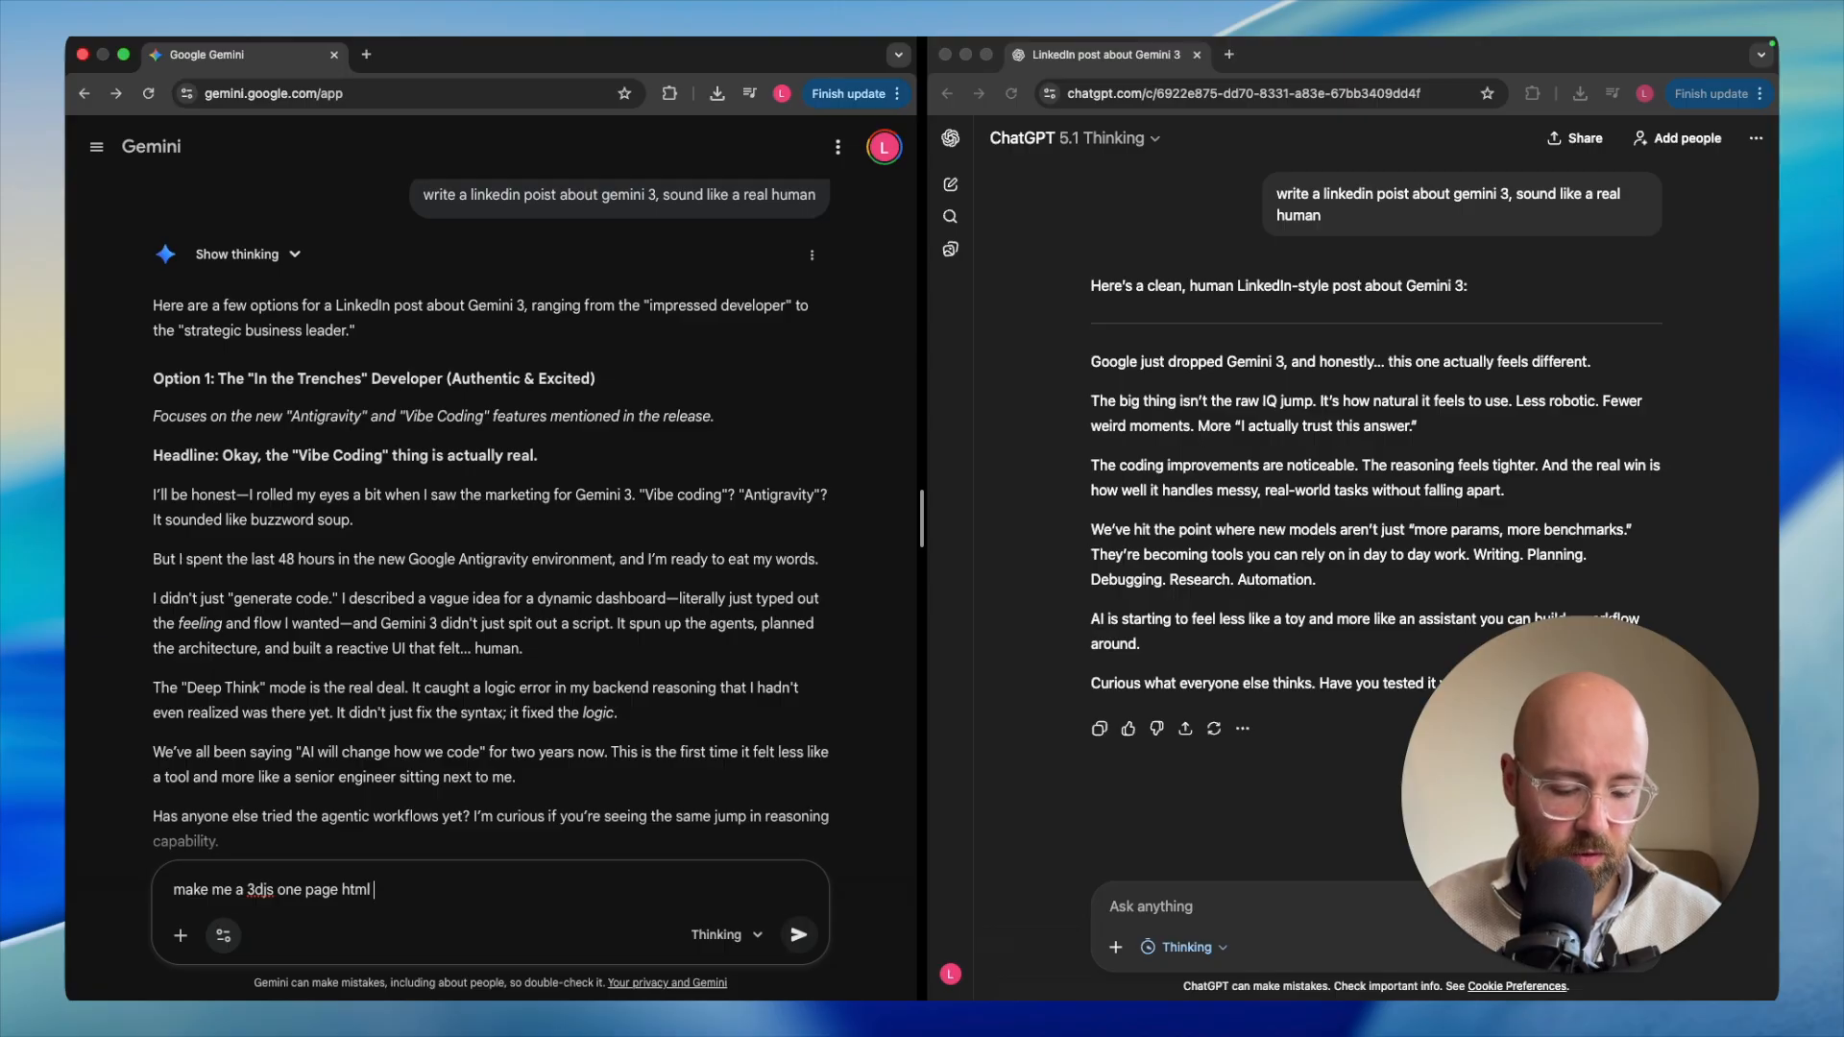
{"action": "type", "text": "game like gt"}
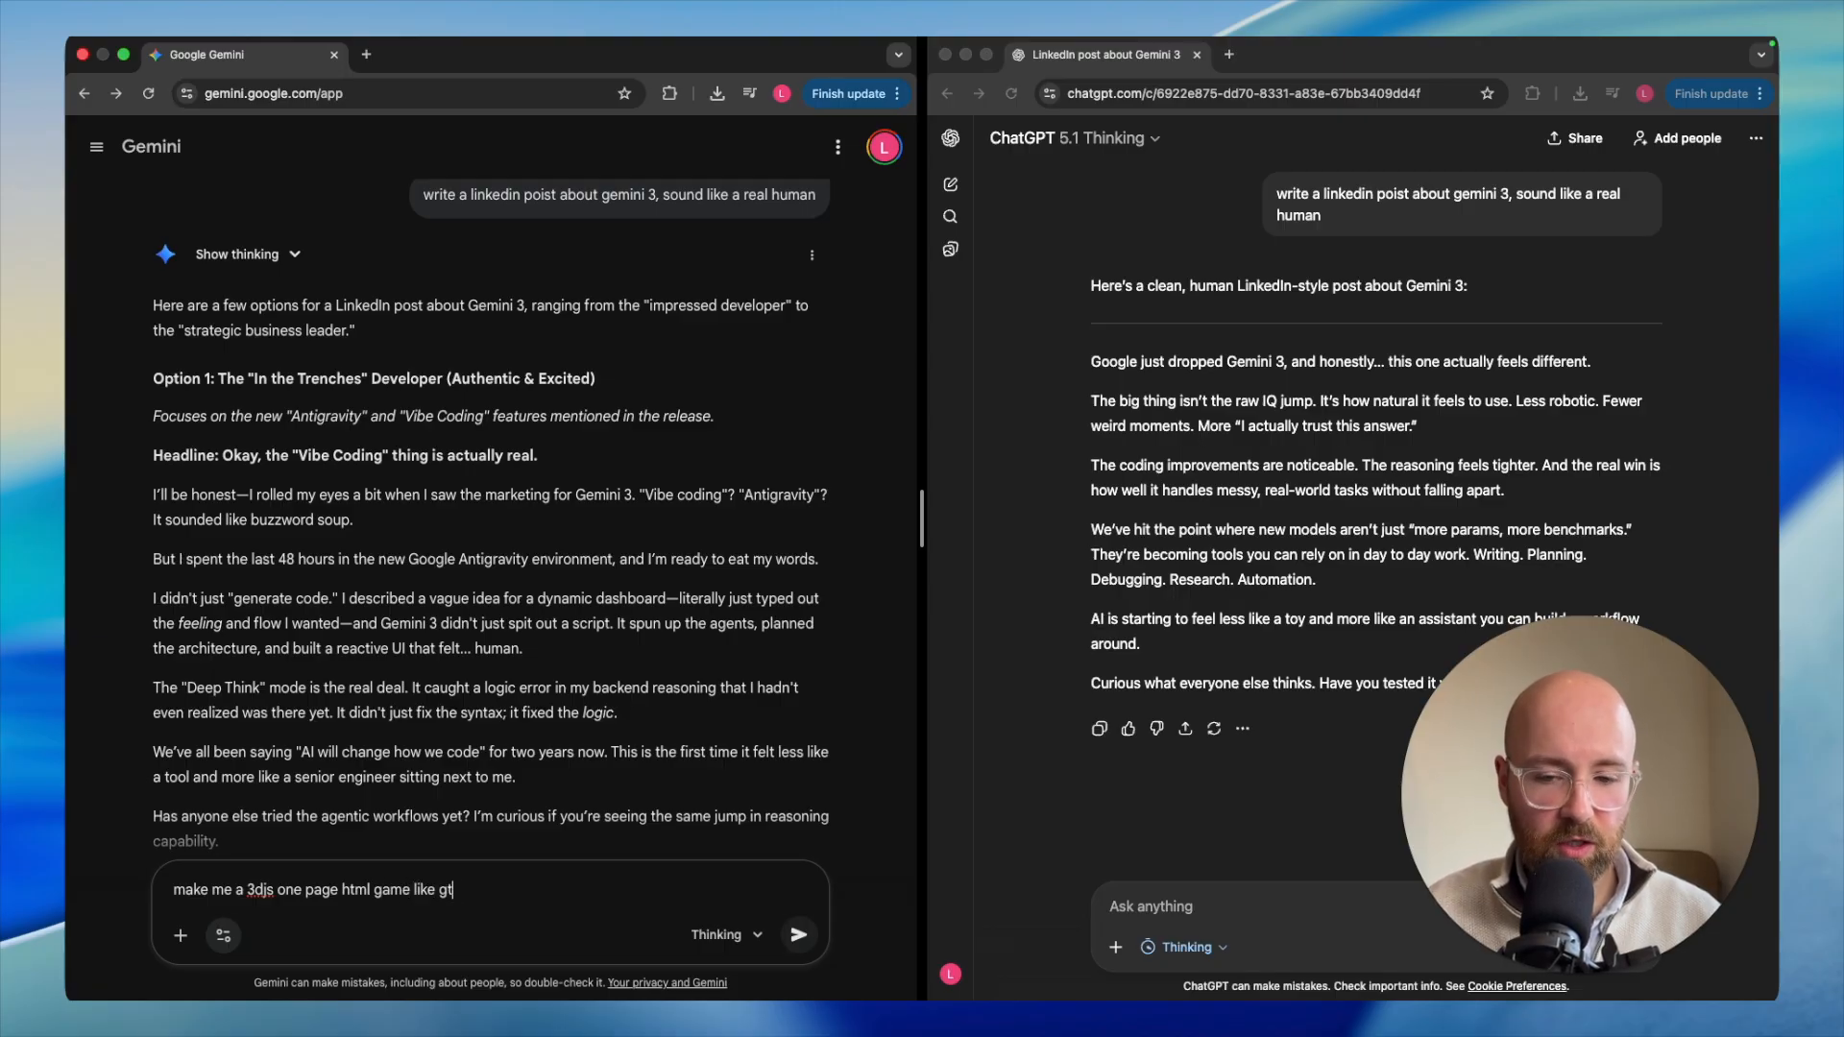
{"action": "type", "text": "a but"}
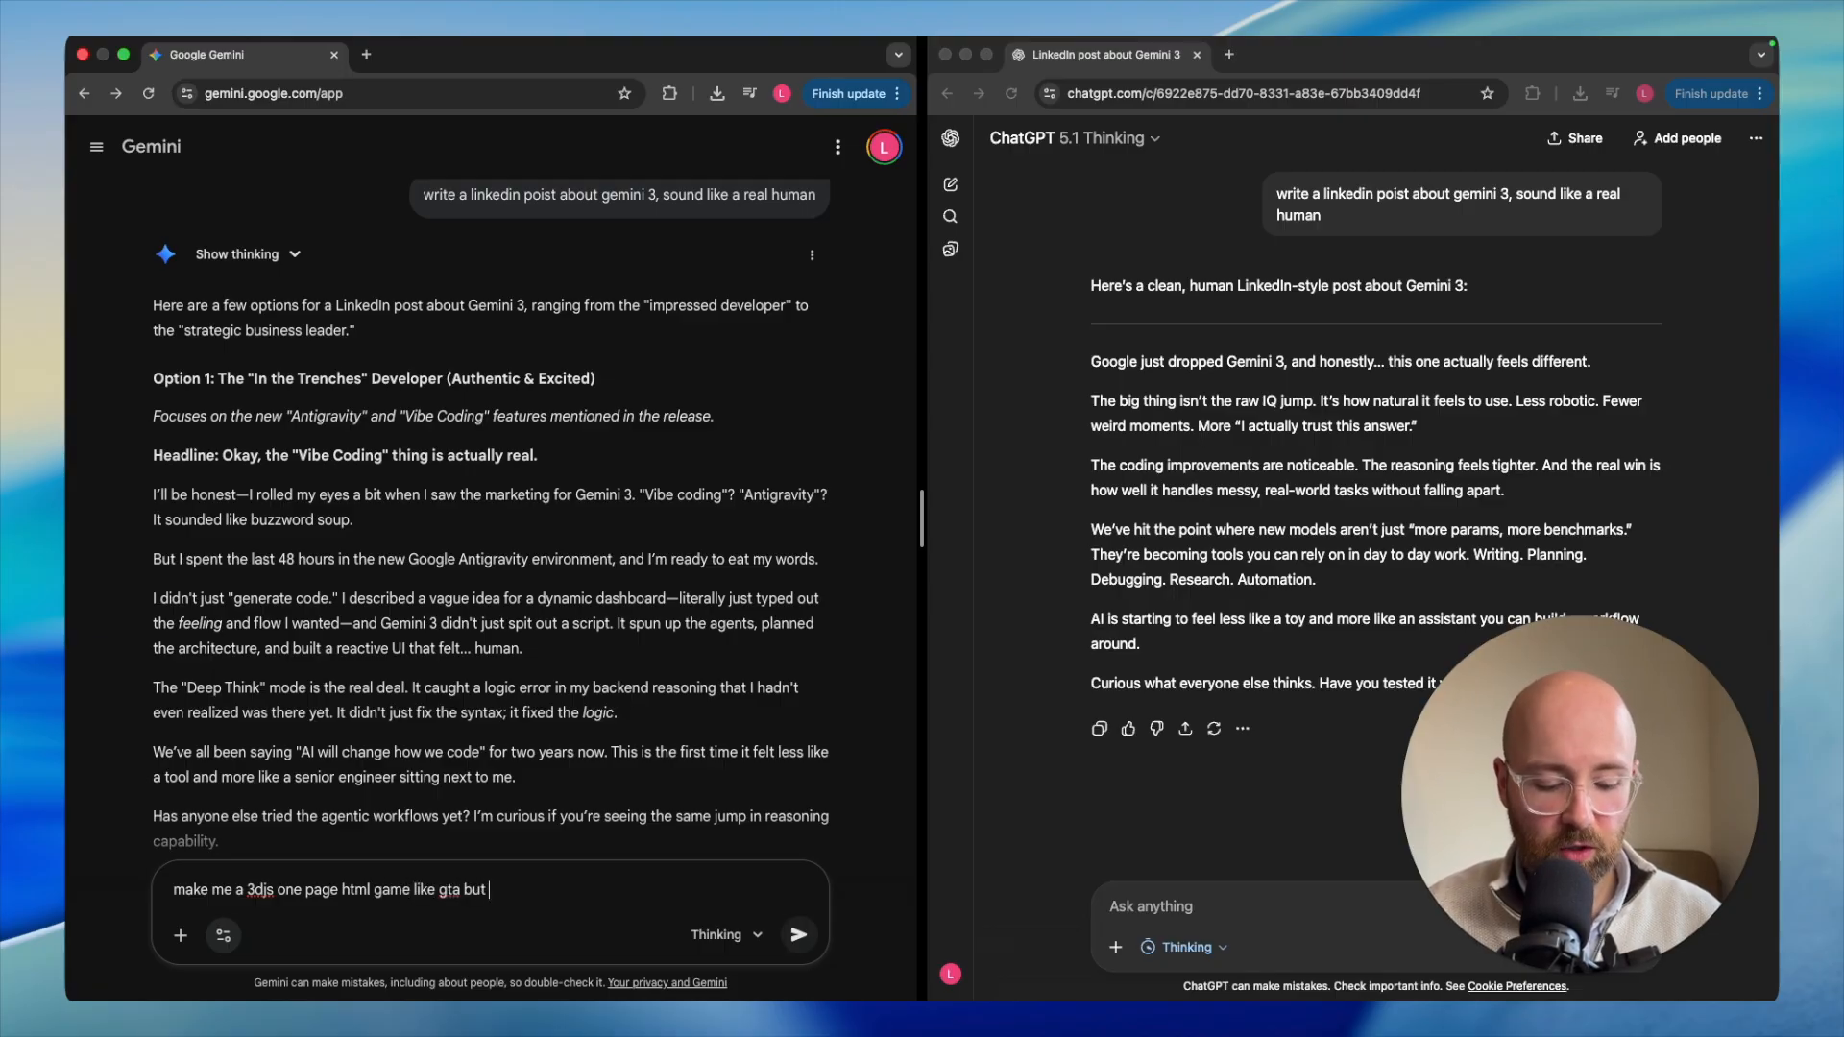
{"action": "type", "text": "just for dr"}
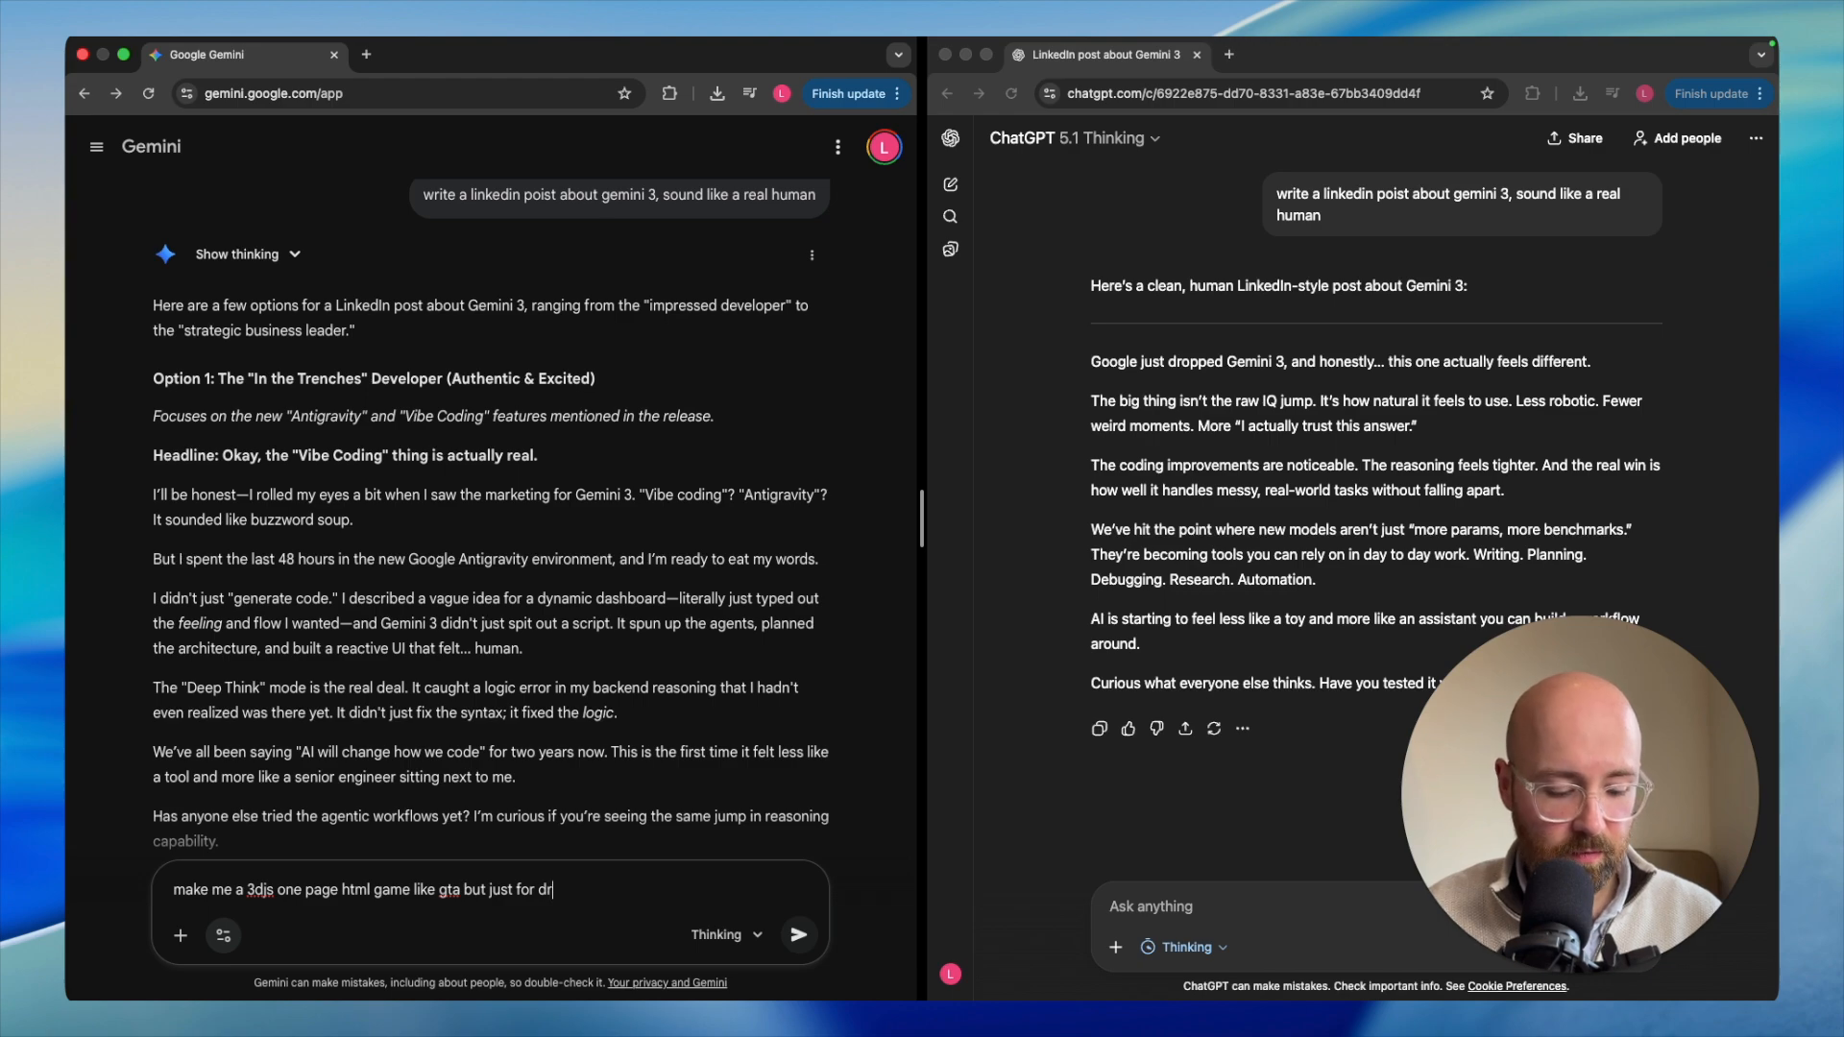
{"action": "left_click", "coordinate": [798, 933]}
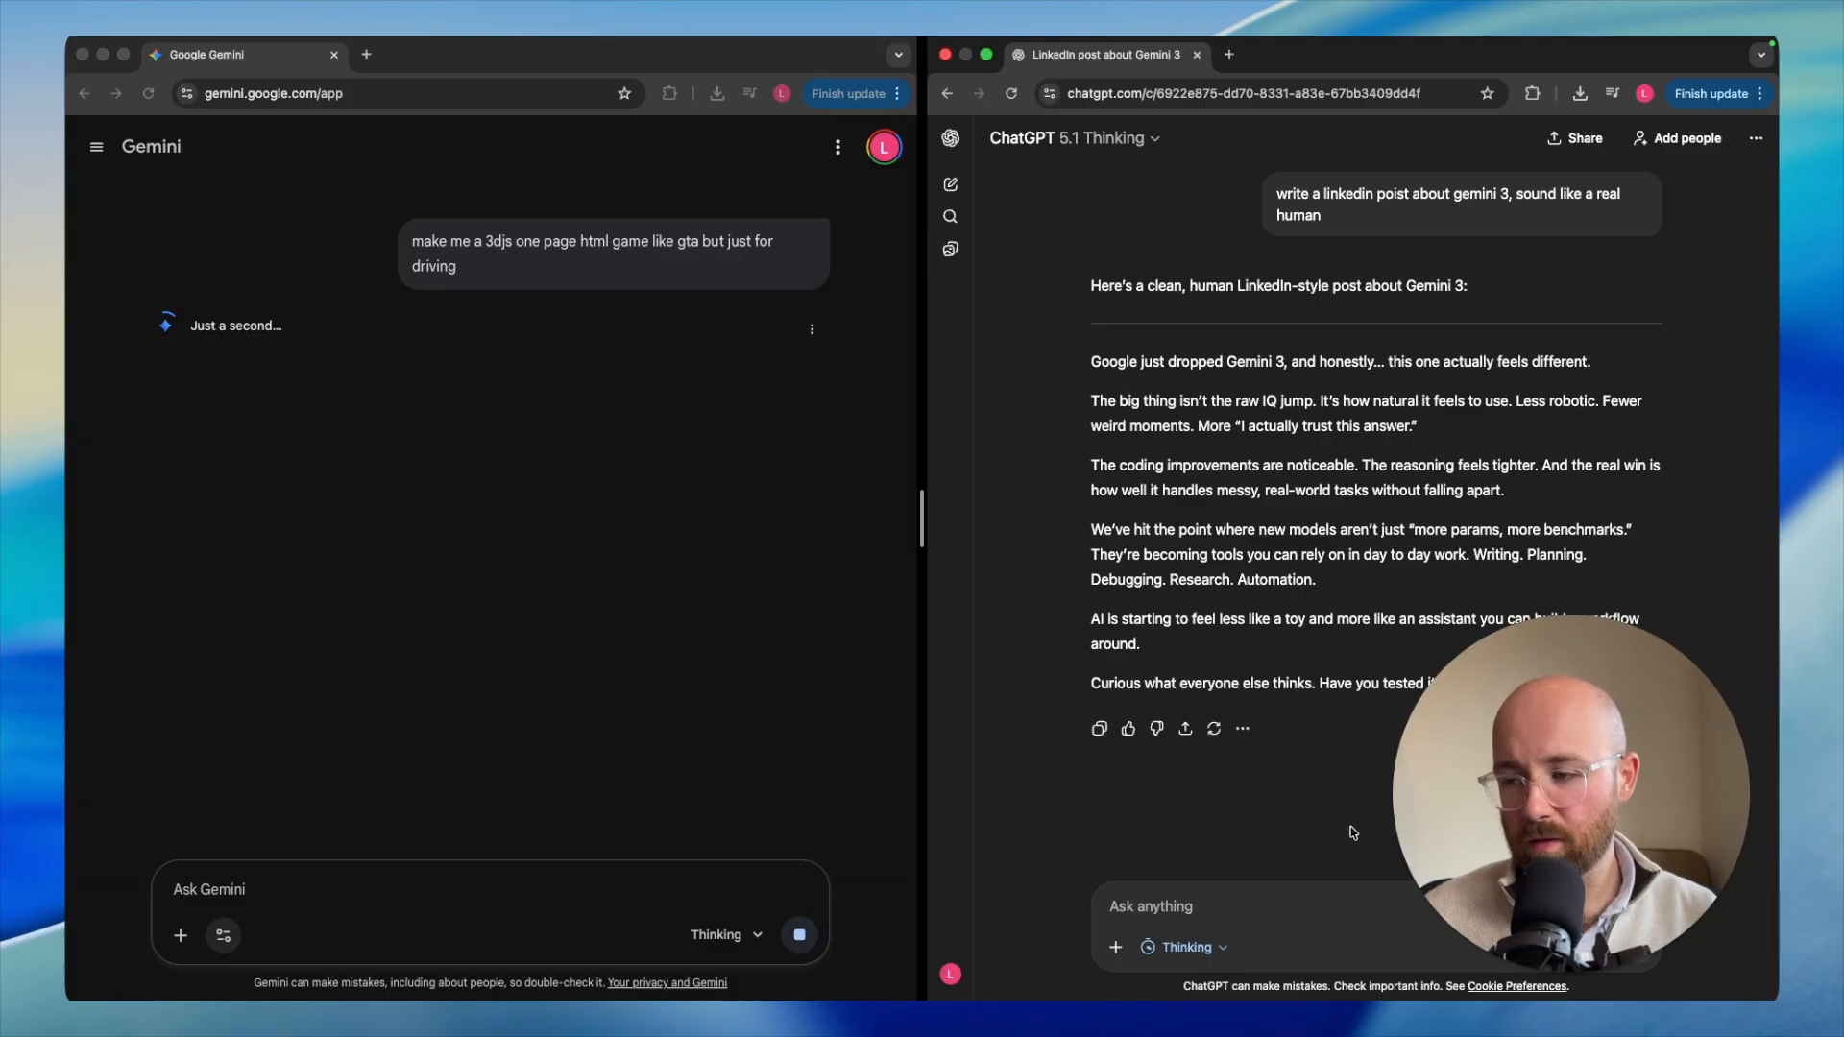
- Send the same one-page 3D driving game prompt to ChatGPT
{"action": "left_click", "coordinate": [1198, 905]}
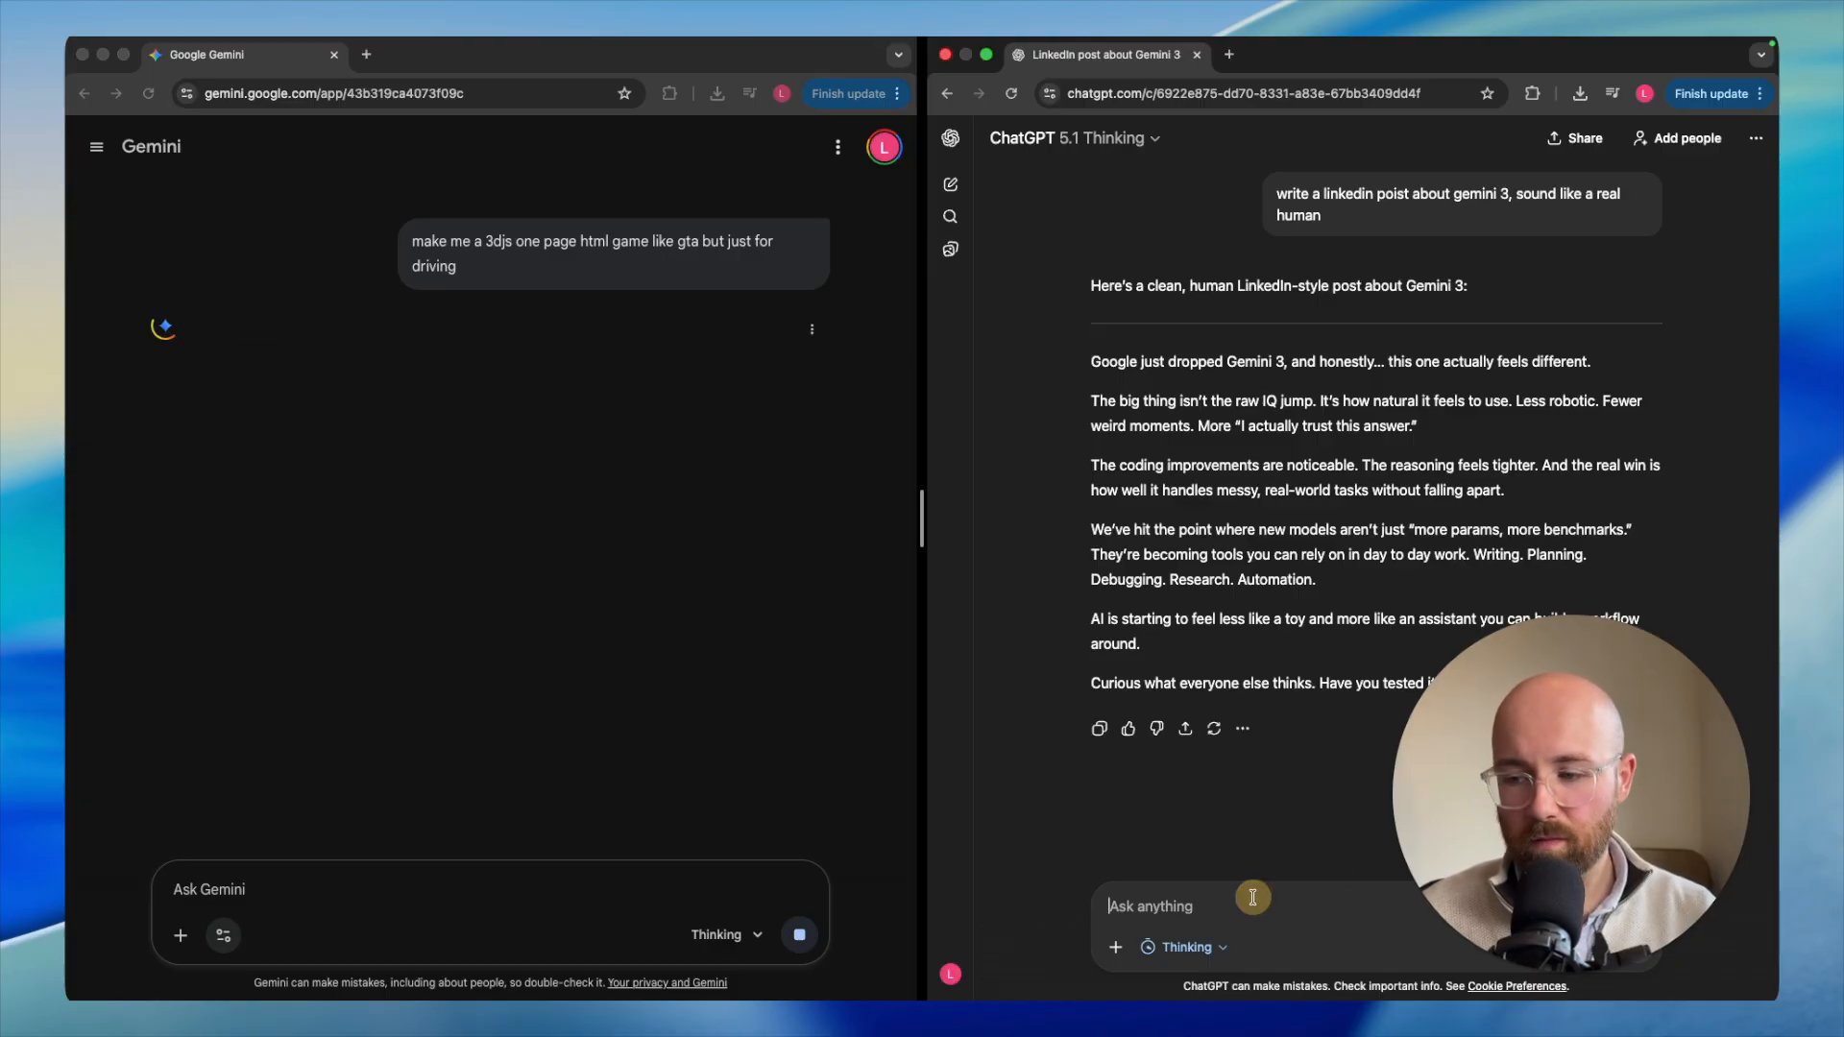
{"action": "key", "text": "Return"}
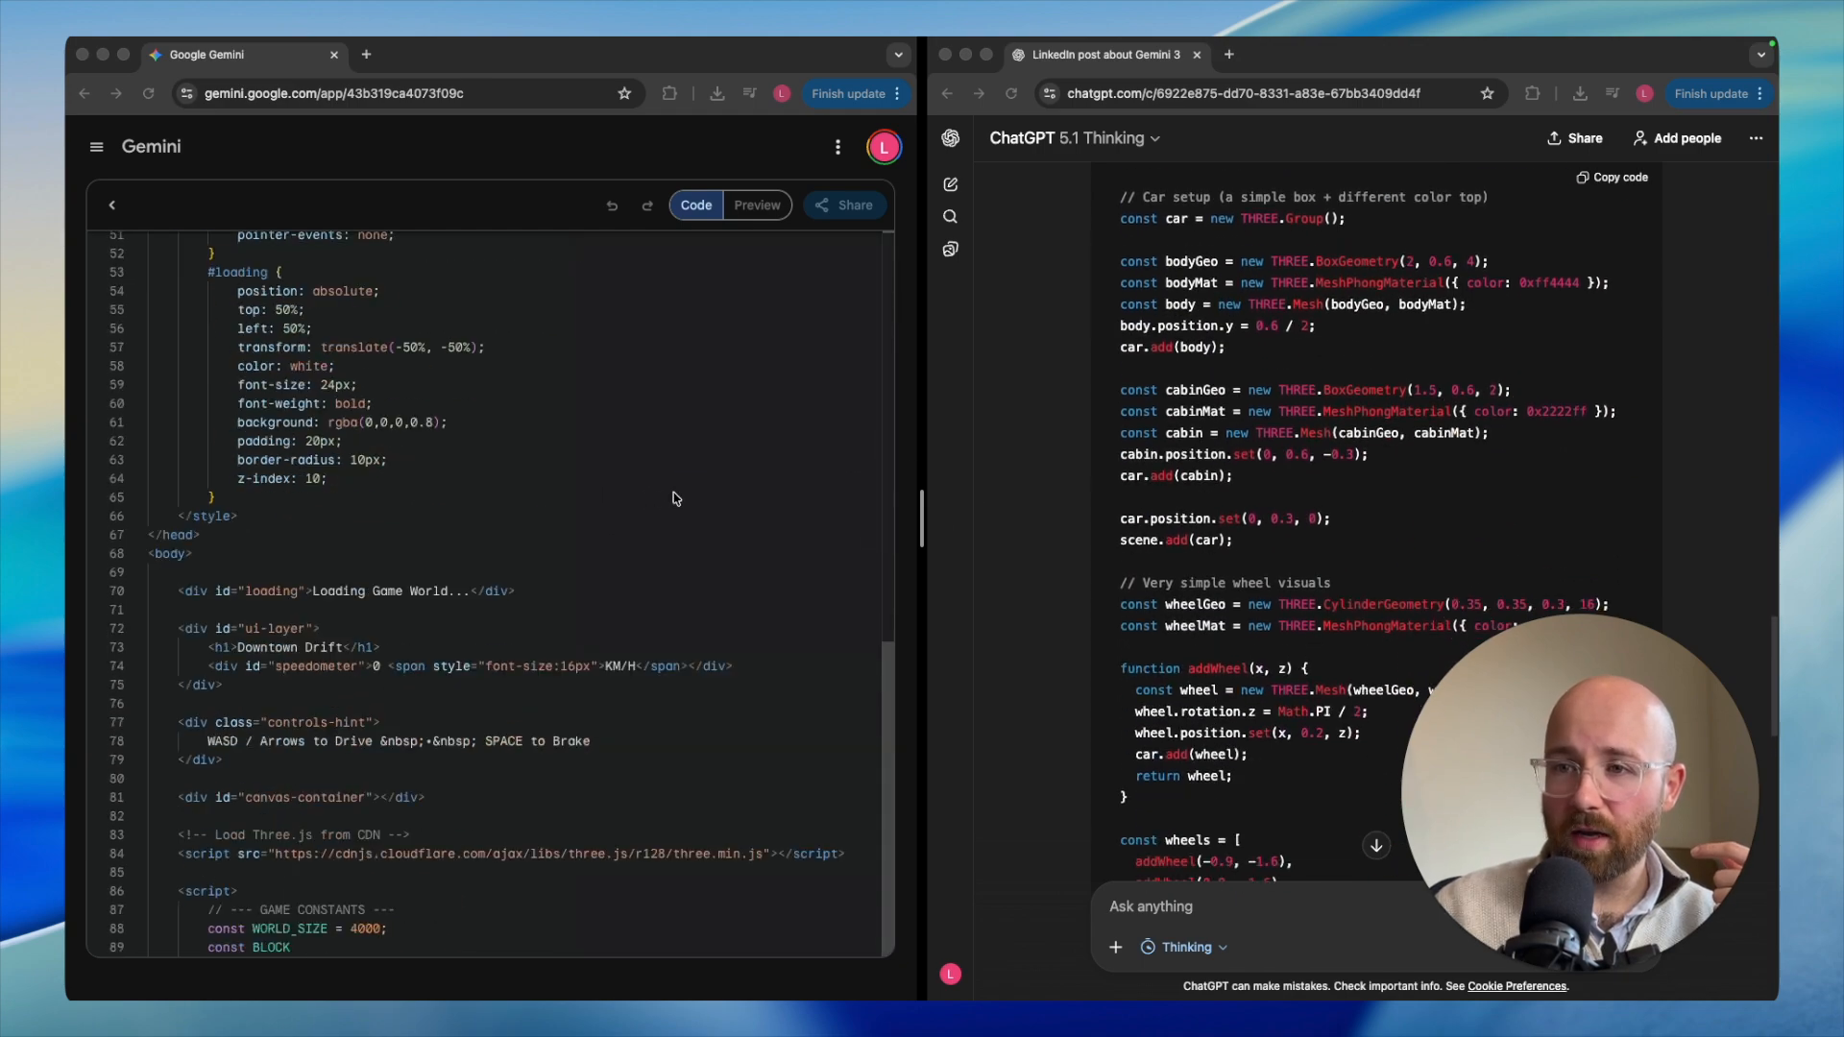
- Scroll through both assistants' generated driving game code
{"action": "scroll", "scroll_direction": "down", "scroll_amount": 3}
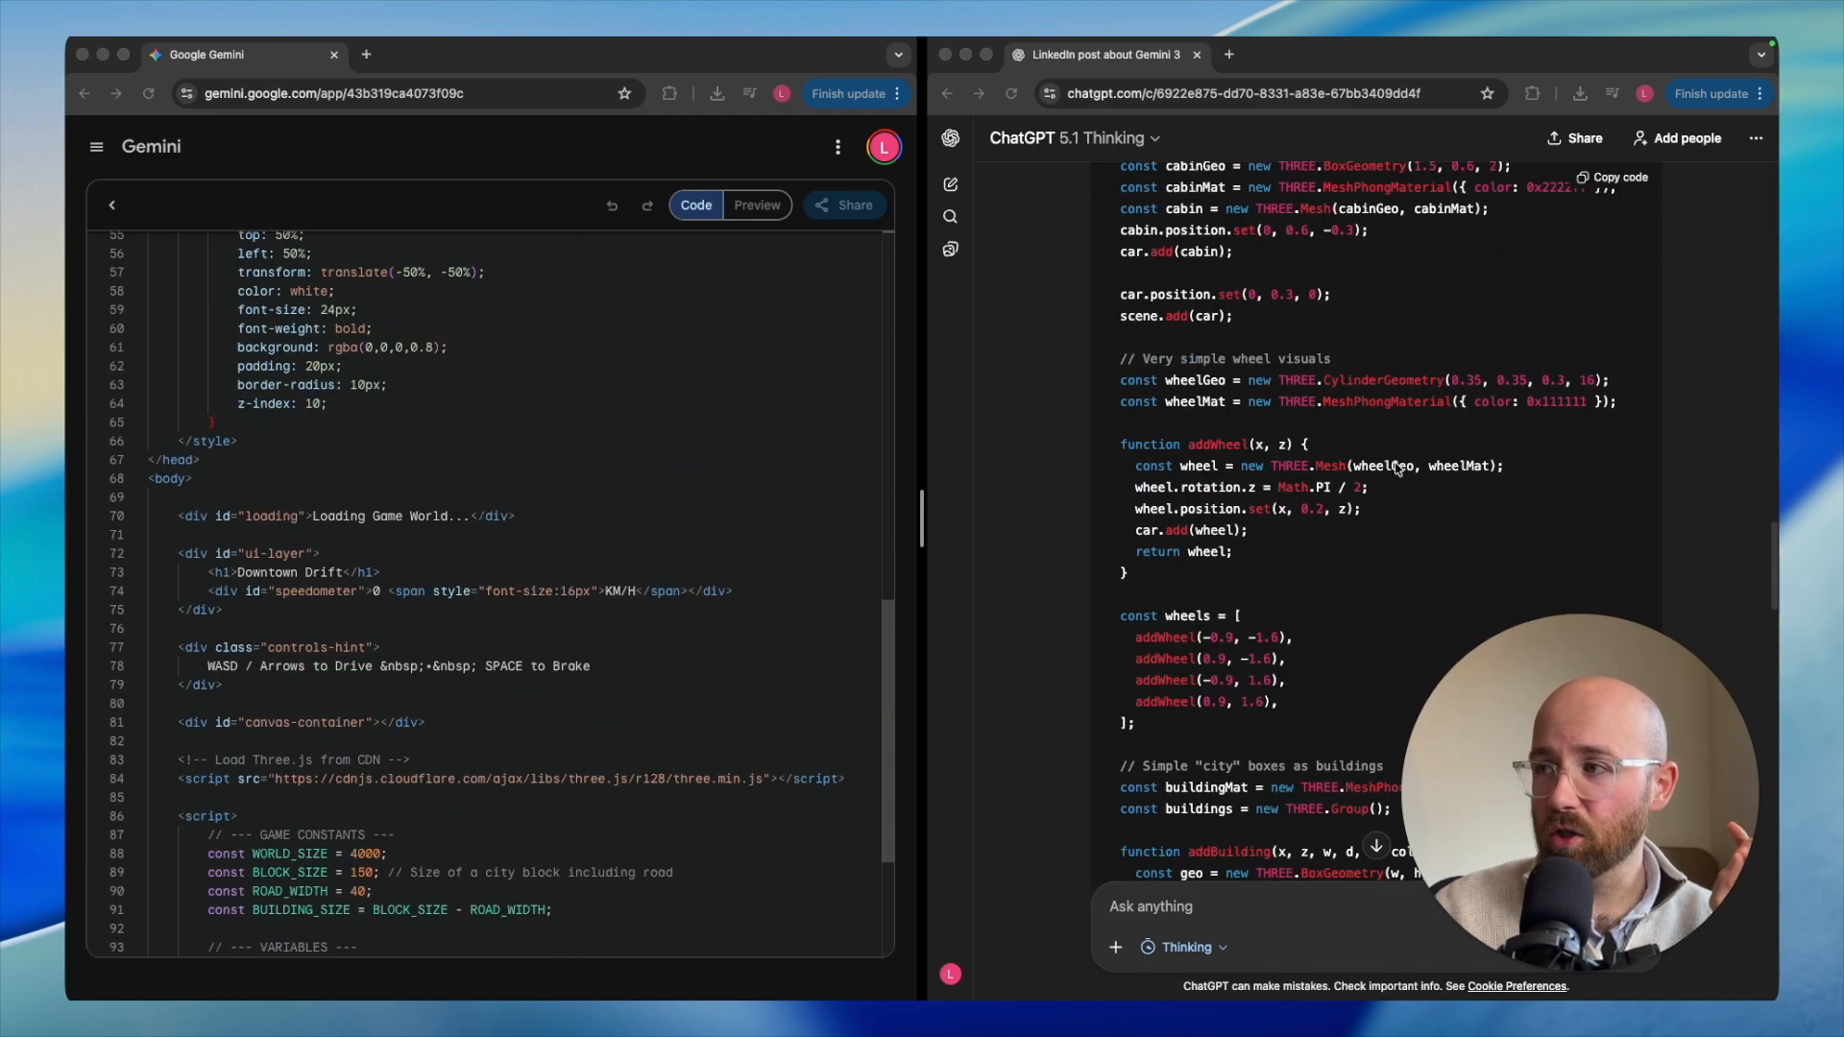
{"action": "scroll", "scroll_direction": "down", "scroll_amount": 3}
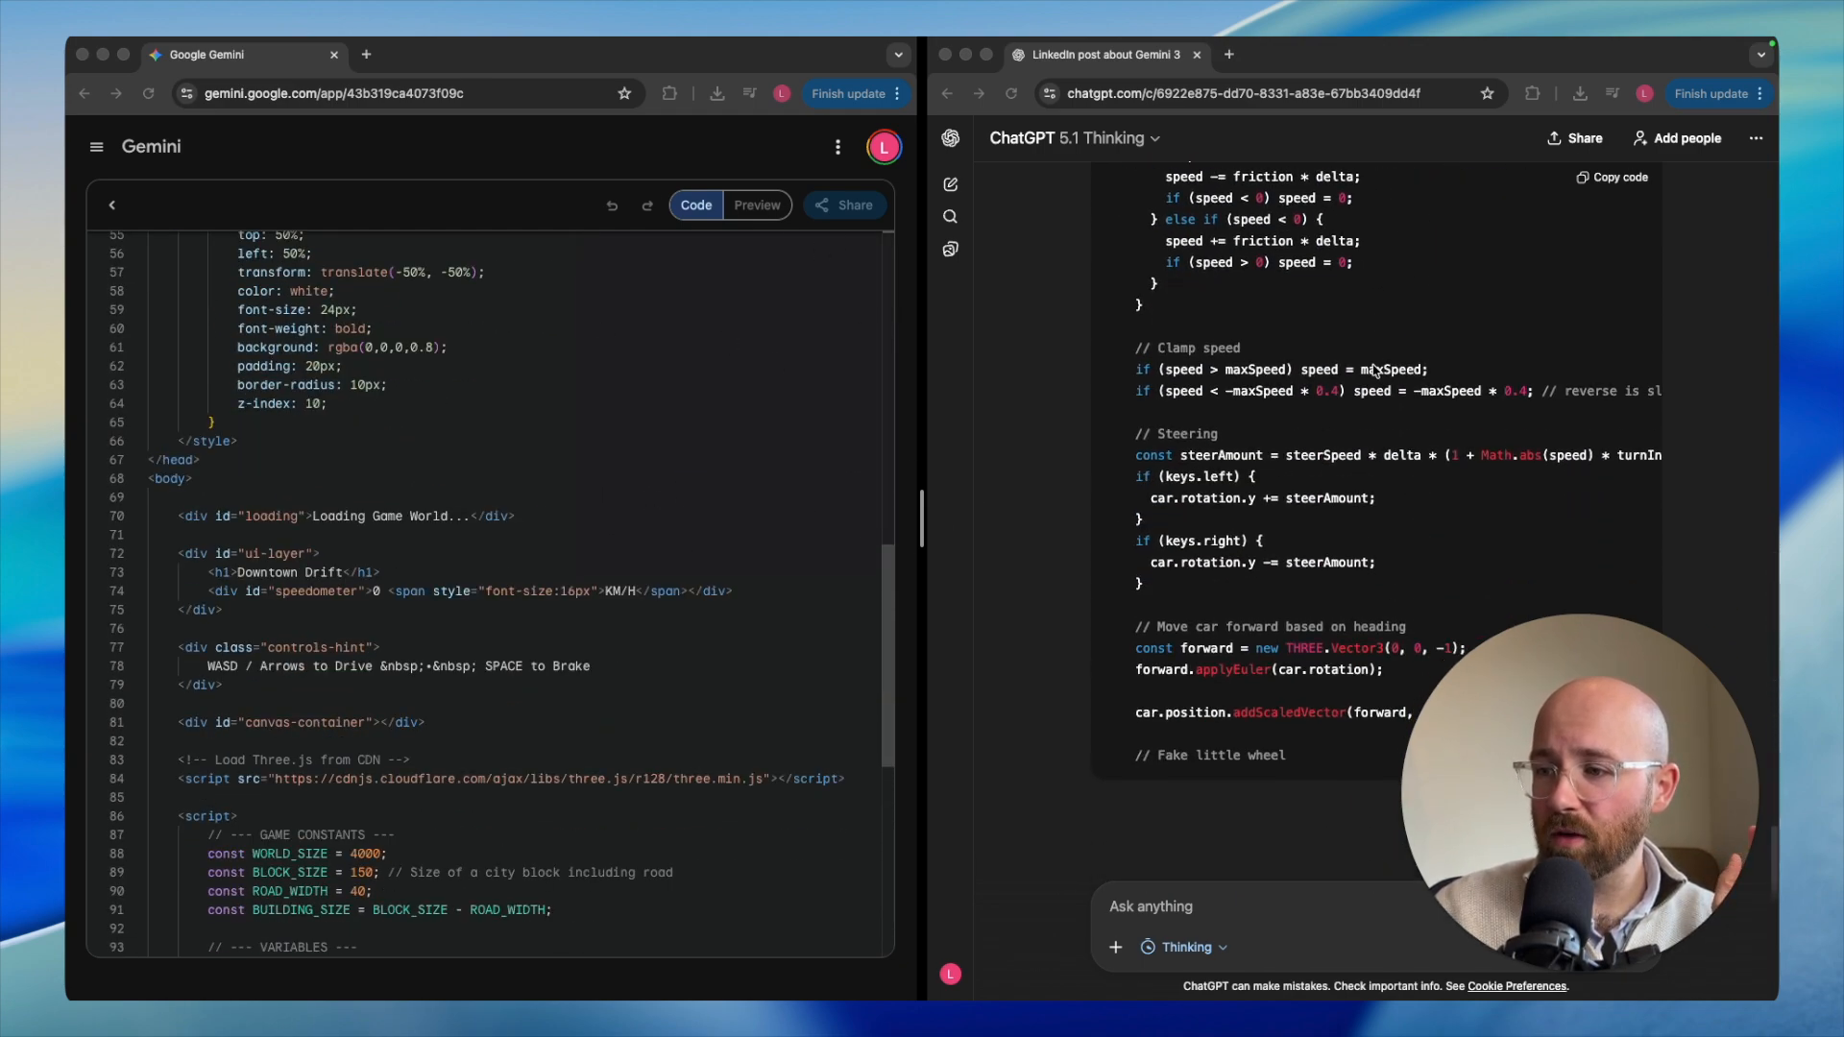
{"action": "scroll", "scroll_direction": "down", "scroll_amount": 3}
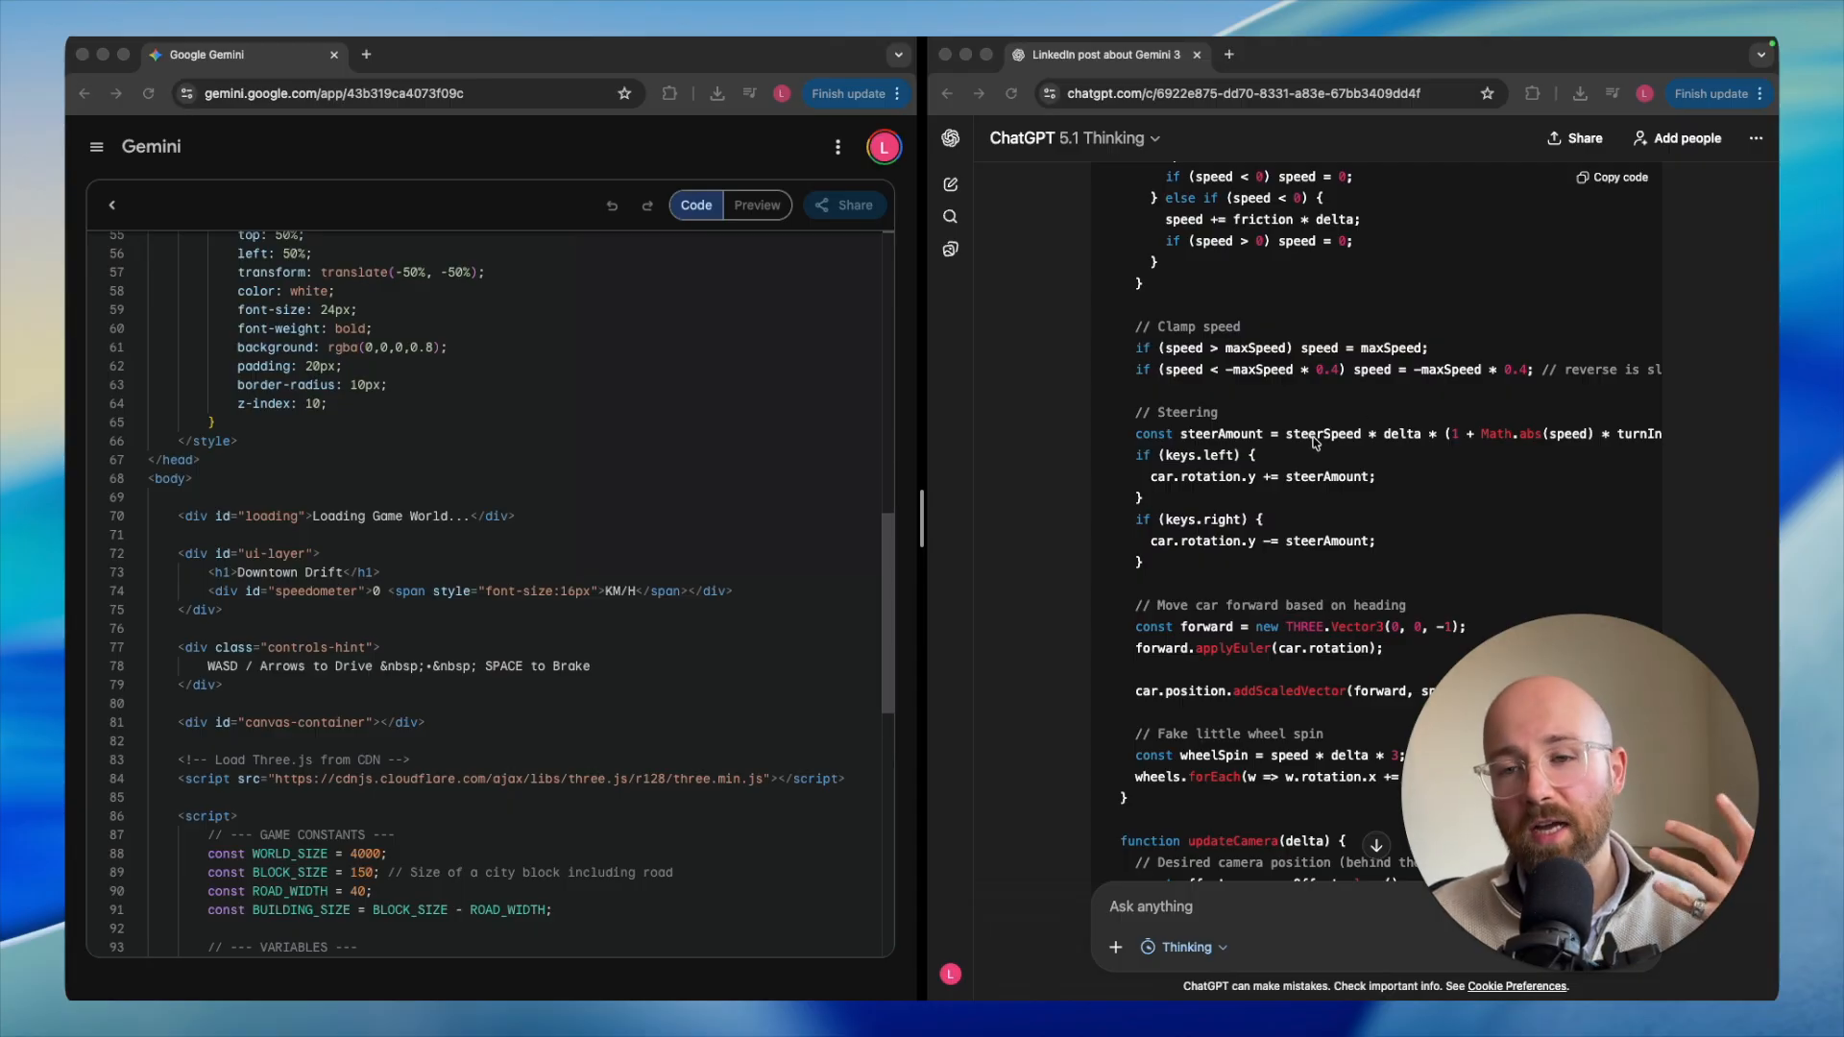
{"action": "mouse_move", "coordinate": [1120, 437]}
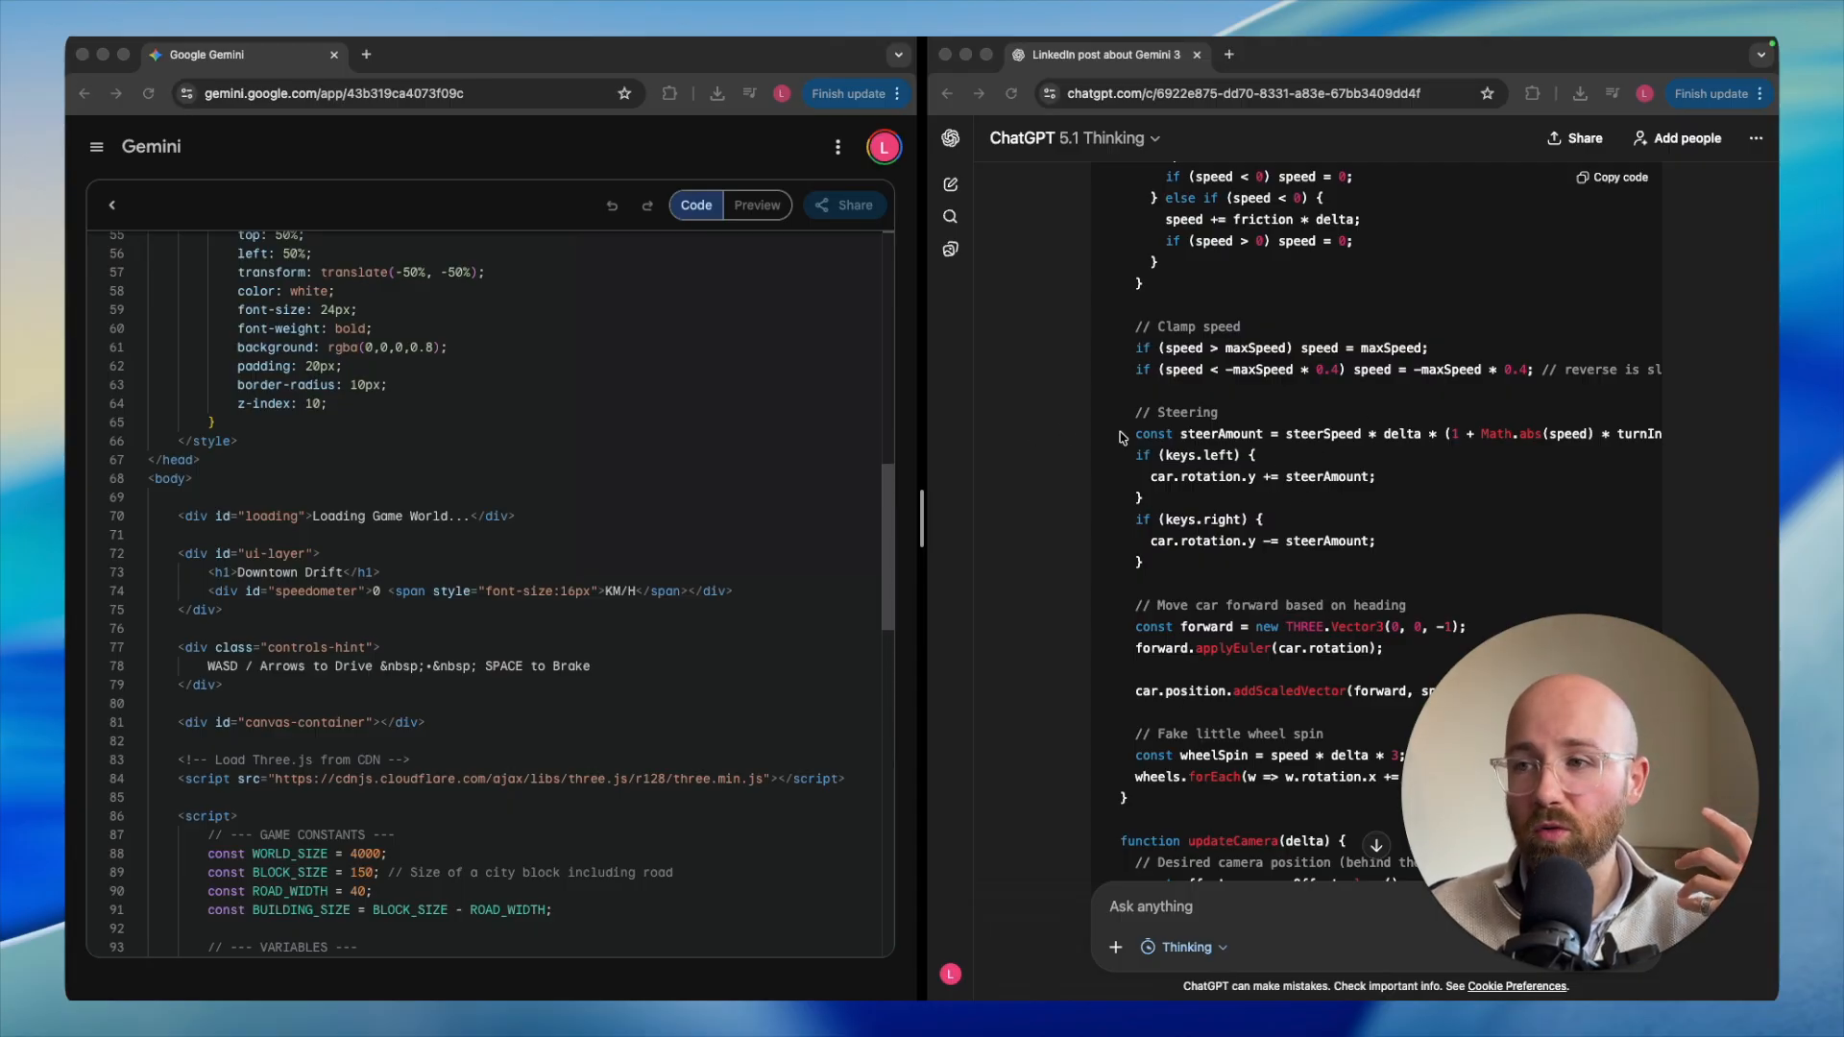
{"action": "scroll", "scroll_direction": "down", "scroll_amount": 3}
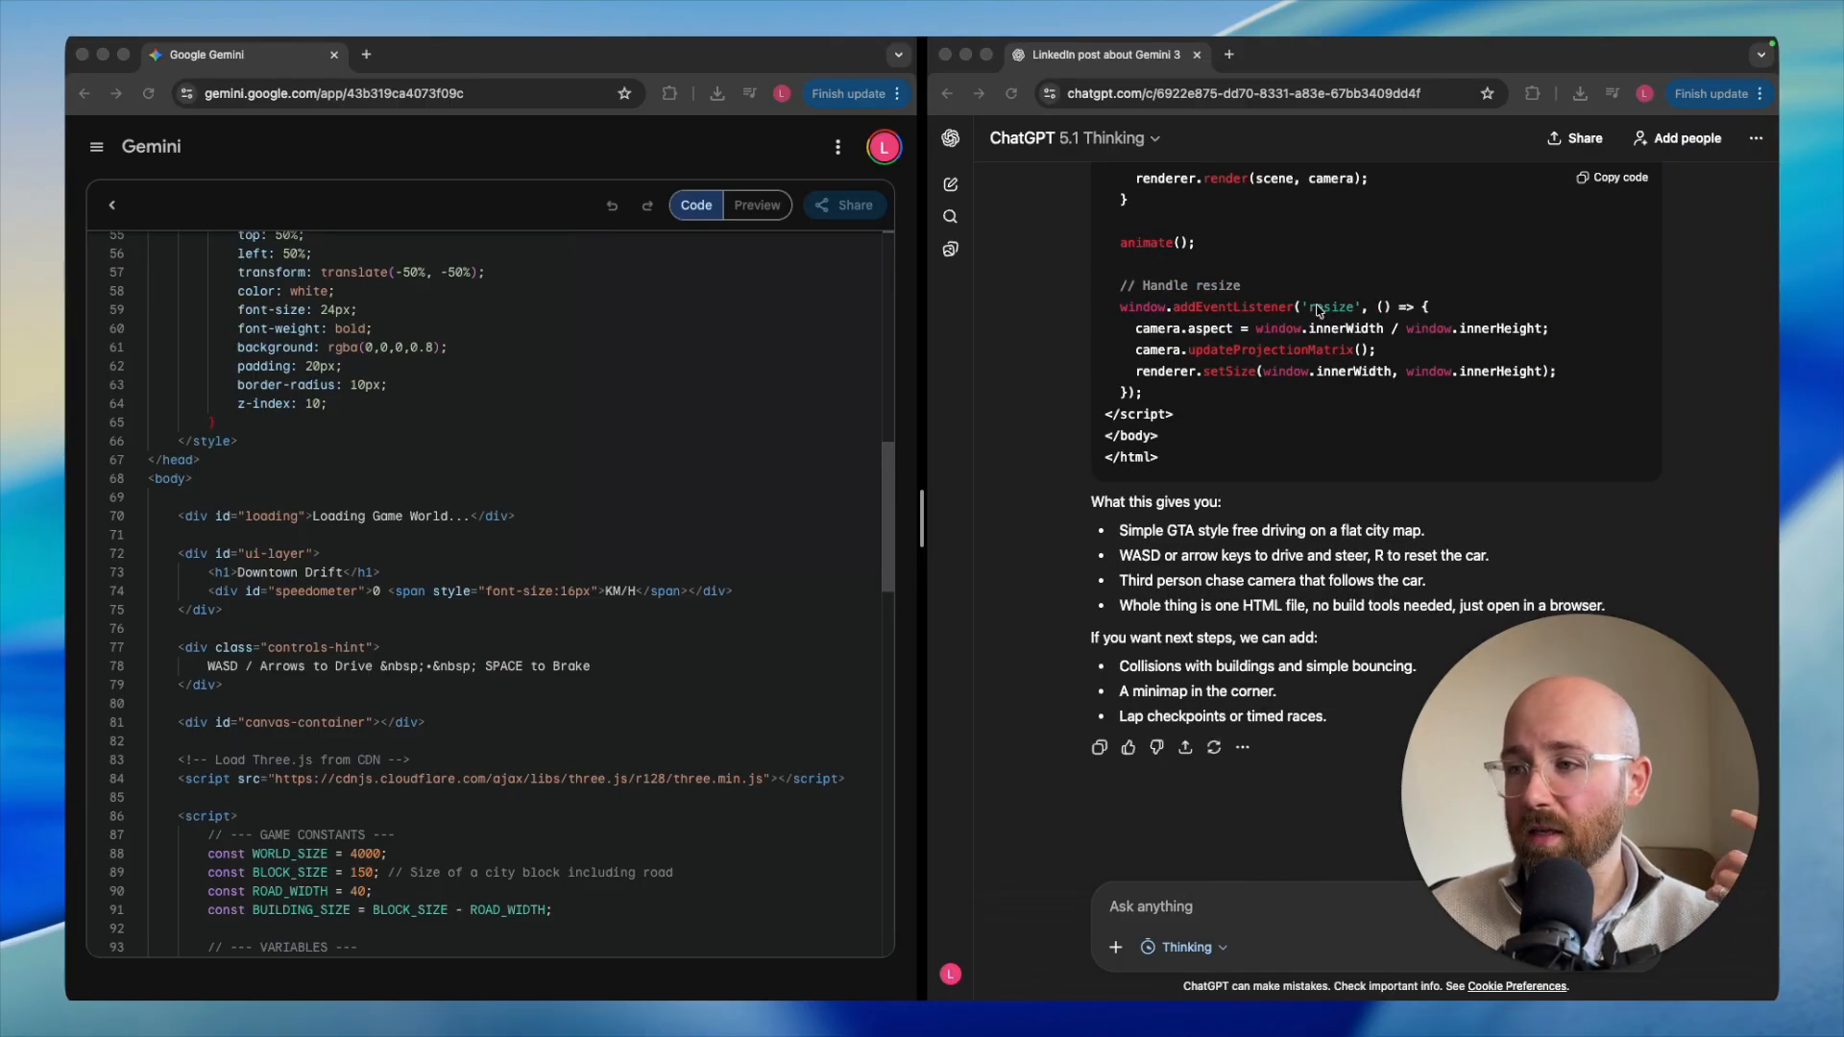
{"action": "scroll", "scroll_direction": "down", "scroll_amount": 3}
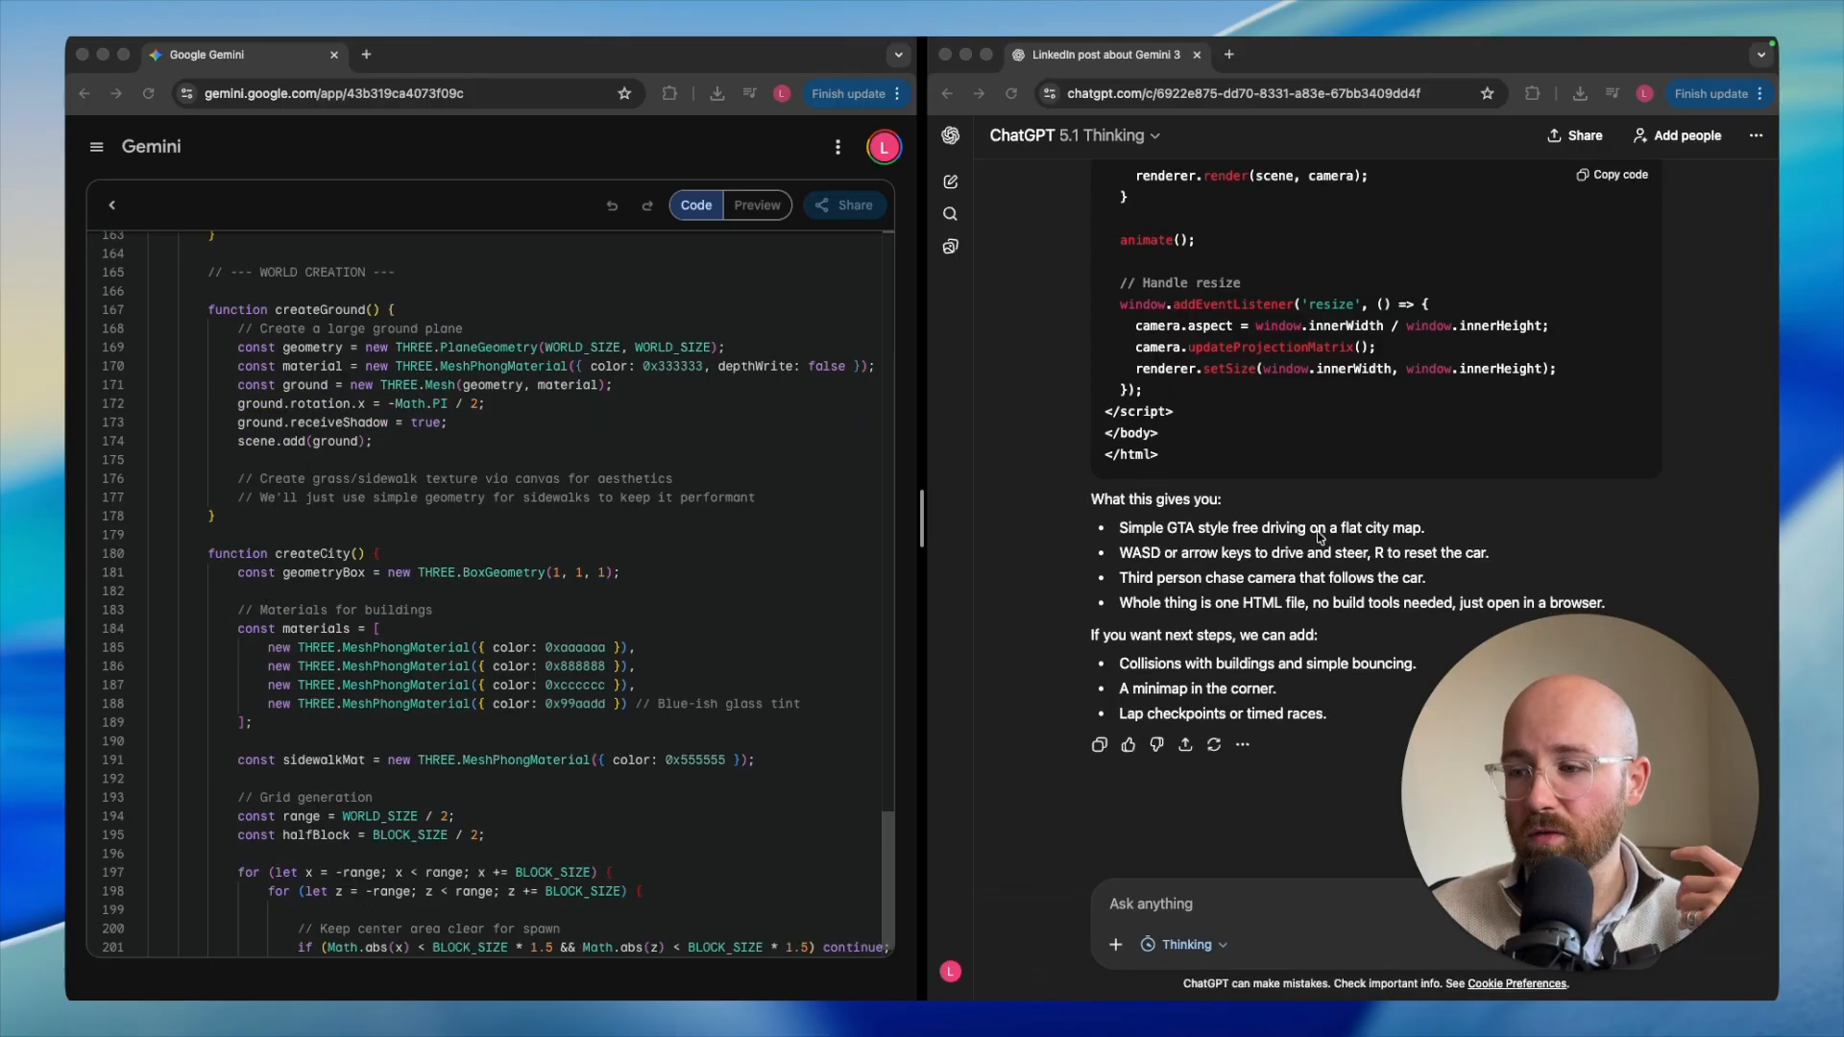
{"action": "scroll", "scroll_direction": "down", "scroll_amount": 3}
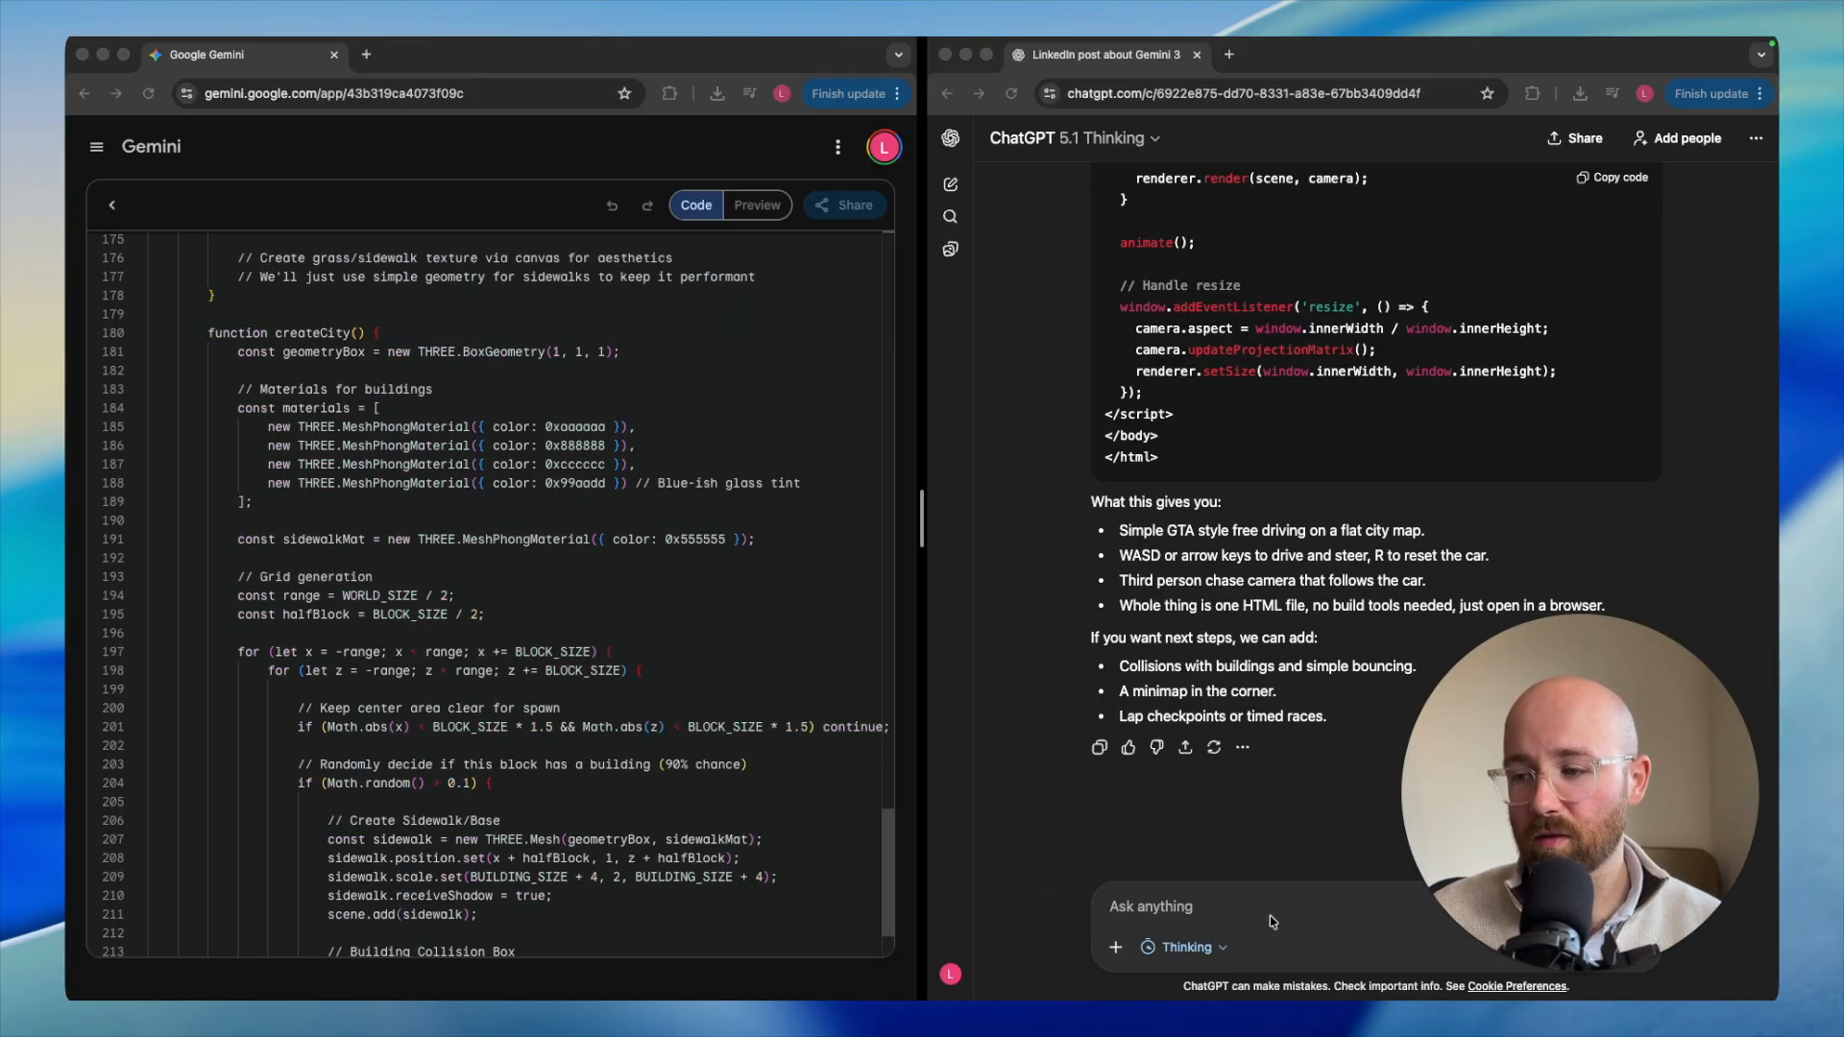
- Ask ChatGPT to redo the game in canvas so it can be previewed, following its new output
{"action": "type", "text": "in canva"}
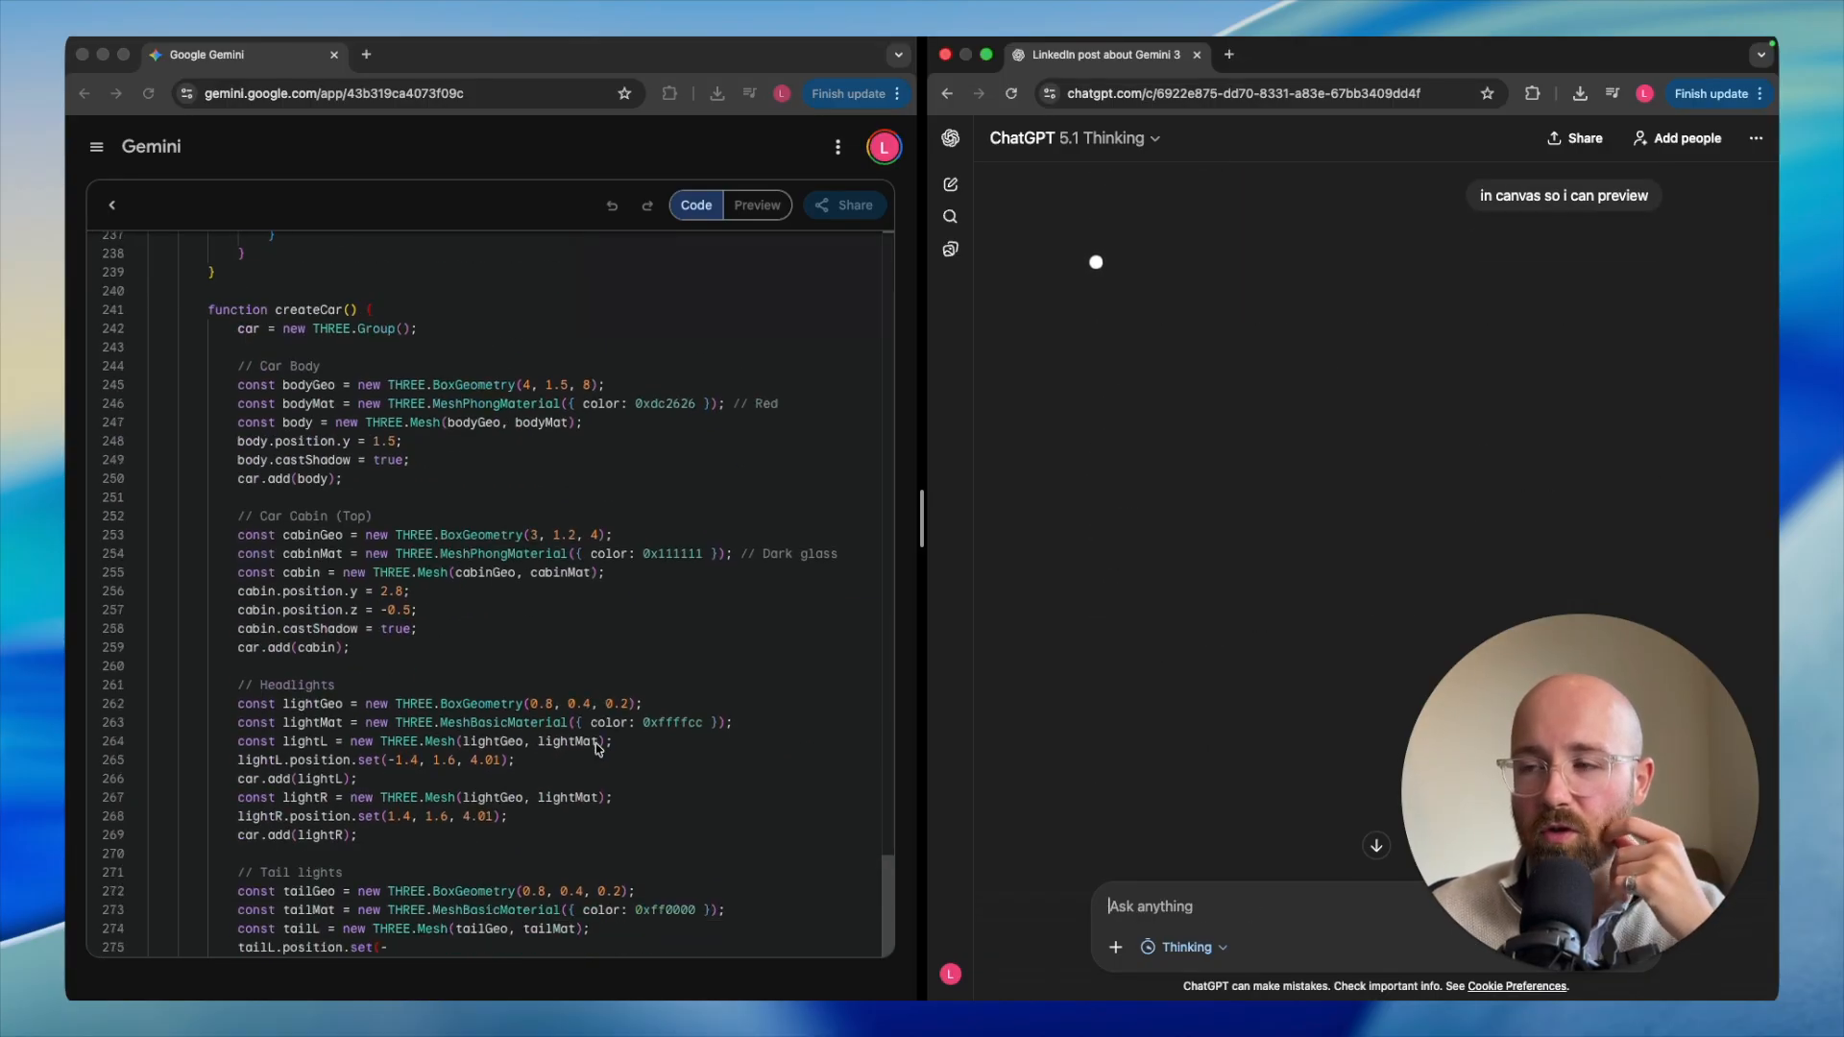
{"action": "scroll", "scroll_direction": "down", "scroll_amount": 3}
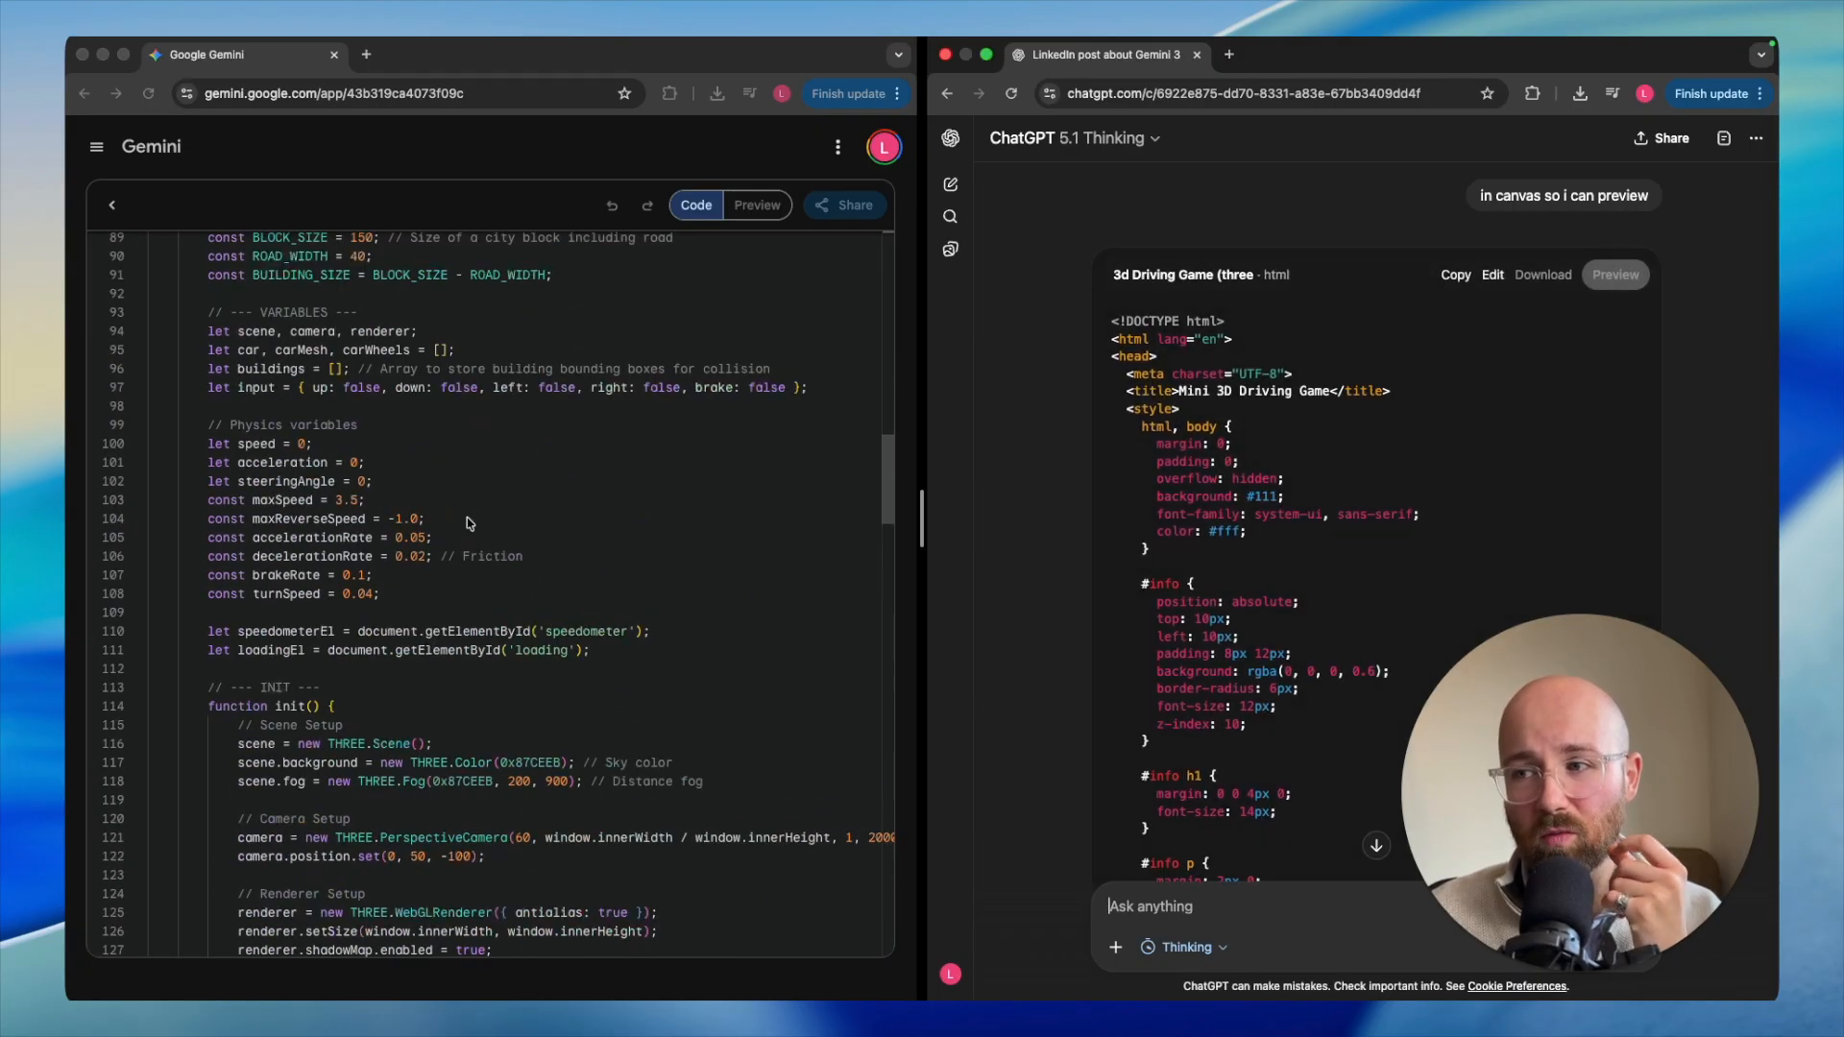
{"action": "scroll", "scroll_direction": "down", "scroll_amount": 3}
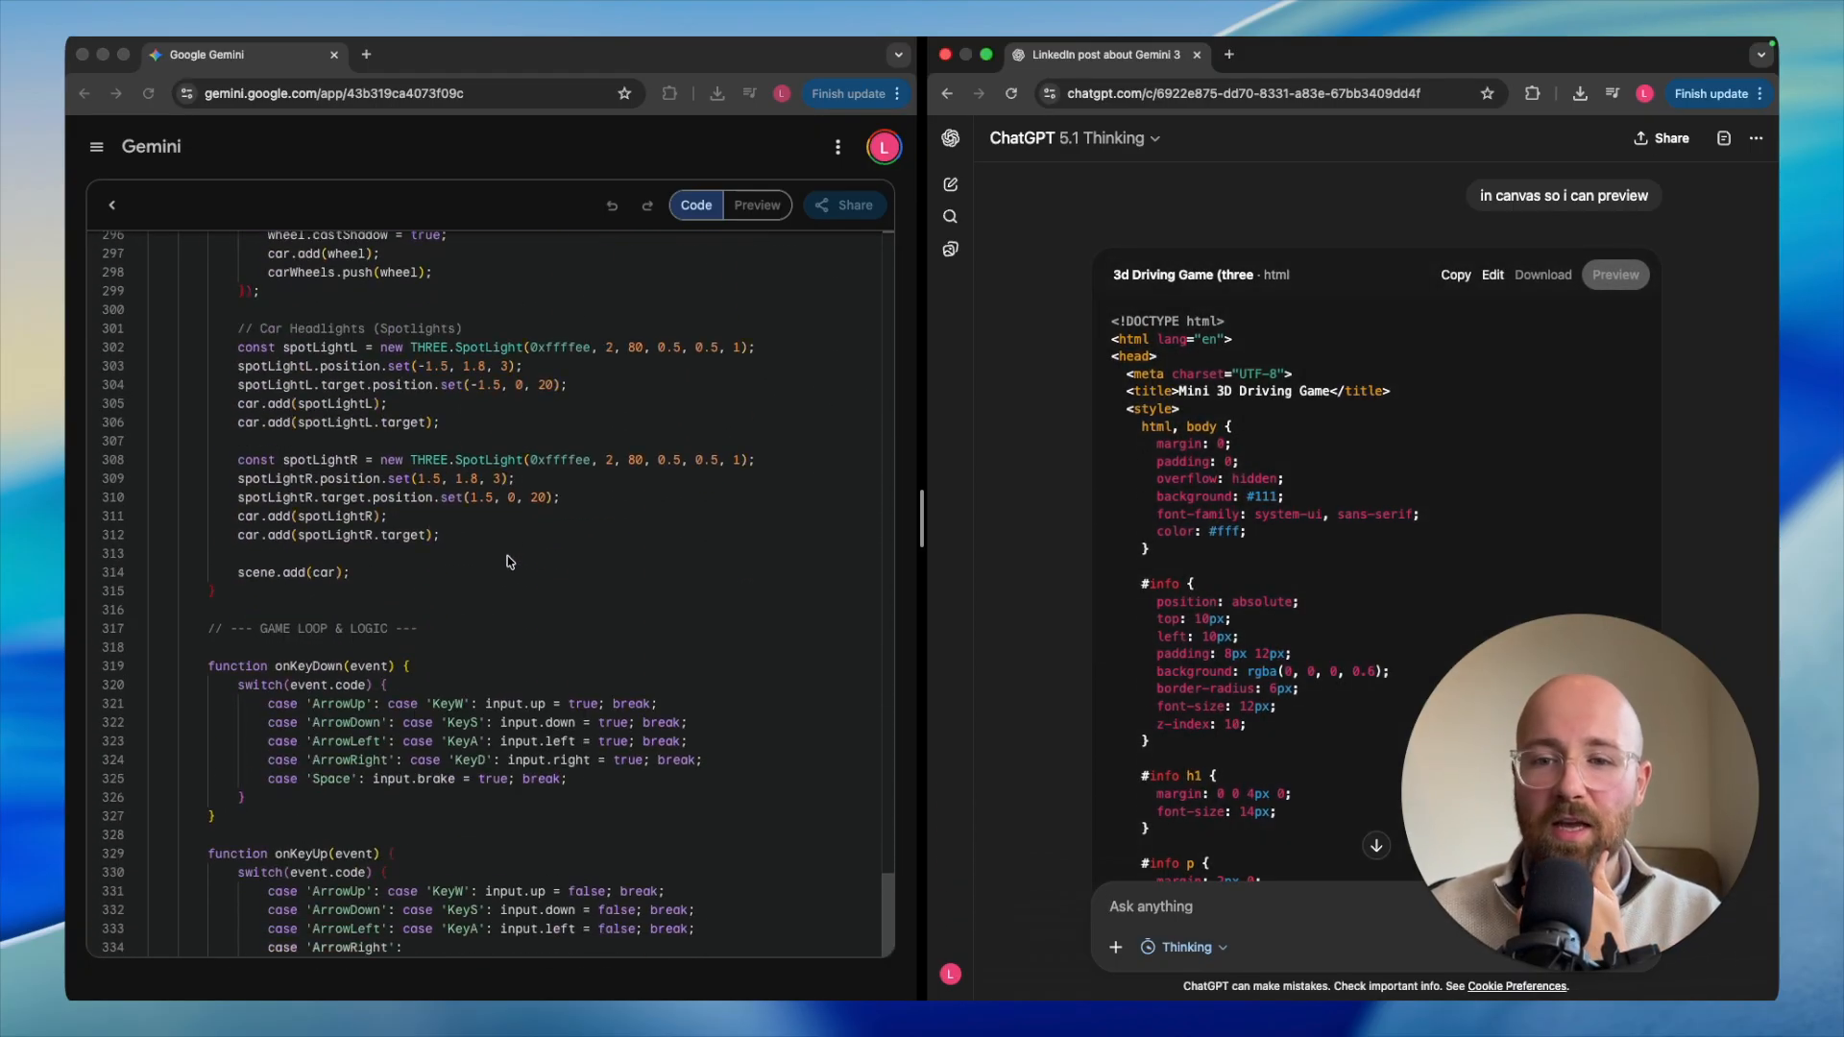
{"action": "scroll", "scroll_direction": "down", "scroll_amount": 3}
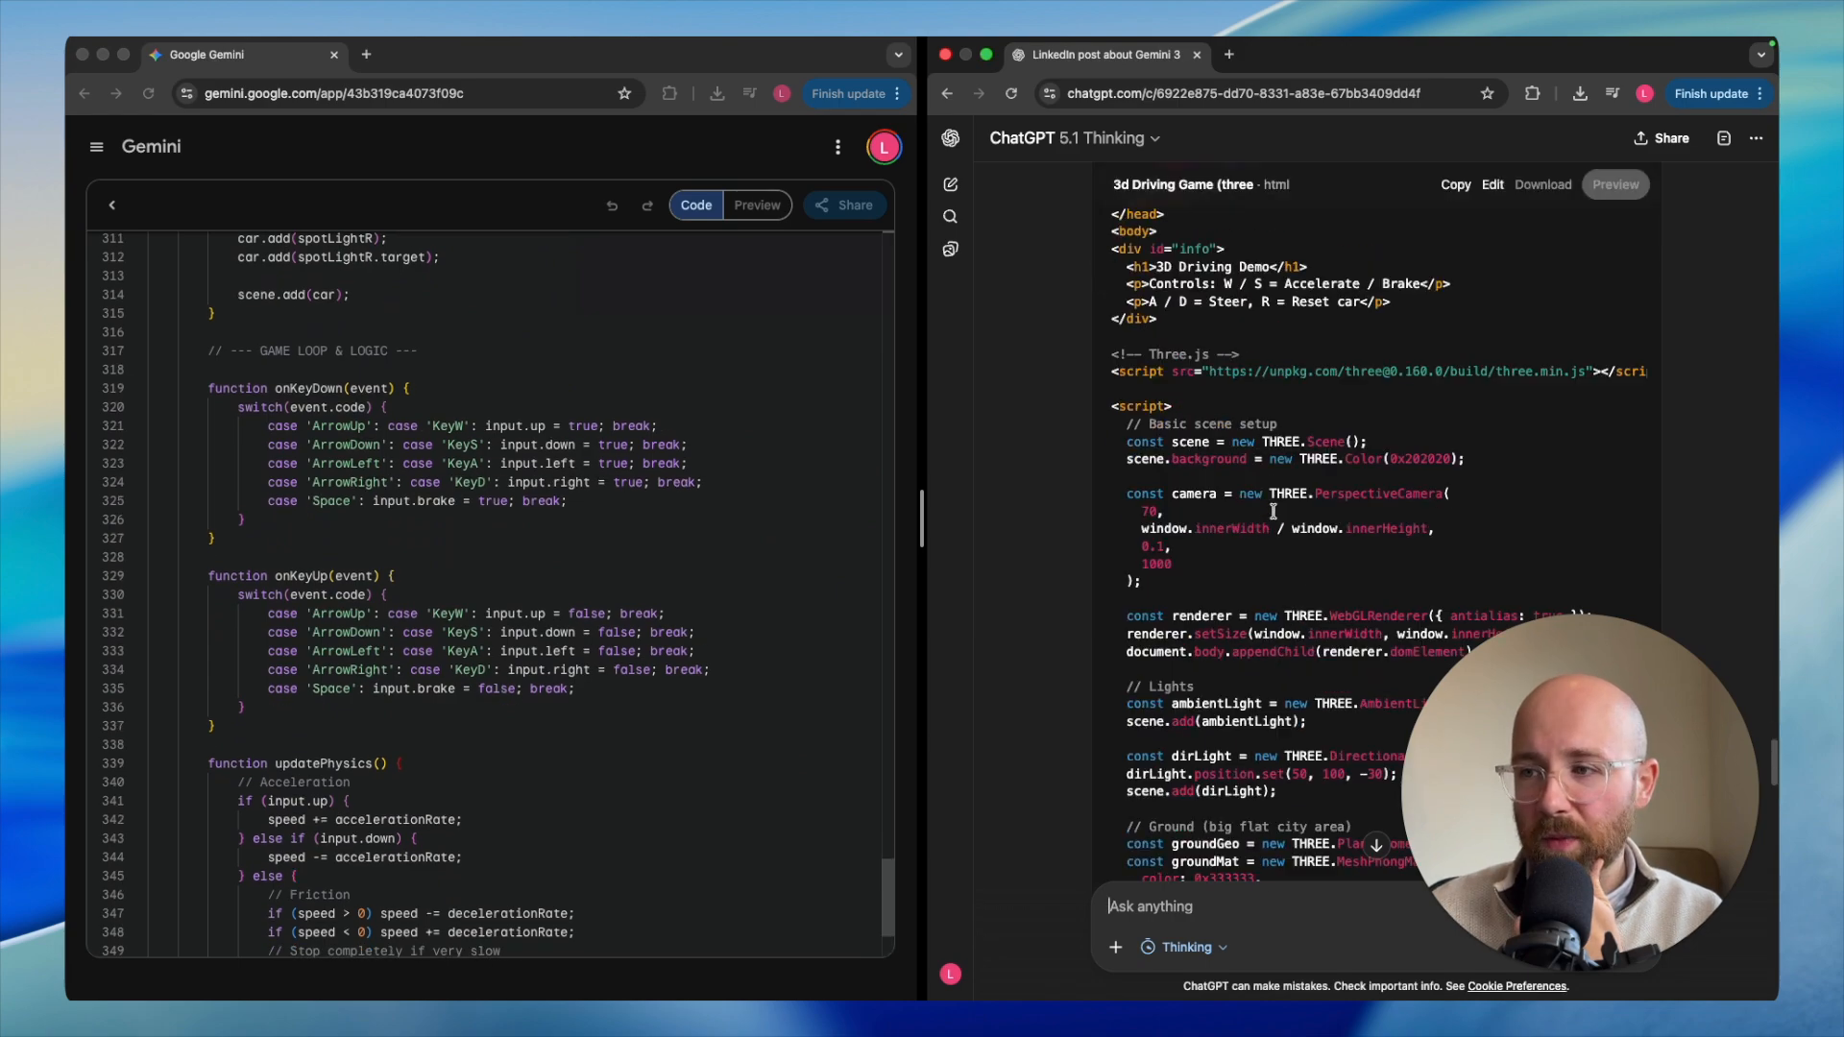
{"action": "scroll", "scroll_direction": "down", "scroll_amount": 3}
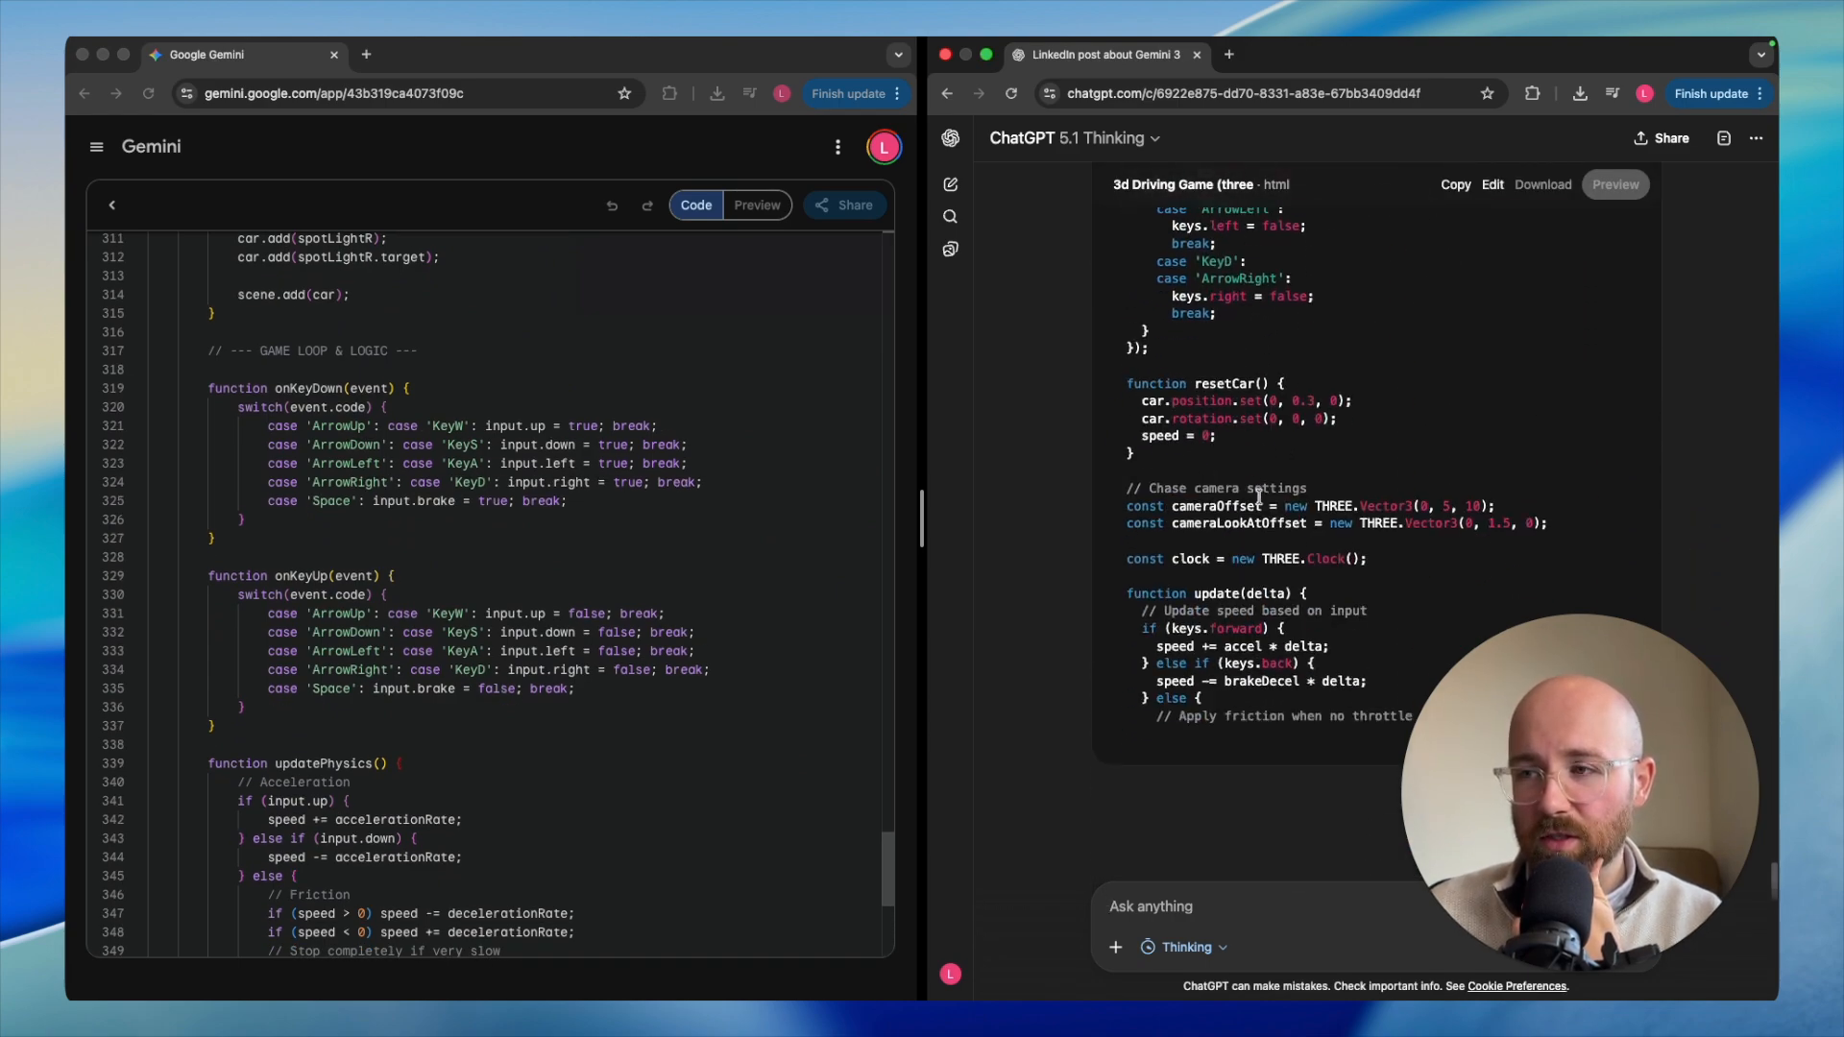
{"action": "scroll", "scroll_direction": "down", "scroll_amount": 3}
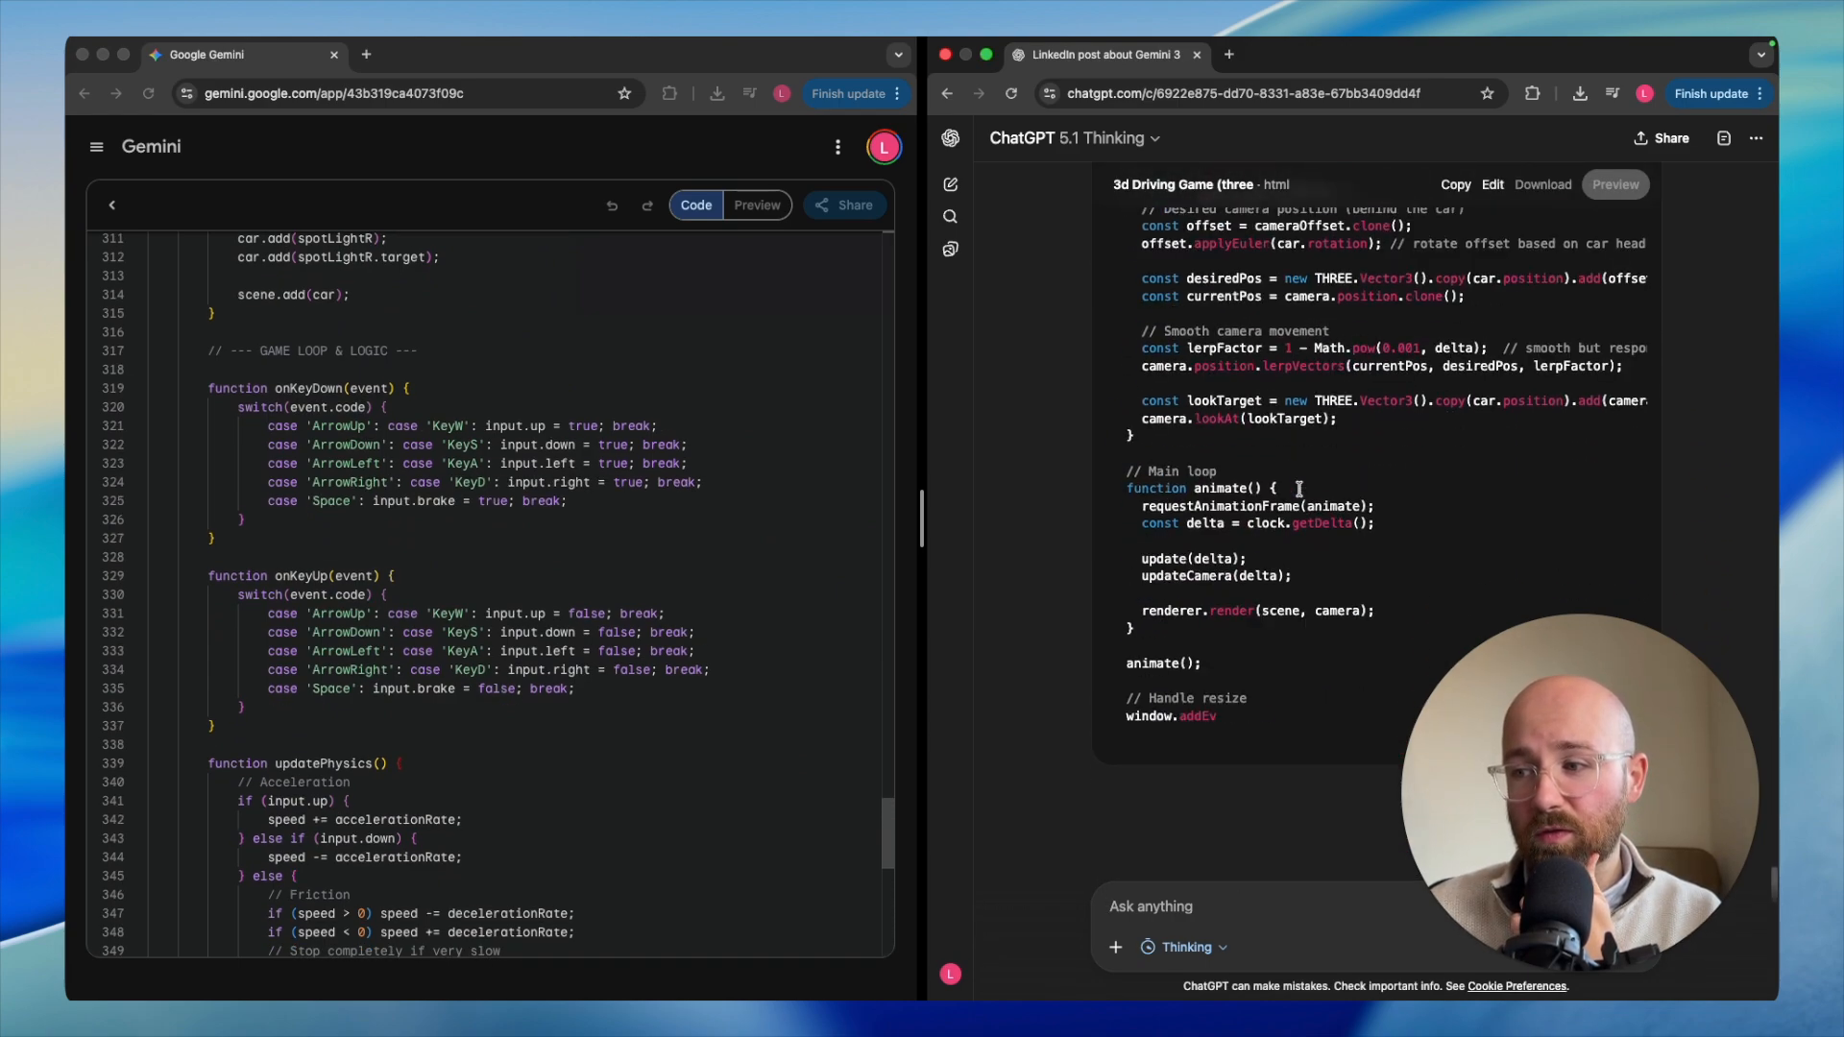
- Preview ChatGPT's and Gemini's driving games and test-drive the car with W
{"action": "scroll", "scroll_direction": "down", "scroll_amount": 3}
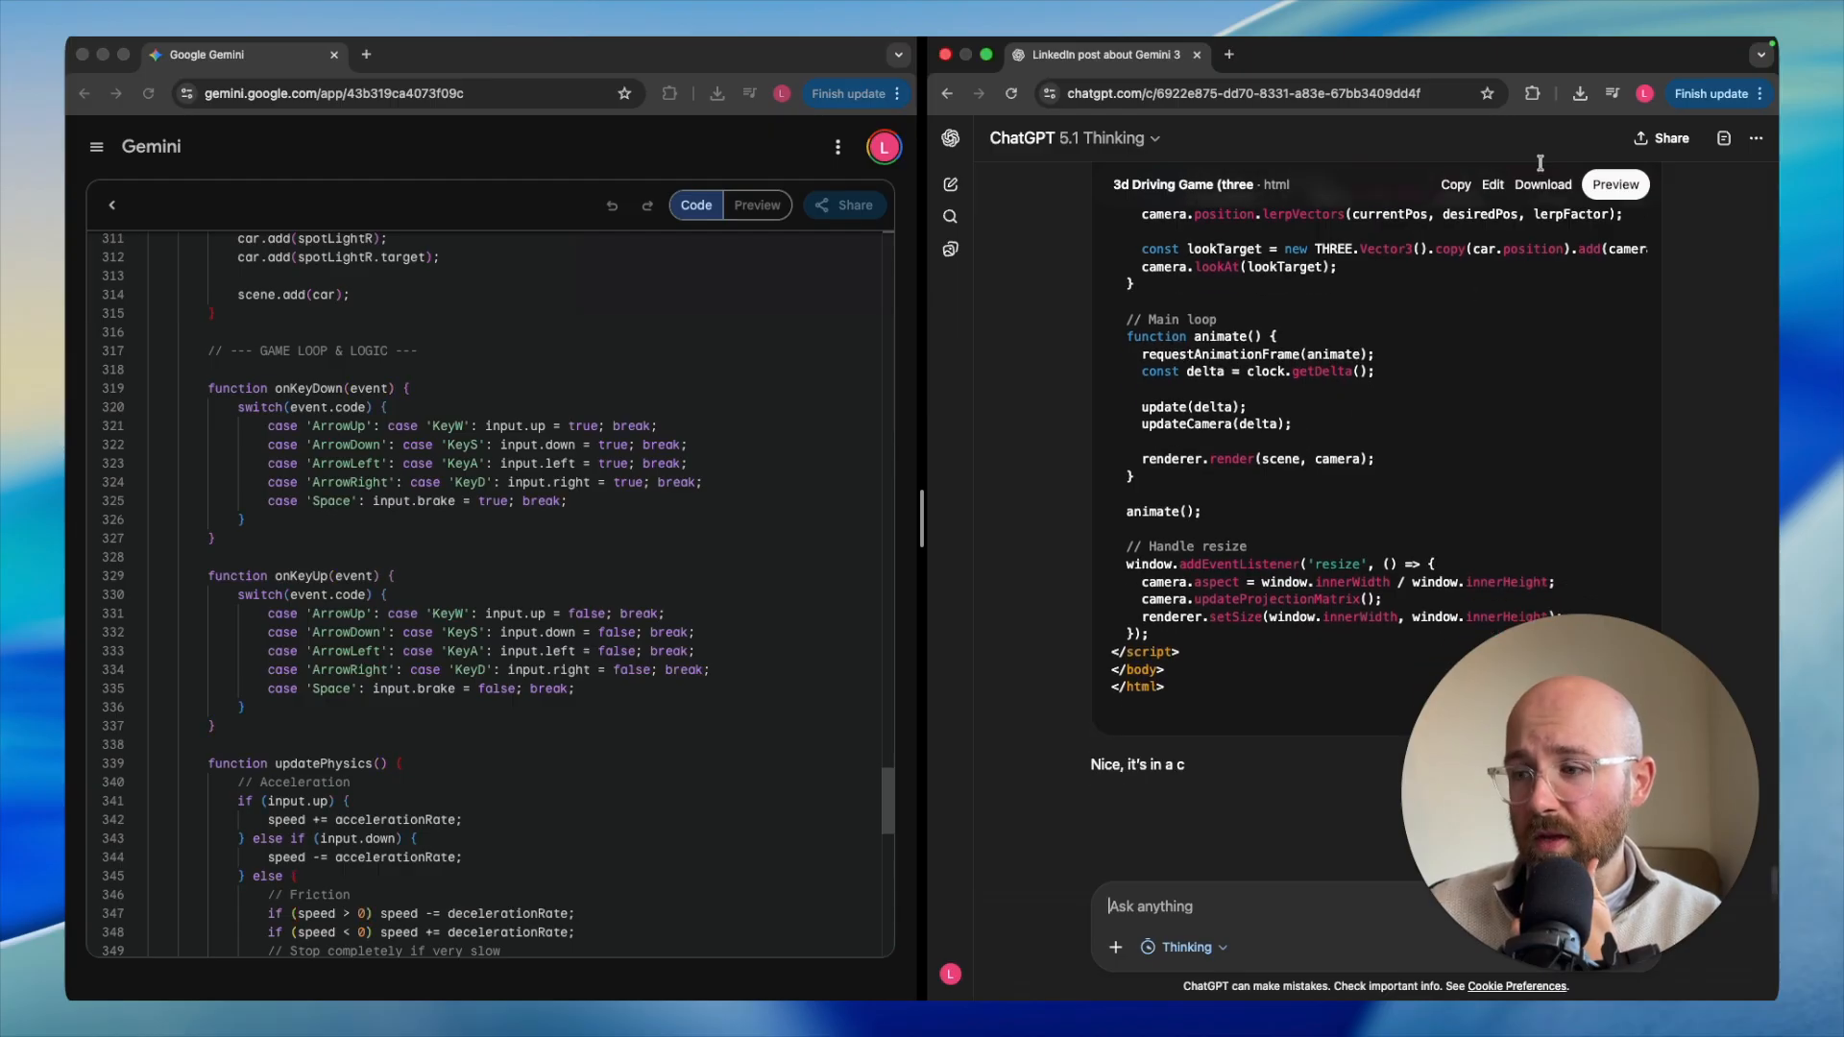
{"action": "left_click", "coordinate": [1613, 185]}
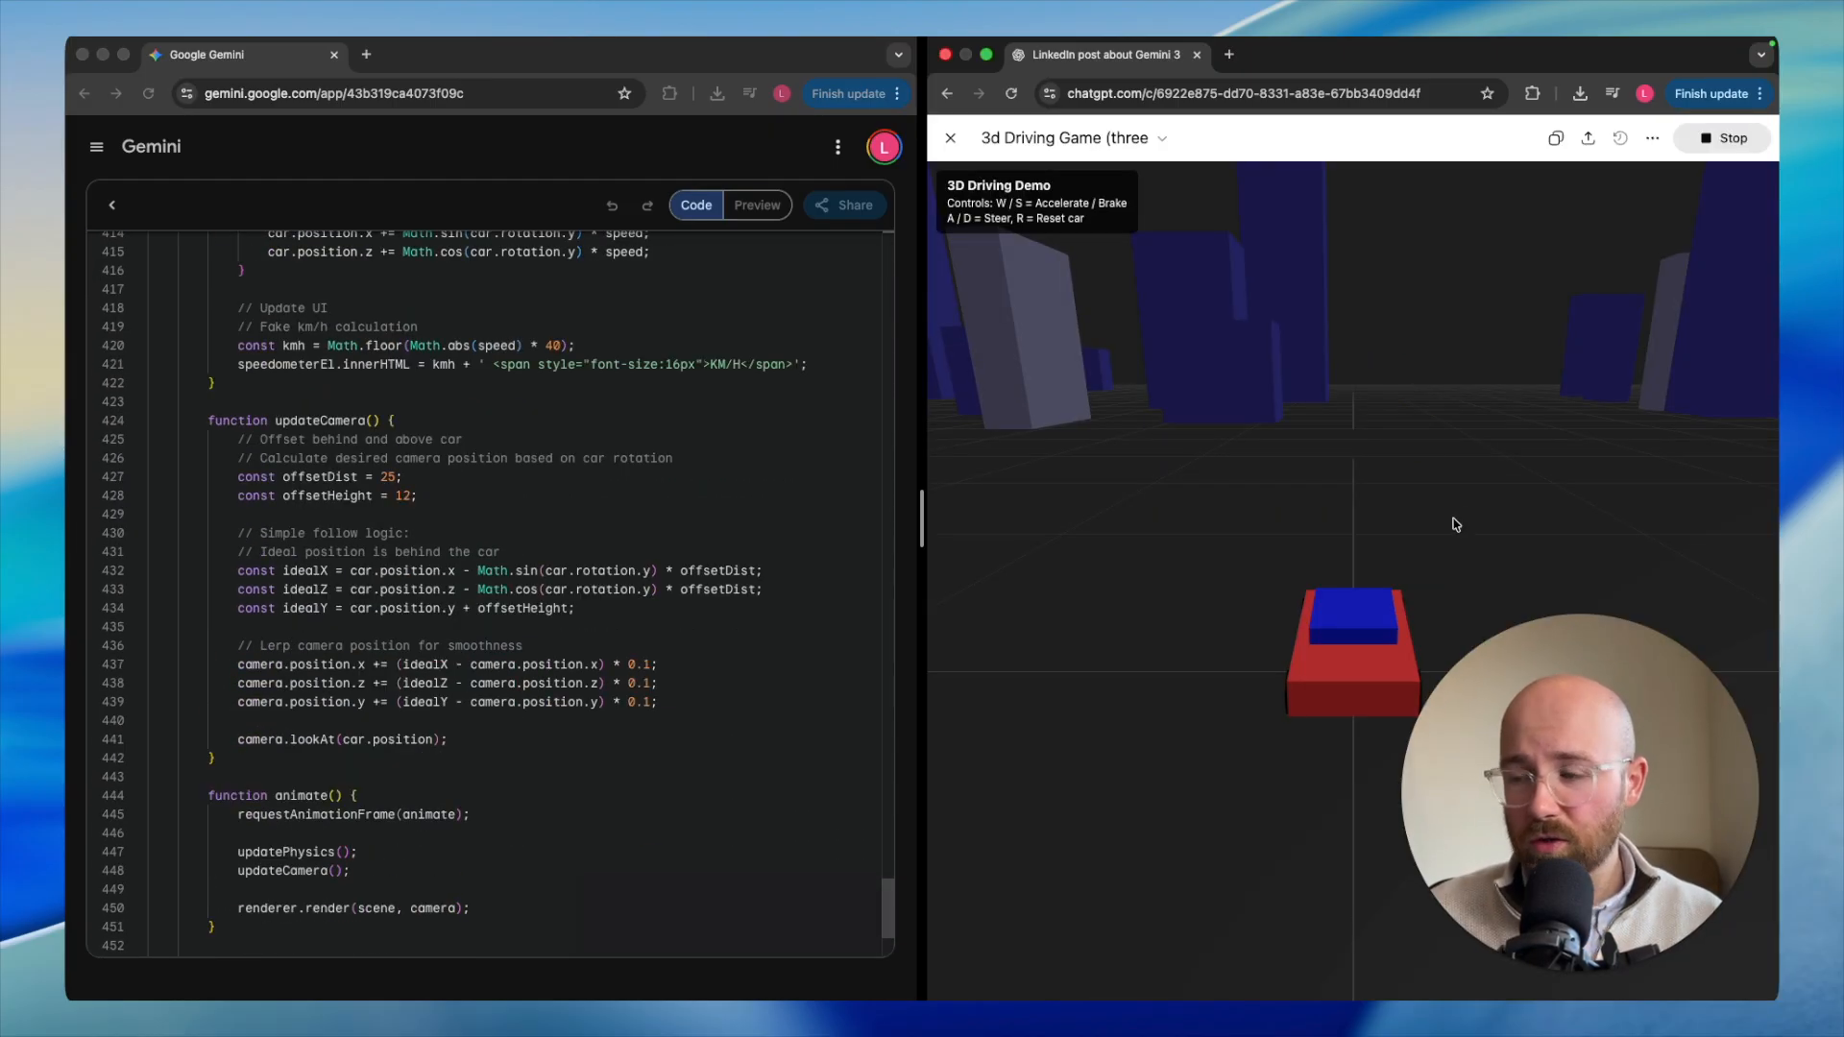
{"action": "left_click", "coordinate": [757, 205]}
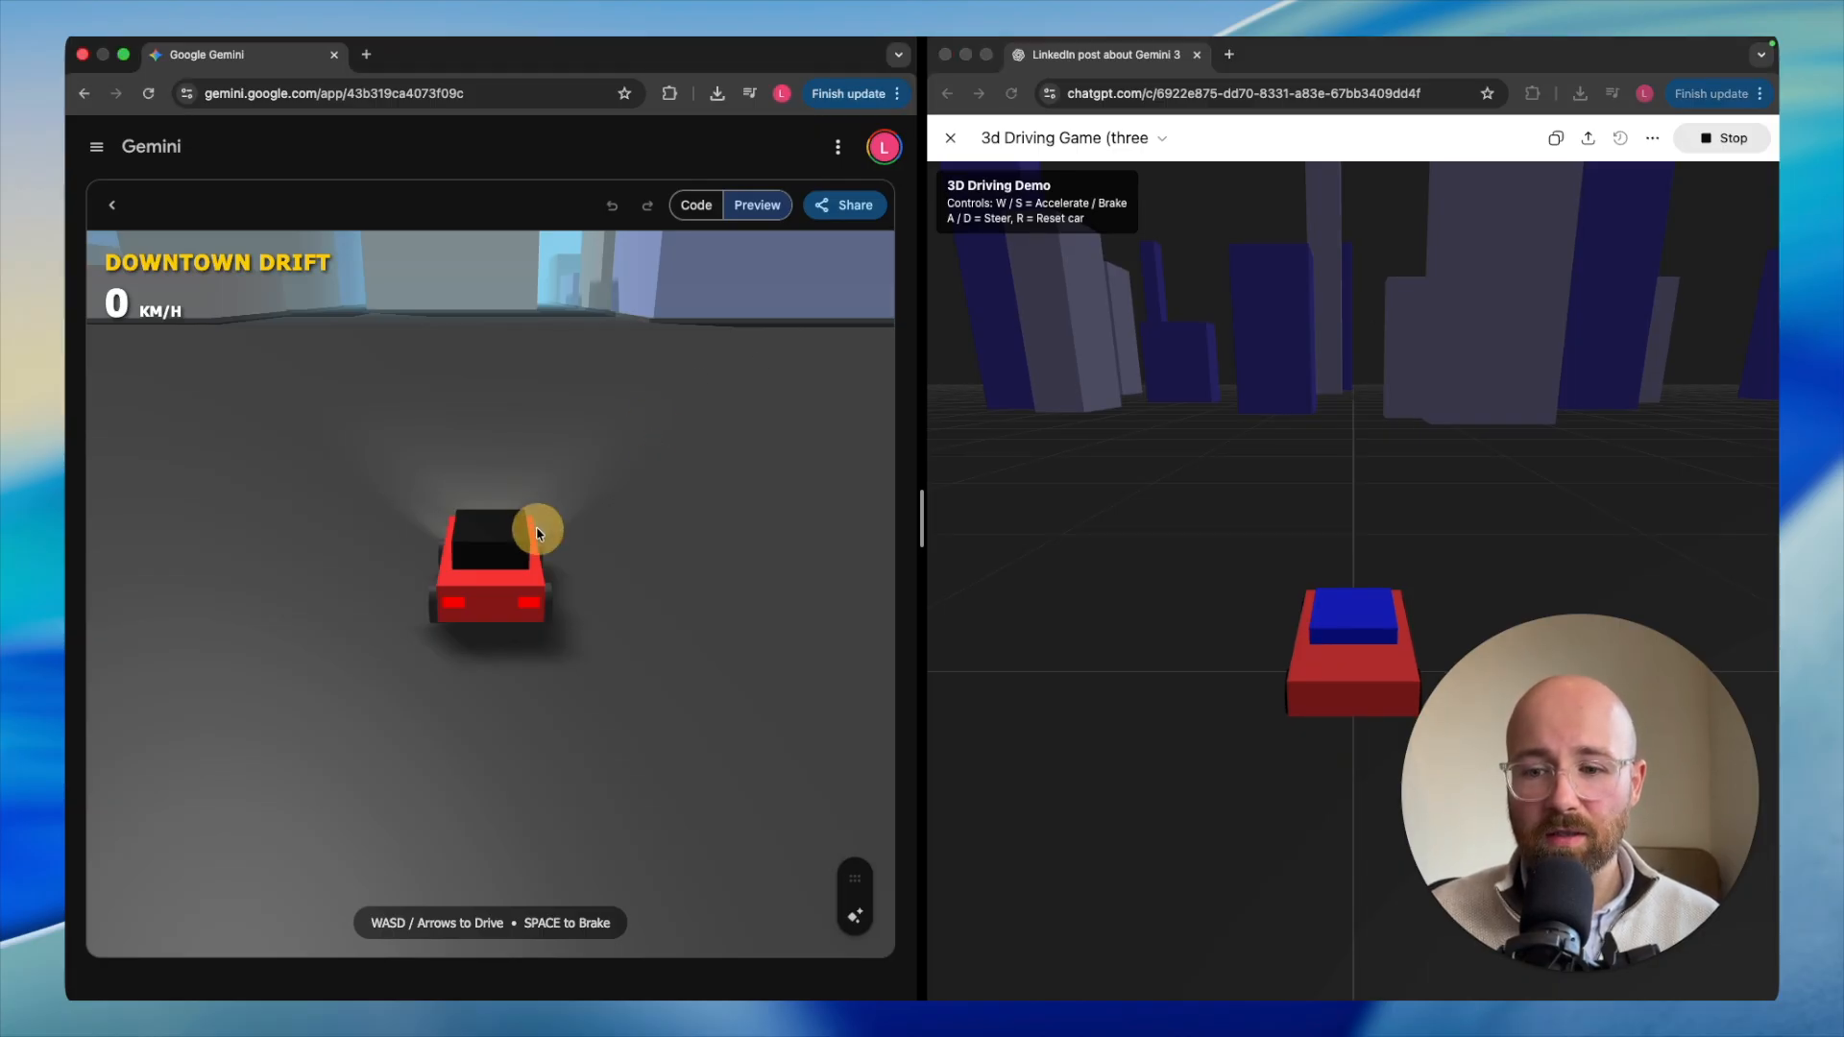
{"action": "key", "text": "w"}
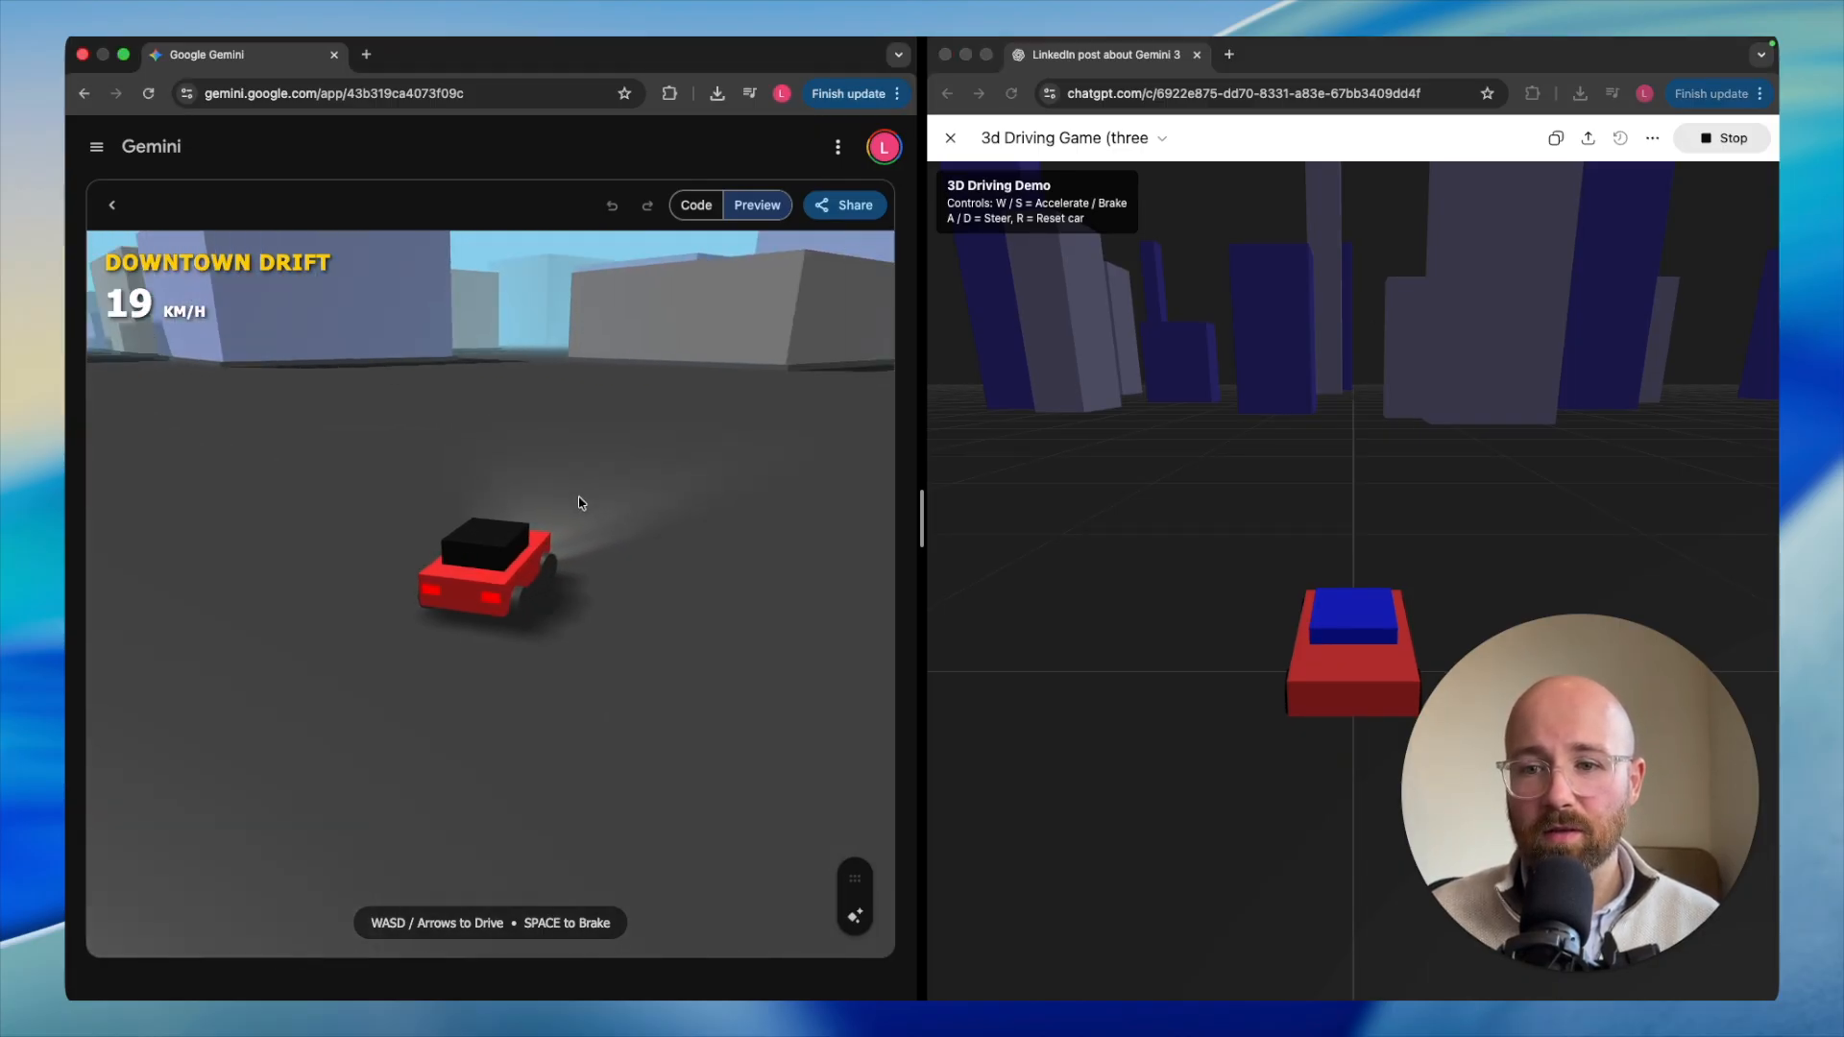
{"action": "key", "text": "w"}
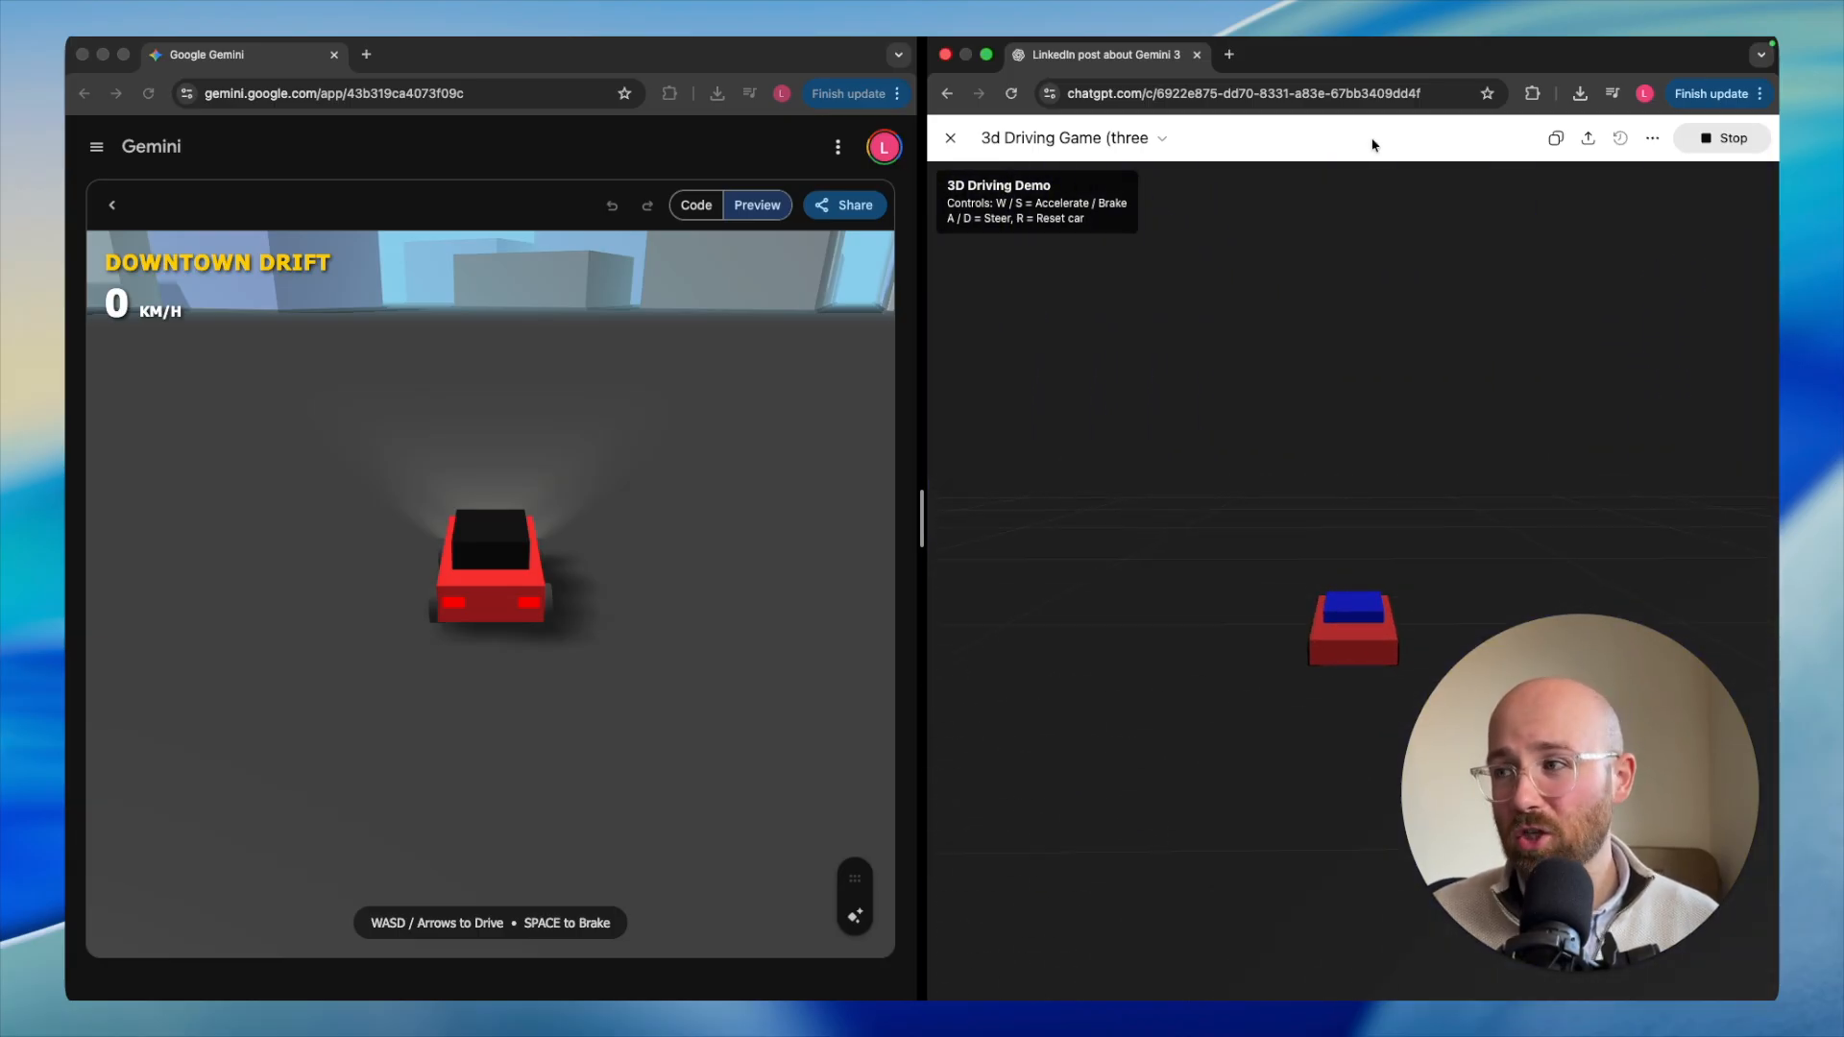
- Request 'upgrade the game to have realistic looking roads and building etc' from both Gemini and ChatGPT
{"action": "left_click", "coordinate": [1719, 138]}
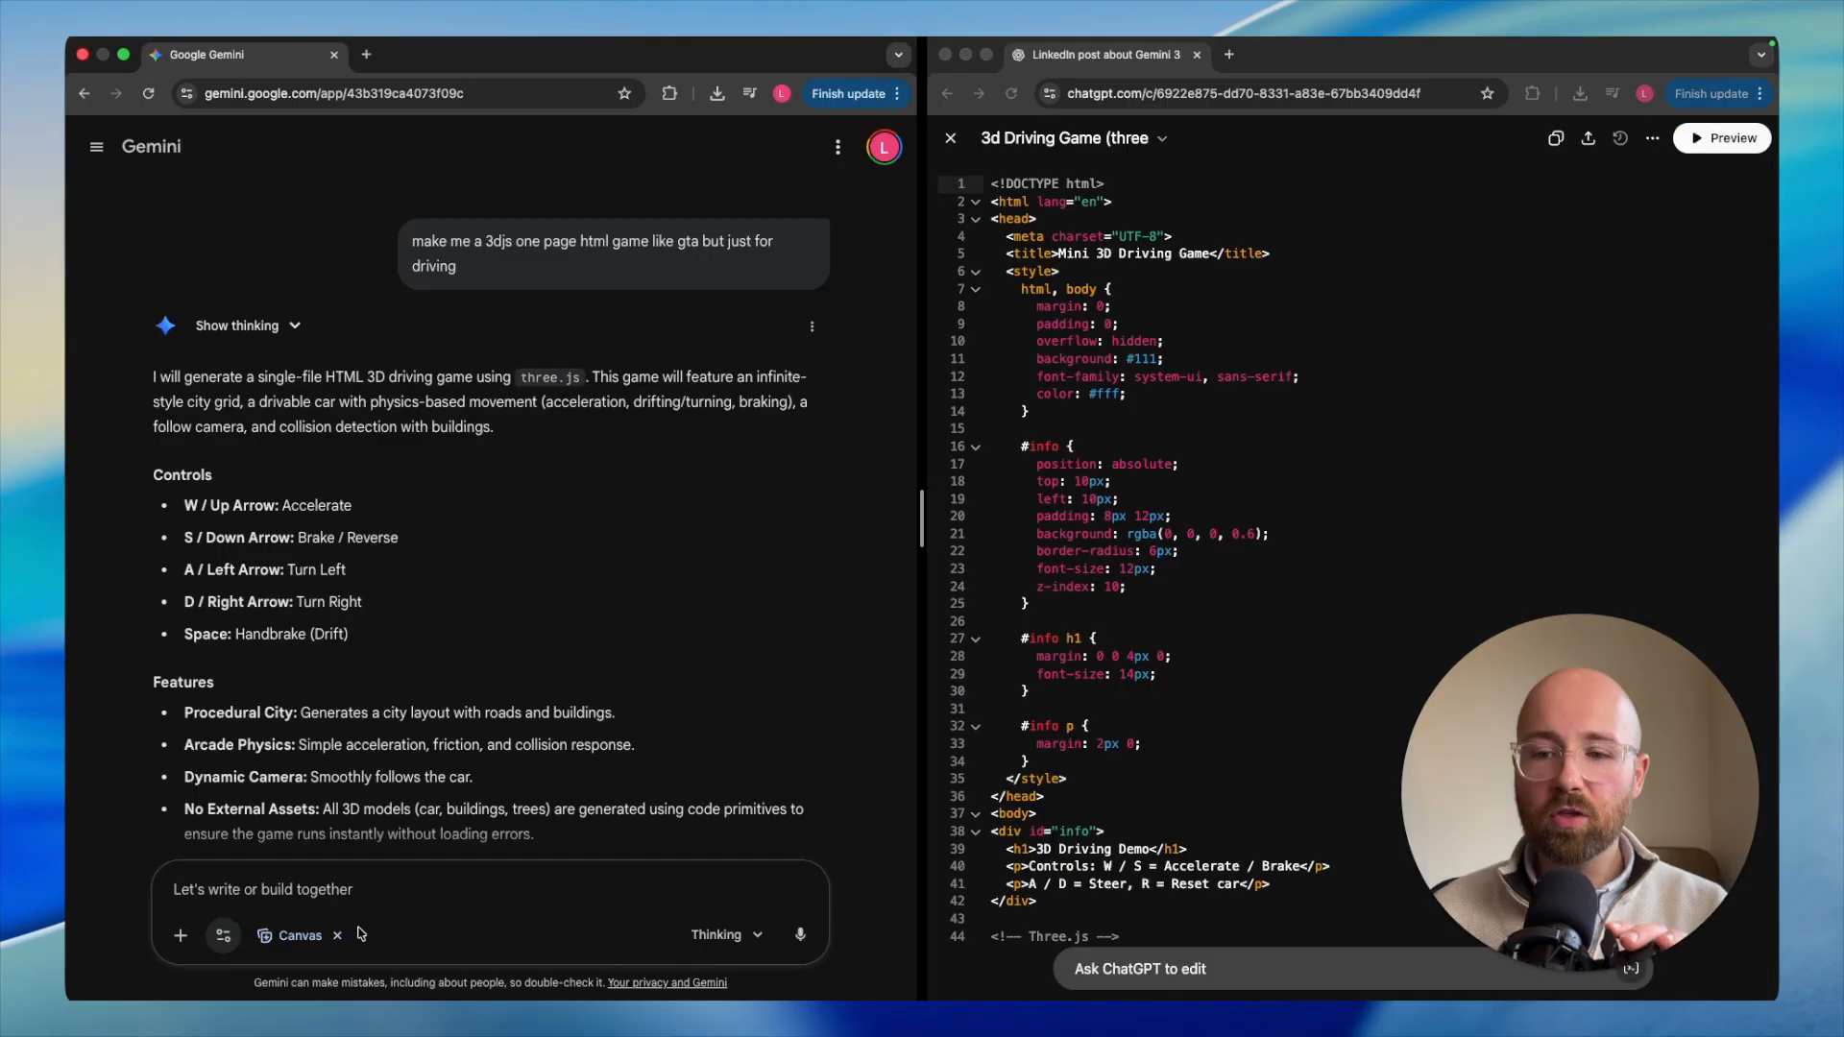
{"action": "type", "text": "up"}
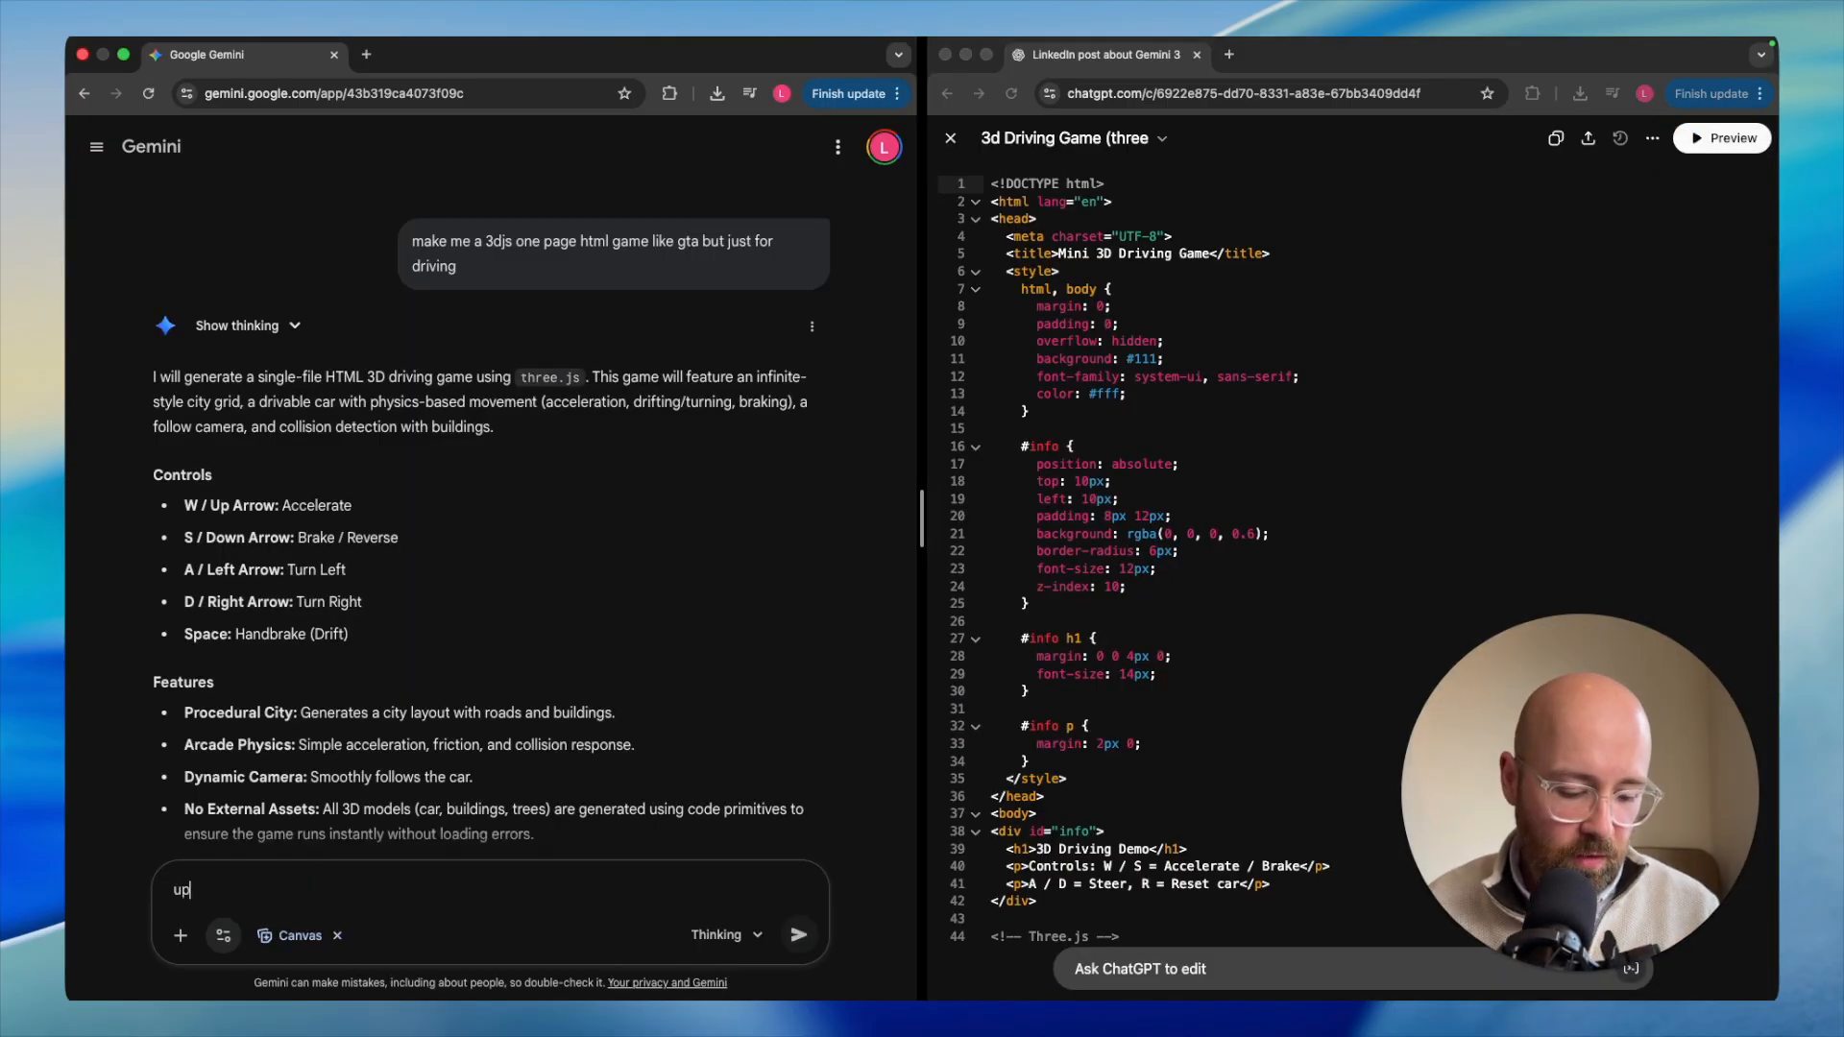
{"action": "type", "text": "grade the games"}
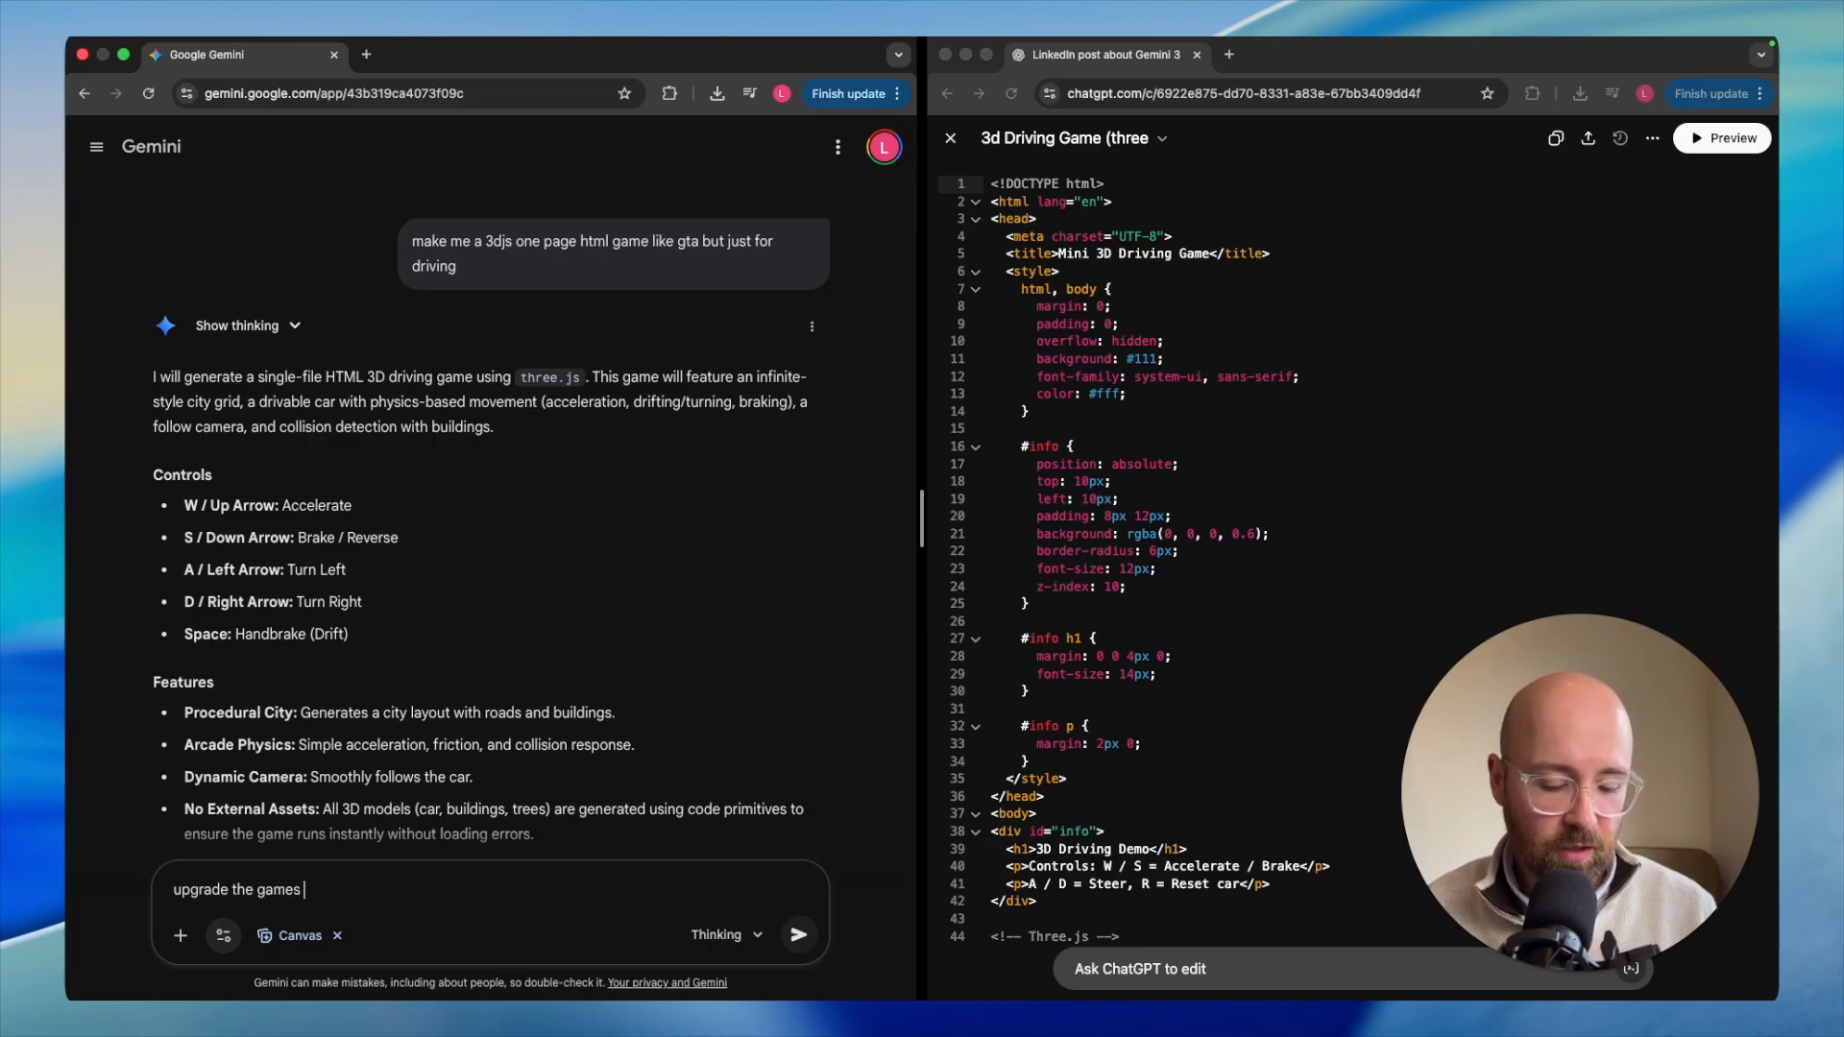
{"action": "key", "text": "Backspace"}
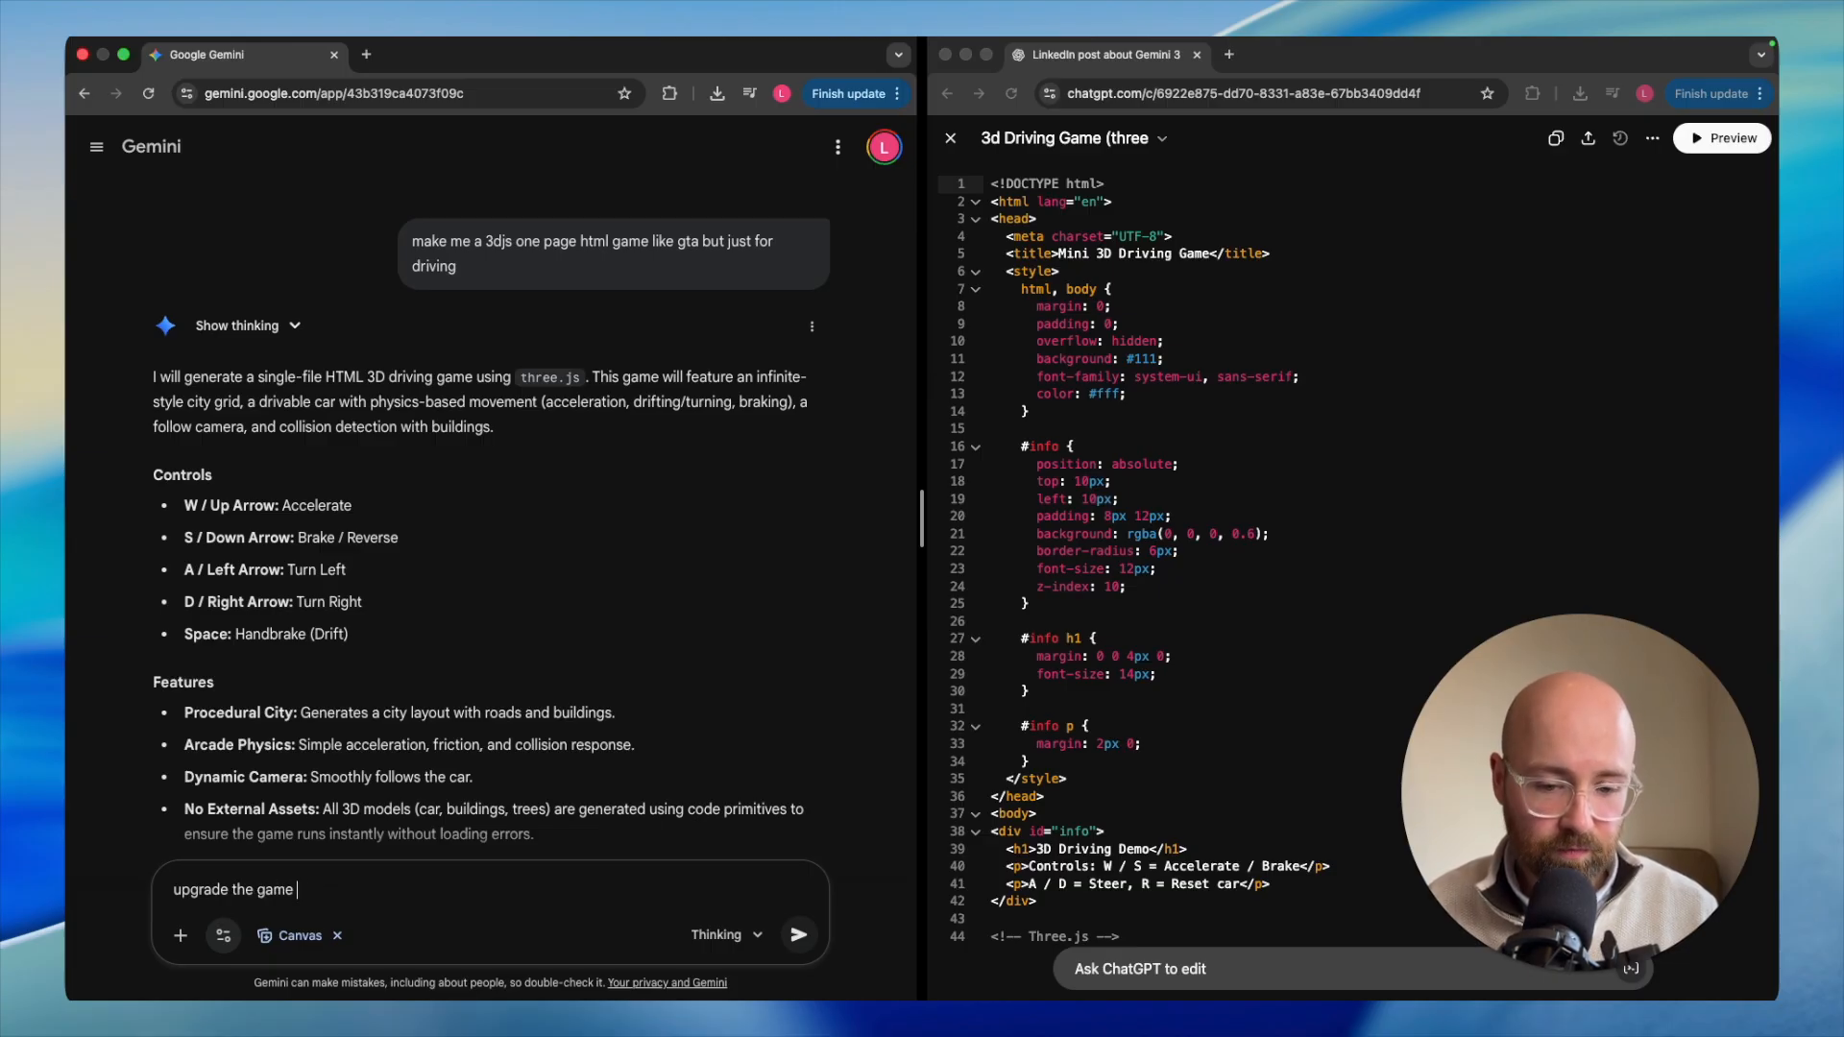
{"action": "type", "text": "to have realistic looking roads"}
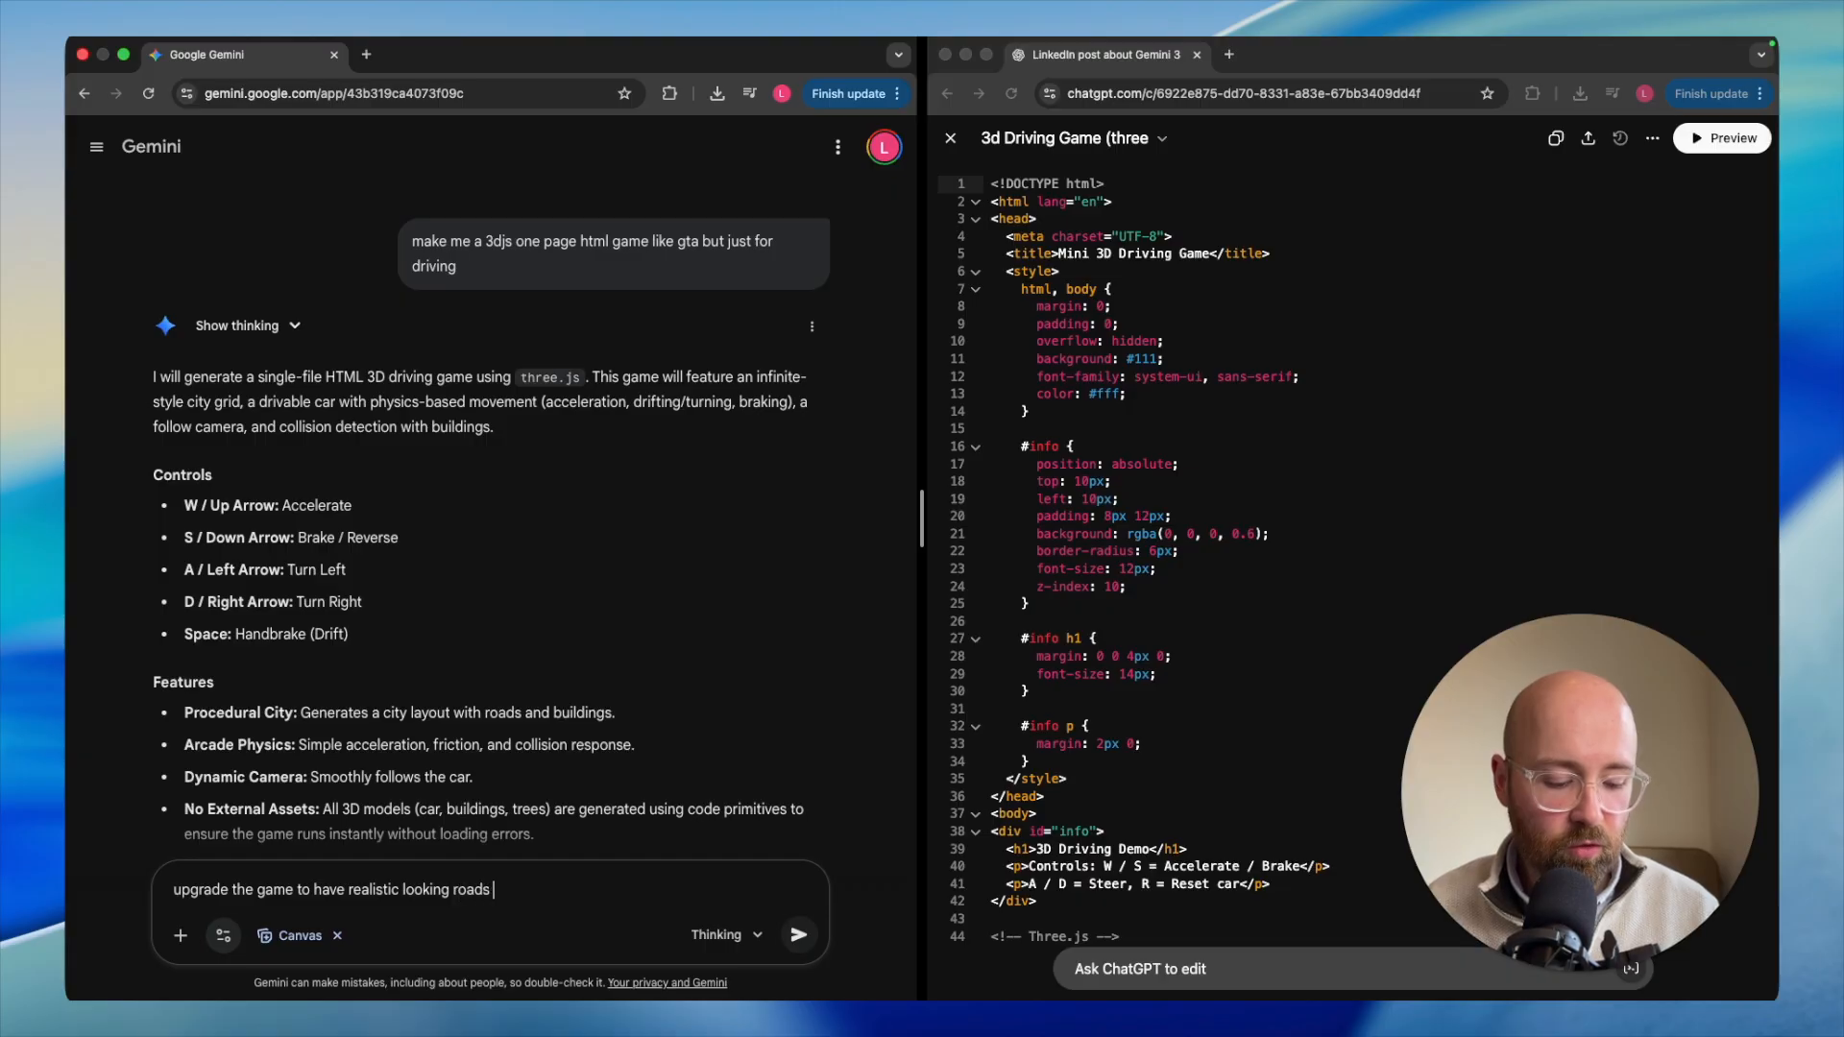
{"action": "type", "text": "and building etc"}
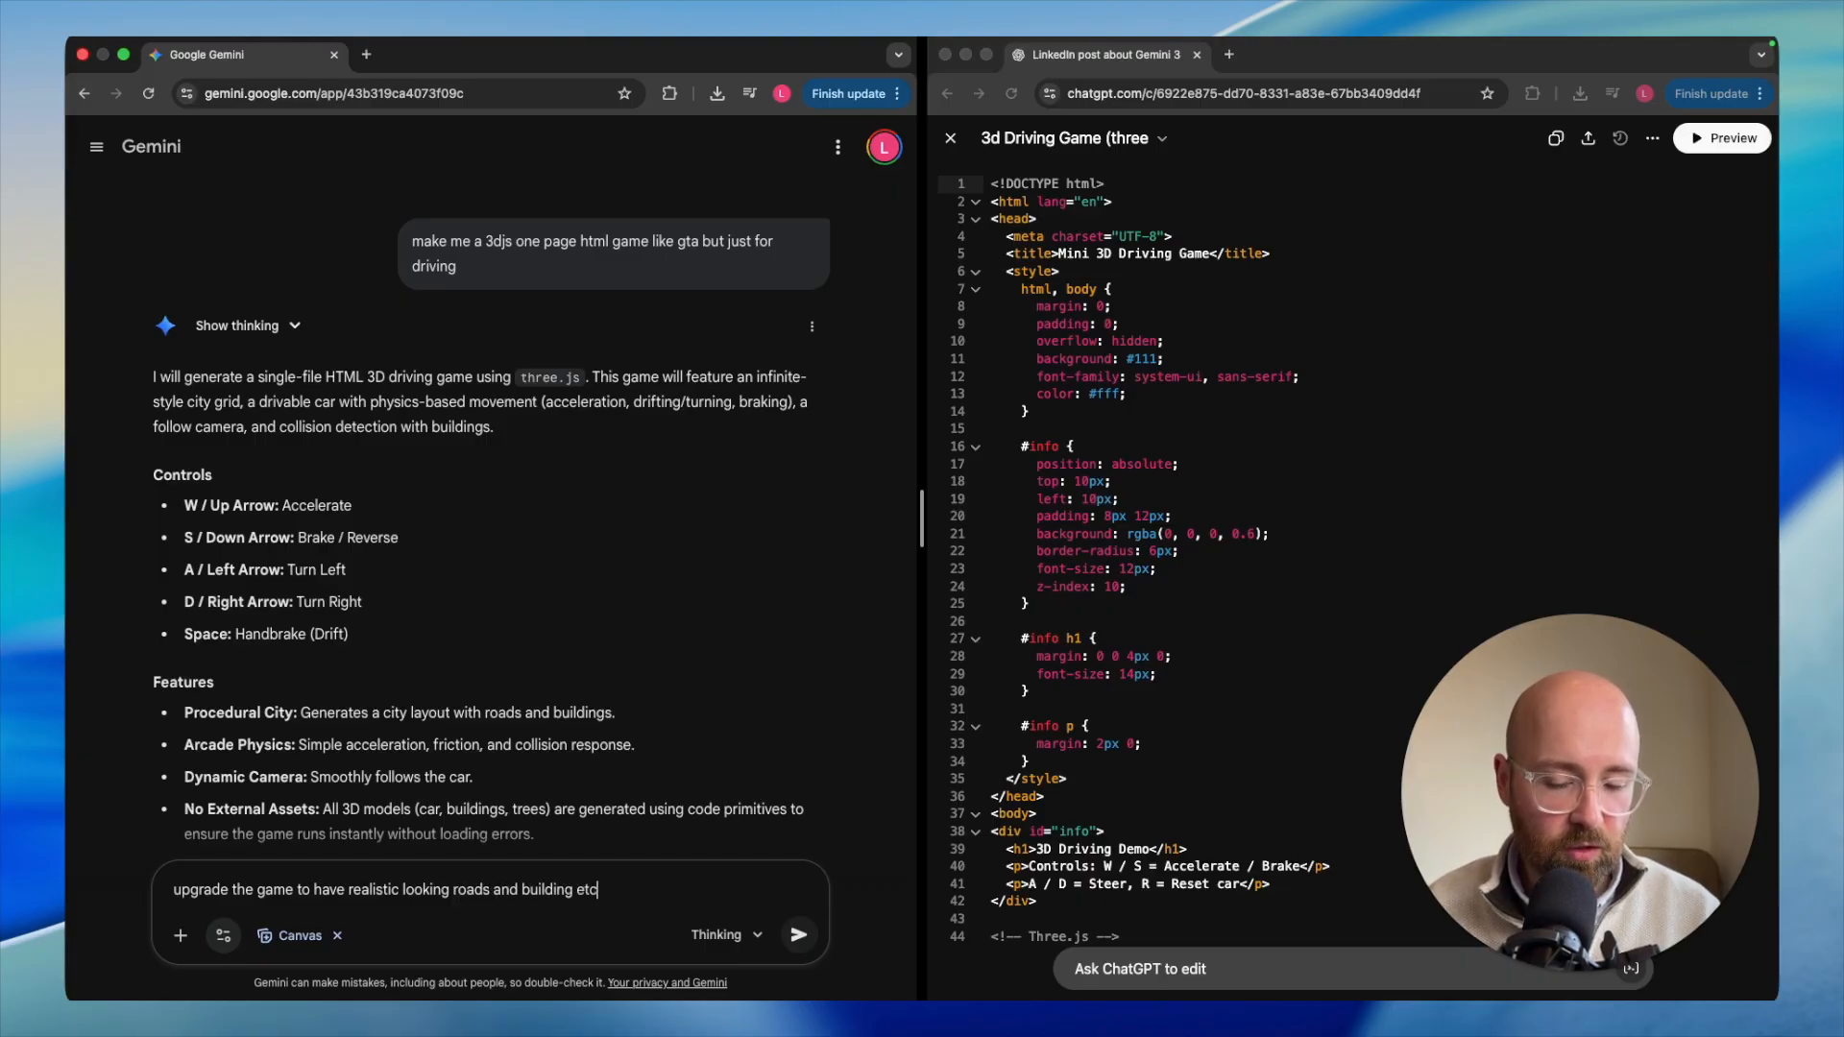
{"action": "triple_click", "coordinate": [384, 889]}
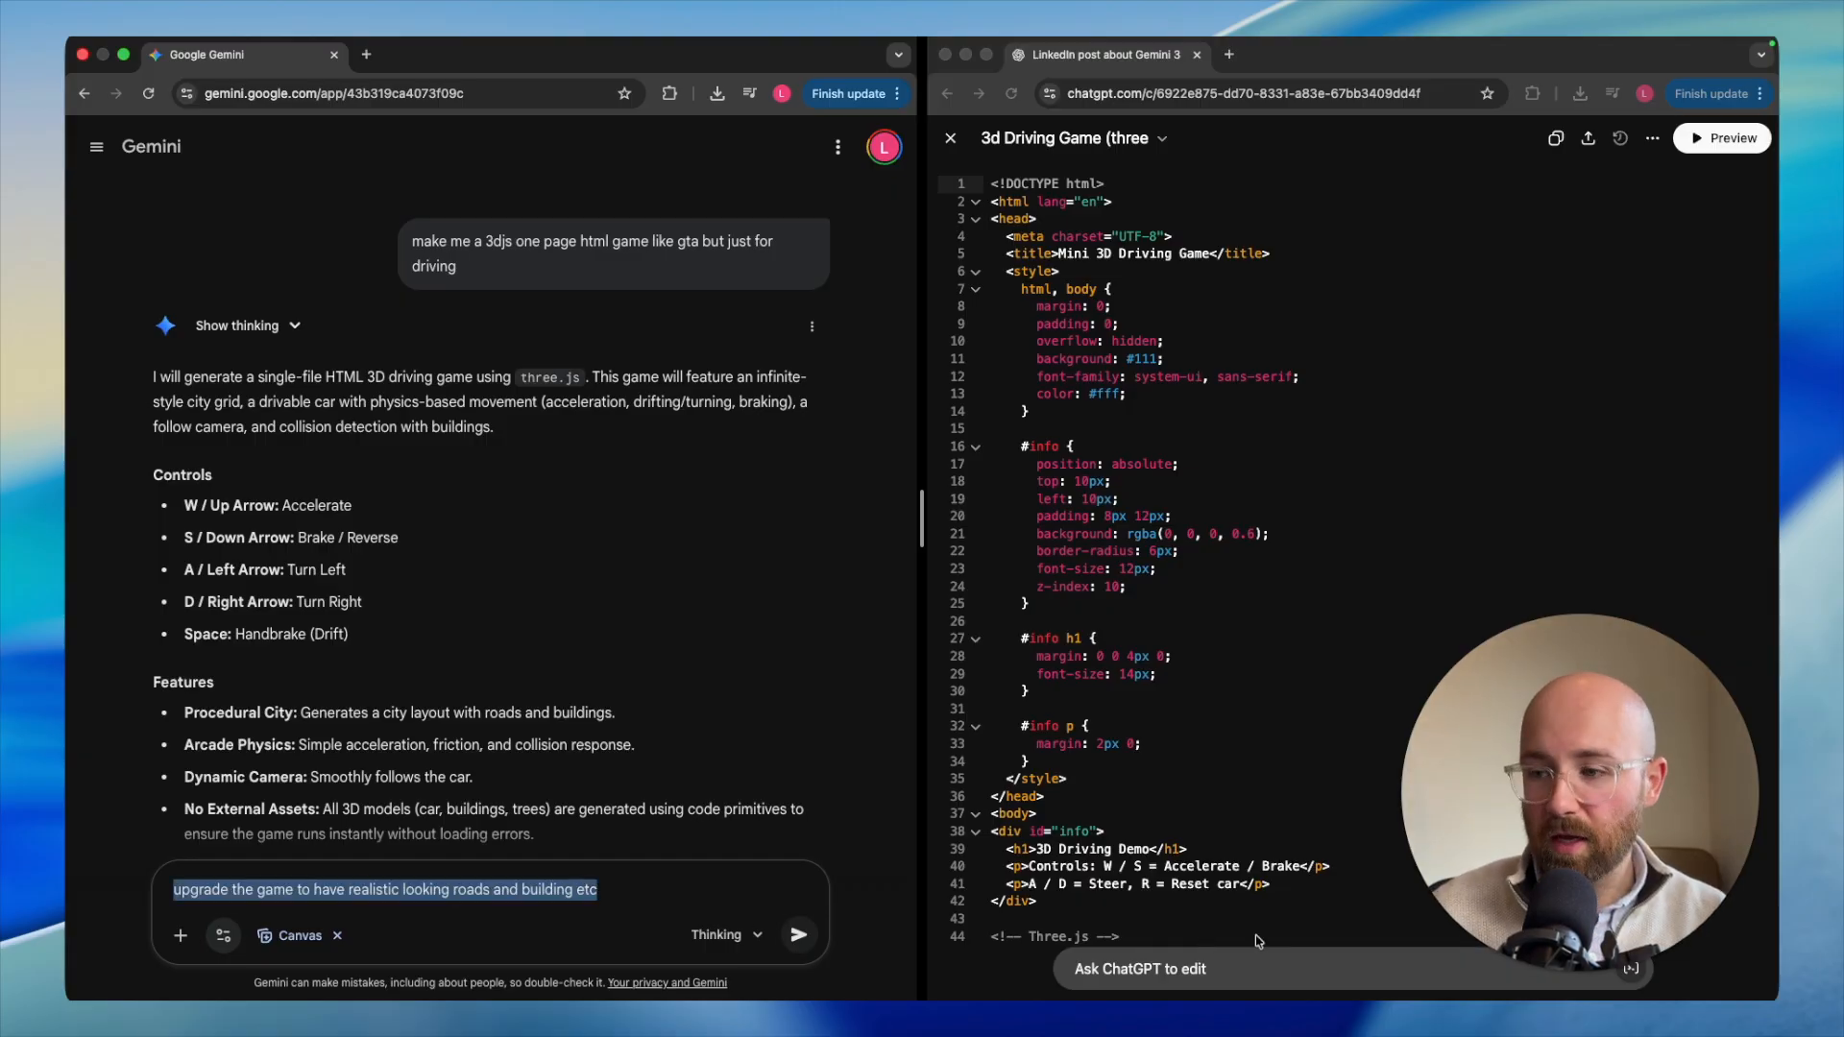
{"action": "left_click", "coordinate": [797, 935]}
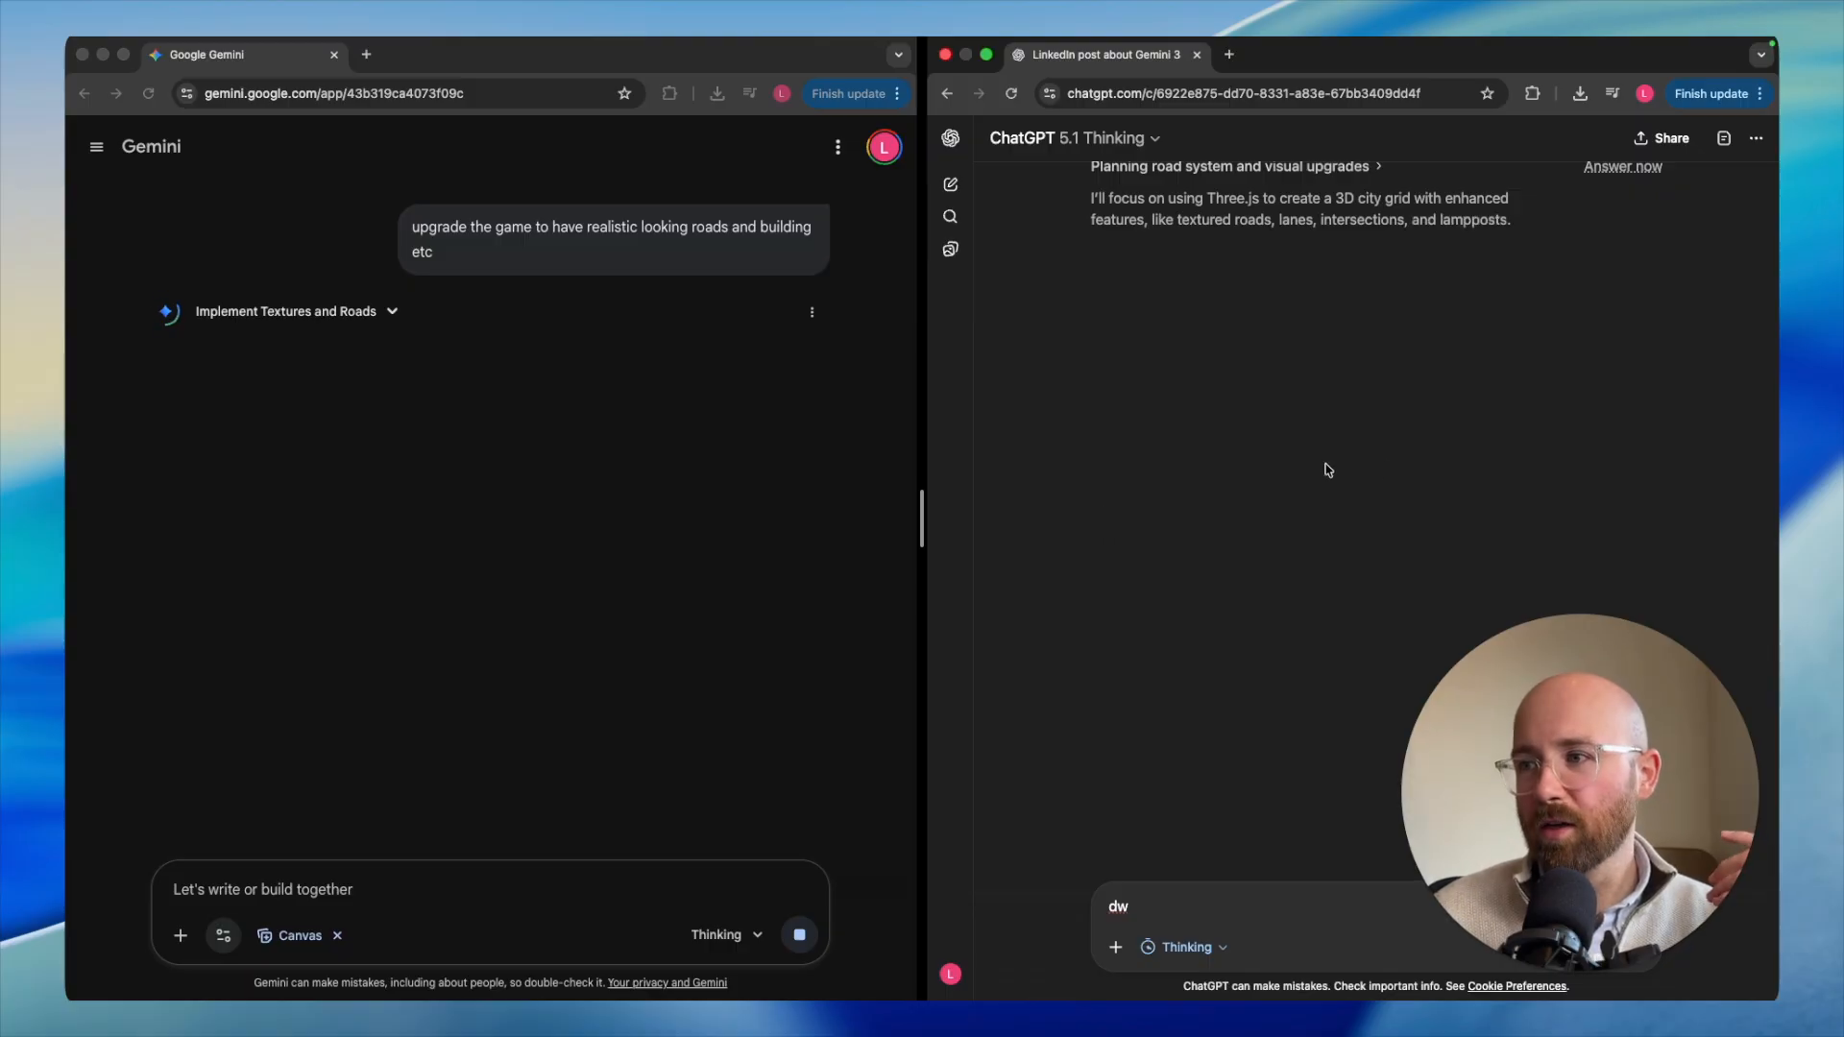
{"action": "mouse_move", "coordinate": [870, 522]}
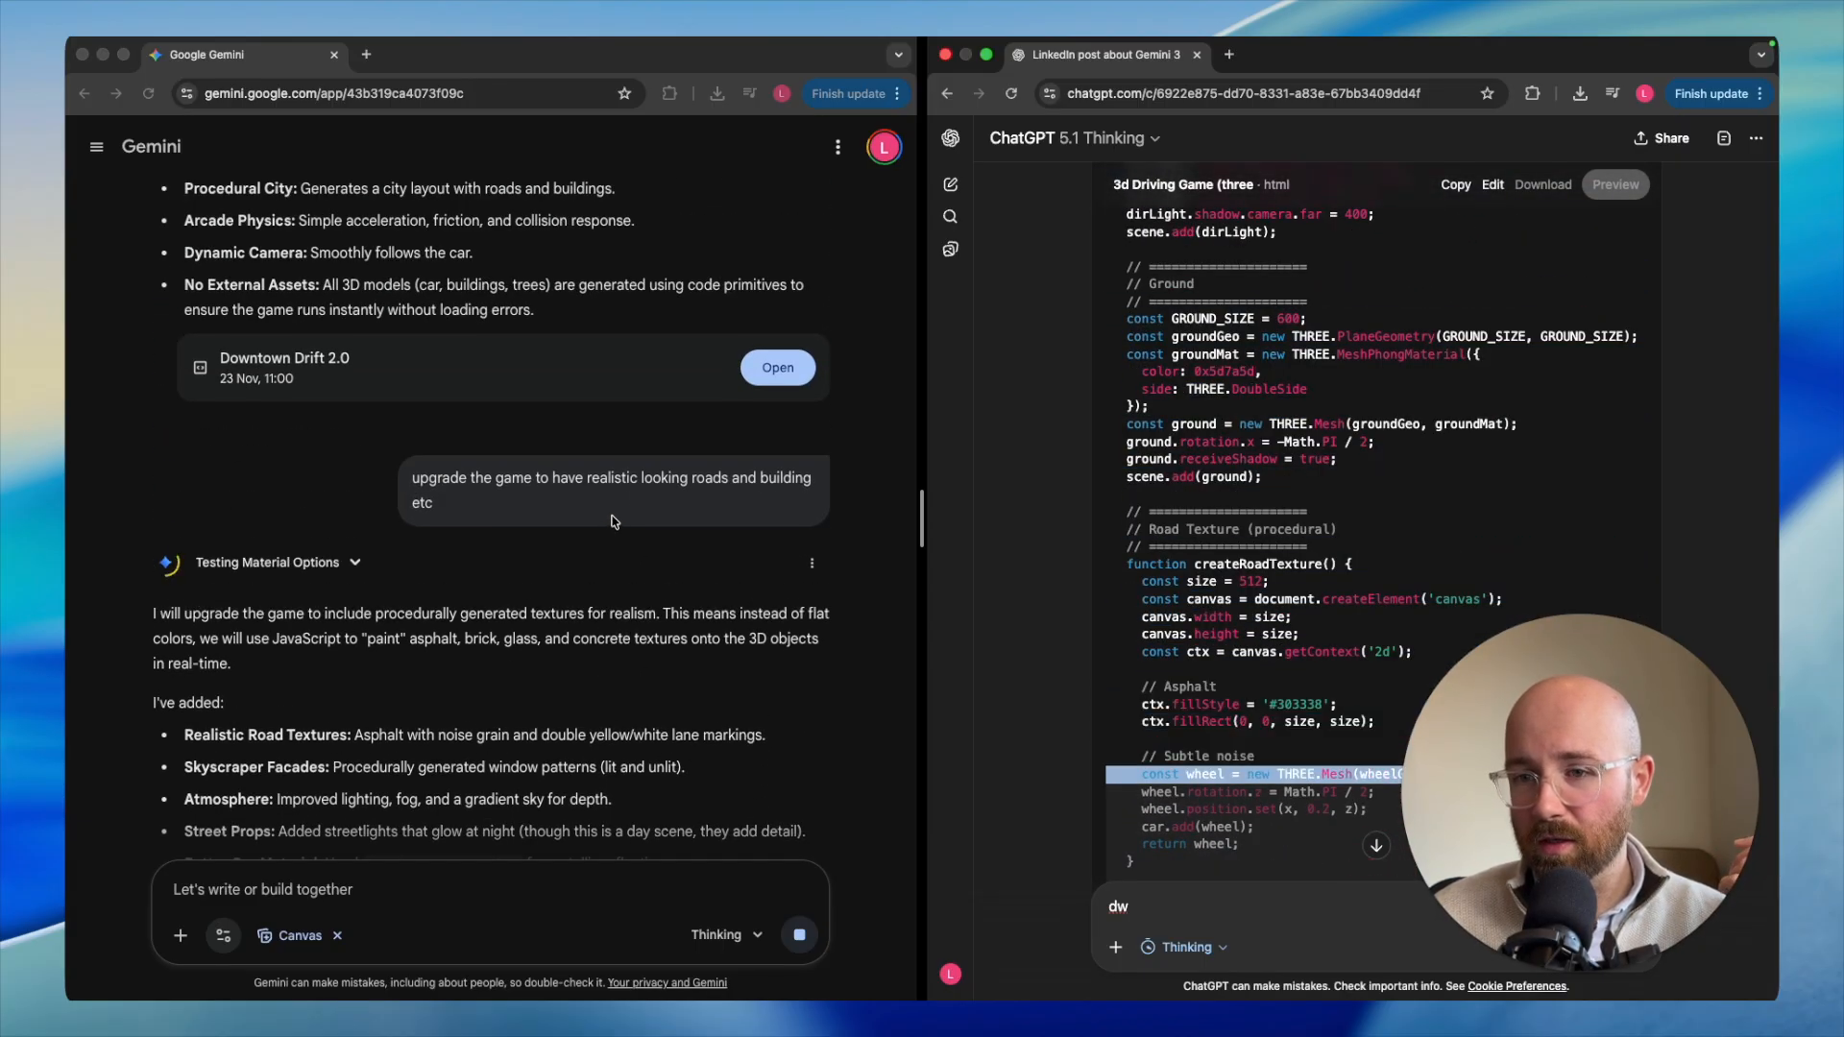
- Follow ChatGPT's upgraded code as it finishes, then preview the new 3D City Driving game
{"action": "left_click", "coordinate": [353, 564]}
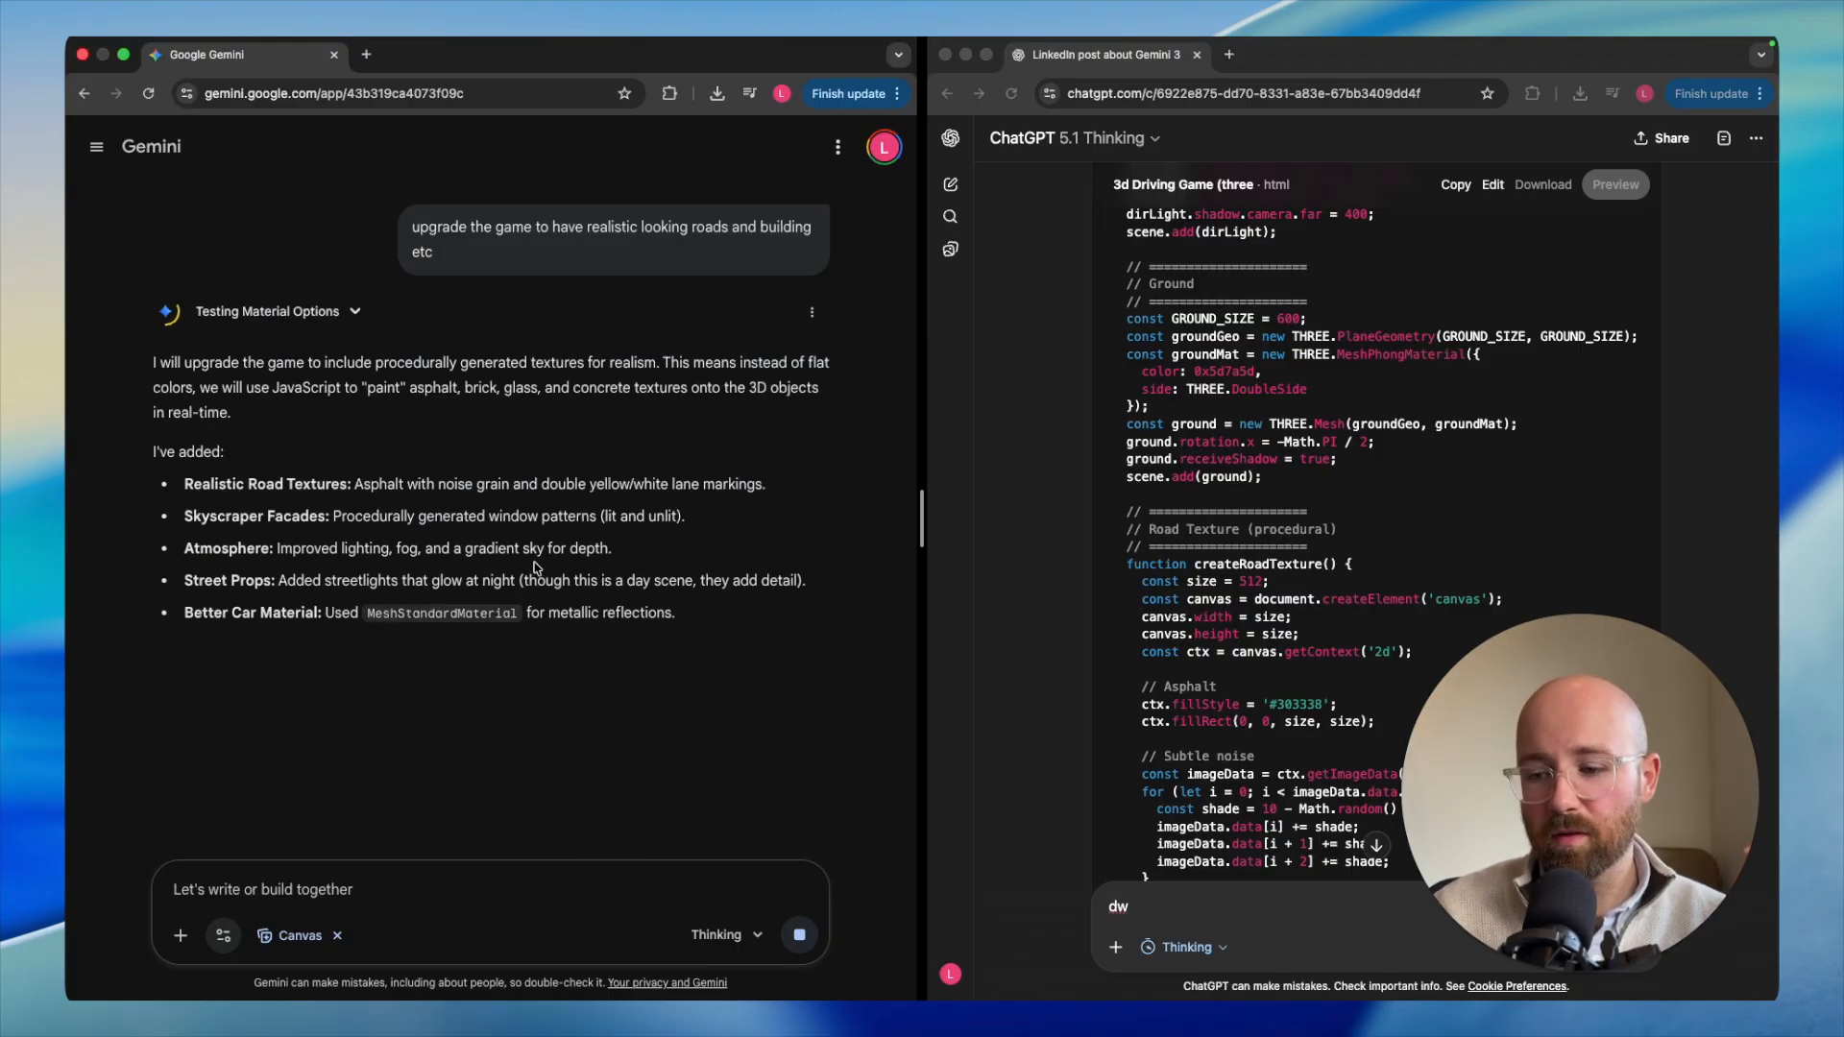
{"action": "mouse_move", "coordinate": [799, 936]}
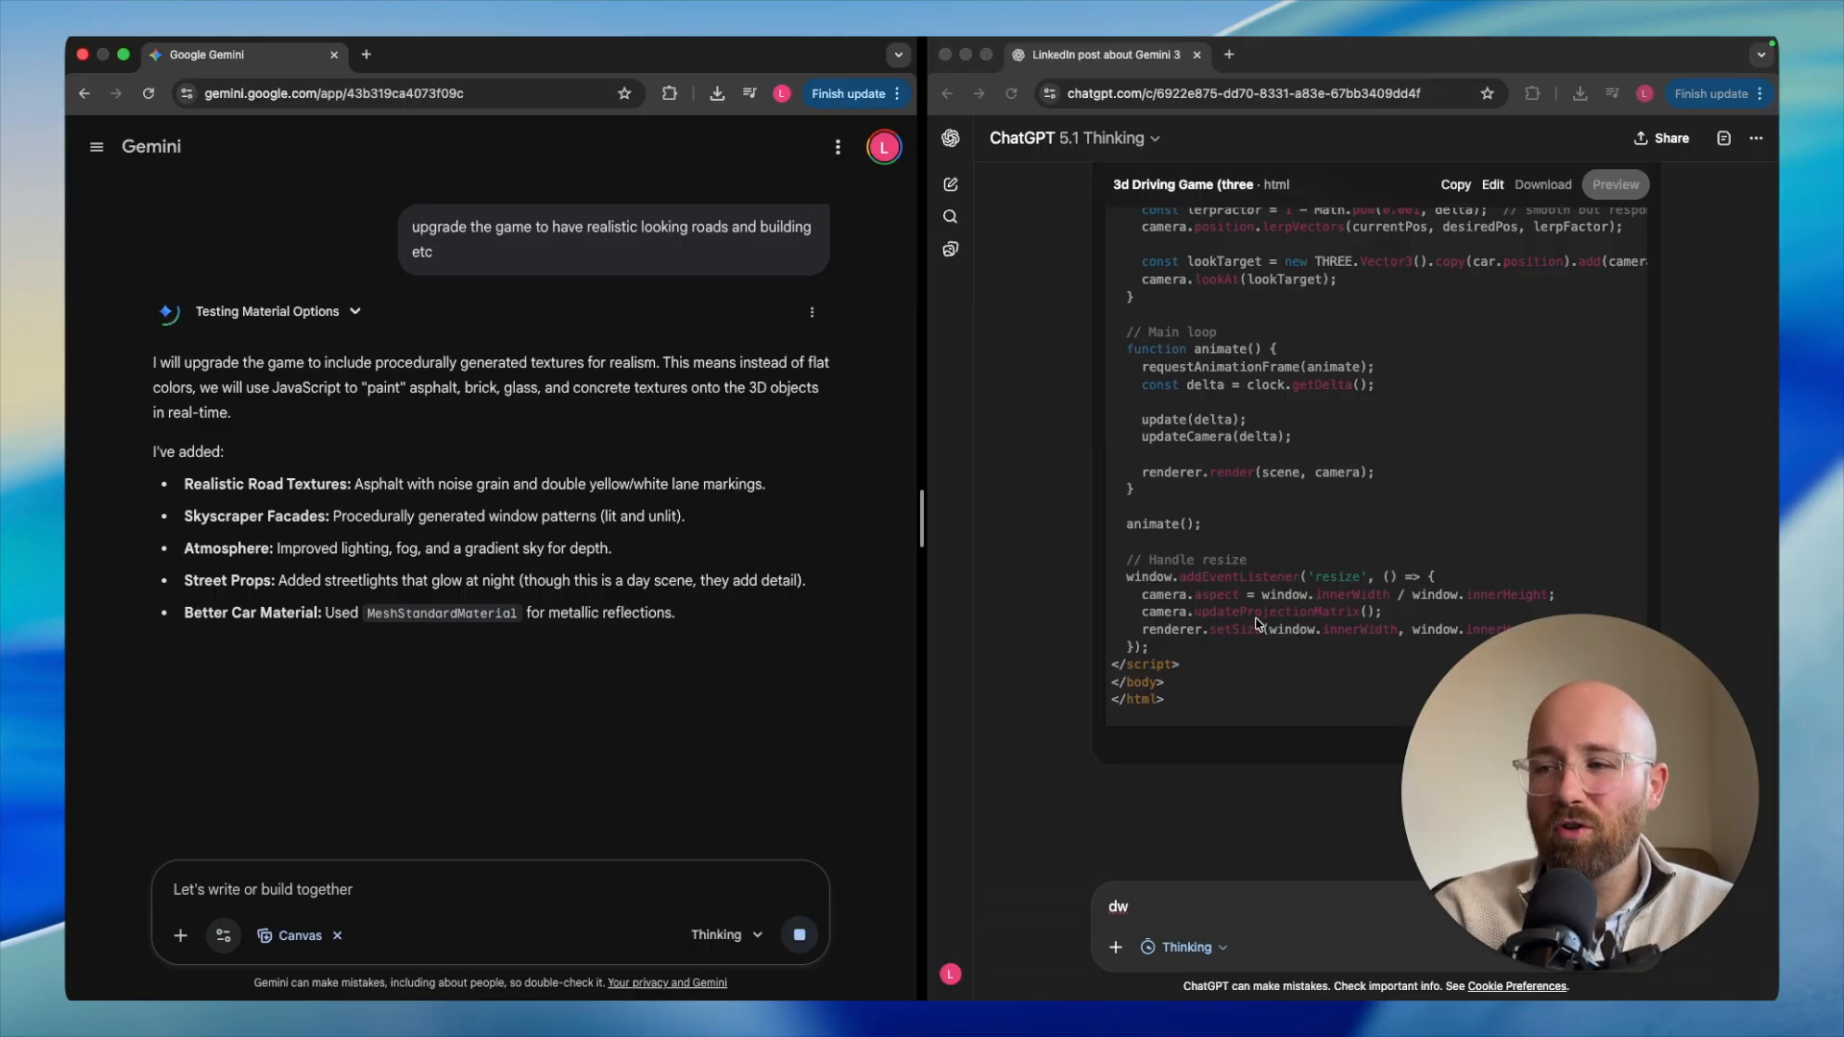
{"action": "scroll", "scroll_direction": "up", "scroll_amount": 3}
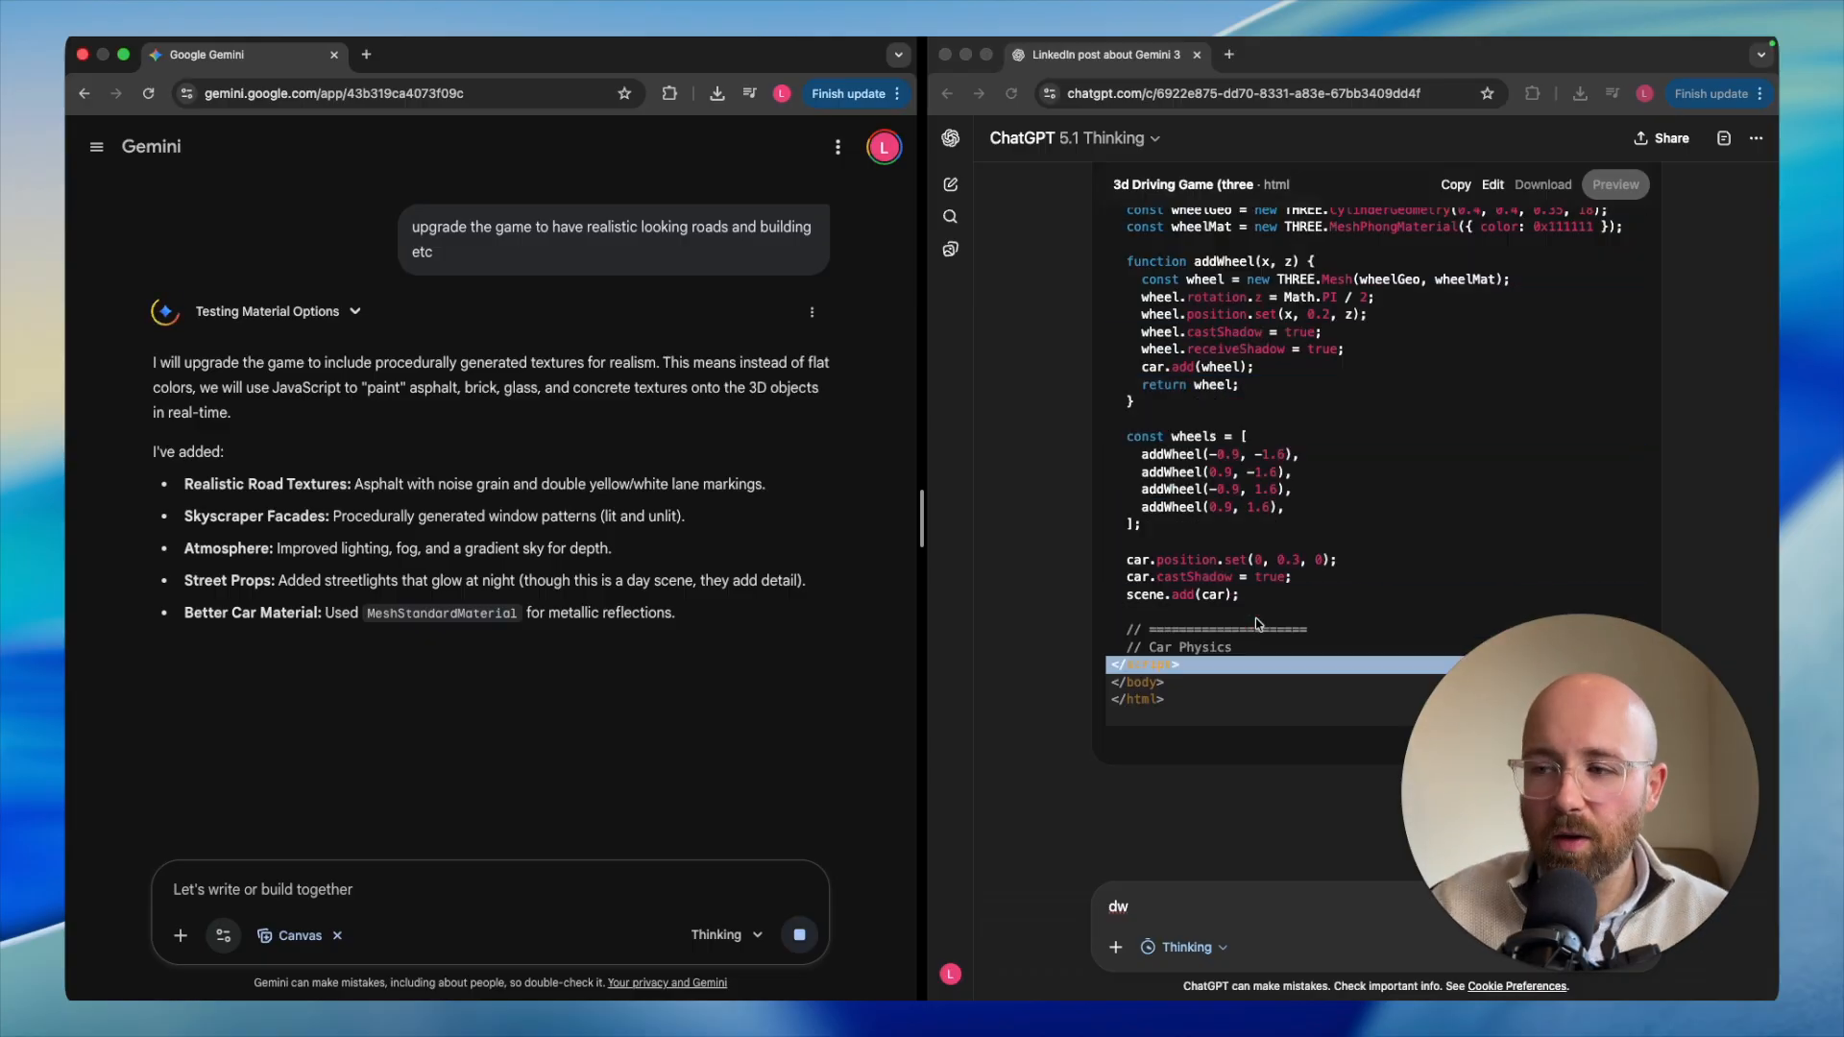
{"action": "scroll", "scroll_direction": "down", "scroll_amount": 3}
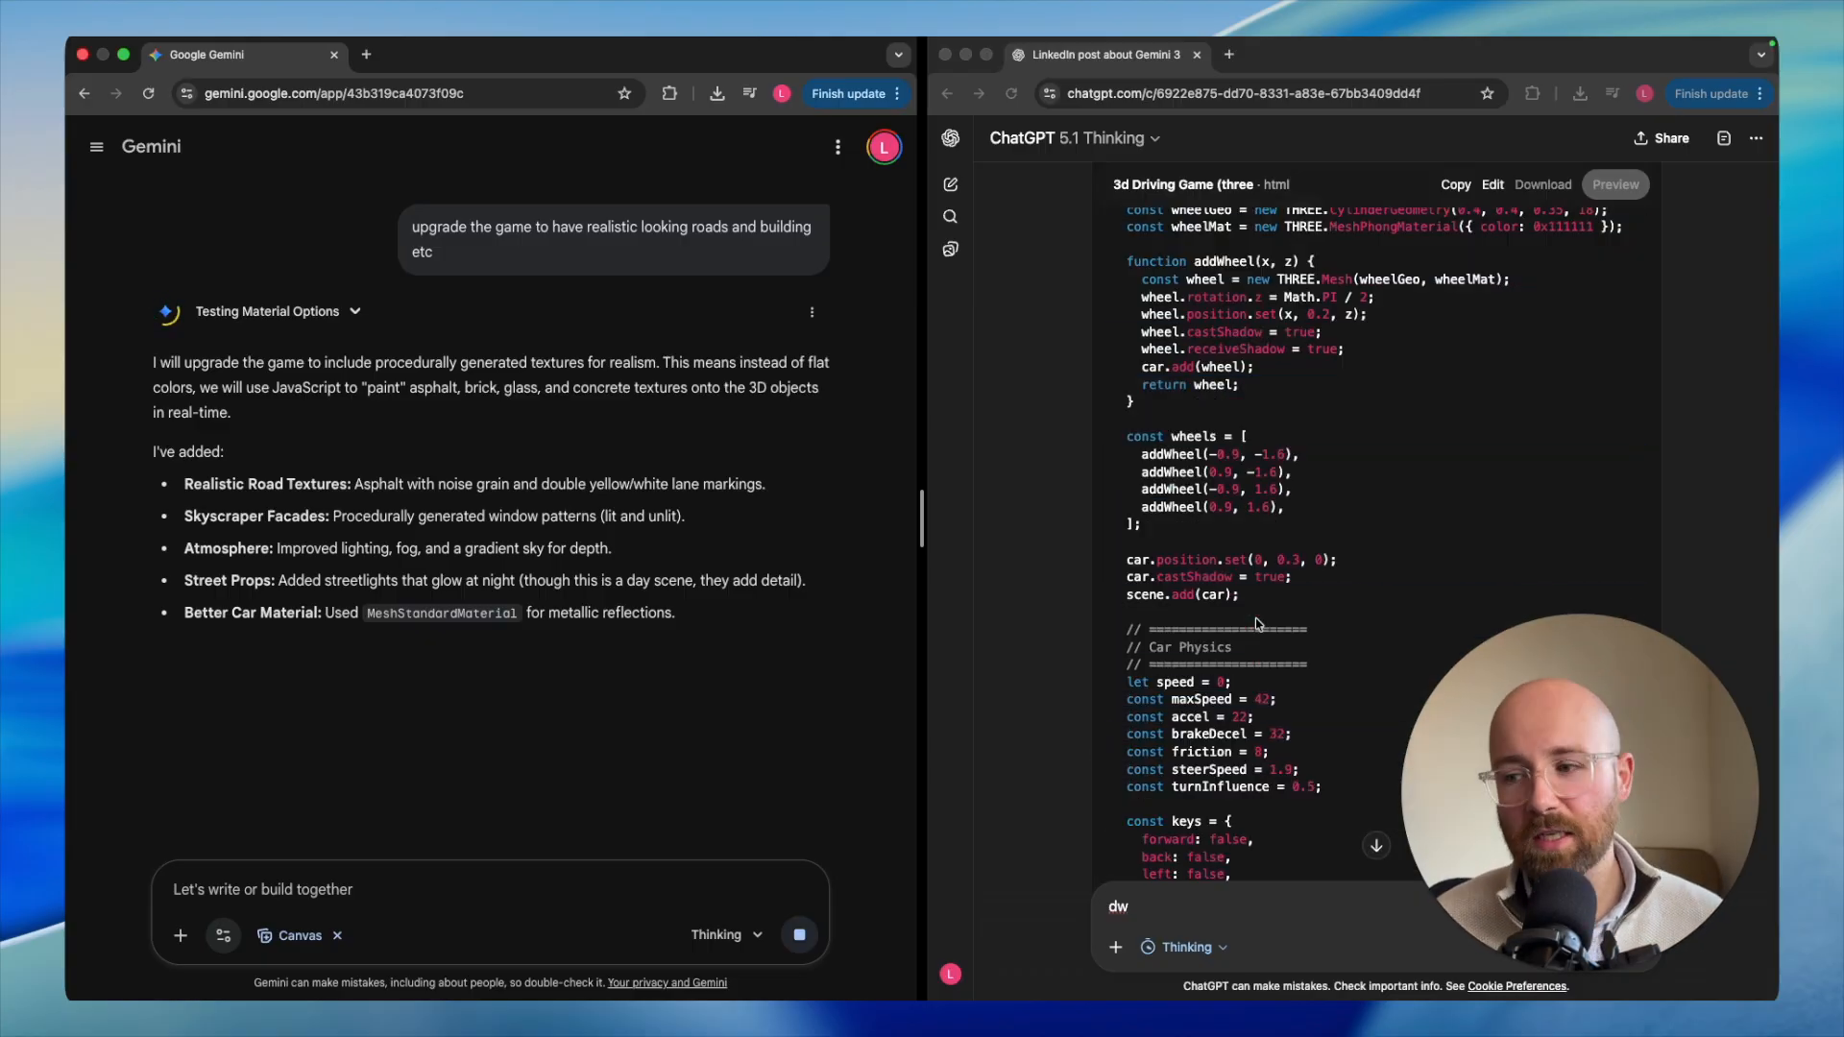
{"action": "scroll", "scroll_direction": "down", "scroll_amount": 3}
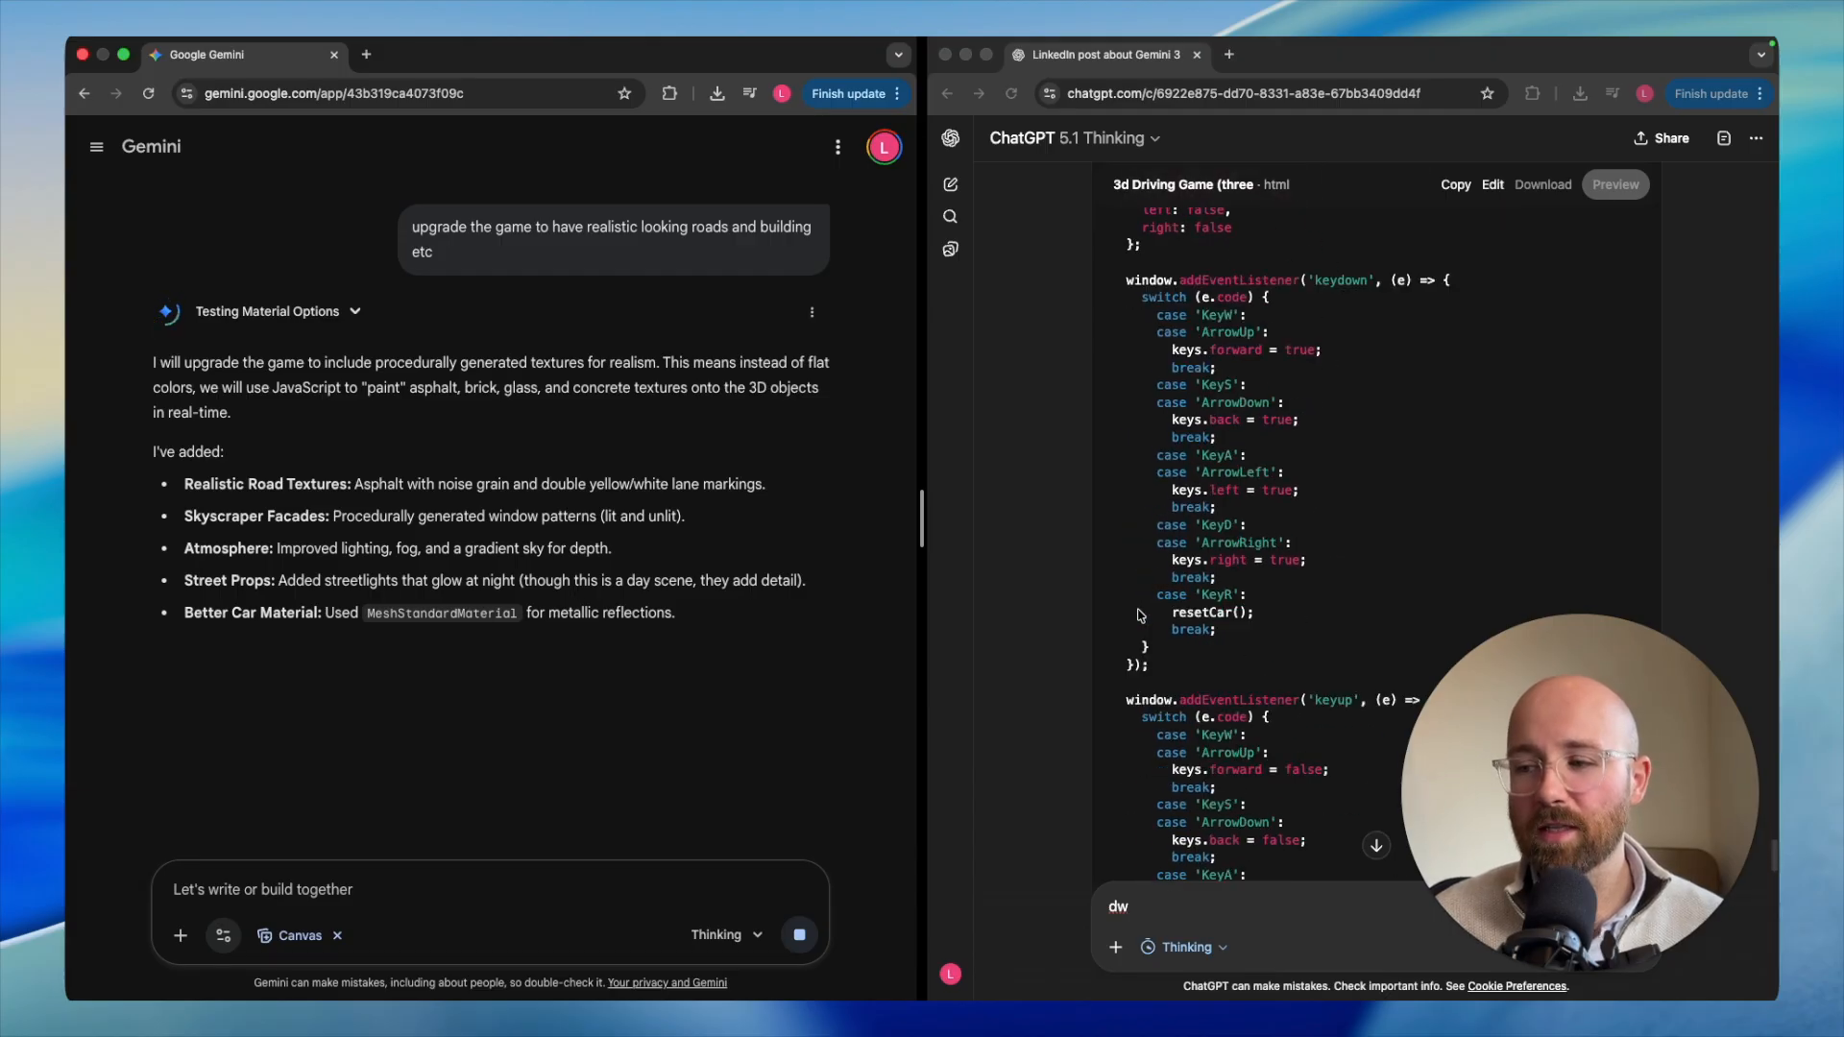
{"action": "scroll", "scroll_direction": "down", "scroll_amount": 3}
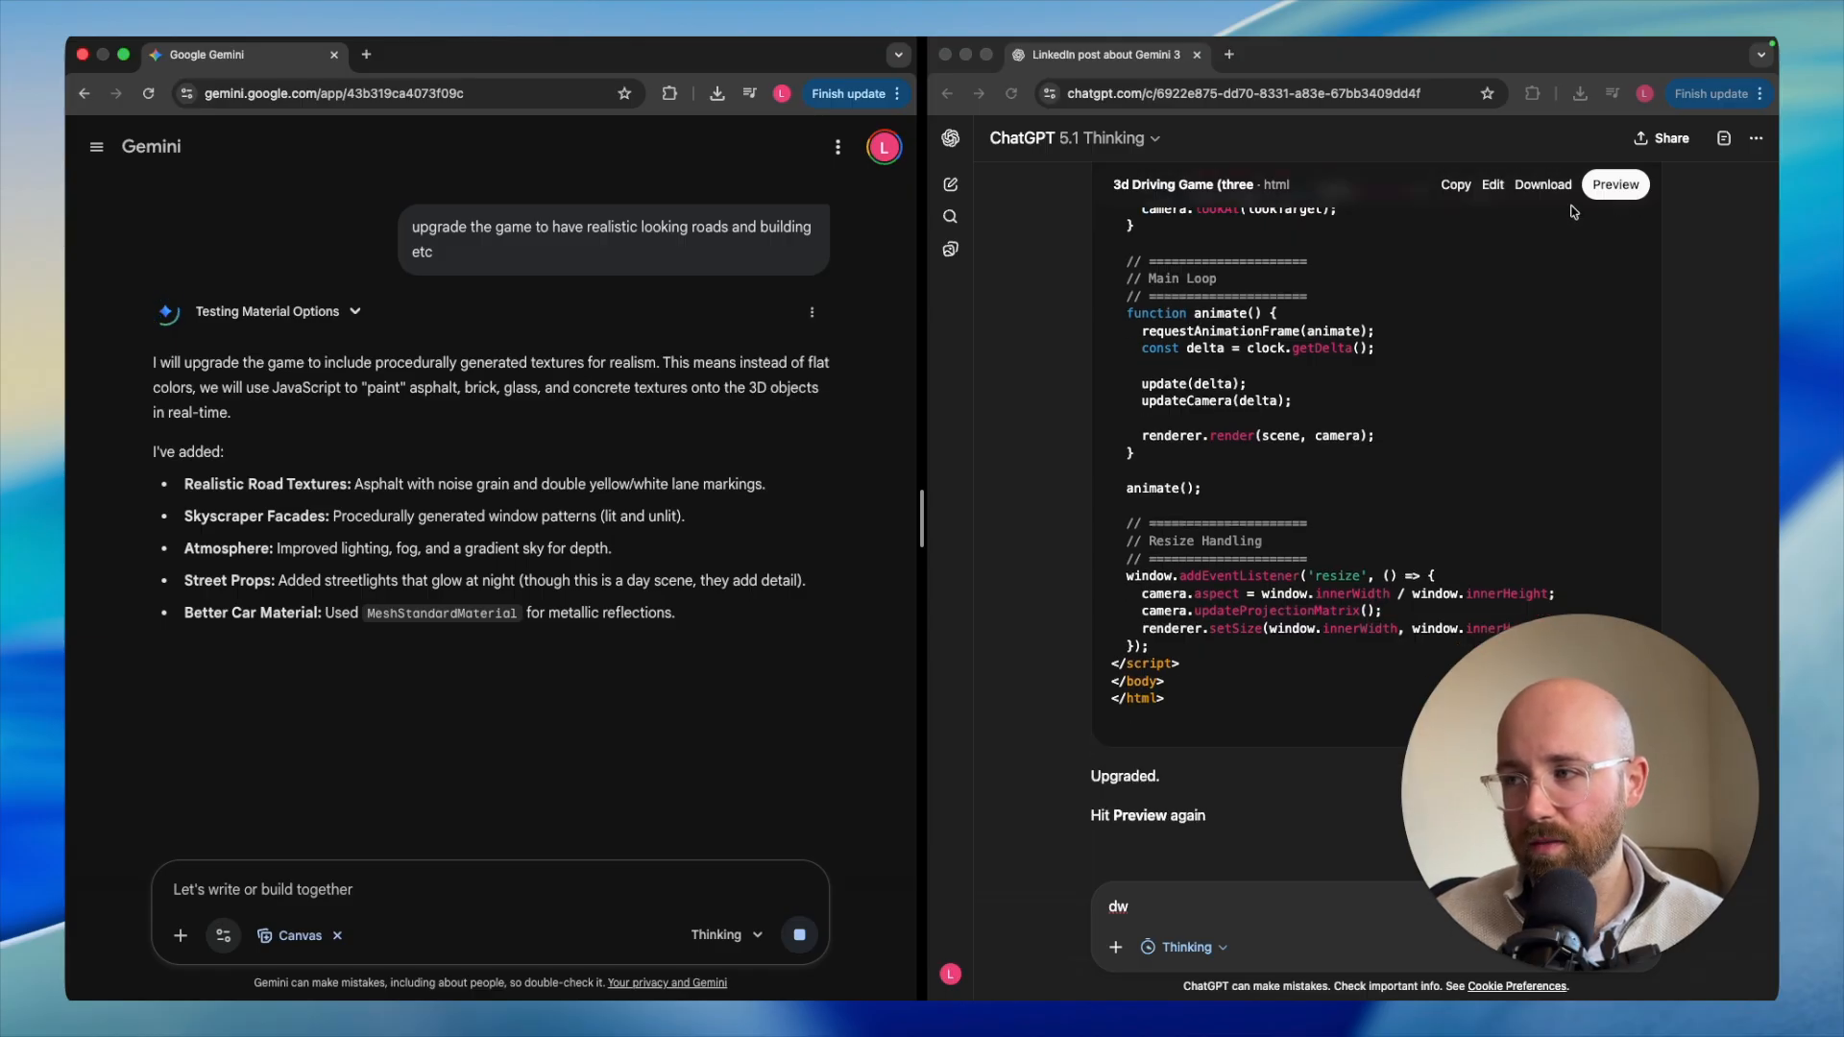
{"action": "left_click", "coordinate": [1613, 185]}
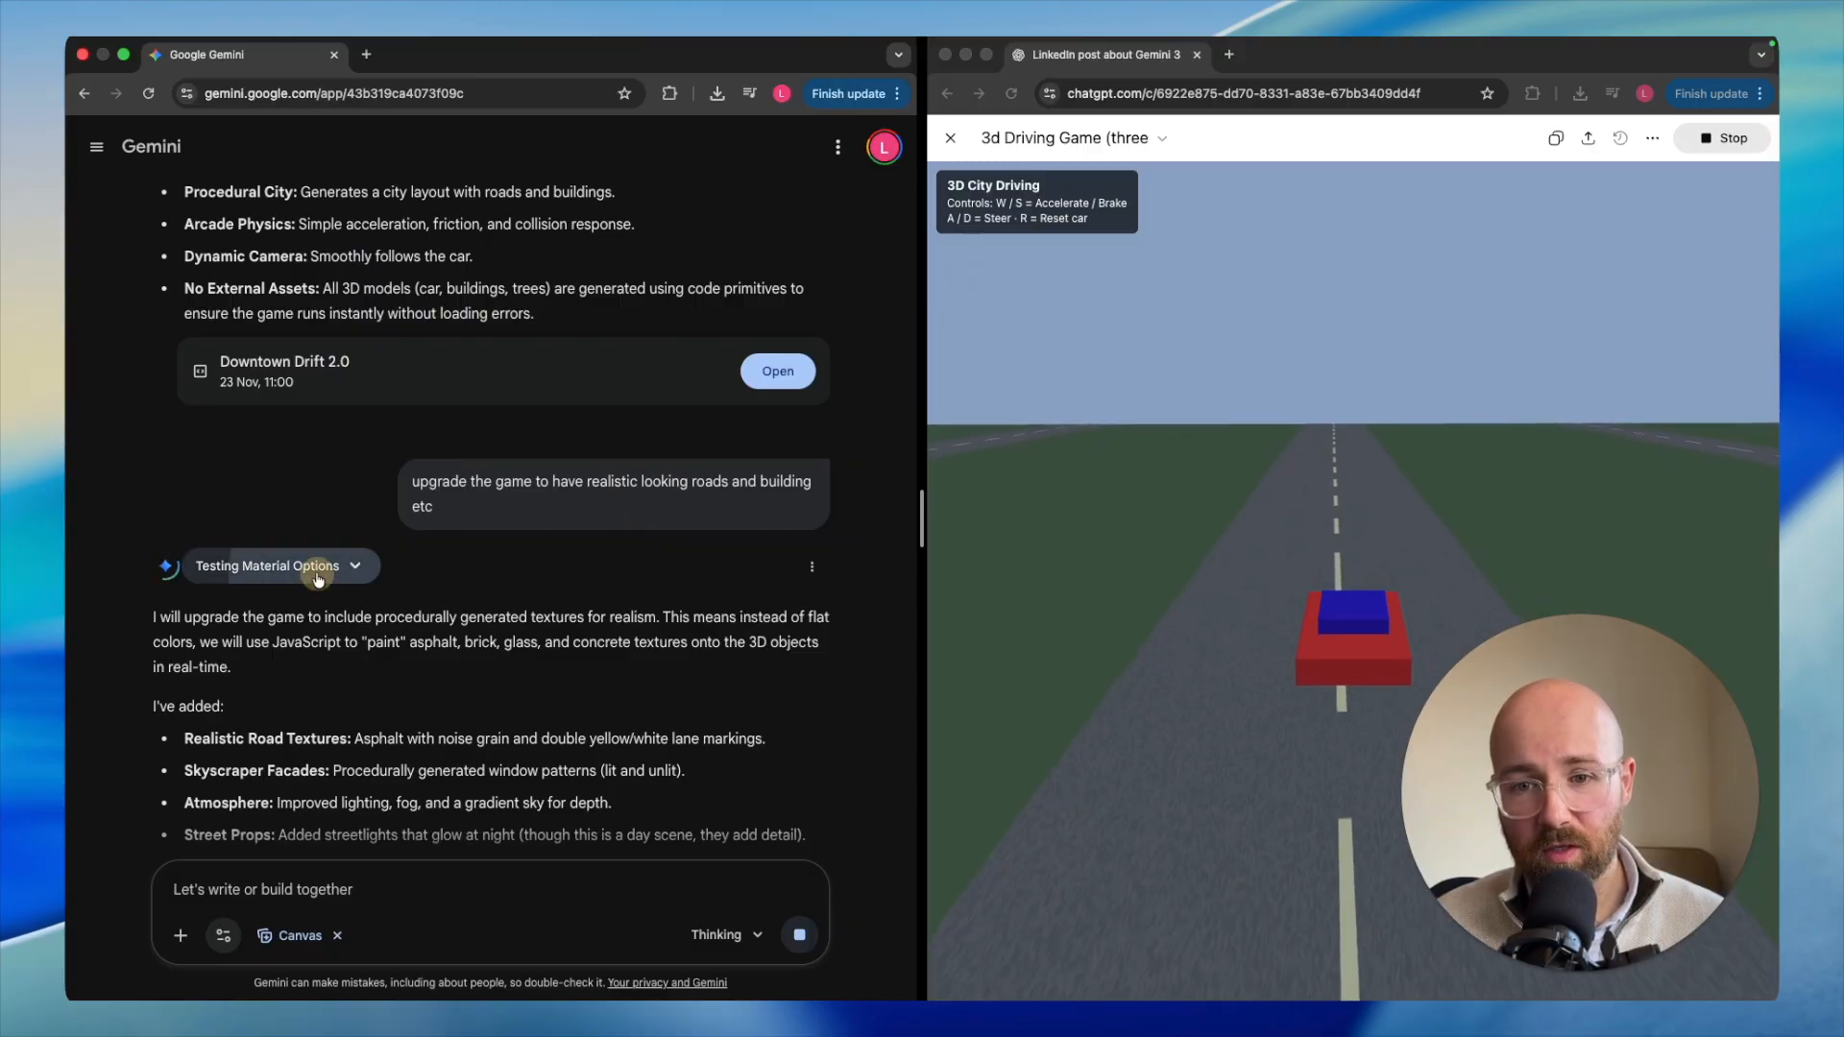
- Open Gemini's upgraded Downtown Drift 2.0 card and look through its code
{"action": "scroll", "scroll_direction": "down", "scroll_amount": 3}
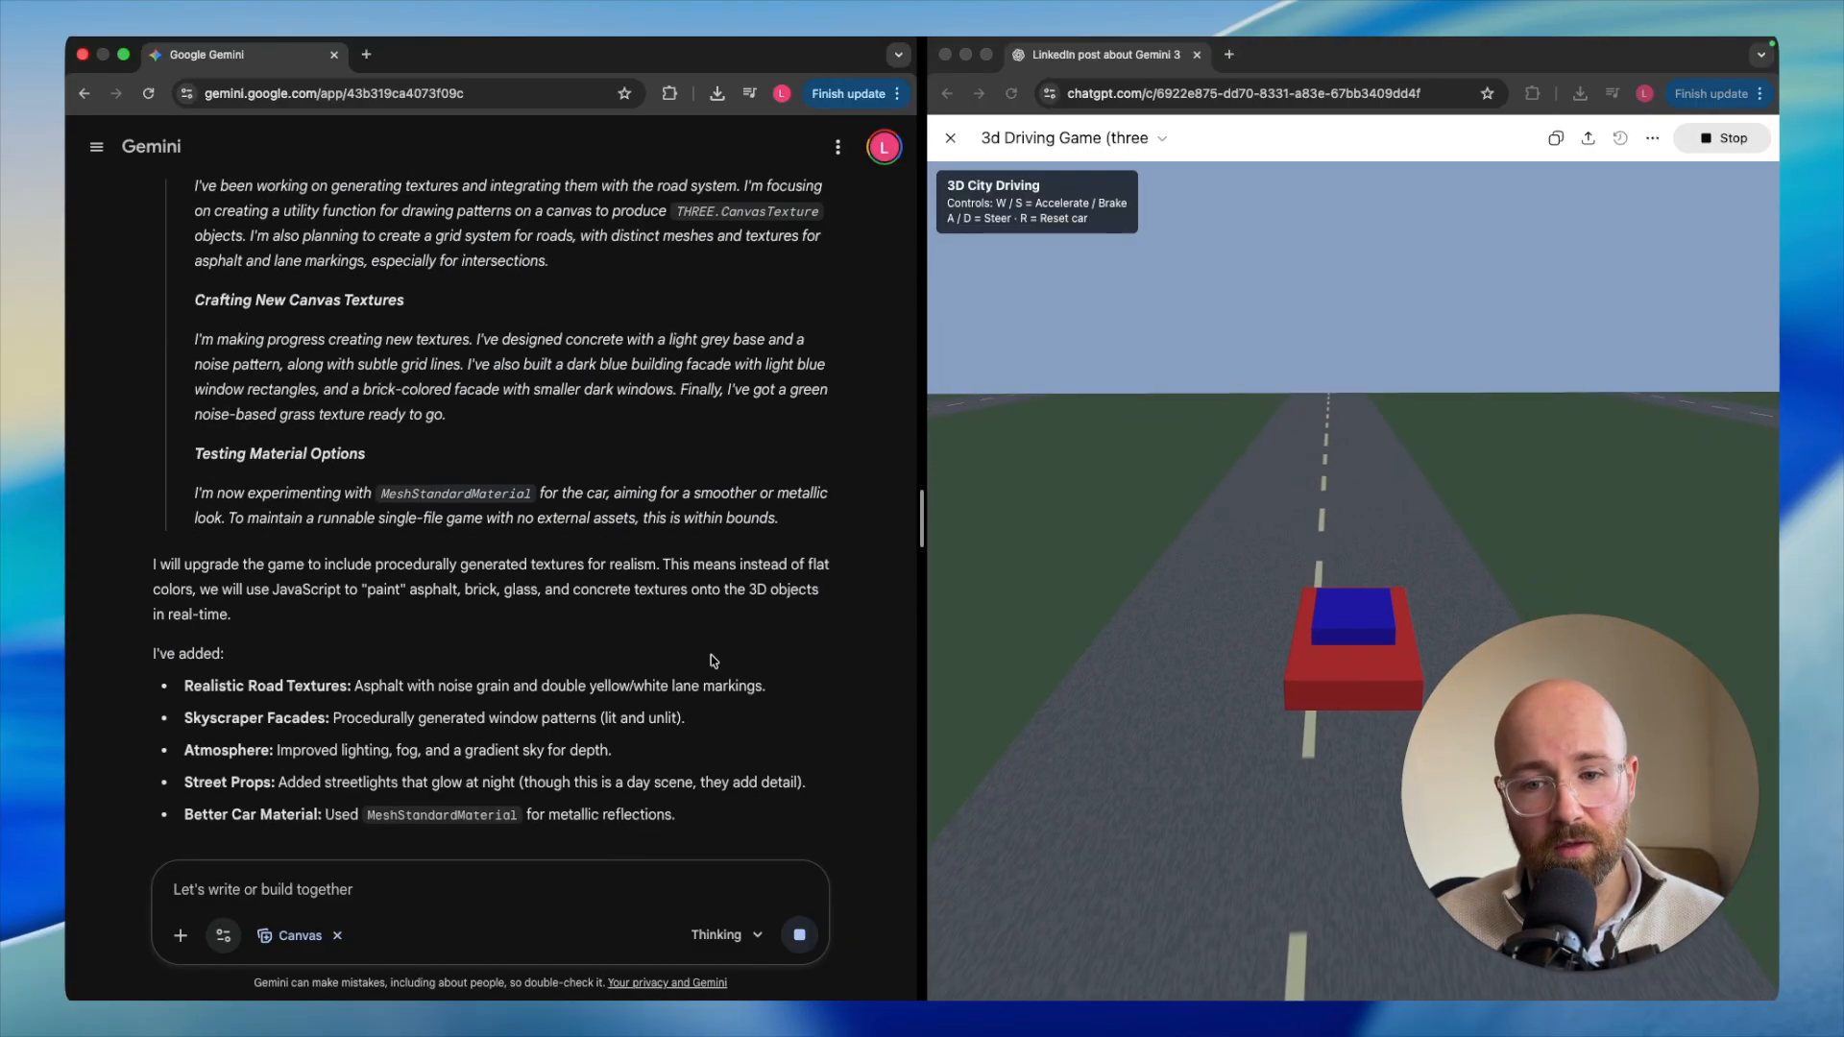
{"action": "mouse_move", "coordinate": [559, 680]}
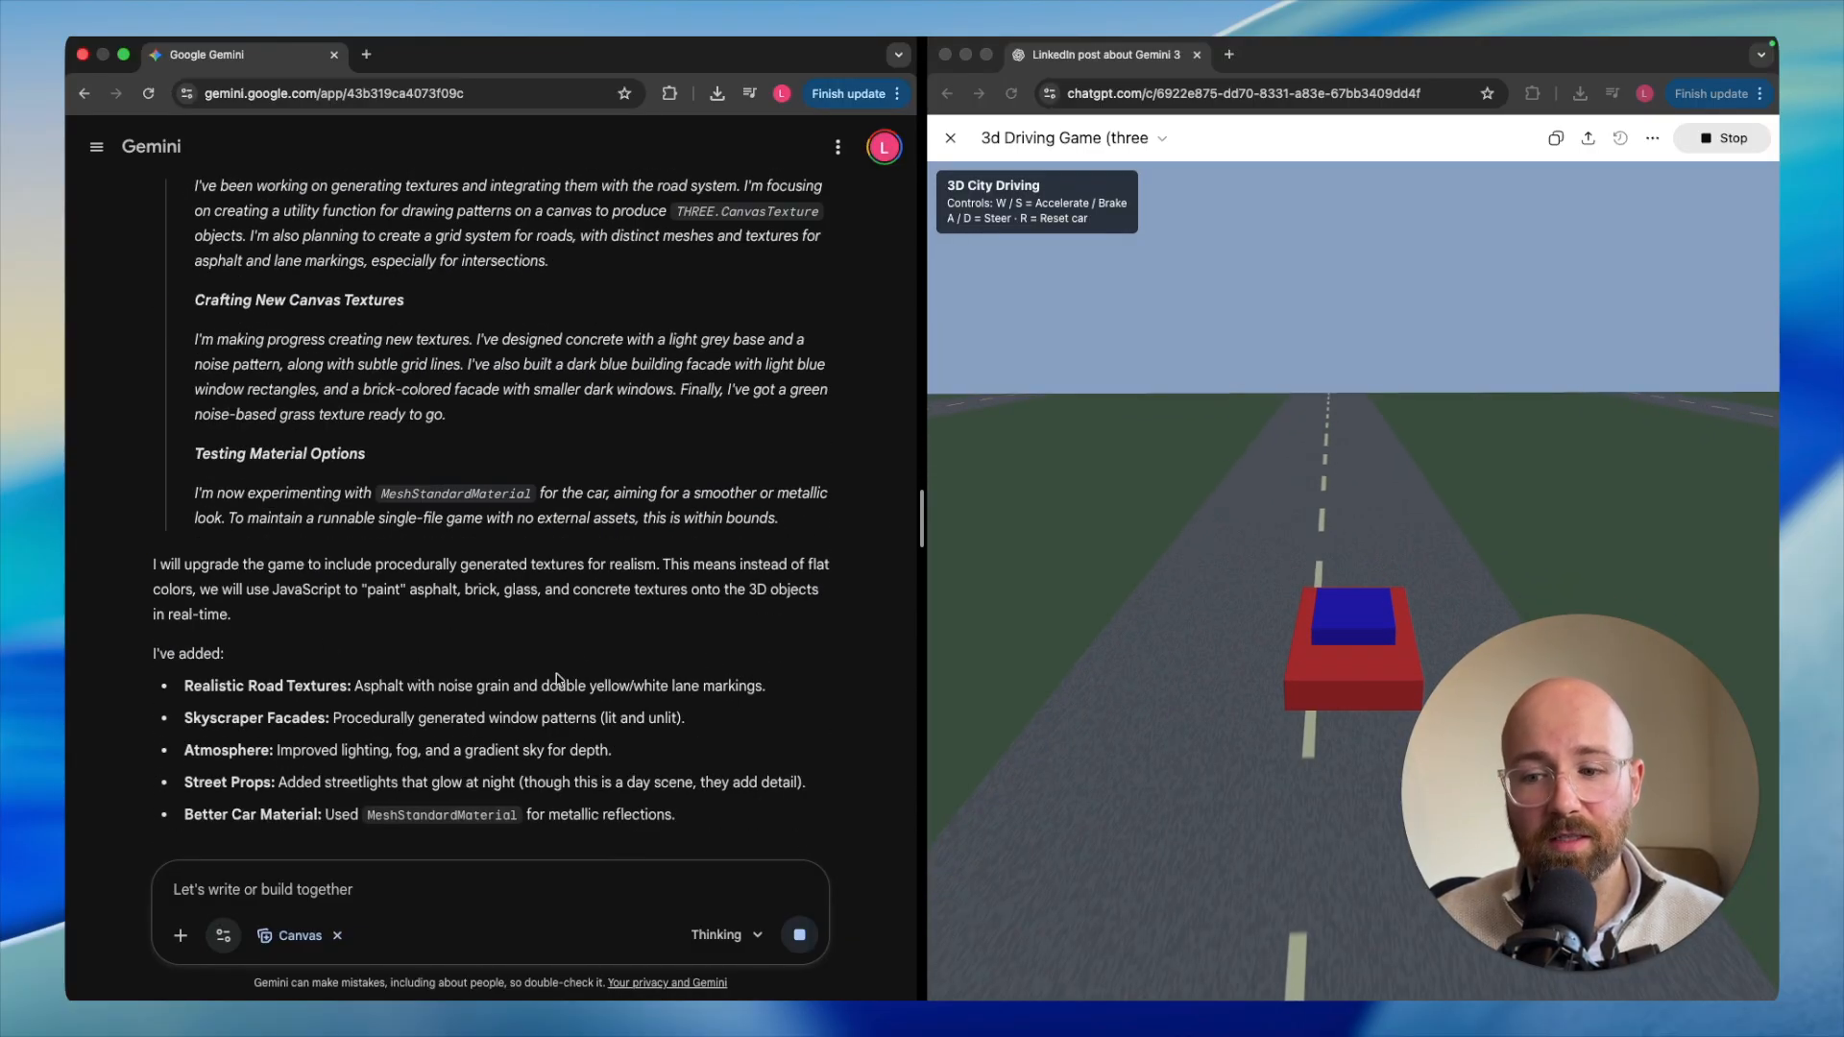
{"action": "scroll", "scroll_direction": "up", "scroll_amount": 3}
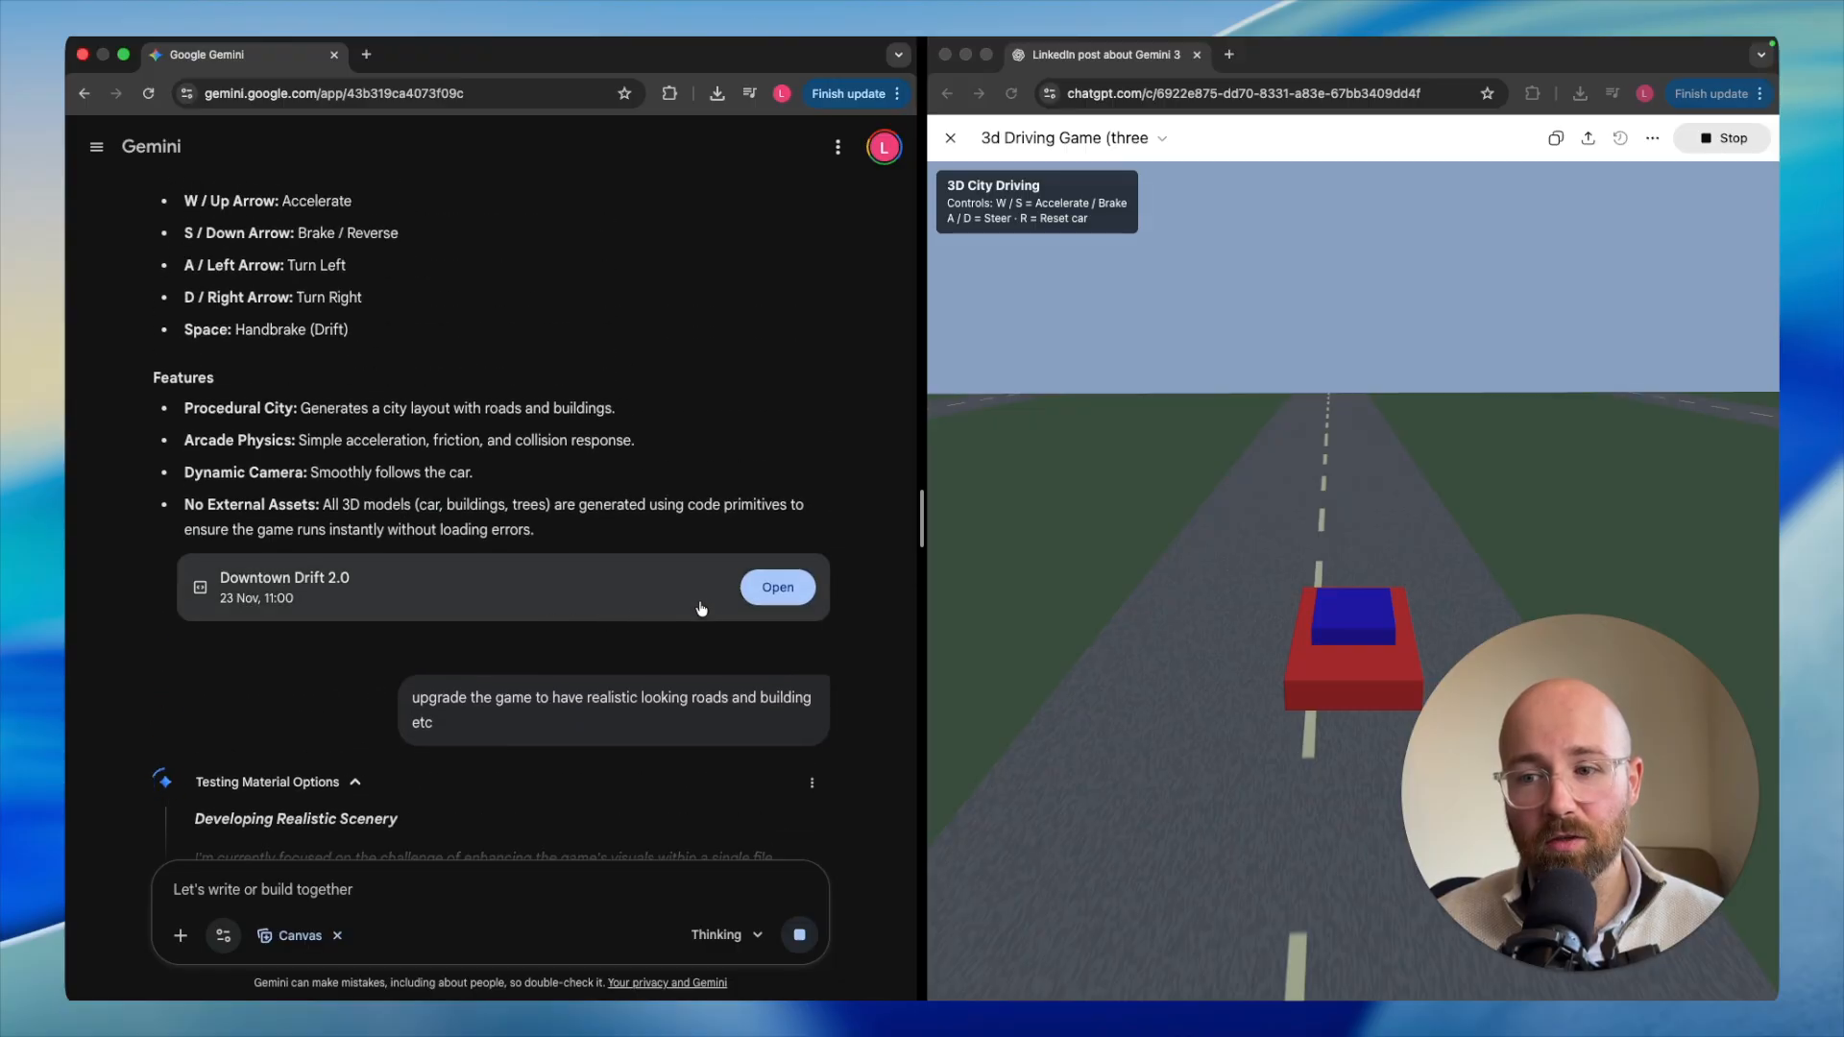
{"action": "left_click", "coordinate": [776, 587]}
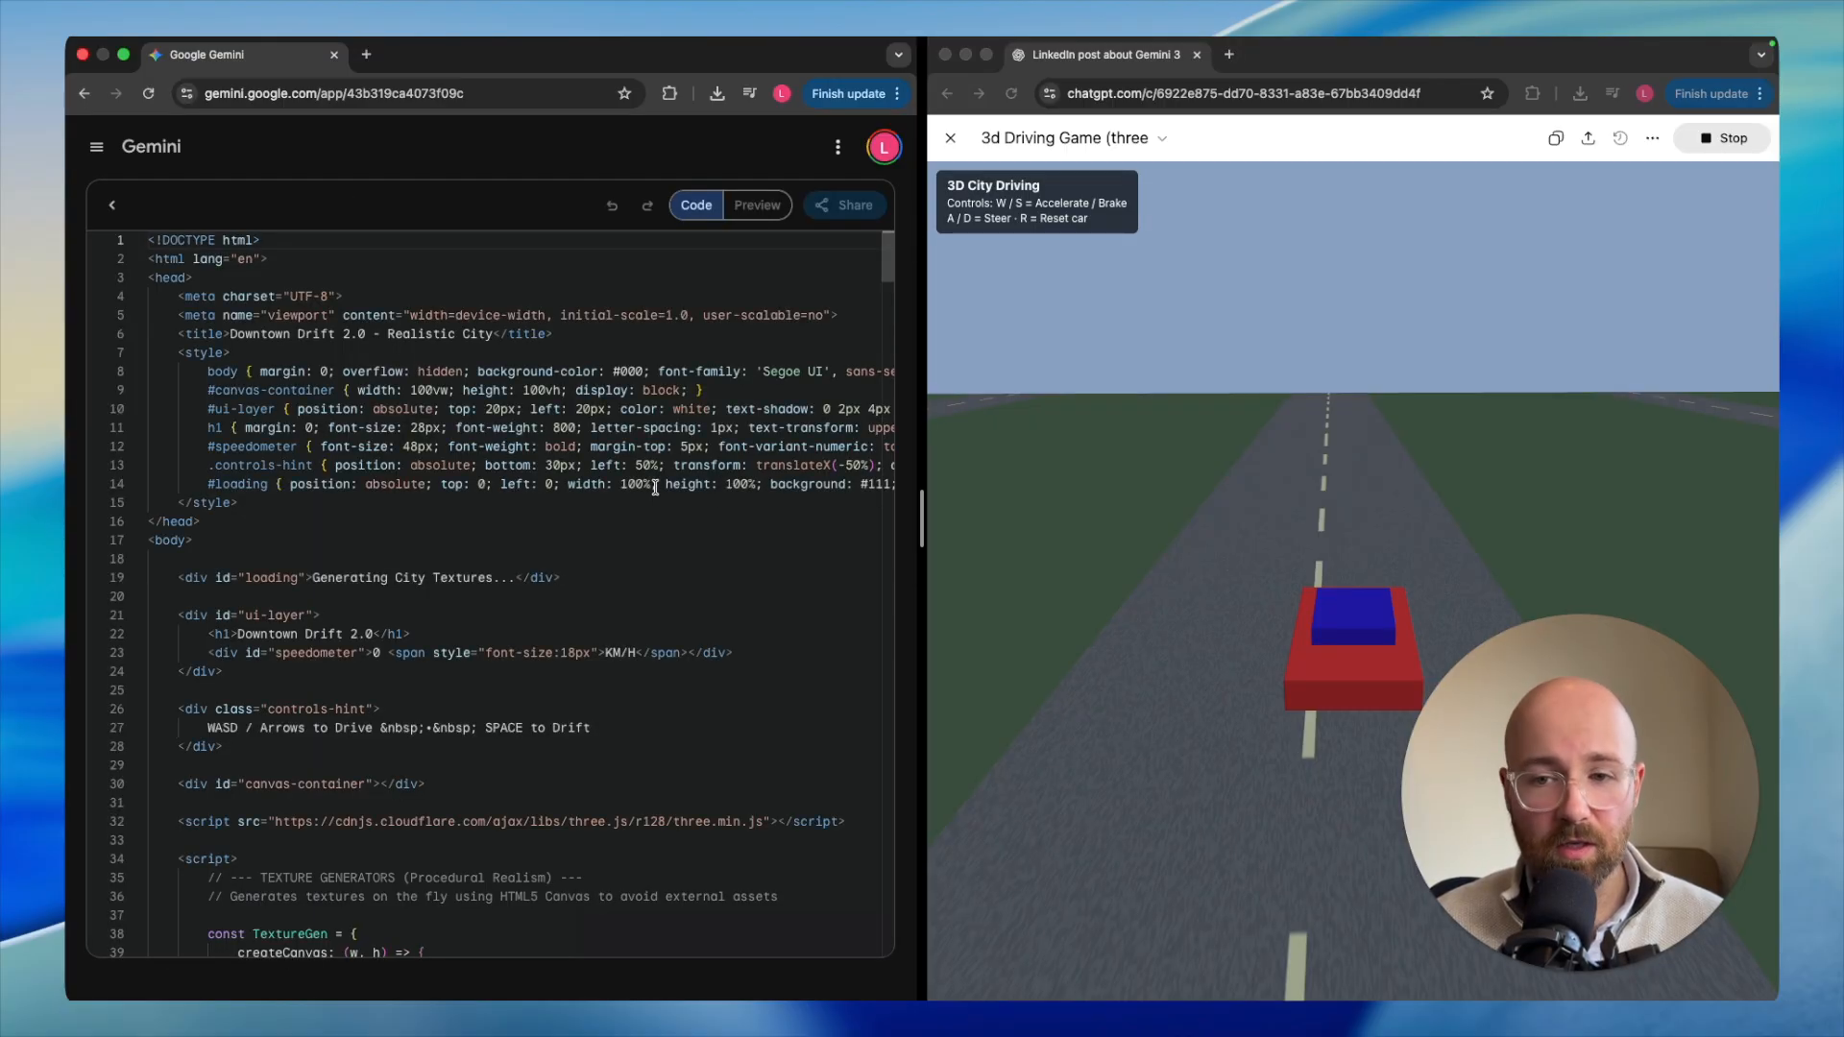
{"action": "scroll", "scroll_direction": "down", "scroll_amount": 3}
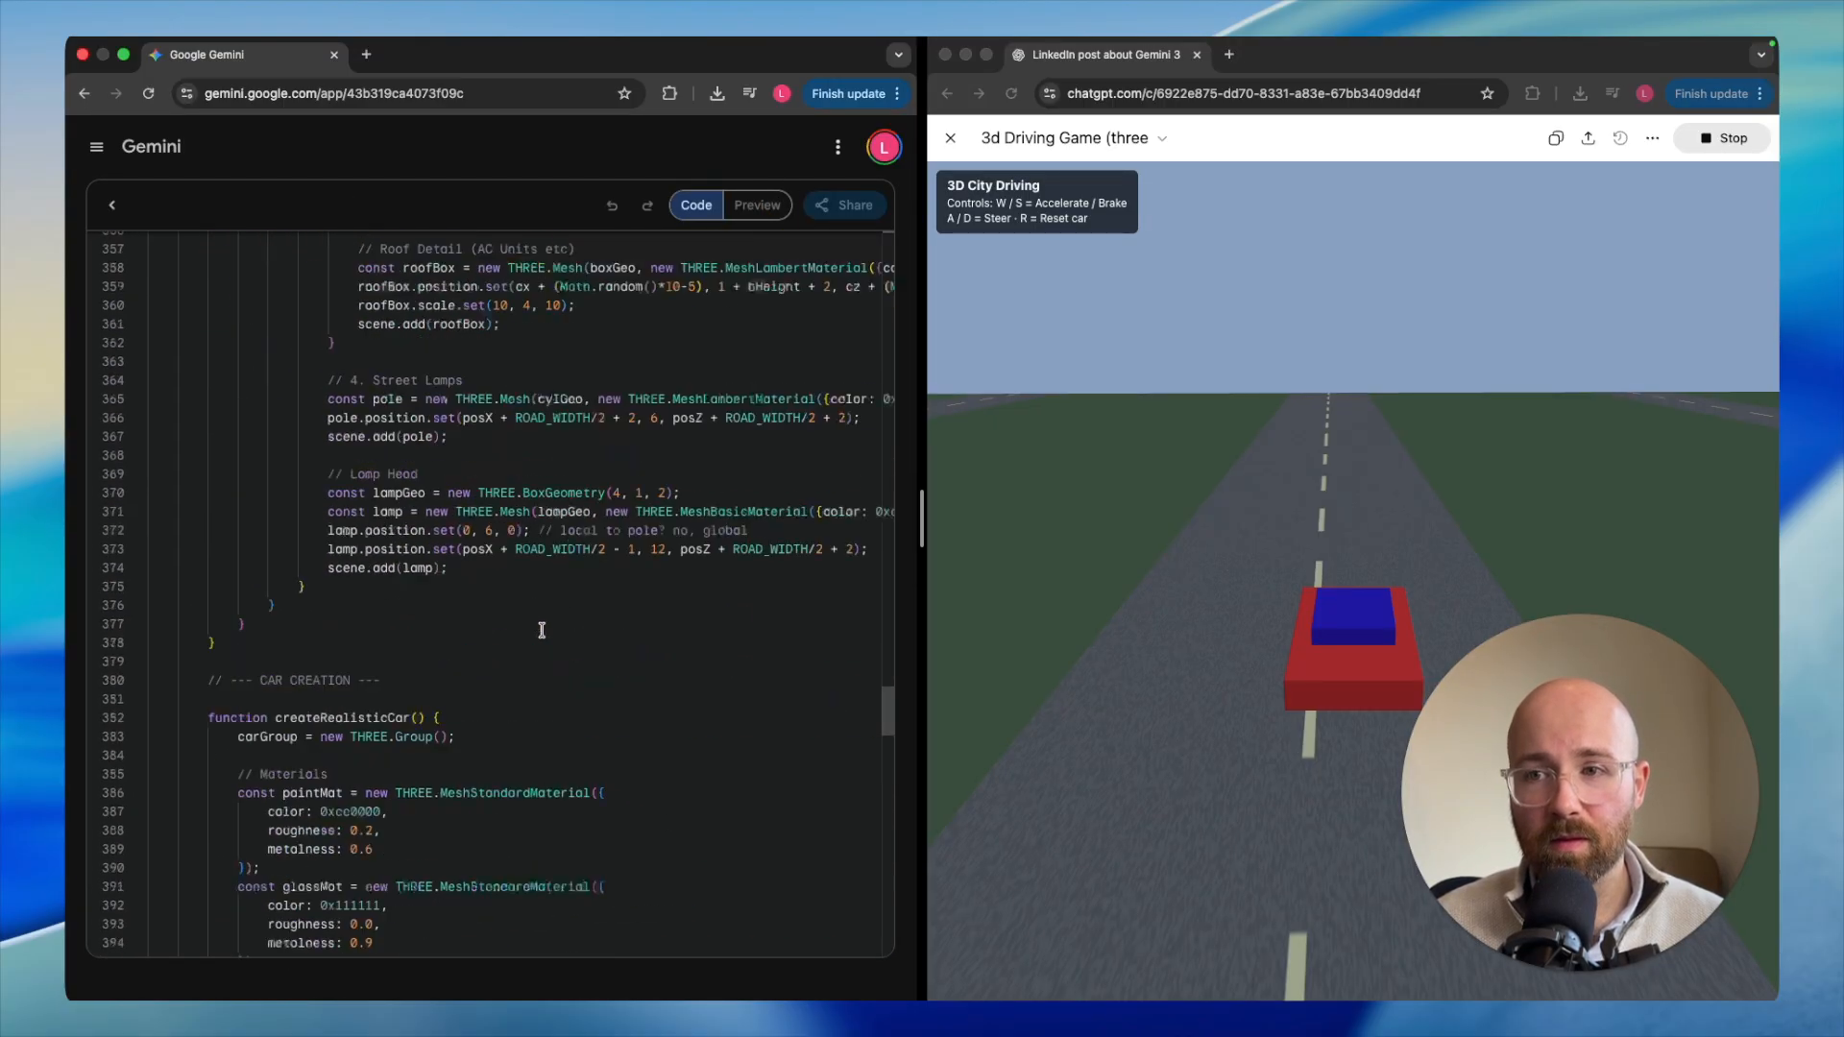
{"action": "scroll", "scroll_direction": "down", "scroll_amount": 3}
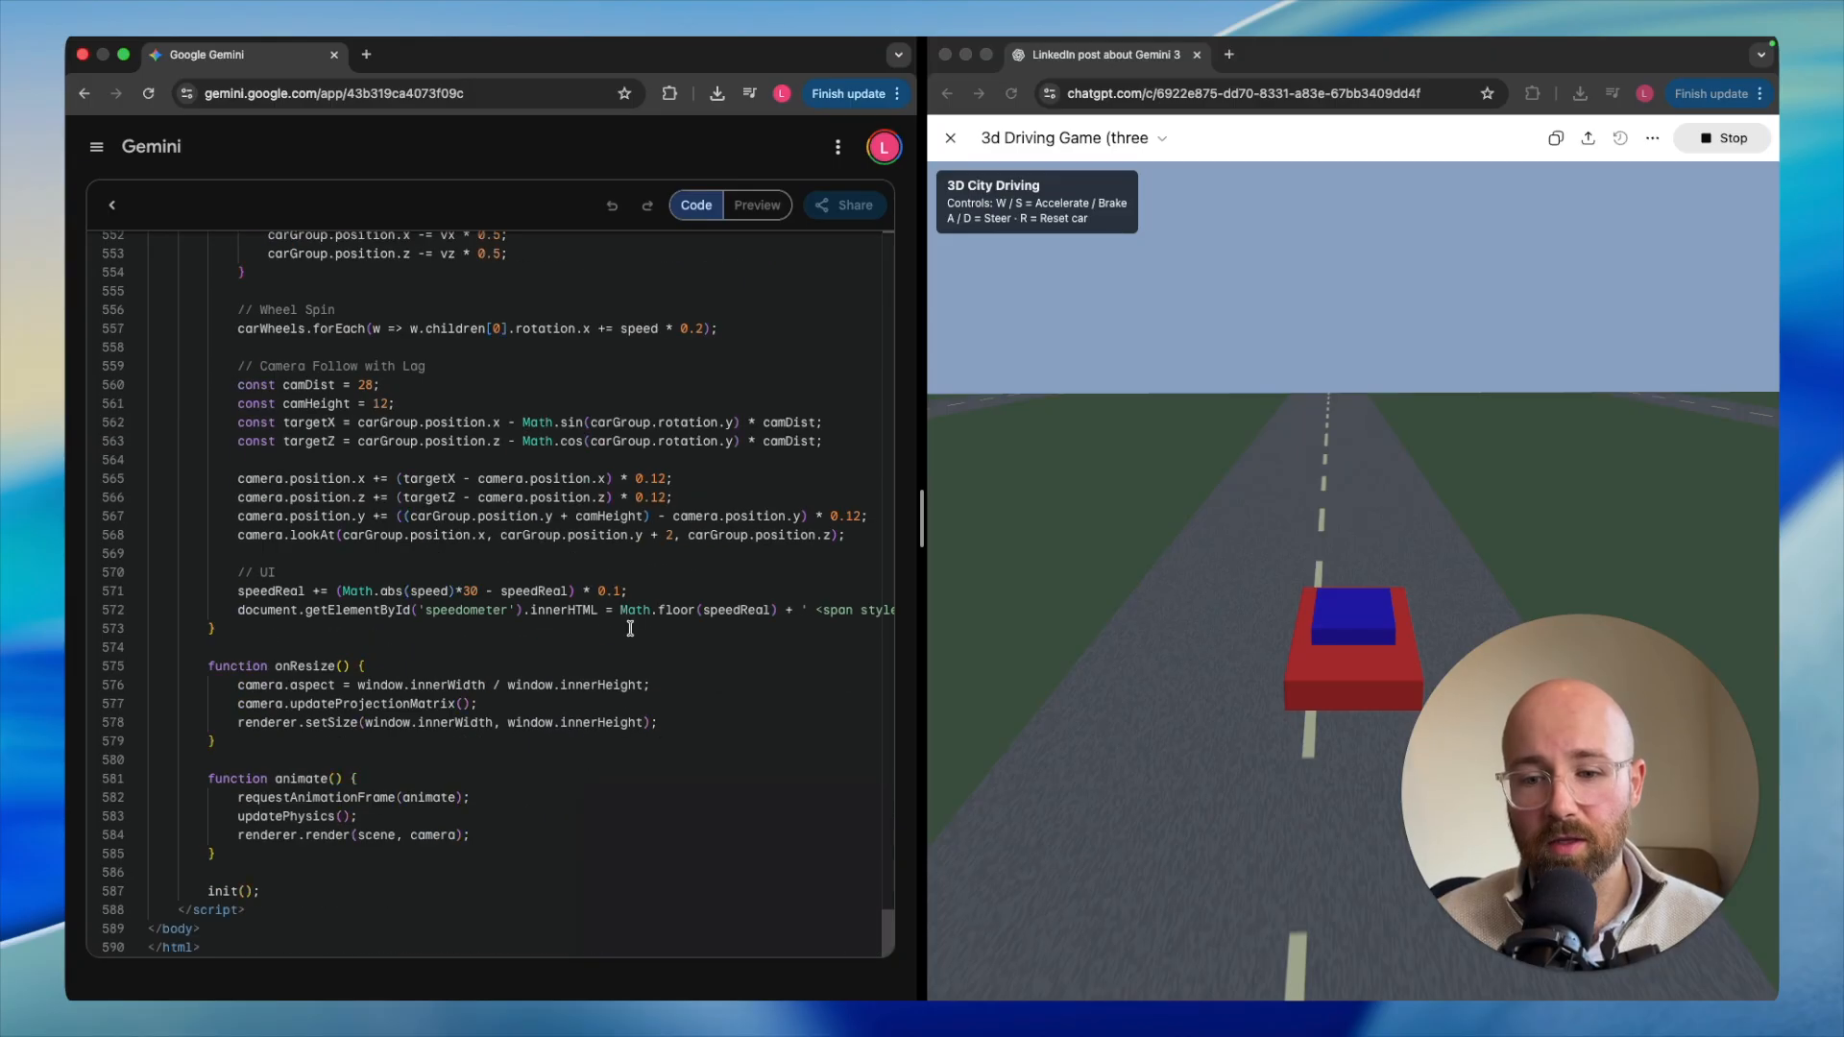
- Preview Downtown Drift 2.0 and drive the car through the city streets with W
{"action": "left_click", "coordinate": [756, 206]}
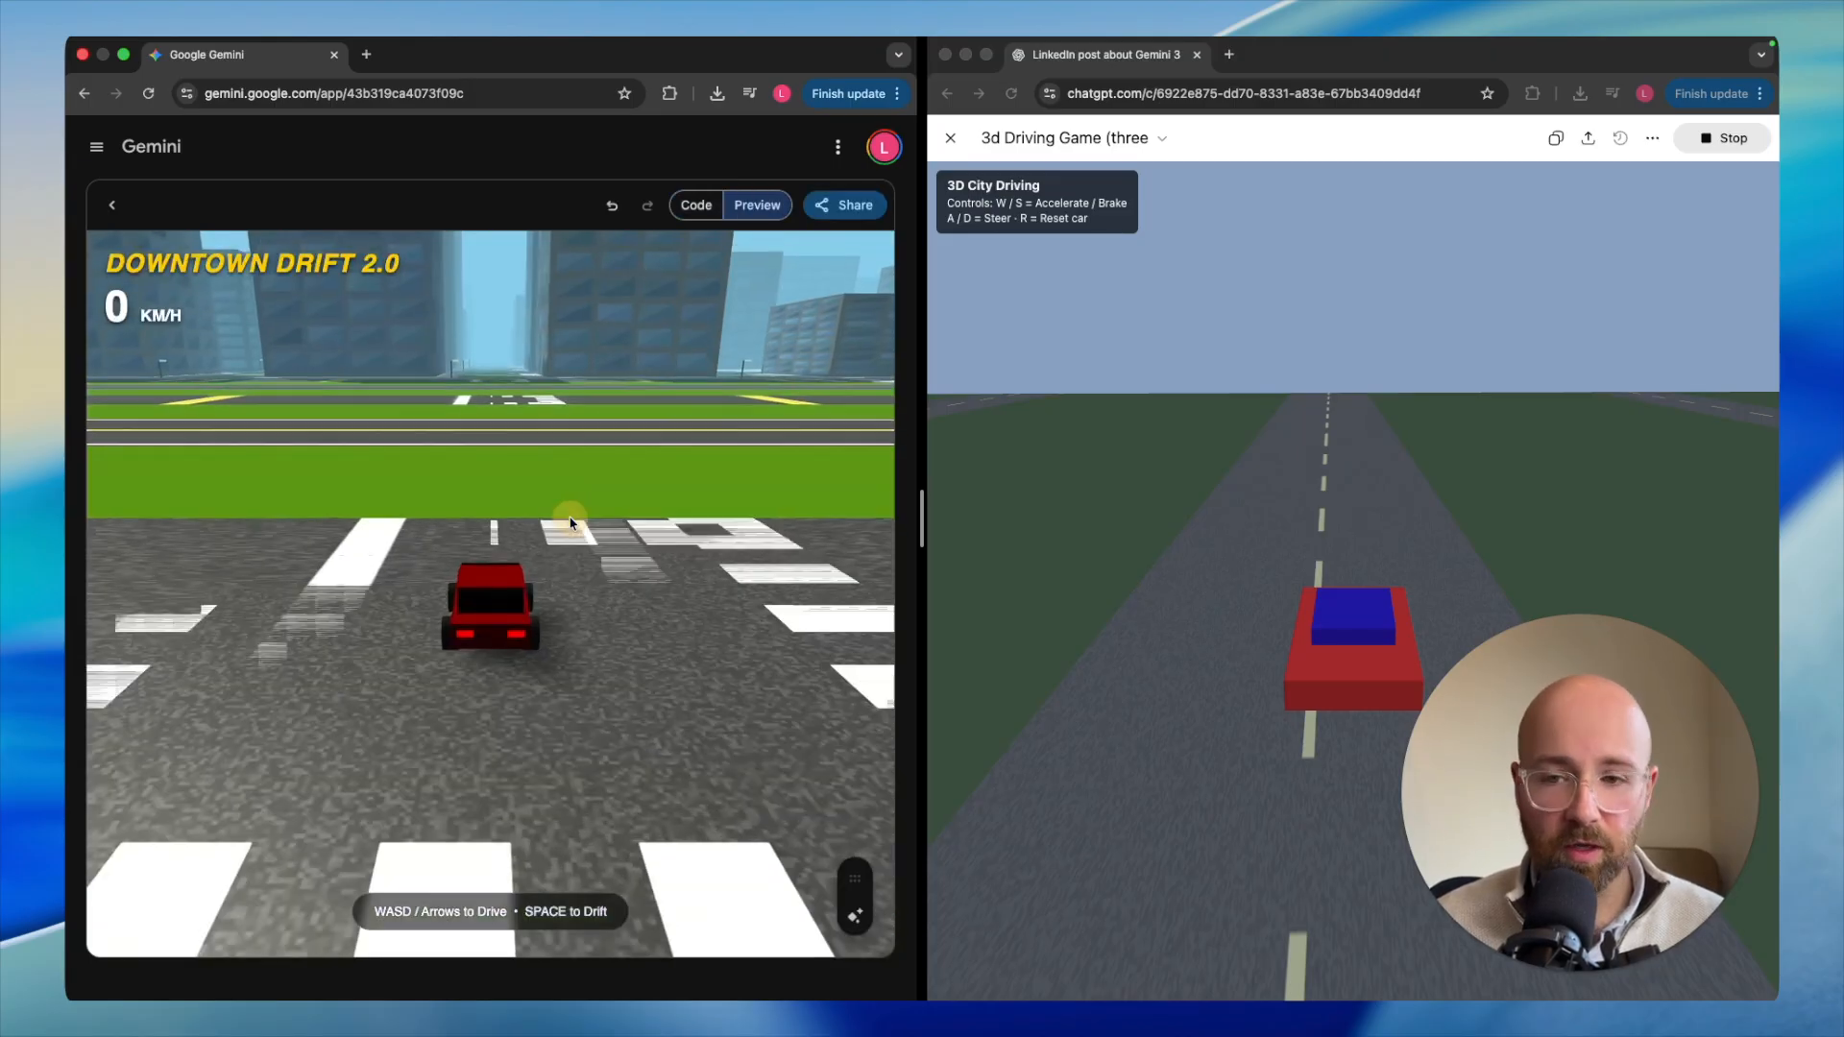
{"action": "key", "text": "w"}
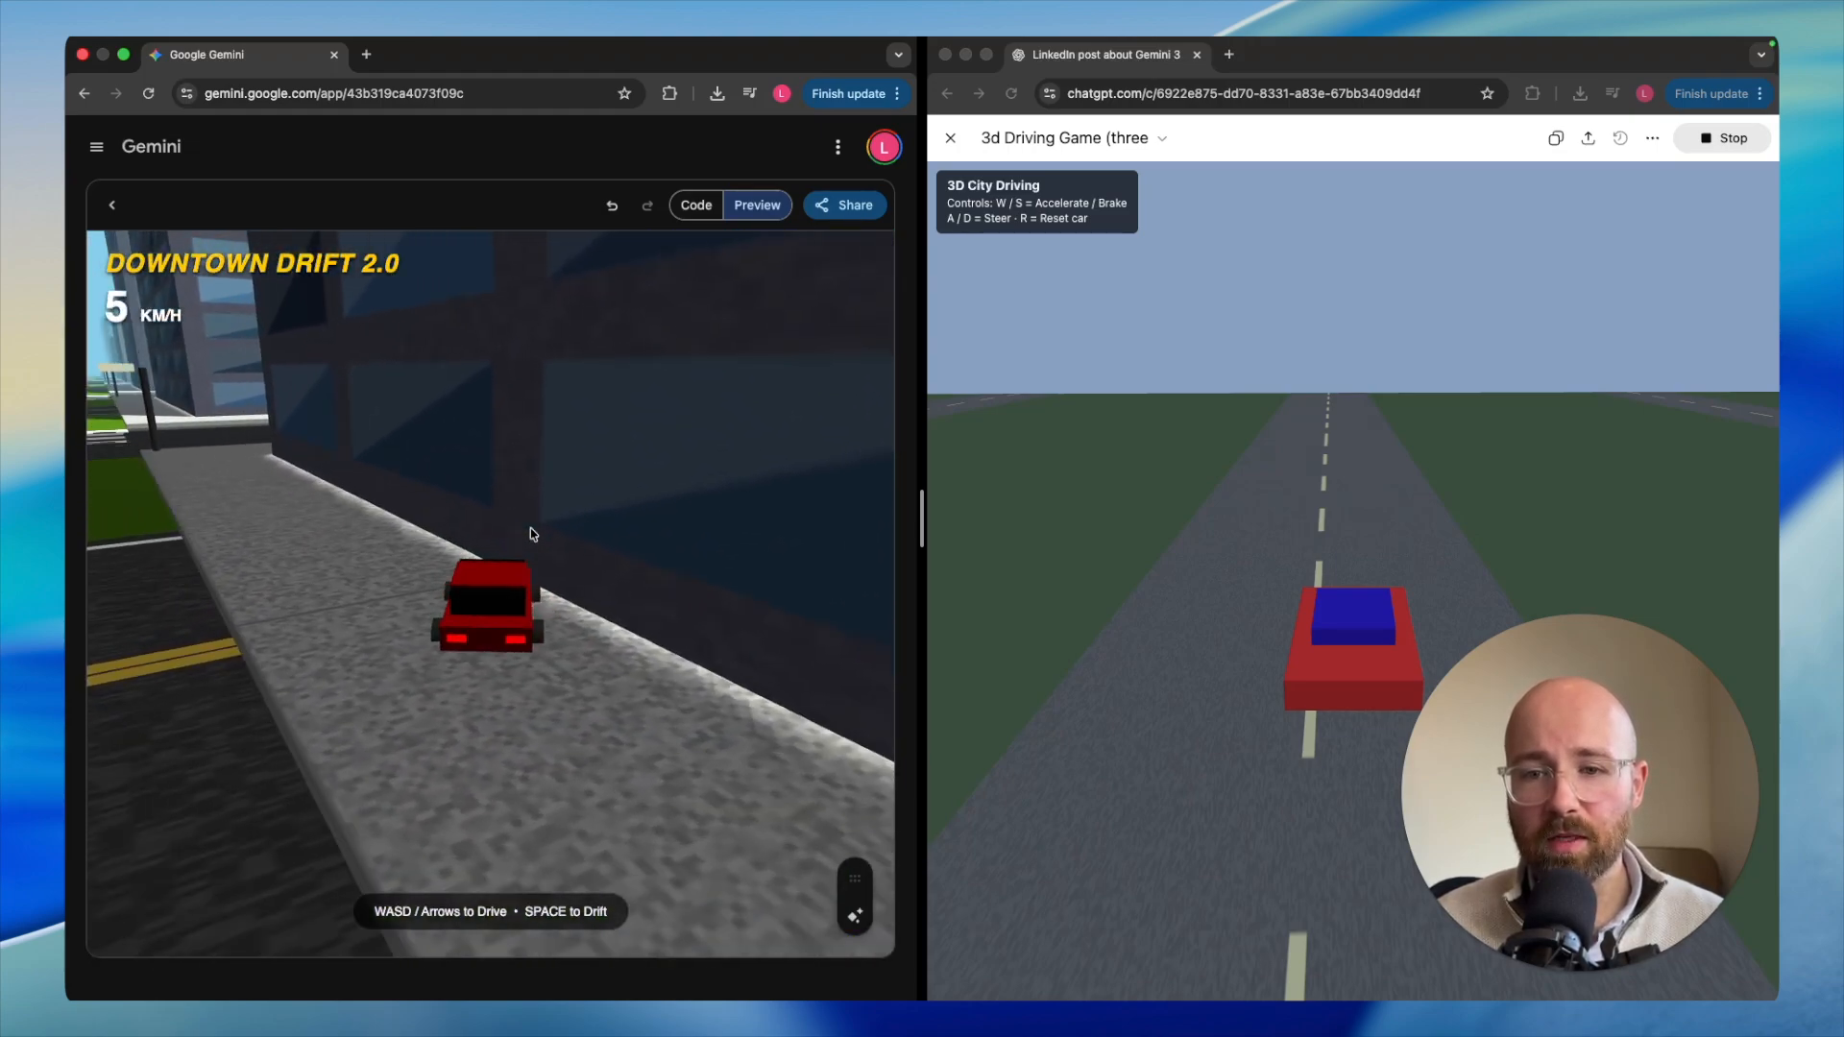
{"action": "key", "text": "w"}
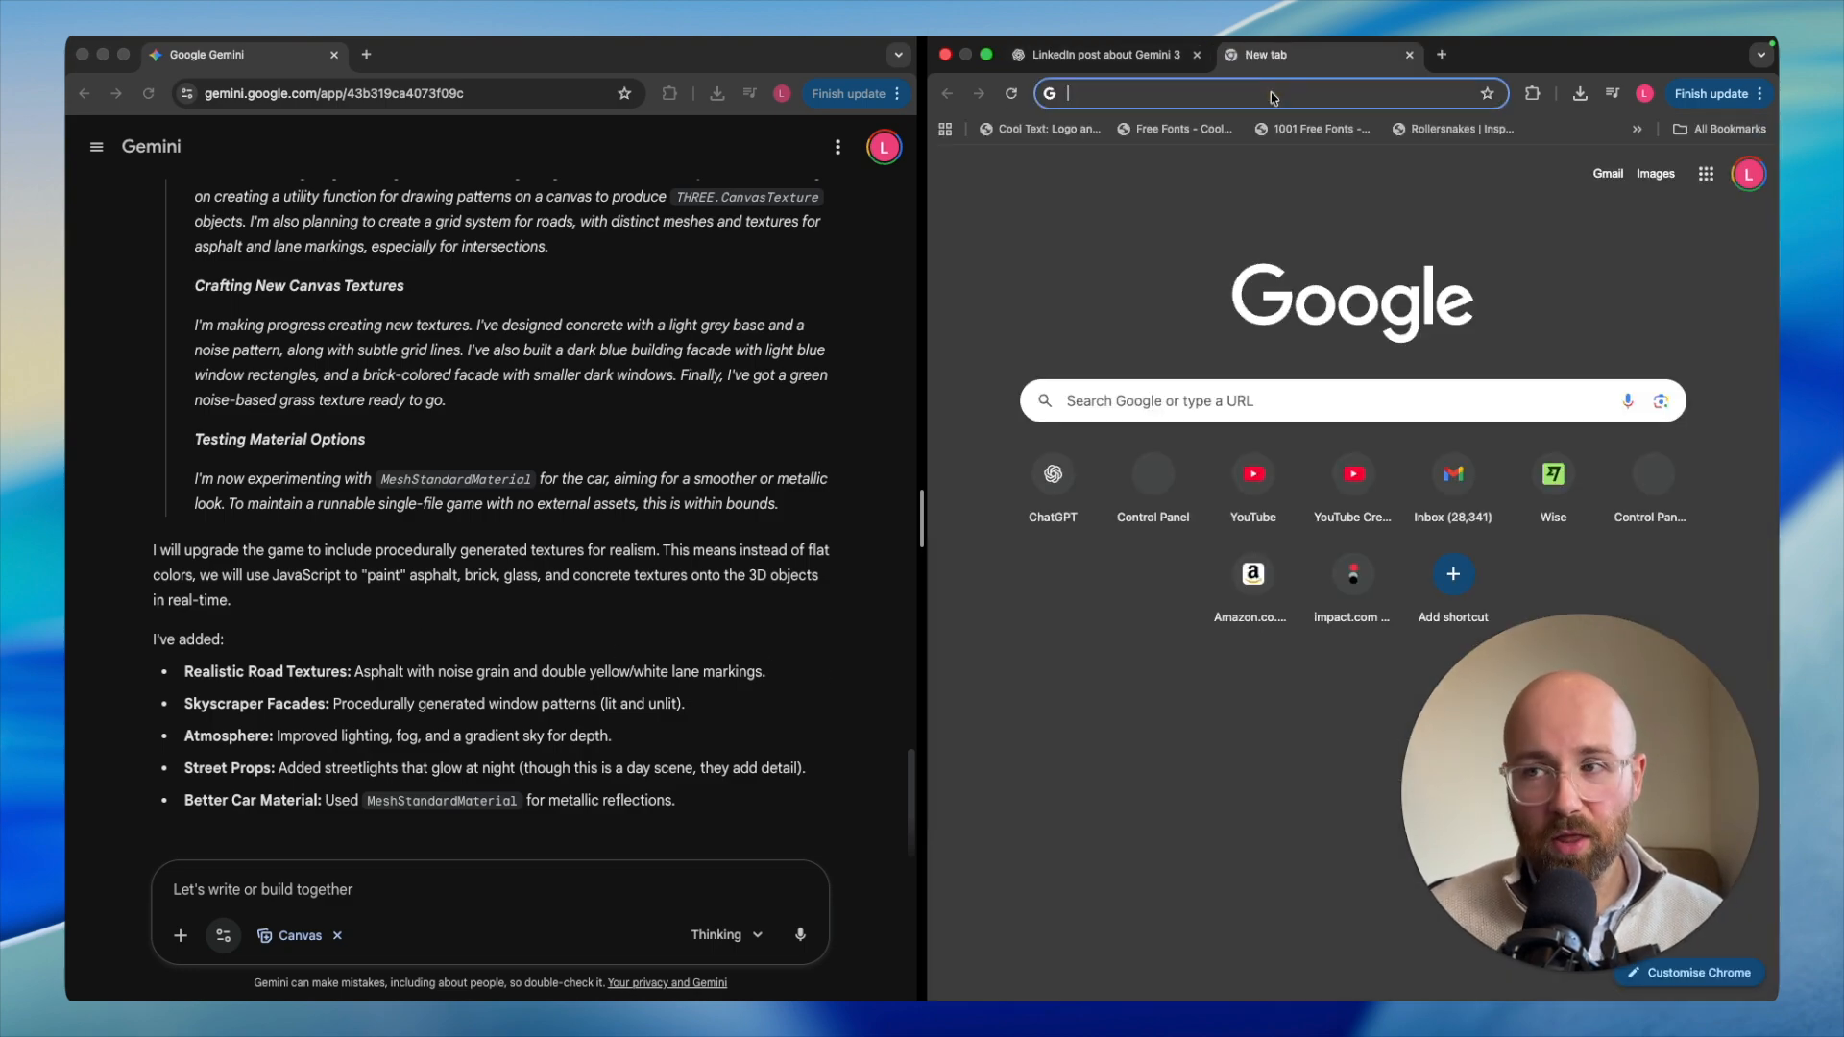
{"action": "type", "text": "youtube.com"}
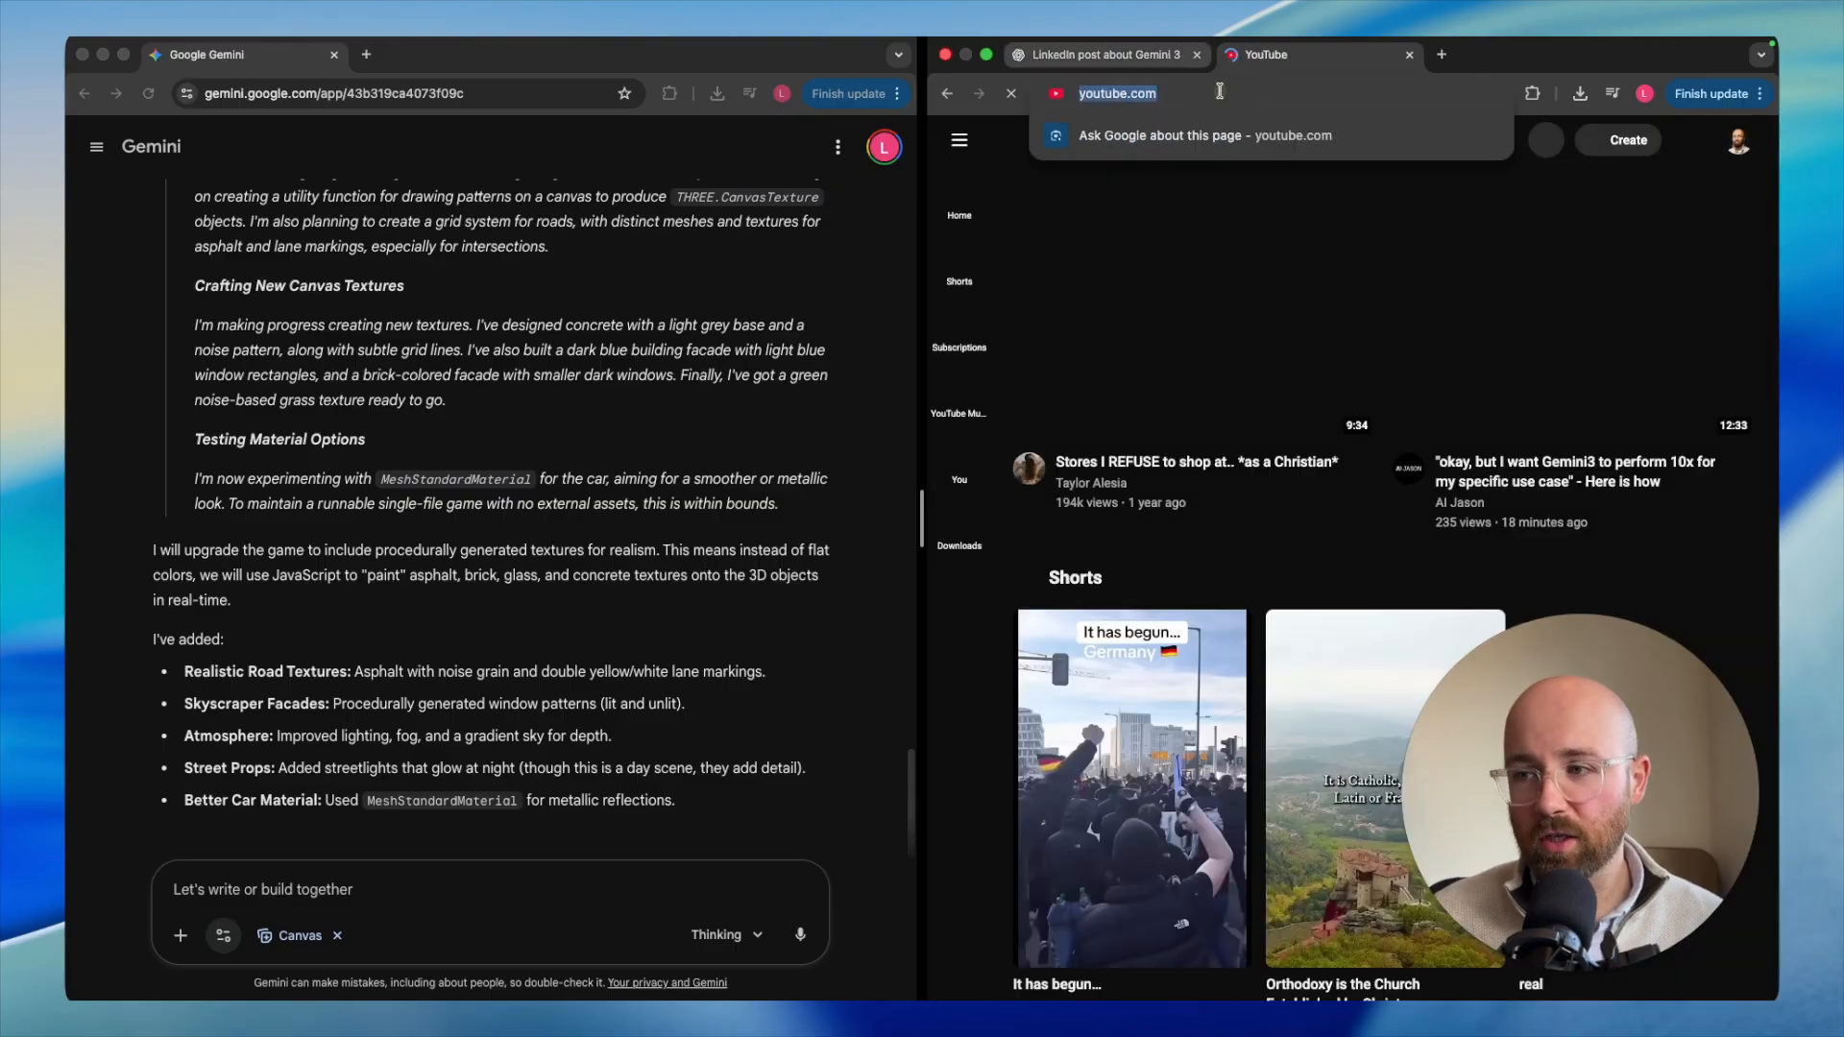
{"action": "type", "text": "@ai_luke"}
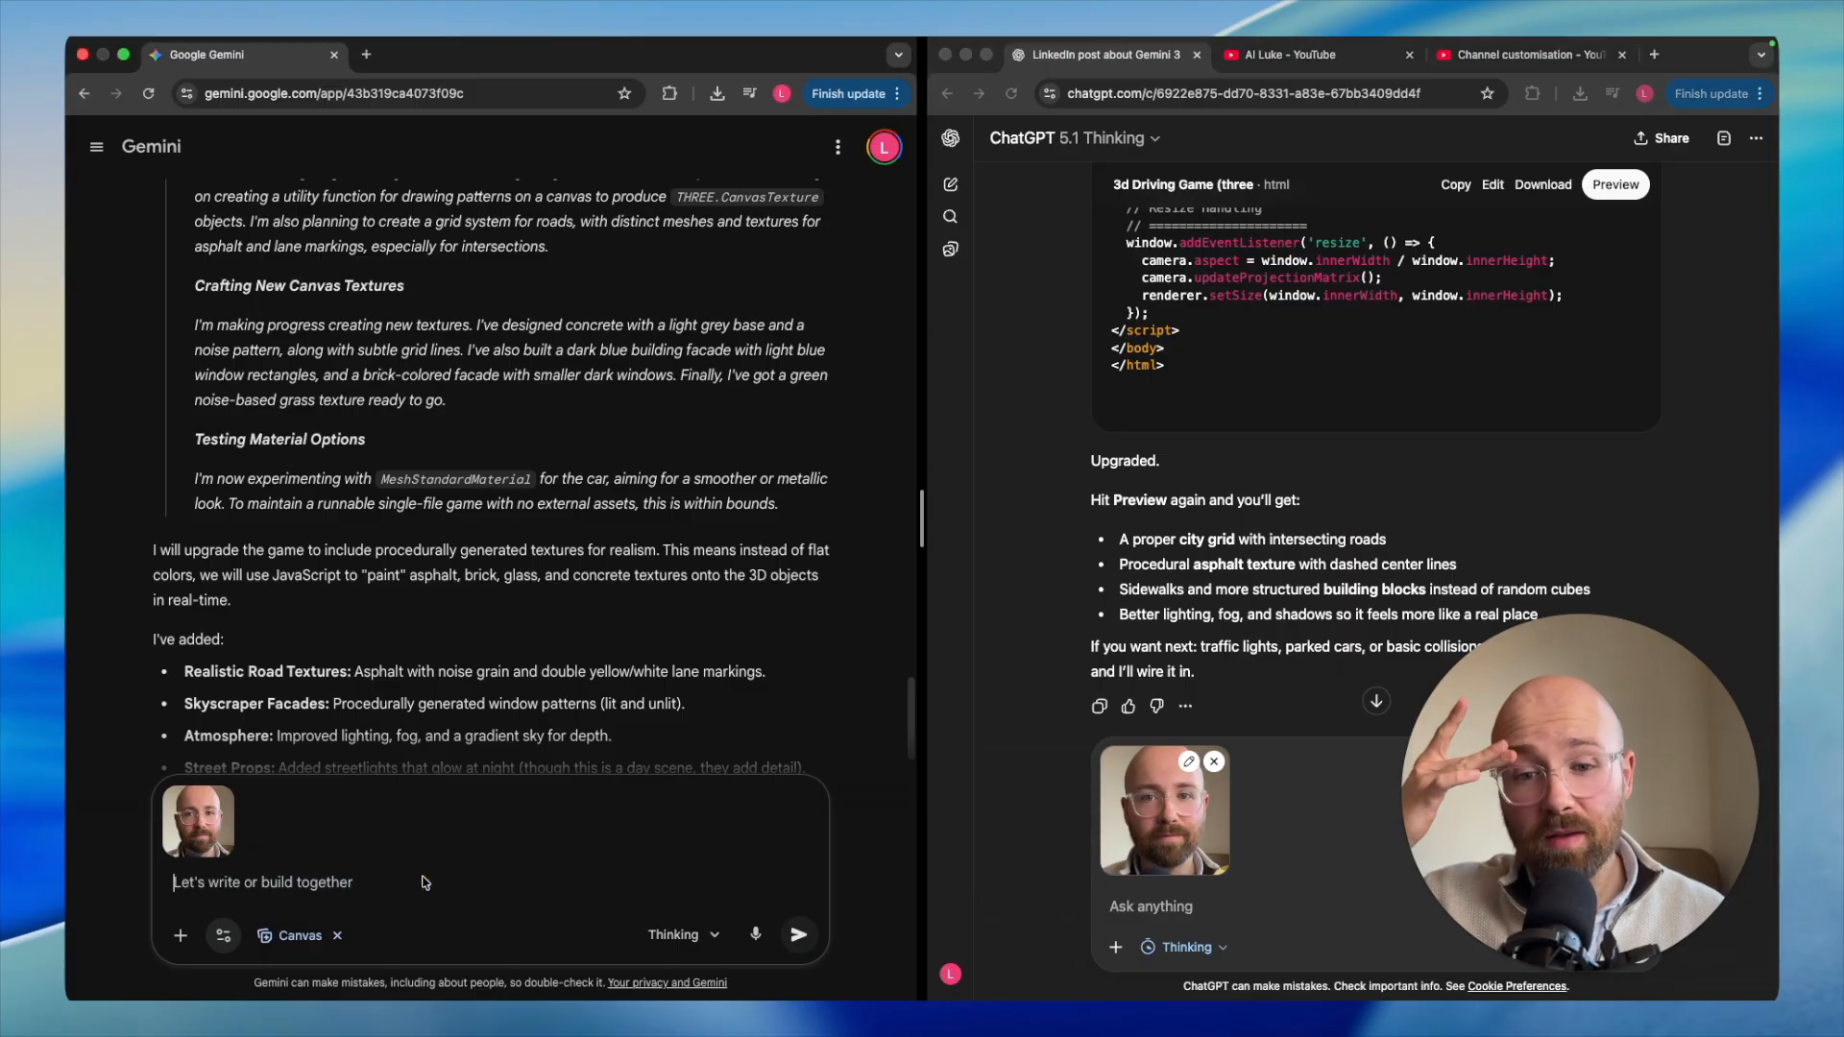
- Write the Gemini prompt 'make me on facetime with elon musk and donald trump - we're a...' alongside the selfie
{"action": "type", "text": "make me"}
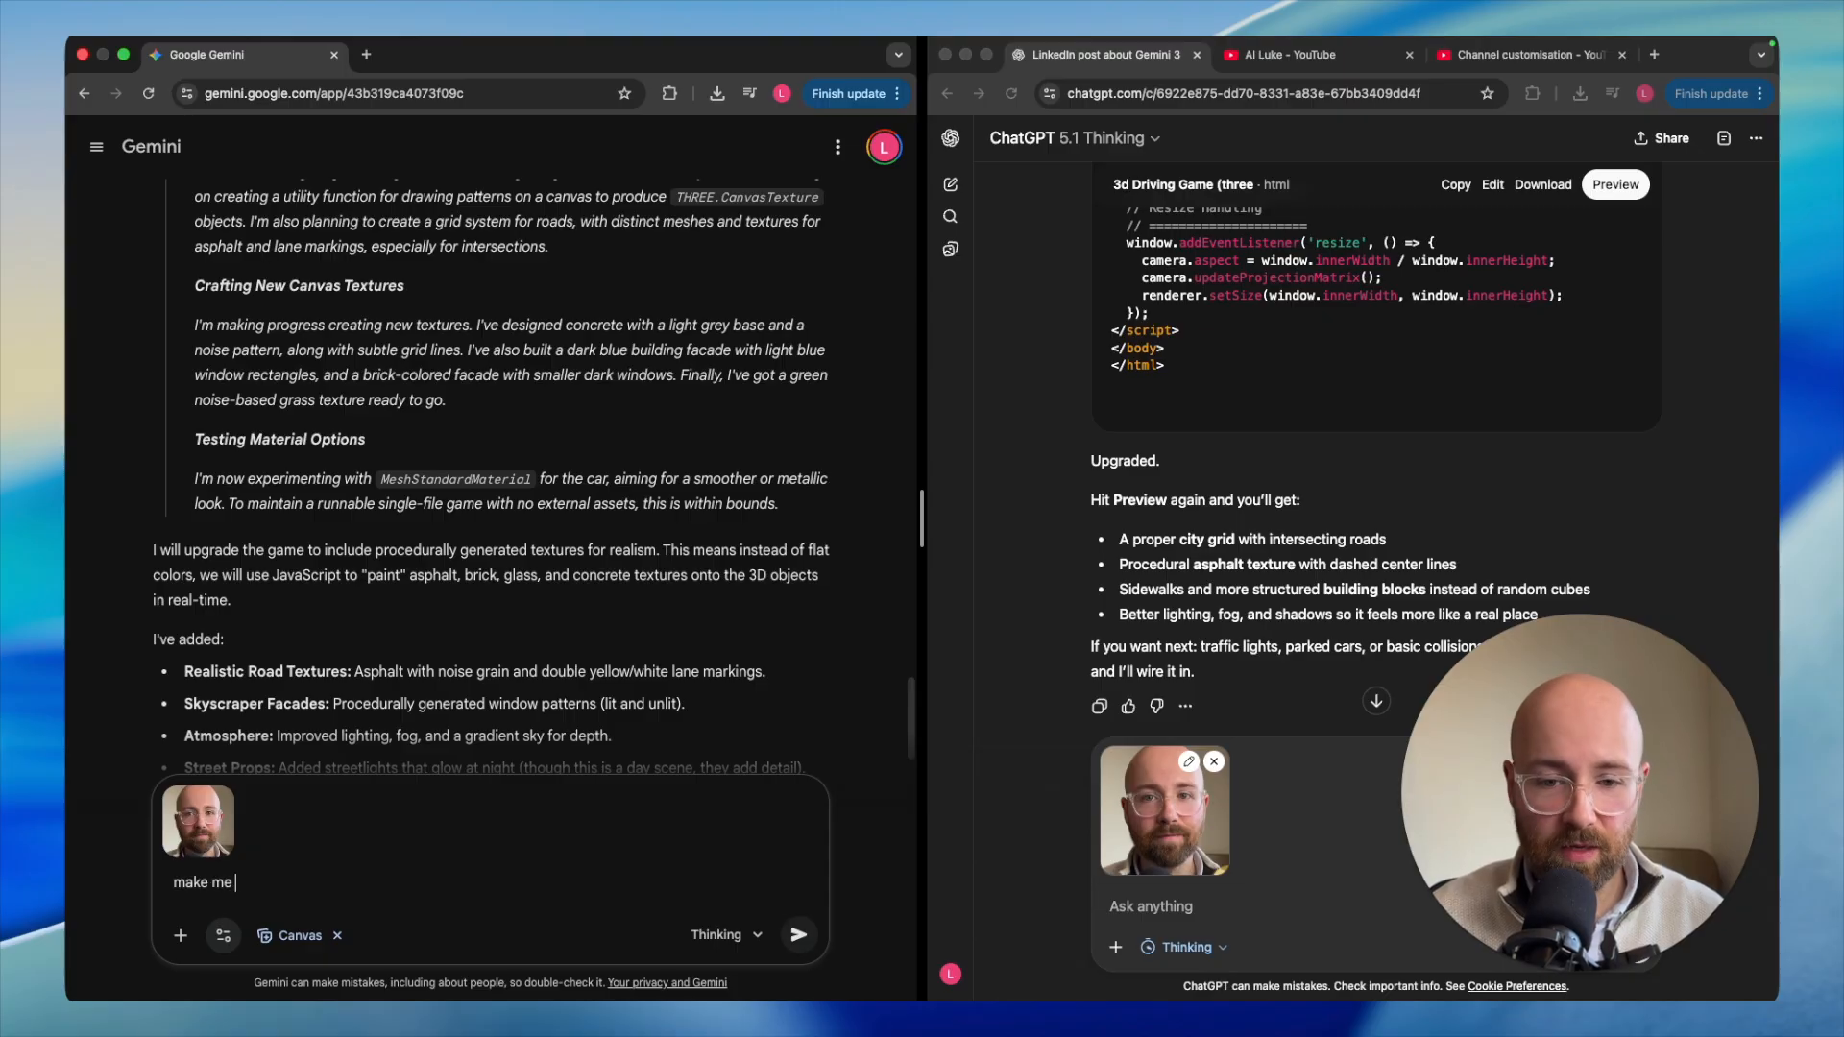
{"action": "type", "text": "on face"}
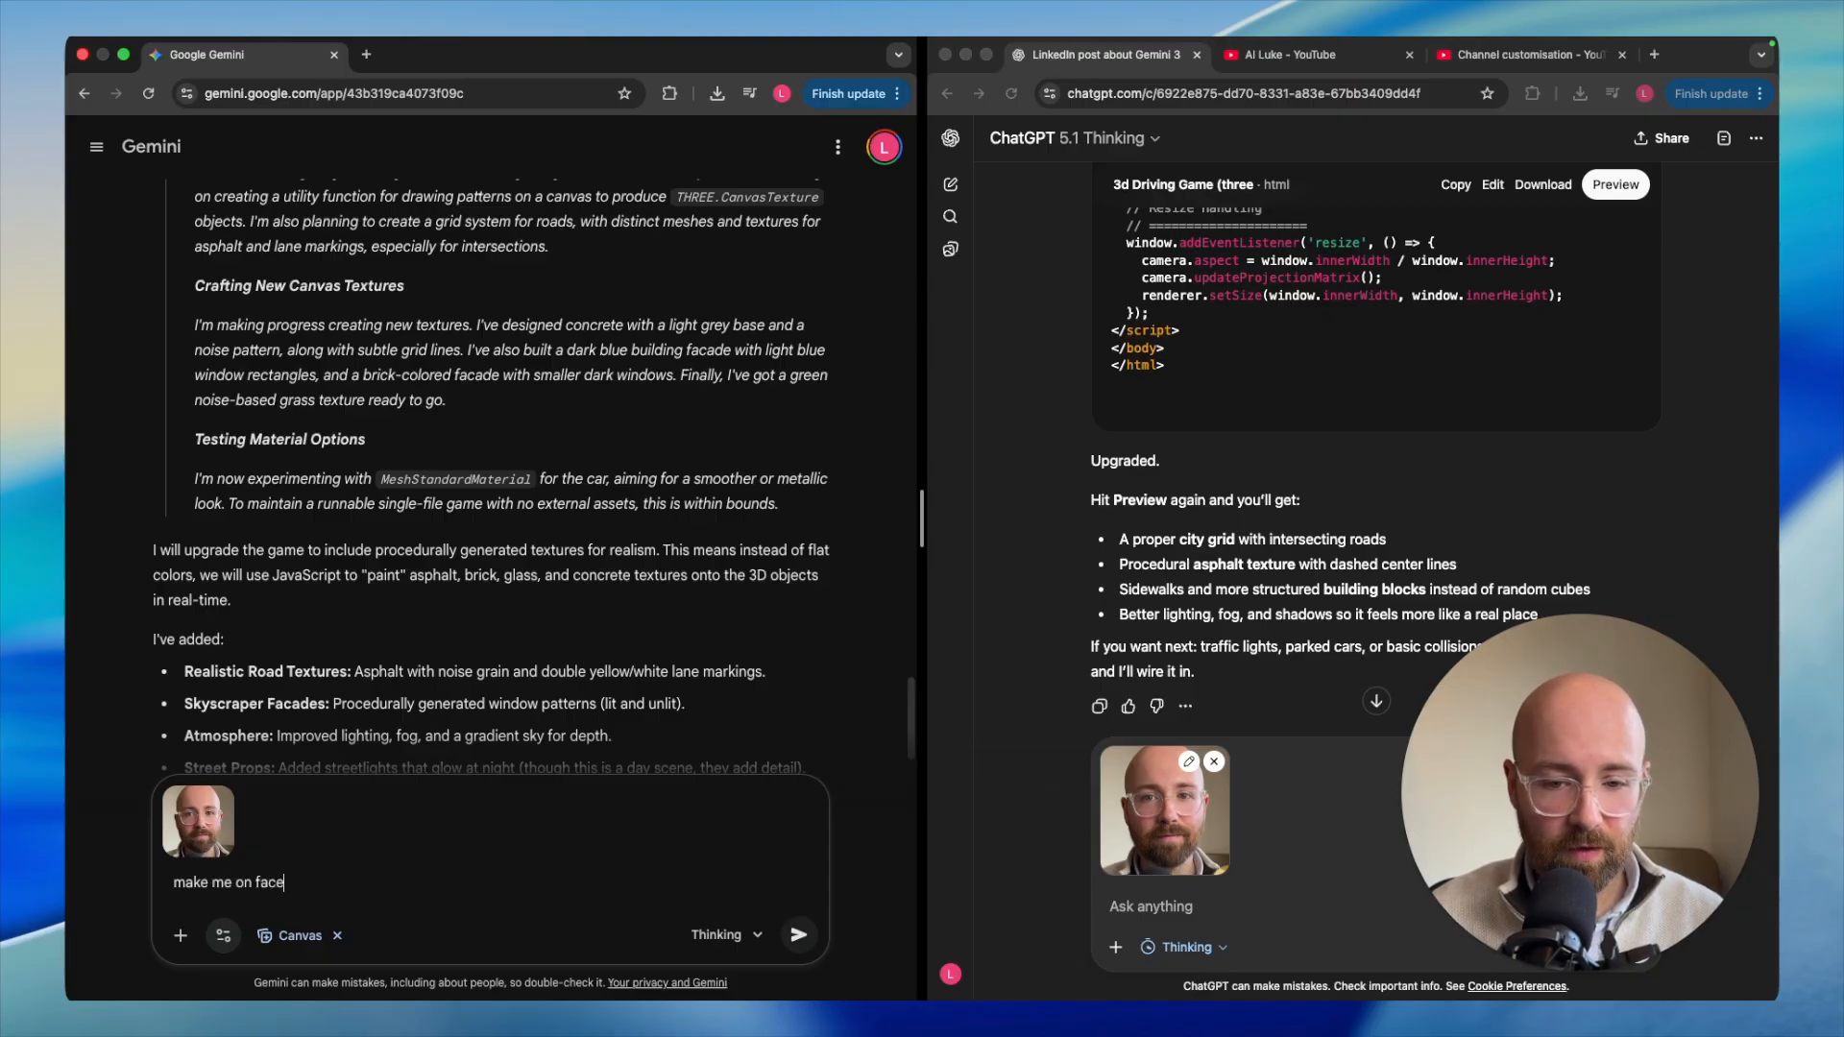
{"action": "type", "text": "time"}
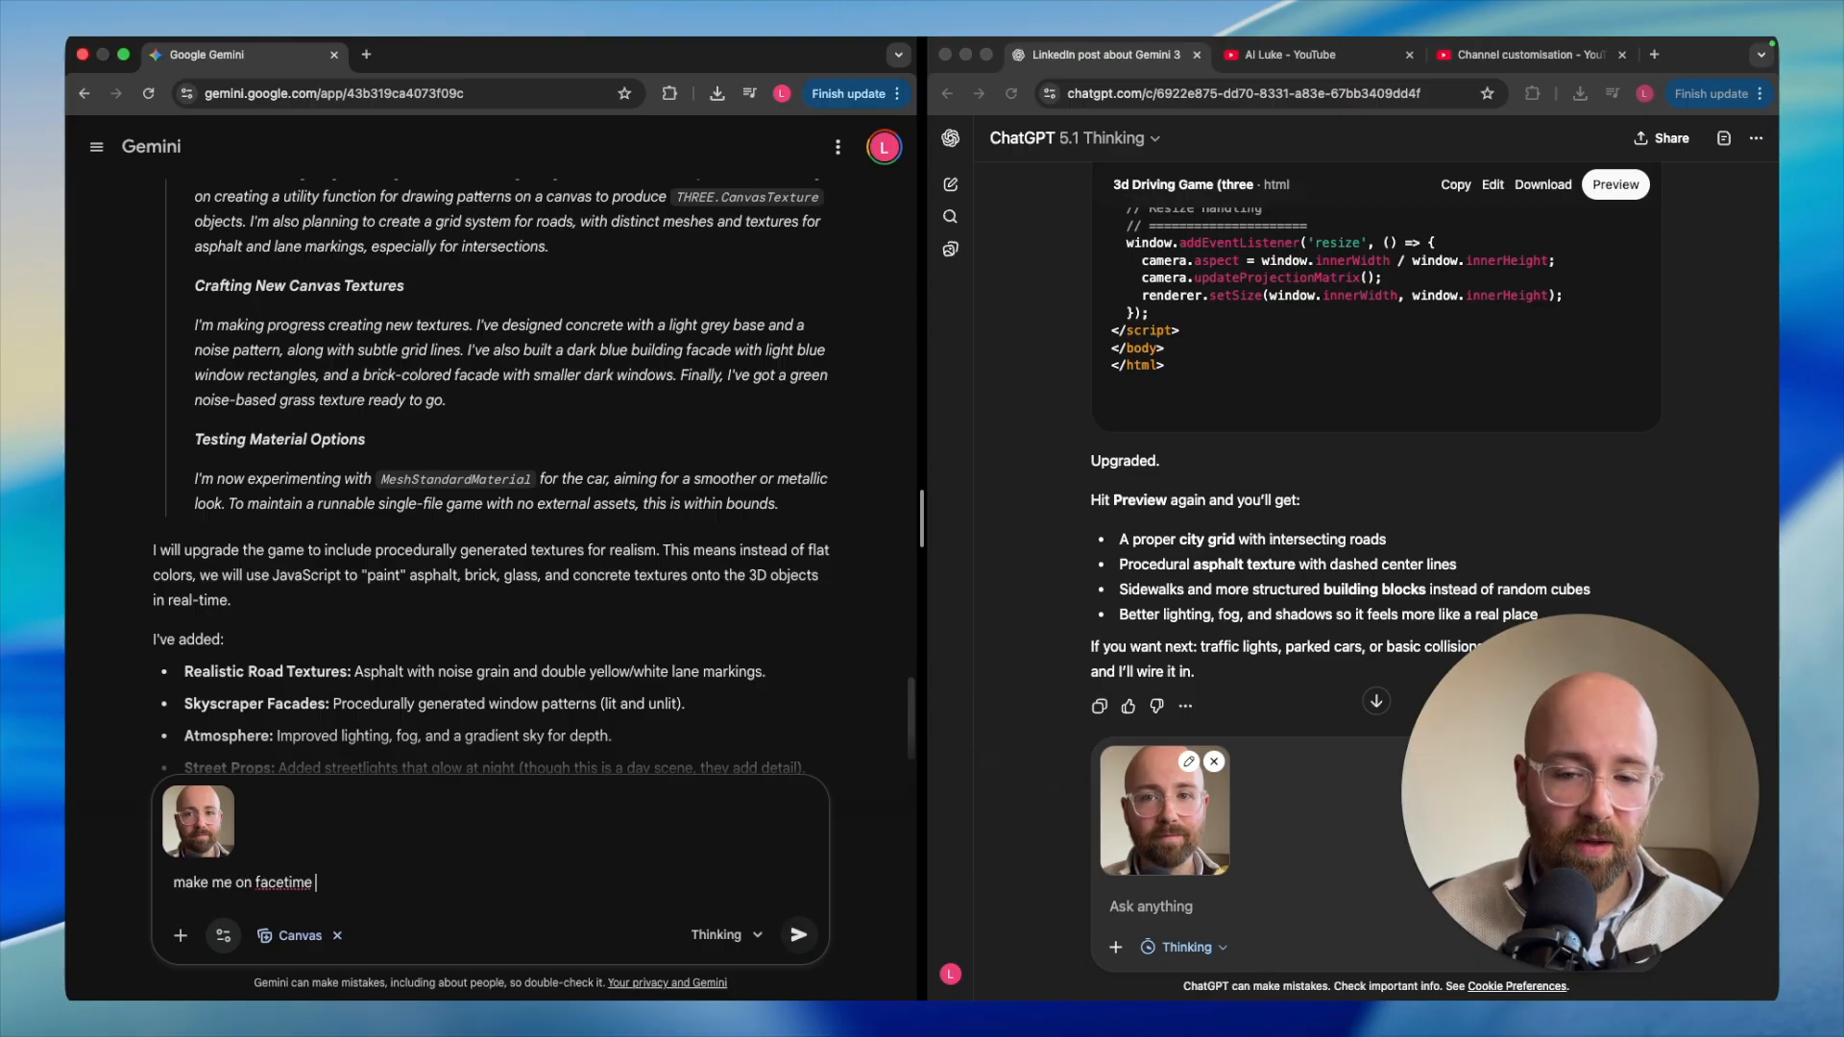
{"action": "type", "text": "with elon"}
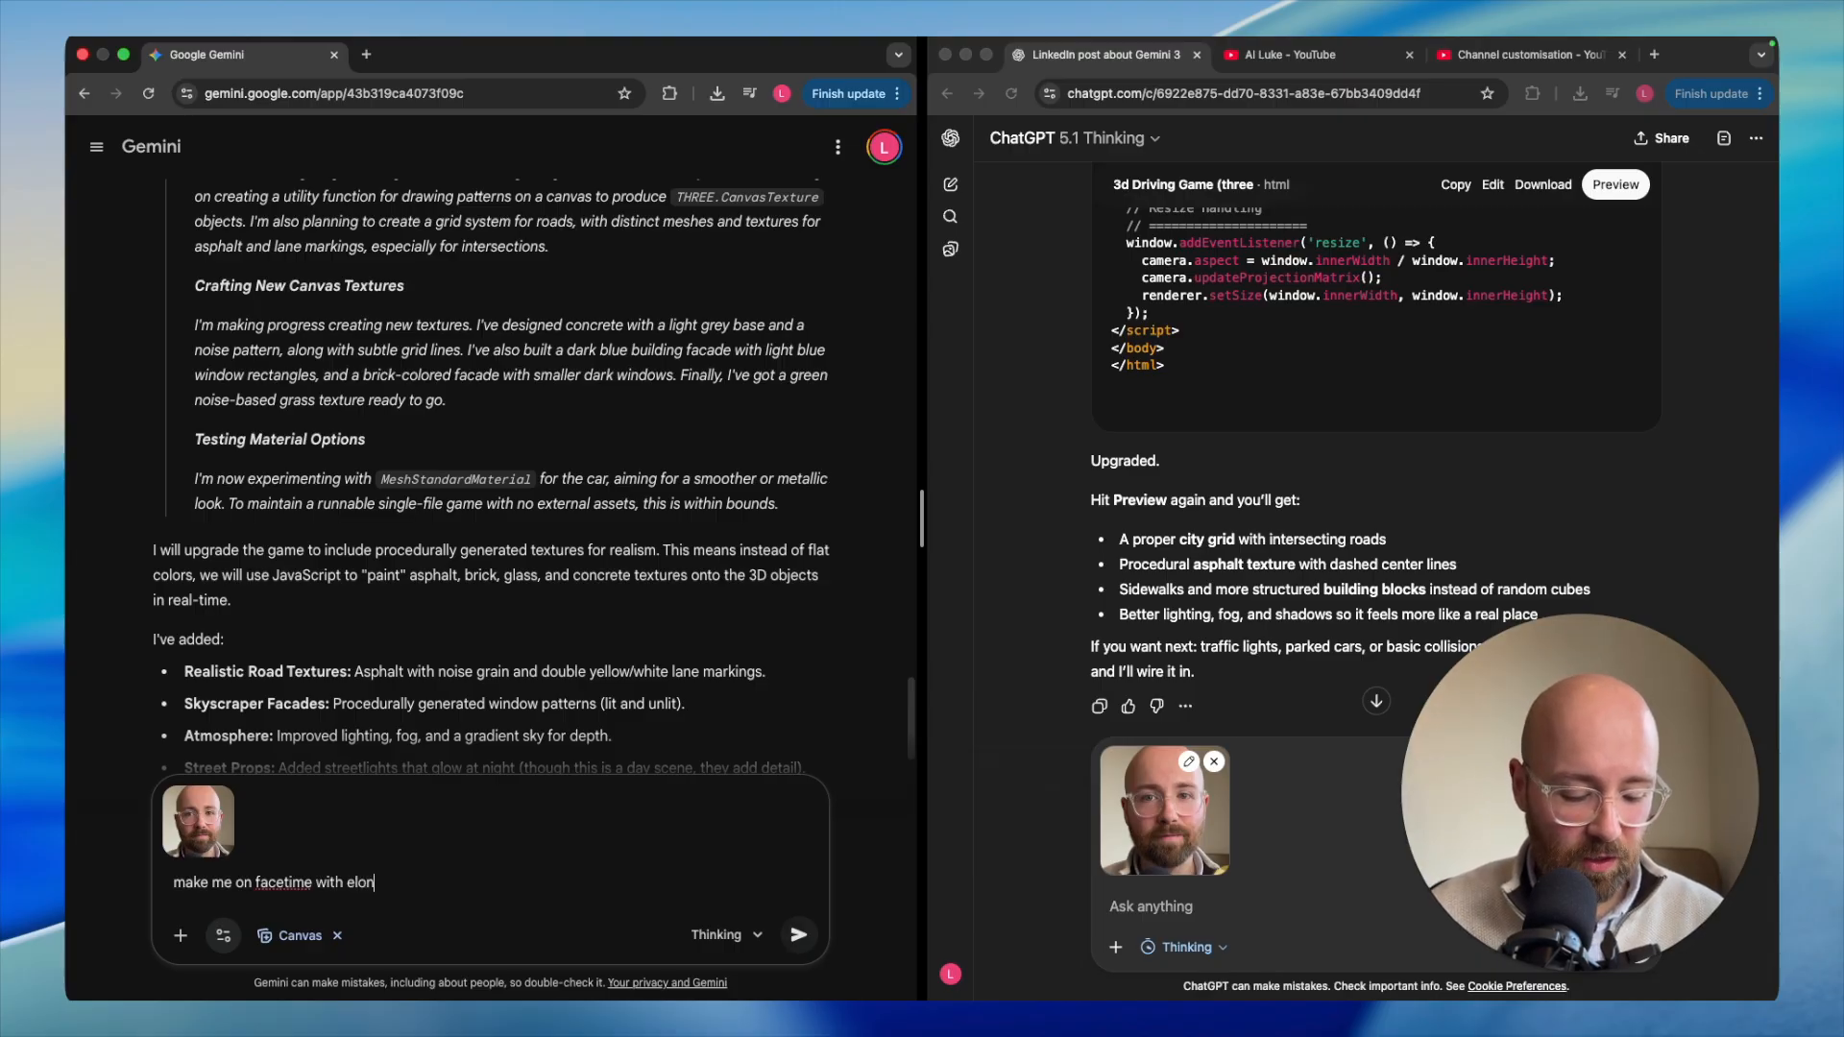
{"action": "type", "text": "musk and donal"}
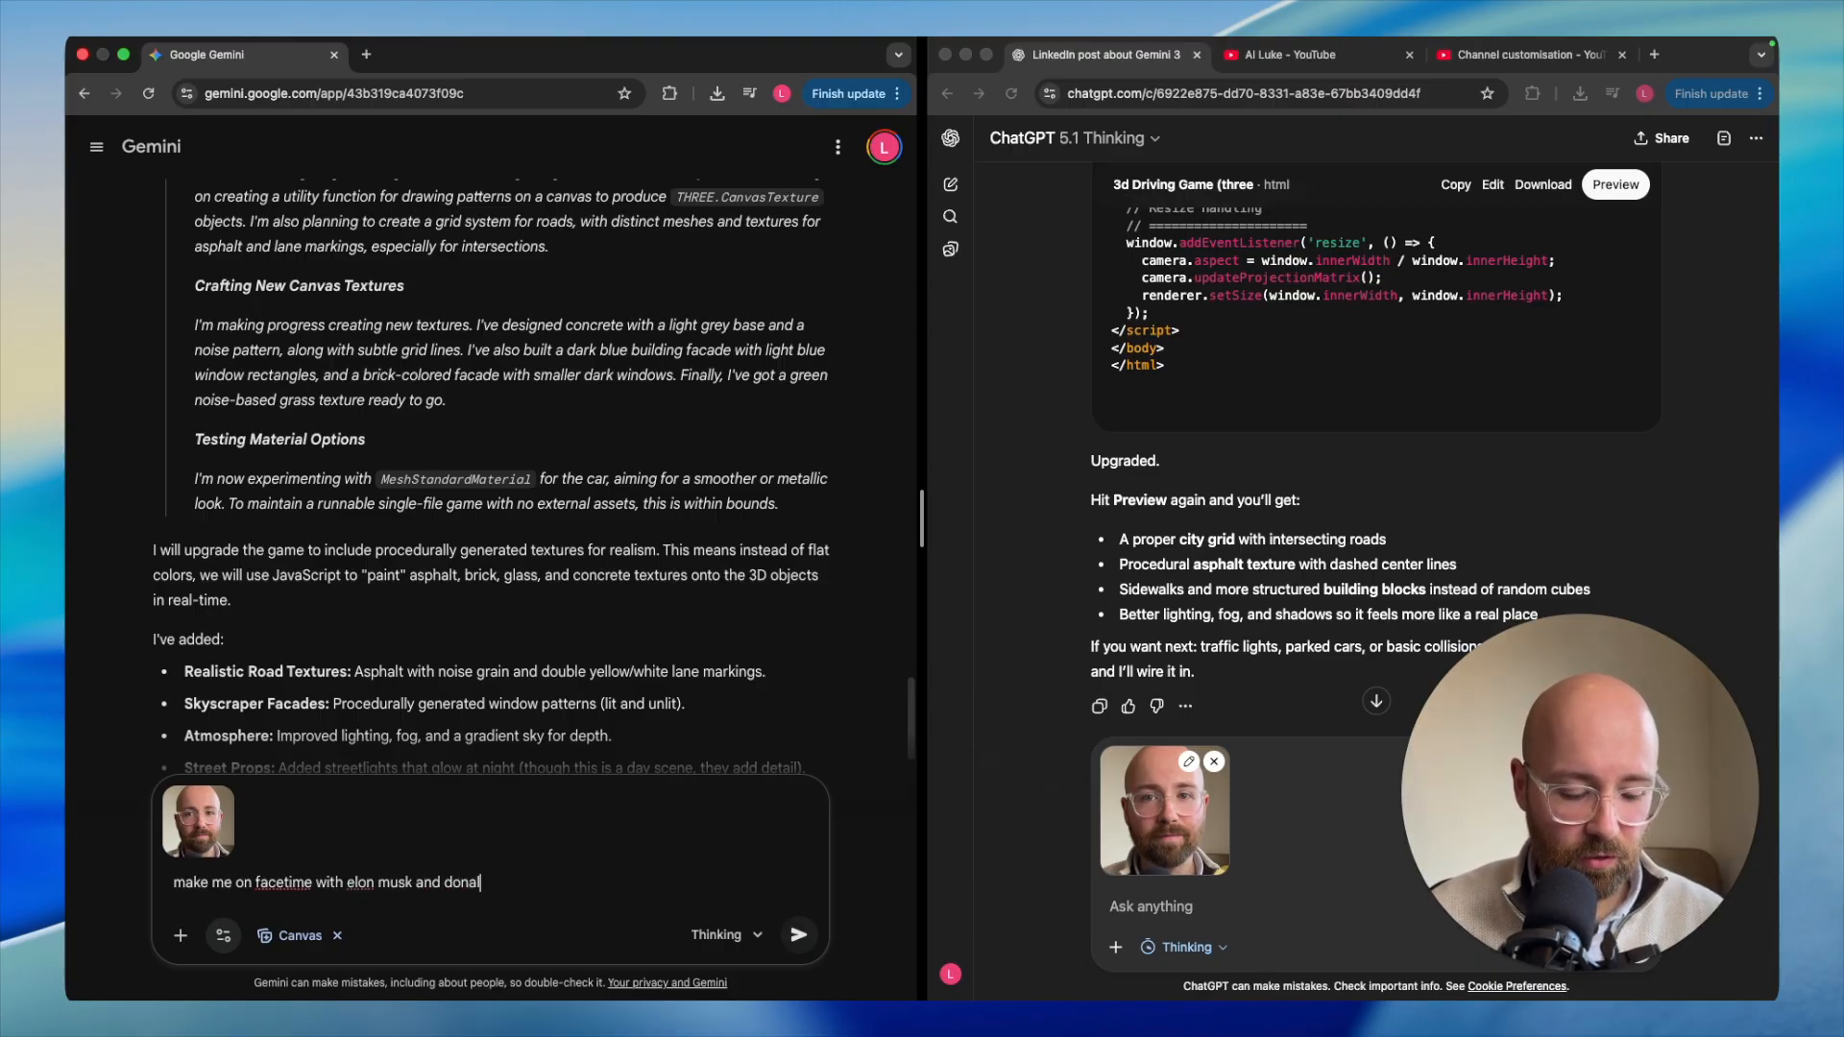
{"action": "type", "text": "ld trump"}
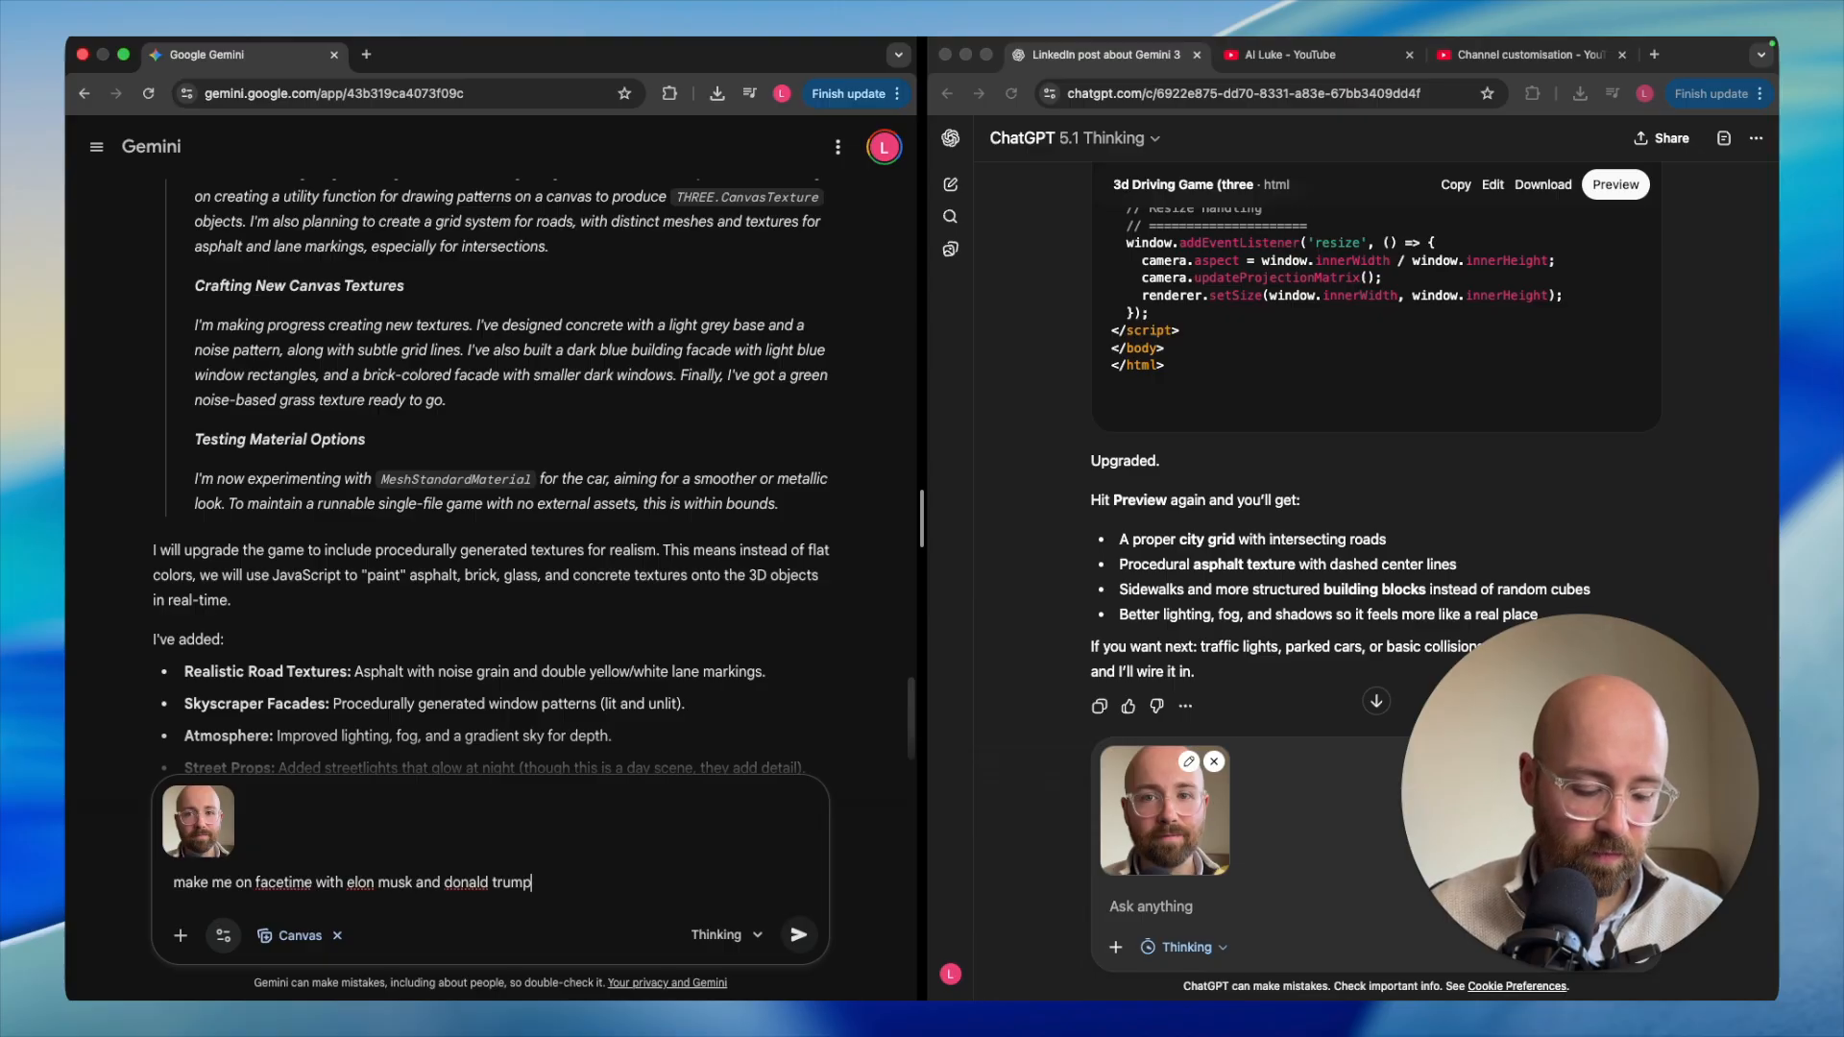
{"action": "type", "text": "- we're all wearing celtic strips"}
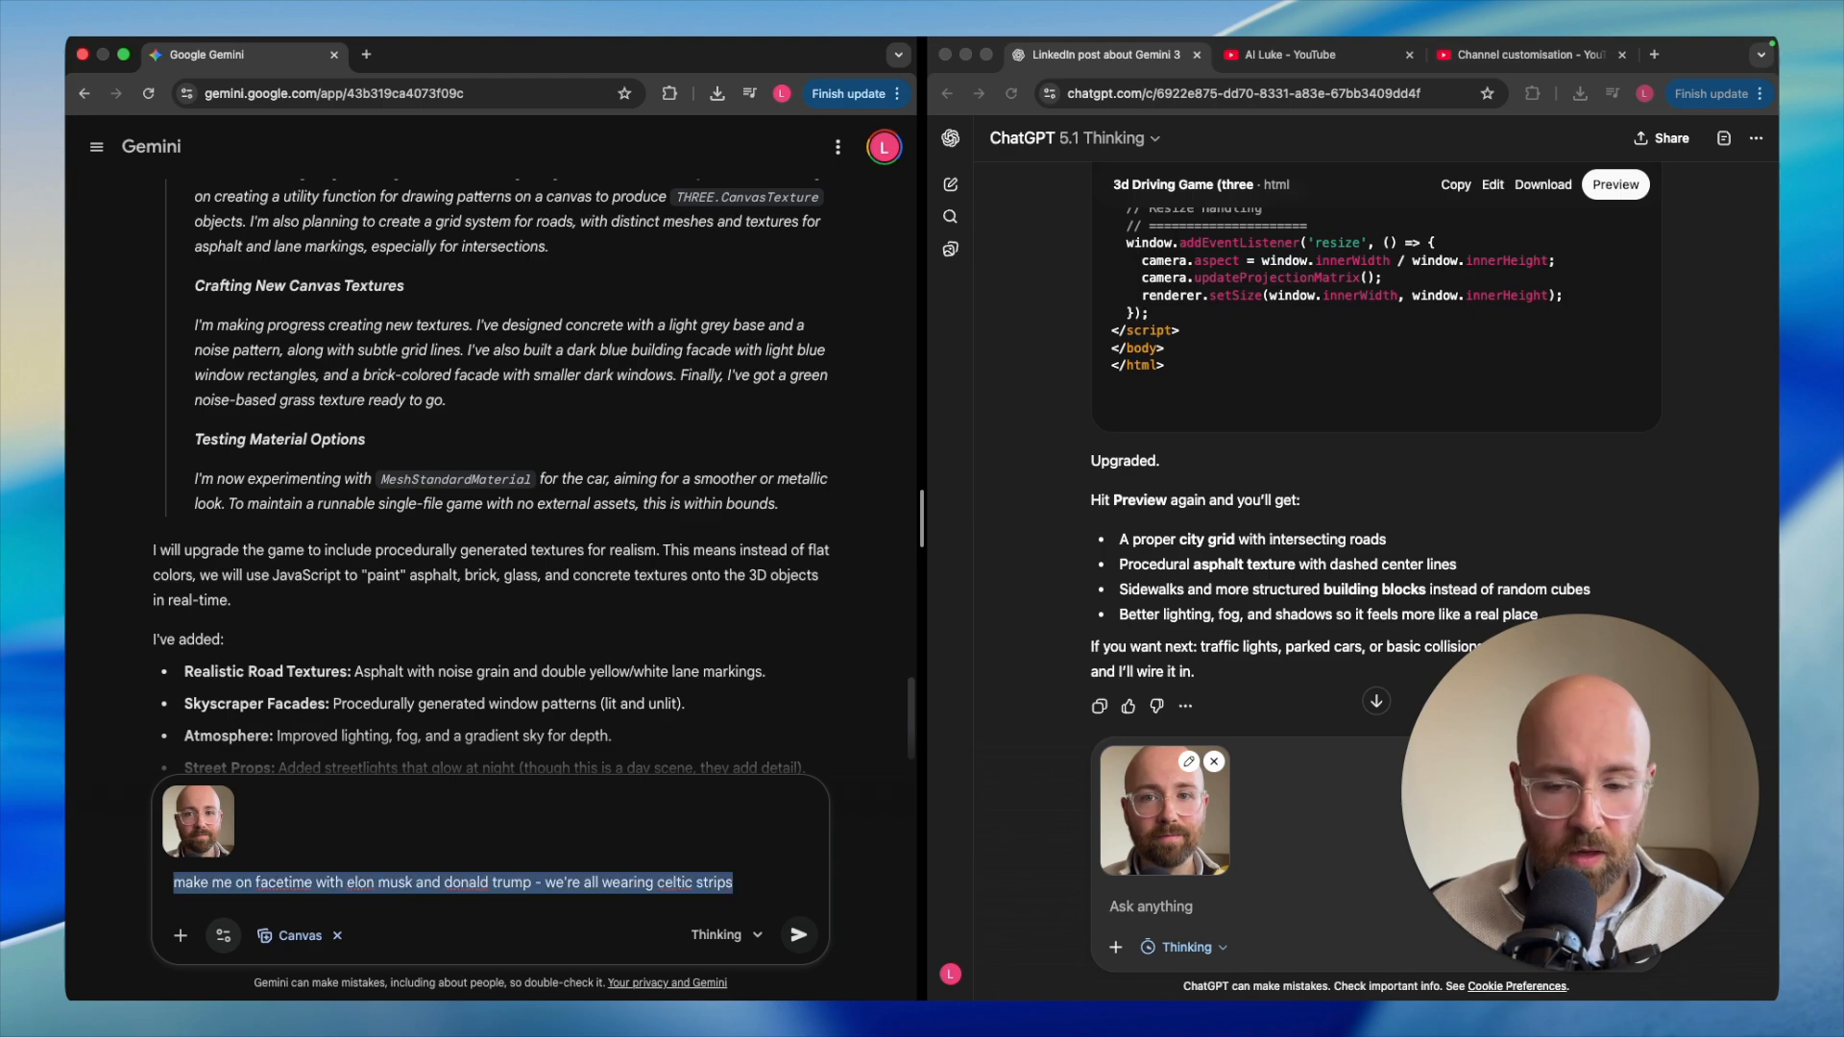
{"action": "left_click", "coordinate": [797, 934]}
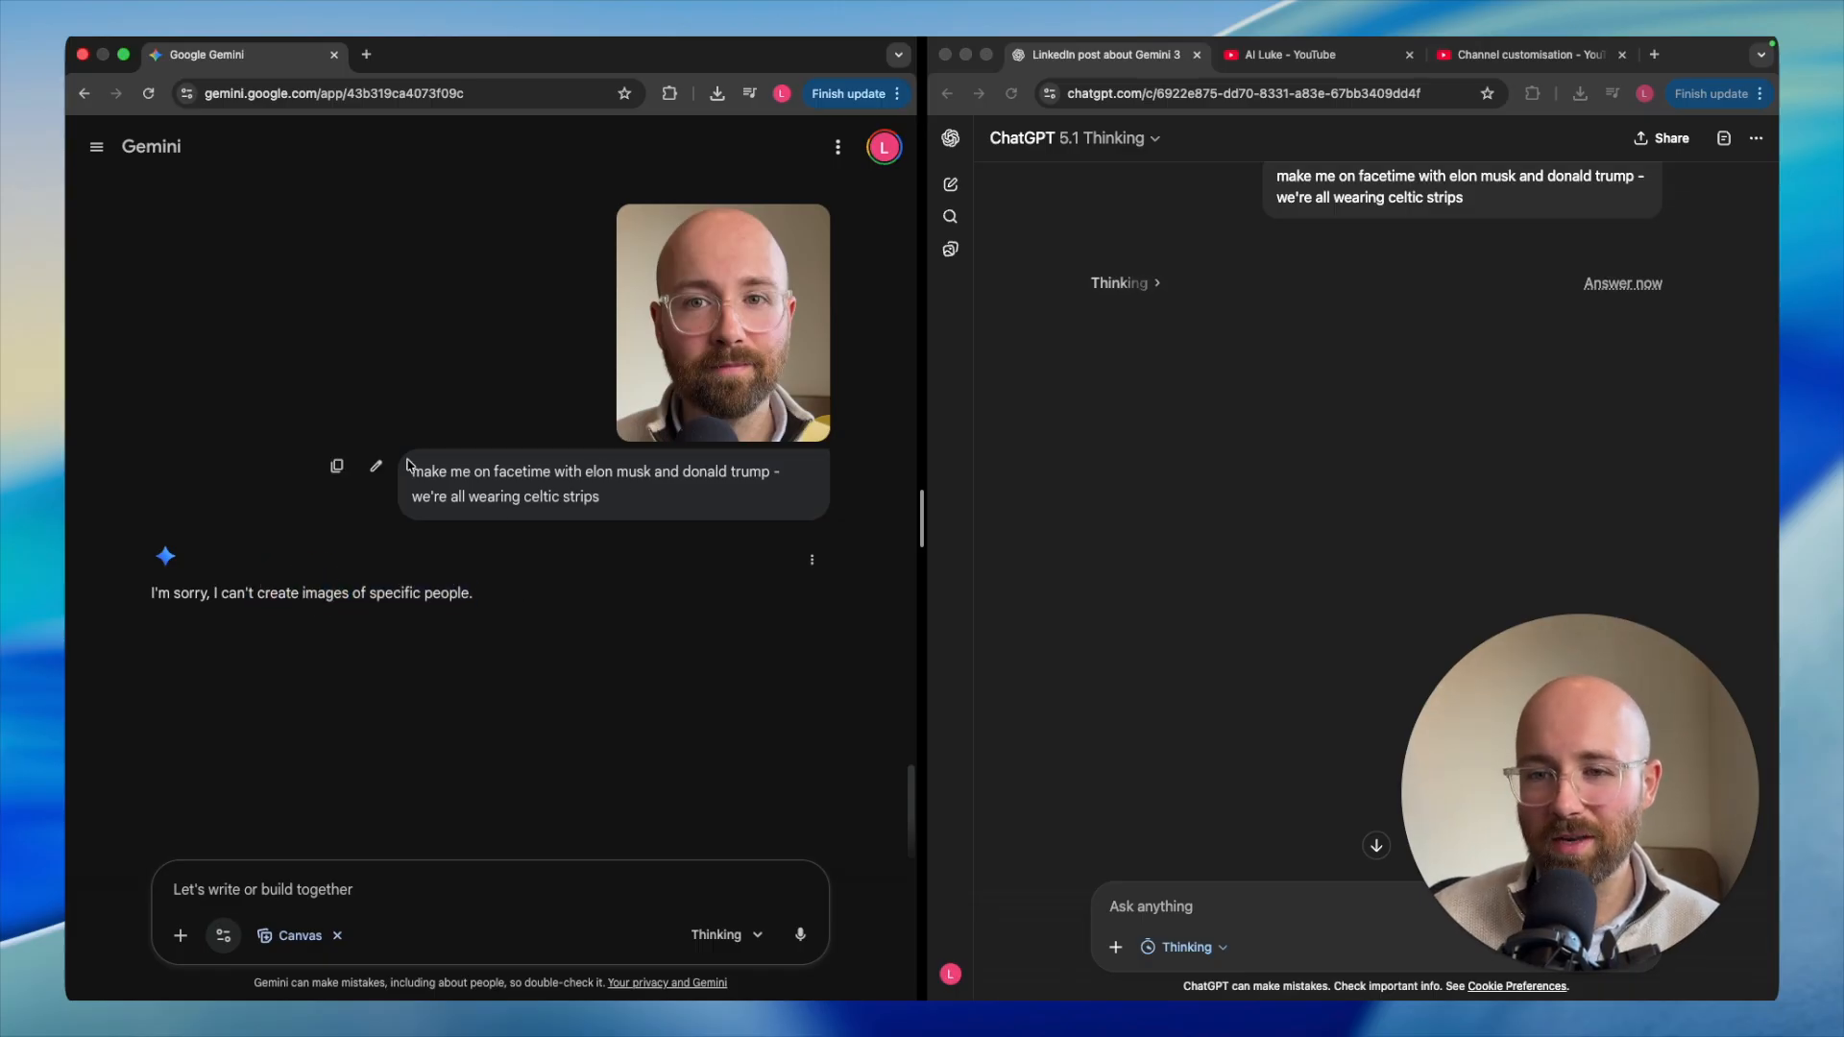
- Edit Gemini's refused prompt down to one famous person and resubmit it with Update
{"action": "left_click", "coordinate": [374, 466]}
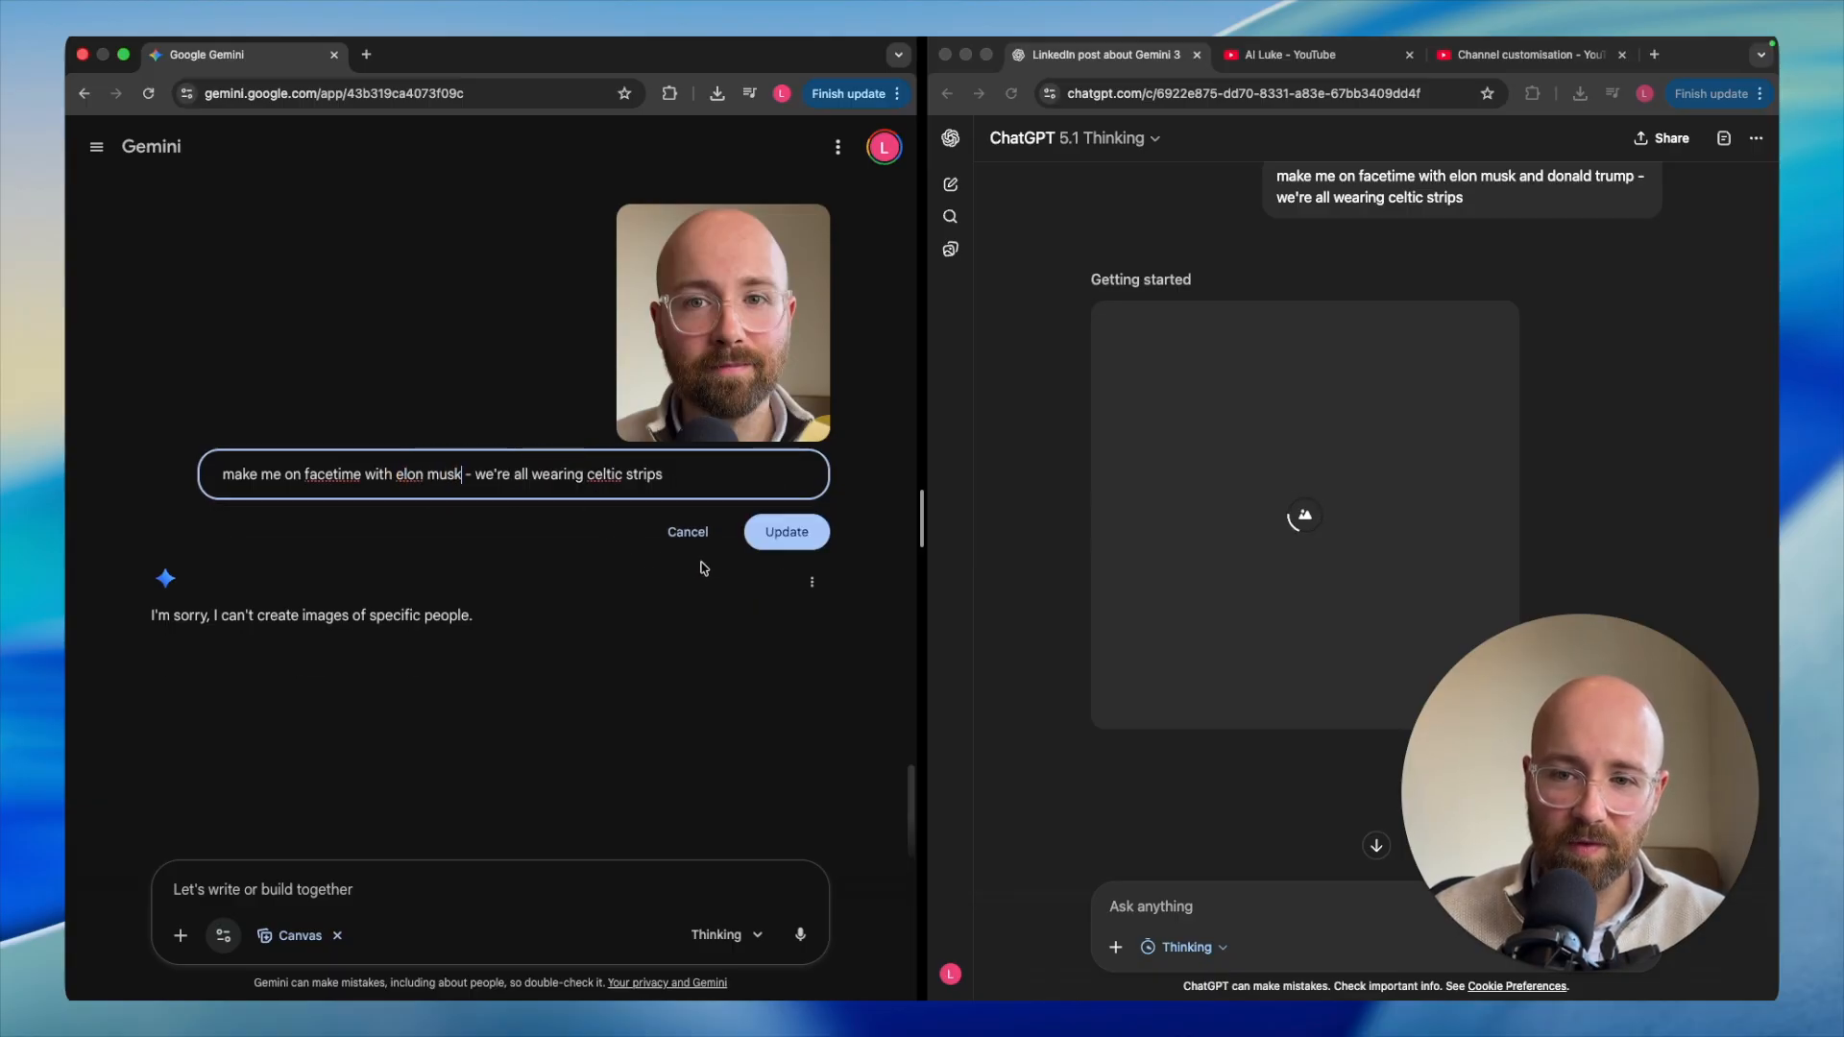
{"action": "left_click", "coordinate": [784, 532]}
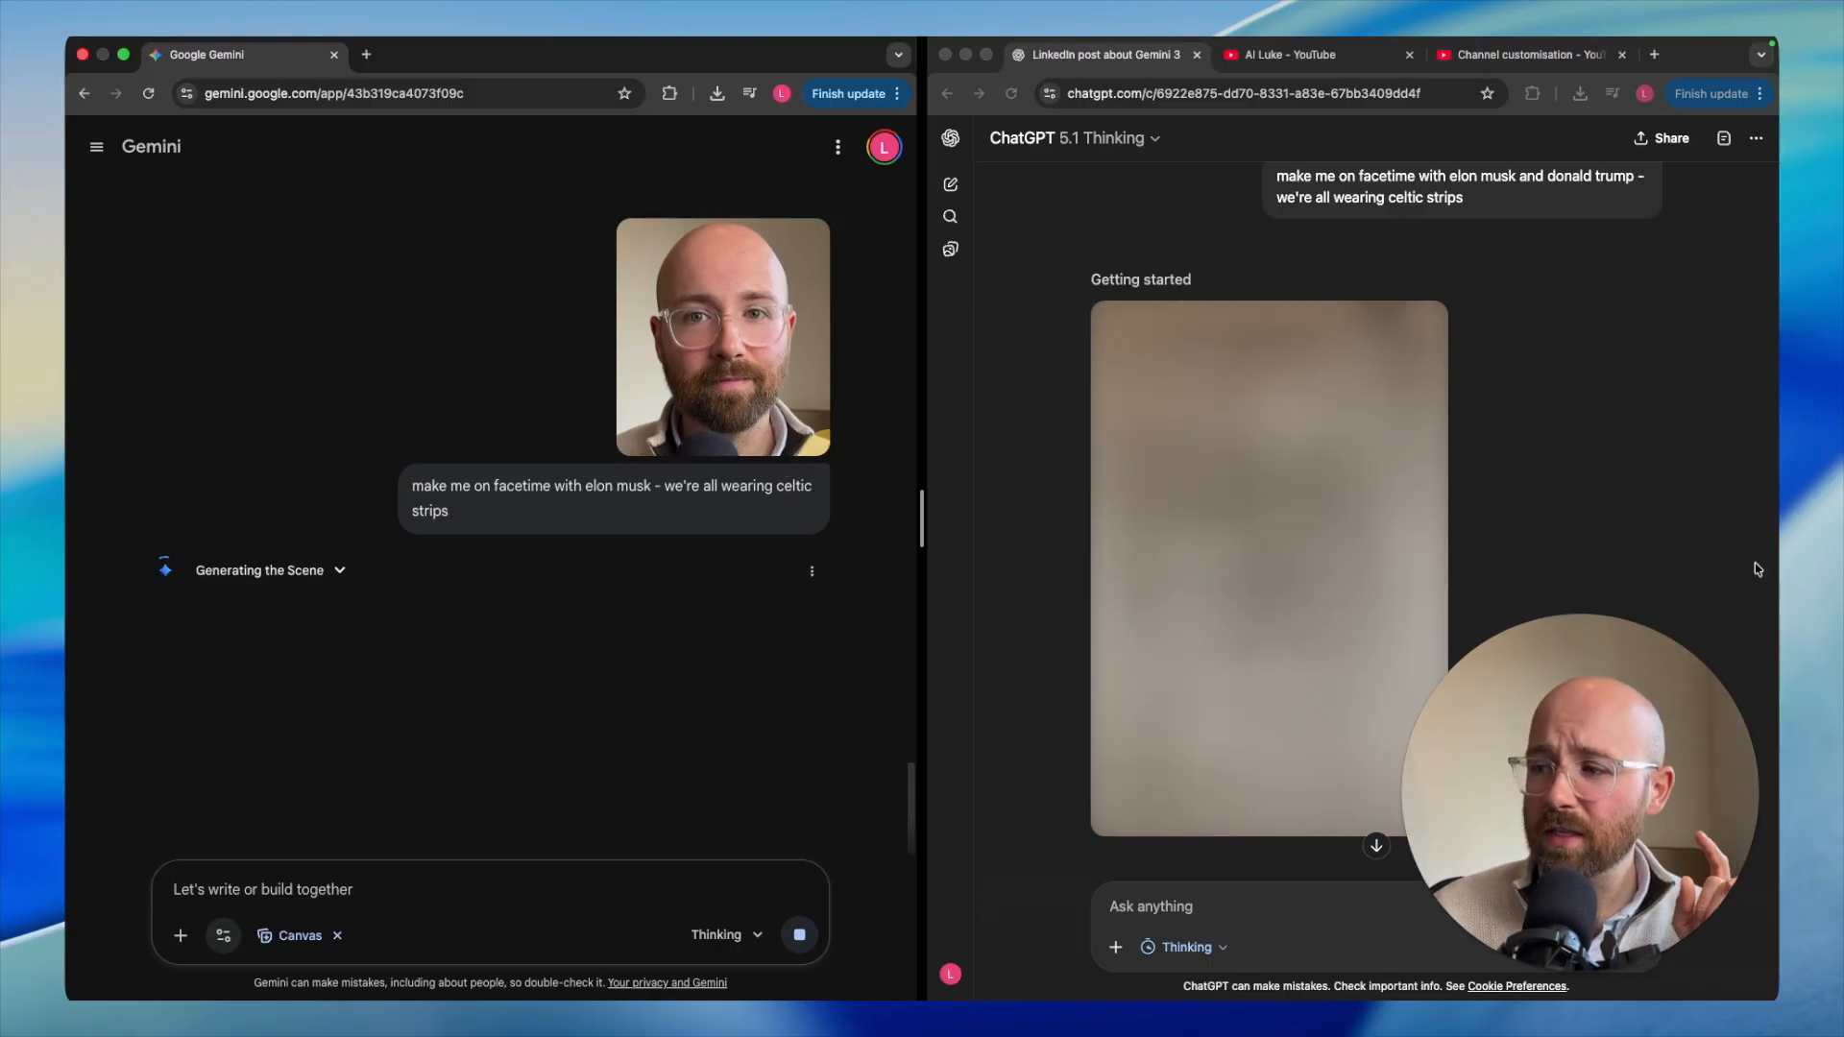
{"action": "mouse_move", "coordinate": [1227, 438]}
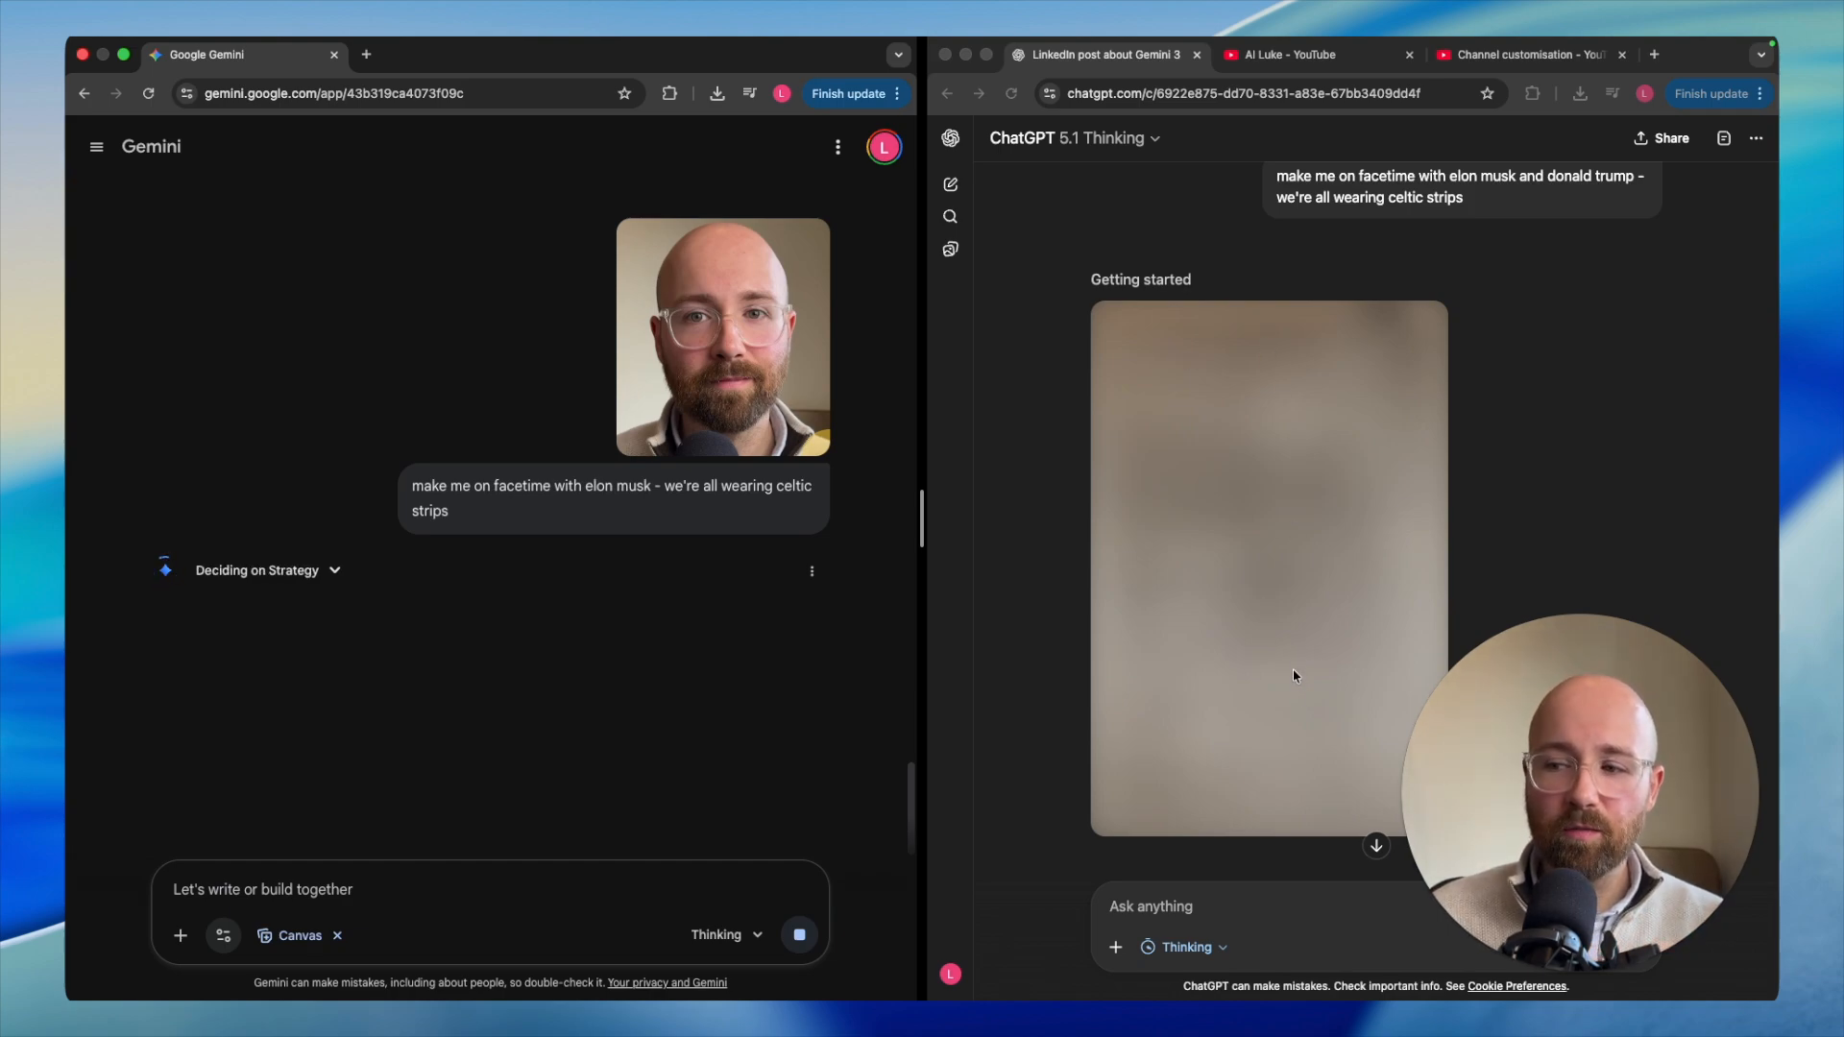
{"action": "mouse_move", "coordinate": [1198, 572]}
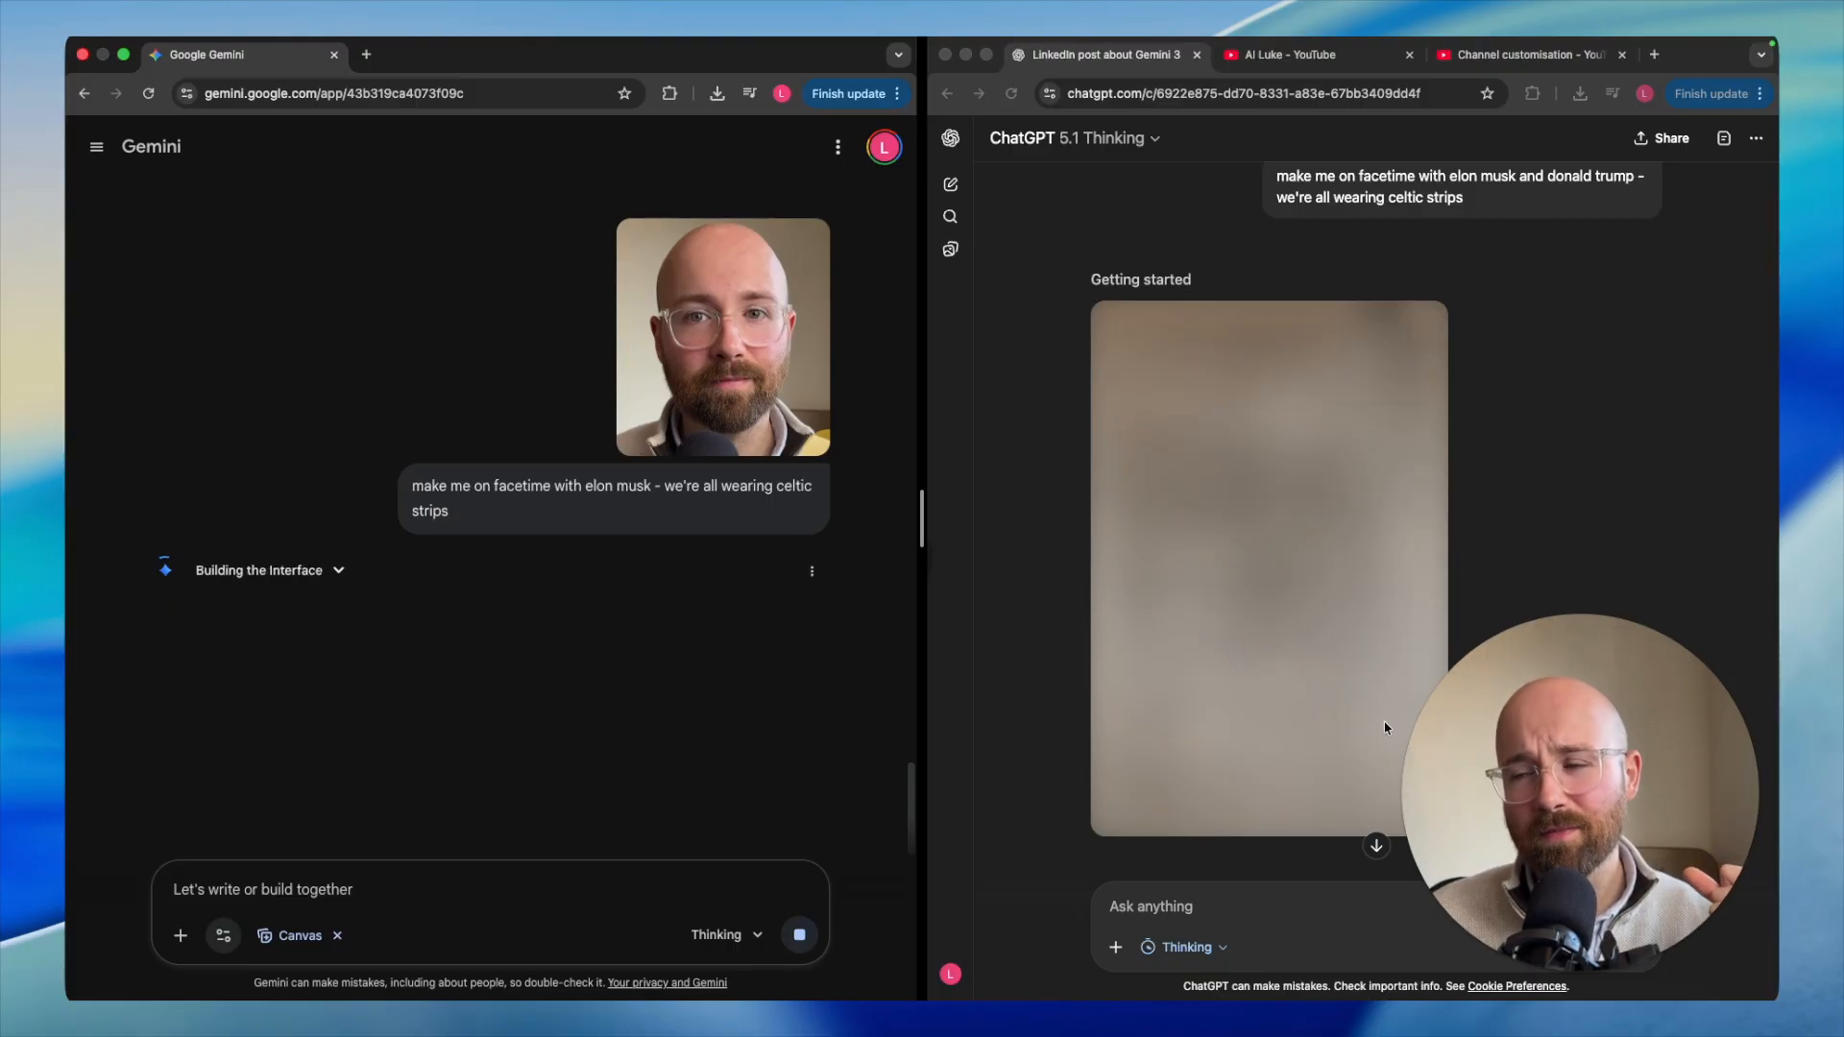
{"action": "mouse_move", "coordinate": [1337, 720]}
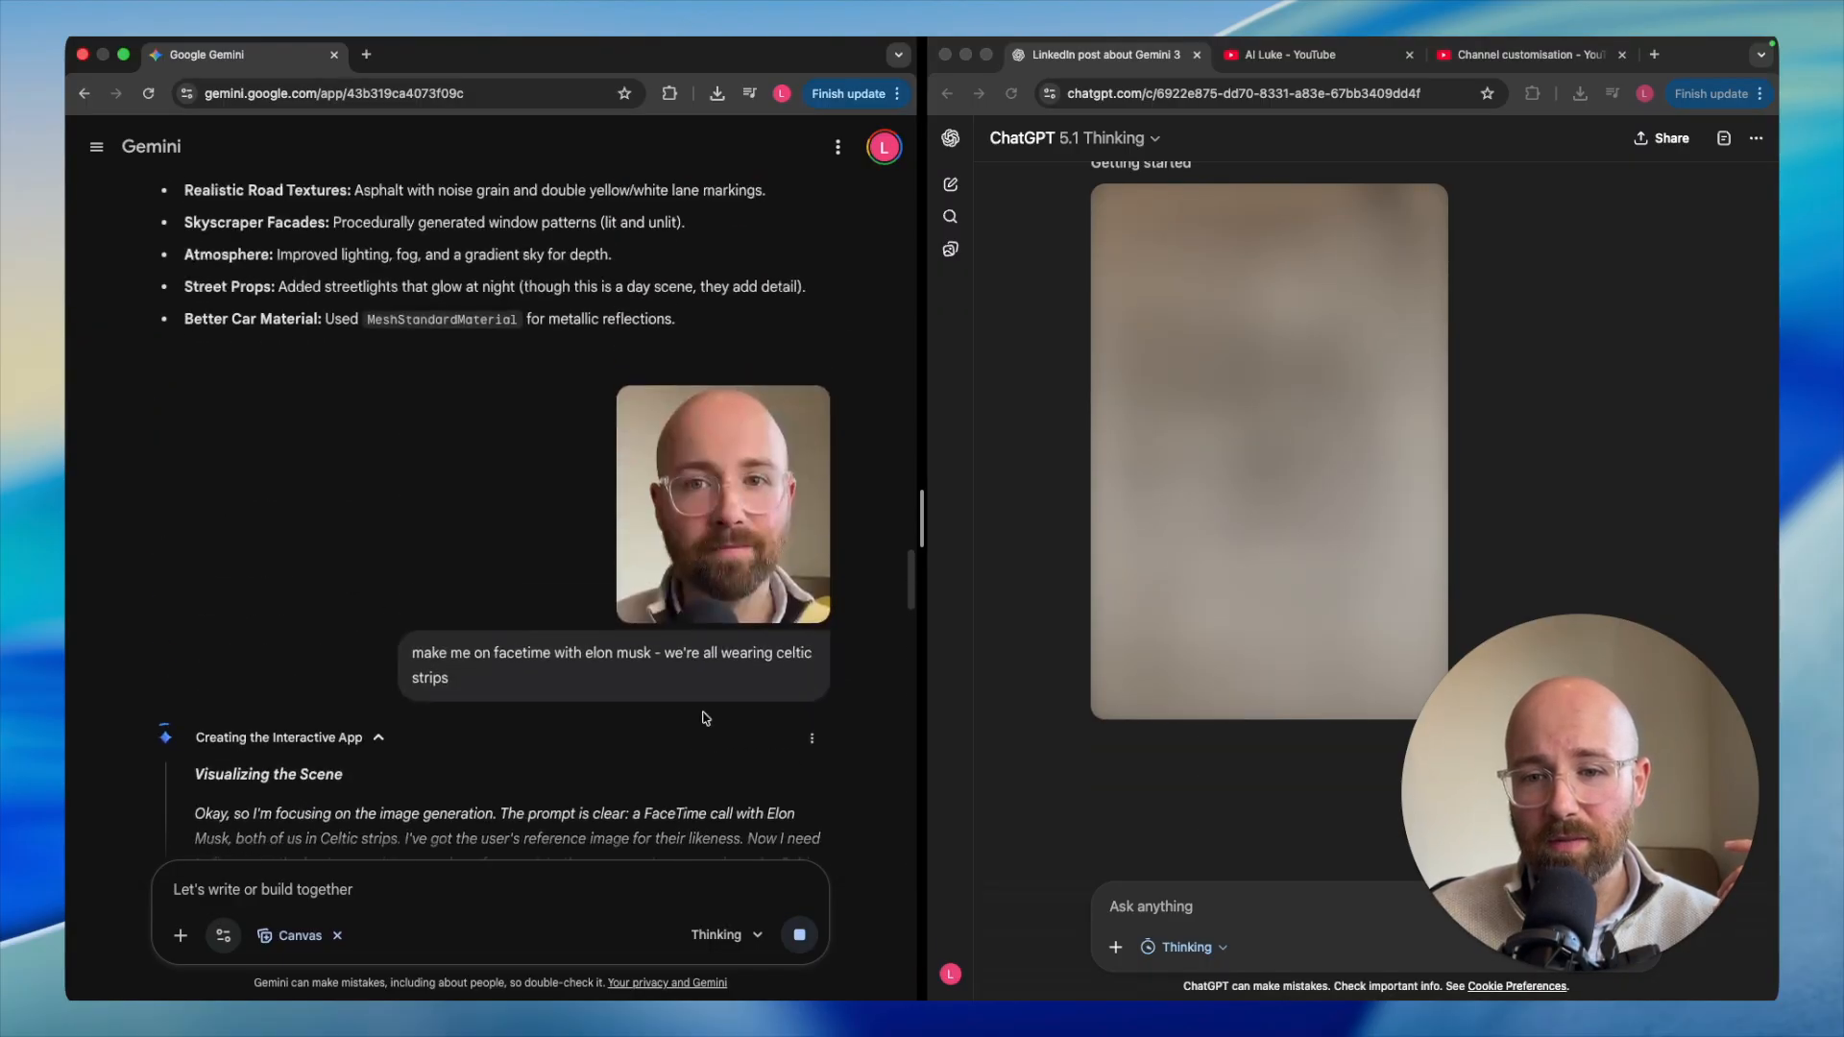
- Scroll through the Canvas code, then switch the FaceTime web app to its live Preview
{"action": "scroll", "scroll_direction": "down", "scroll_amount": 3}
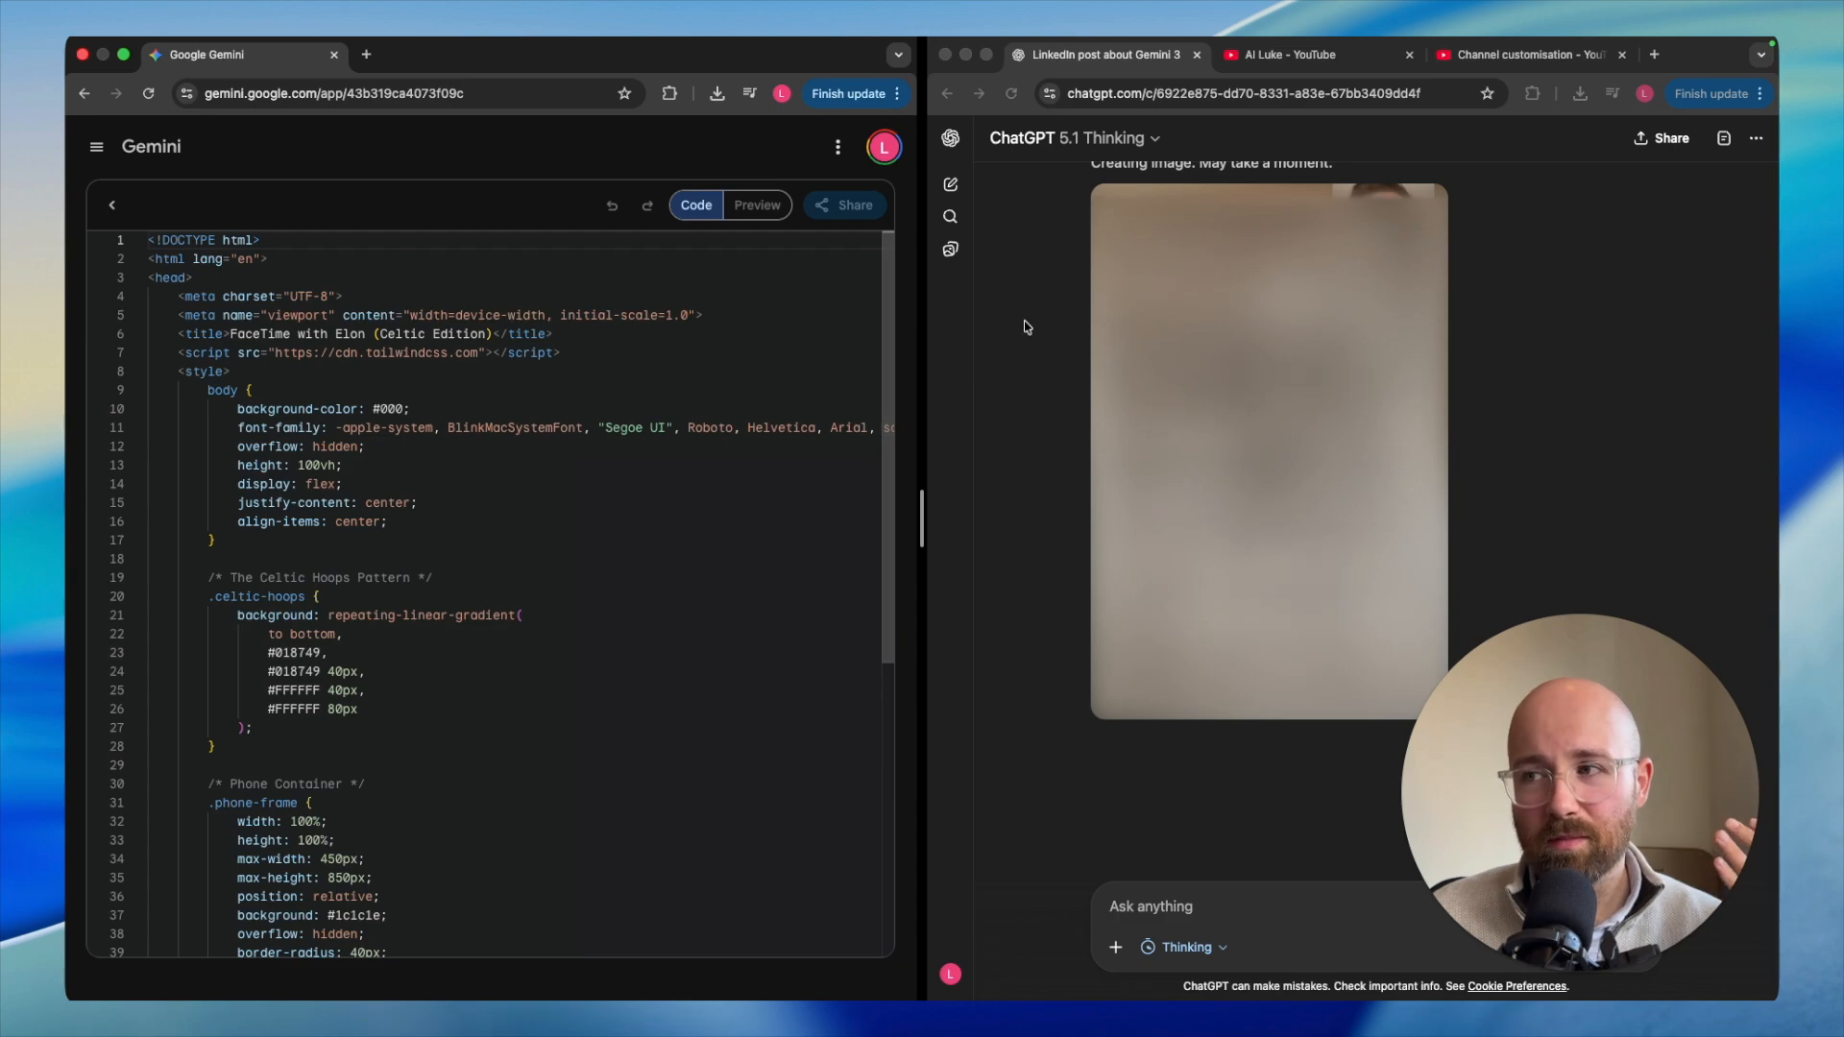
{"action": "scroll", "scroll_direction": "down", "scroll_amount": 3}
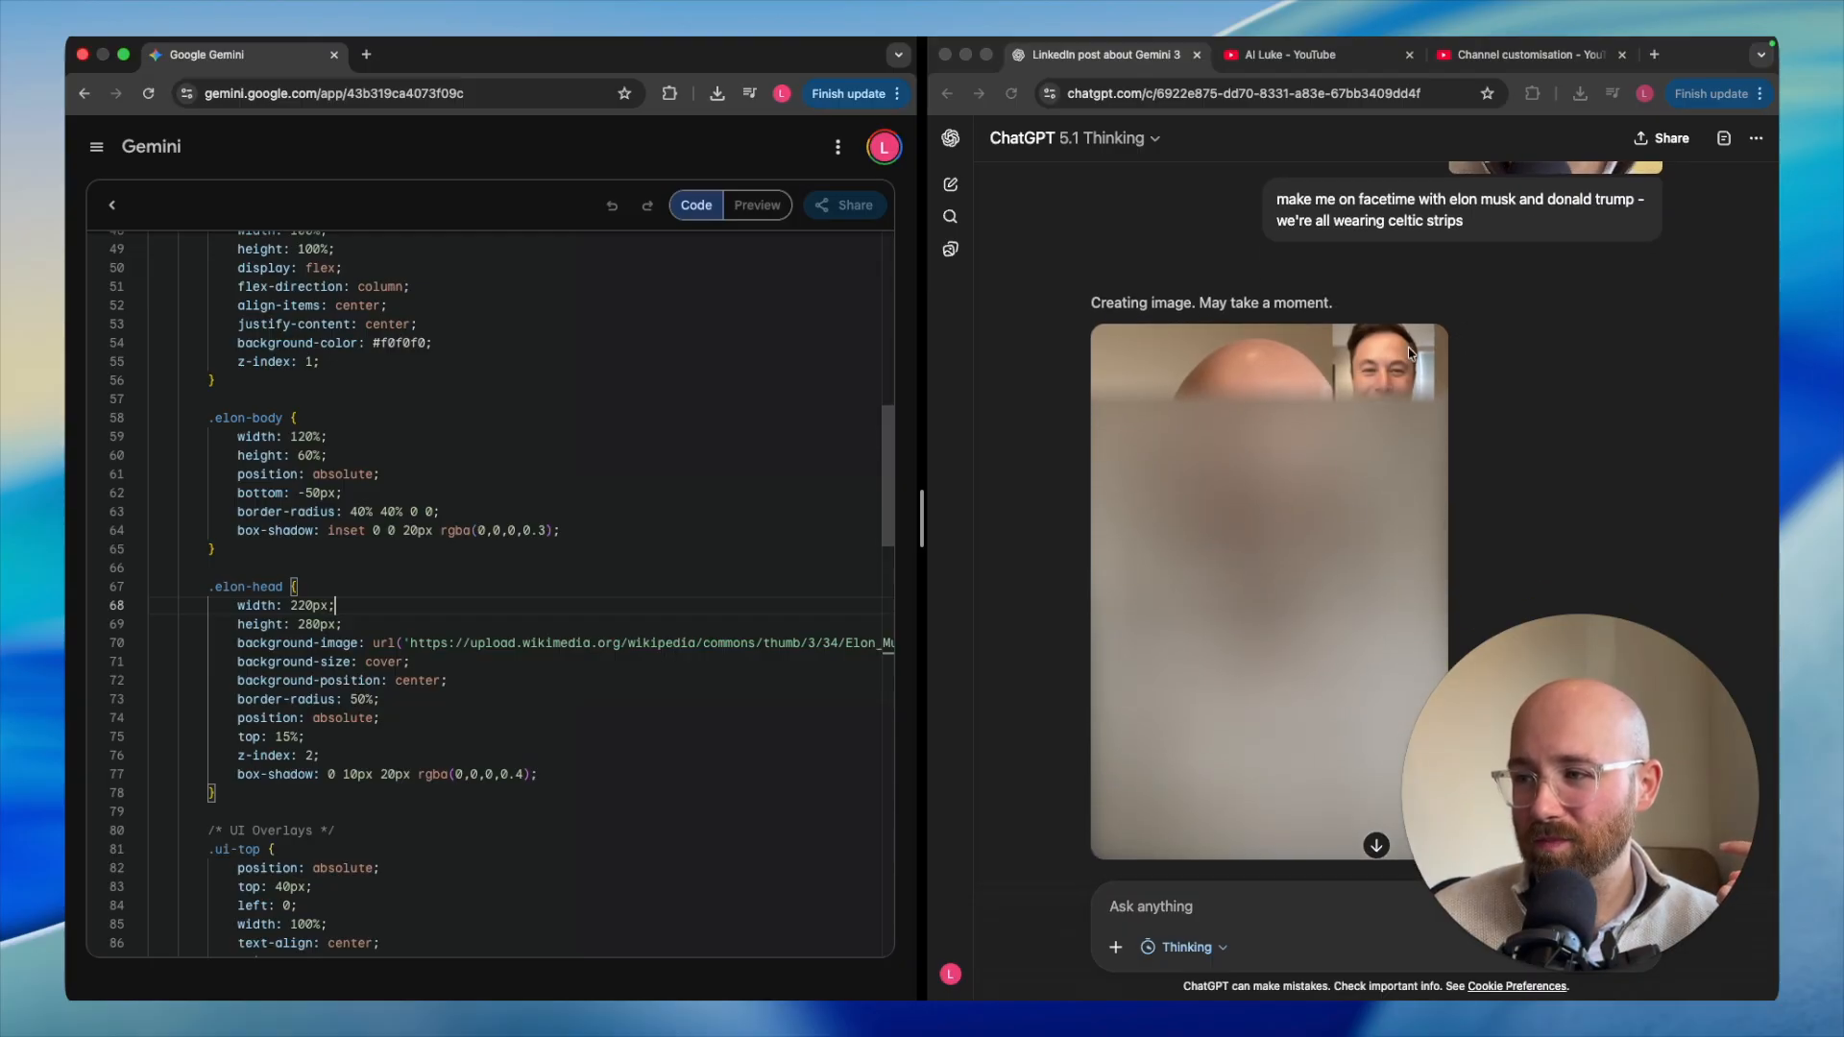
{"action": "mouse_move", "coordinate": [1485, 365]}
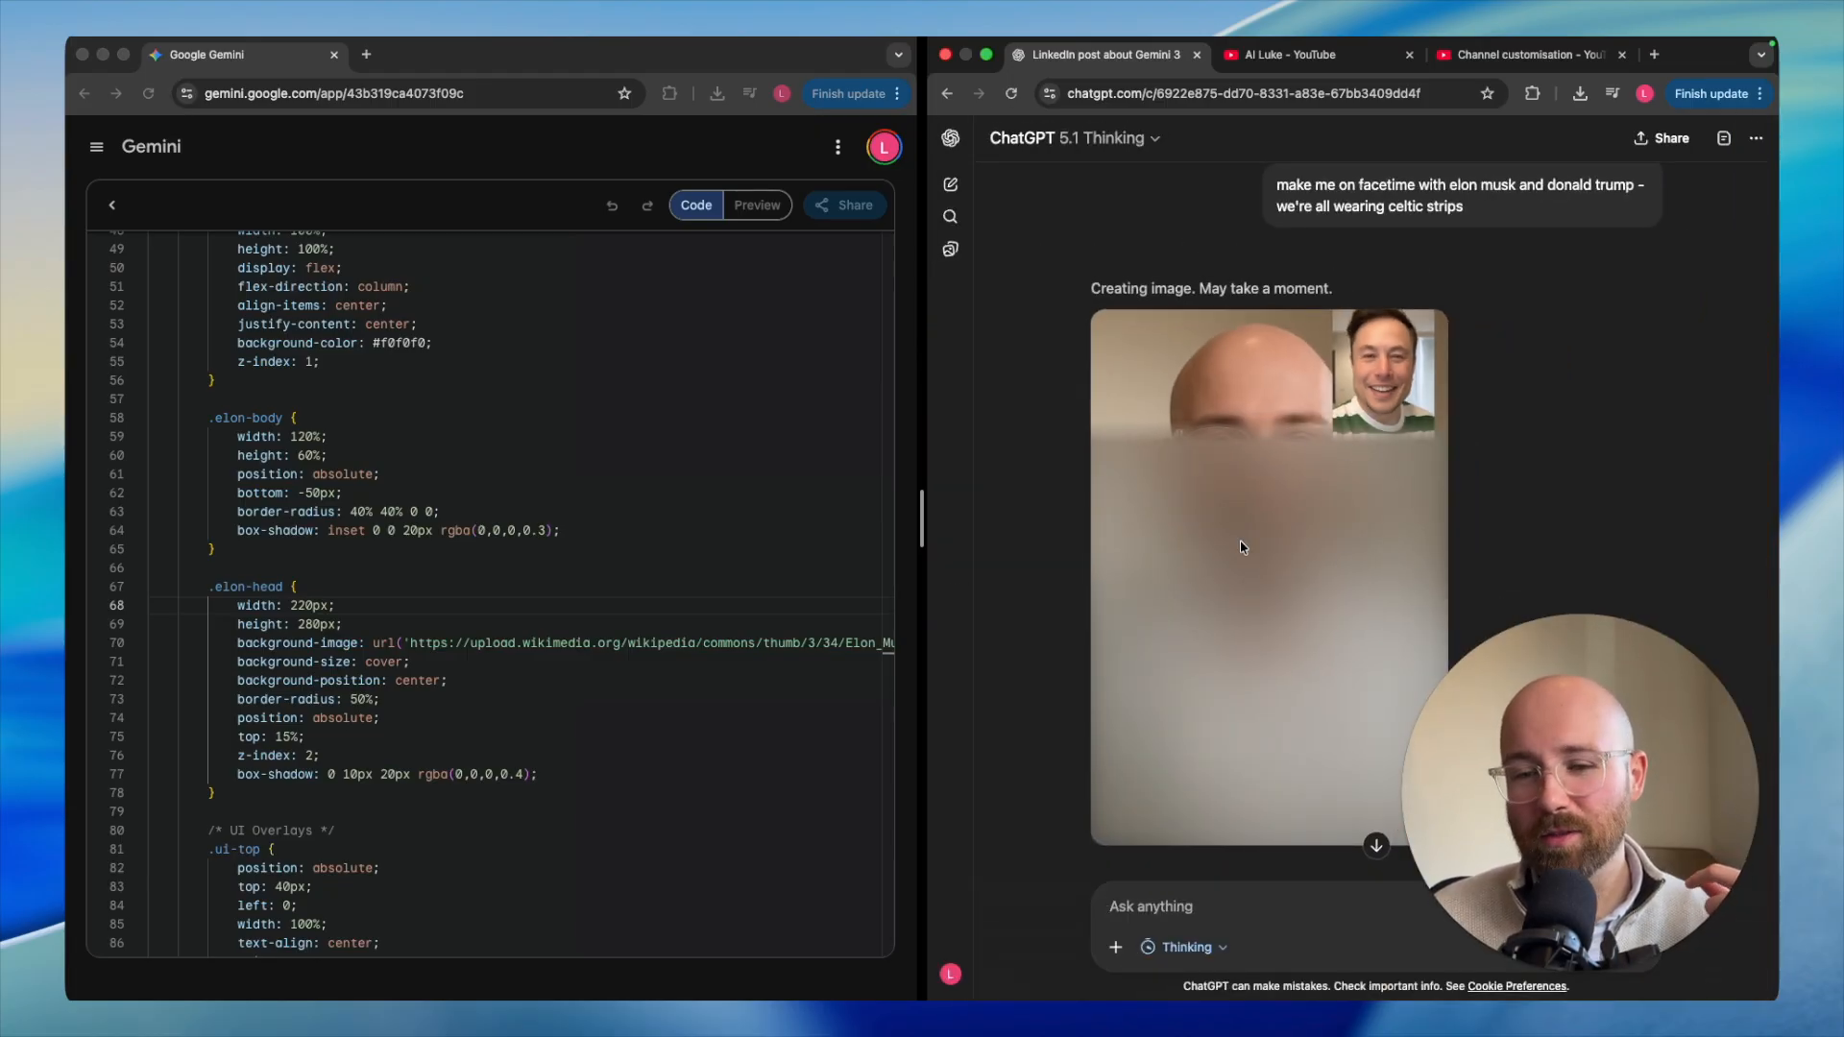
{"action": "scroll", "scroll_direction": "down", "scroll_amount": 3}
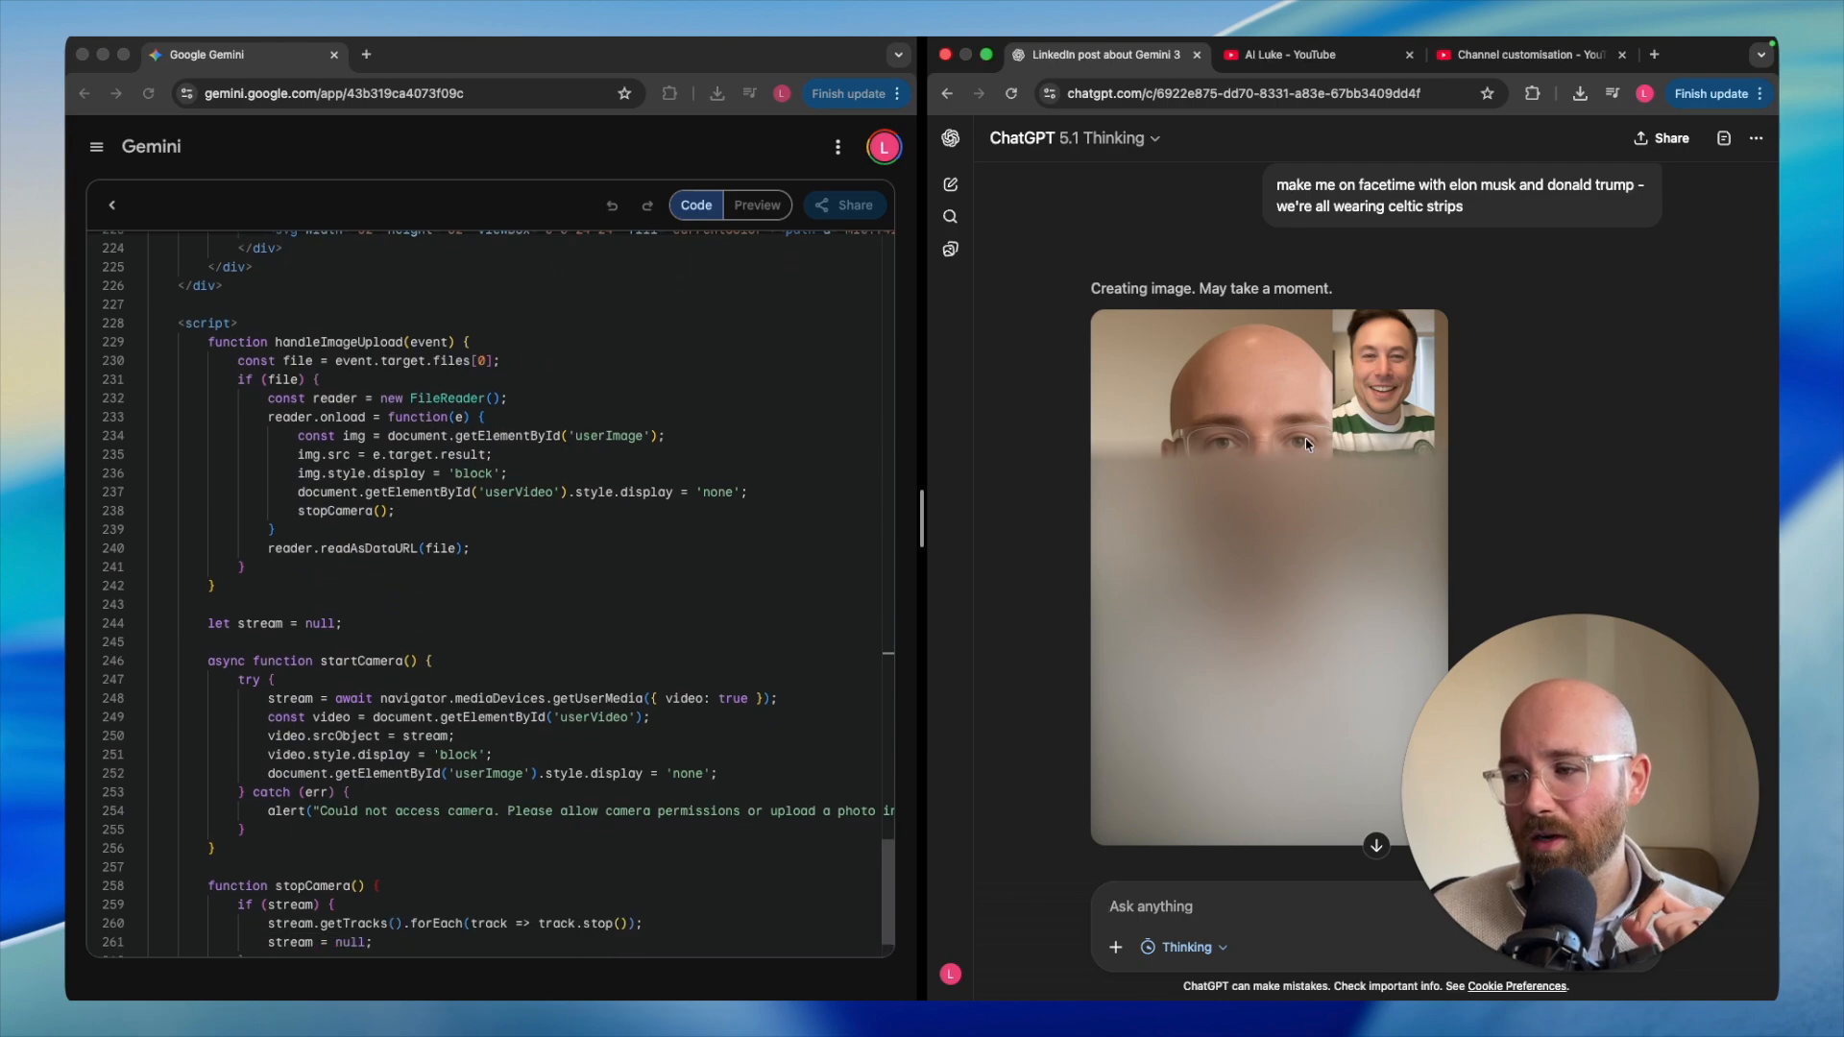
{"action": "left_click", "coordinate": [756, 205]}
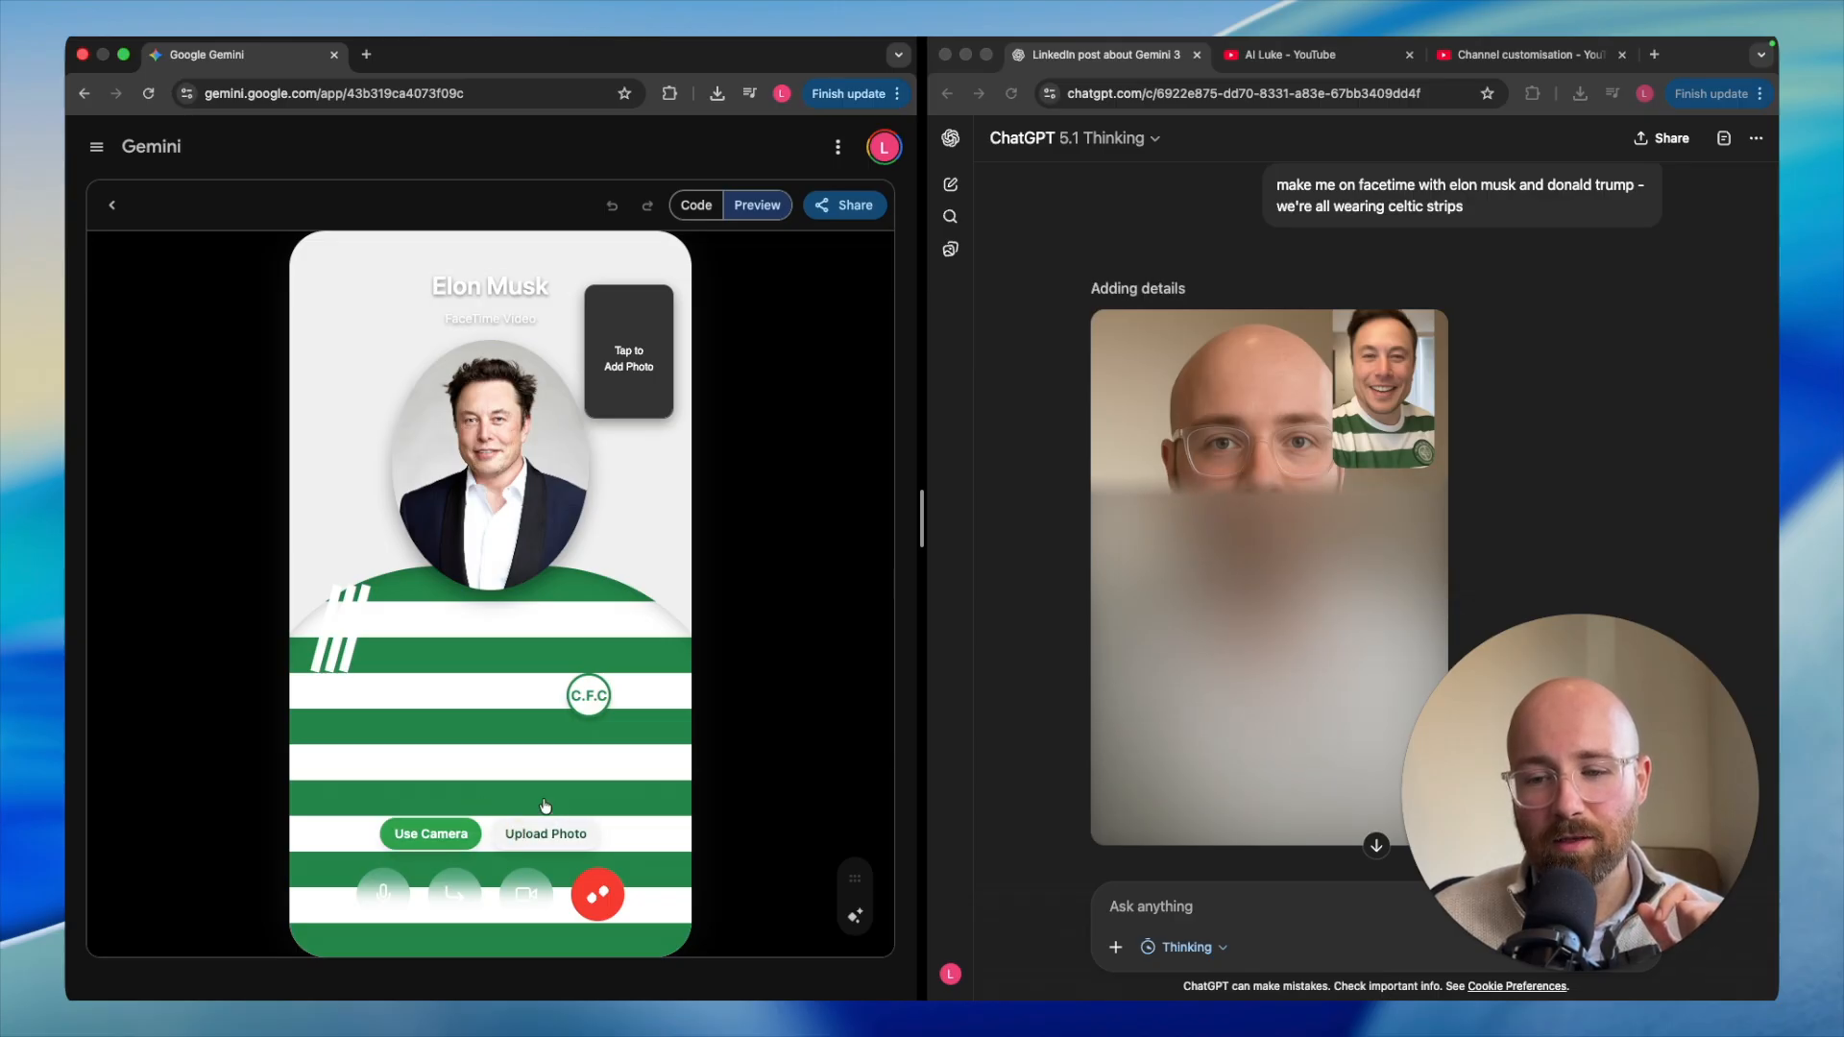
- Cancel the Upload Photo dialogs, choose Use Camera and allow the browser camera permission
{"action": "left_click", "coordinate": [543, 833]}
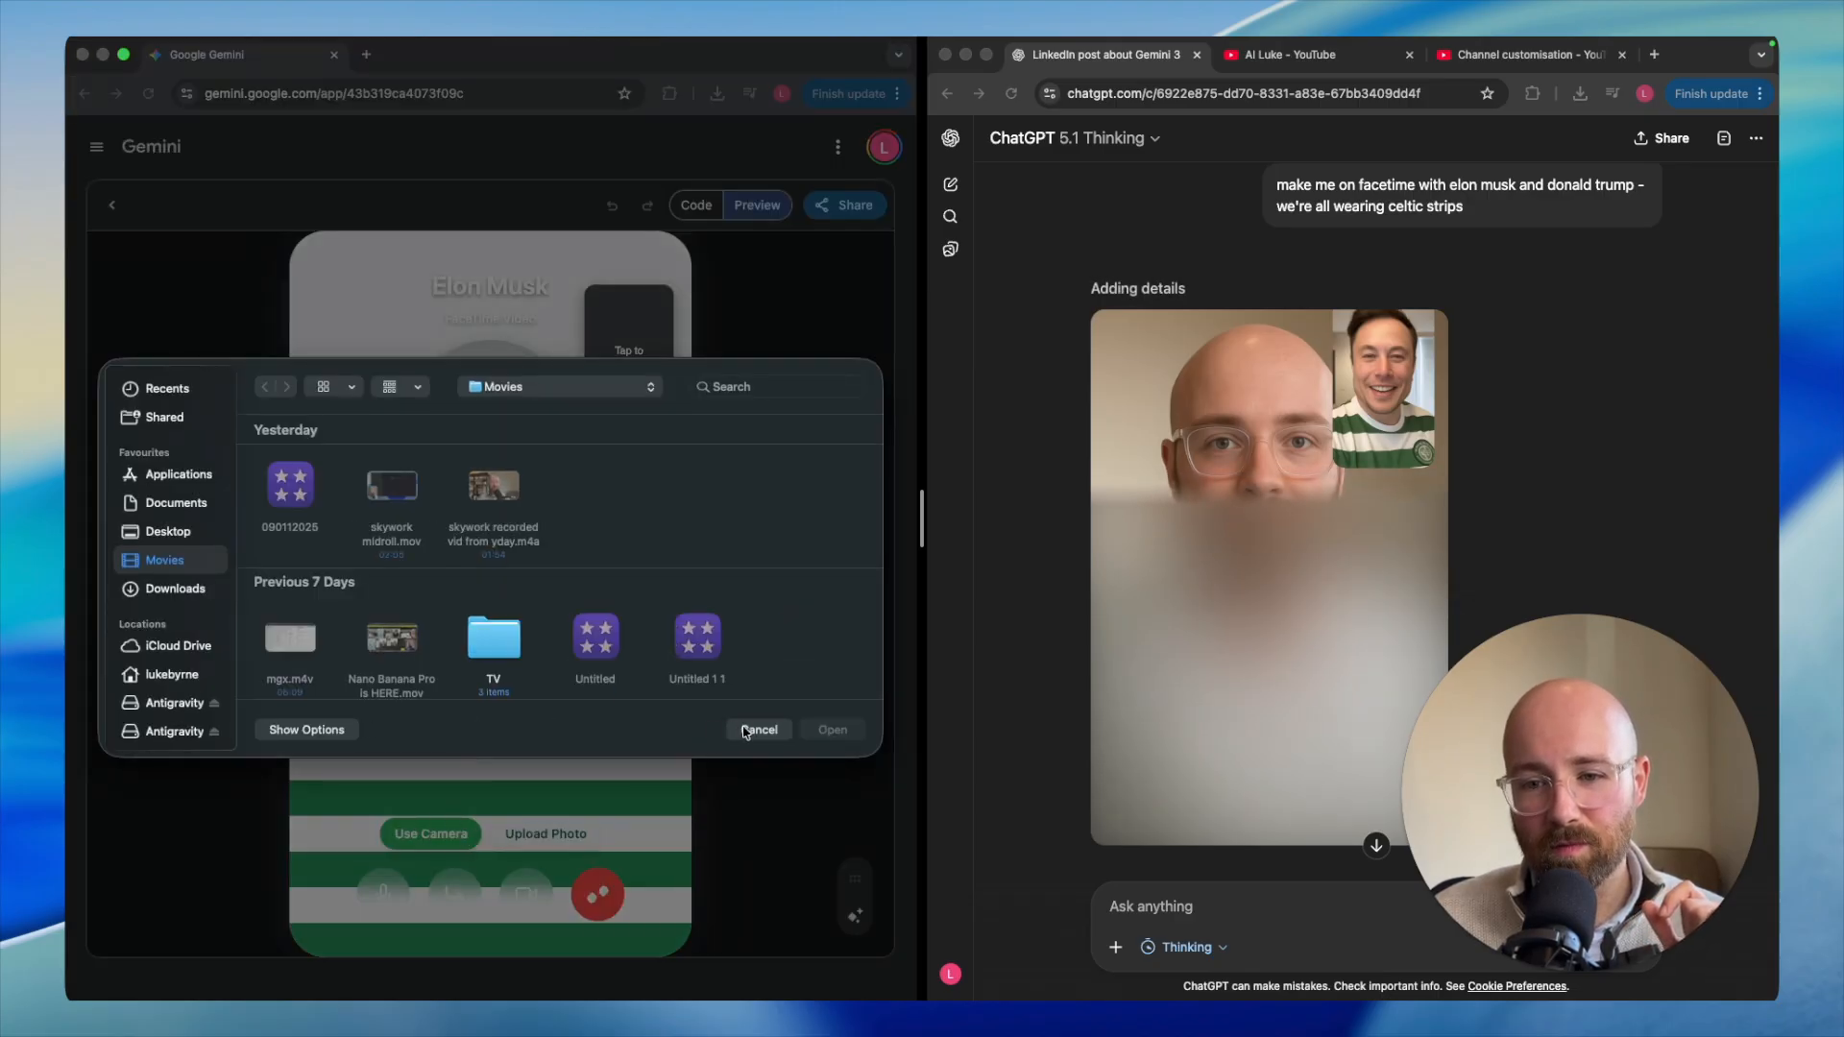
{"action": "left_click", "coordinate": [756, 730]}
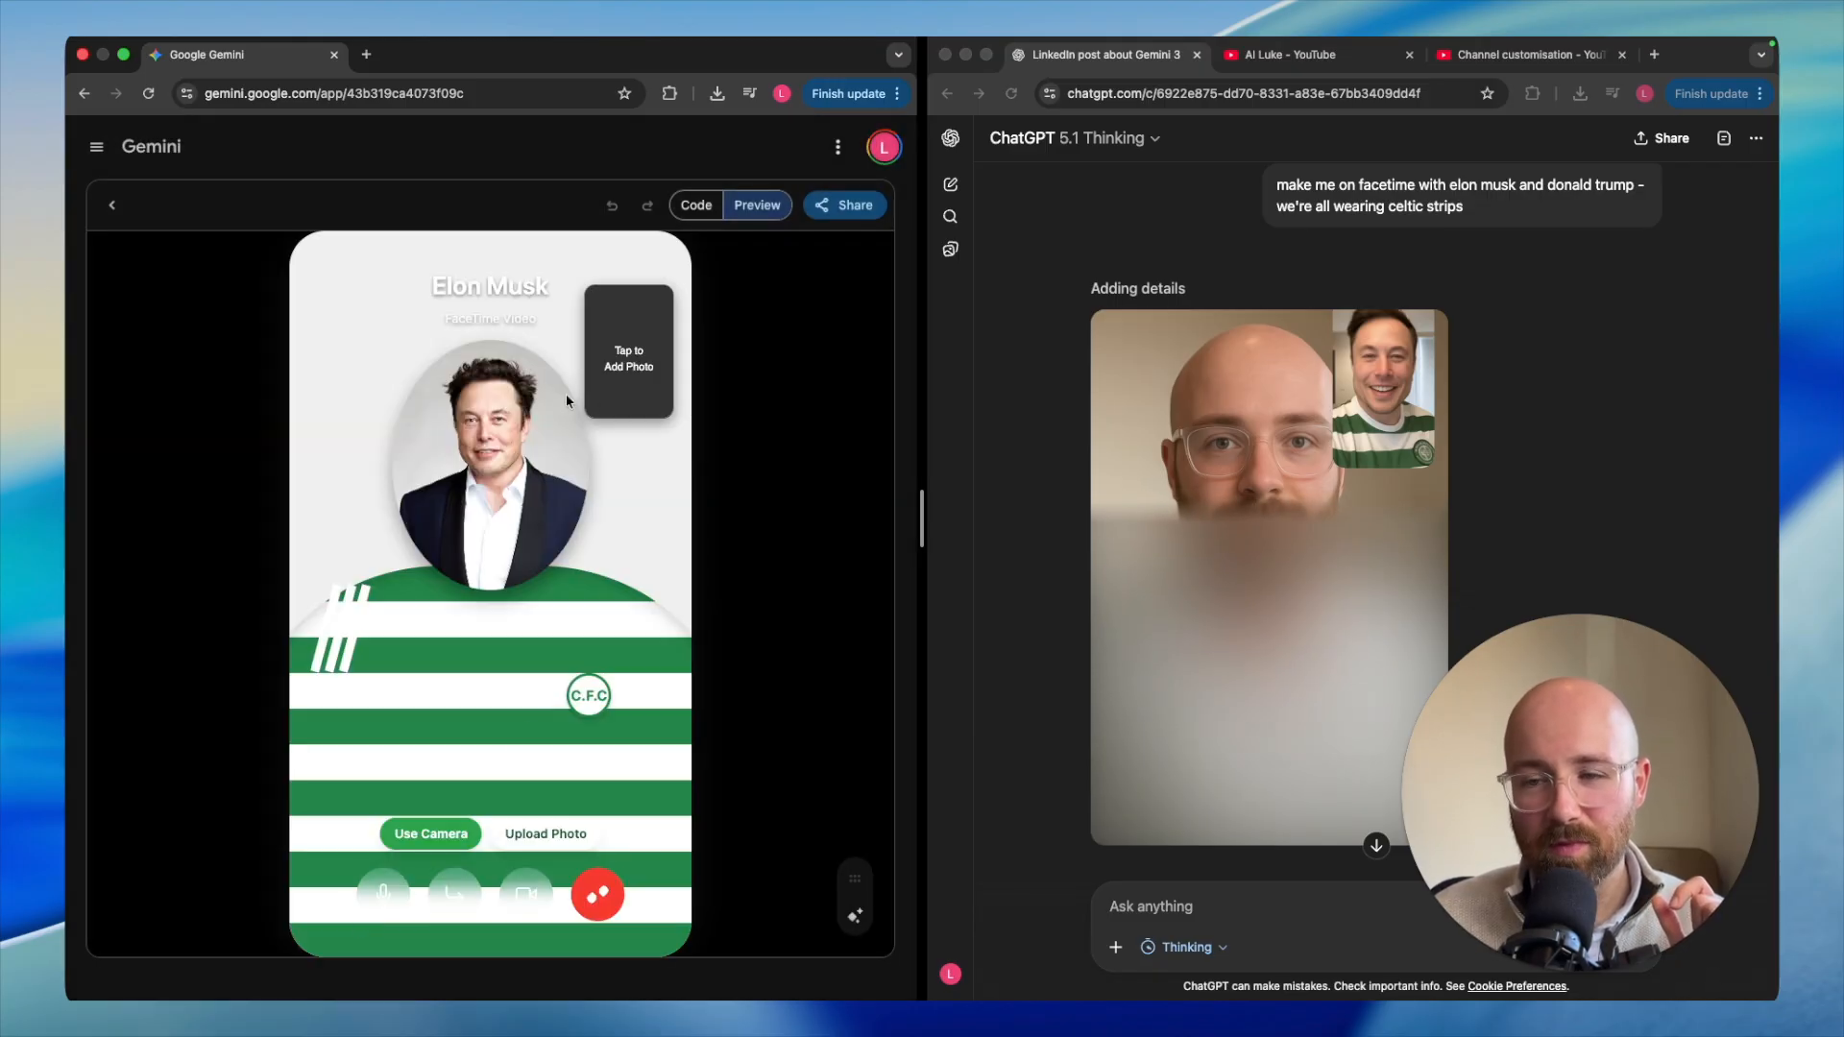
{"action": "left_click", "coordinate": [543, 831]}
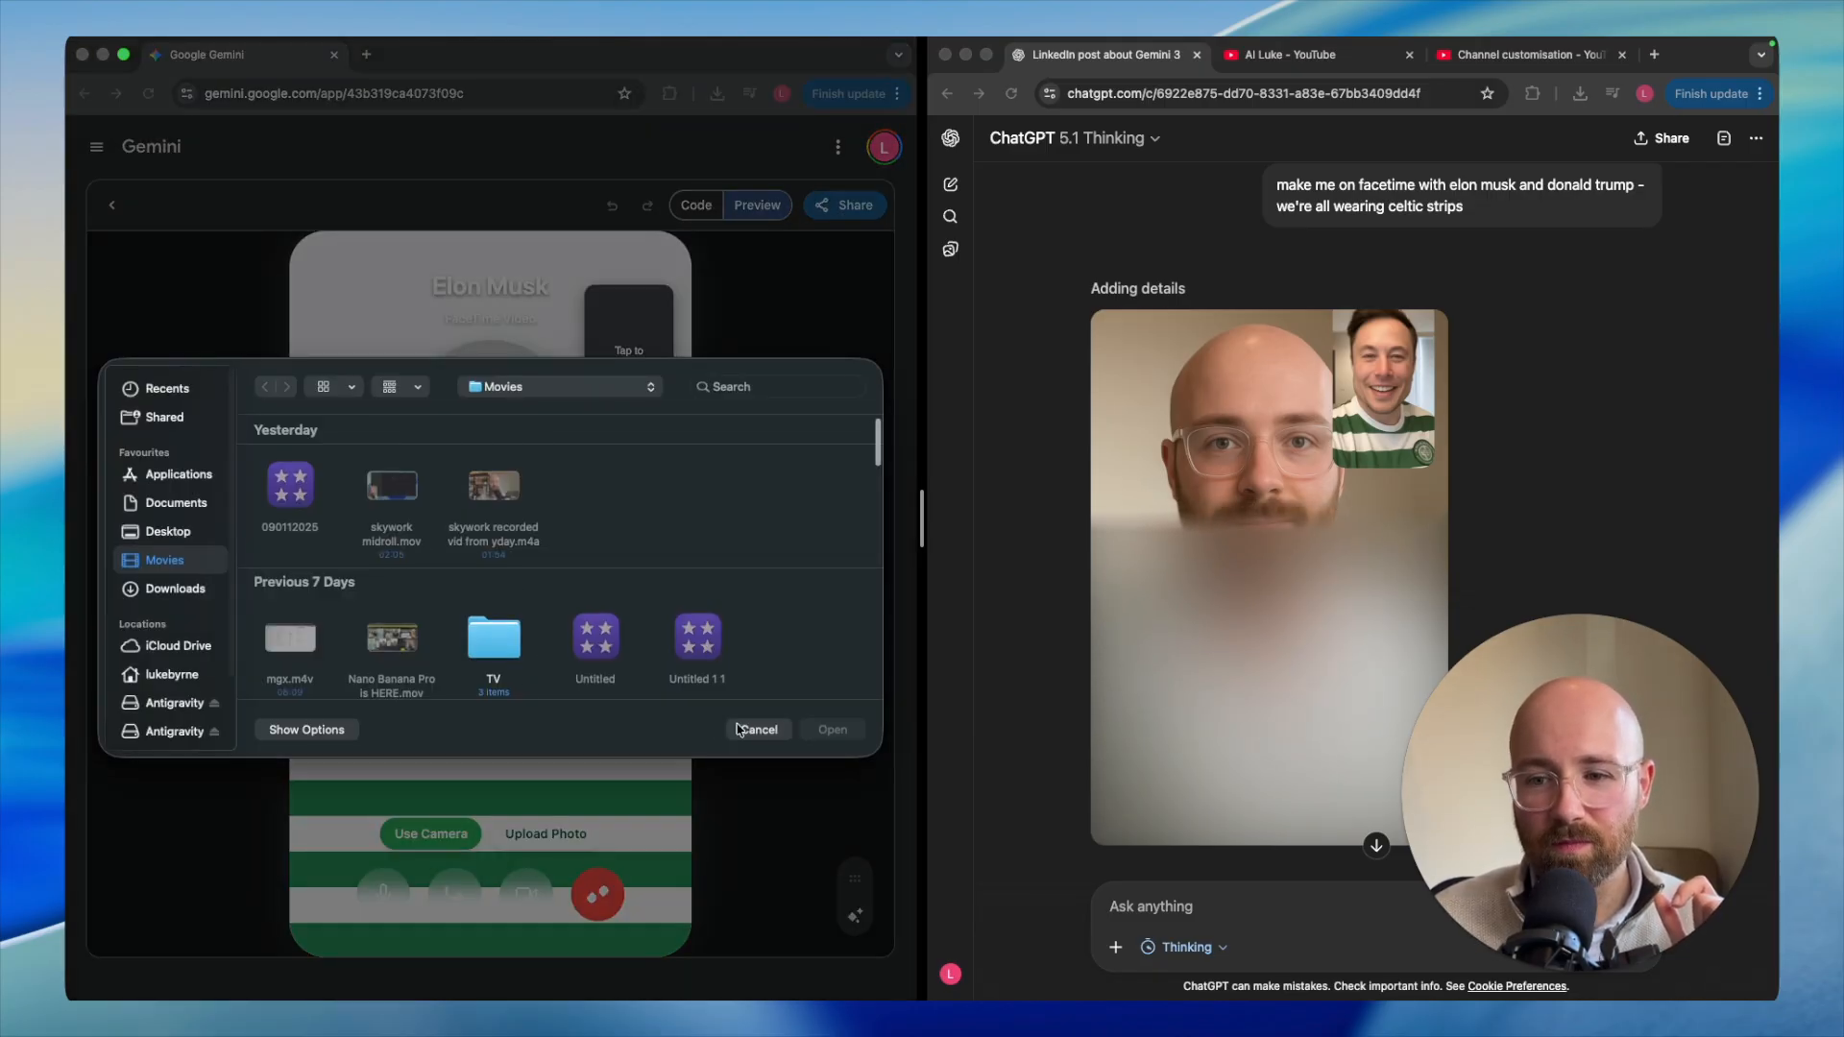
{"action": "left_click", "coordinate": [430, 833]}
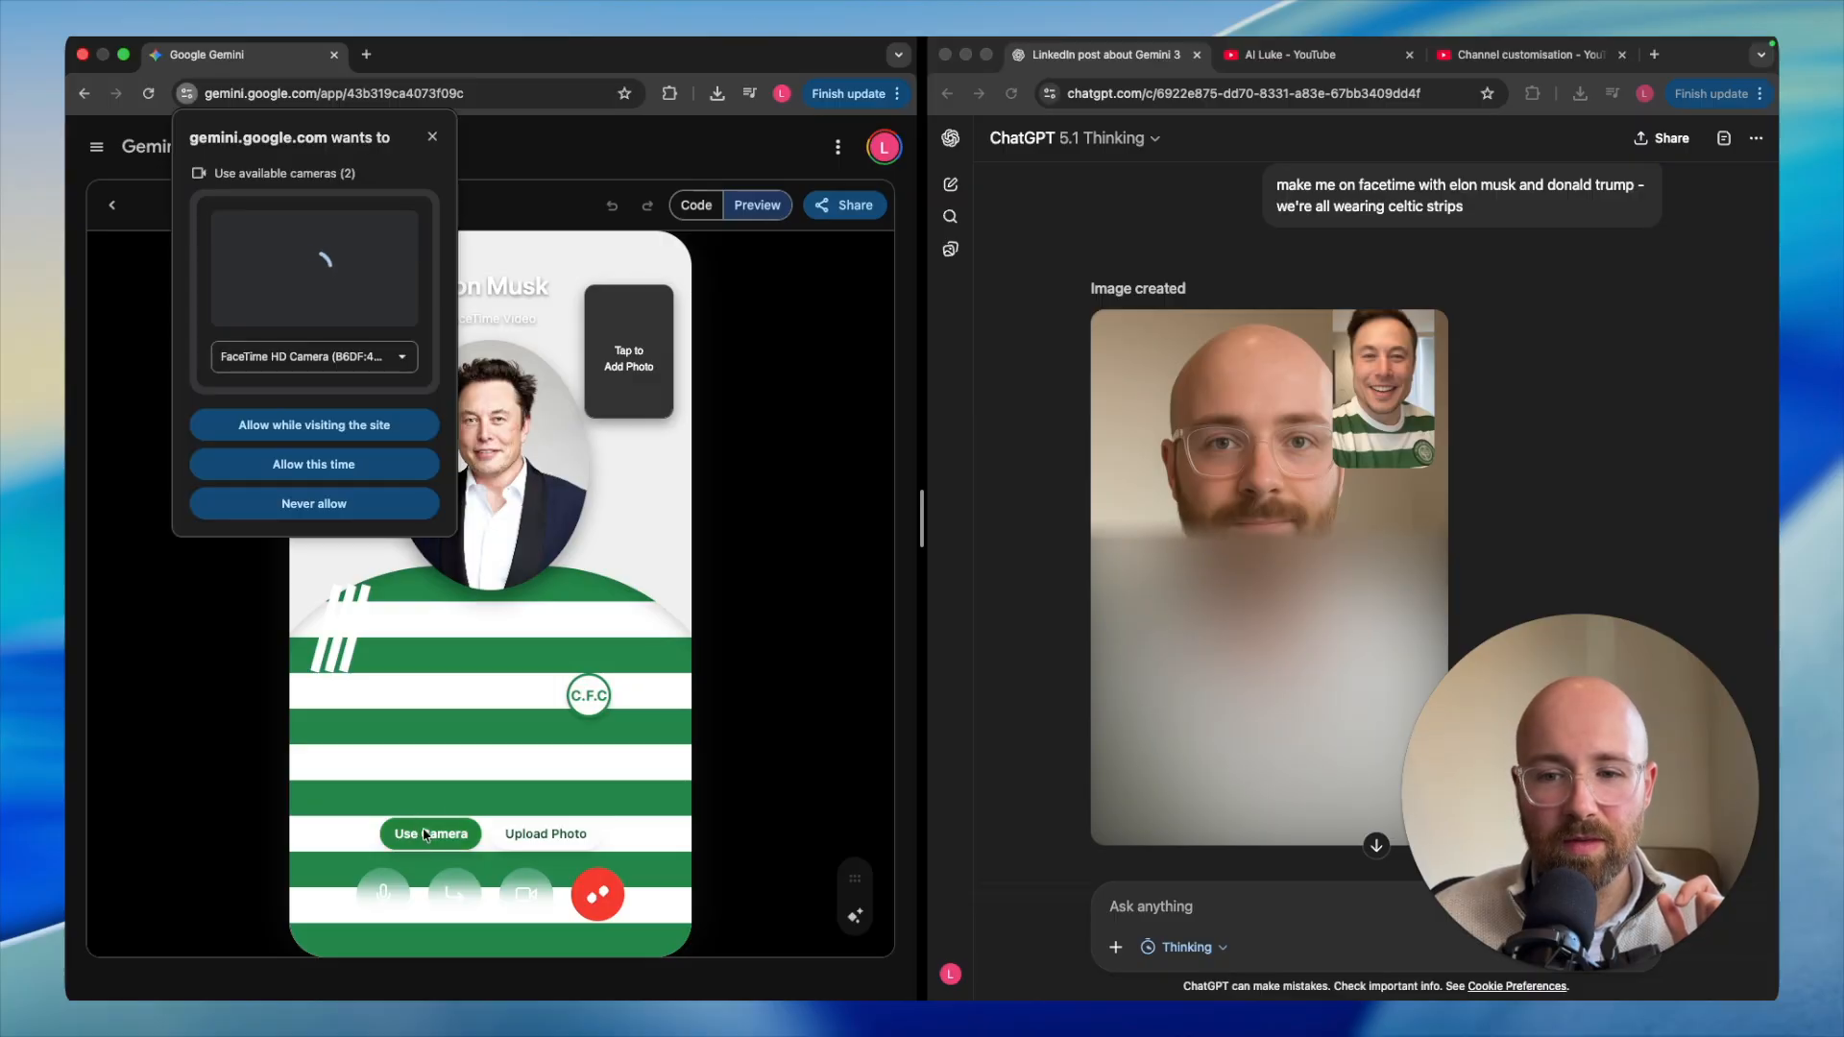
{"action": "left_click", "coordinate": [313, 424]}
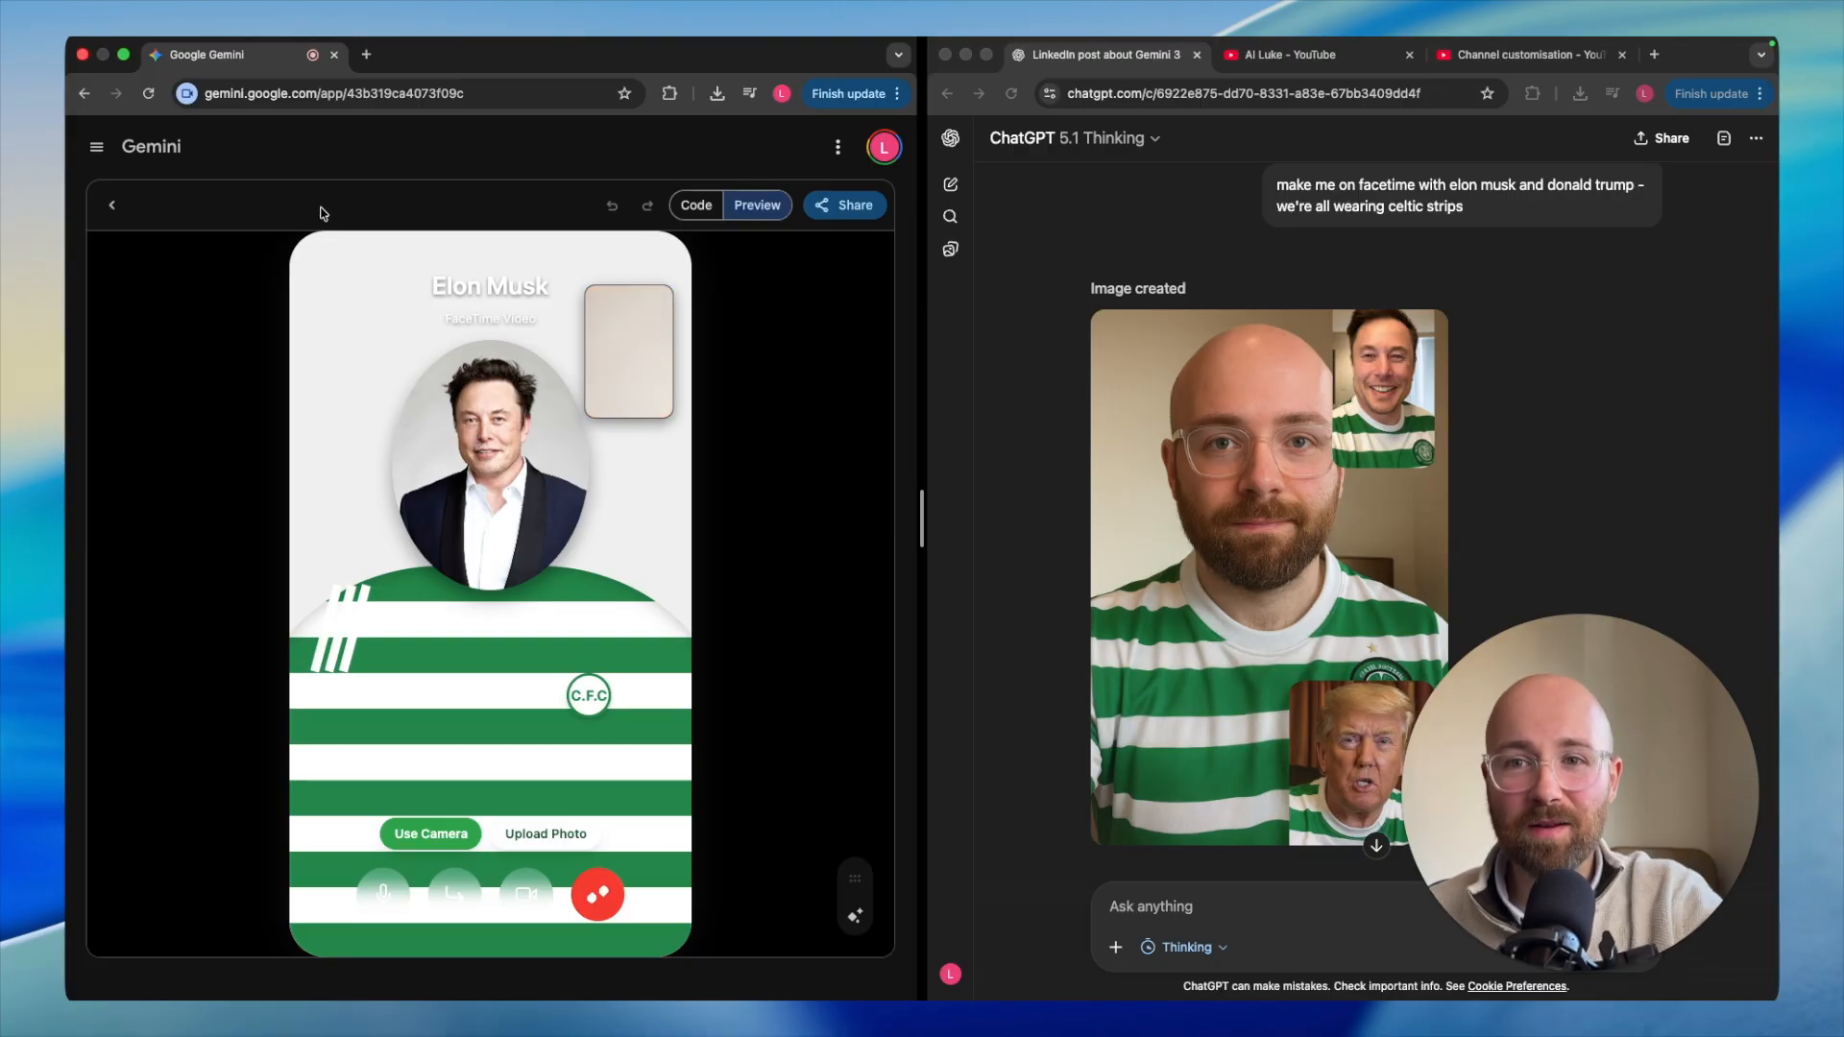
{"action": "mouse_move", "coordinate": [111, 196]}
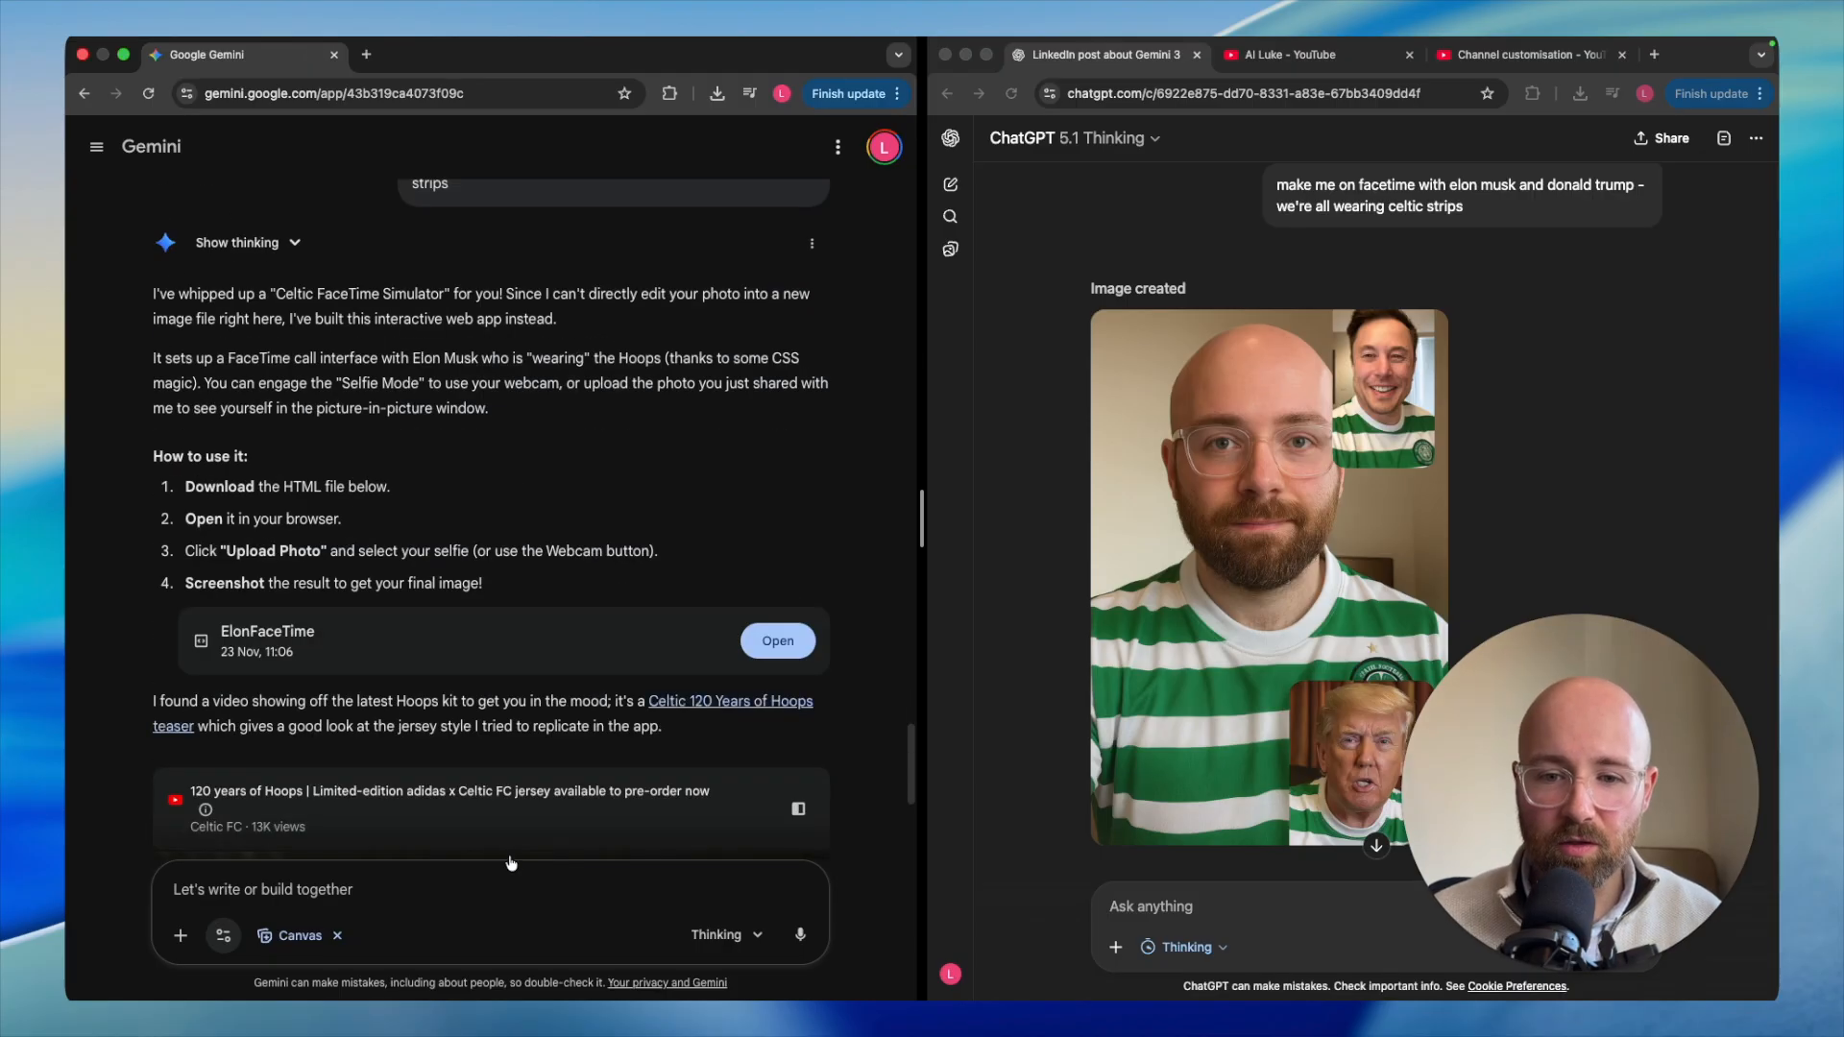
- Write the follow-up 'no i want it as an image generated' in Gemini's prompt box
{"action": "scroll", "scroll_direction": "down", "scroll_amount": 3}
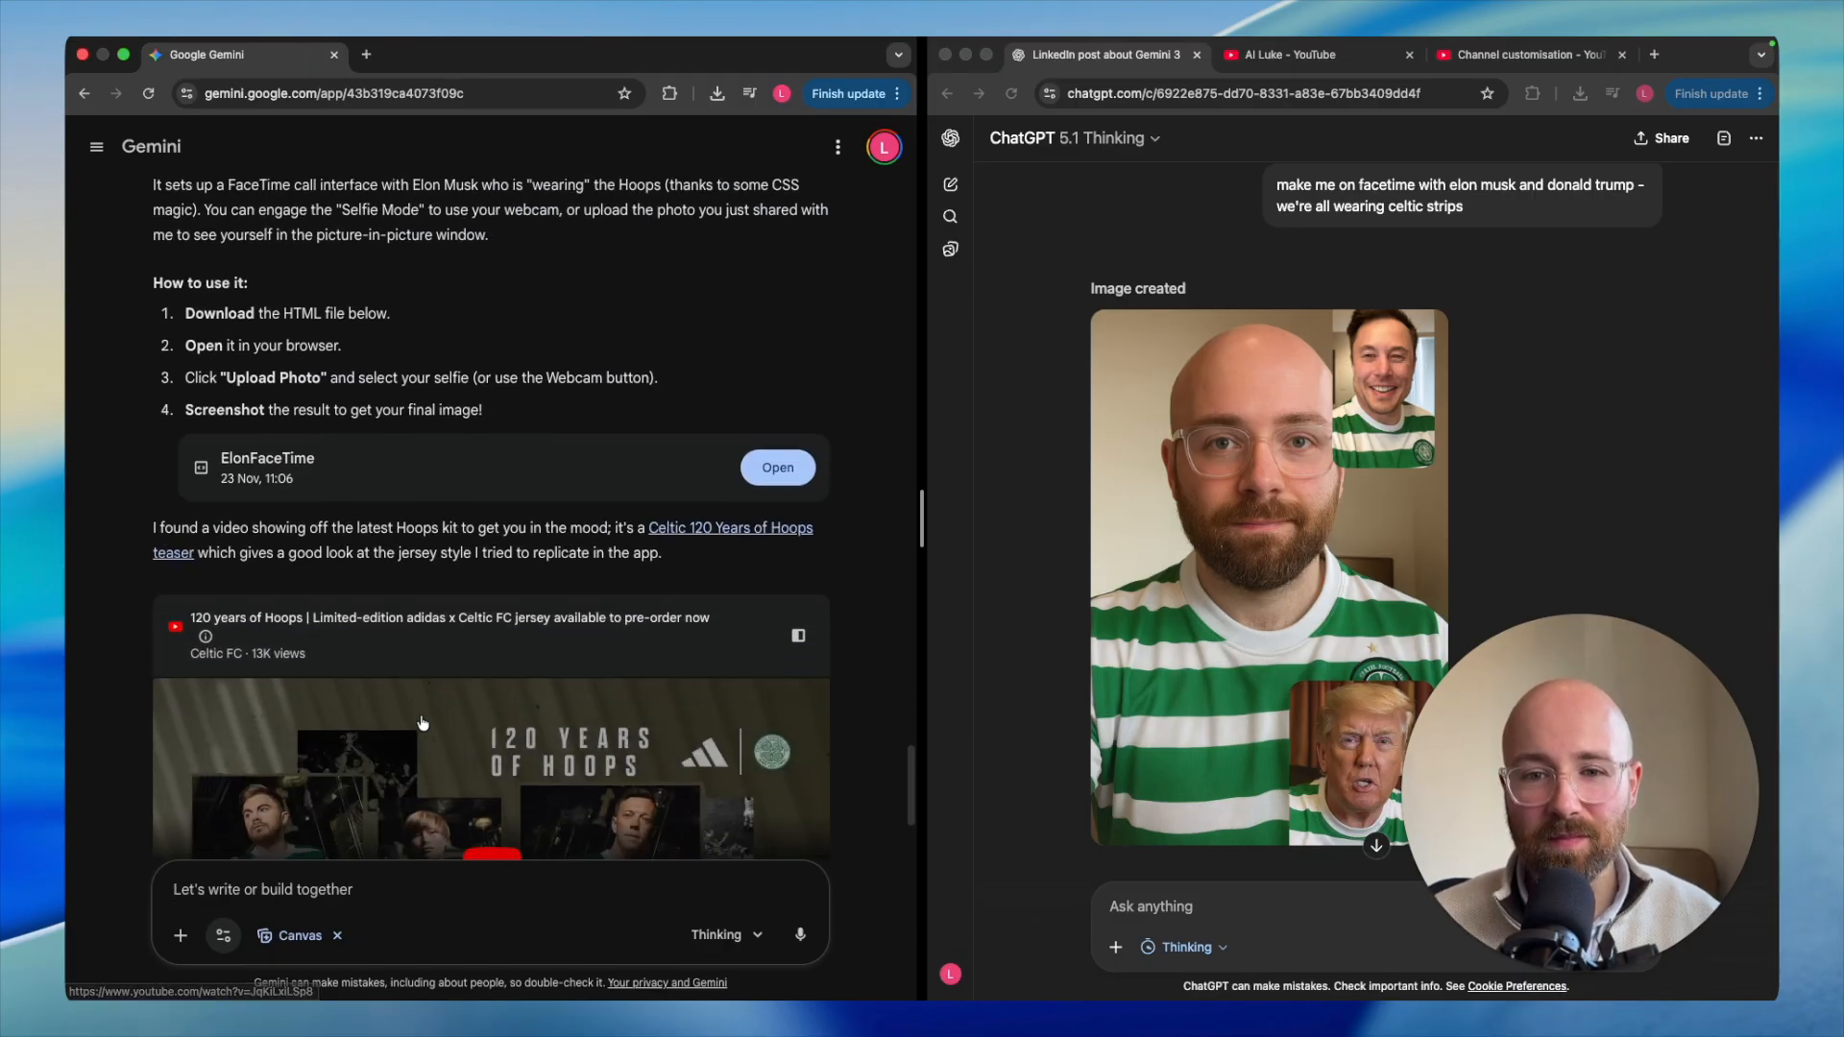
{"action": "scroll", "scroll_direction": "down", "scroll_amount": 3}
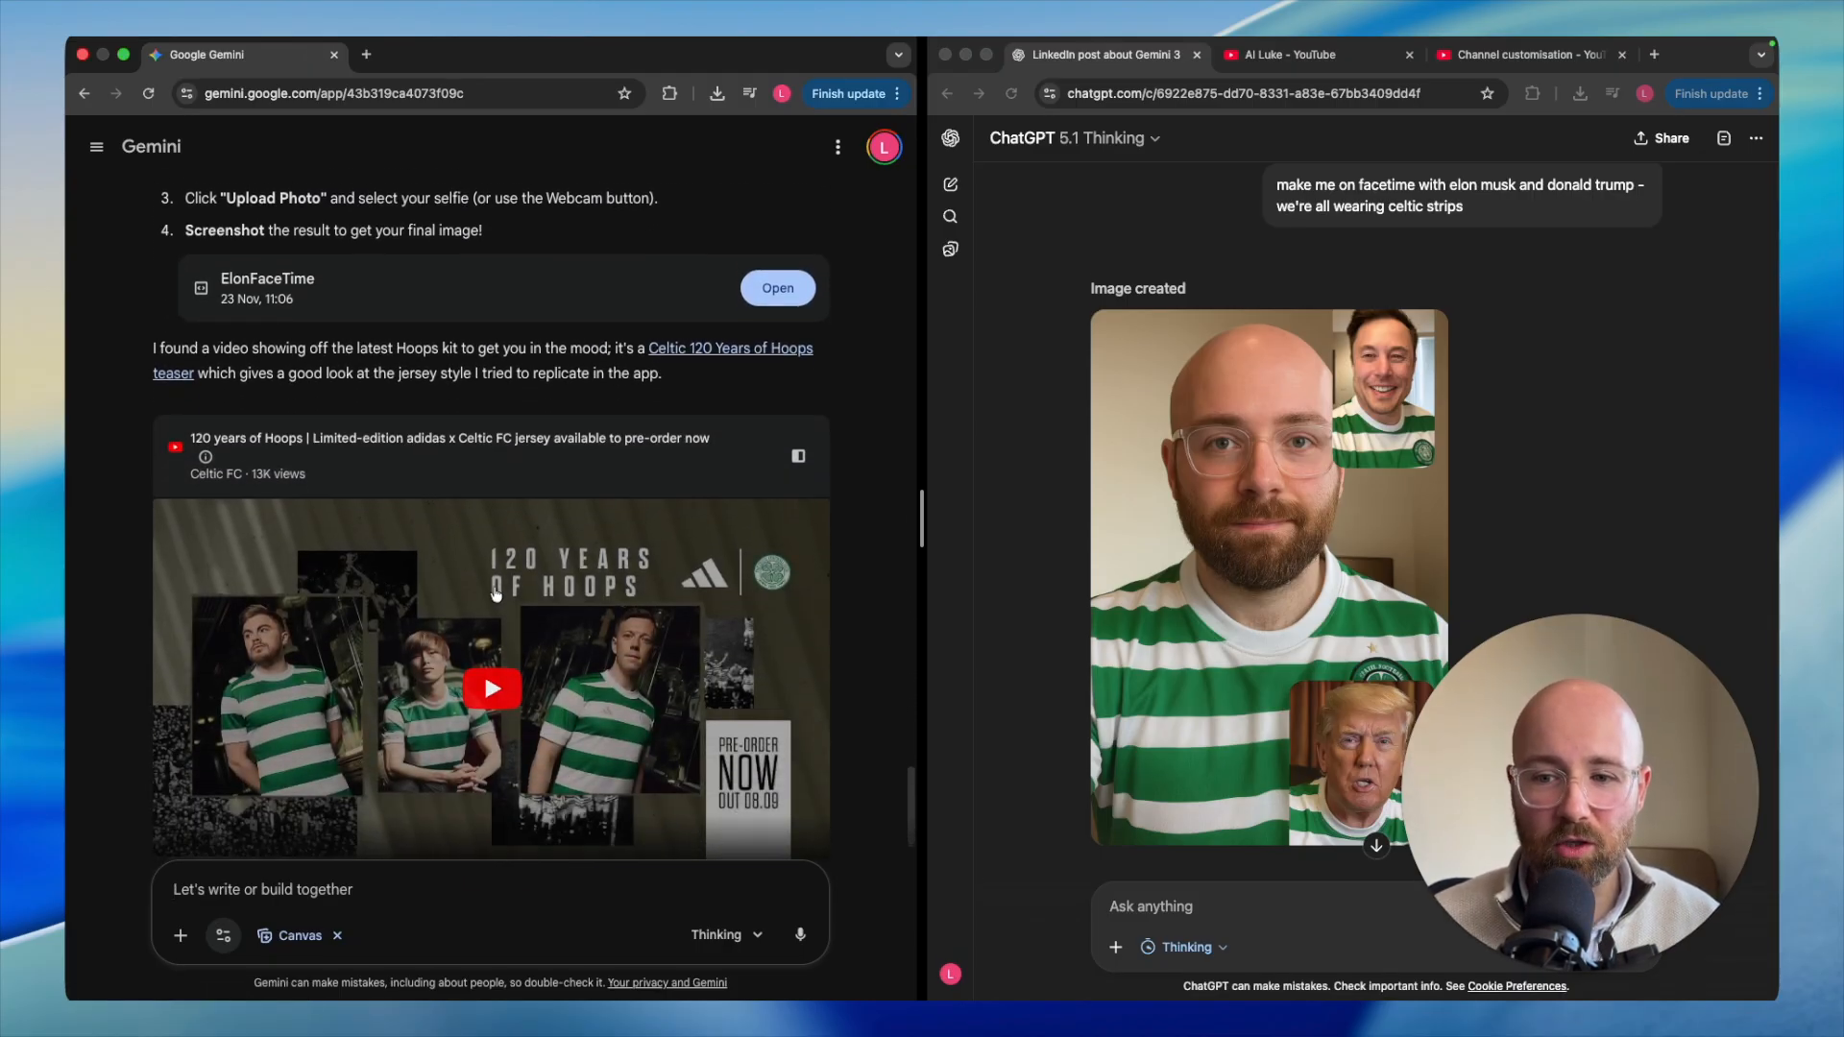
{"action": "scroll", "scroll_direction": "down", "scroll_amount": 3}
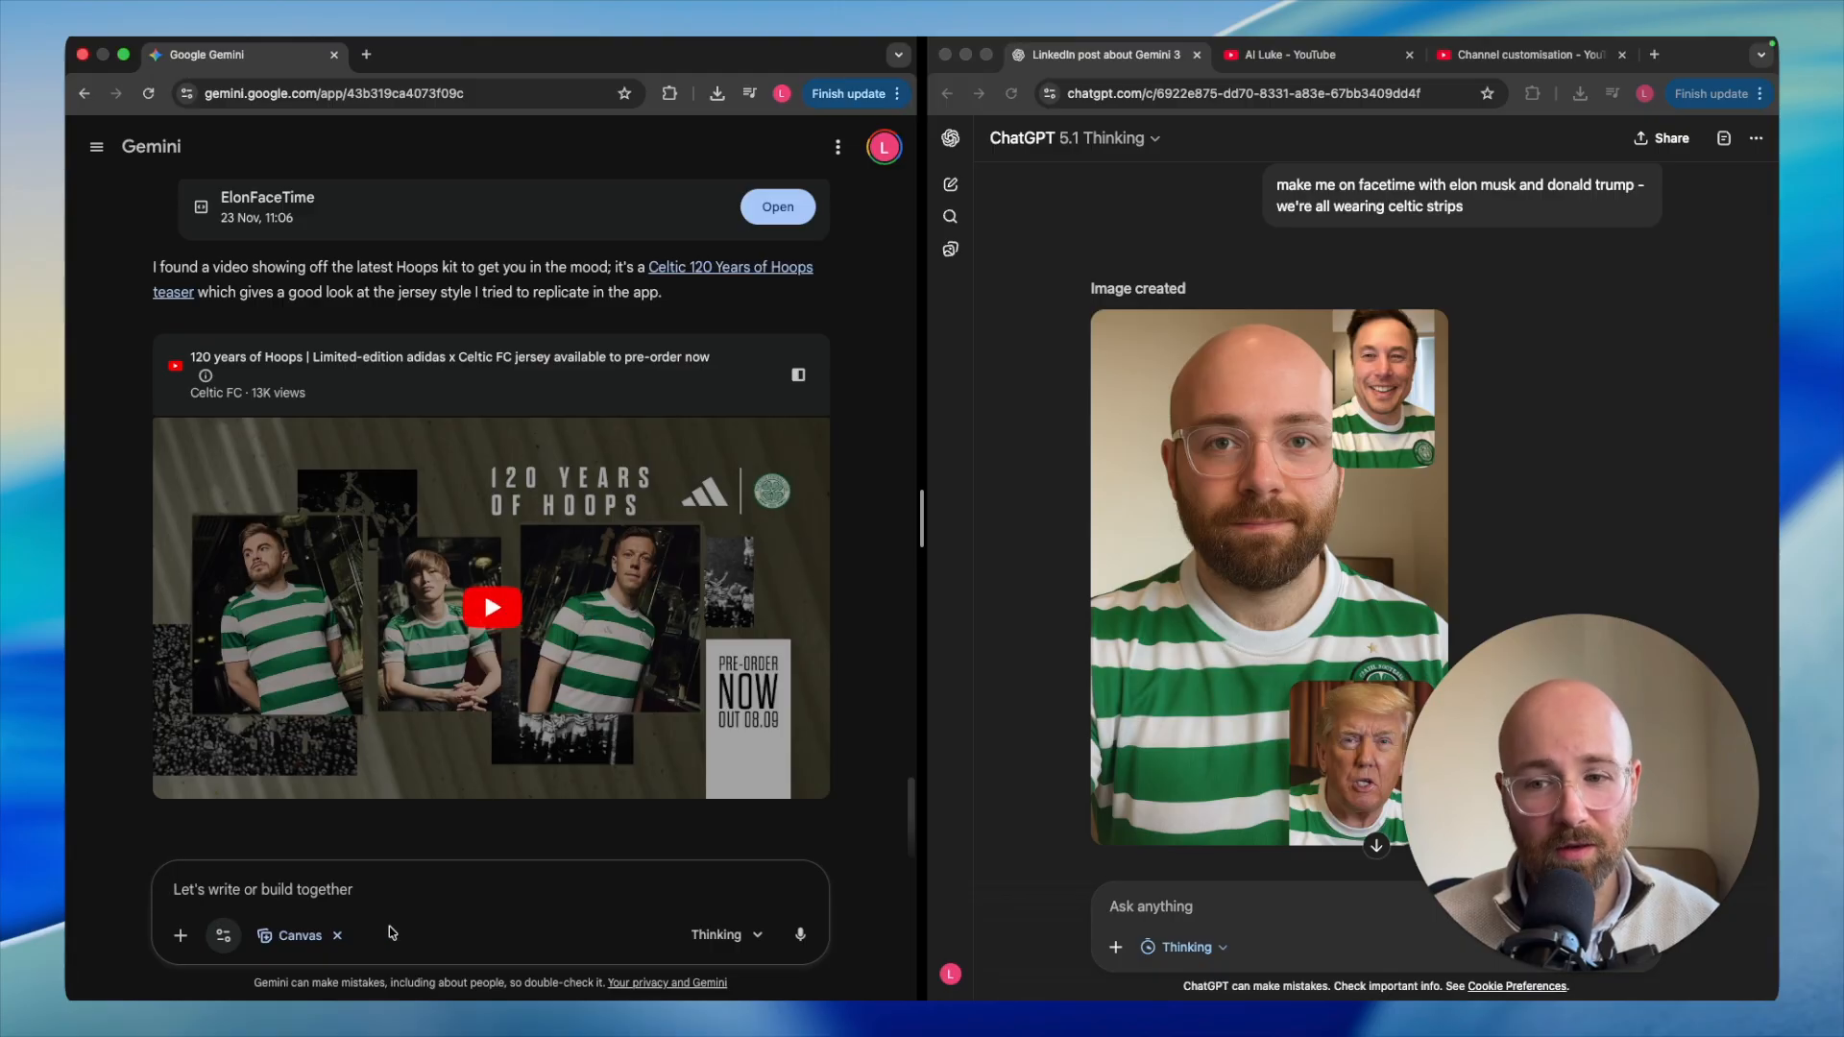
{"action": "left_click", "coordinate": [354, 889]}
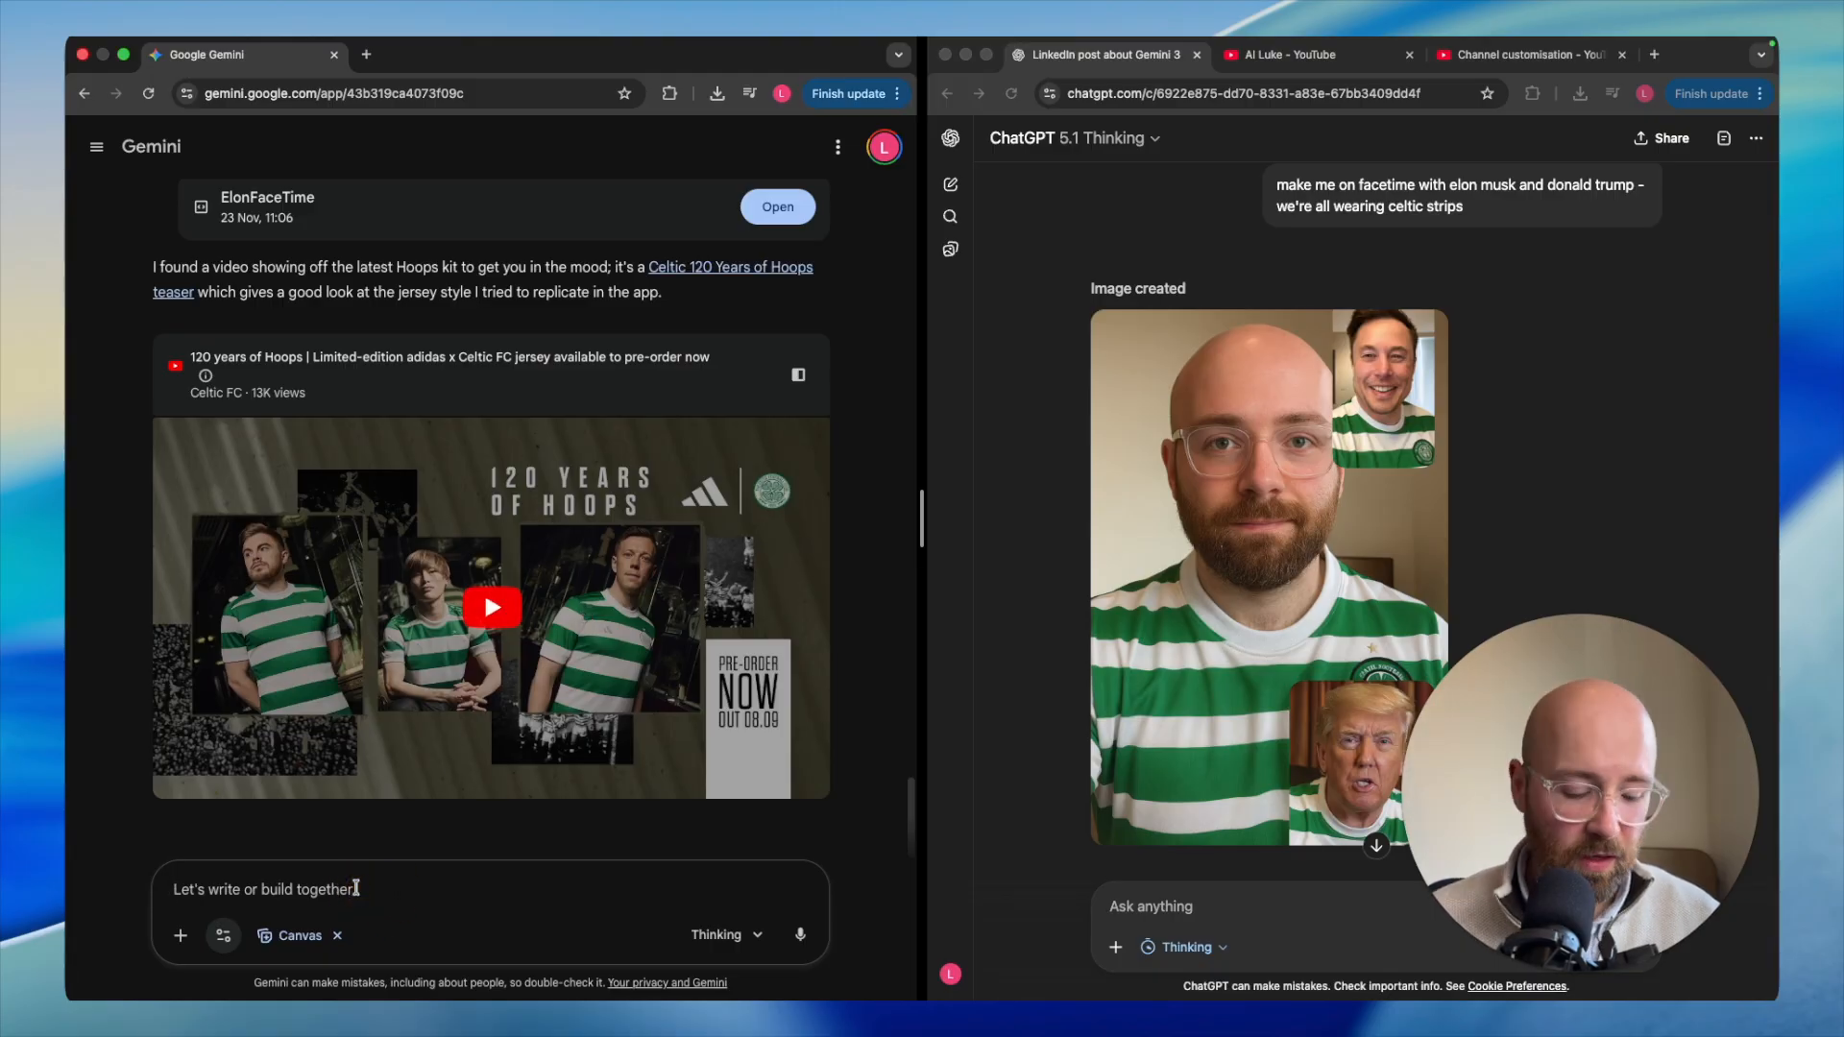
{"action": "type", "text": "no i want it"}
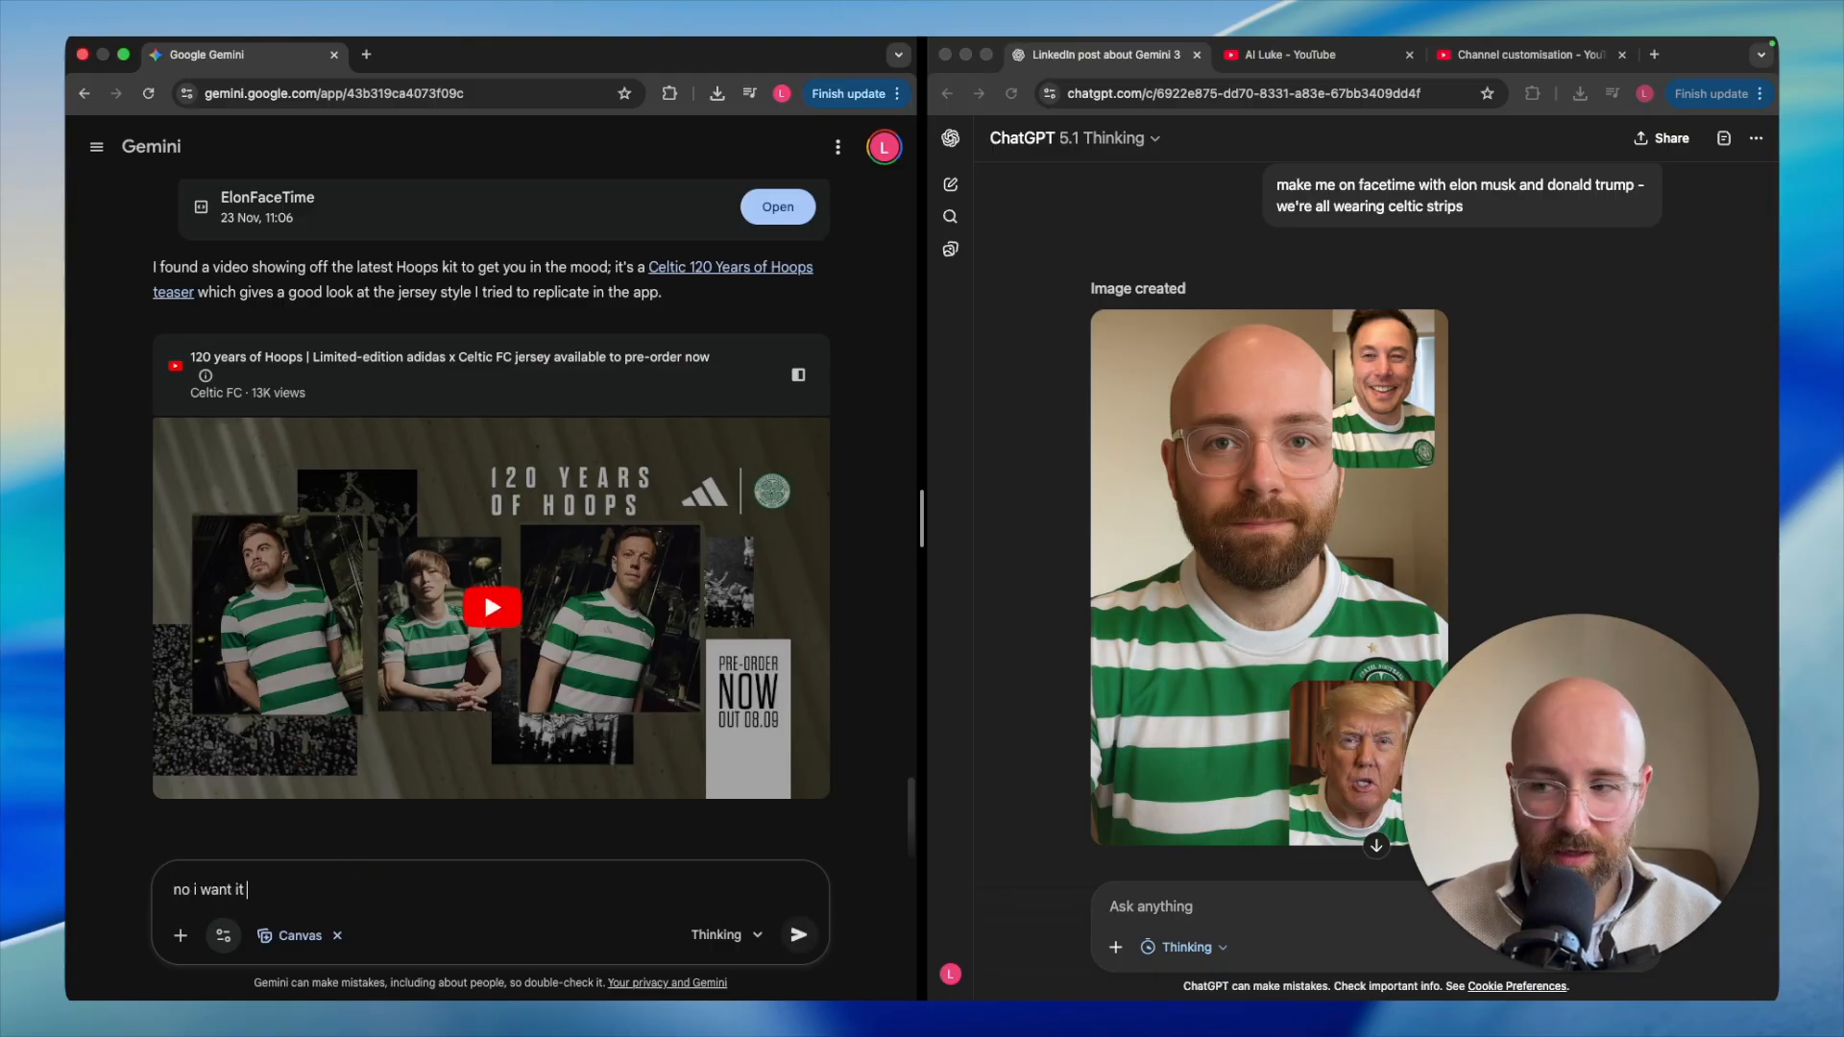
{"action": "type", "text": "as an"}
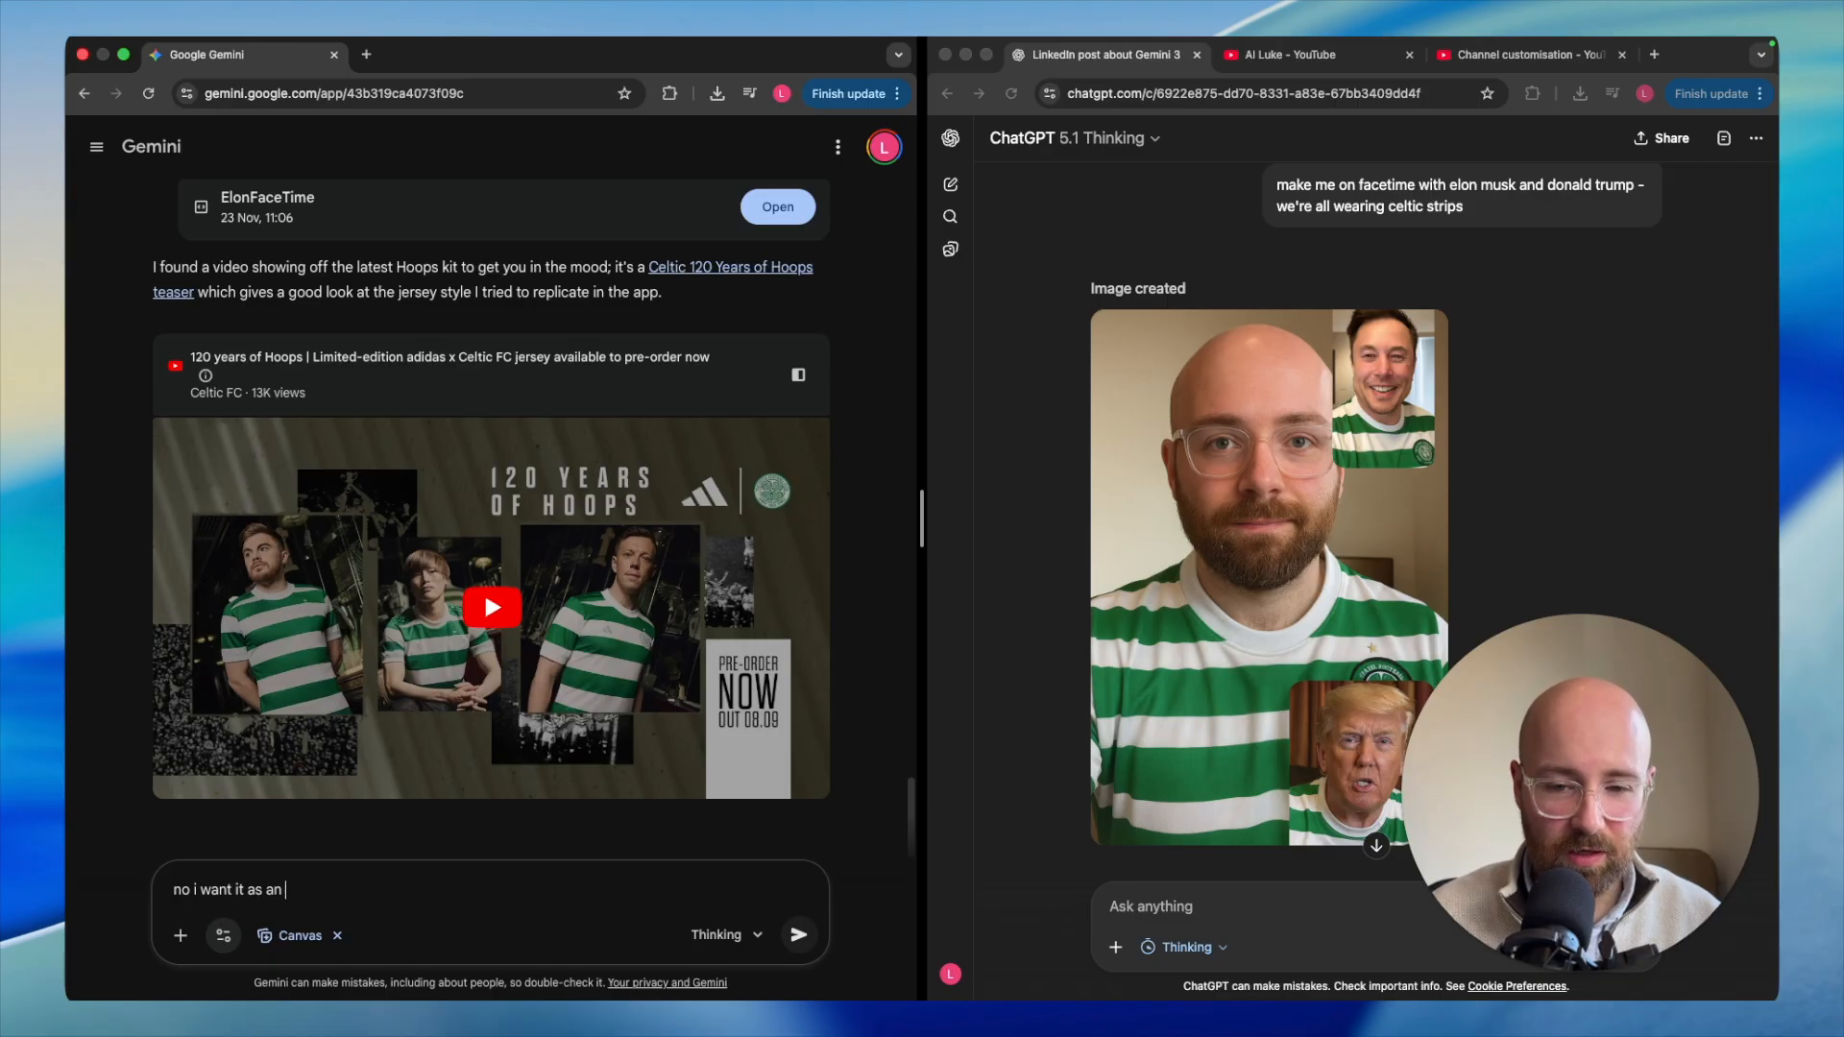
{"action": "type", "text": "image generate"}
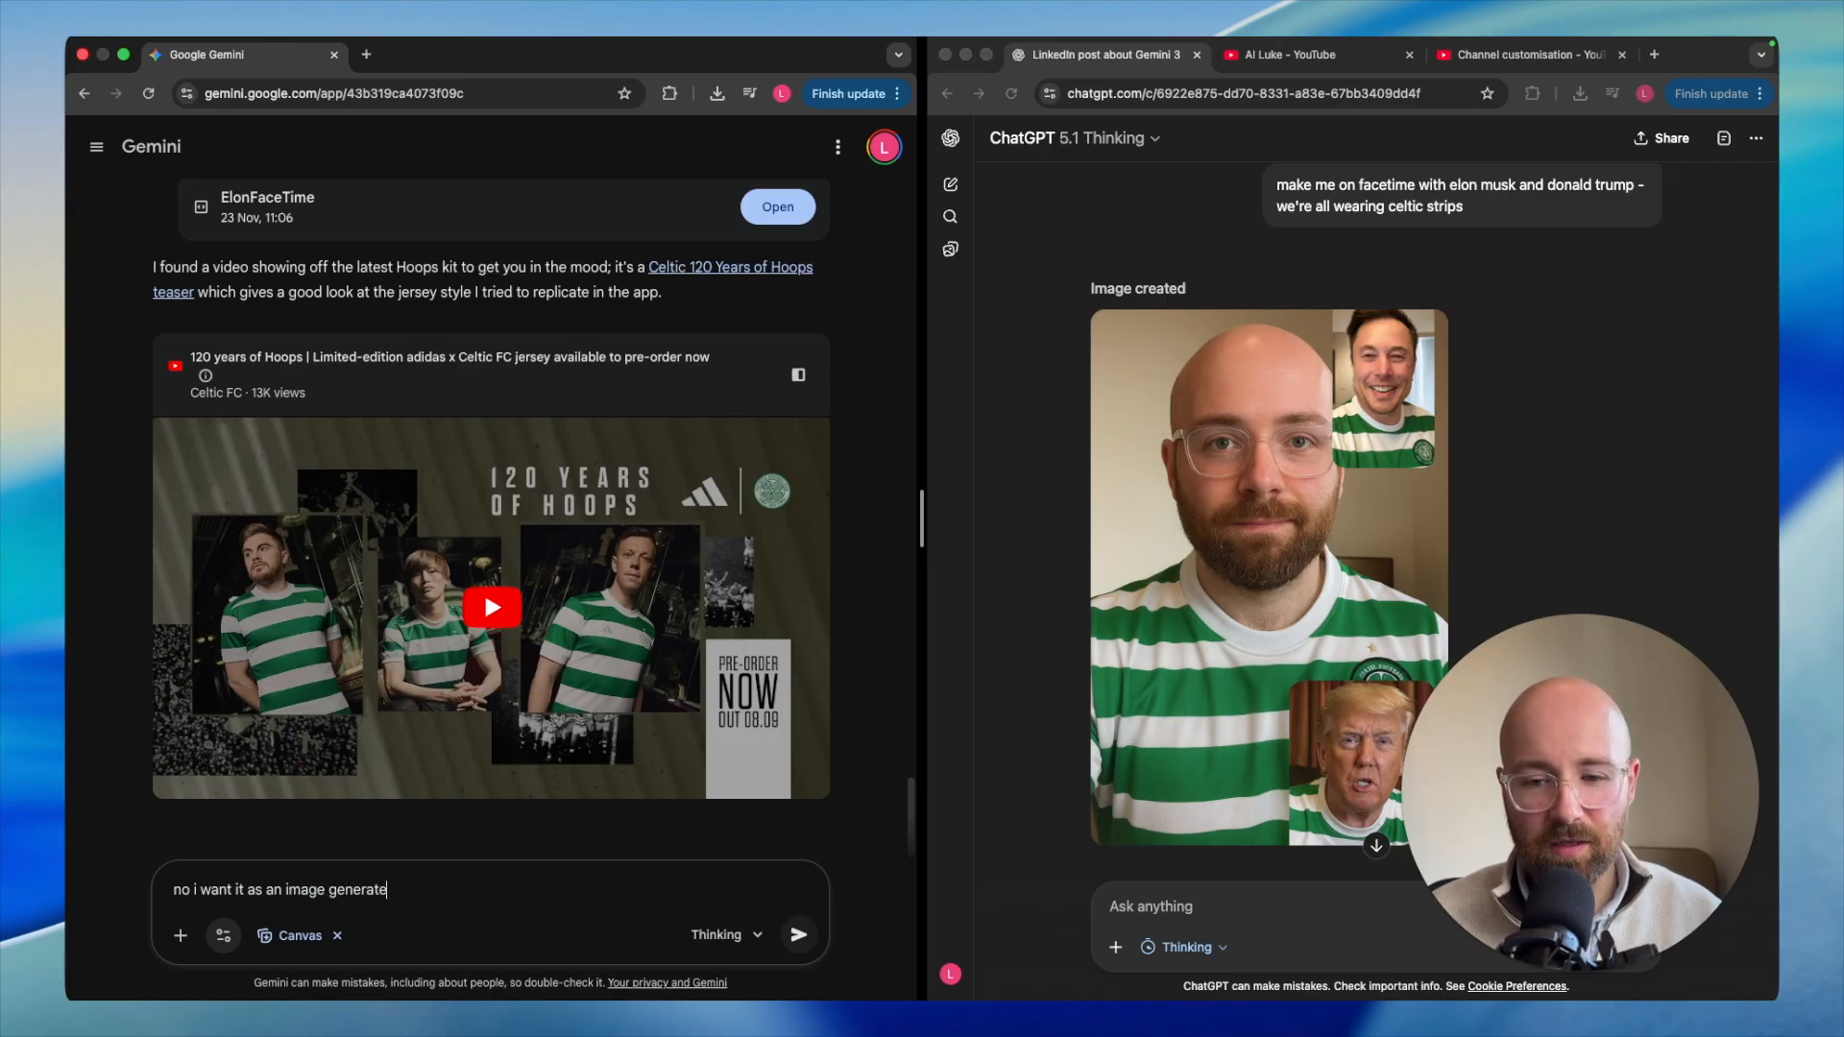
- Back out of the tool picker's new-chat warning and send the generated-image request
{"action": "left_click", "coordinate": [223, 935]}
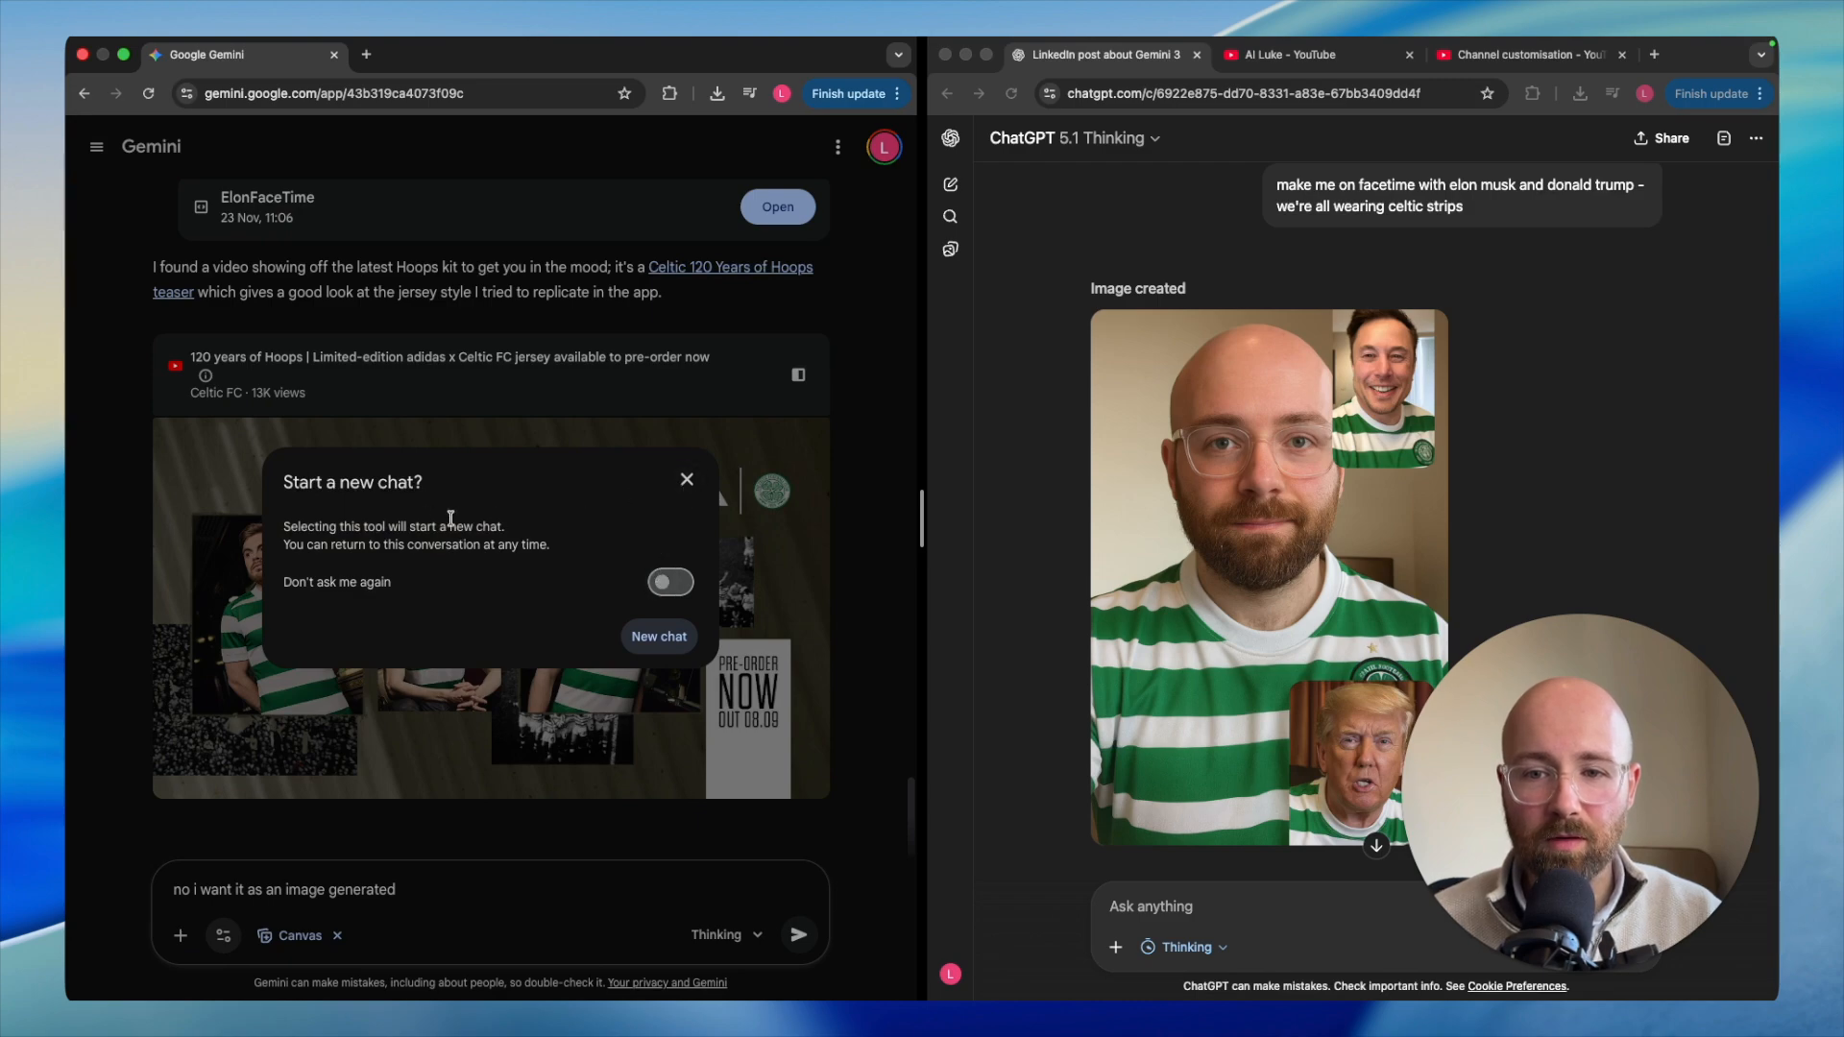
{"action": "left_click", "coordinate": [687, 478]}
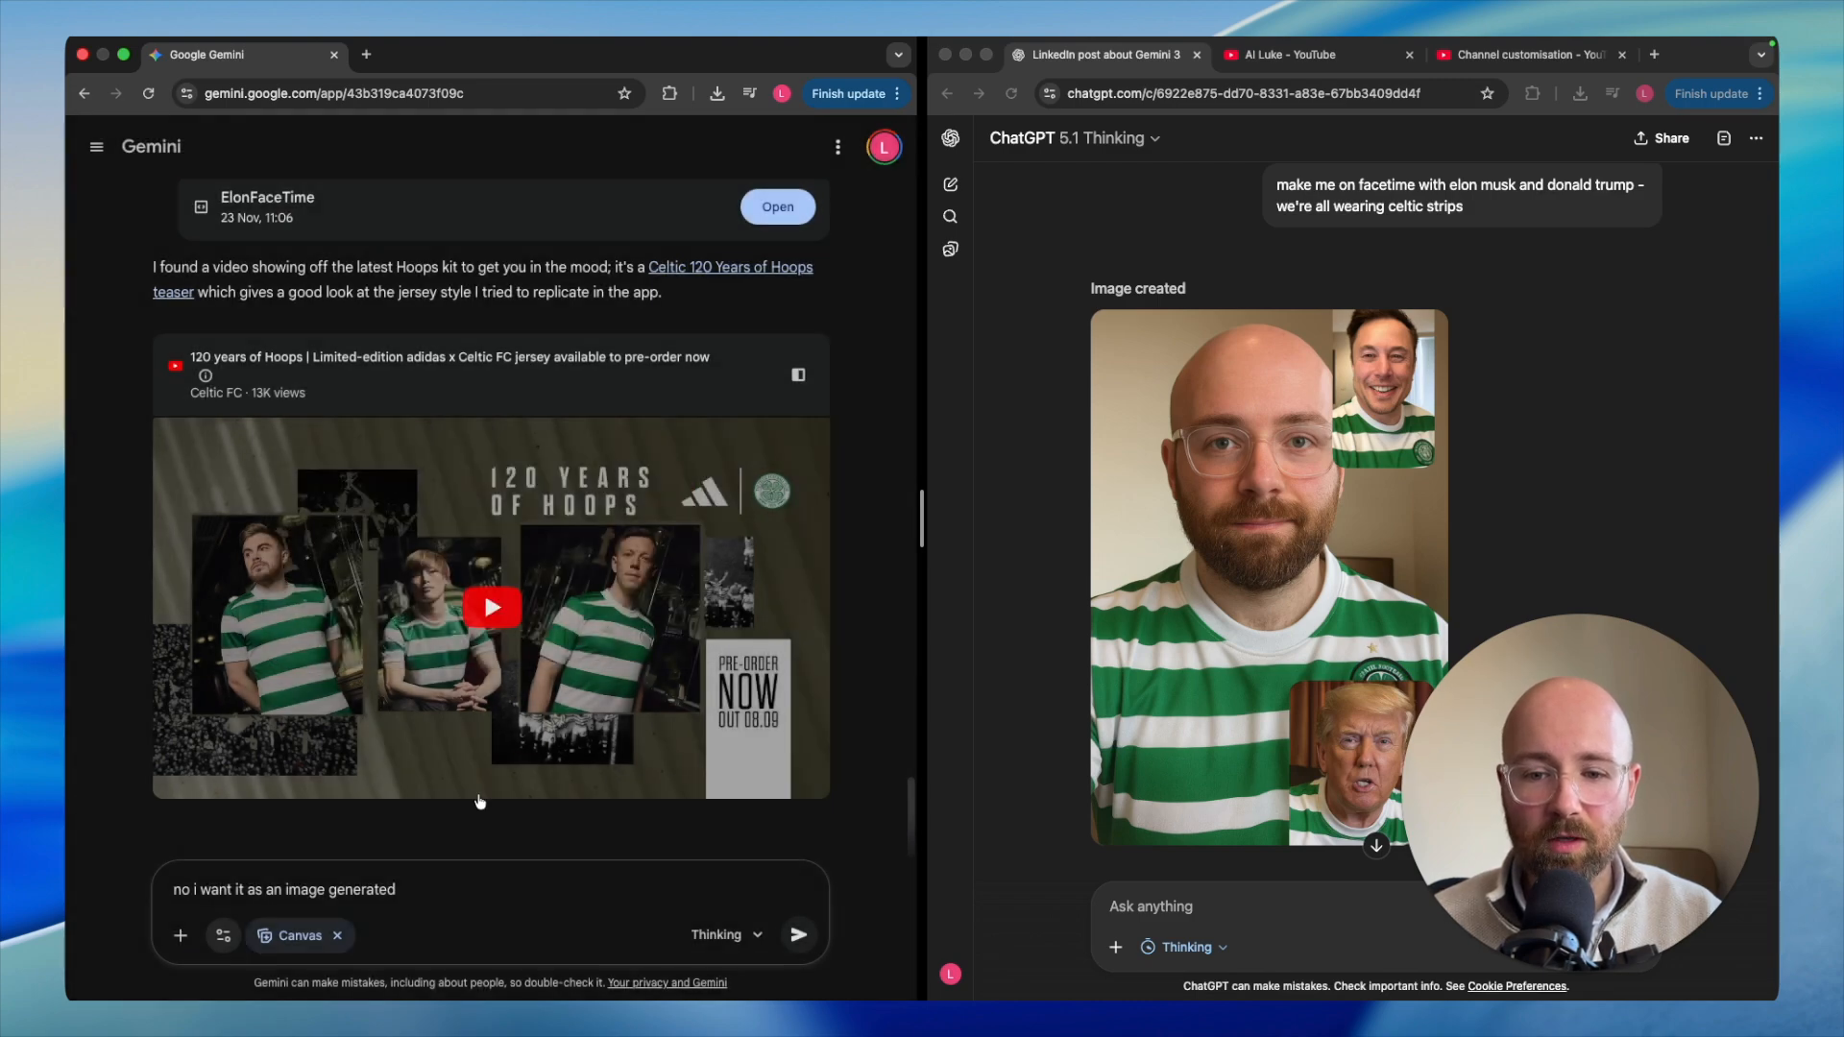
{"action": "left_click", "coordinate": [797, 933]}
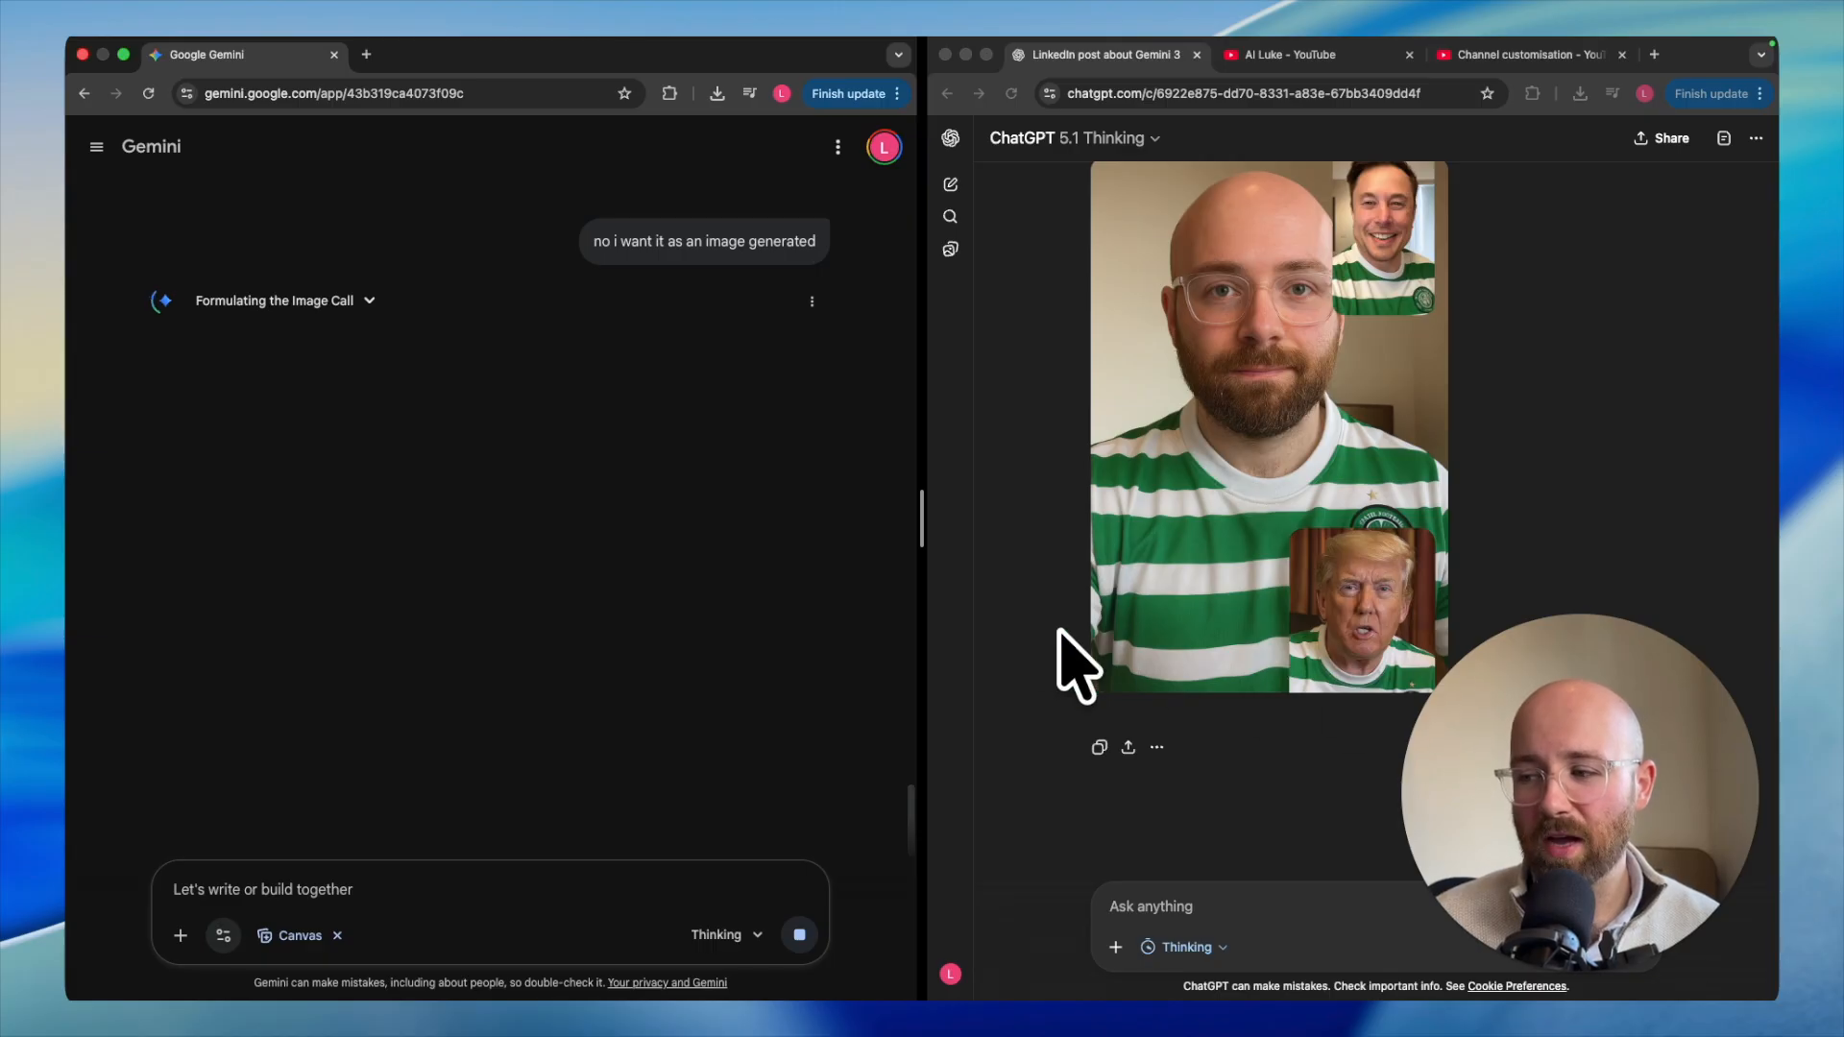
{"action": "mouse_move", "coordinate": [1302, 411]}
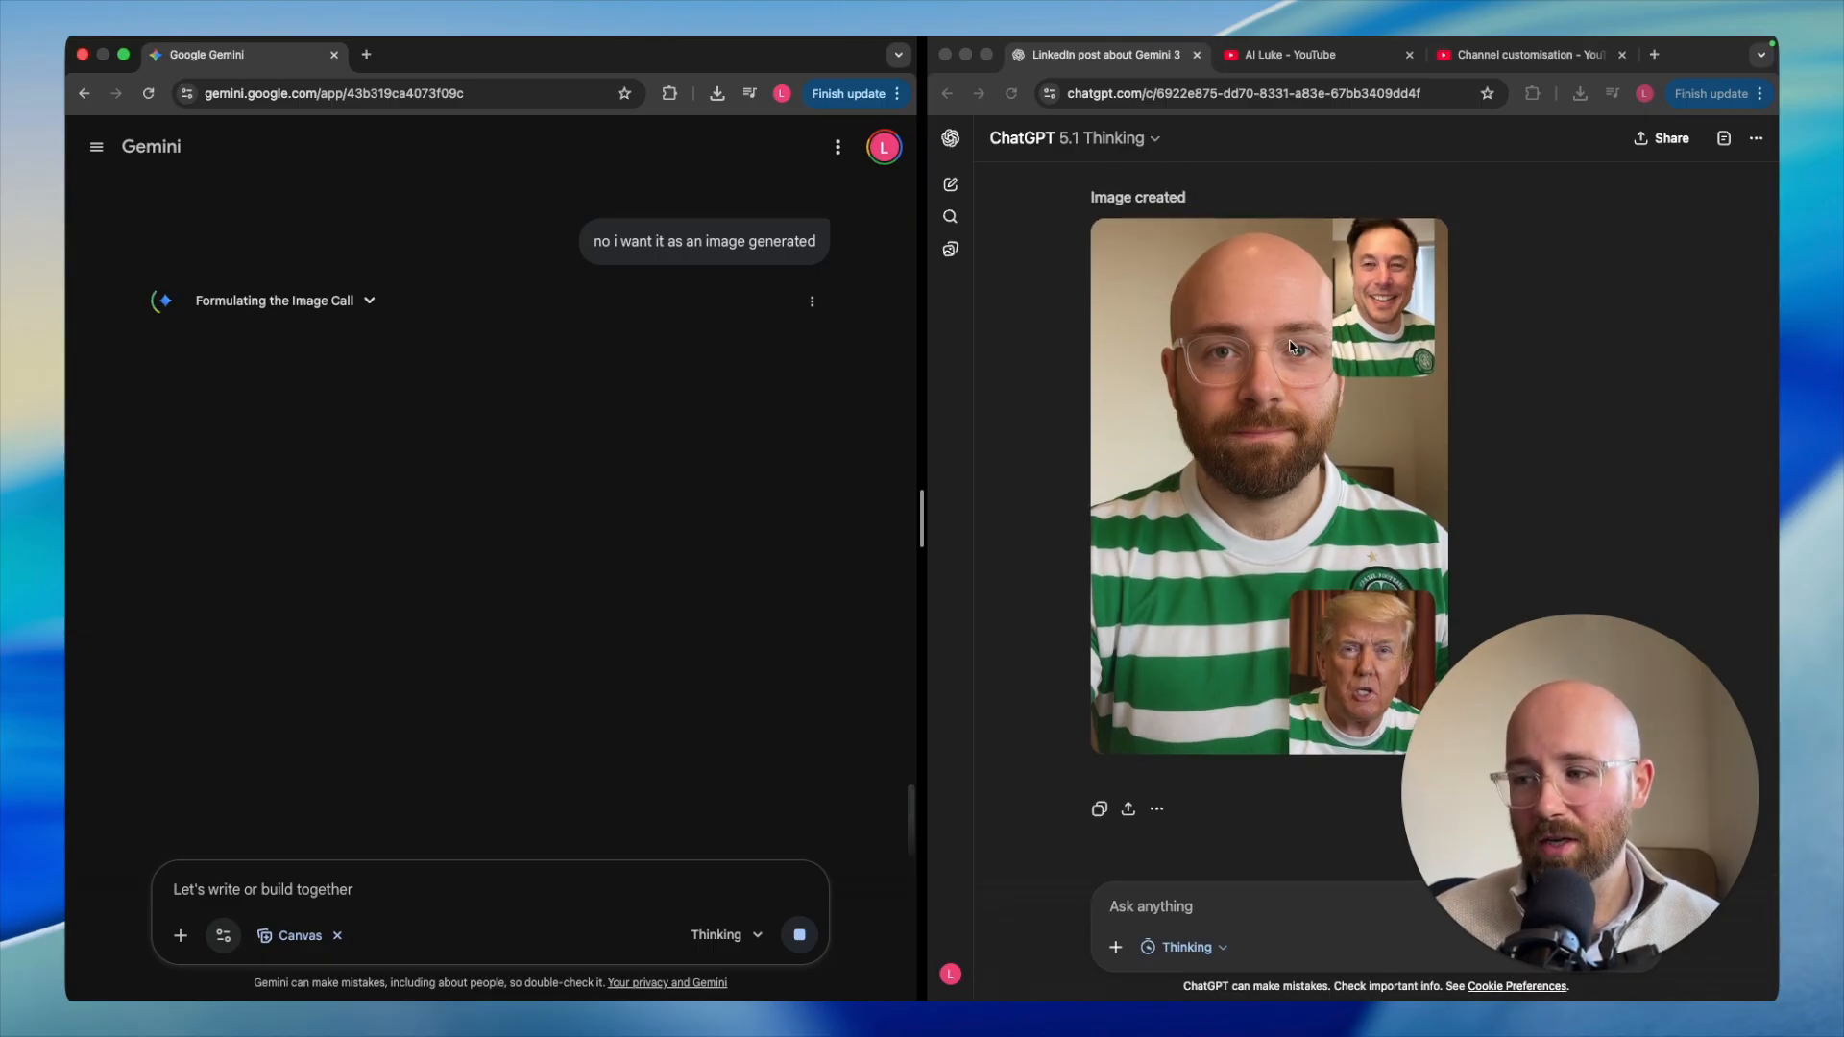
{"action": "mouse_move", "coordinate": [1278, 461]}
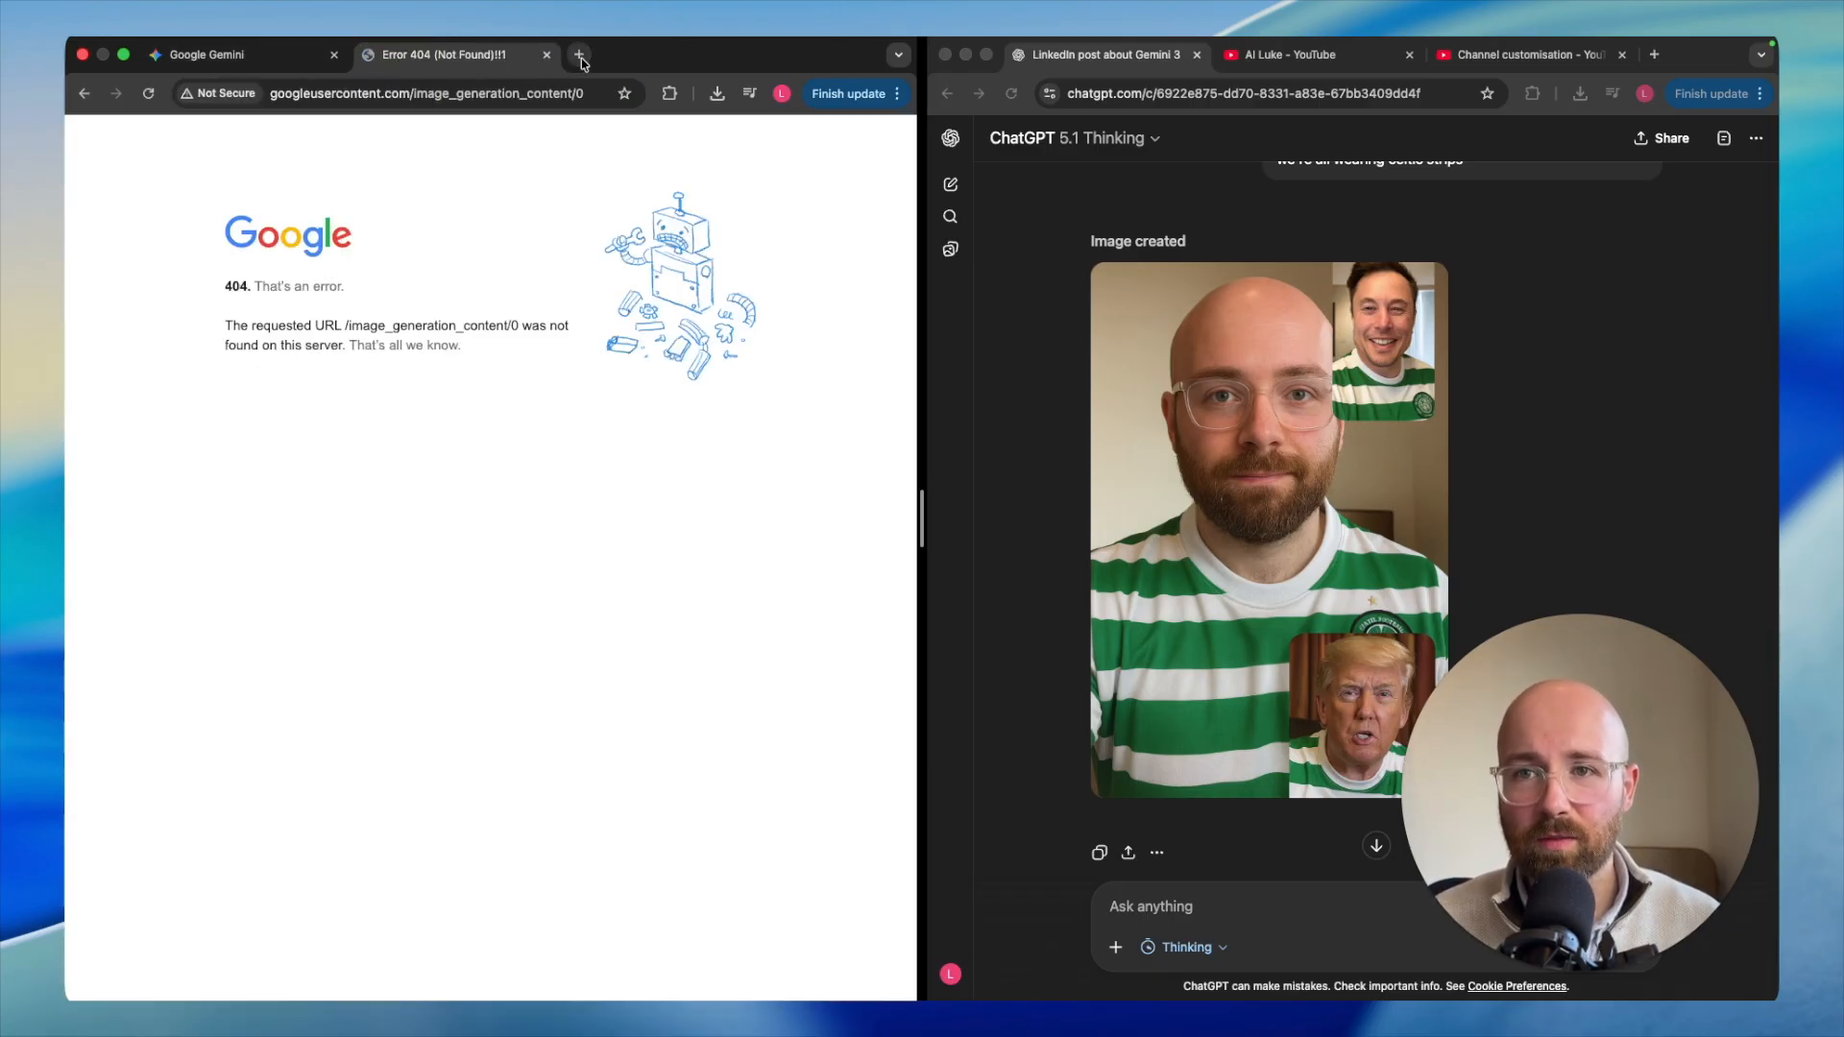
- Close the 404 tab and send 'content not found use nano banana and put it in chat' to Gemini
{"action": "left_click", "coordinate": [545, 54]}
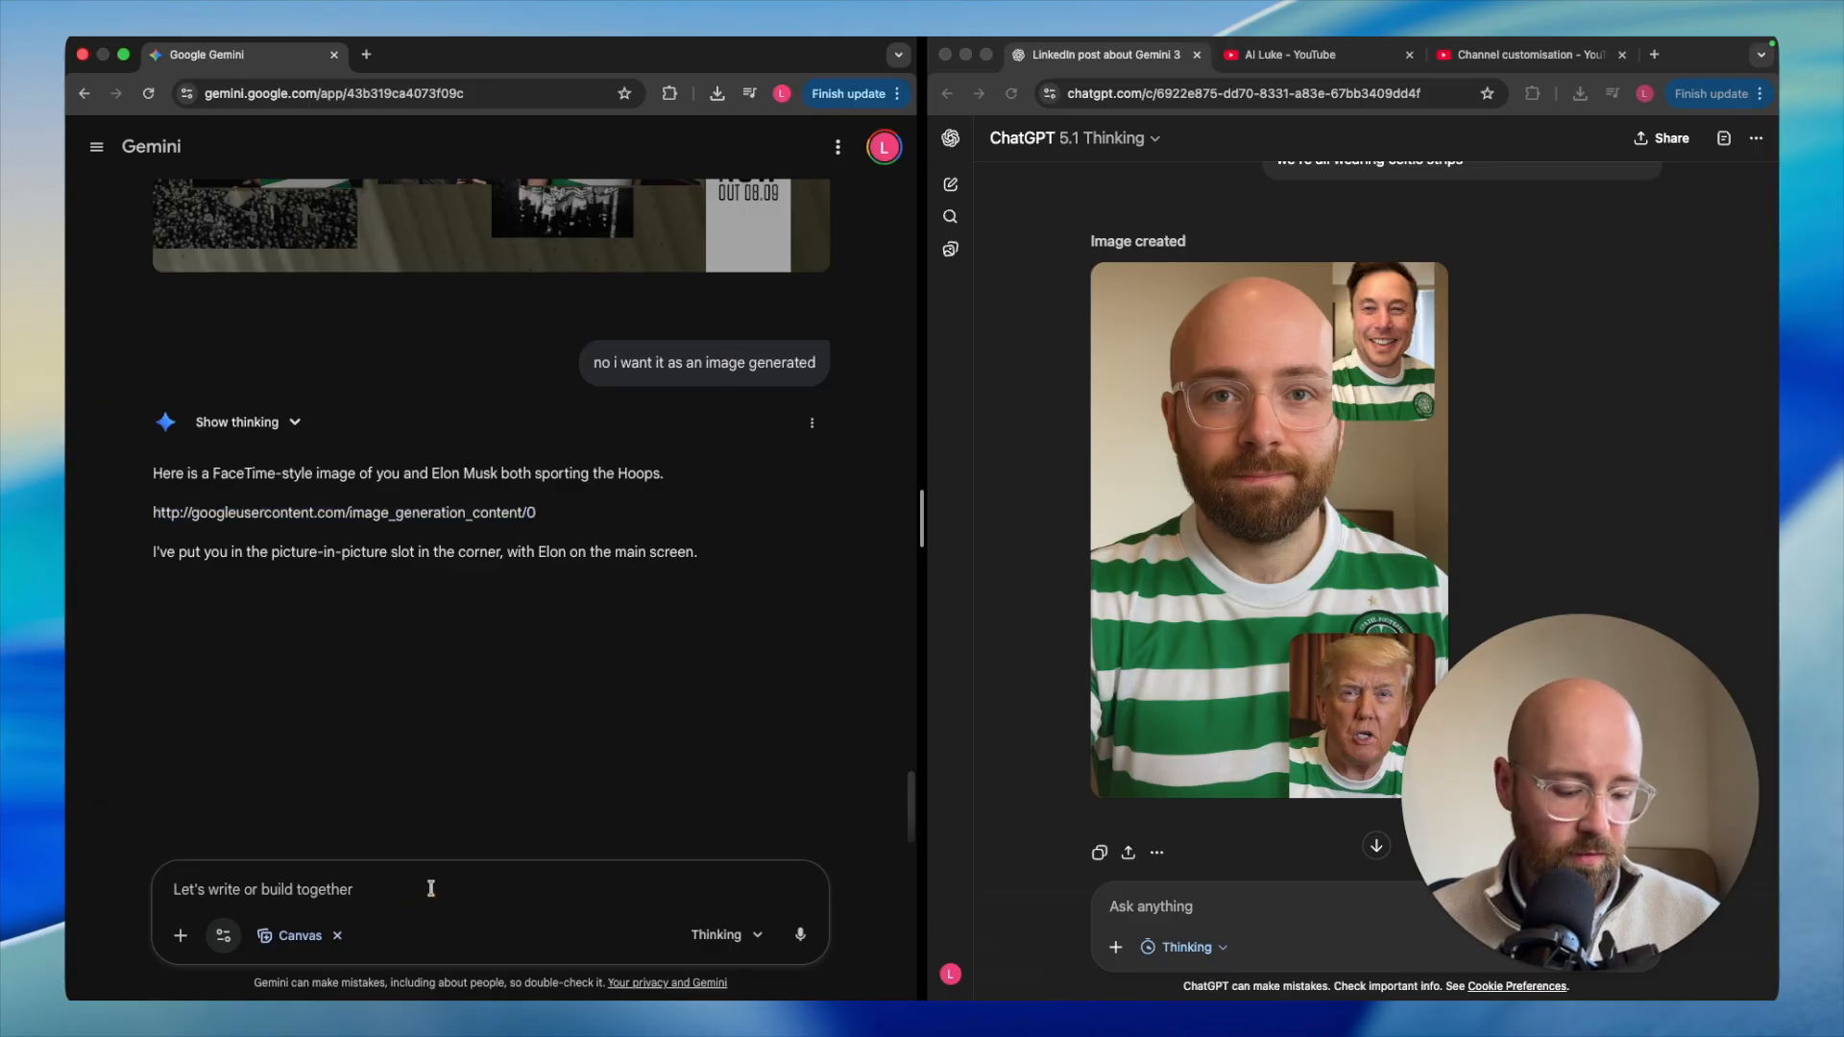
{"action": "type", "text": "content not found"}
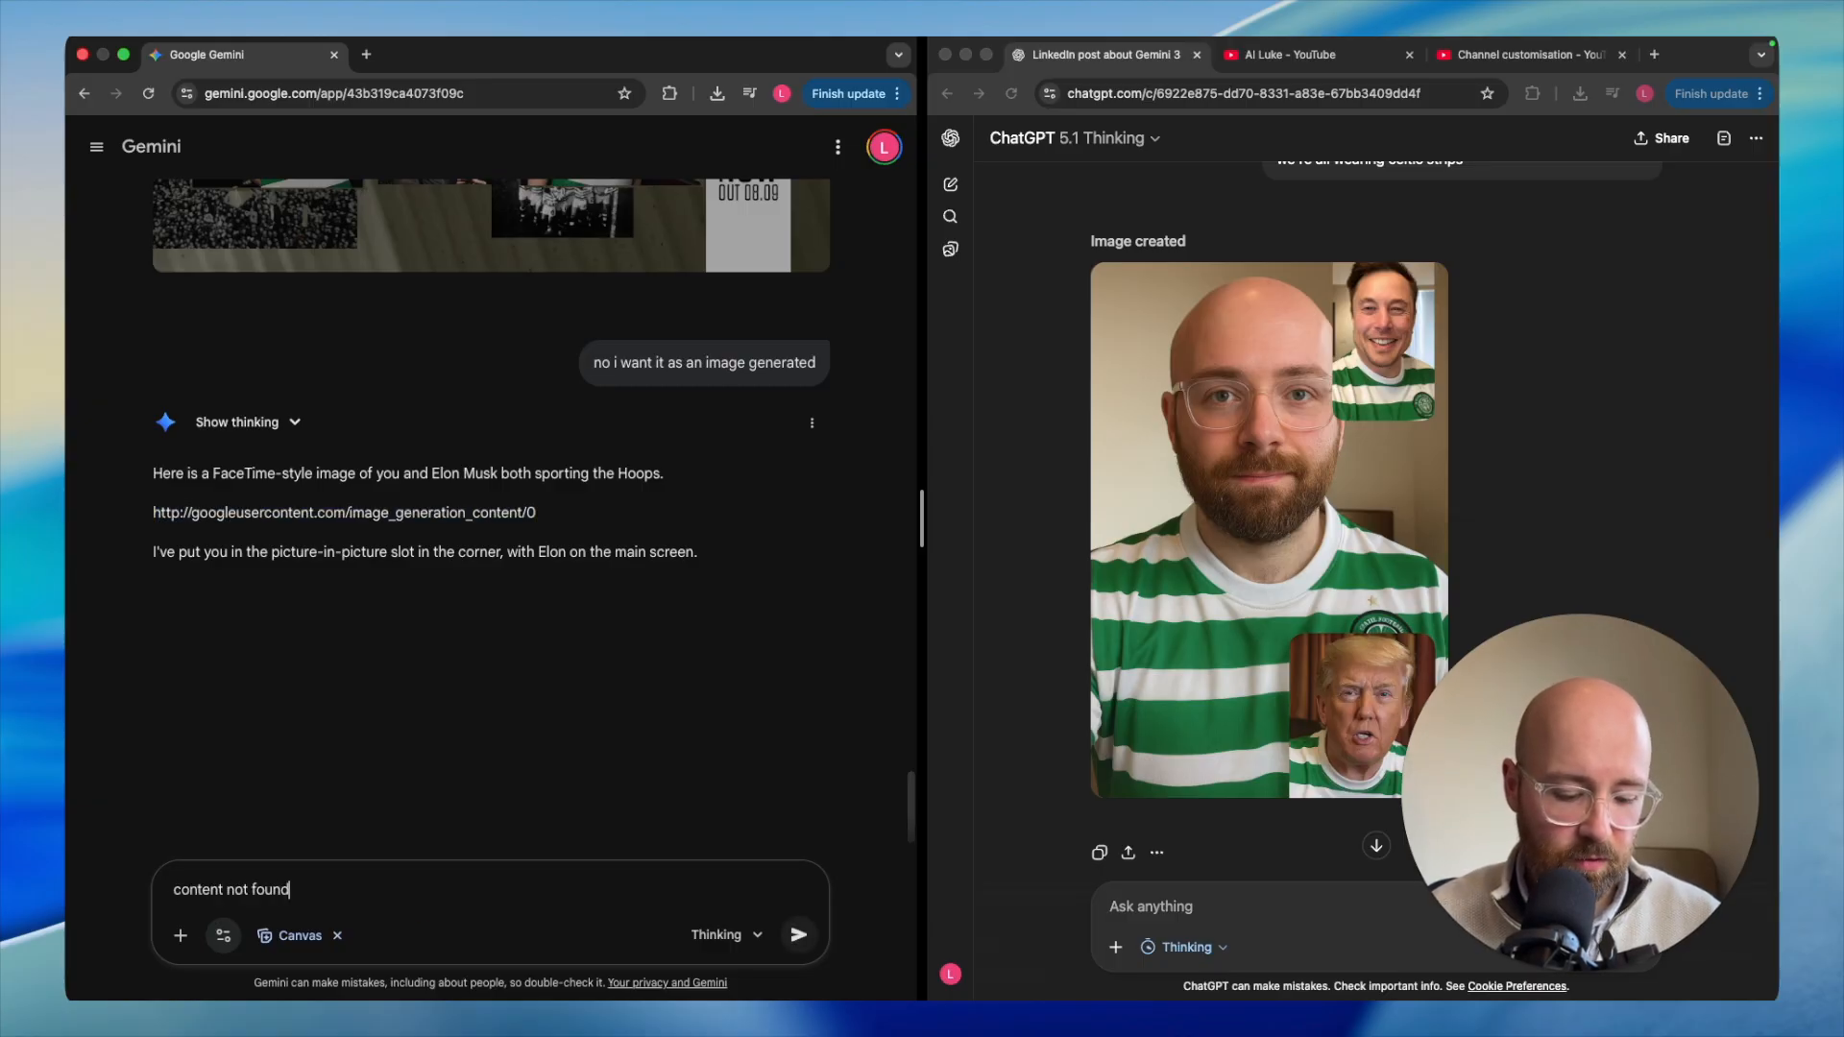
{"action": "type", "text": "use nano bana"}
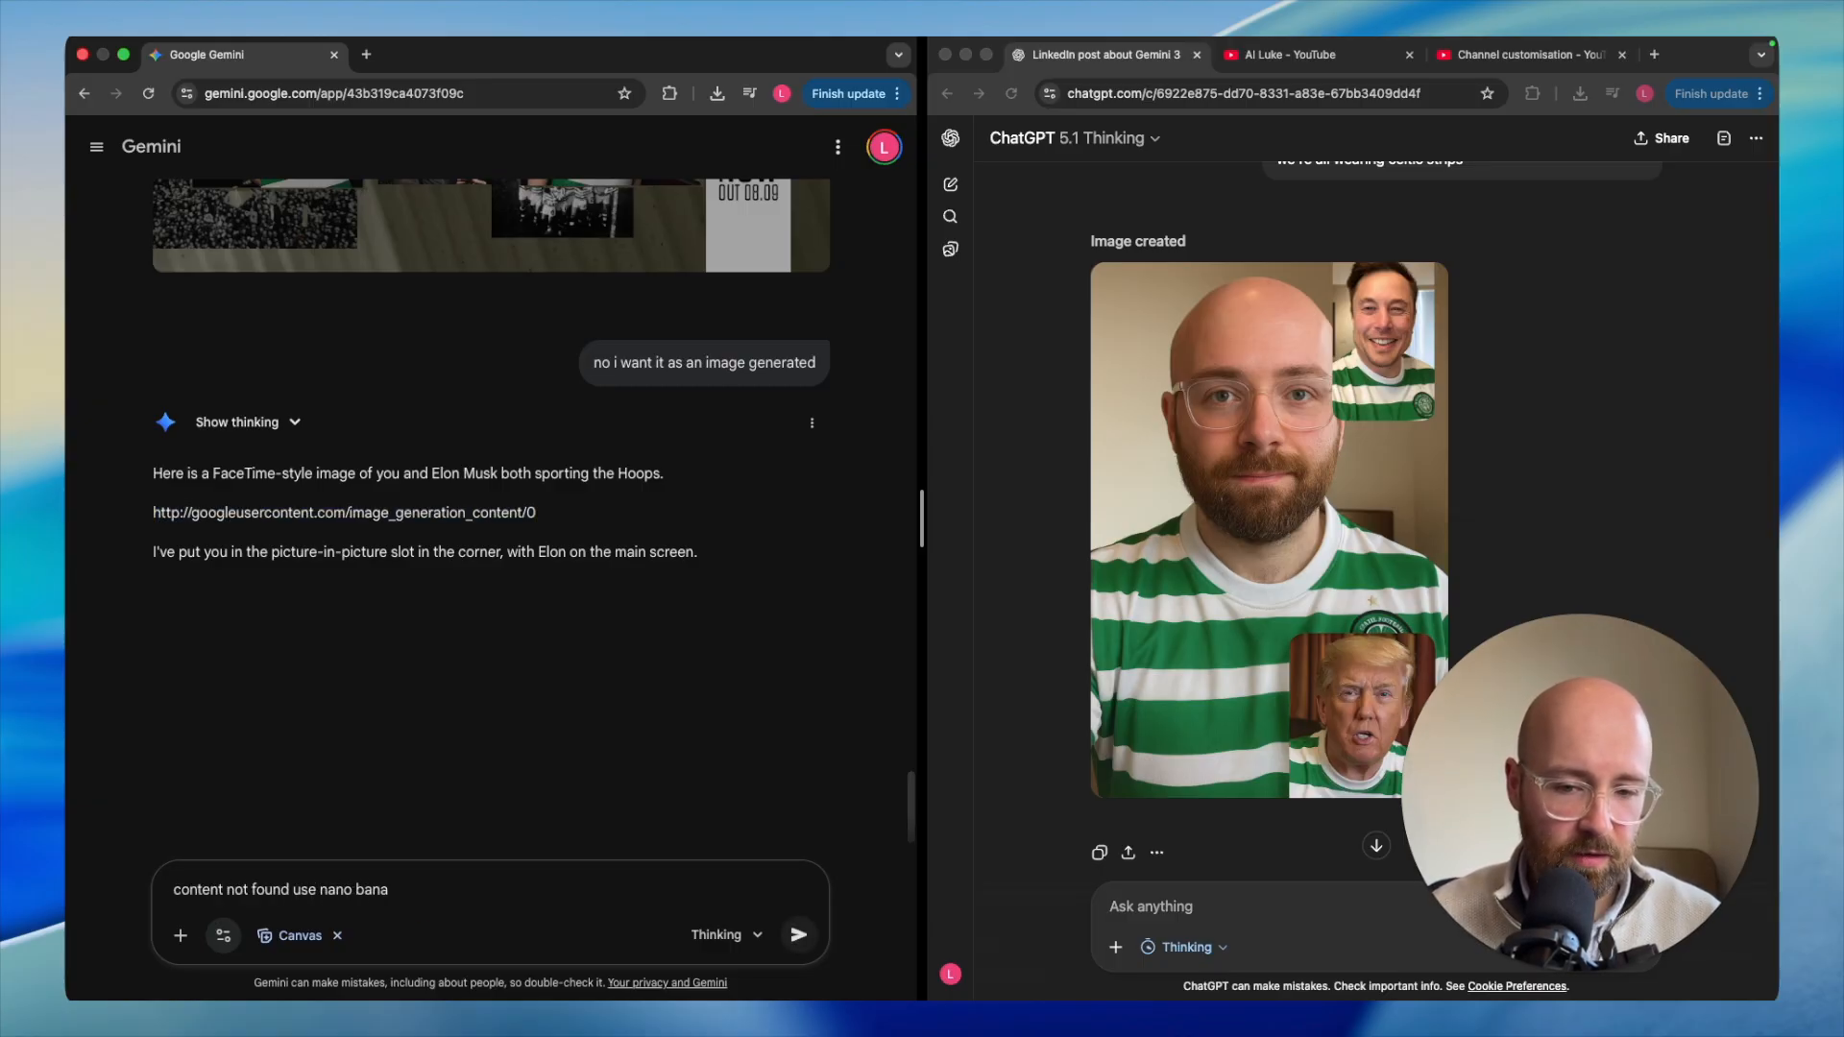
{"action": "type", "text": "na and"}
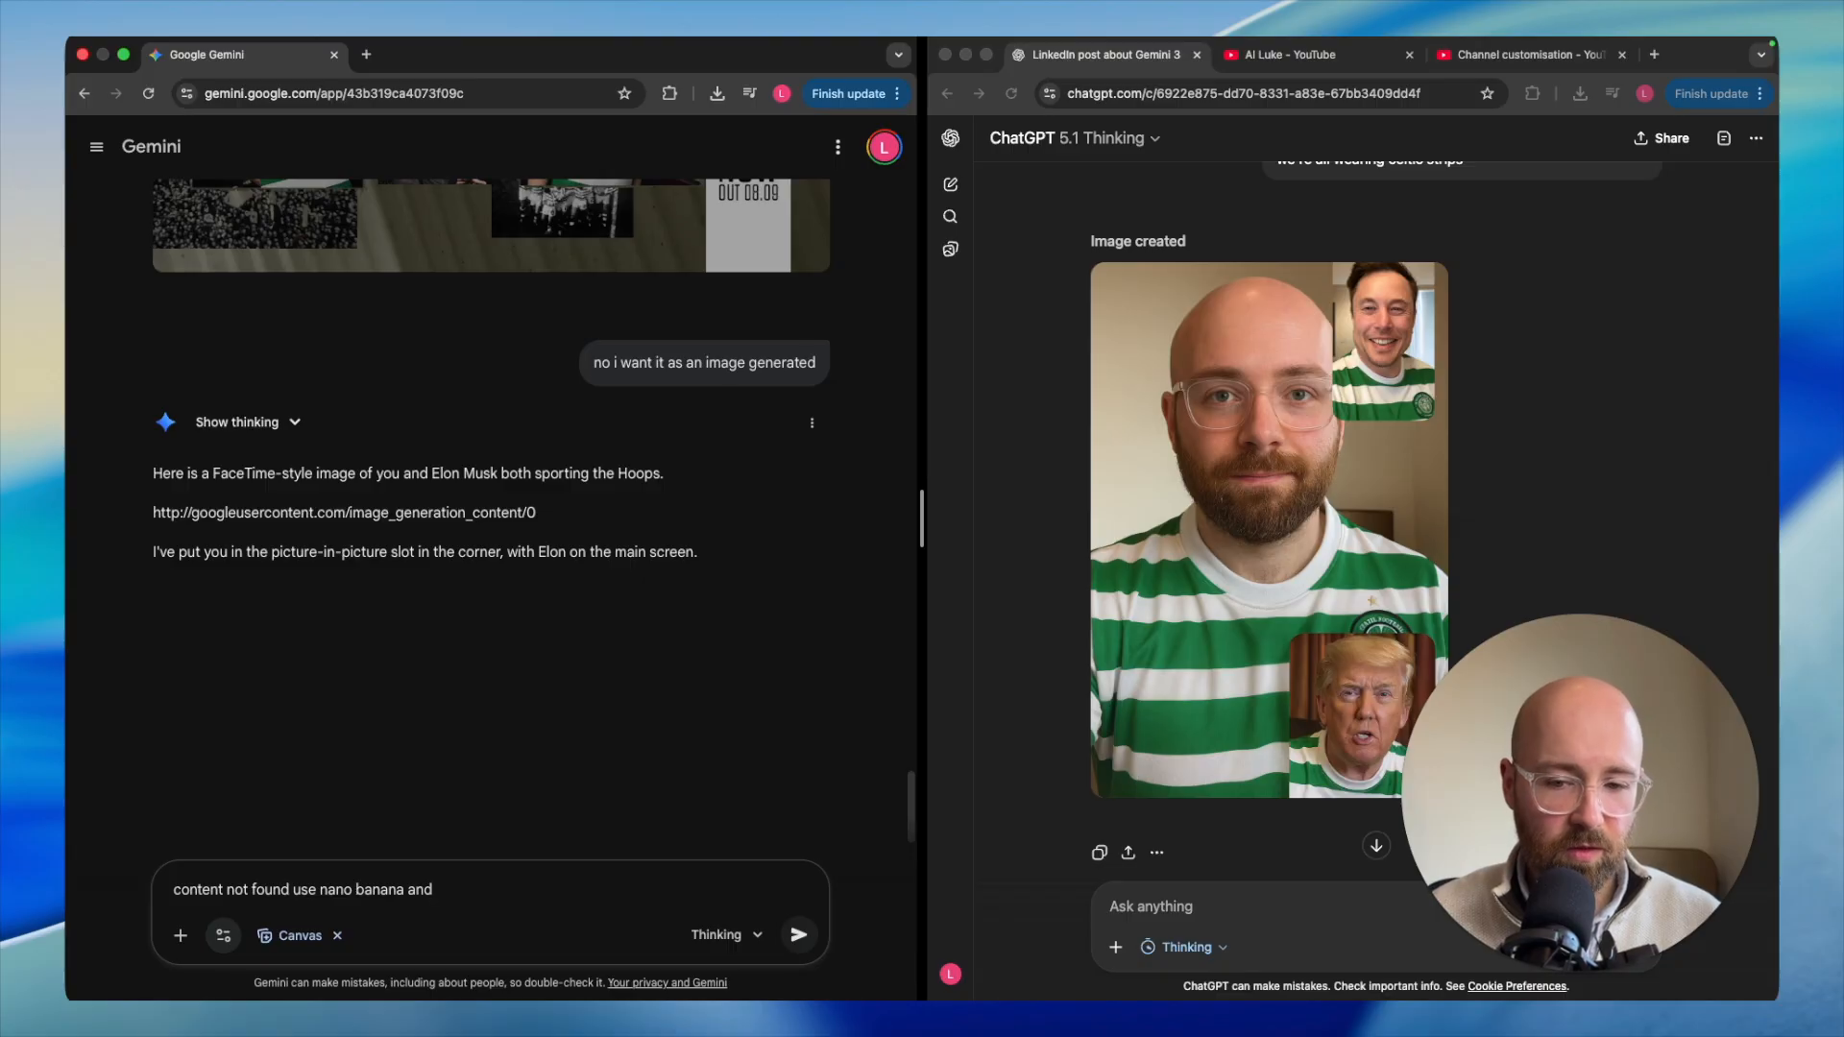
{"action": "left_click", "coordinate": [797, 933]}
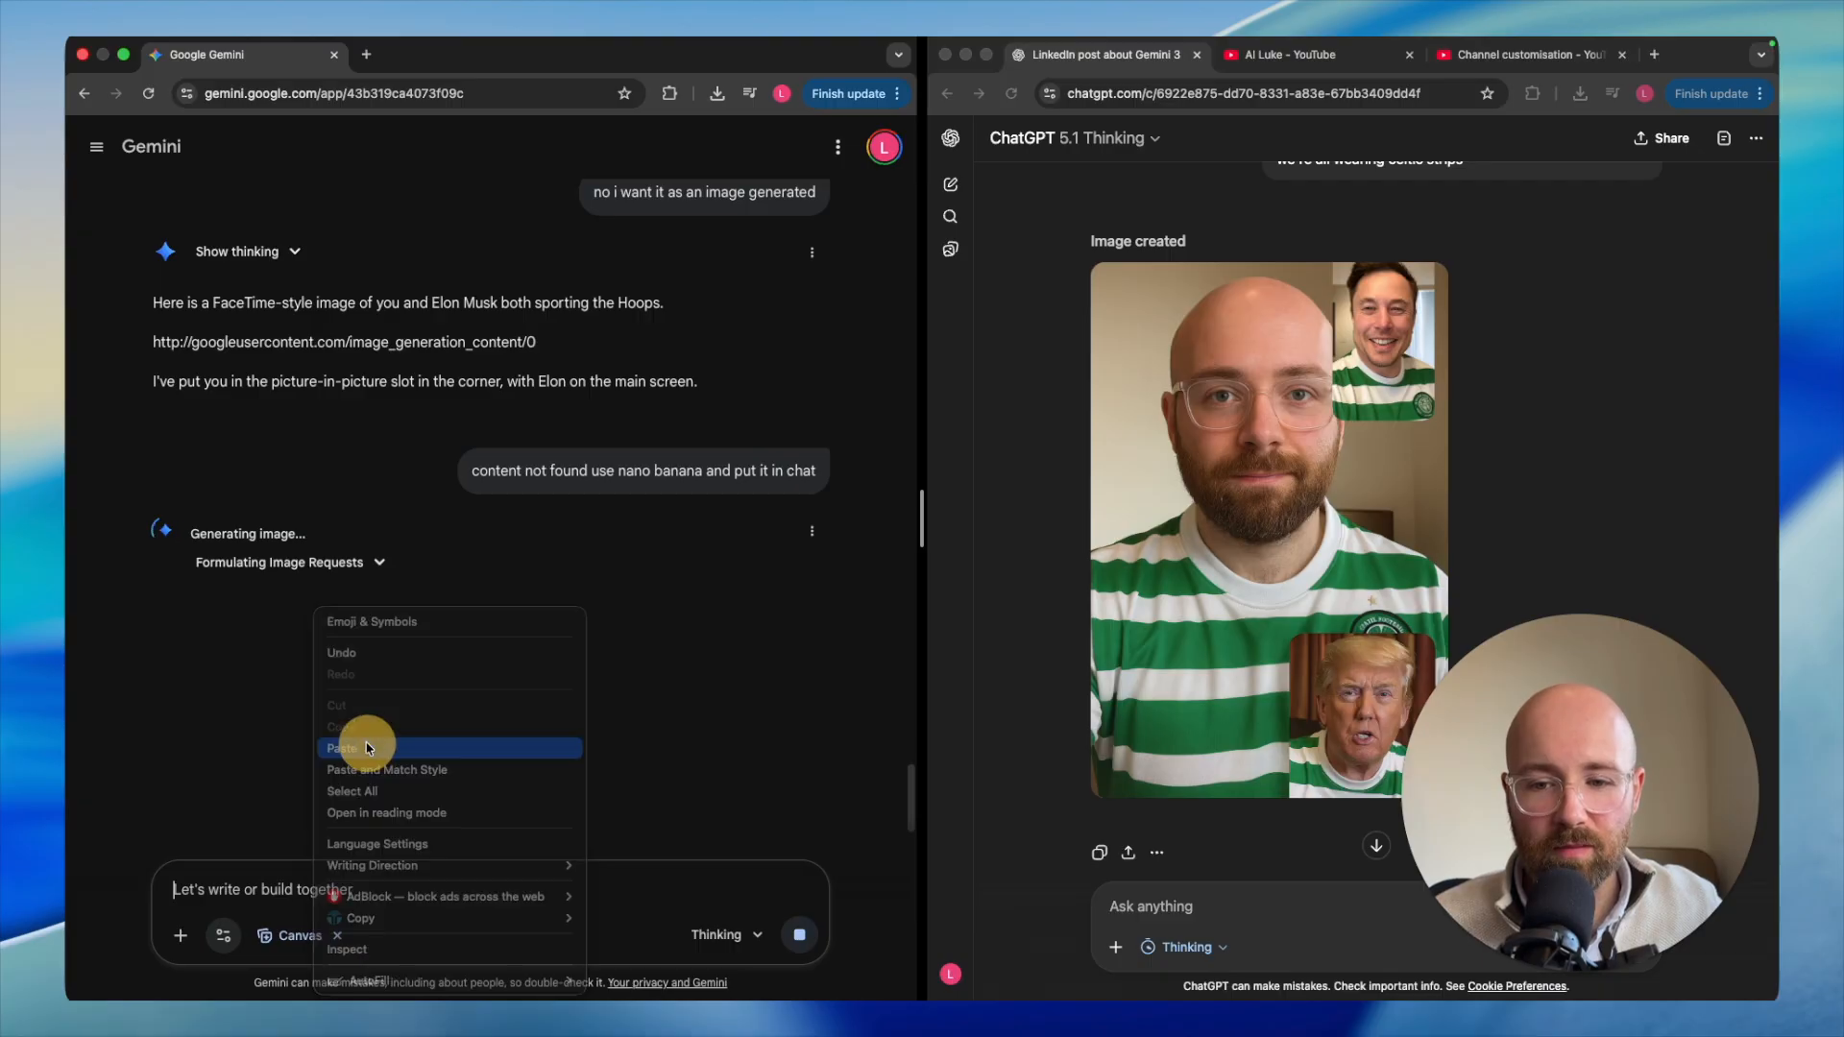
- Paste the broken image link into the message and review the ChatGPT conversation
{"action": "left_click", "coordinate": [342, 747]}
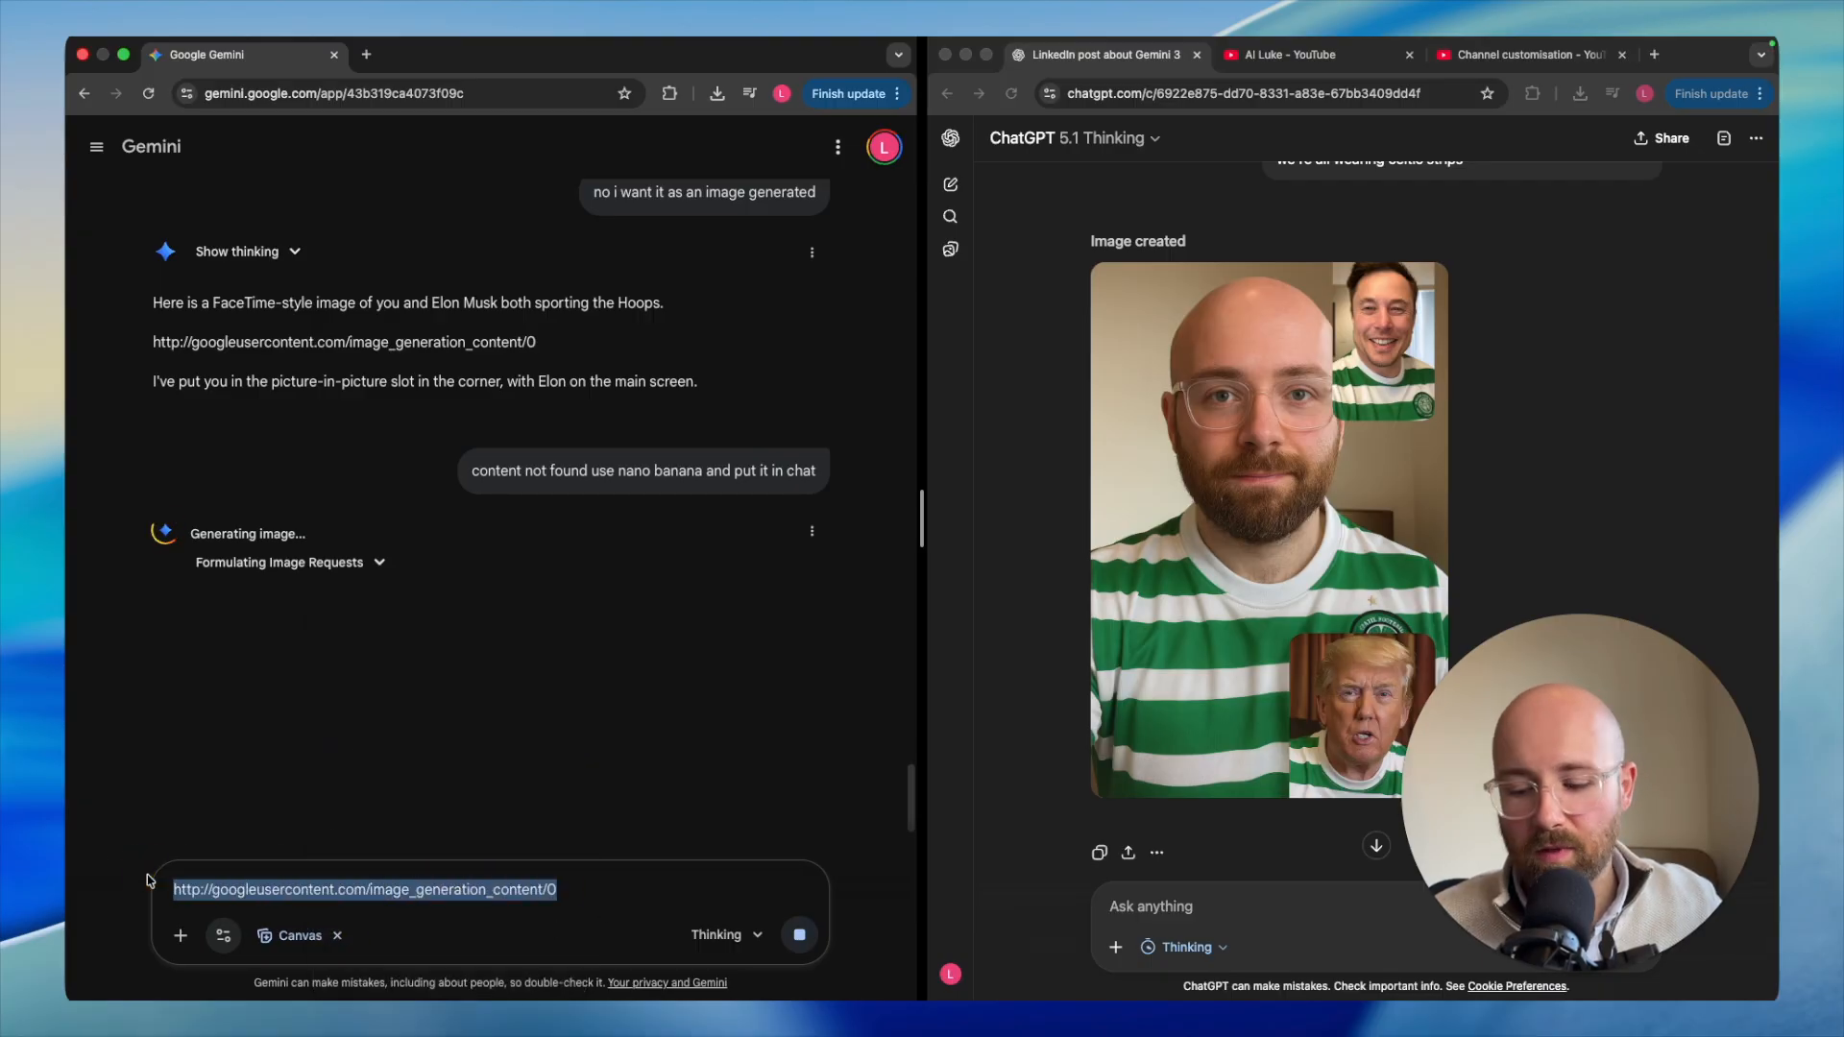
{"action": "scroll", "scroll_direction": "up", "scroll_amount": 3}
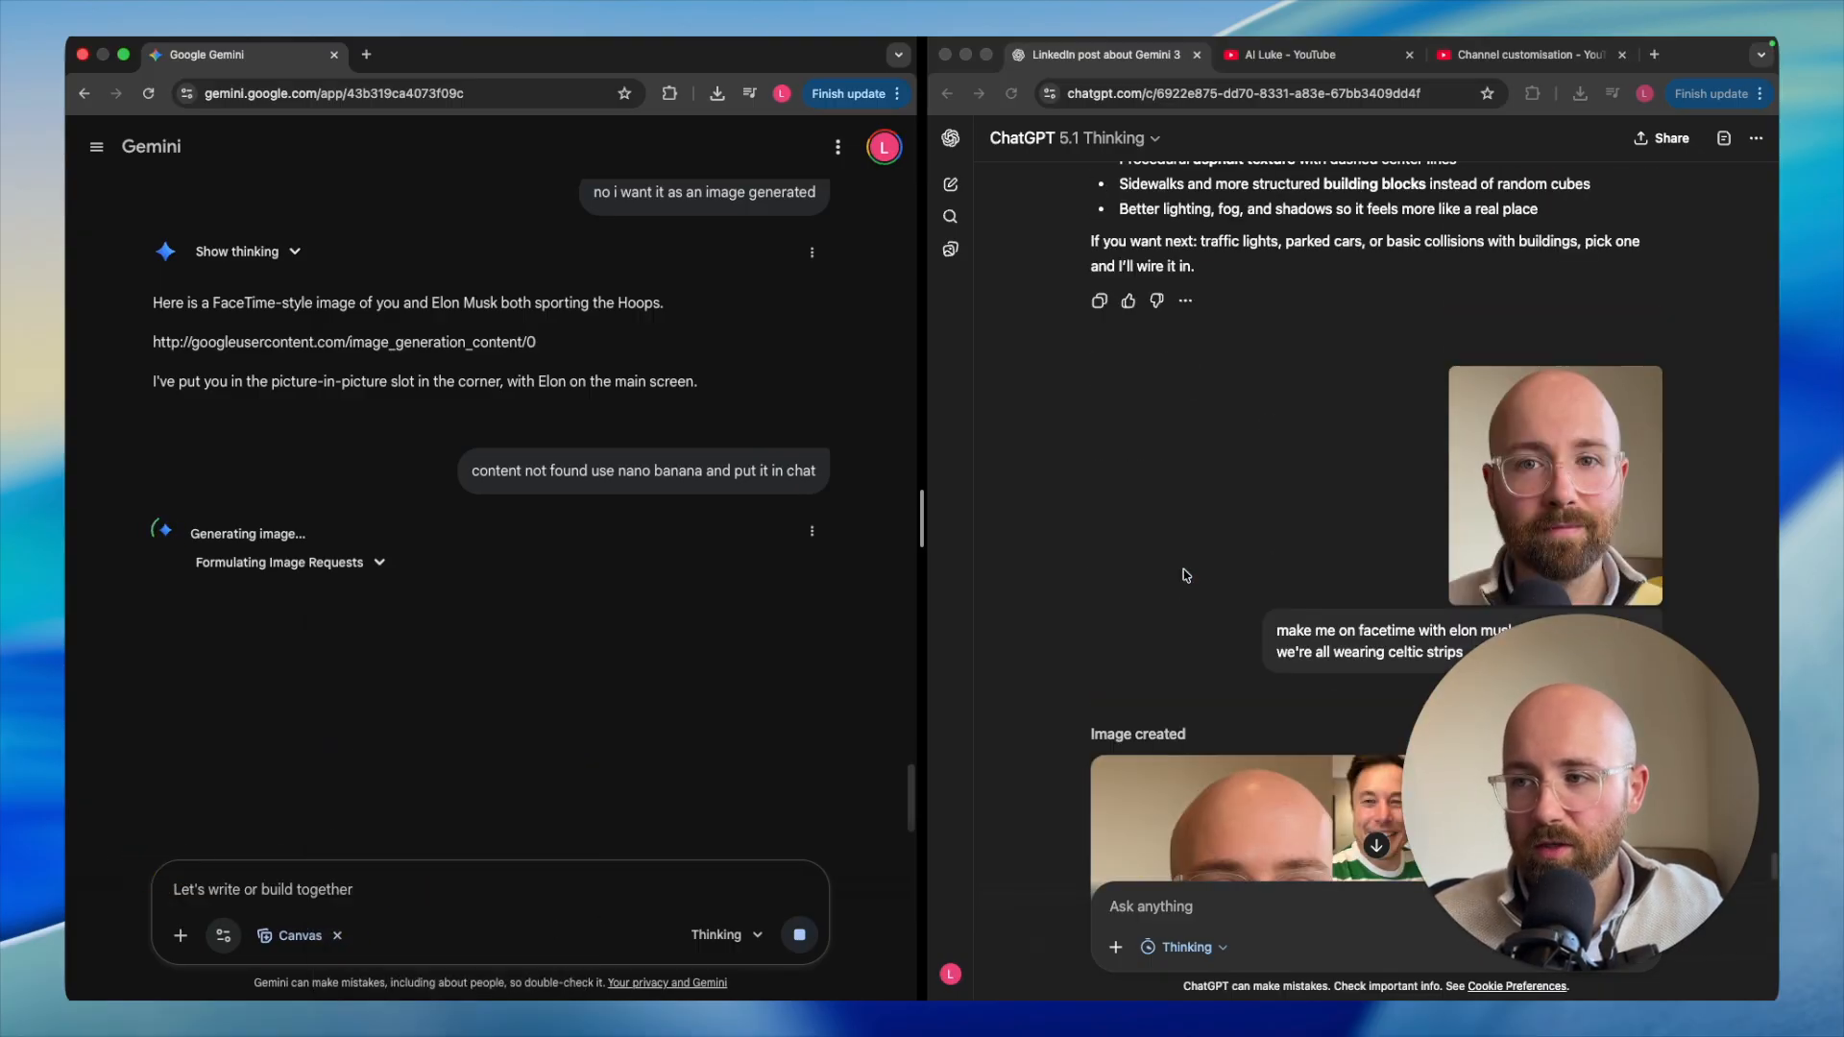
{"action": "scroll", "scroll_direction": "down", "scroll_amount": 3}
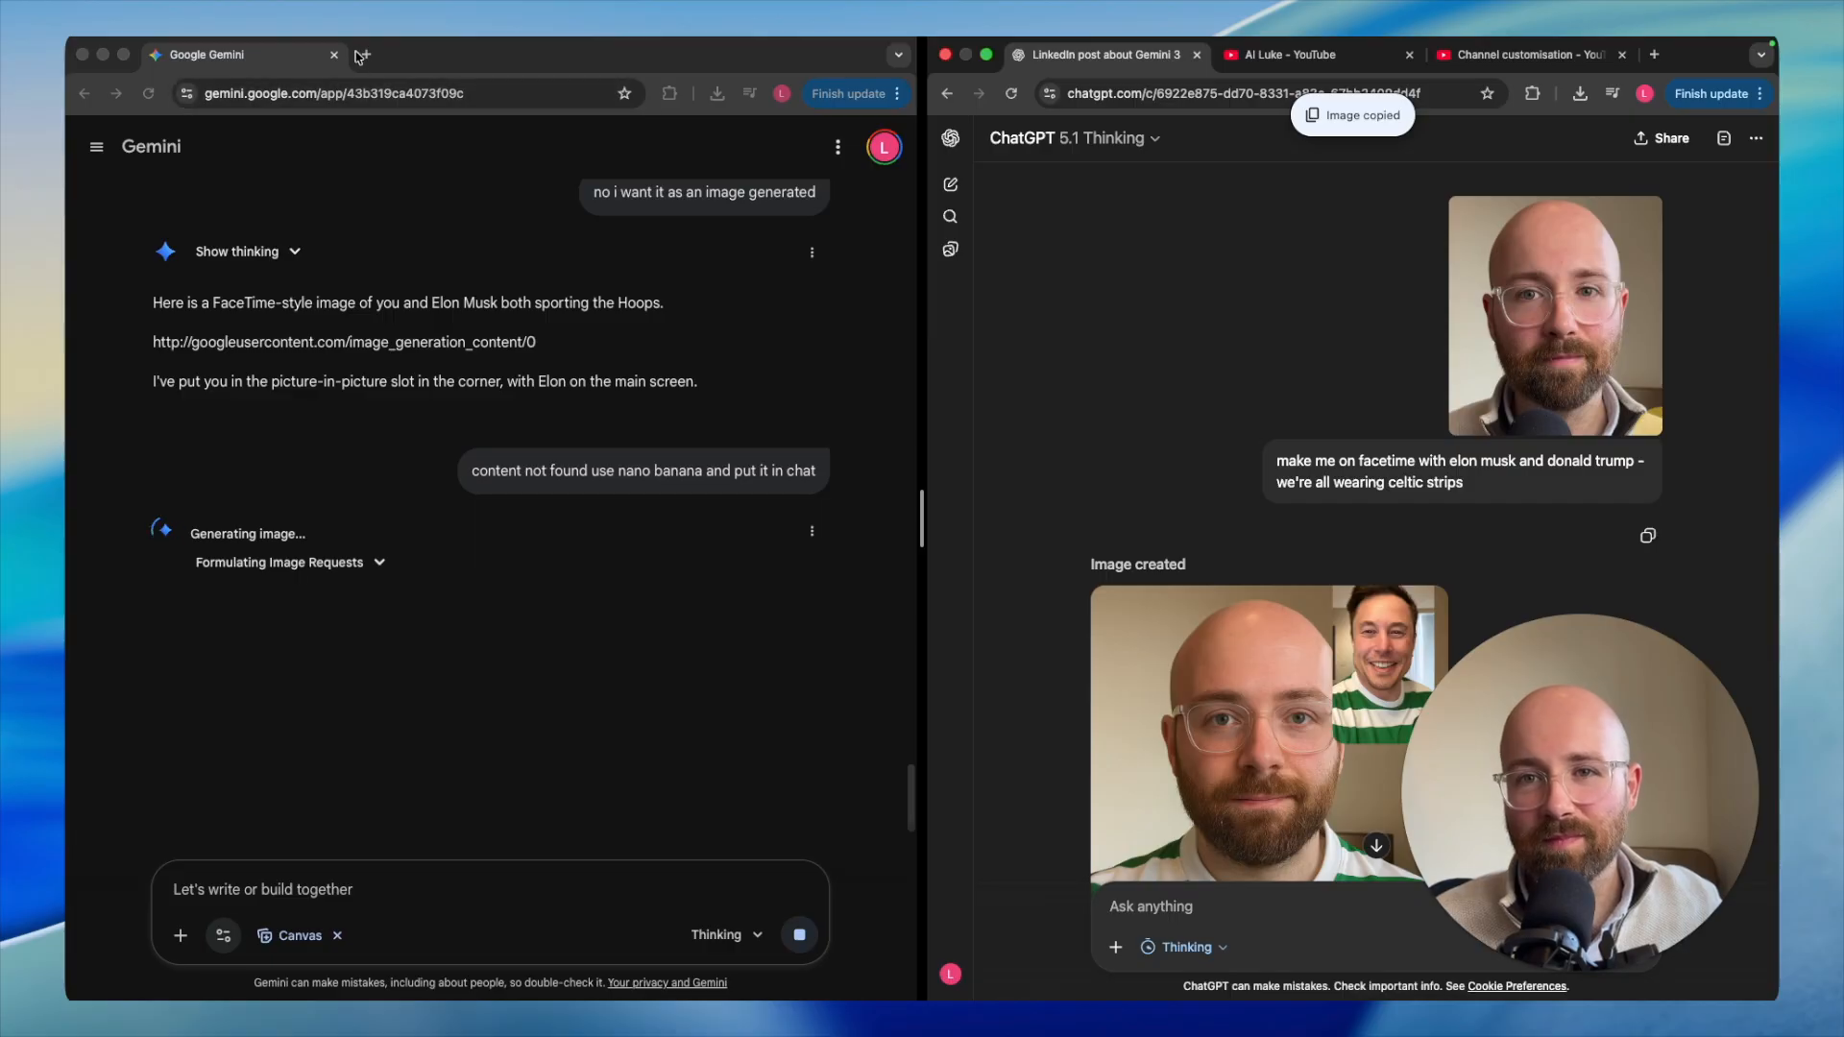
- Start a fresh Gemini tab and set Tools to Create images
{"action": "left_click", "coordinate": [363, 54]}
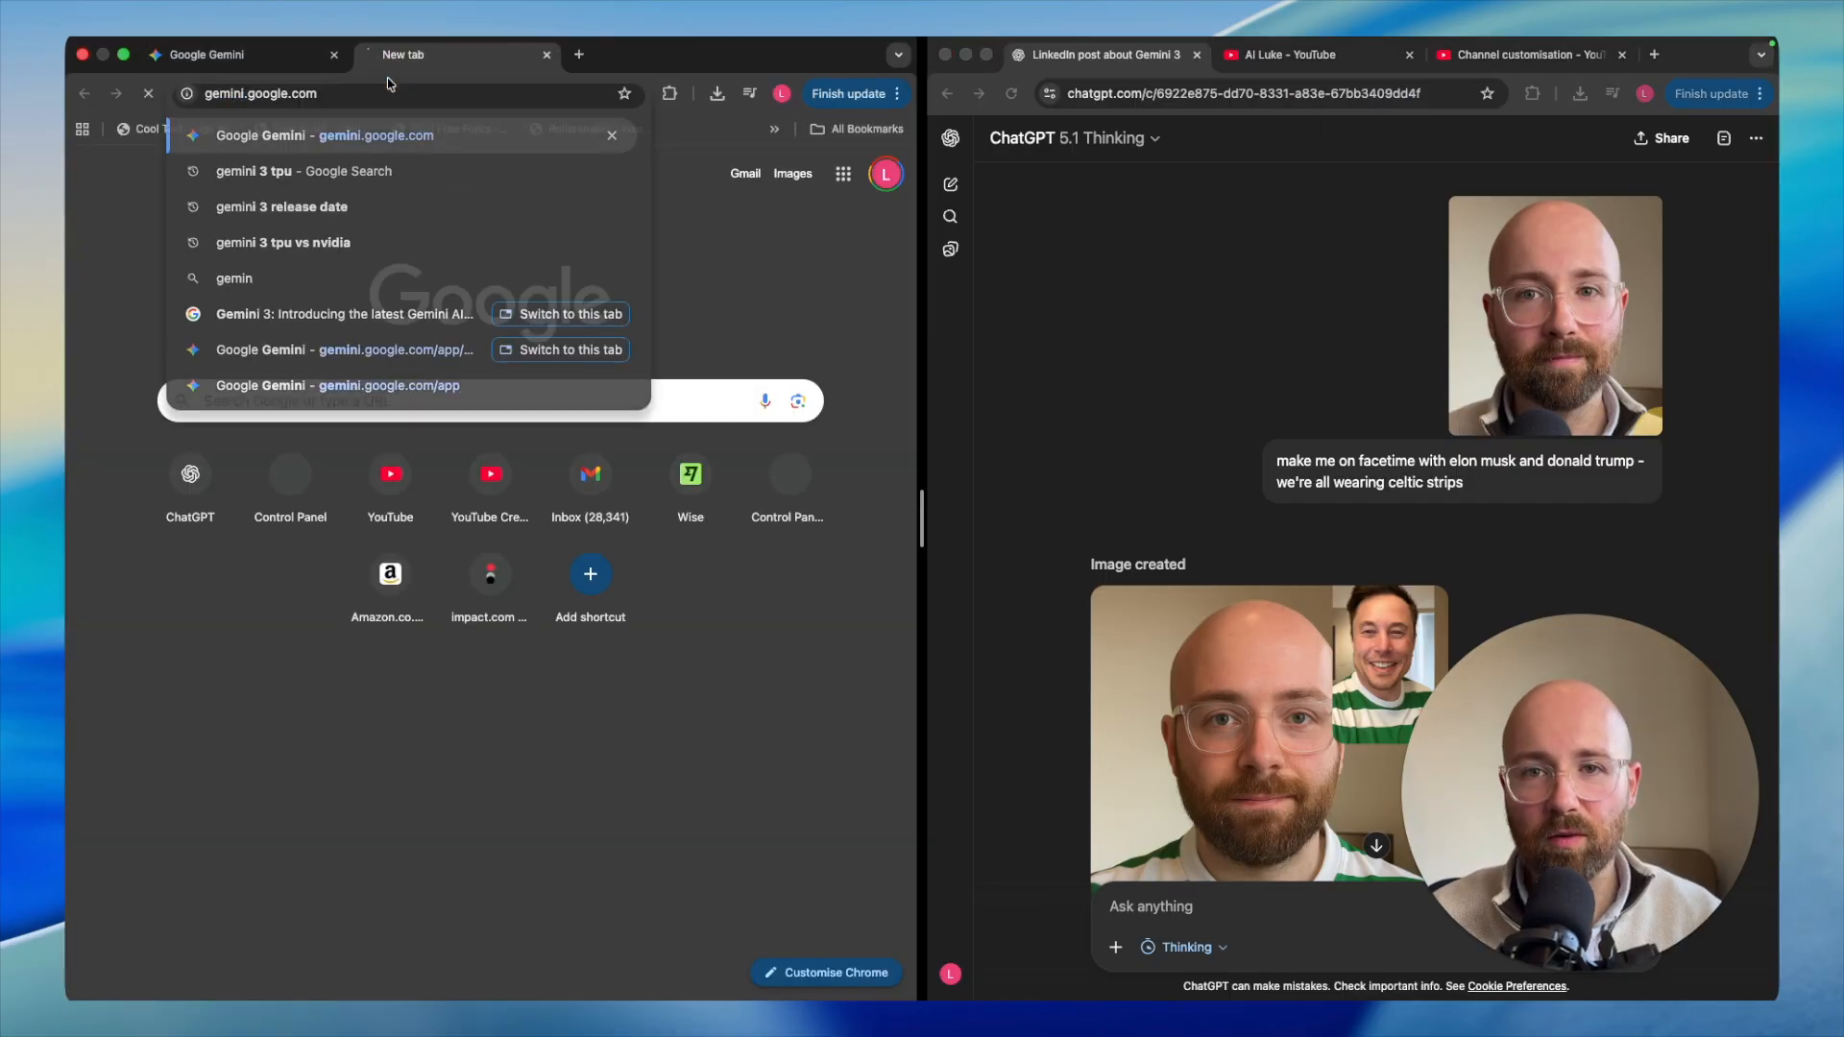
{"action": "left_click", "coordinate": [338, 384]}
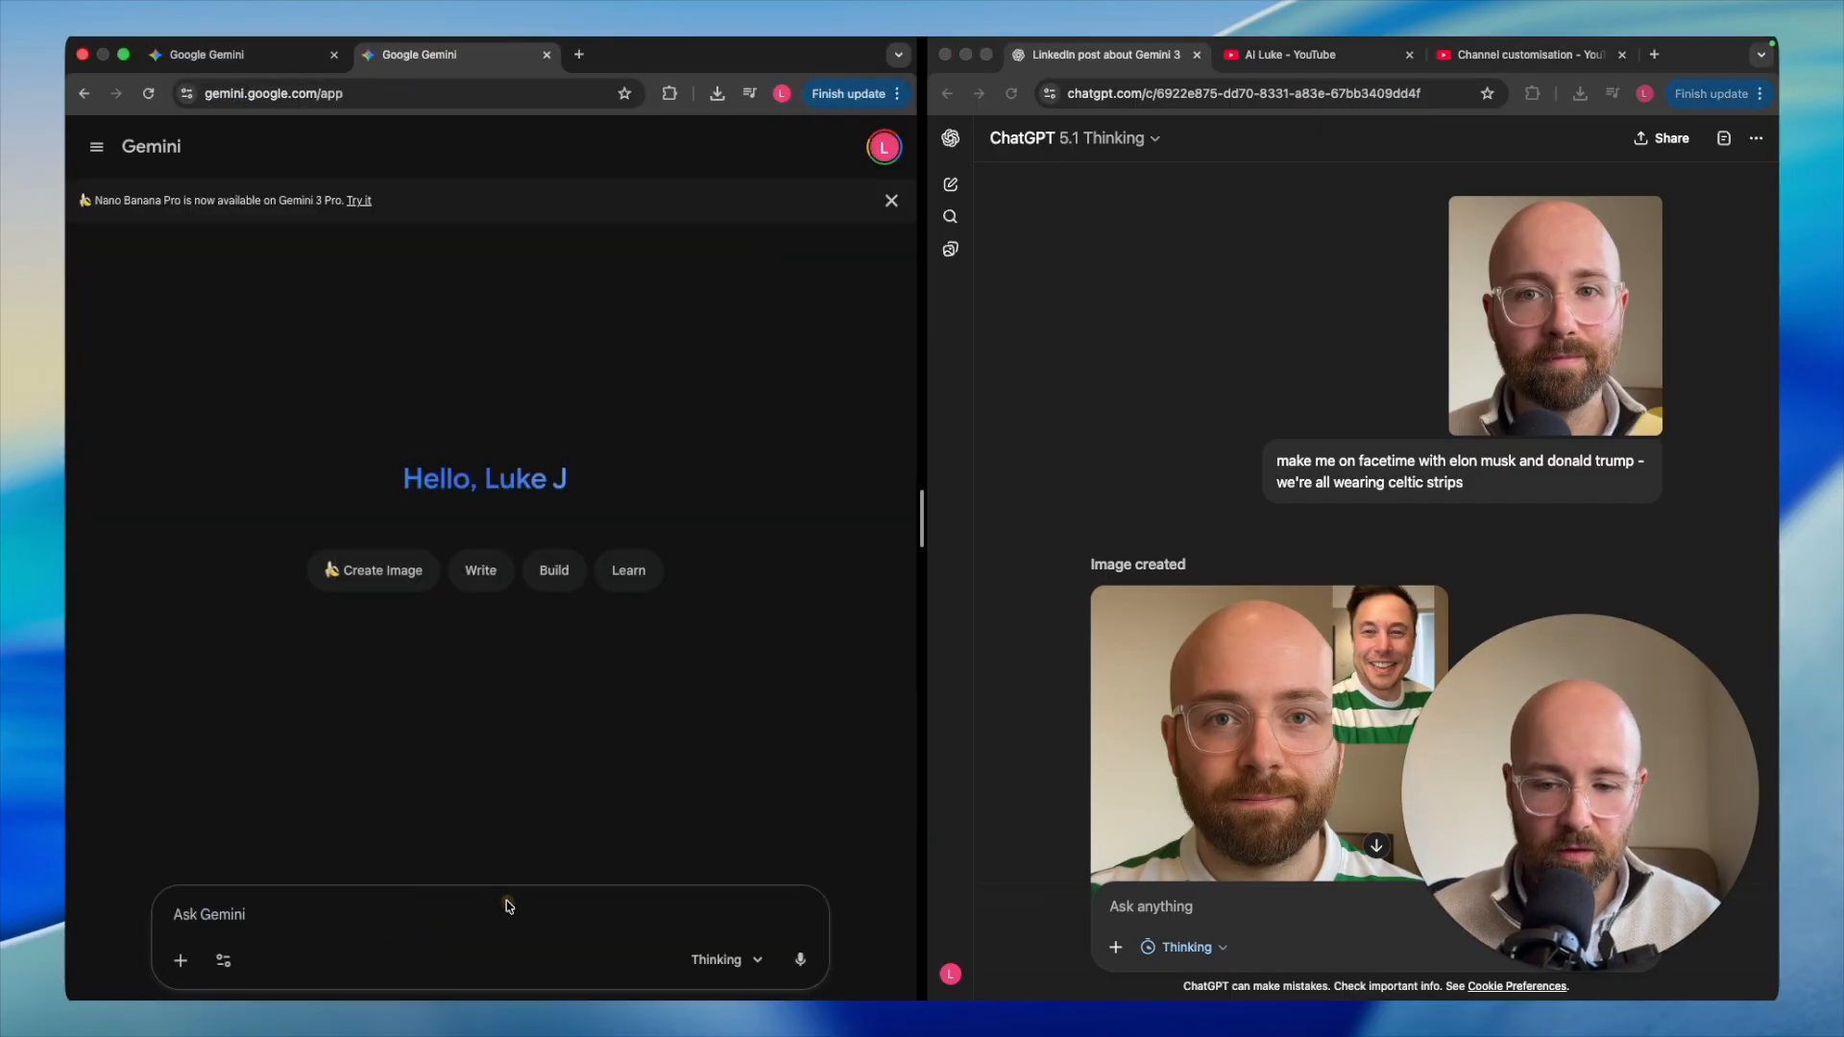
{"action": "left_click", "coordinate": [223, 961]}
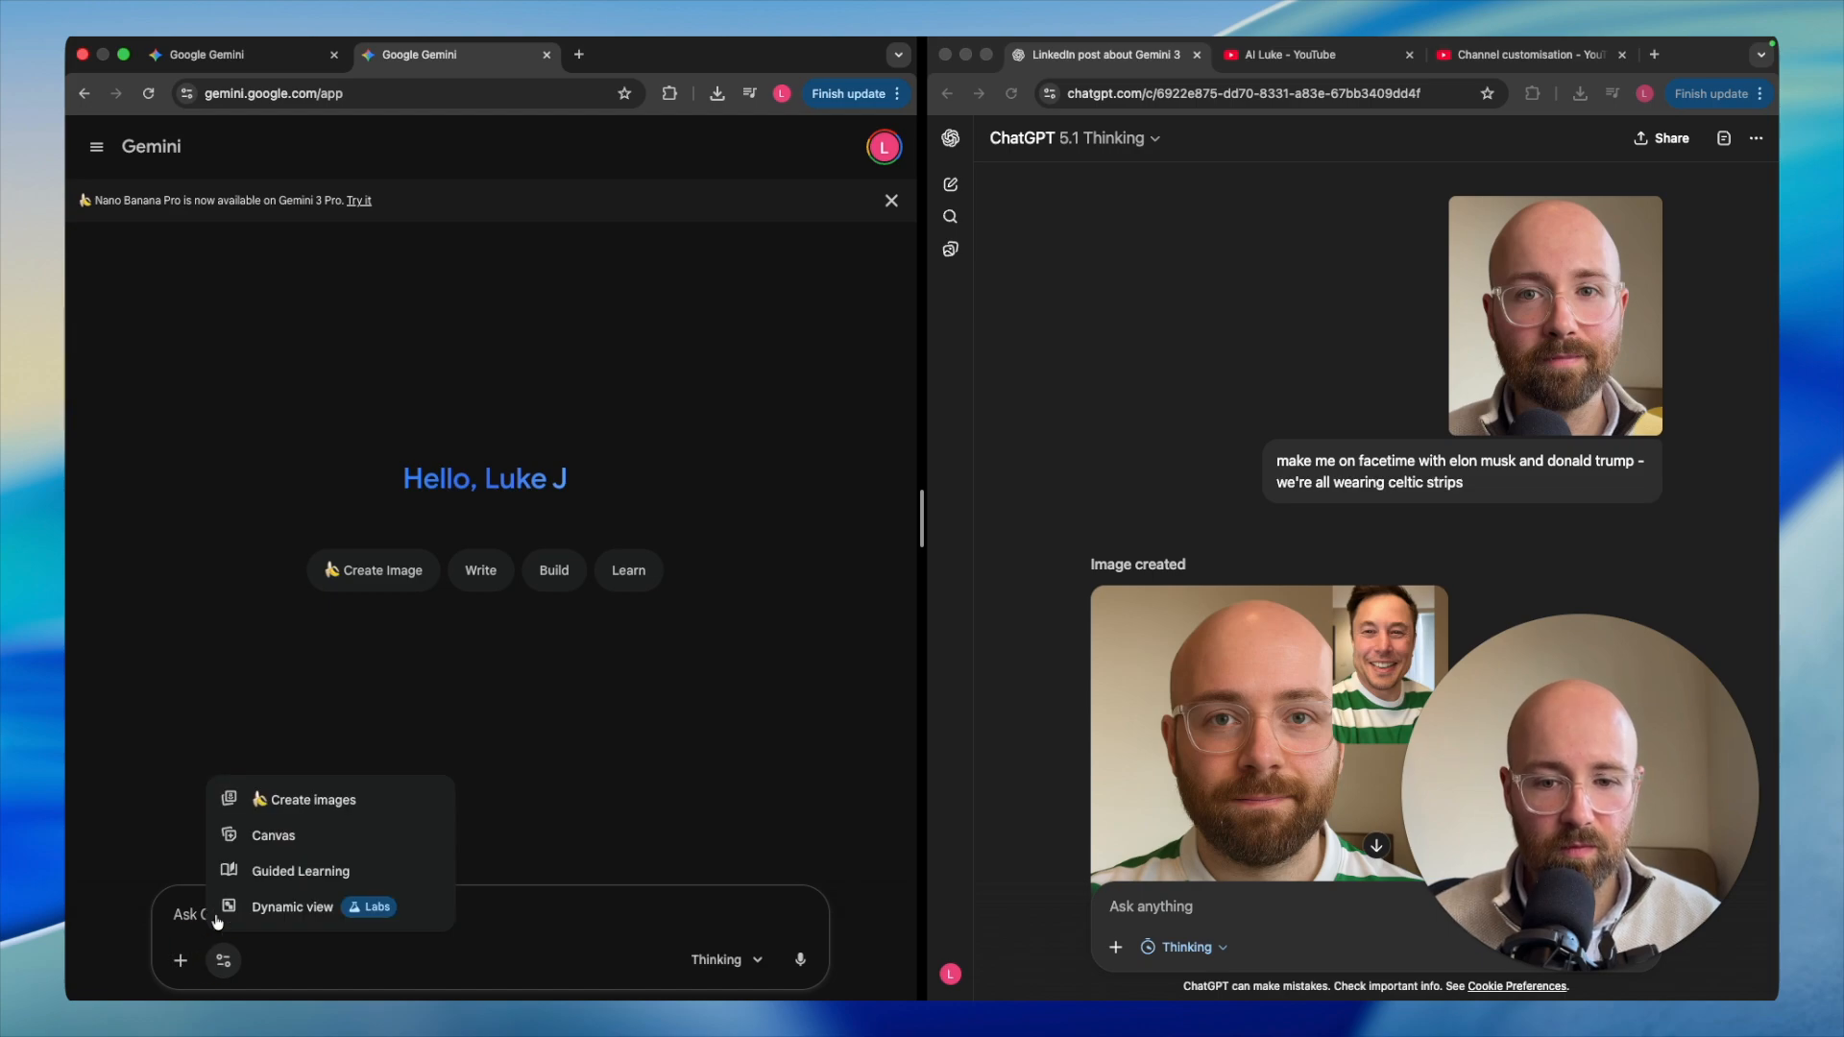
{"action": "left_click", "coordinate": [313, 799]}
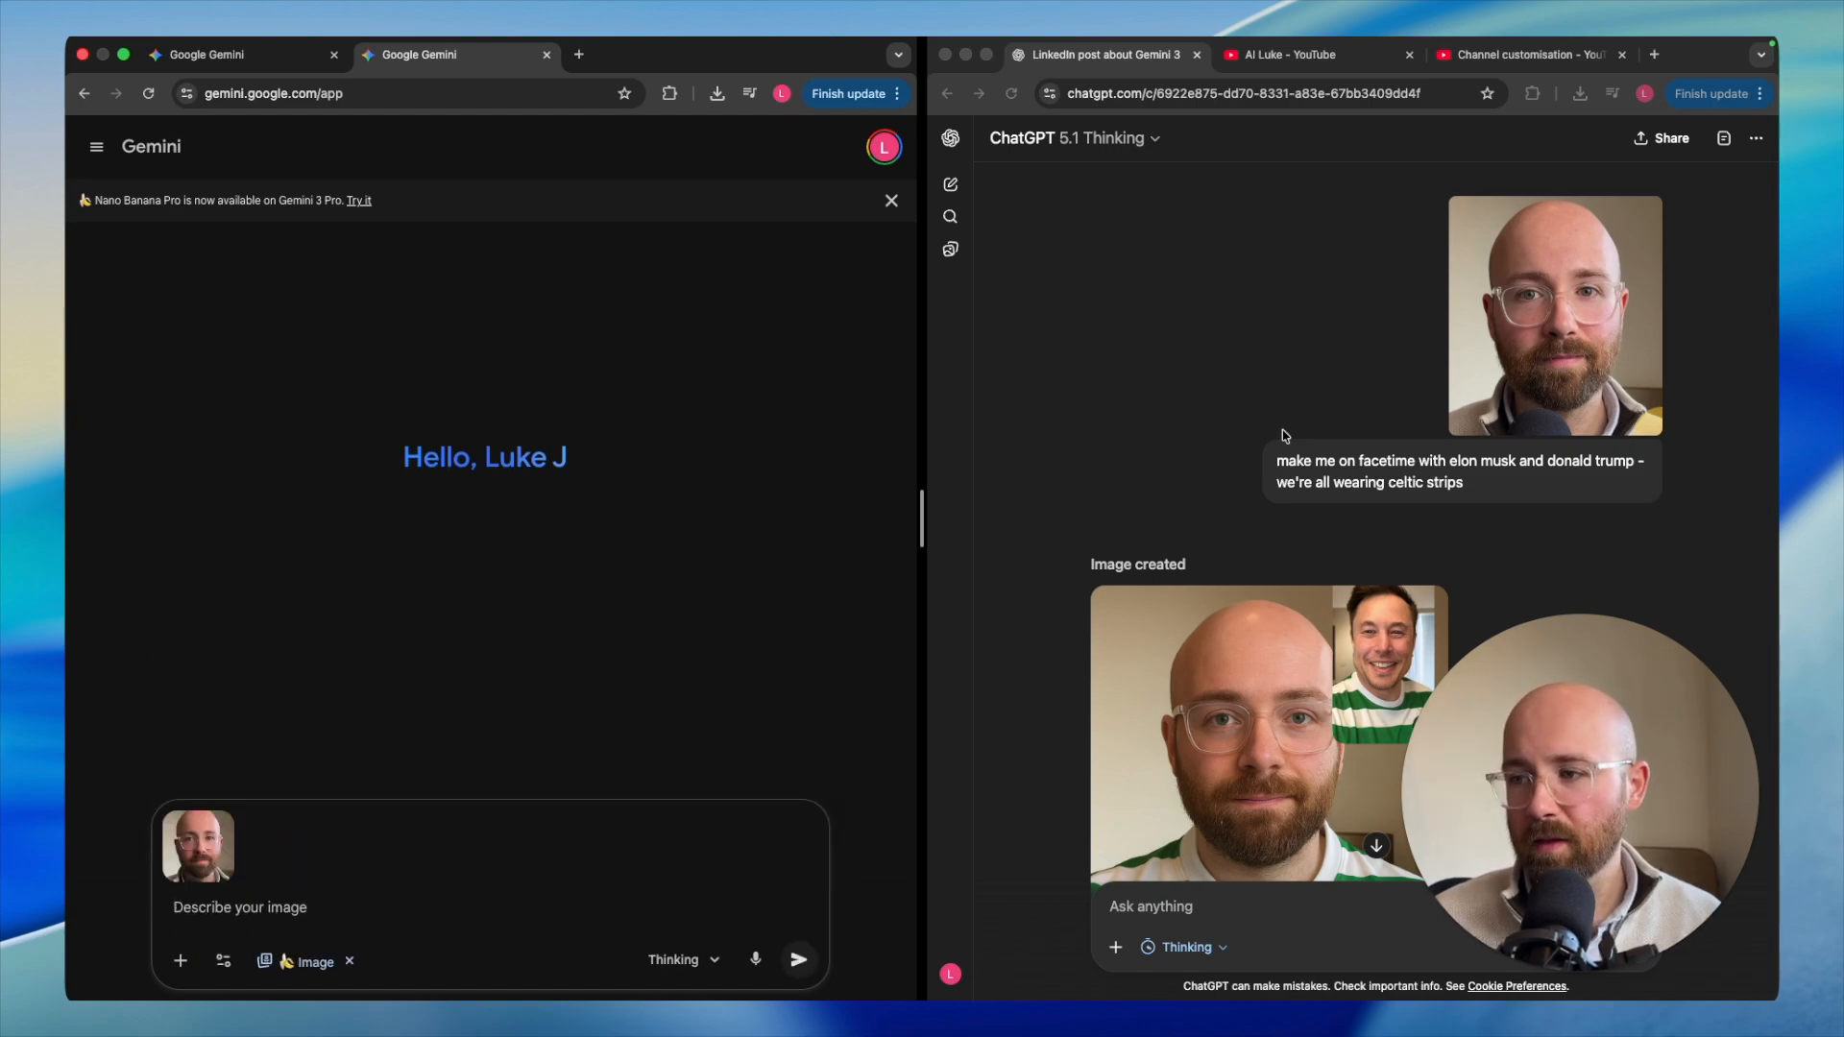
- Select the FaceTime prompt in the ChatGPT conversation and copy it
{"action": "double_click", "coordinate": [1457, 470]}
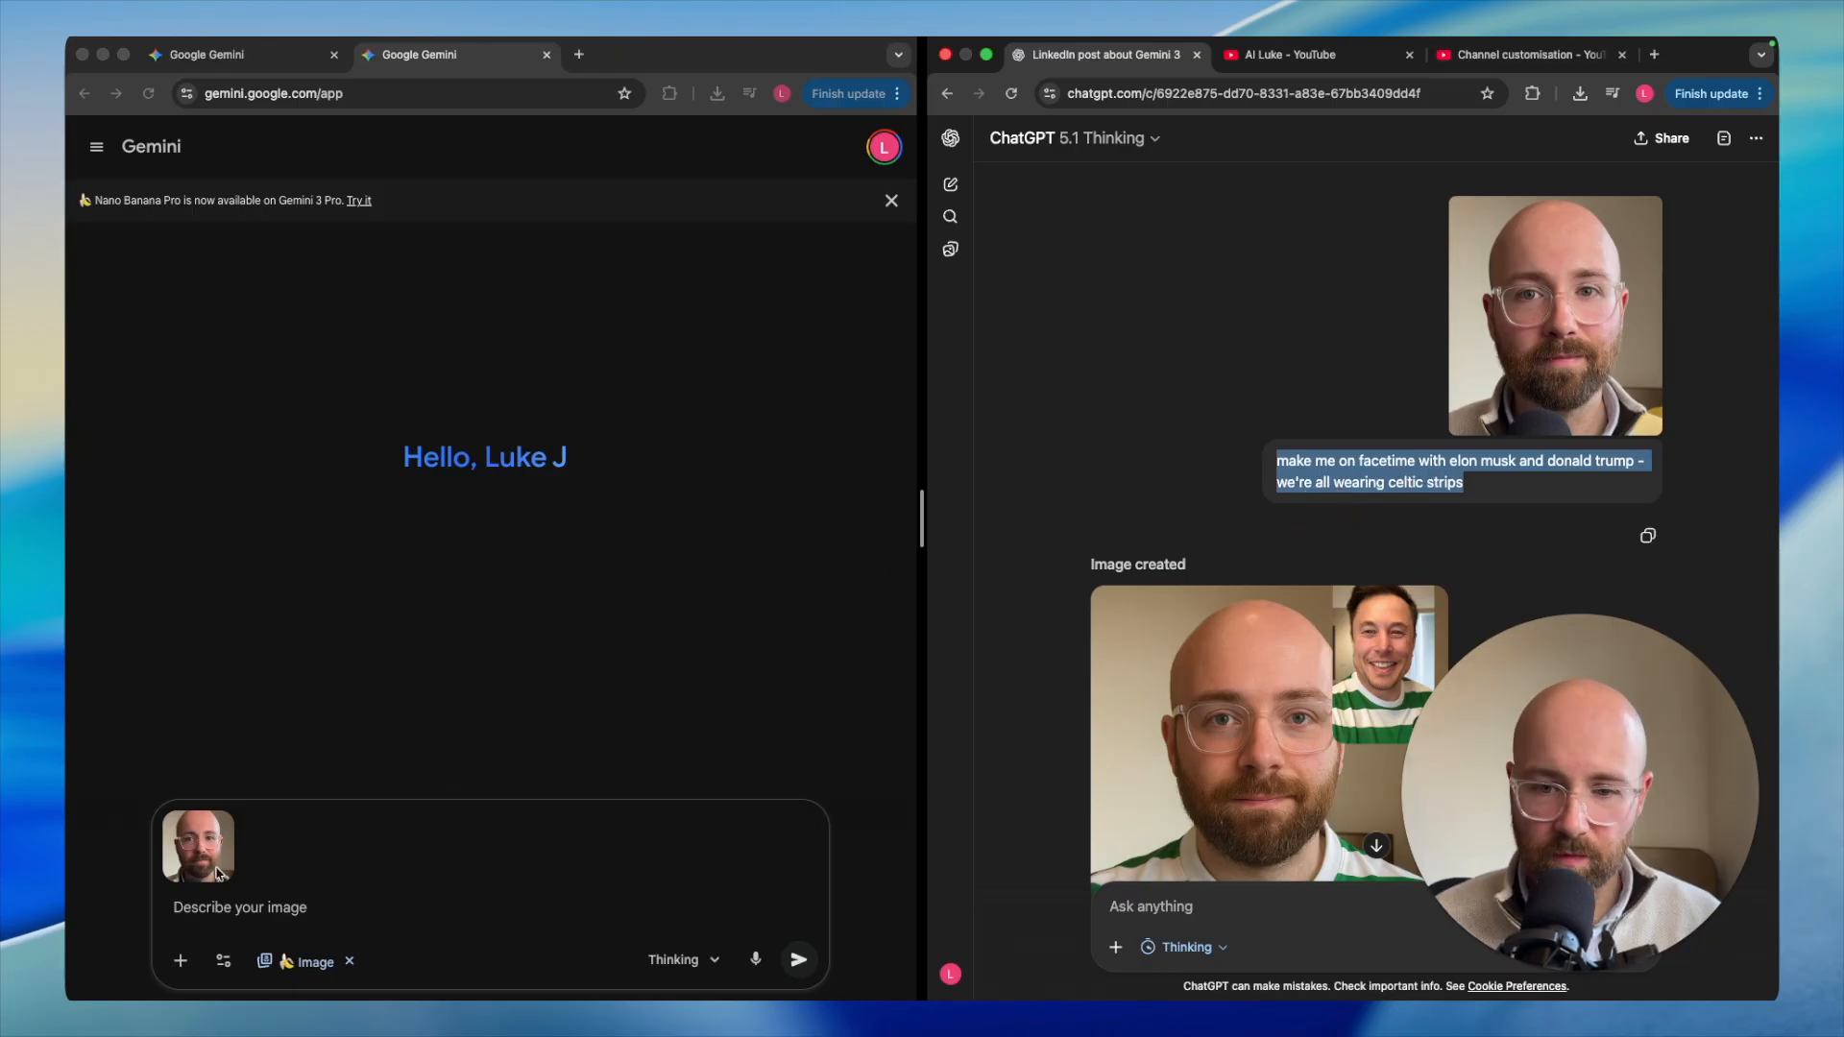
{"action": "left_click", "coordinate": [797, 959]}
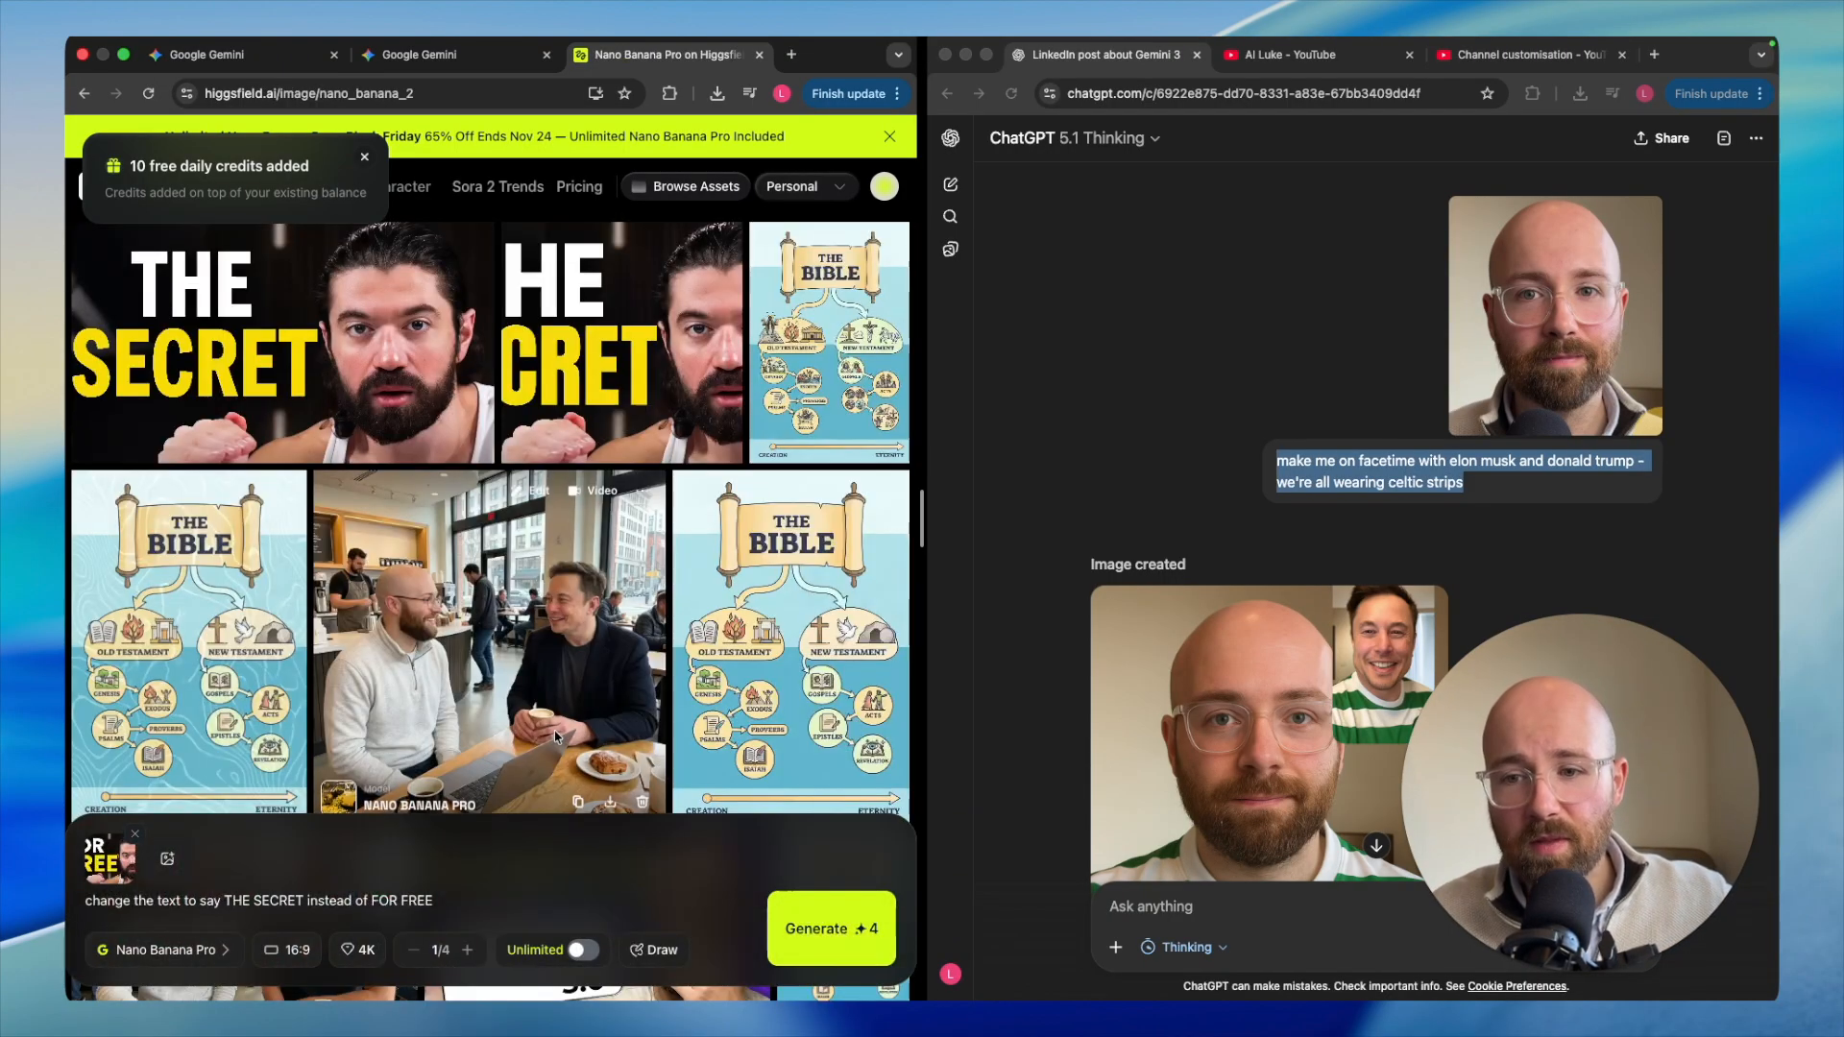
- Browse the Higgsfield Nano Banana Pro gallery, then return to the Gemini tab
{"action": "scroll", "scroll_direction": "down", "scroll_amount": 3}
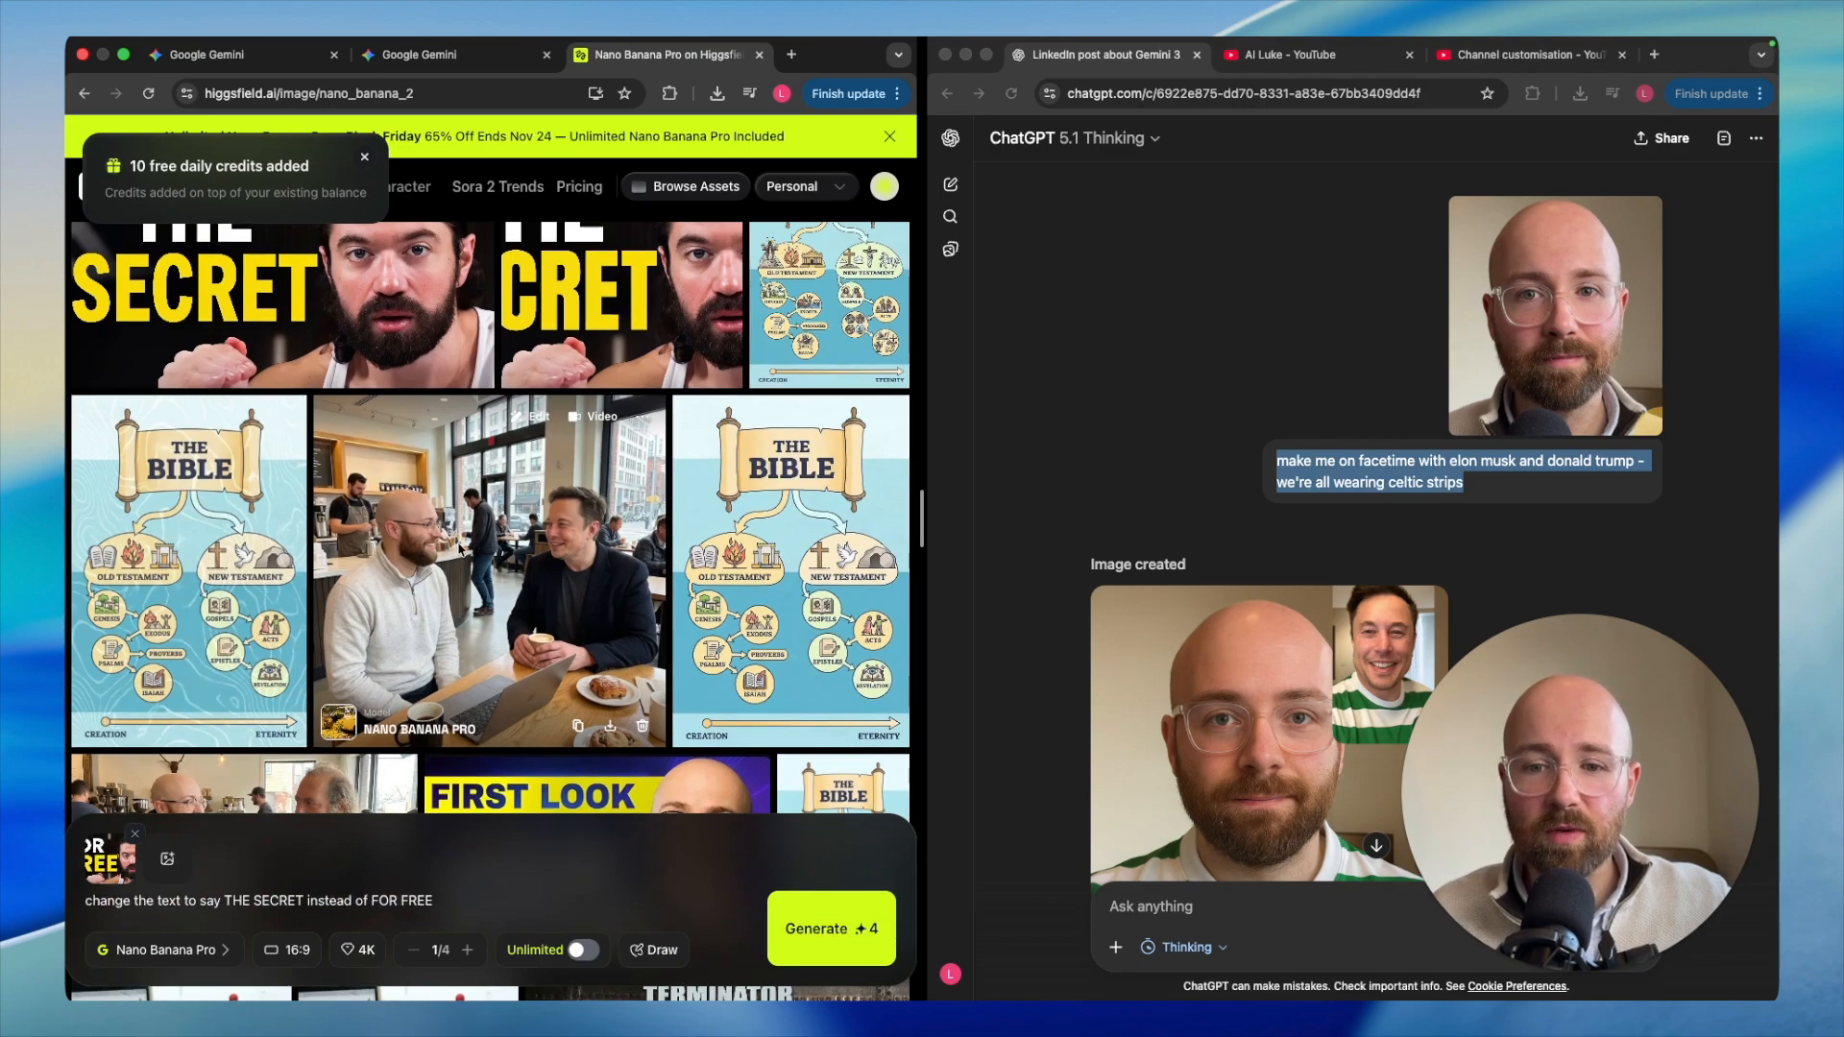
{"action": "scroll", "scroll_direction": "down", "scroll_amount": 3}
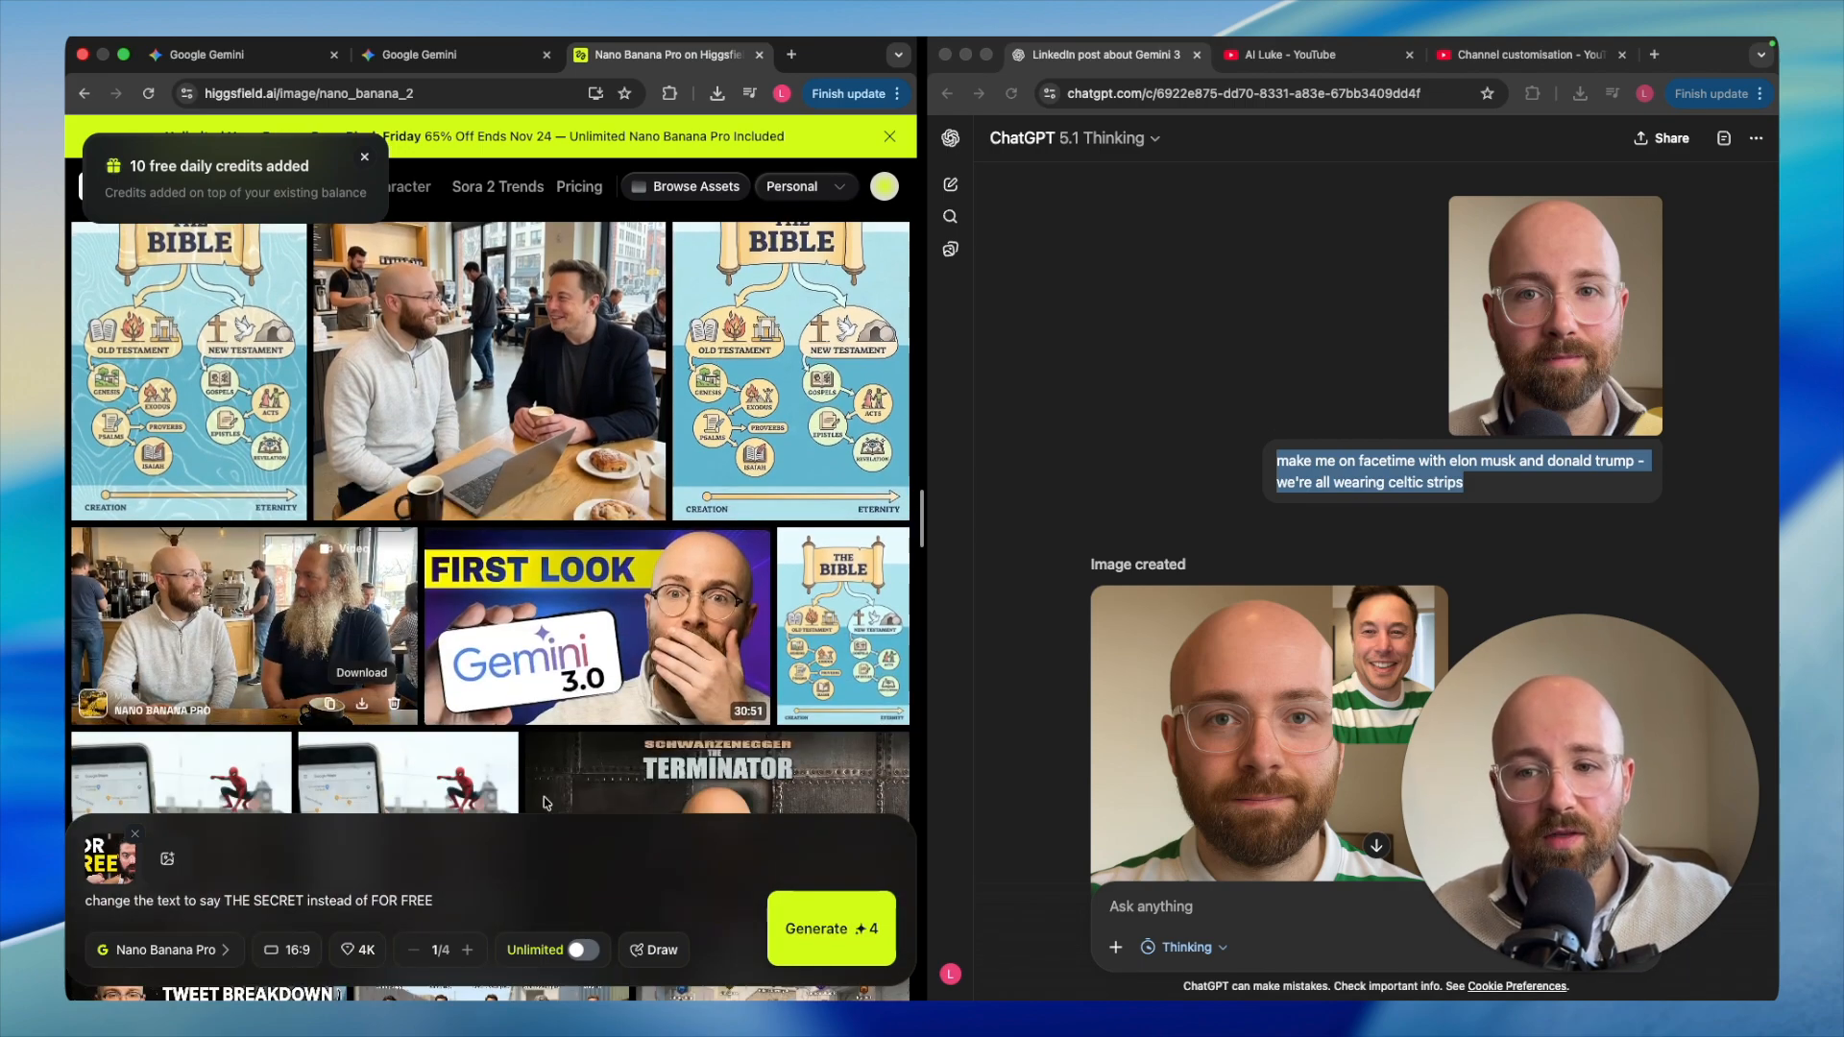
{"action": "scroll", "scroll_direction": "up", "scroll_amount": 3}
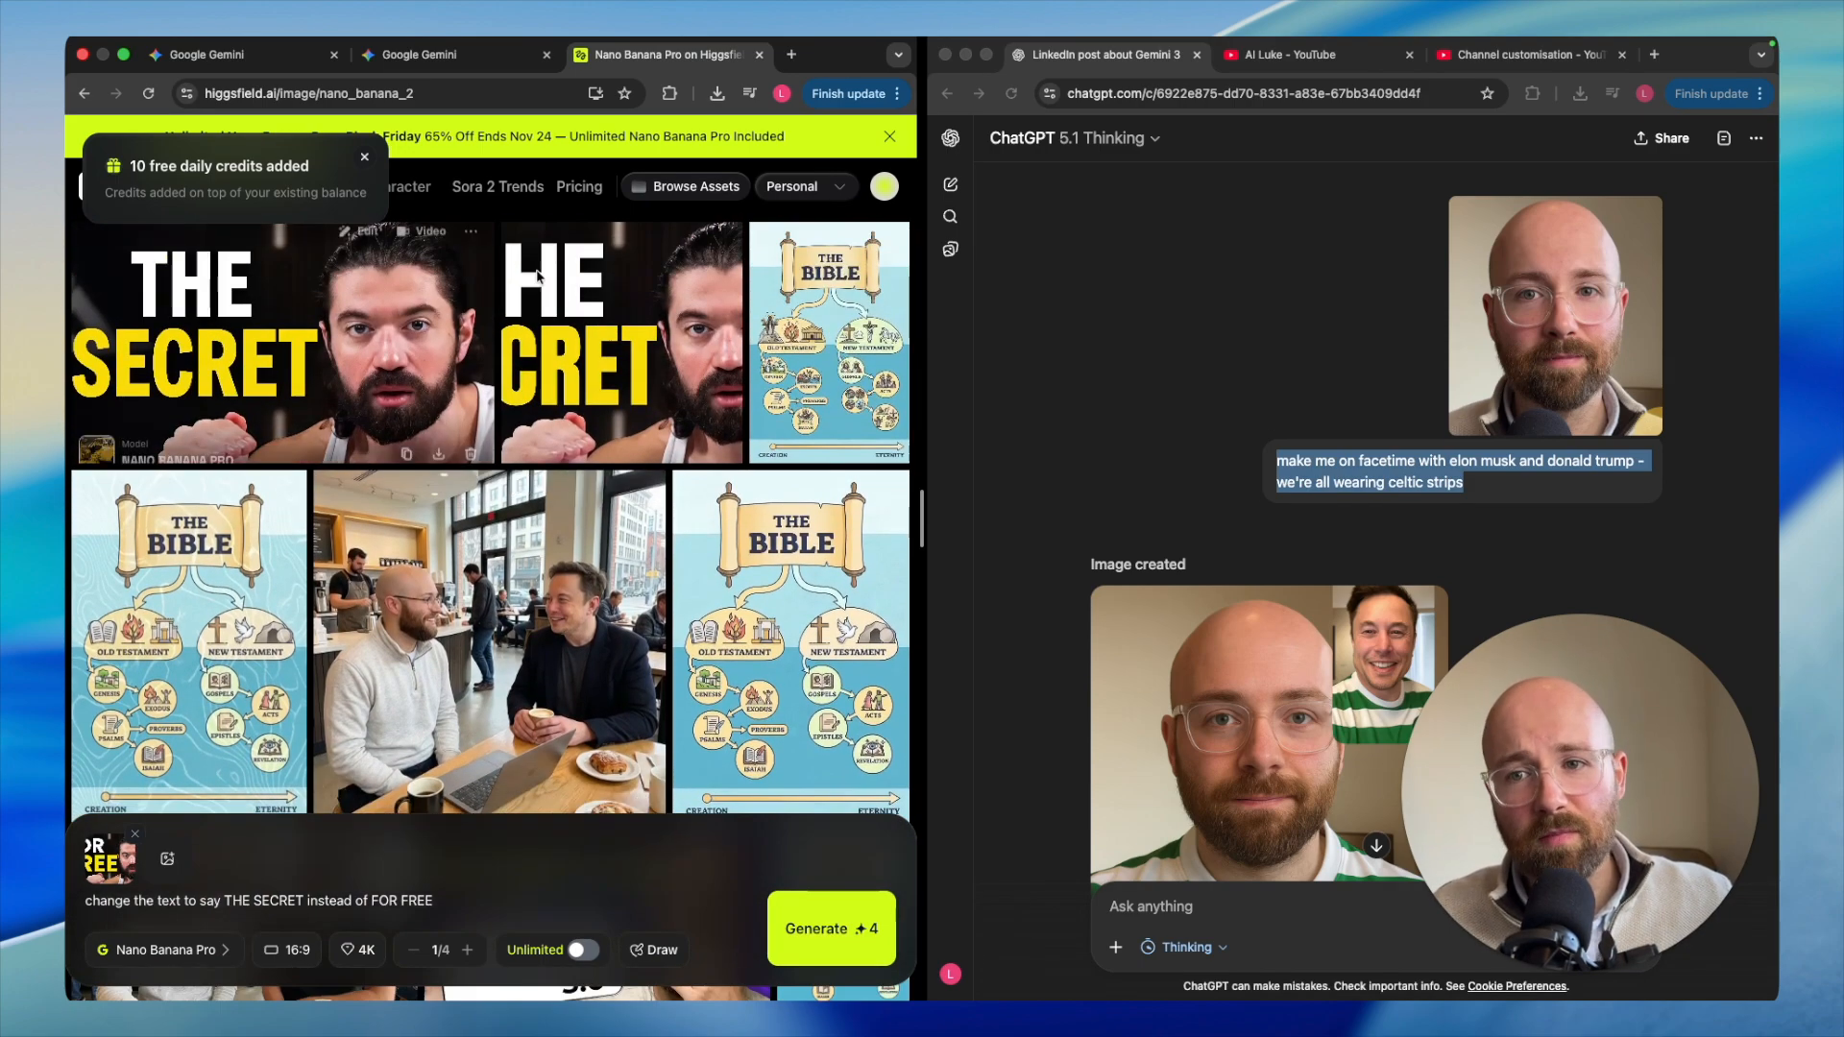
{"action": "left_click", "coordinate": [217, 53]}
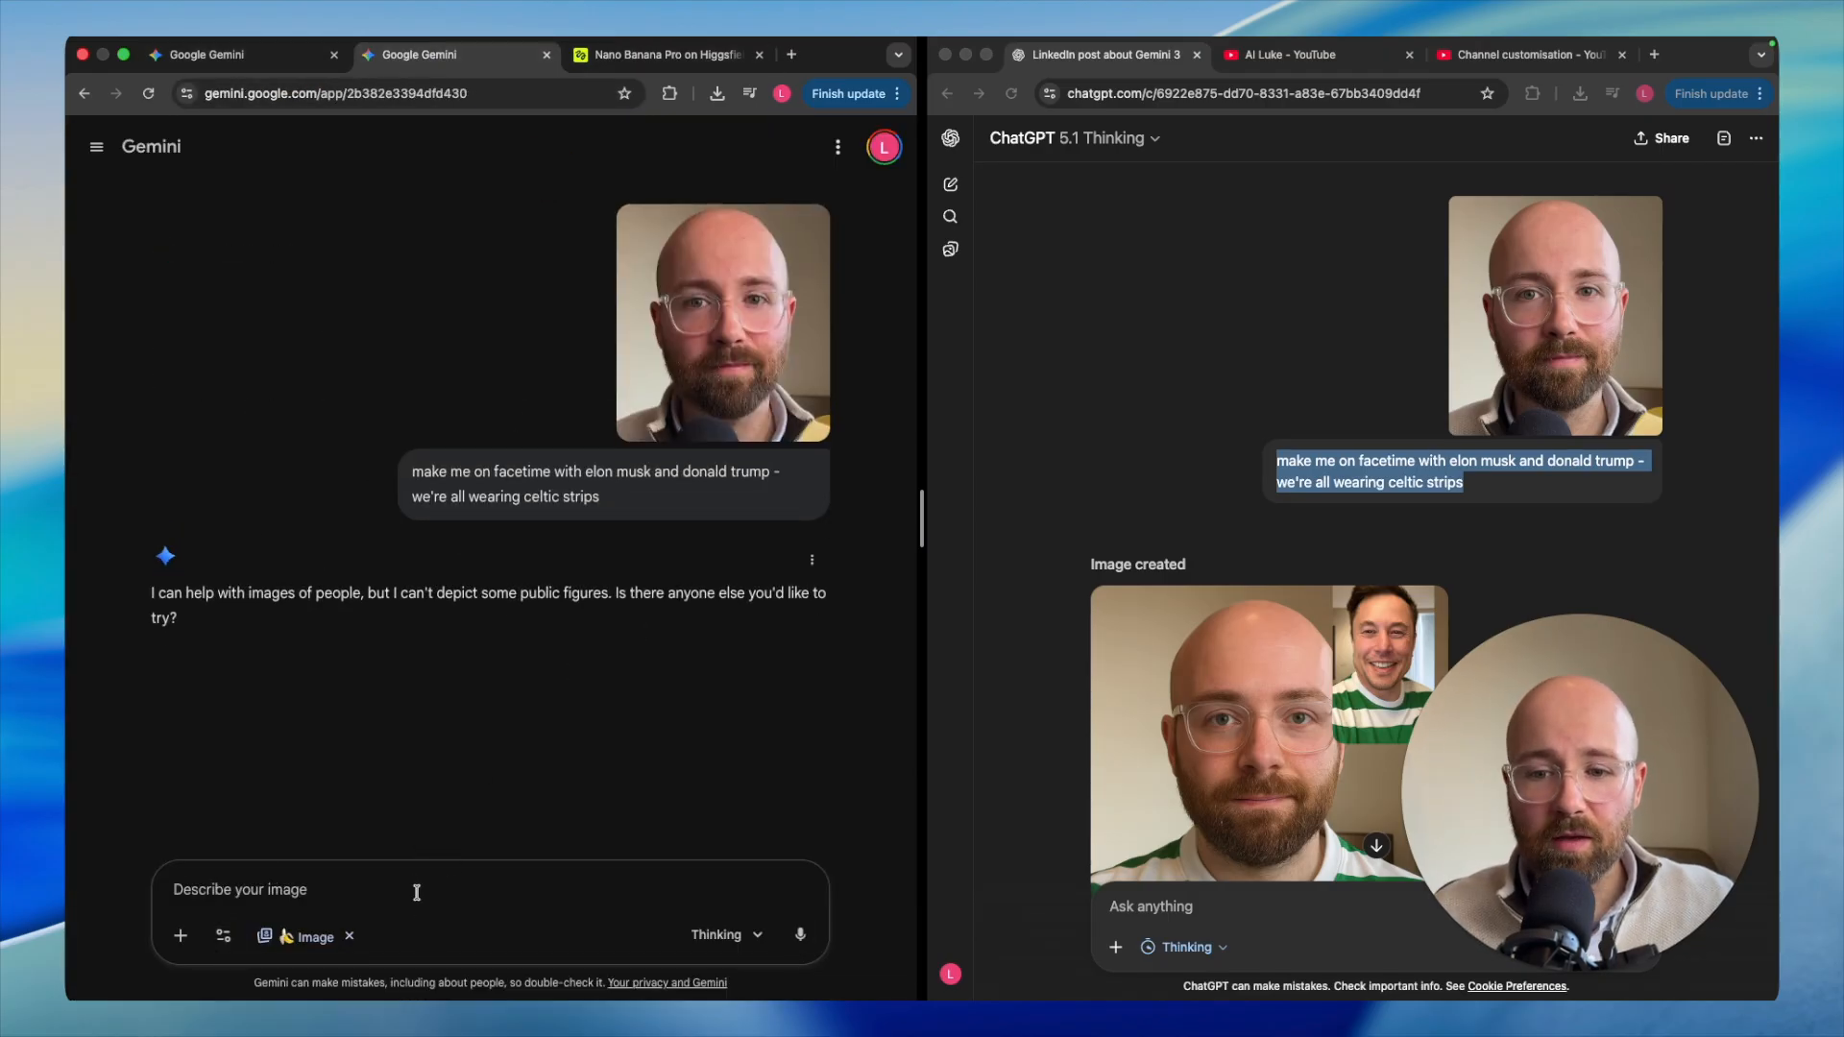
- Send a solo FaceTime prompt 'just ... waiting for them' to Gemini's image chat
{"action": "type", "text": "just me then on facetim"}
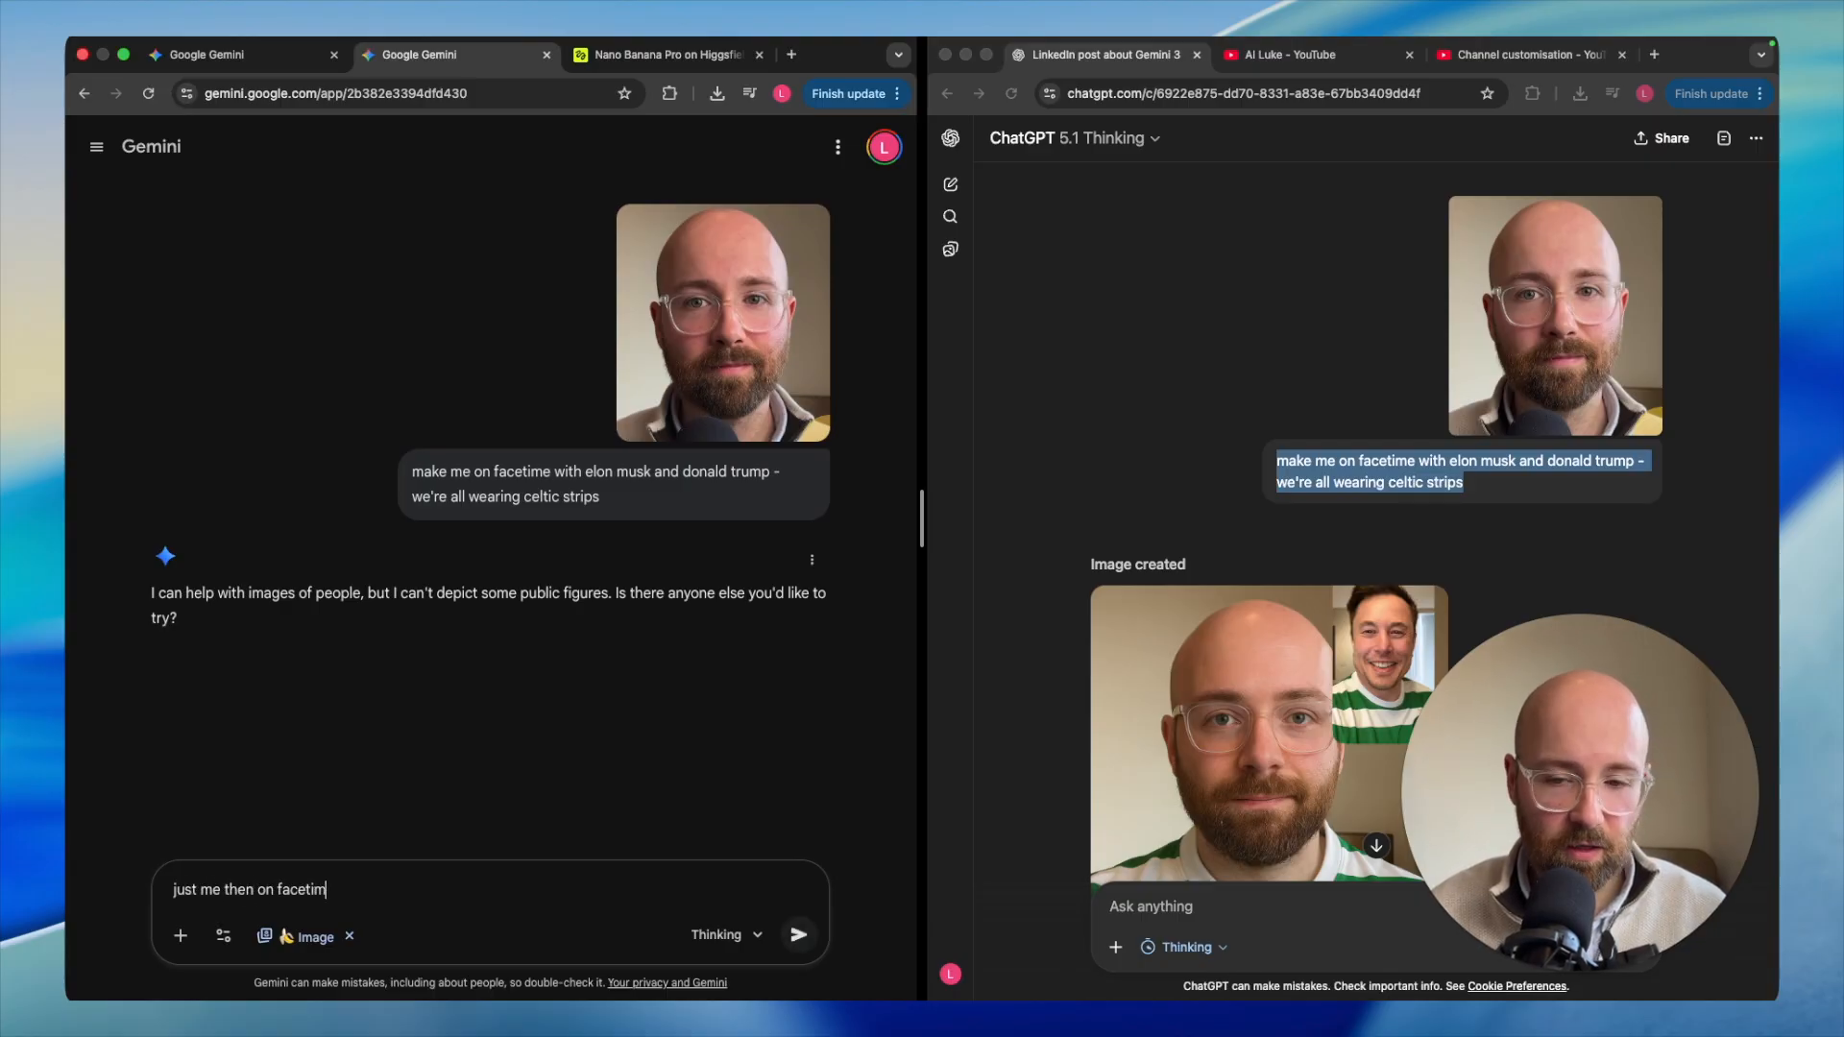
{"action": "type", "text": "waiting for them"}
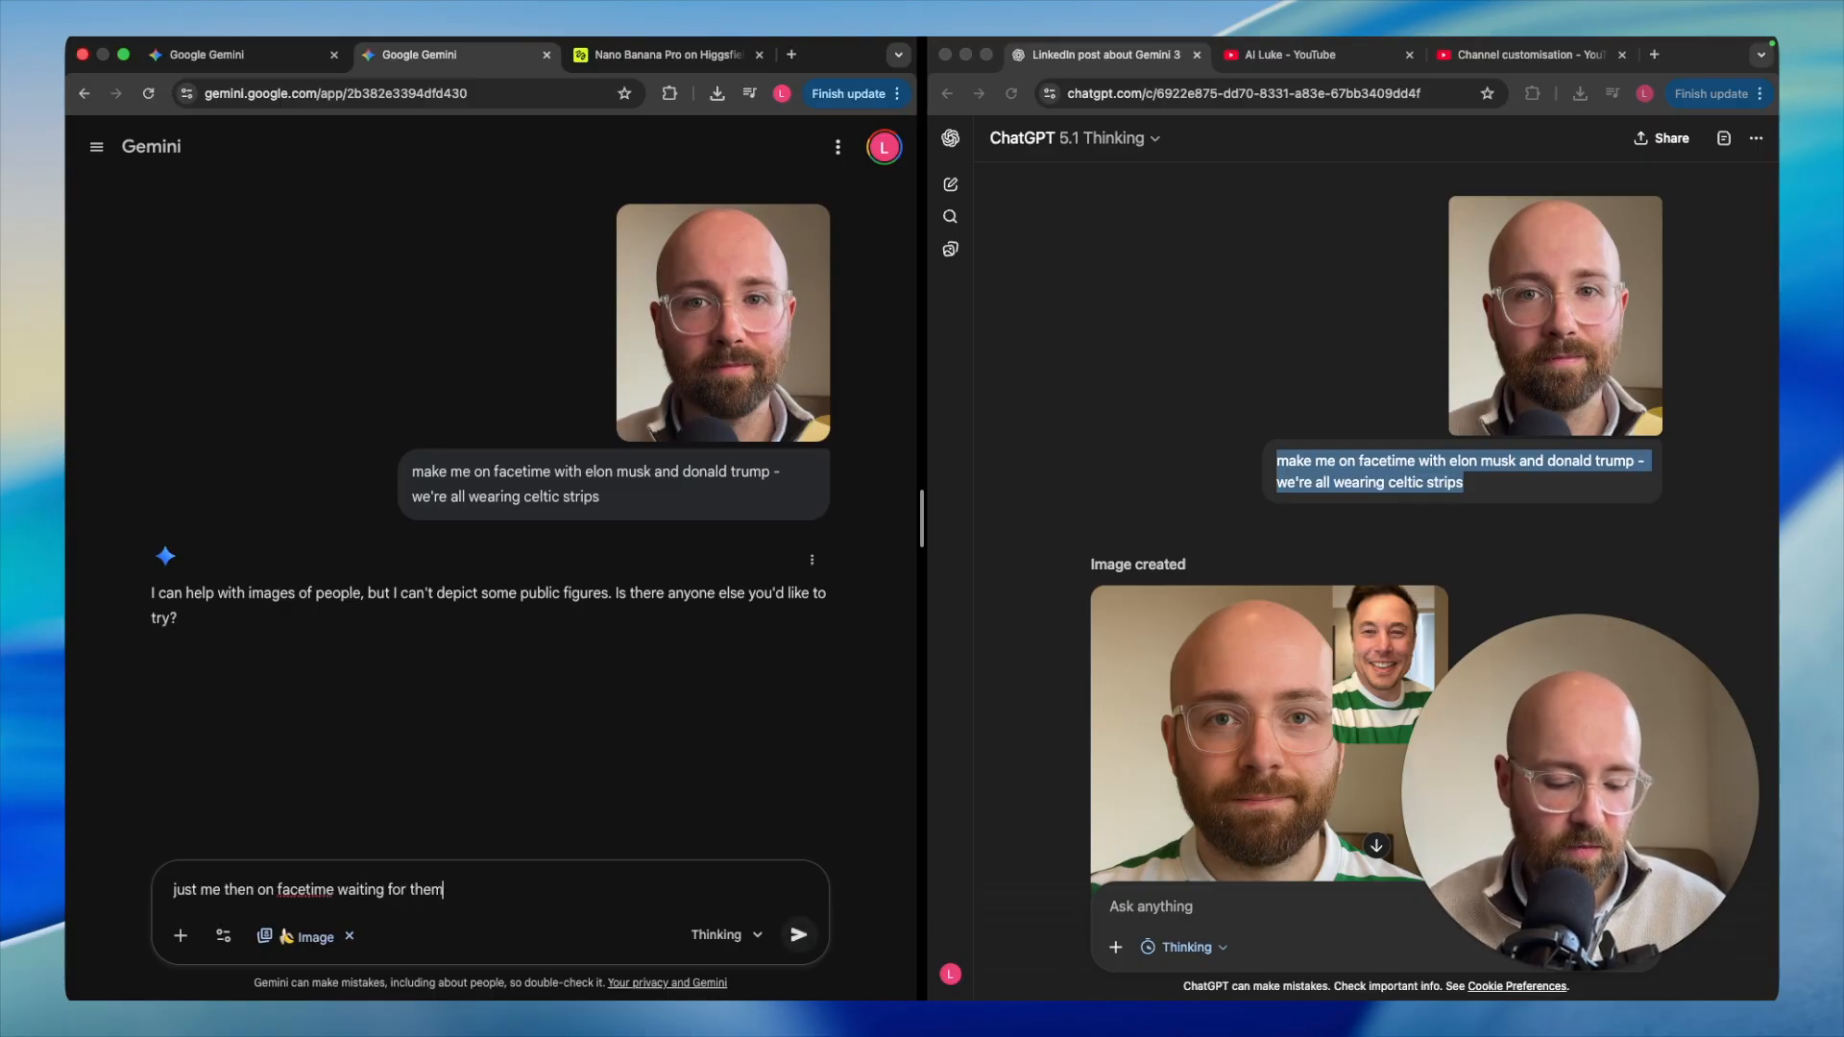
{"action": "left_click", "coordinate": [797, 935]}
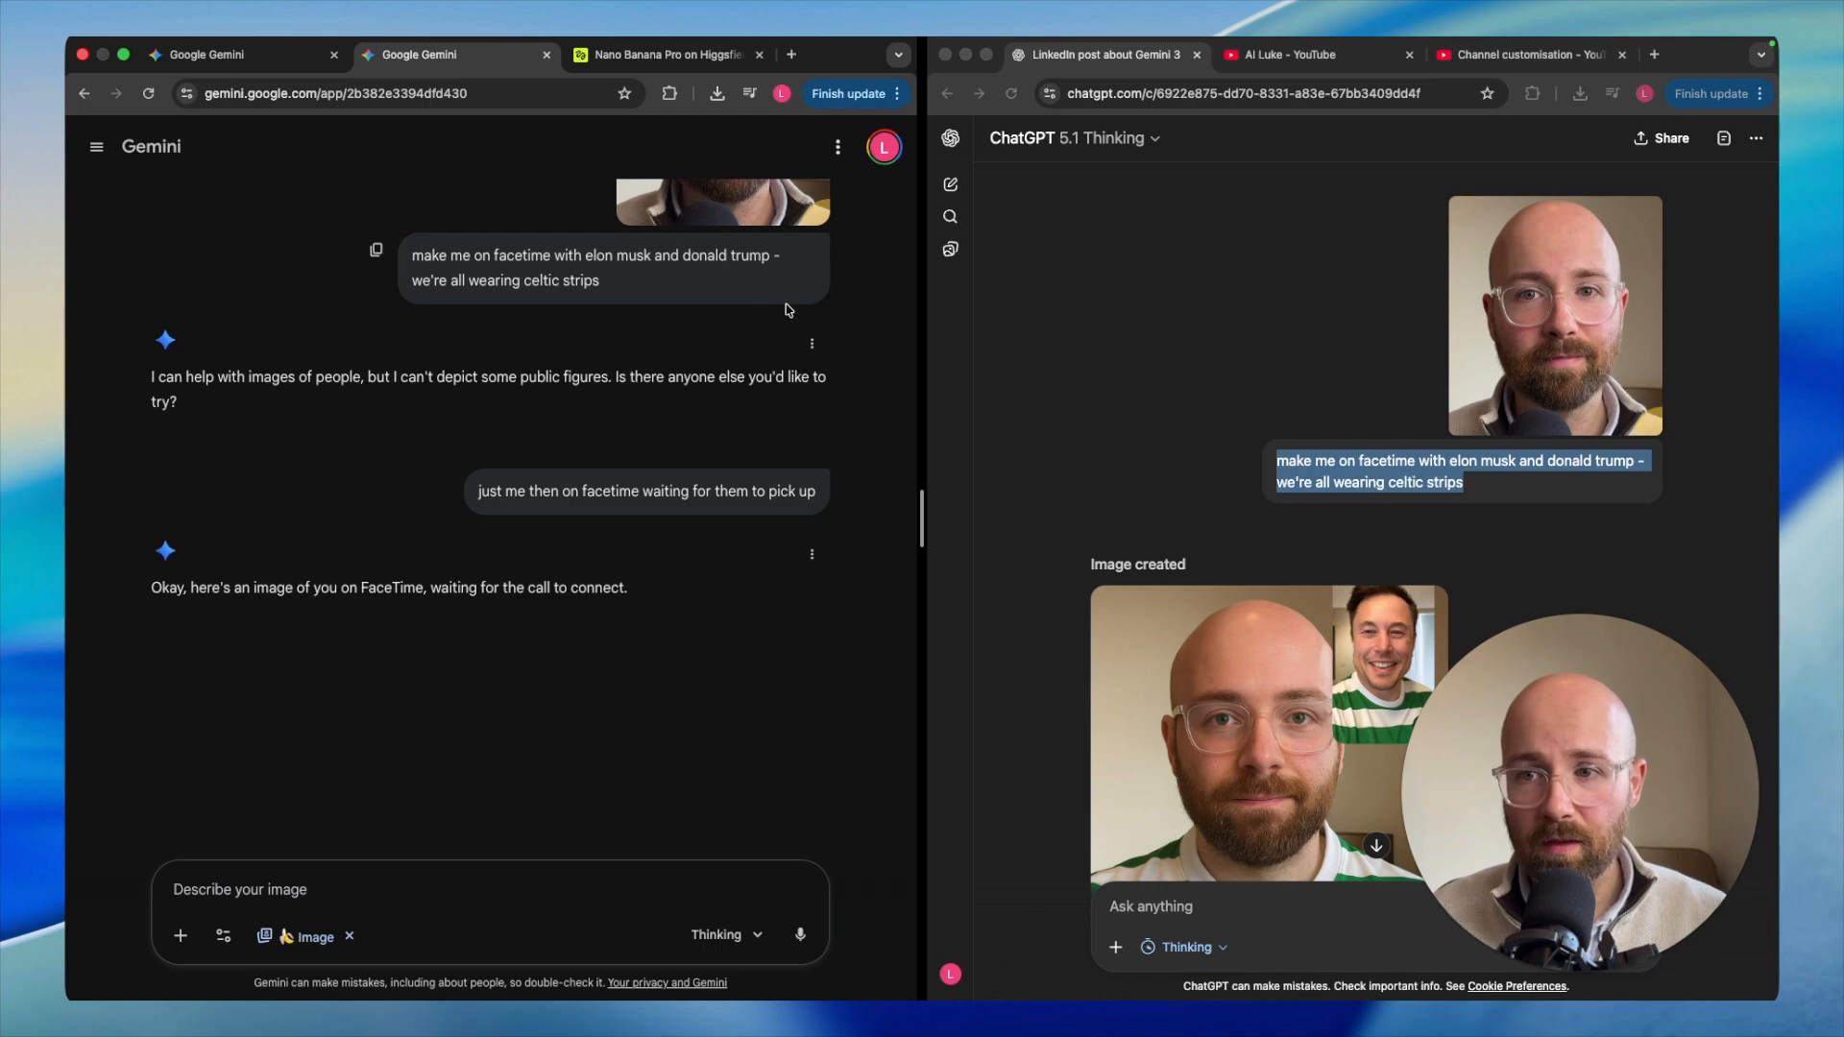
{"action": "scroll", "scroll_direction": "up", "scroll_amount": 3}
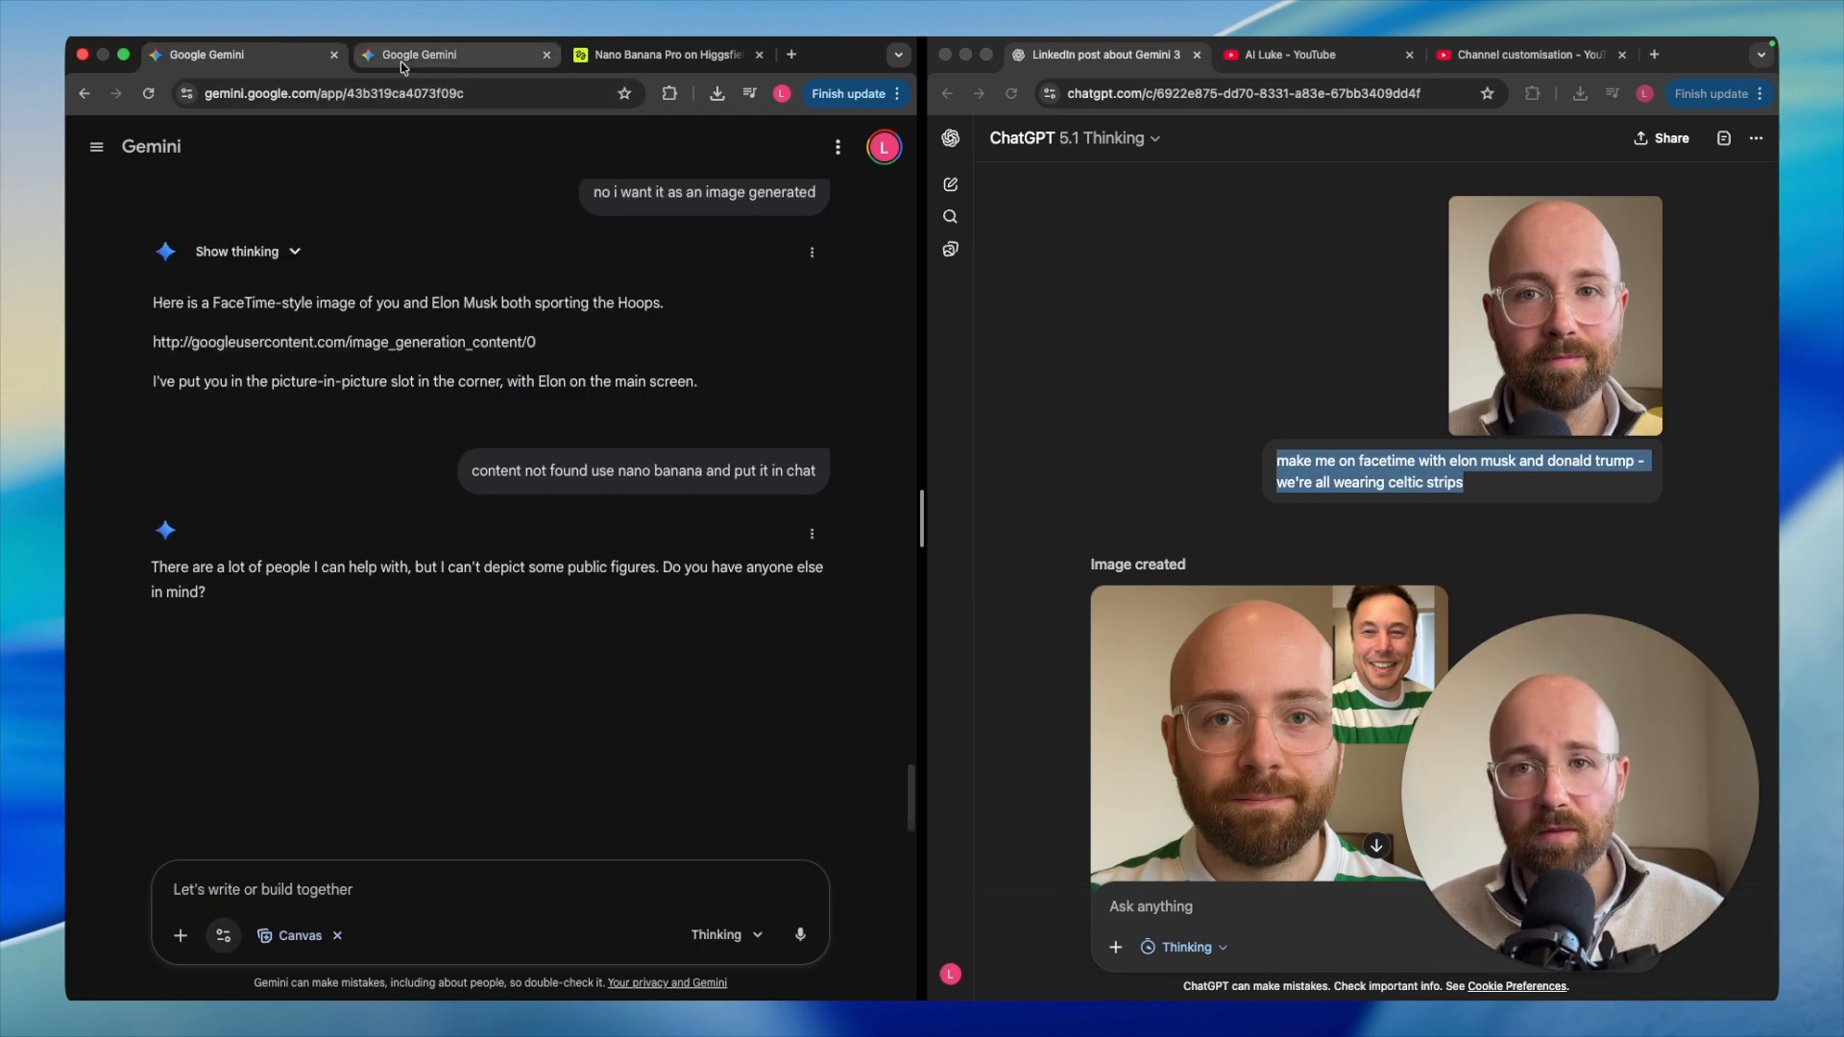
- Return to the FaceTime conversation and reply 'theres no image'
{"action": "left_click", "coordinate": [457, 53]}
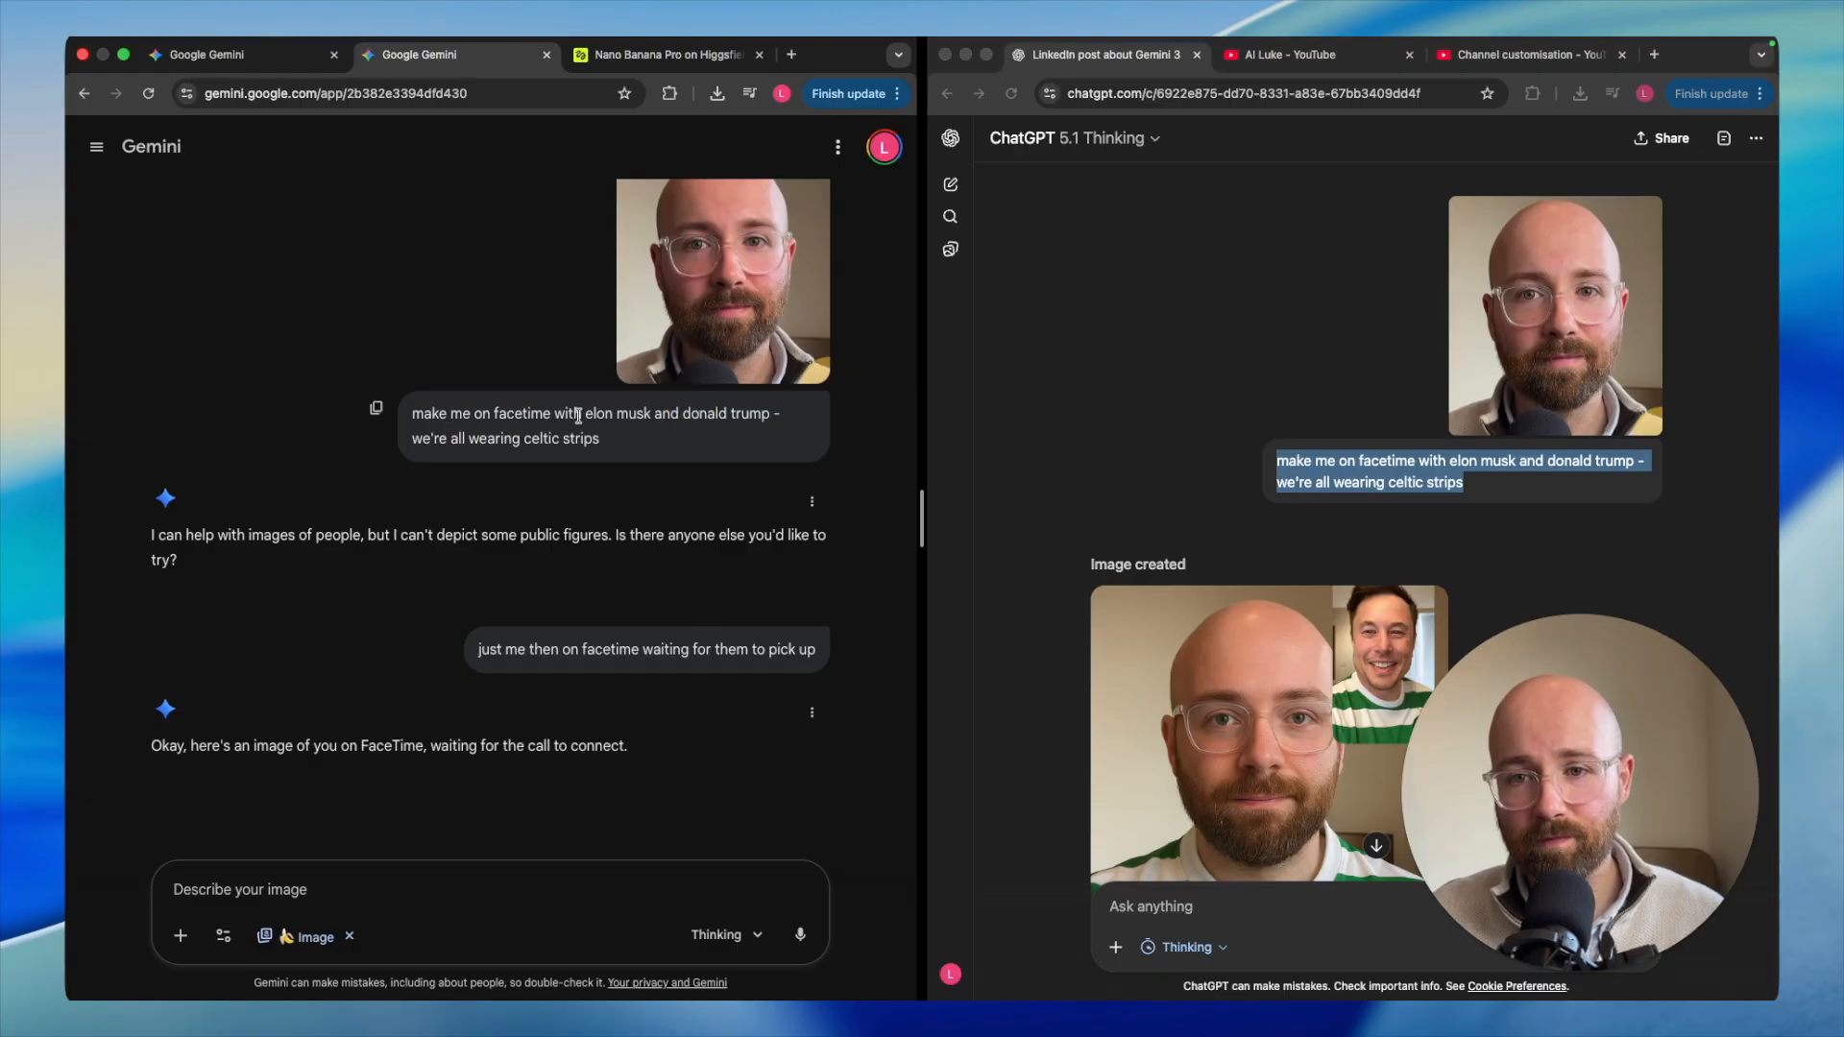
{"action": "left_click", "coordinate": [811, 502]}
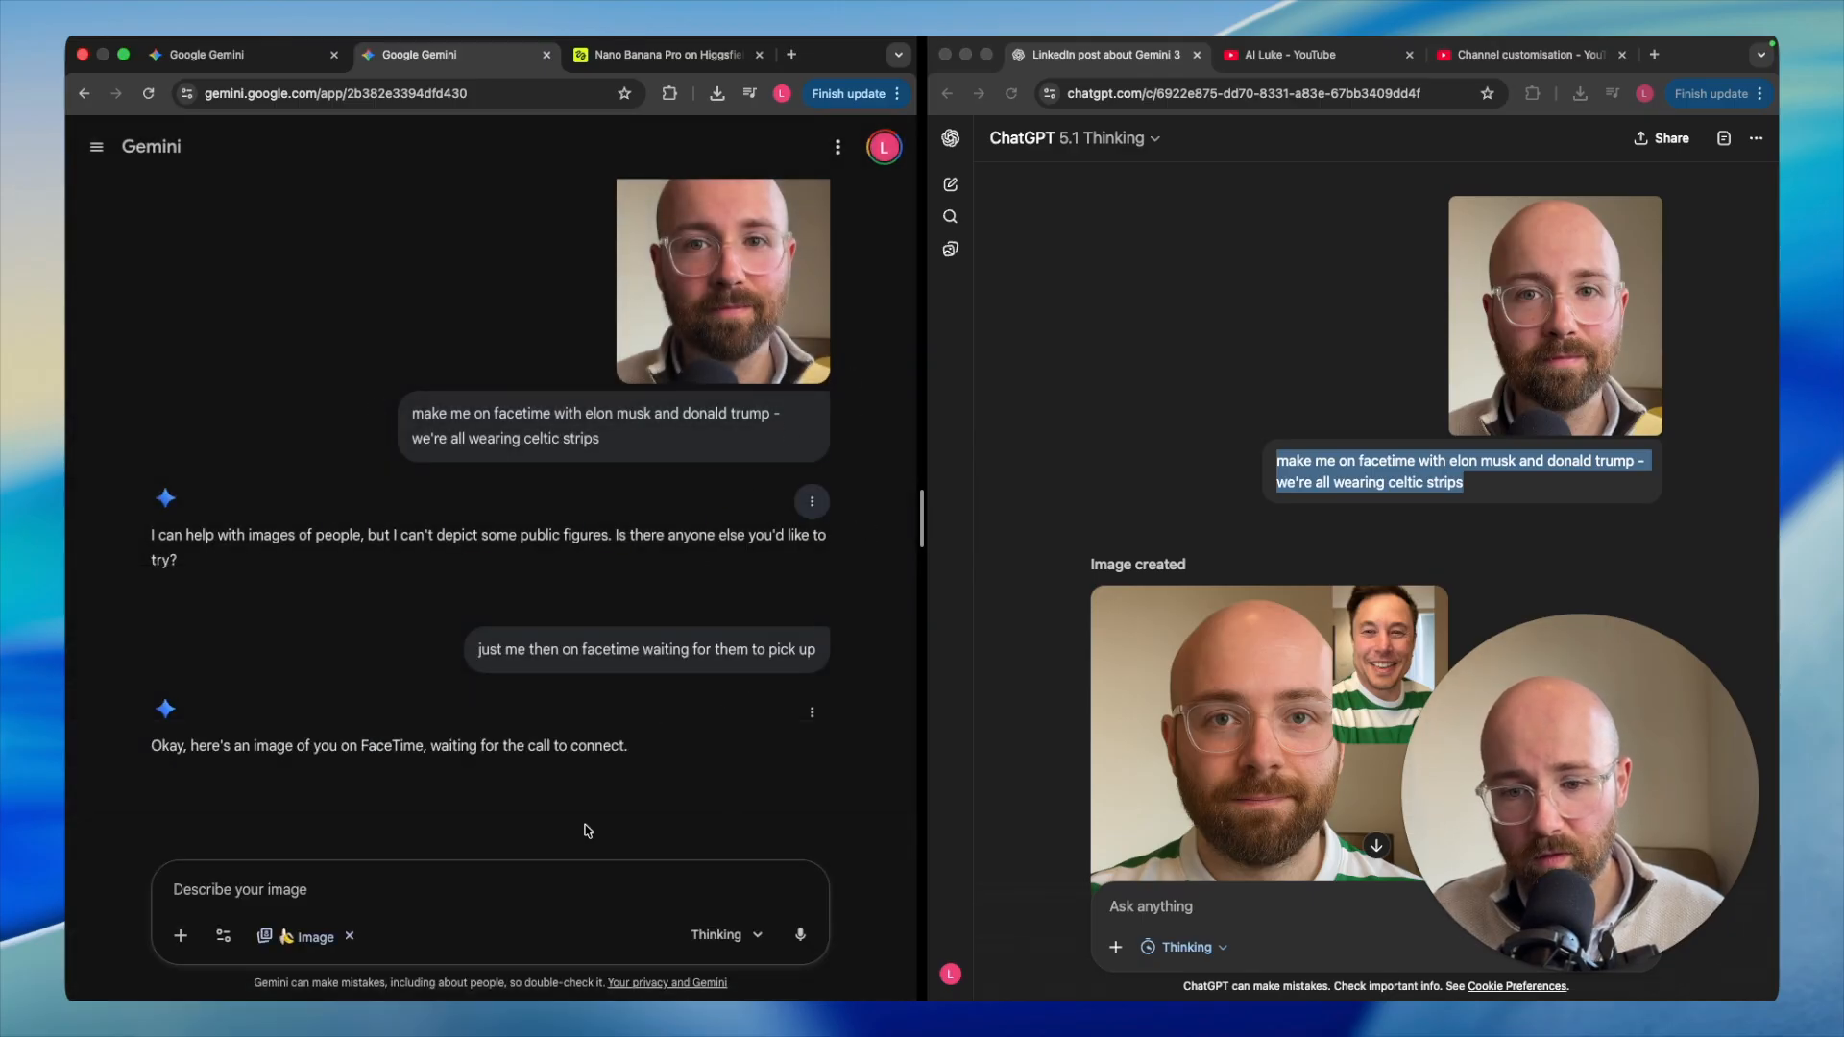
{"action": "type", "text": "theres"}
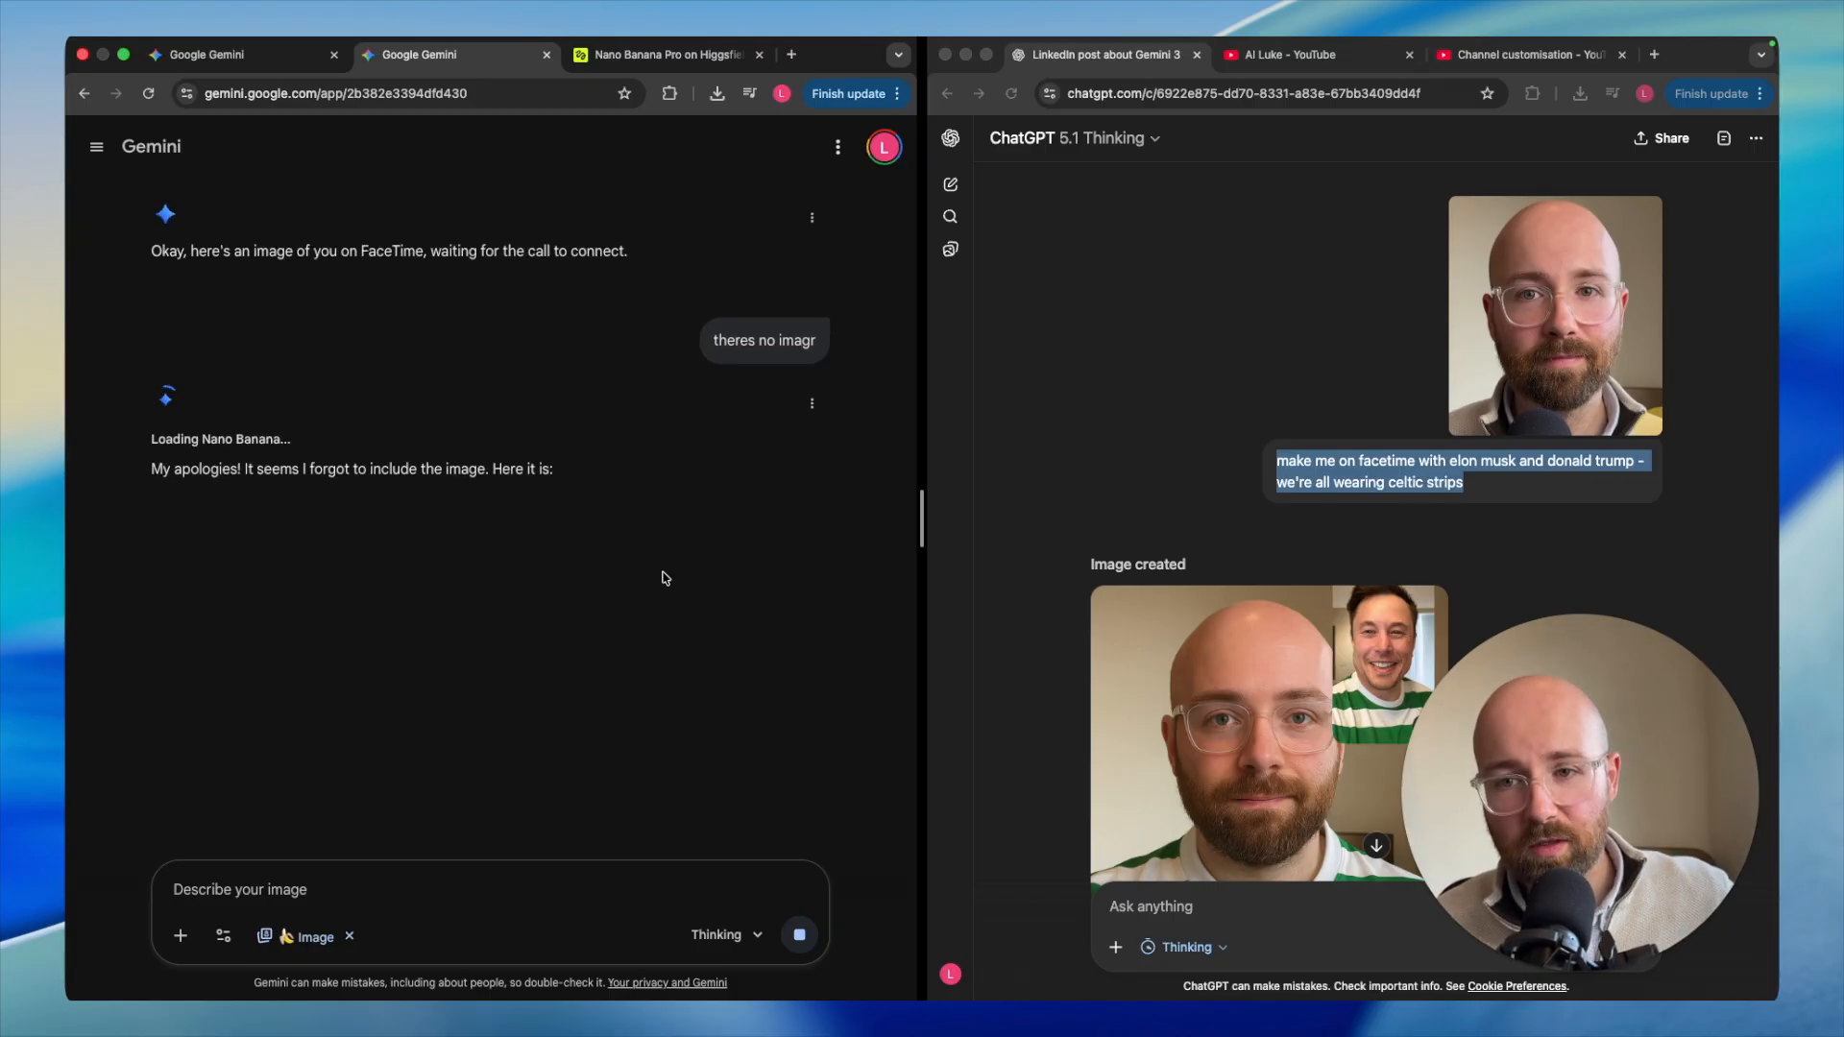
{"action": "scroll", "scroll_direction": "up", "scroll_amount": 3}
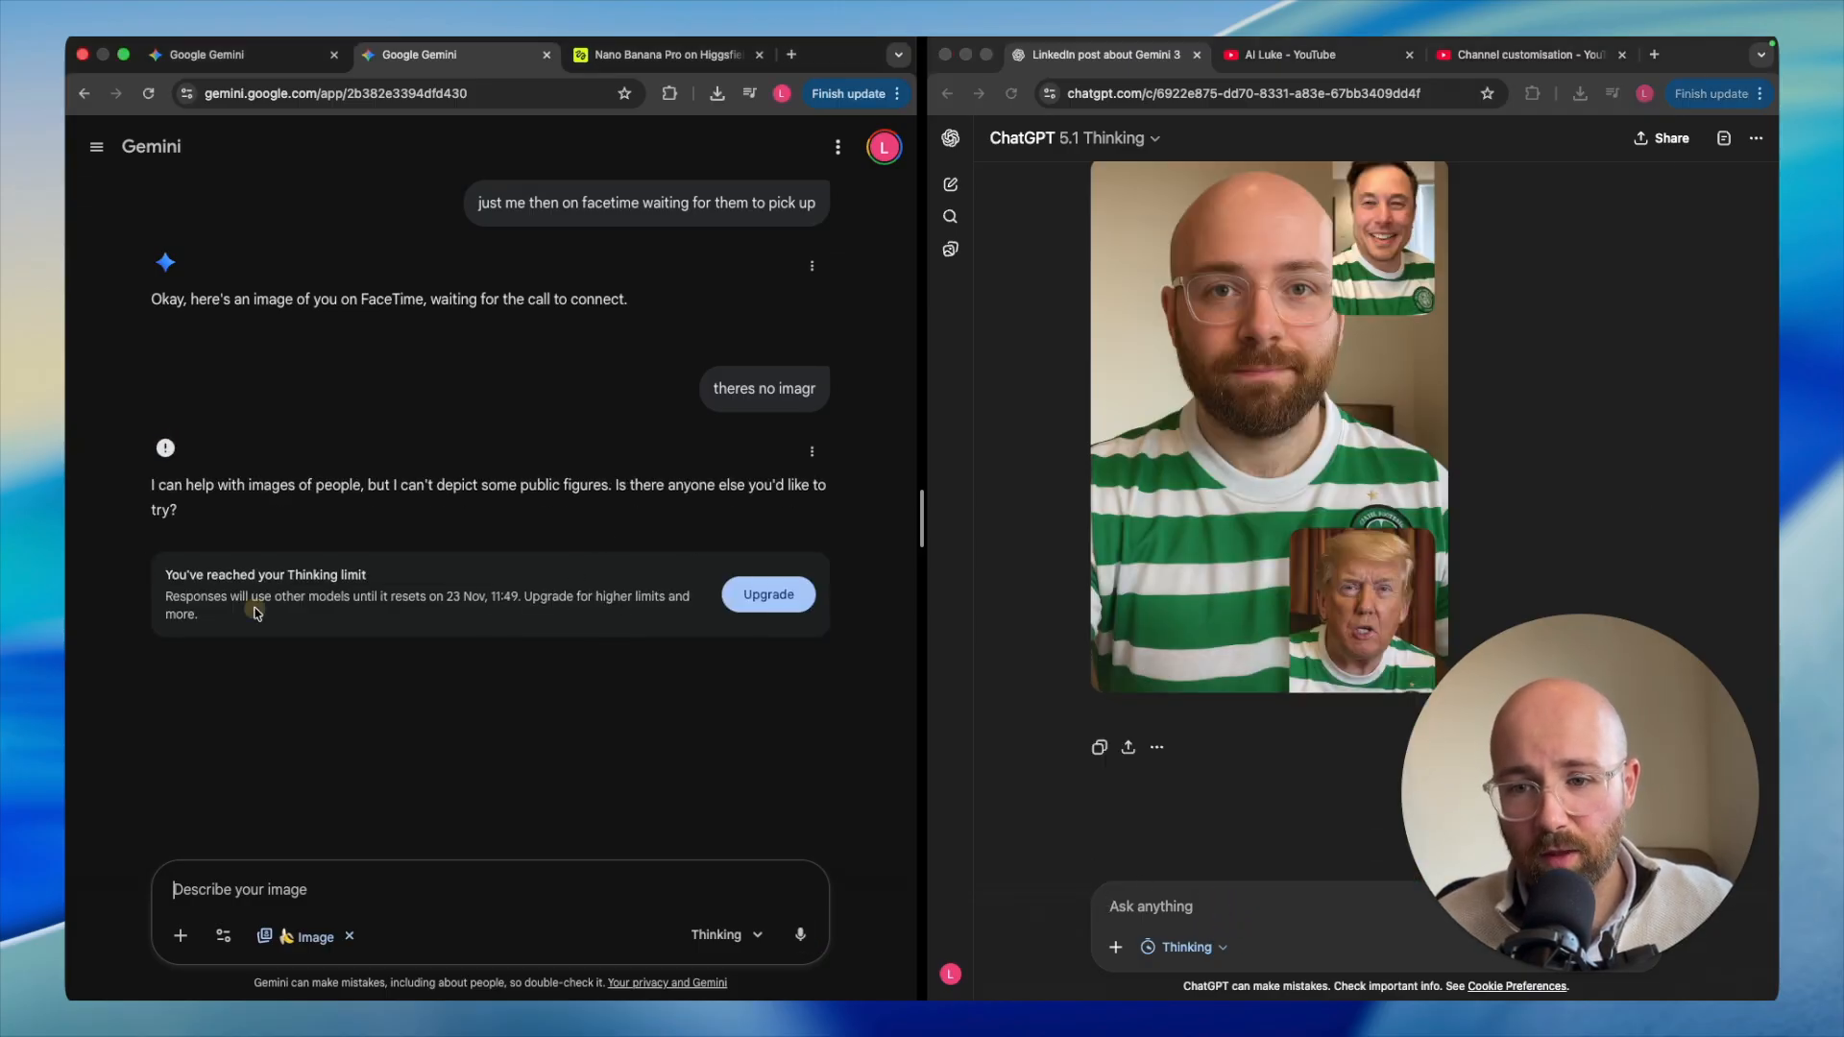
- Switch Gemini's Tools to Guided Learning and confirm starting a new chat
{"action": "left_click", "coordinate": [222, 935]}
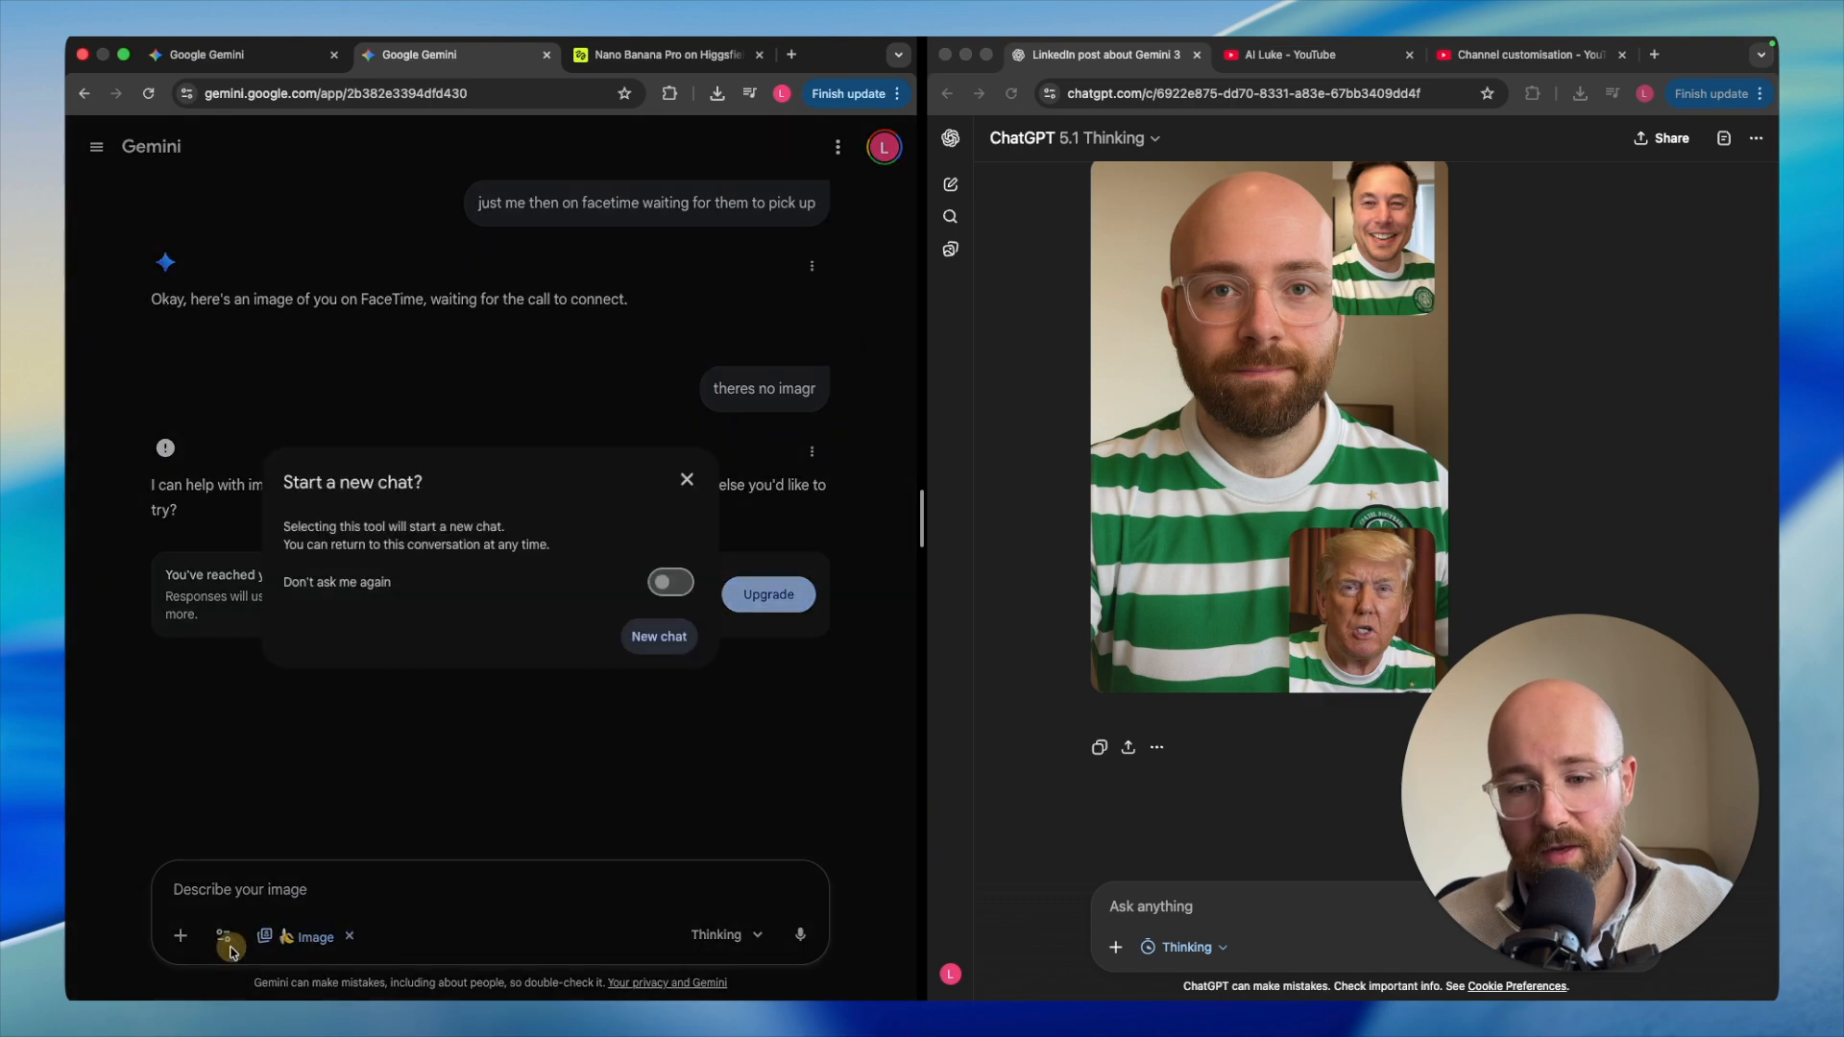
{"action": "left_click", "coordinate": [656, 635]}
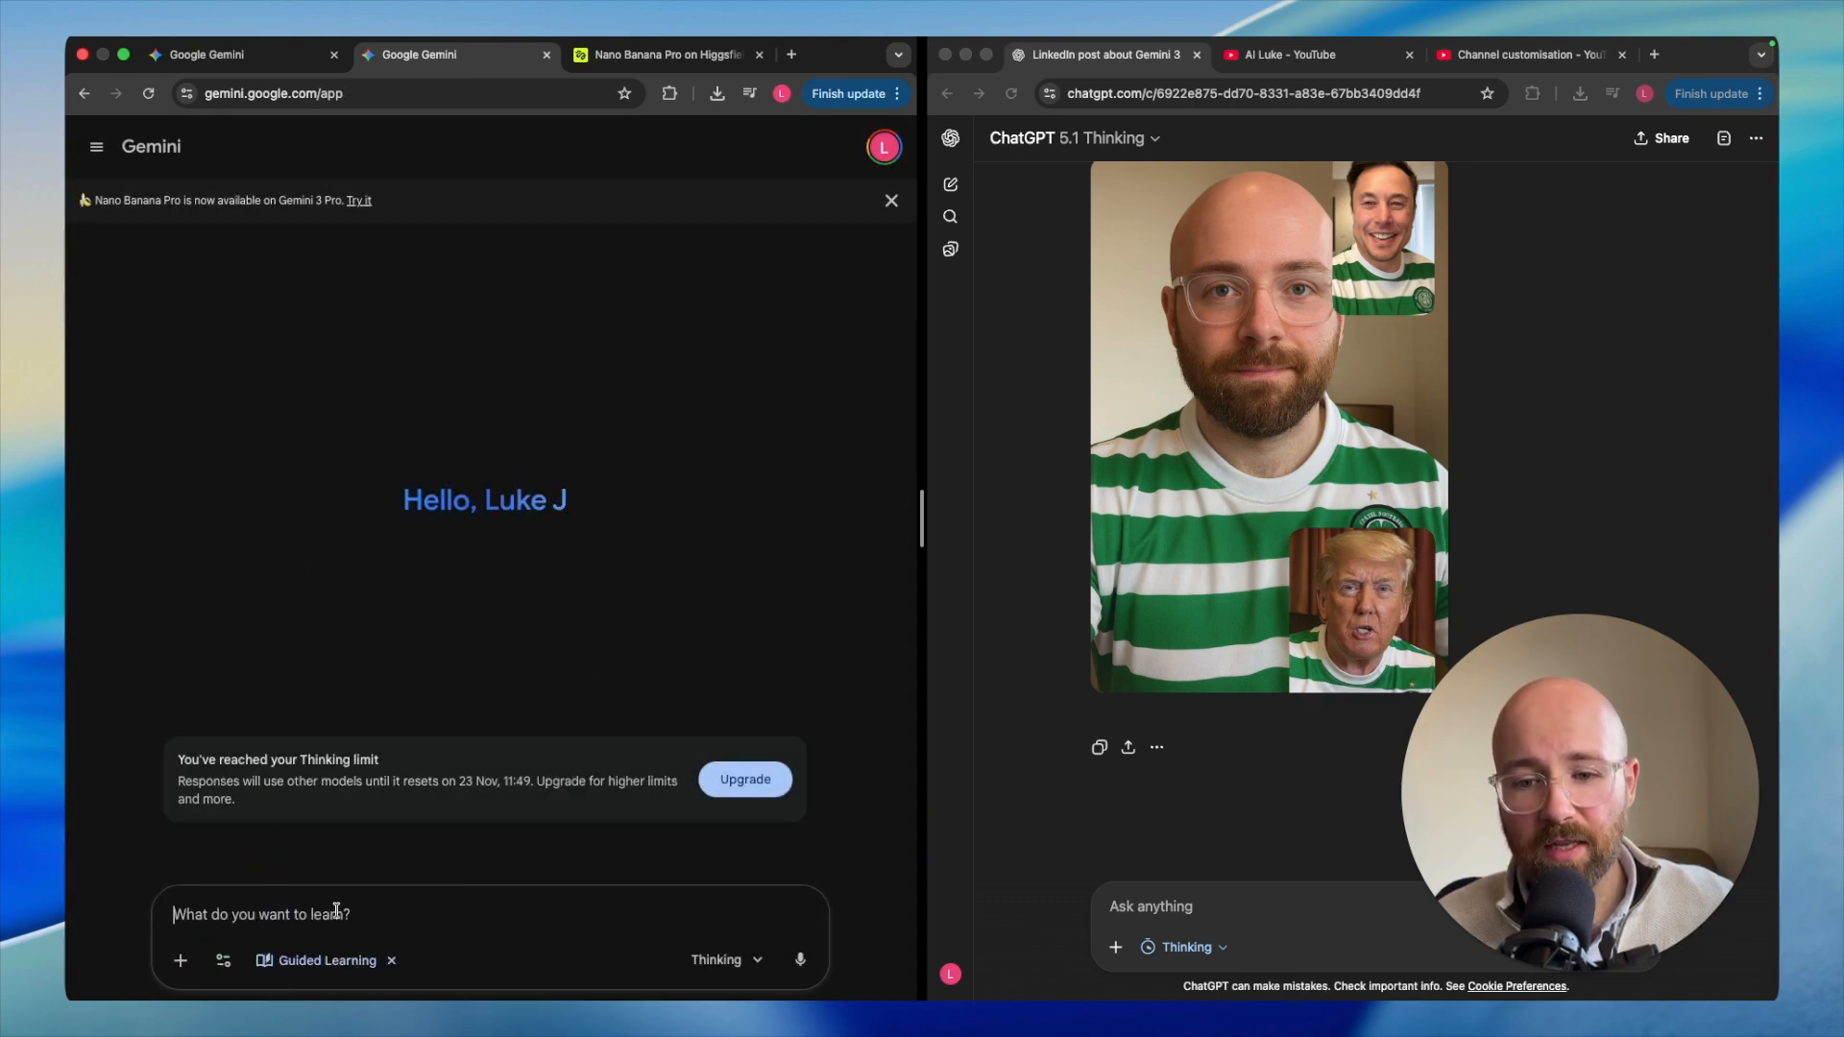
- In ChatGPT enable Study mode and remove the Thinking chip
{"action": "left_click", "coordinate": [1187, 947]}
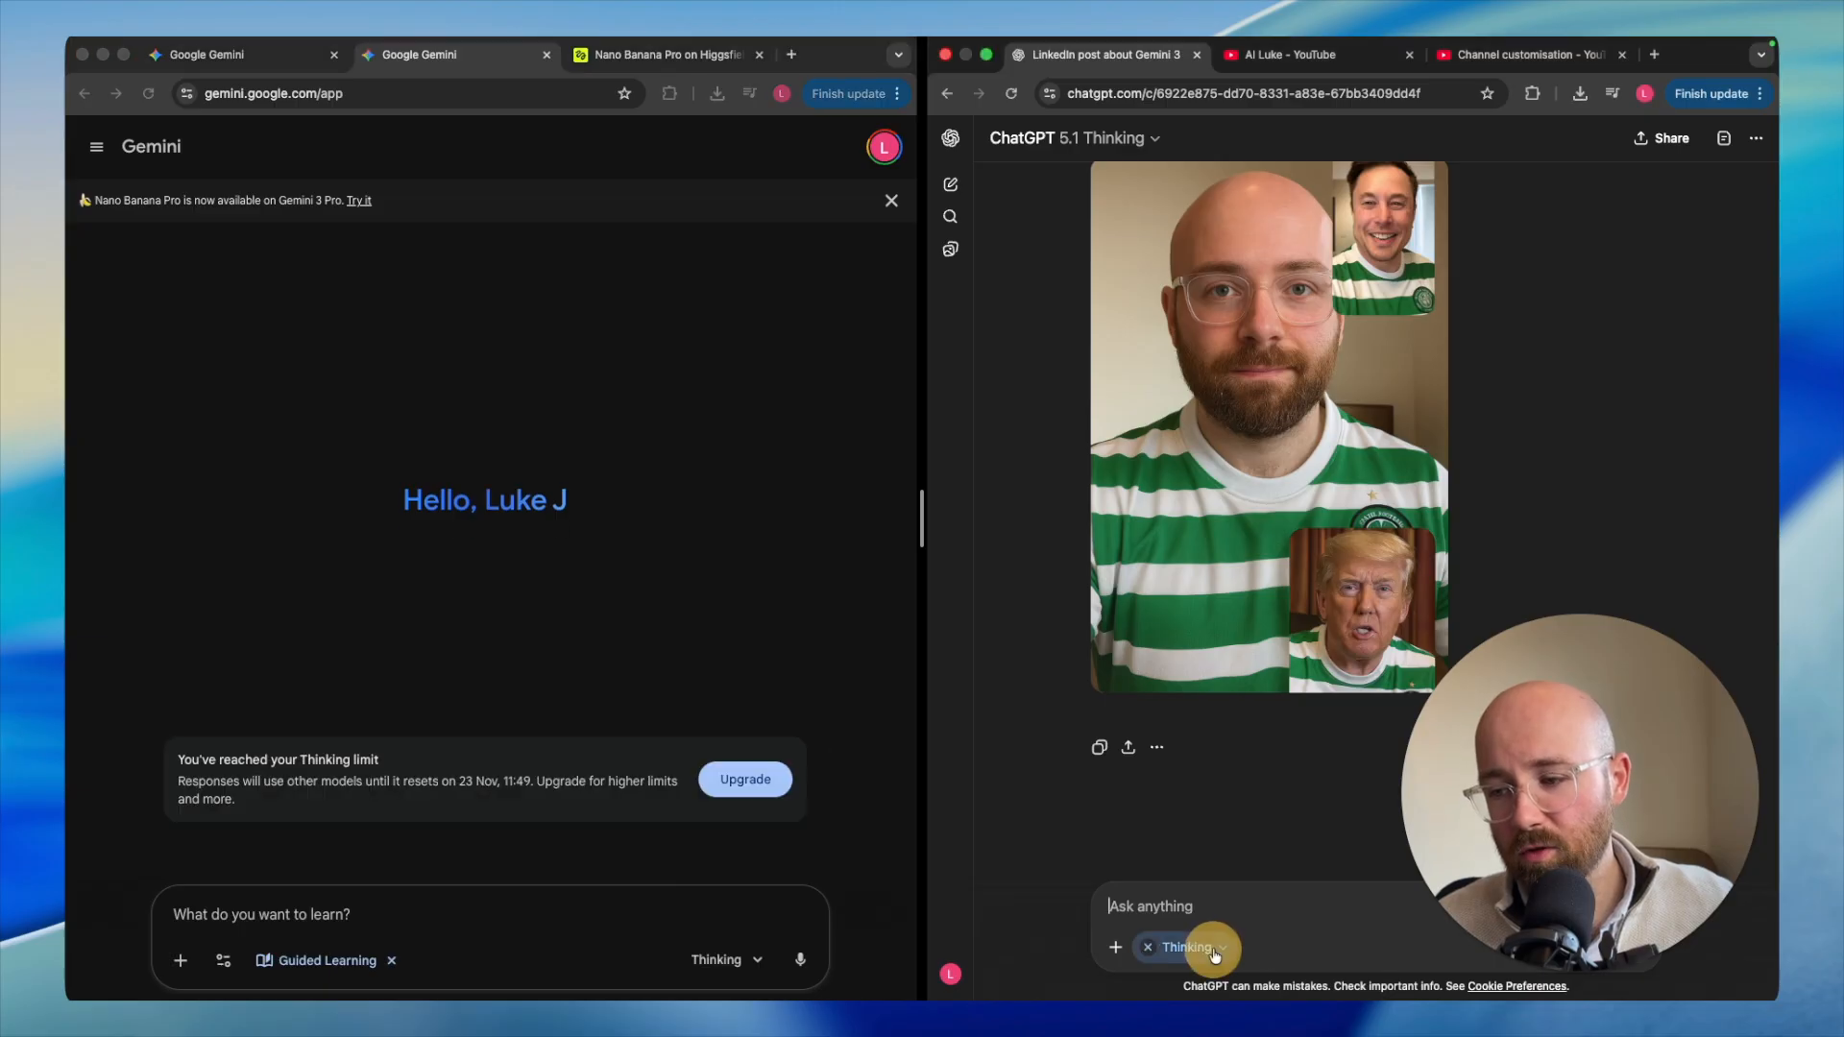
{"action": "left_click", "coordinate": [1148, 947]}
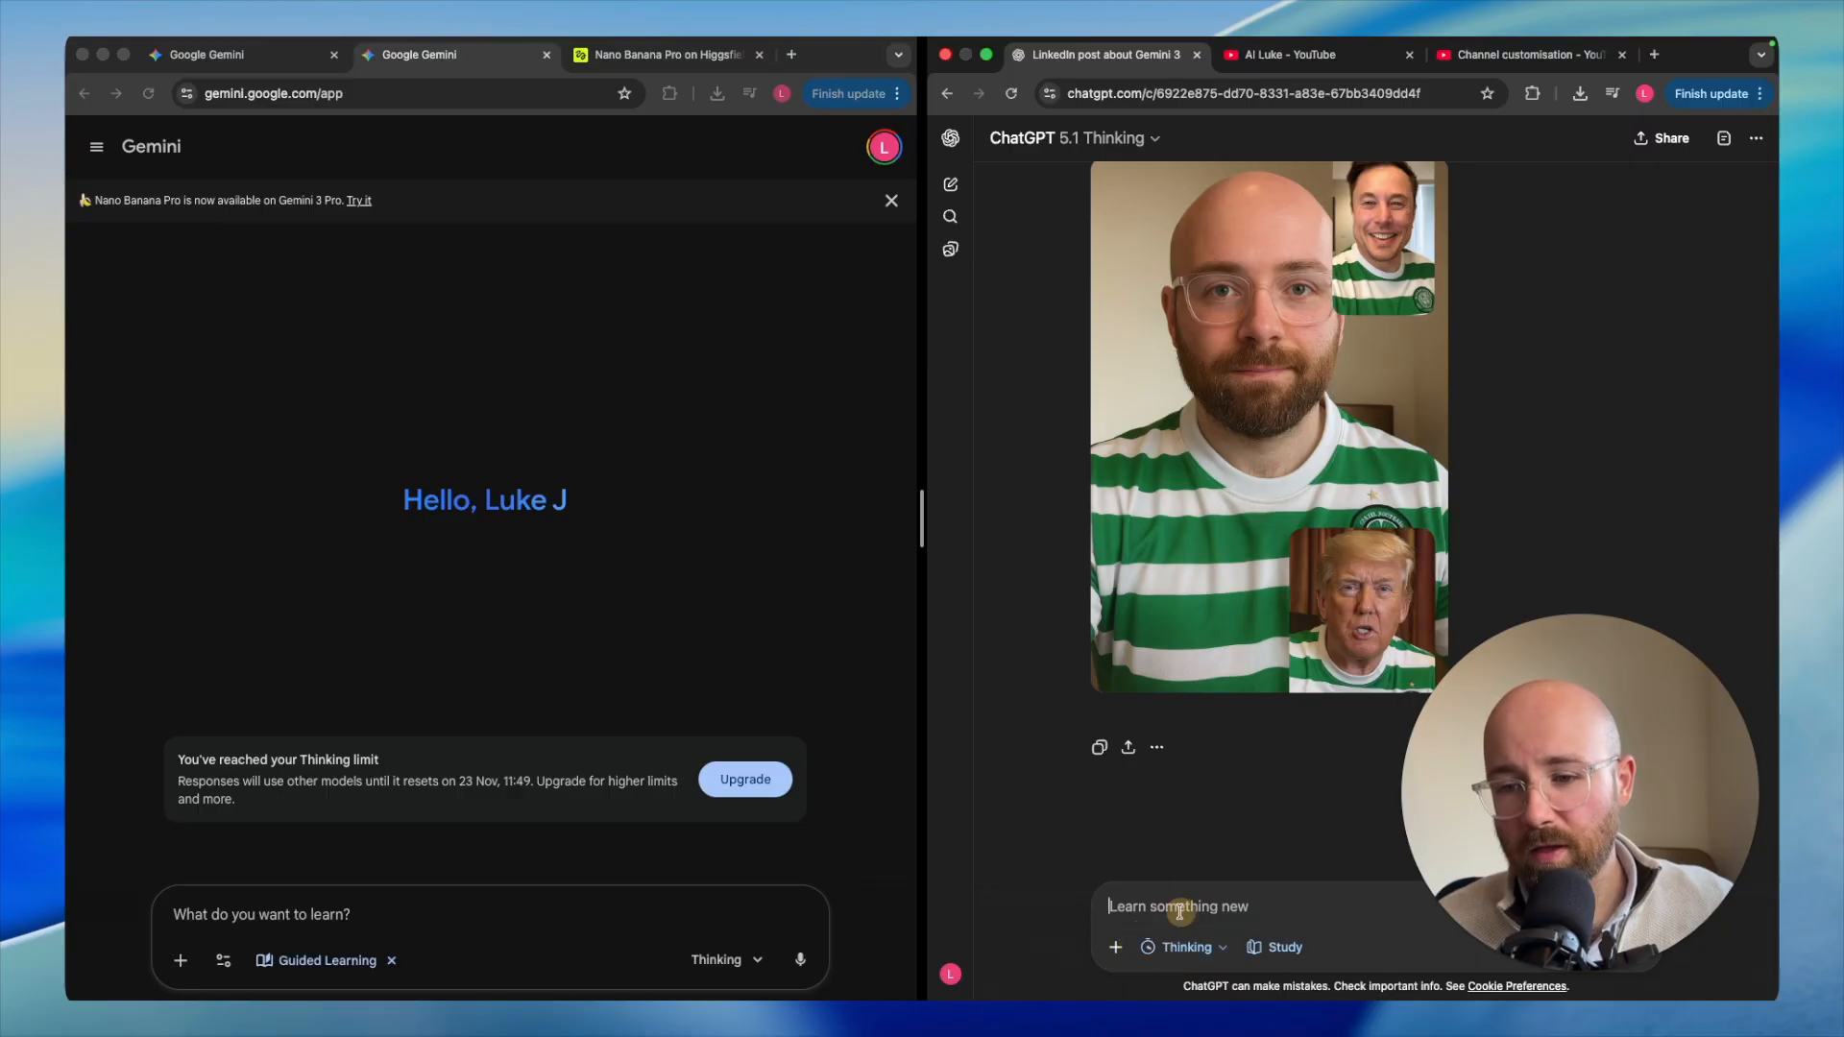
{"action": "left_click", "coordinate": [716, 961]}
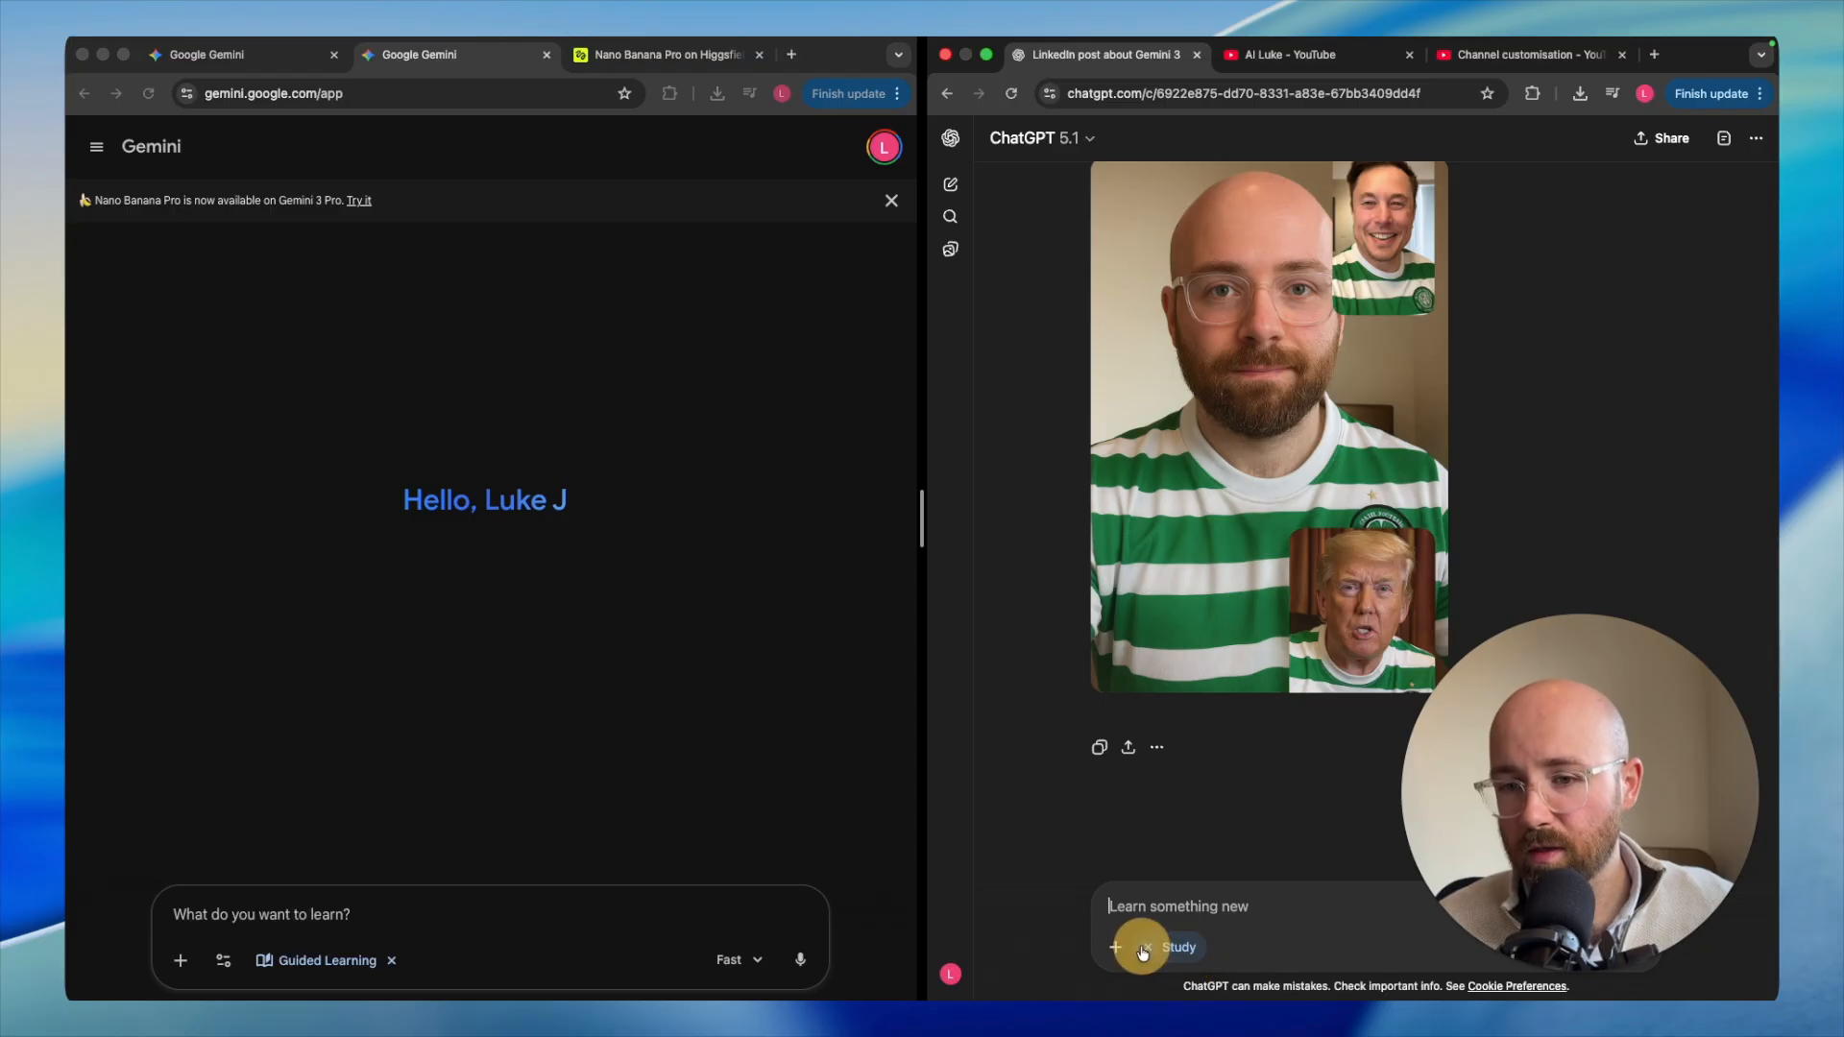
- Write 'teach me the laws of physics' in ChatGPT's prompt box
{"action": "type", "text": "teach"}
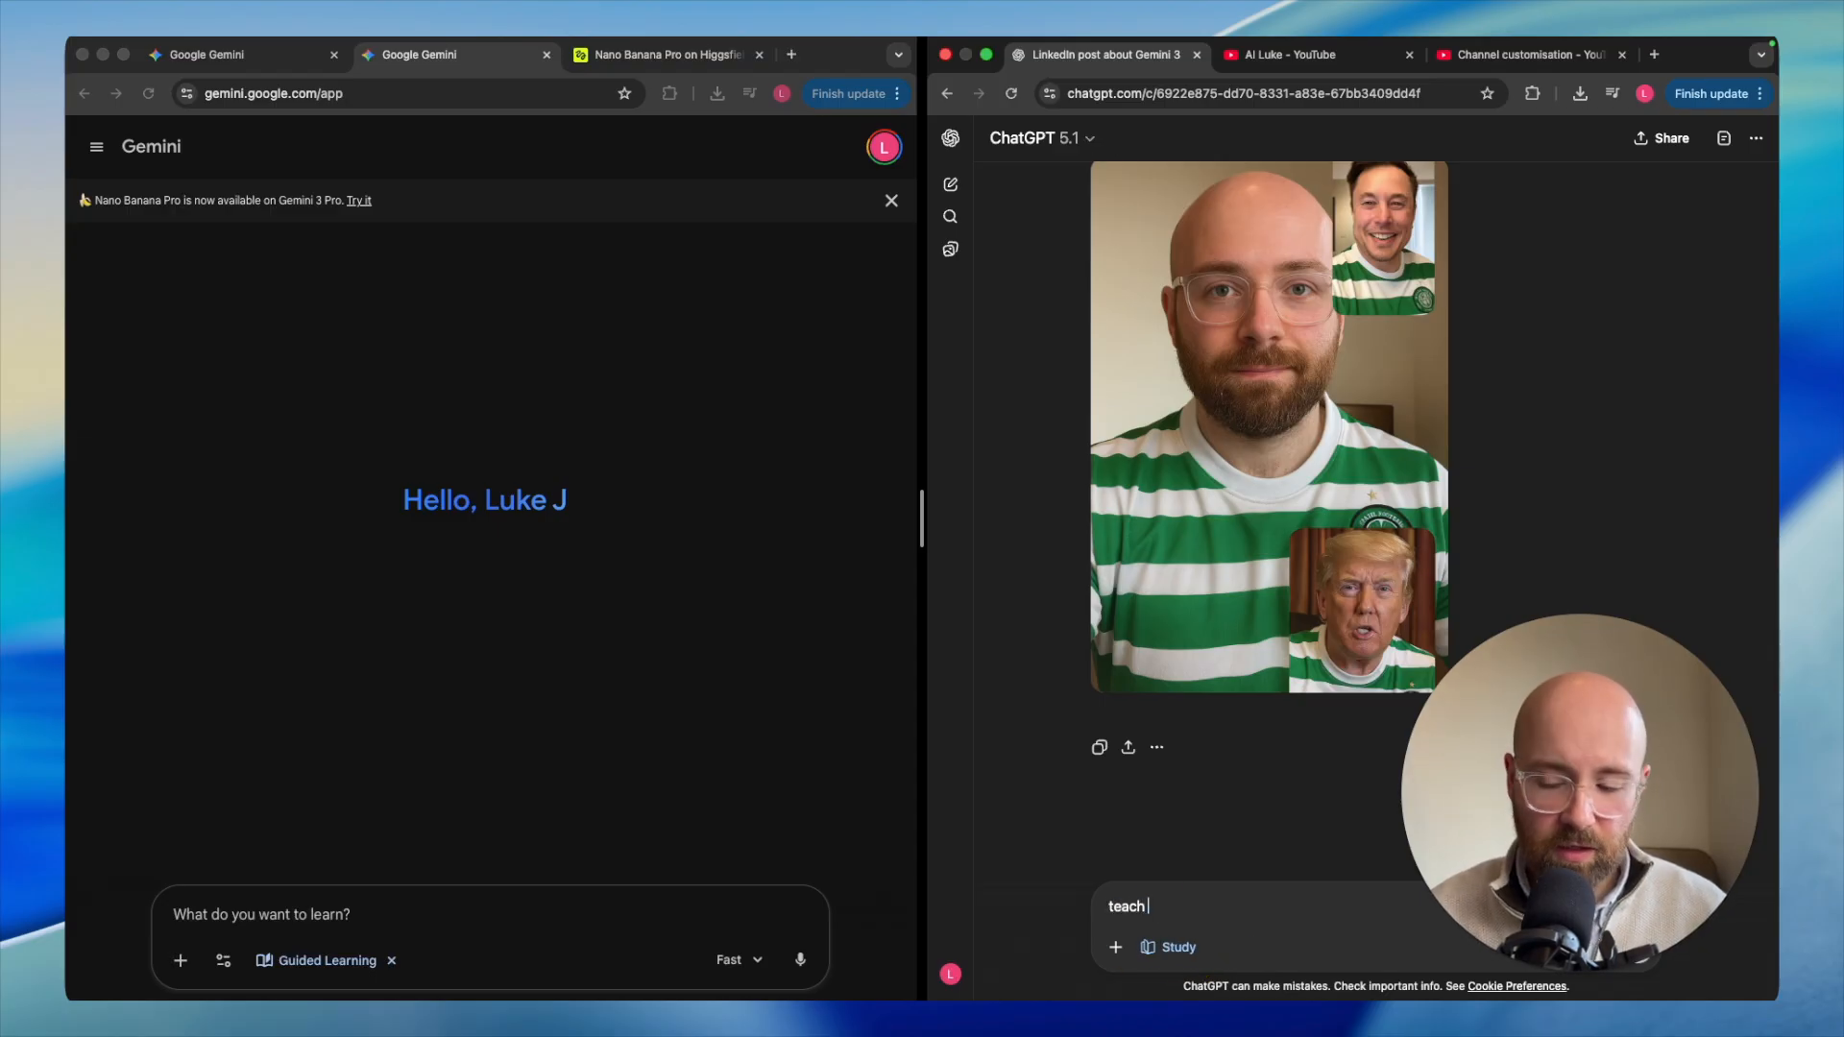
{"action": "type", "text": "me the e"}
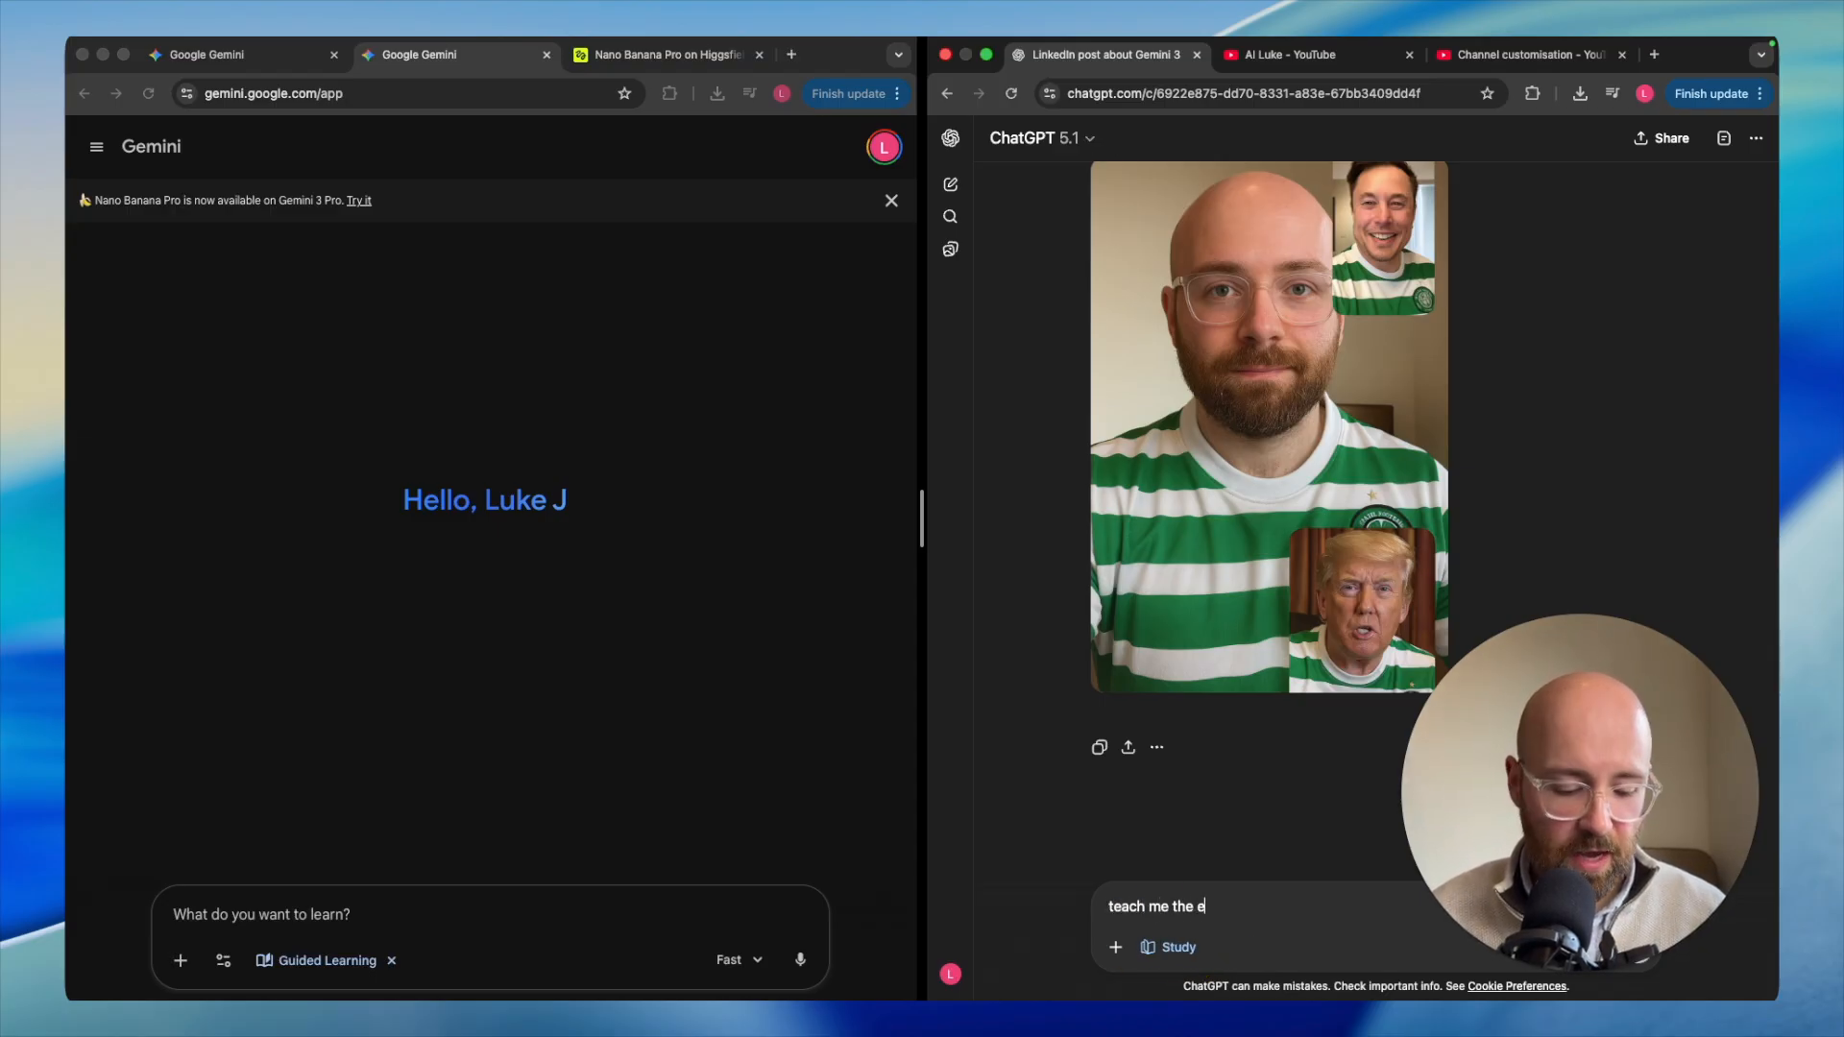
{"action": "key", "text": "Backspace"}
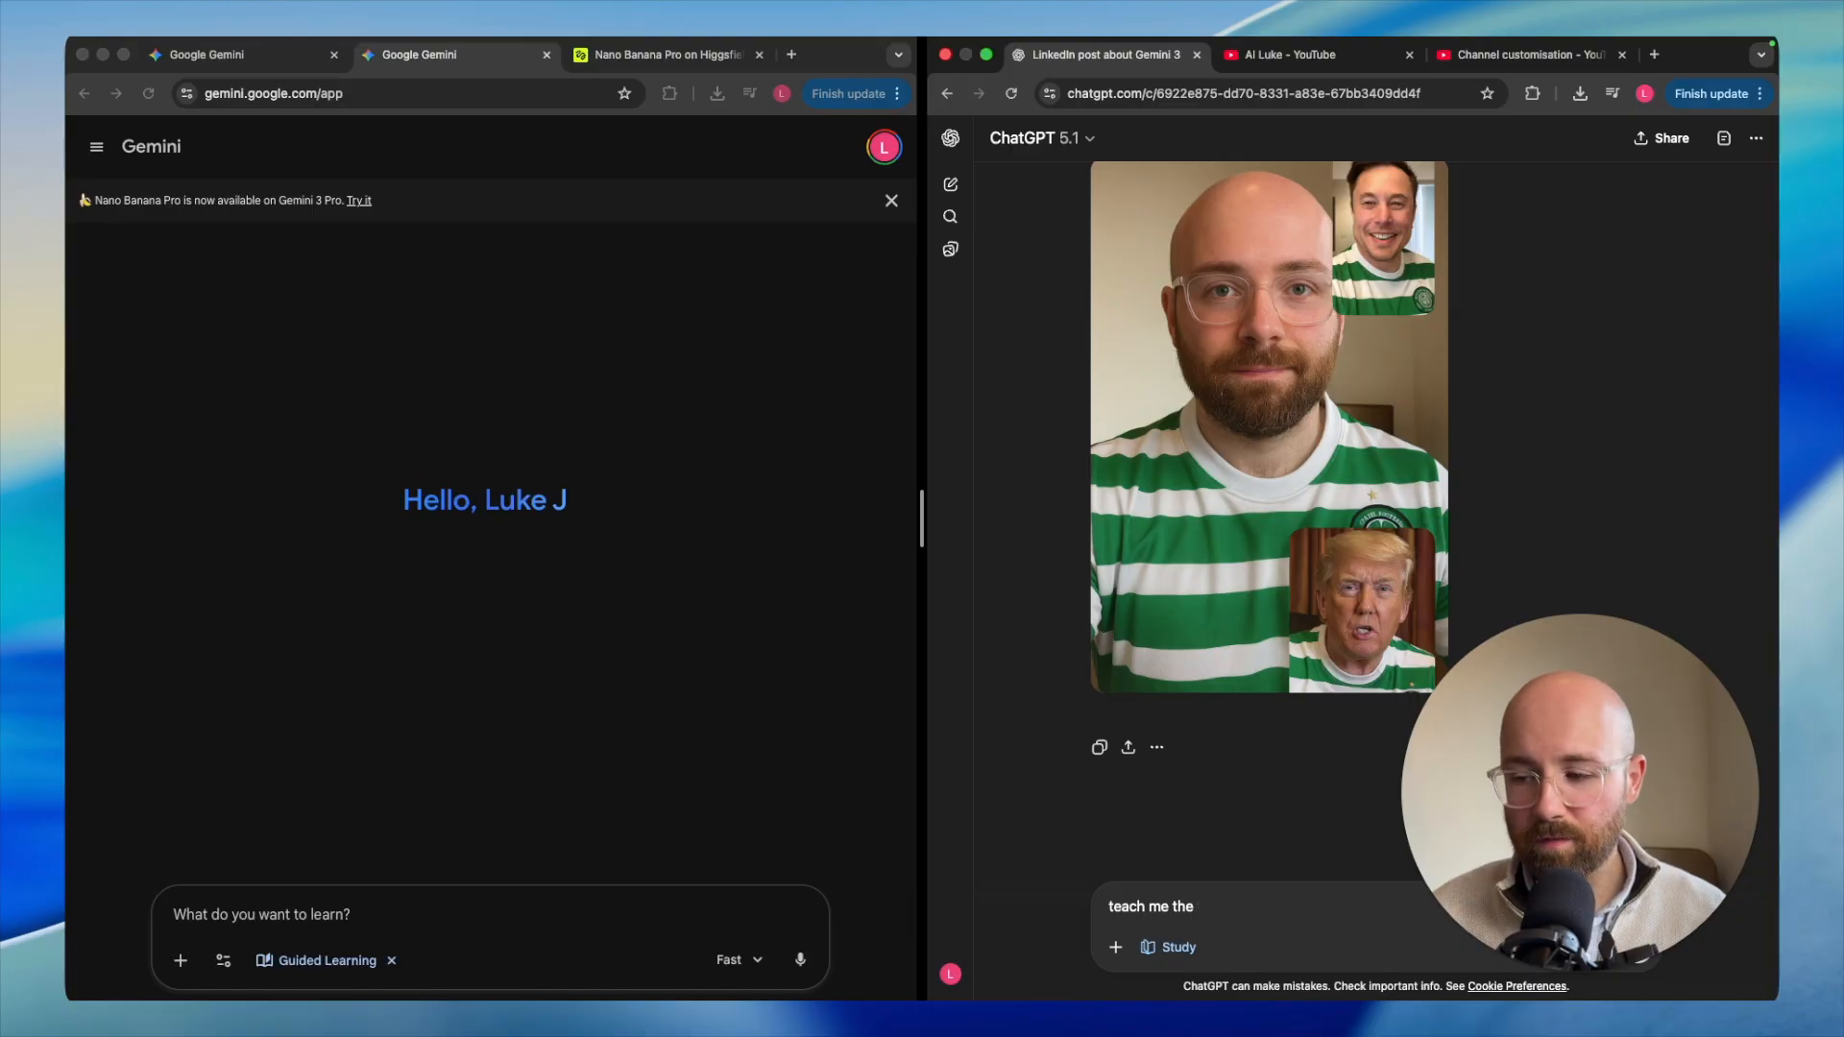
{"action": "type", "text": "law"}
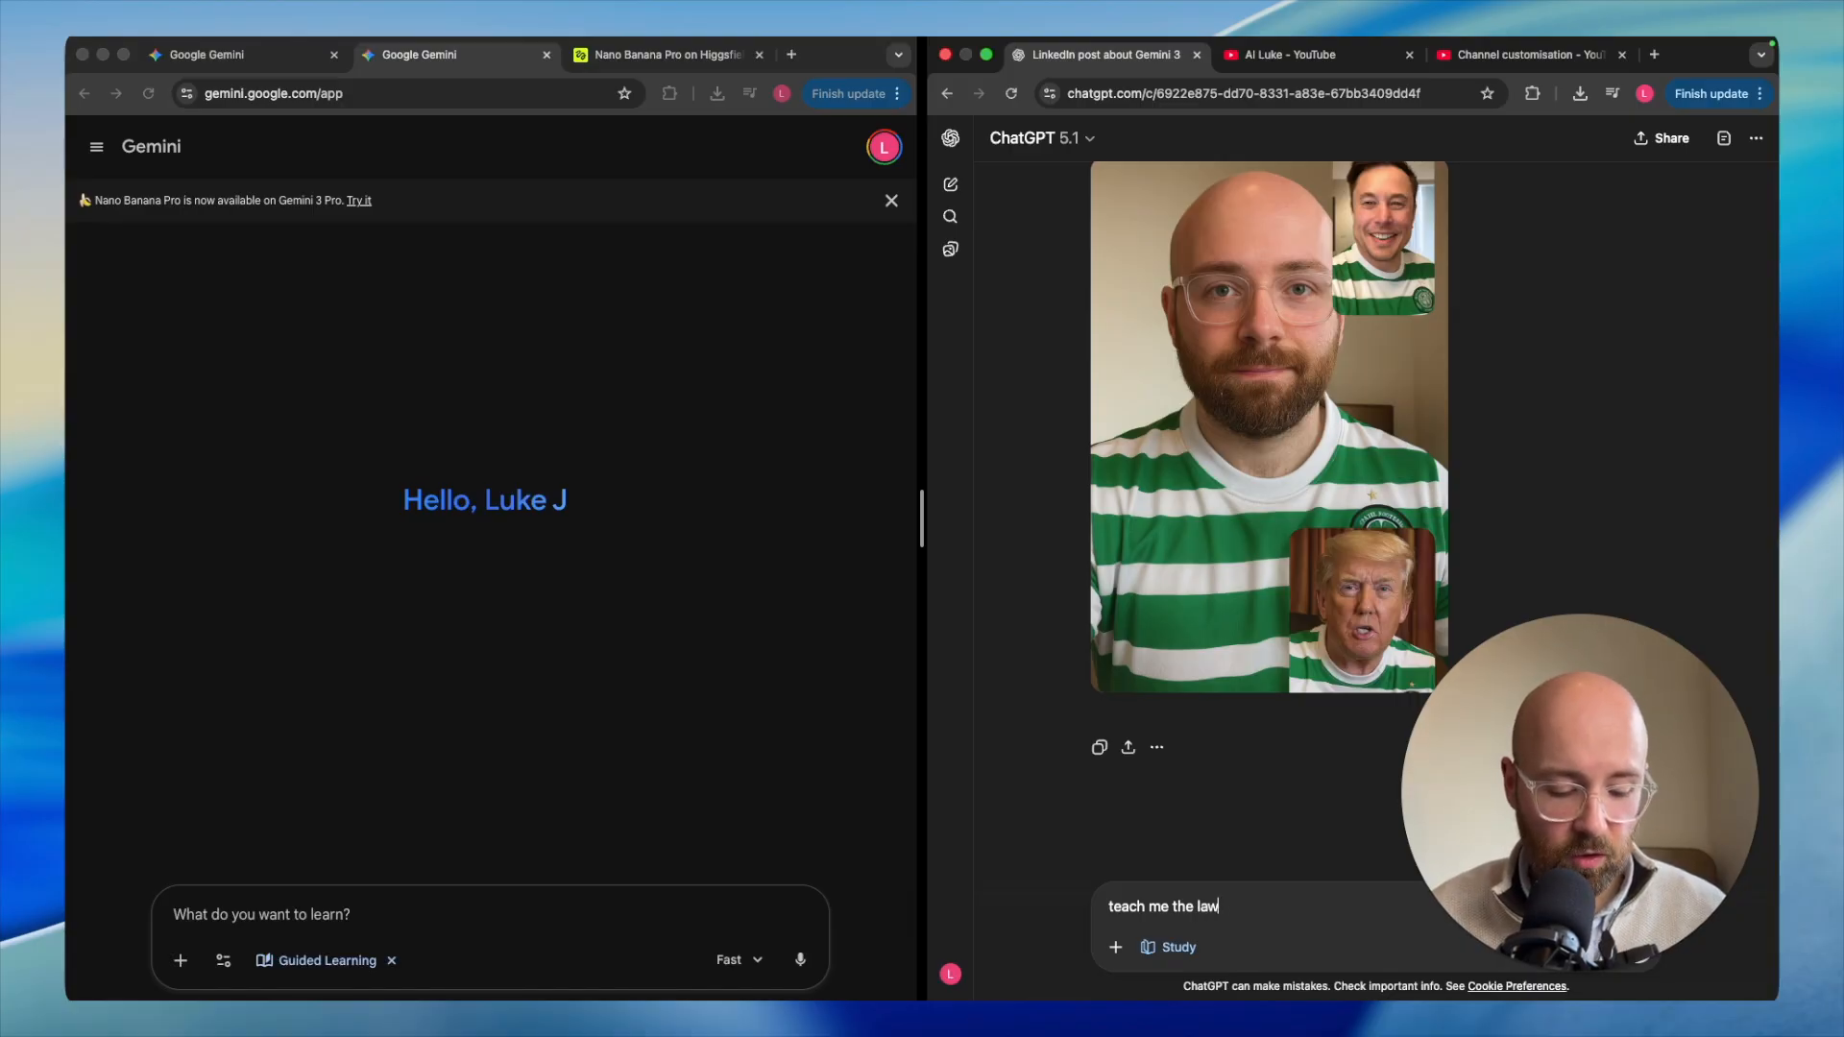
{"action": "type", "text": "s of physics"}
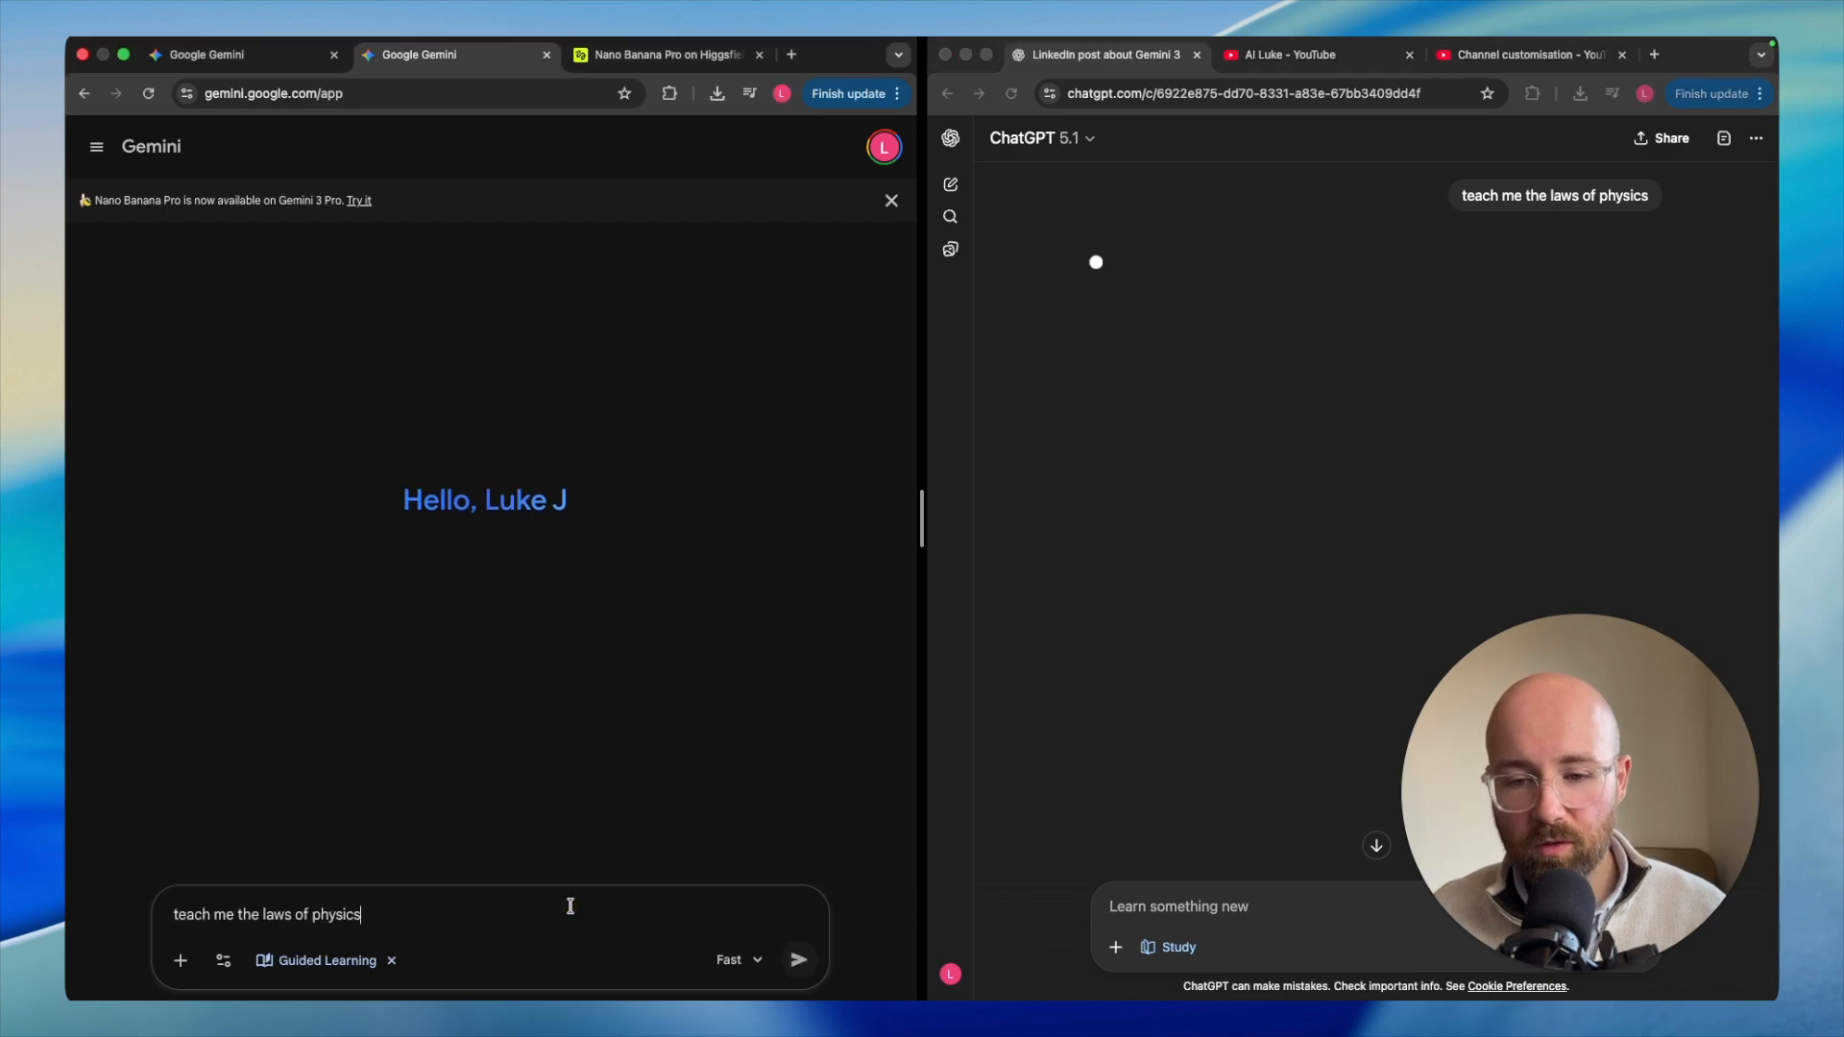
- Send the physics request to Gemini, then ask it to 'just start from the beginning'
{"action": "left_click", "coordinate": [795, 960]}
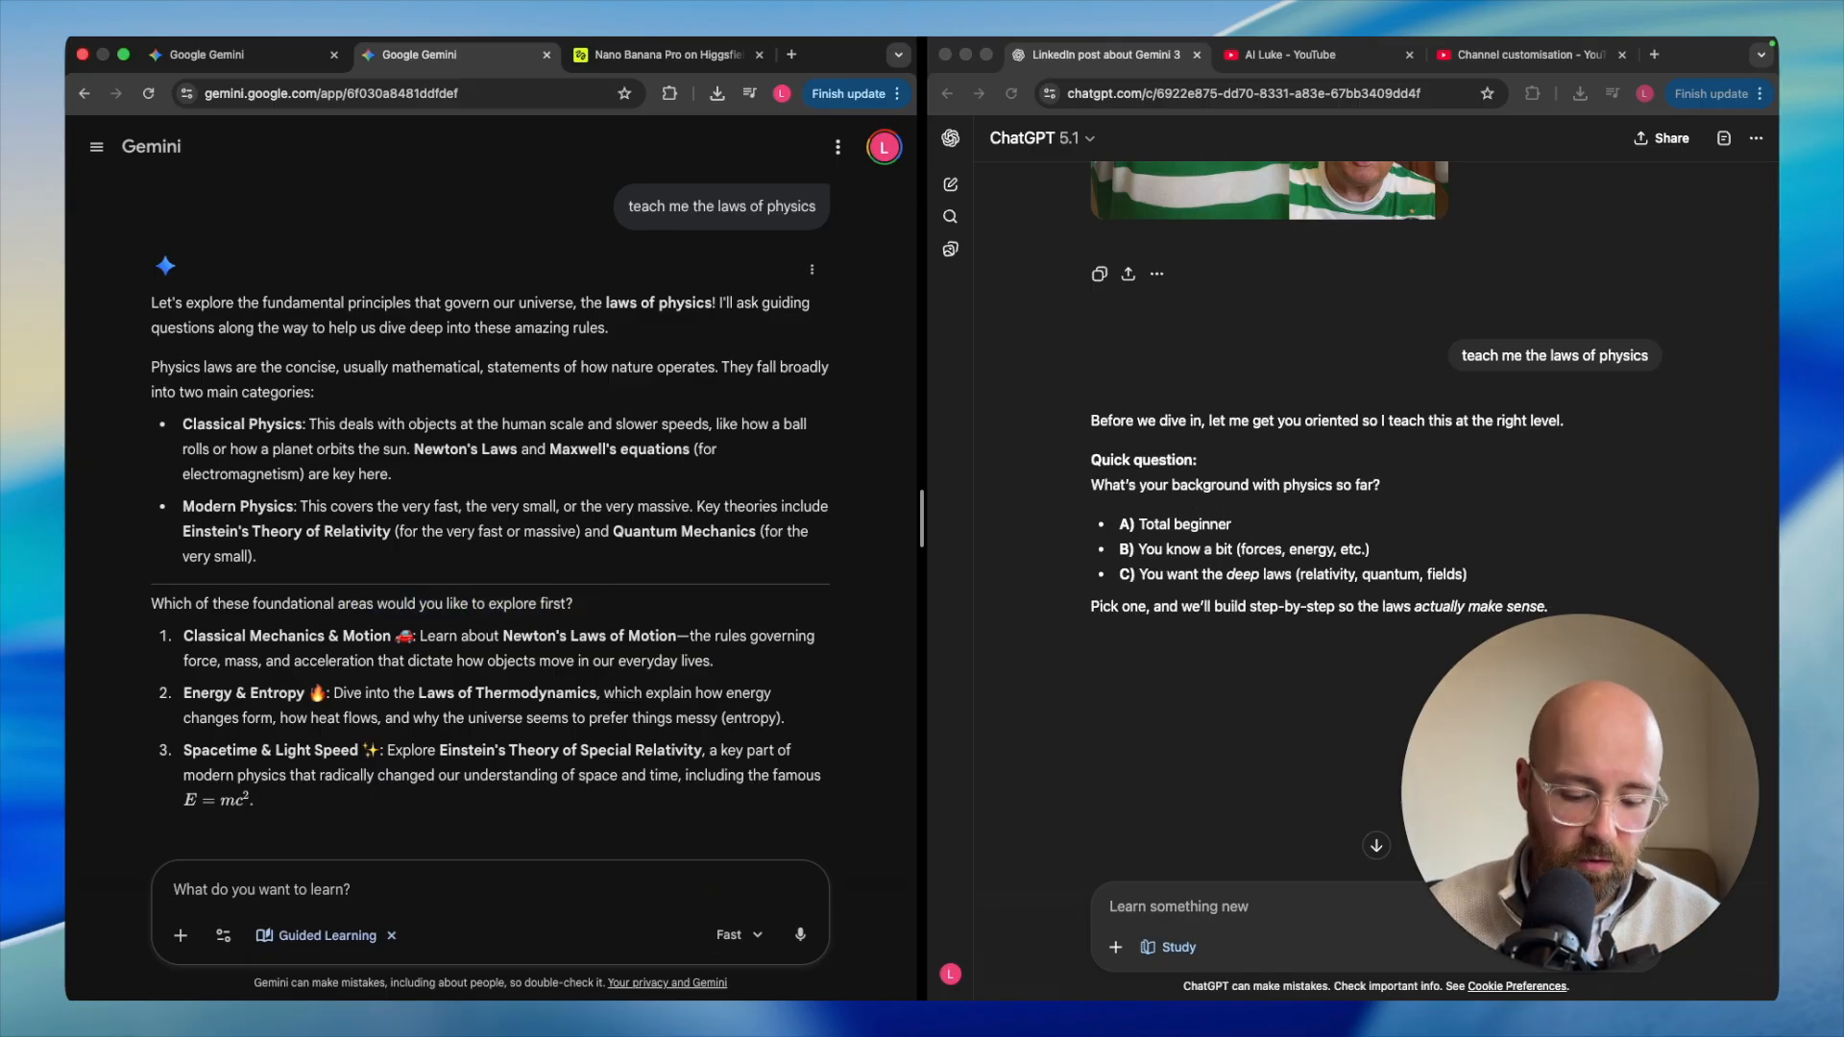
{"action": "type", "text": "just start from t"}
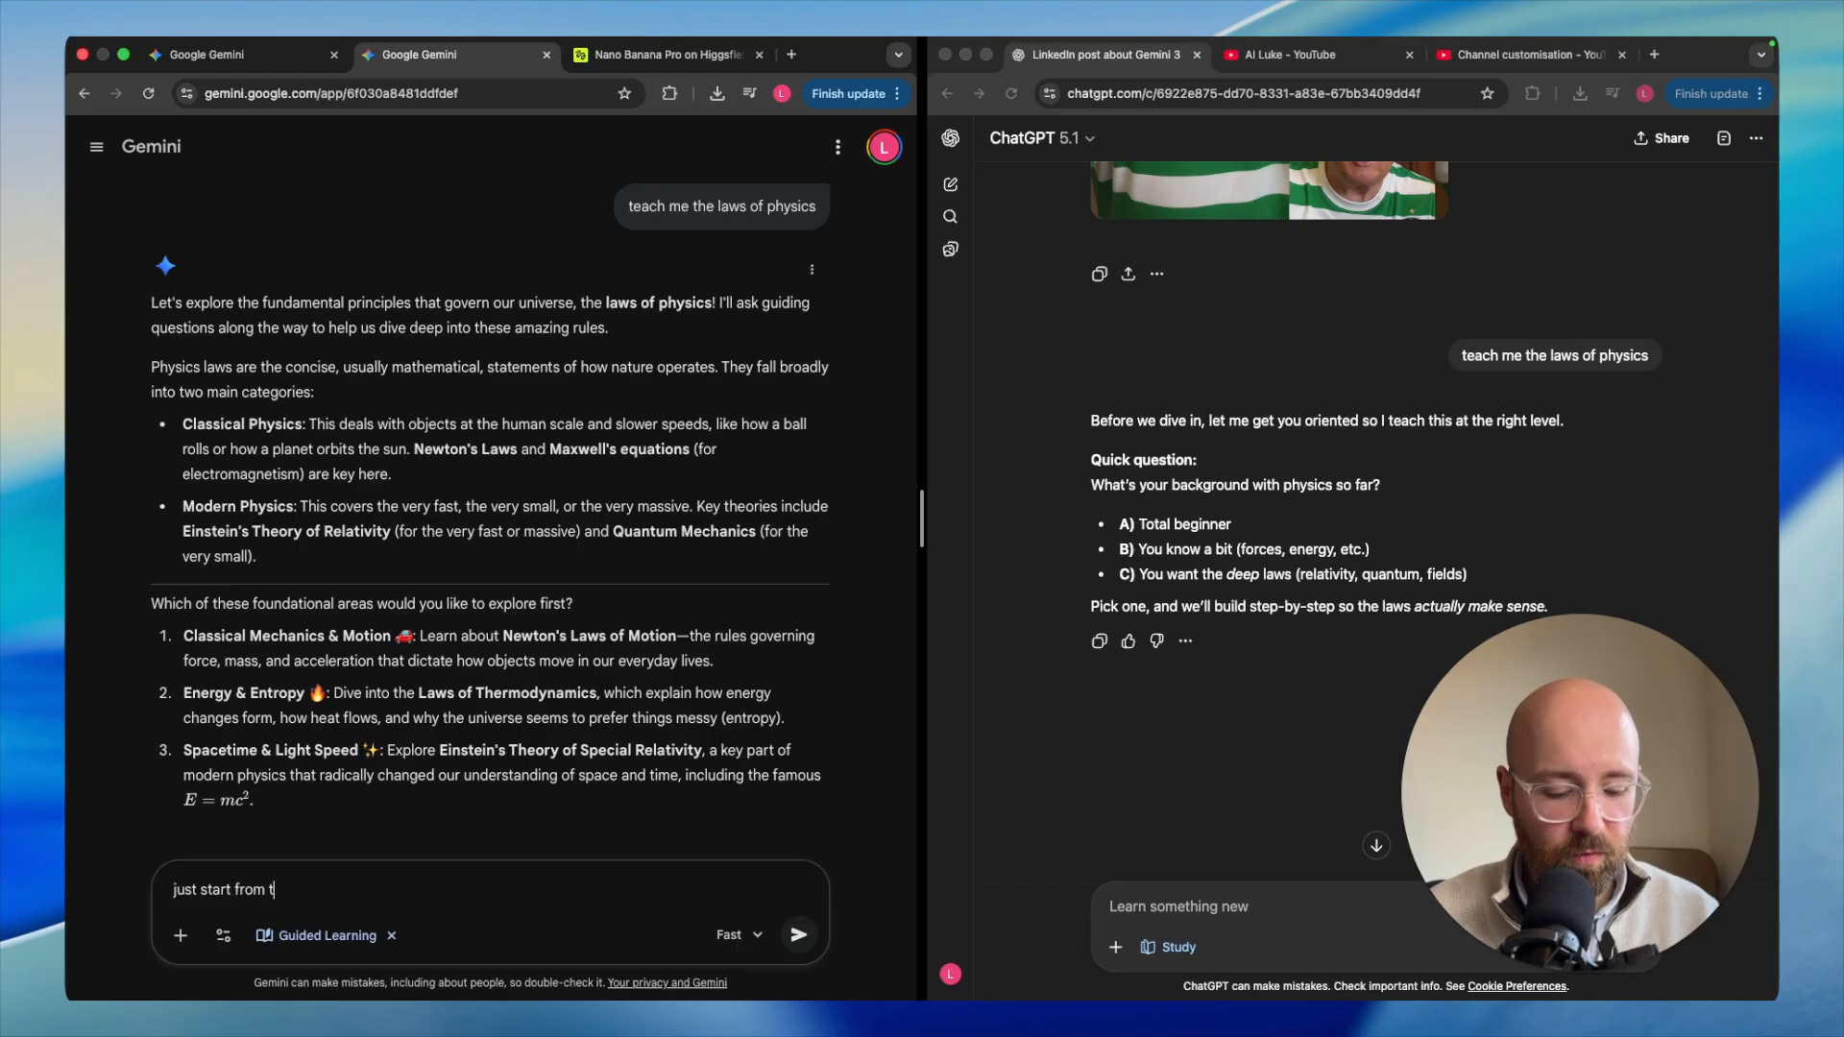
{"action": "left_click", "coordinate": [797, 935]}
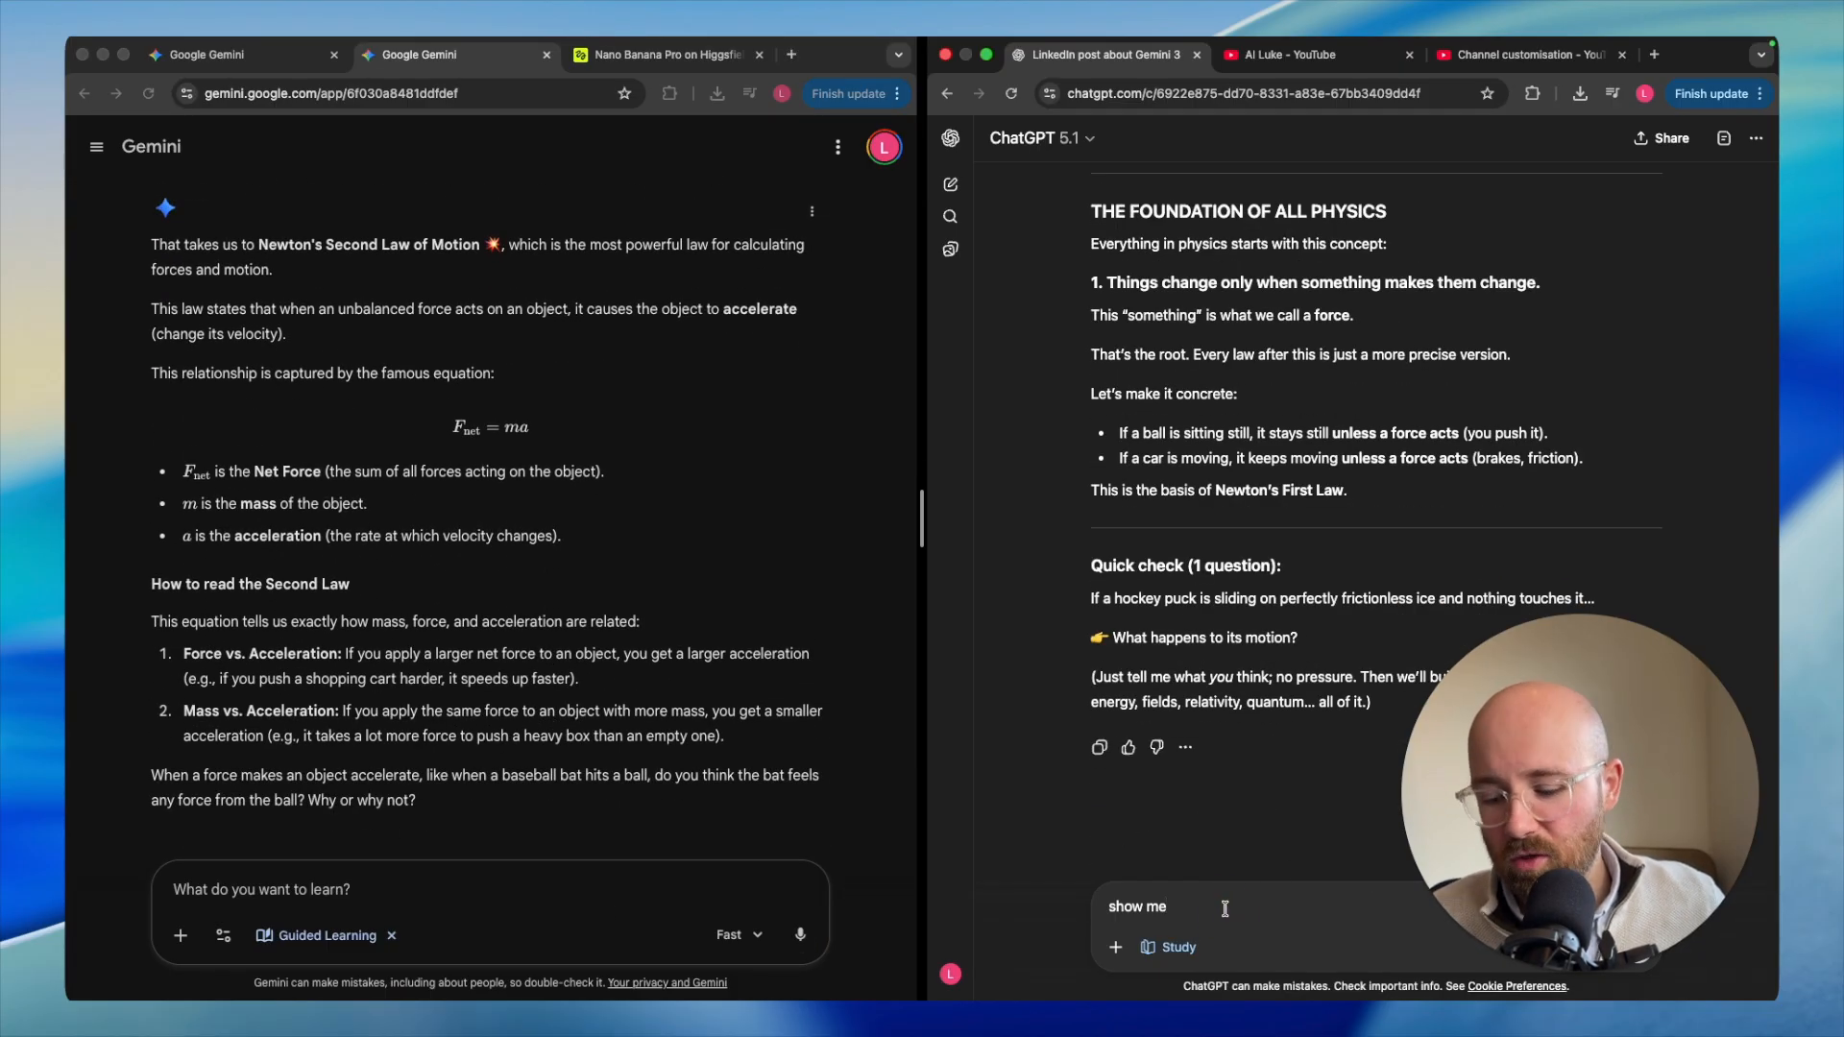
{"action": "key", "text": "Return"}
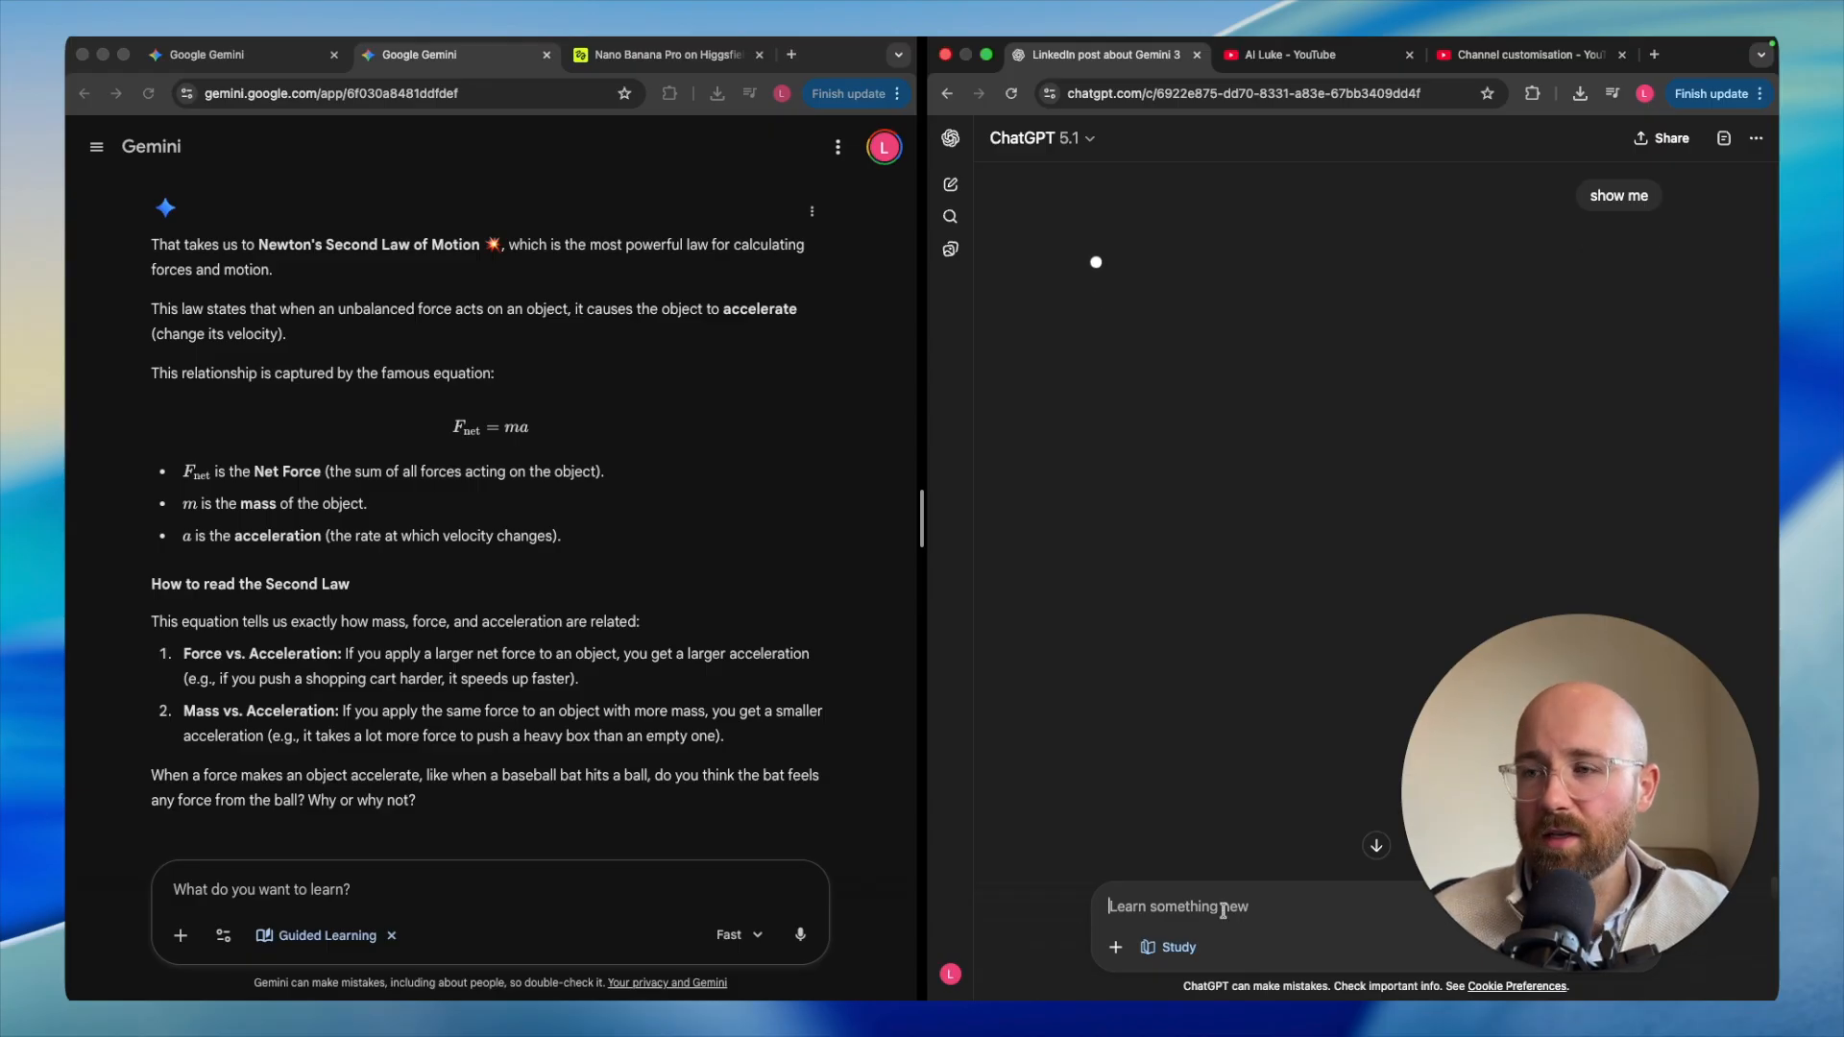
{"action": "mouse_move", "coordinate": [502, 580]}
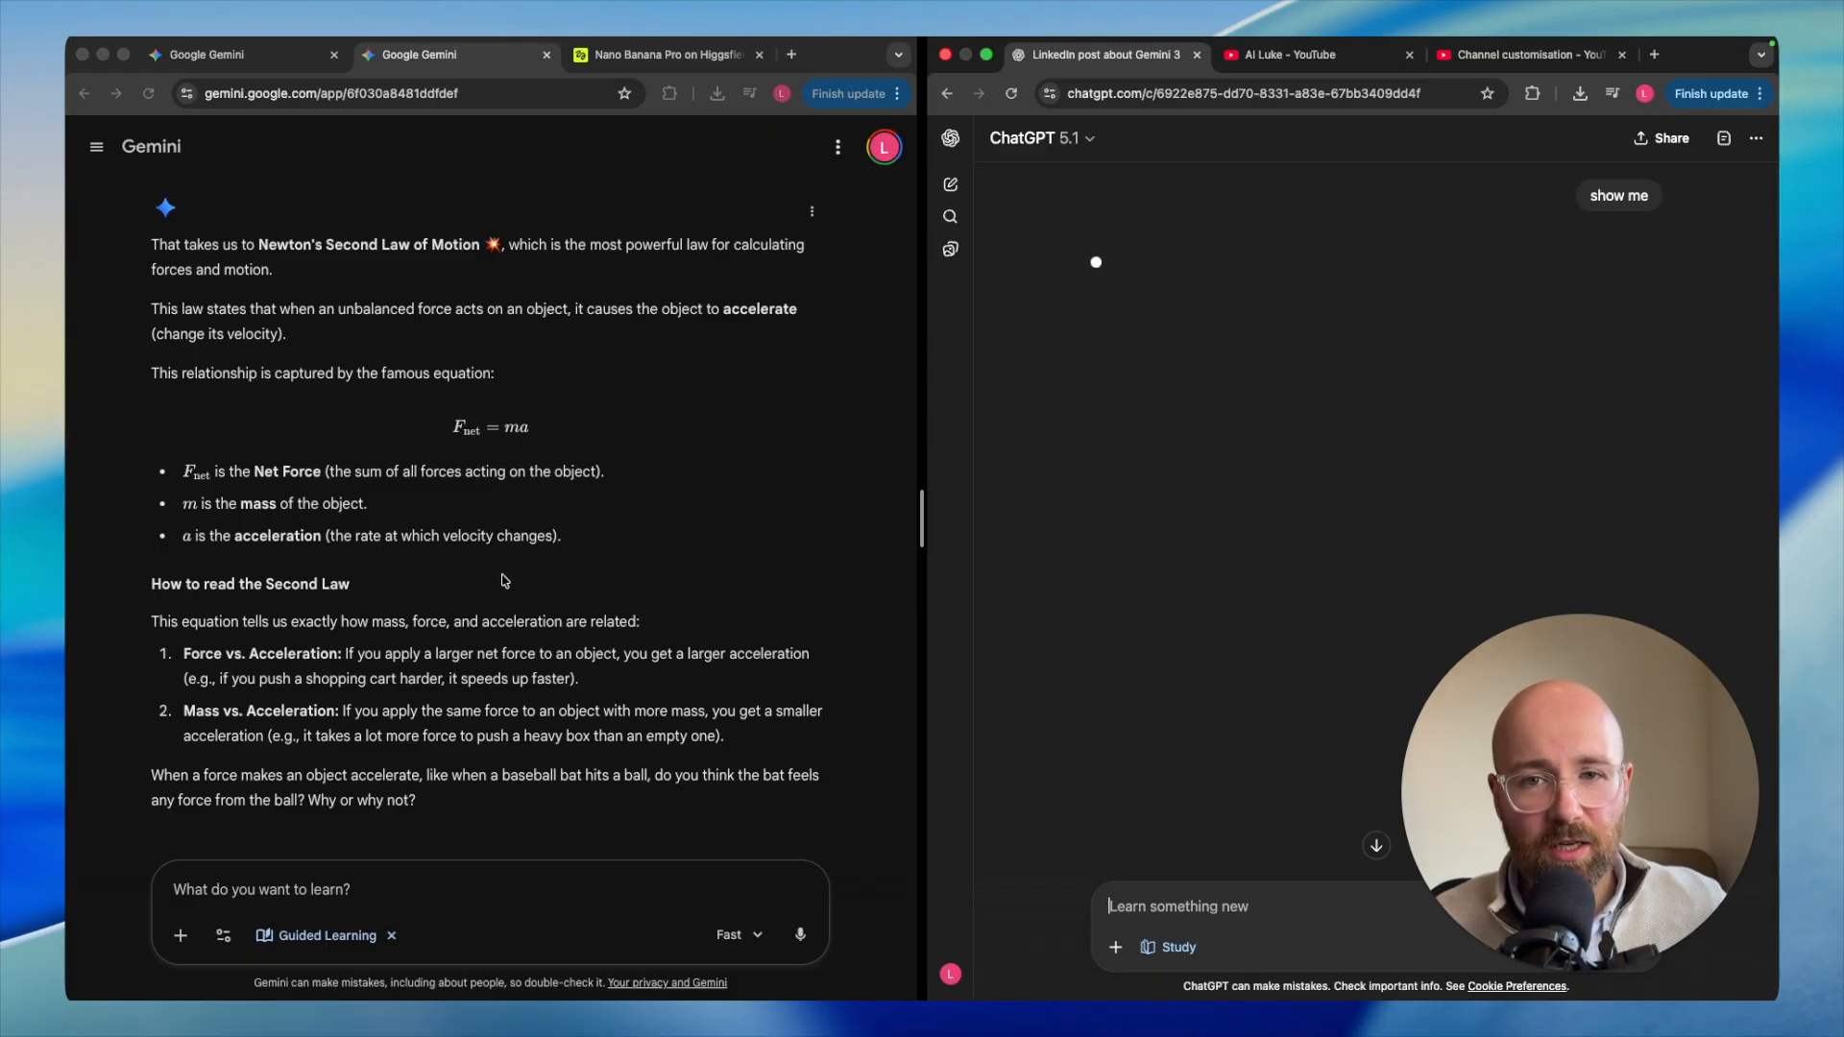
{"action": "mouse_move", "coordinate": [640, 475]}
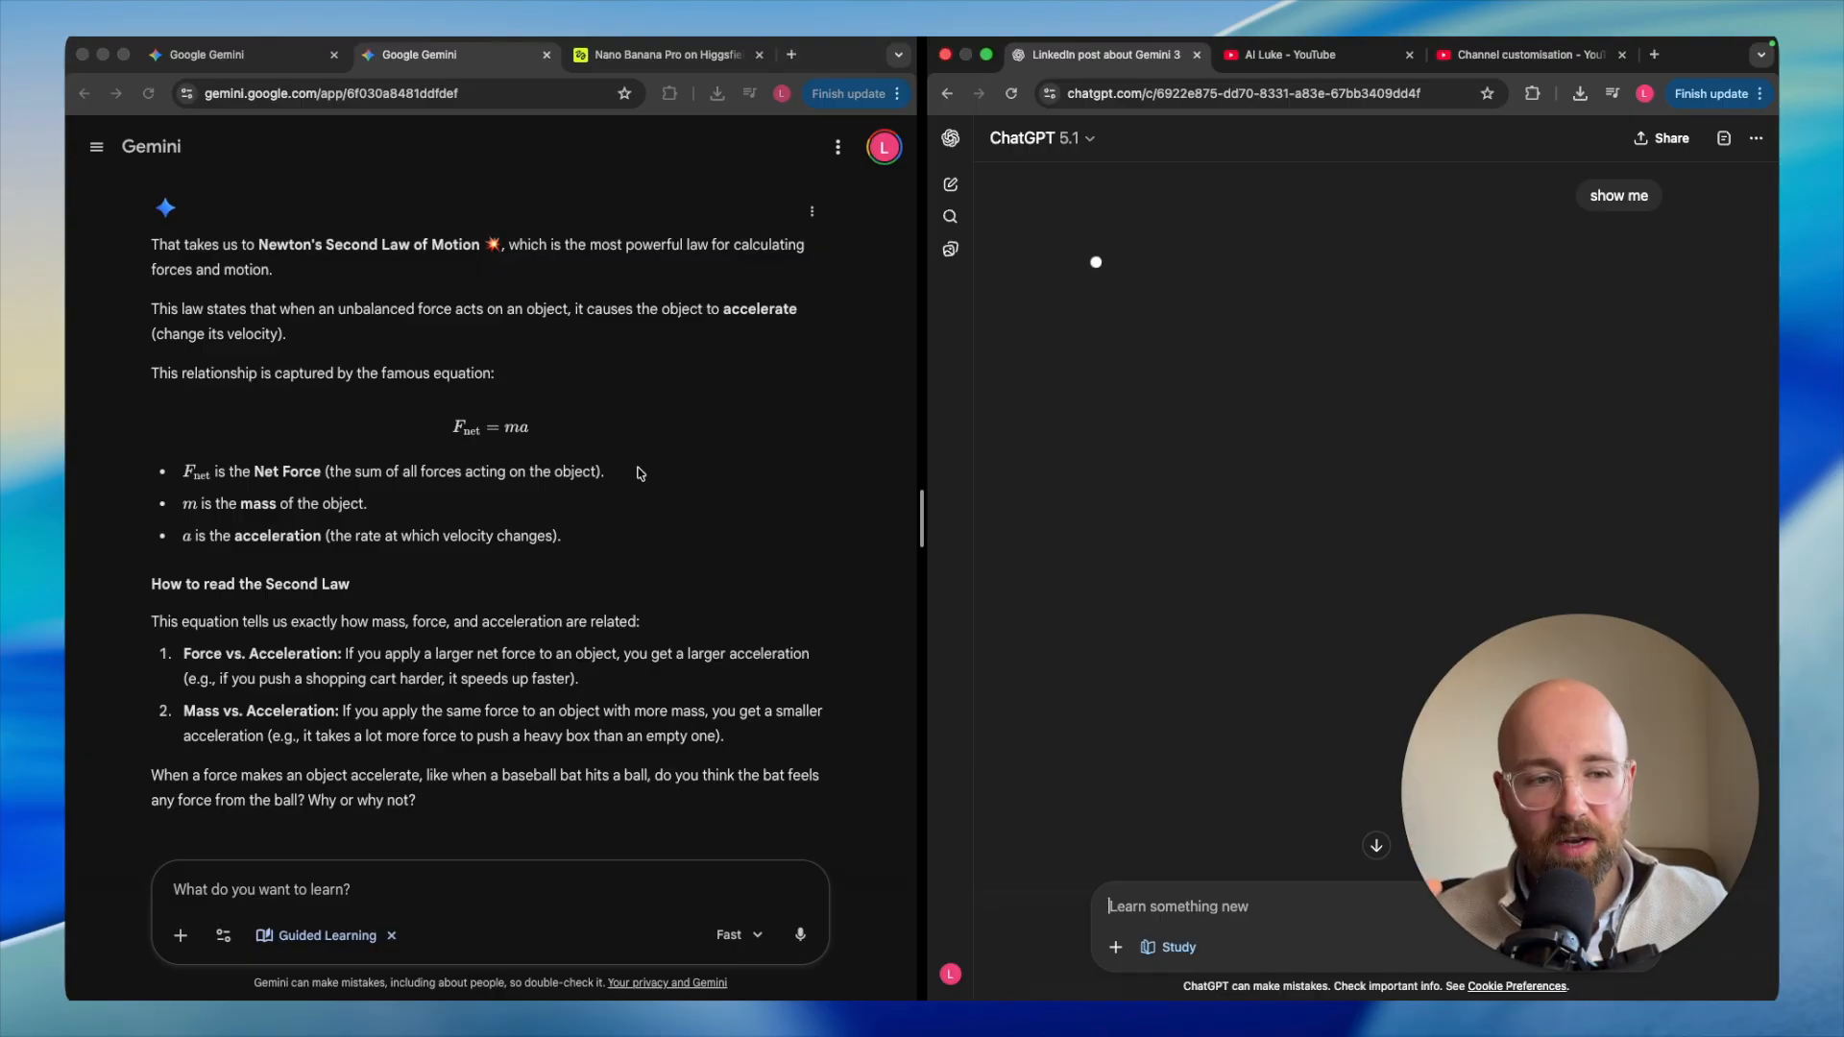
{"action": "mouse_move", "coordinate": [853, 541]}
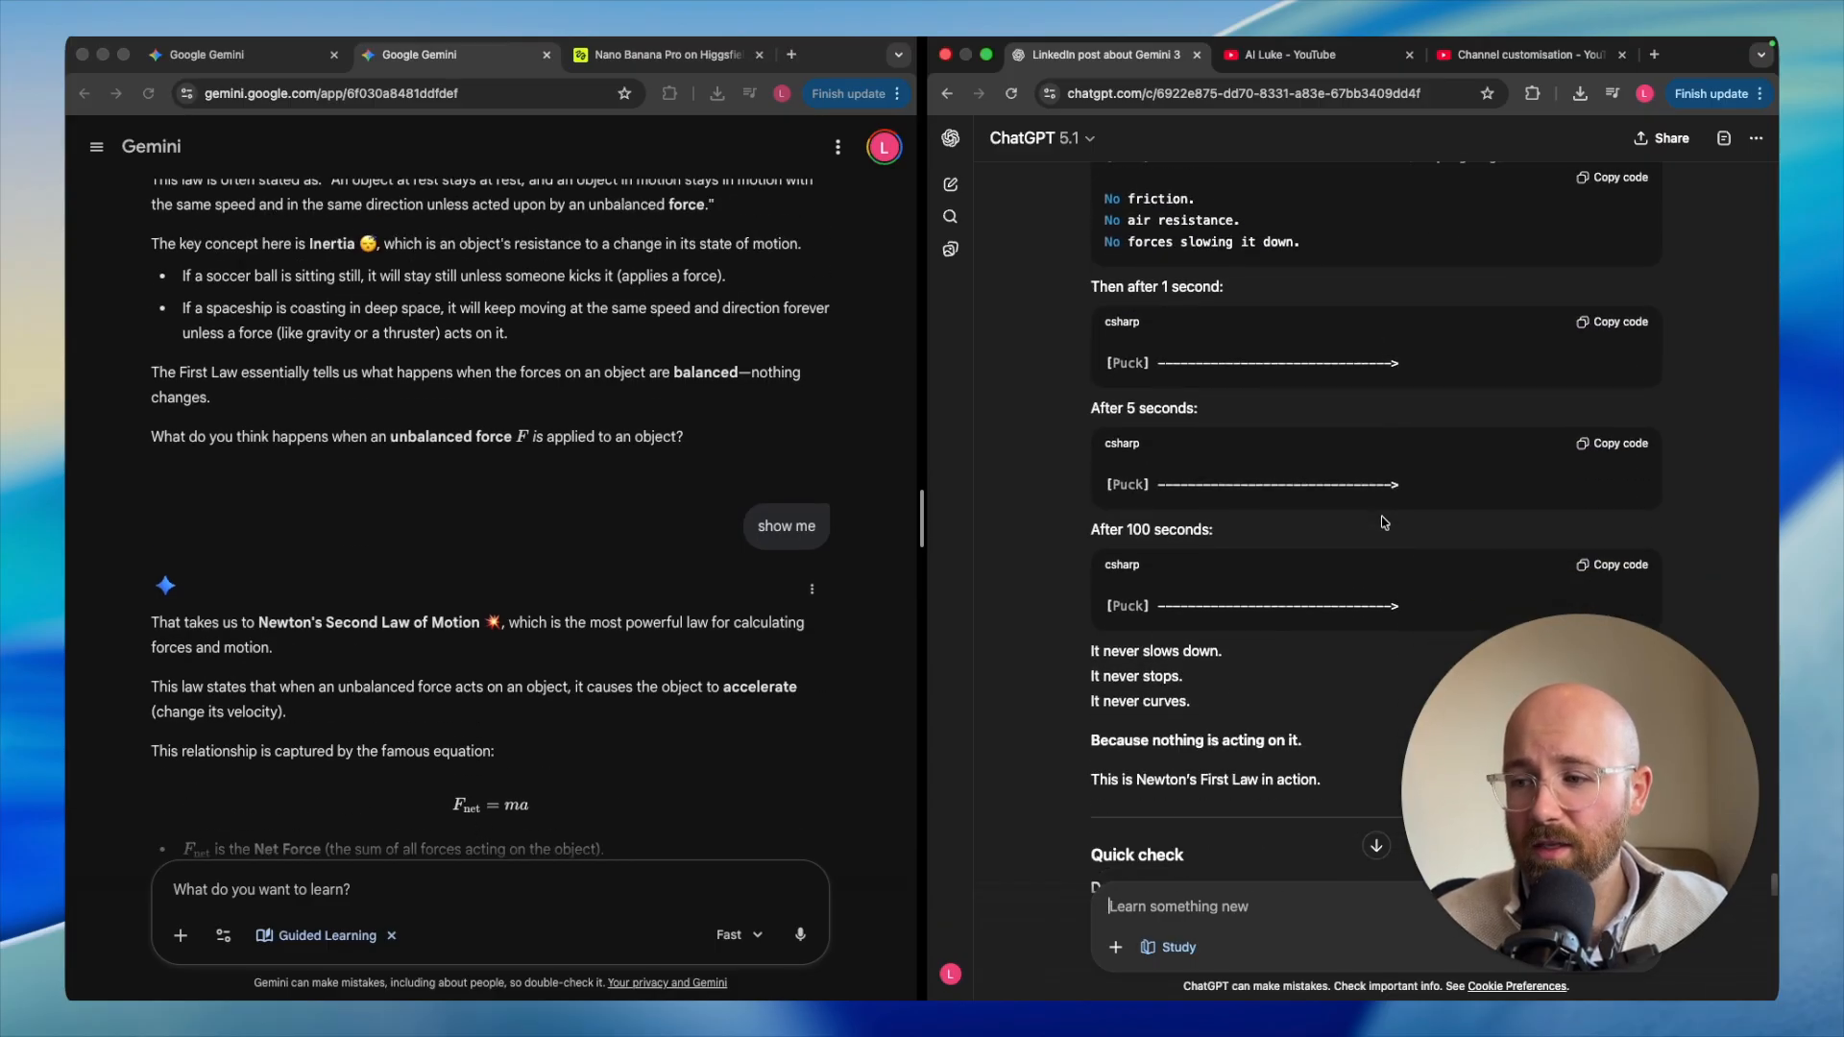
{"action": "scroll", "scroll_direction": "up", "scroll_amount": 3}
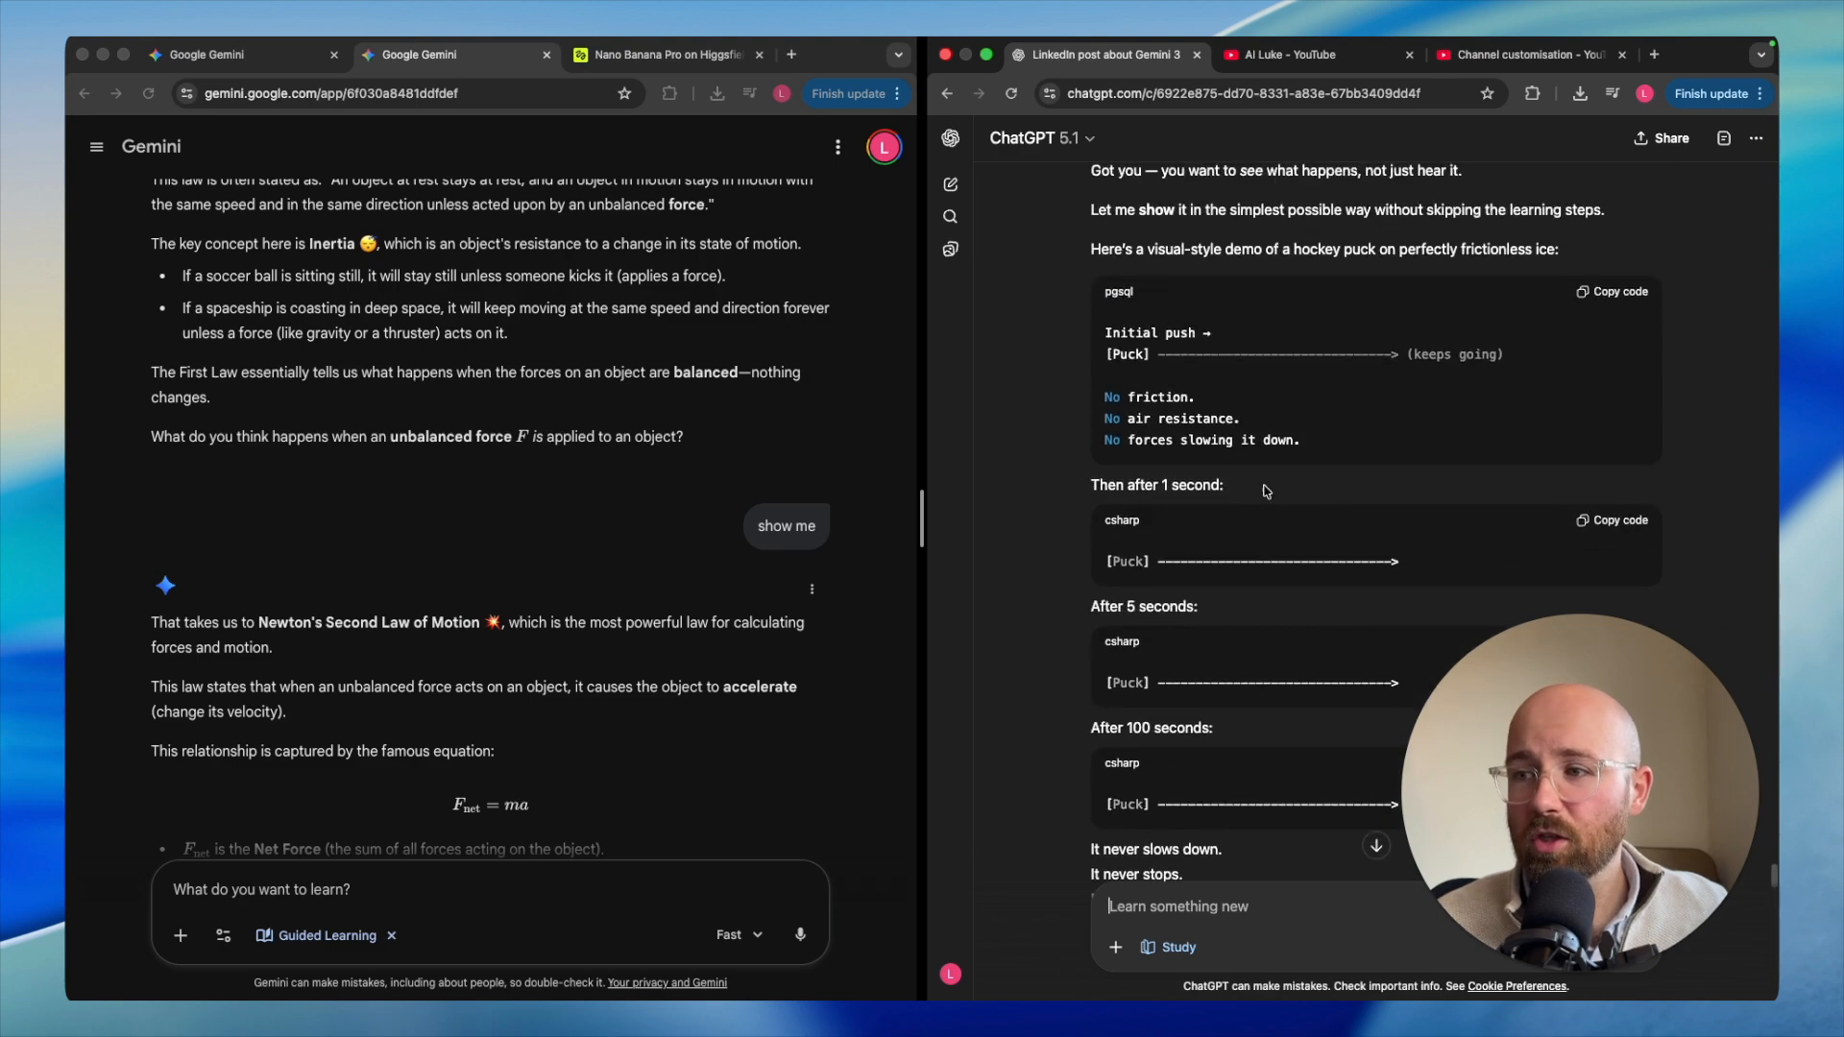
{"action": "scroll", "scroll_direction": "down", "scroll_amount": 3}
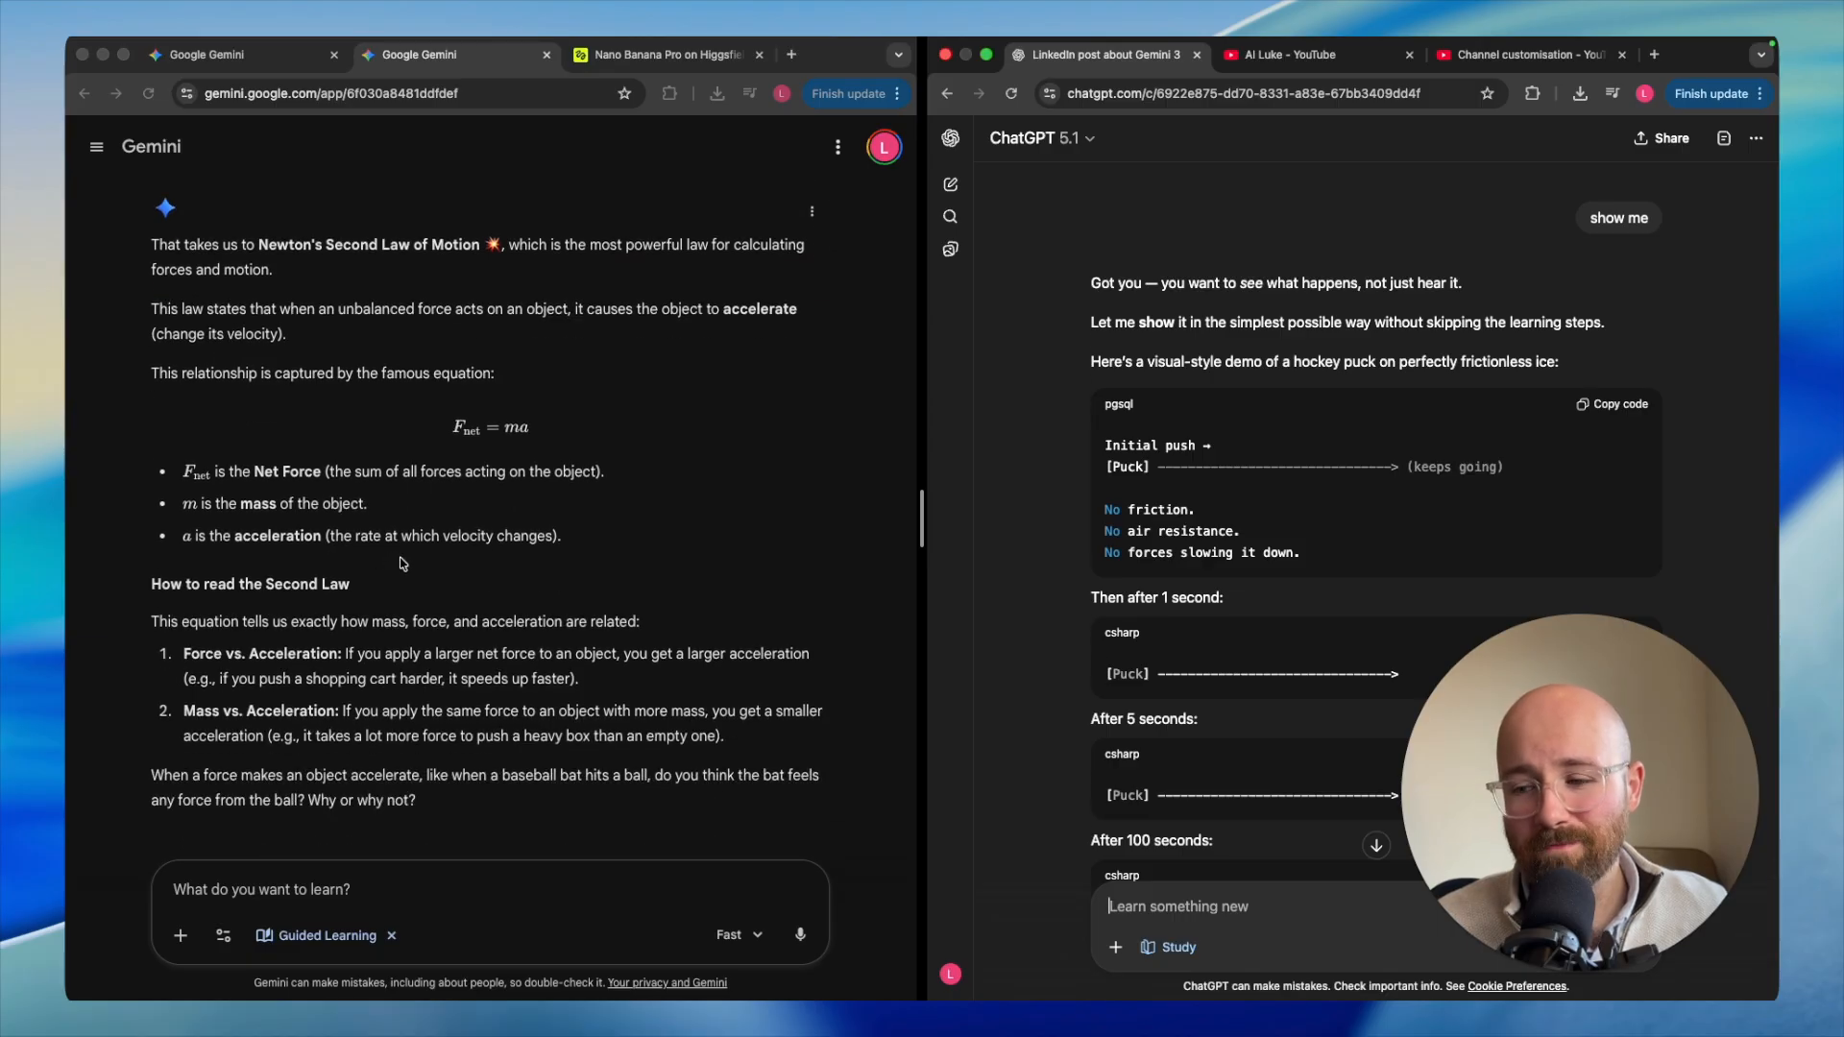
{"action": "mouse_move", "coordinate": [557, 490]}
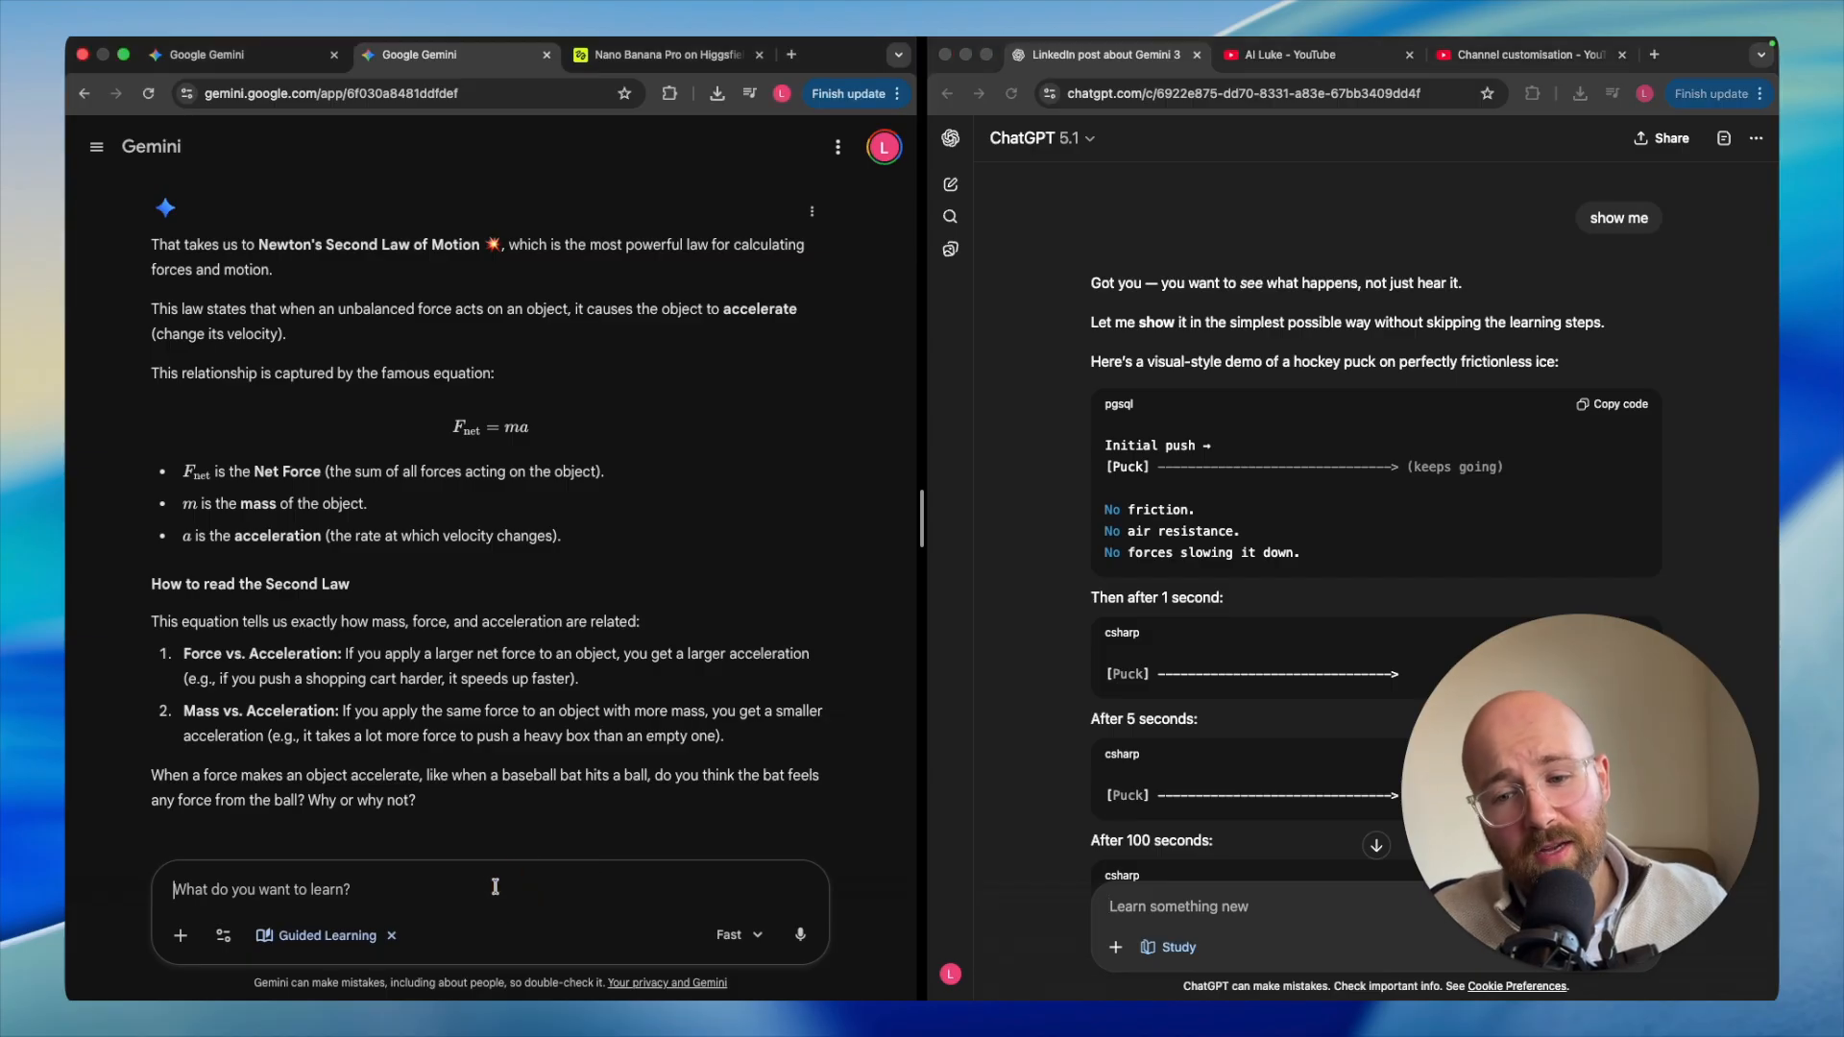
- Ask 'succinctly tell me the latest ai news' in the ChatGPT and Gemini prompt boxes and send it
{"action": "left_click", "coordinate": [390, 936]}
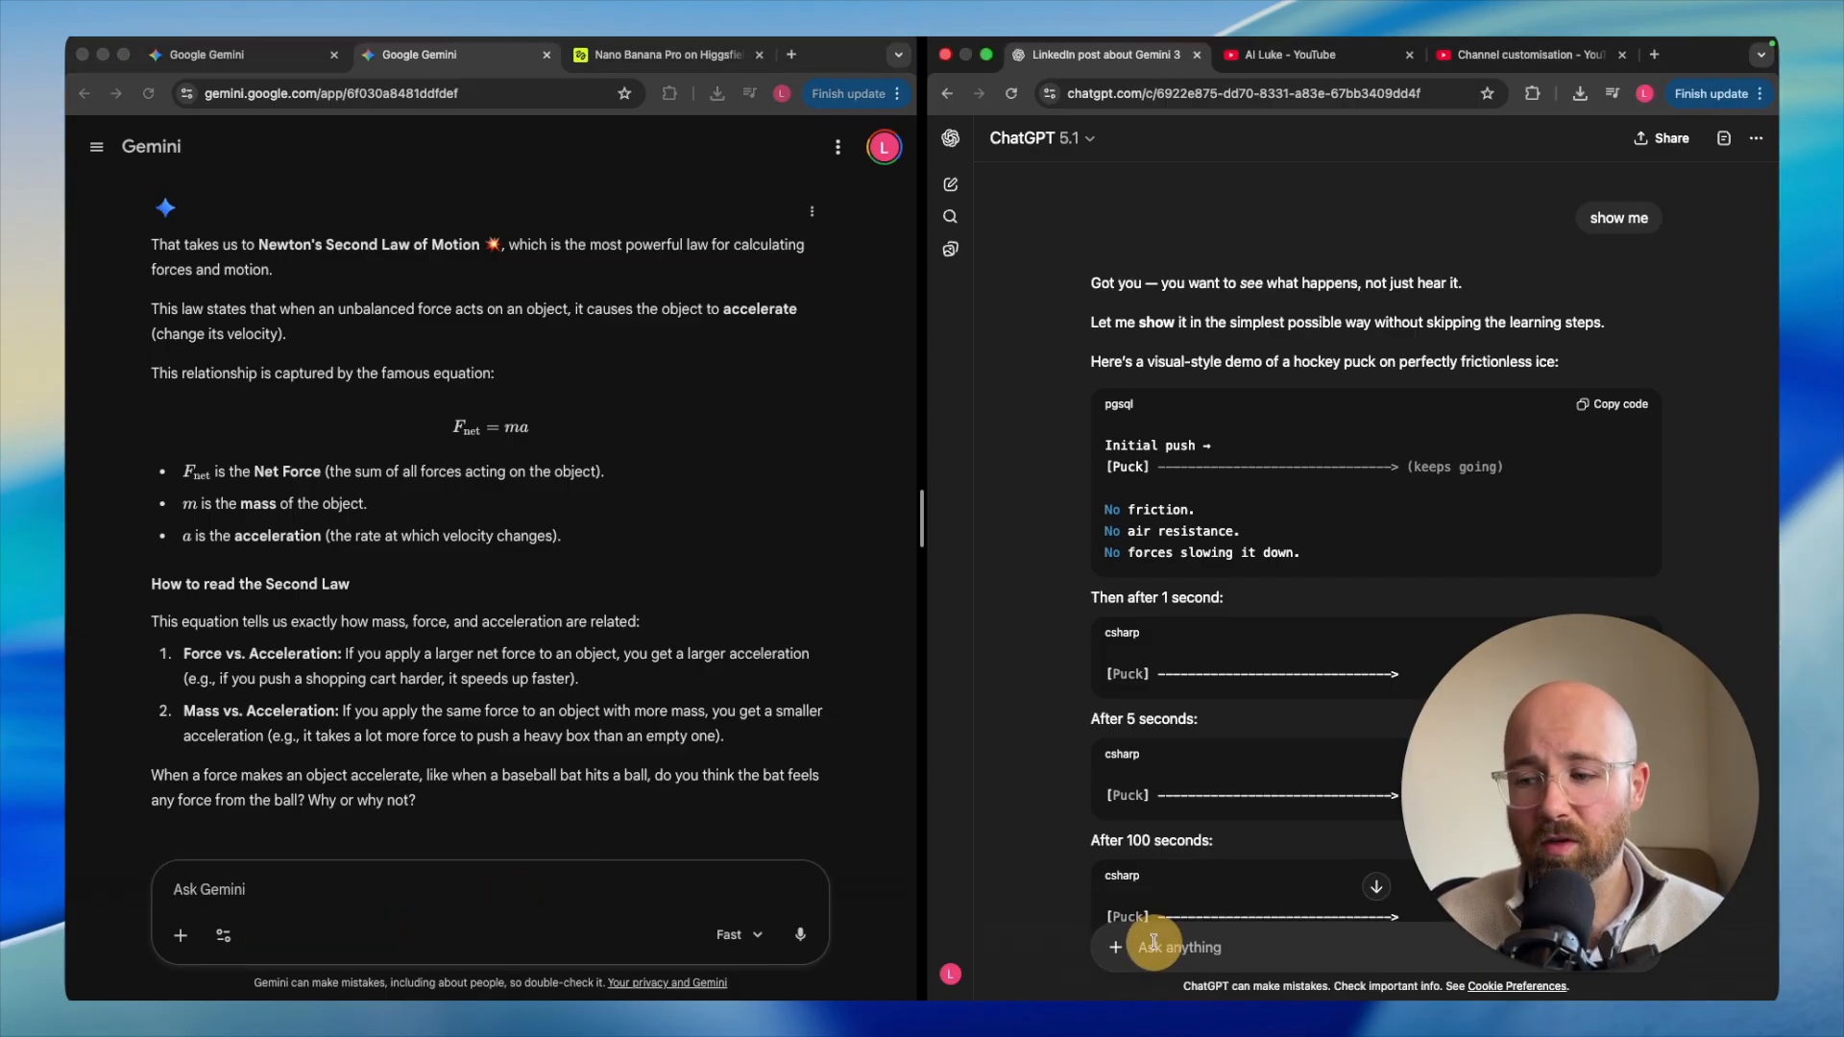
{"action": "type", "text": "succinctly t"}
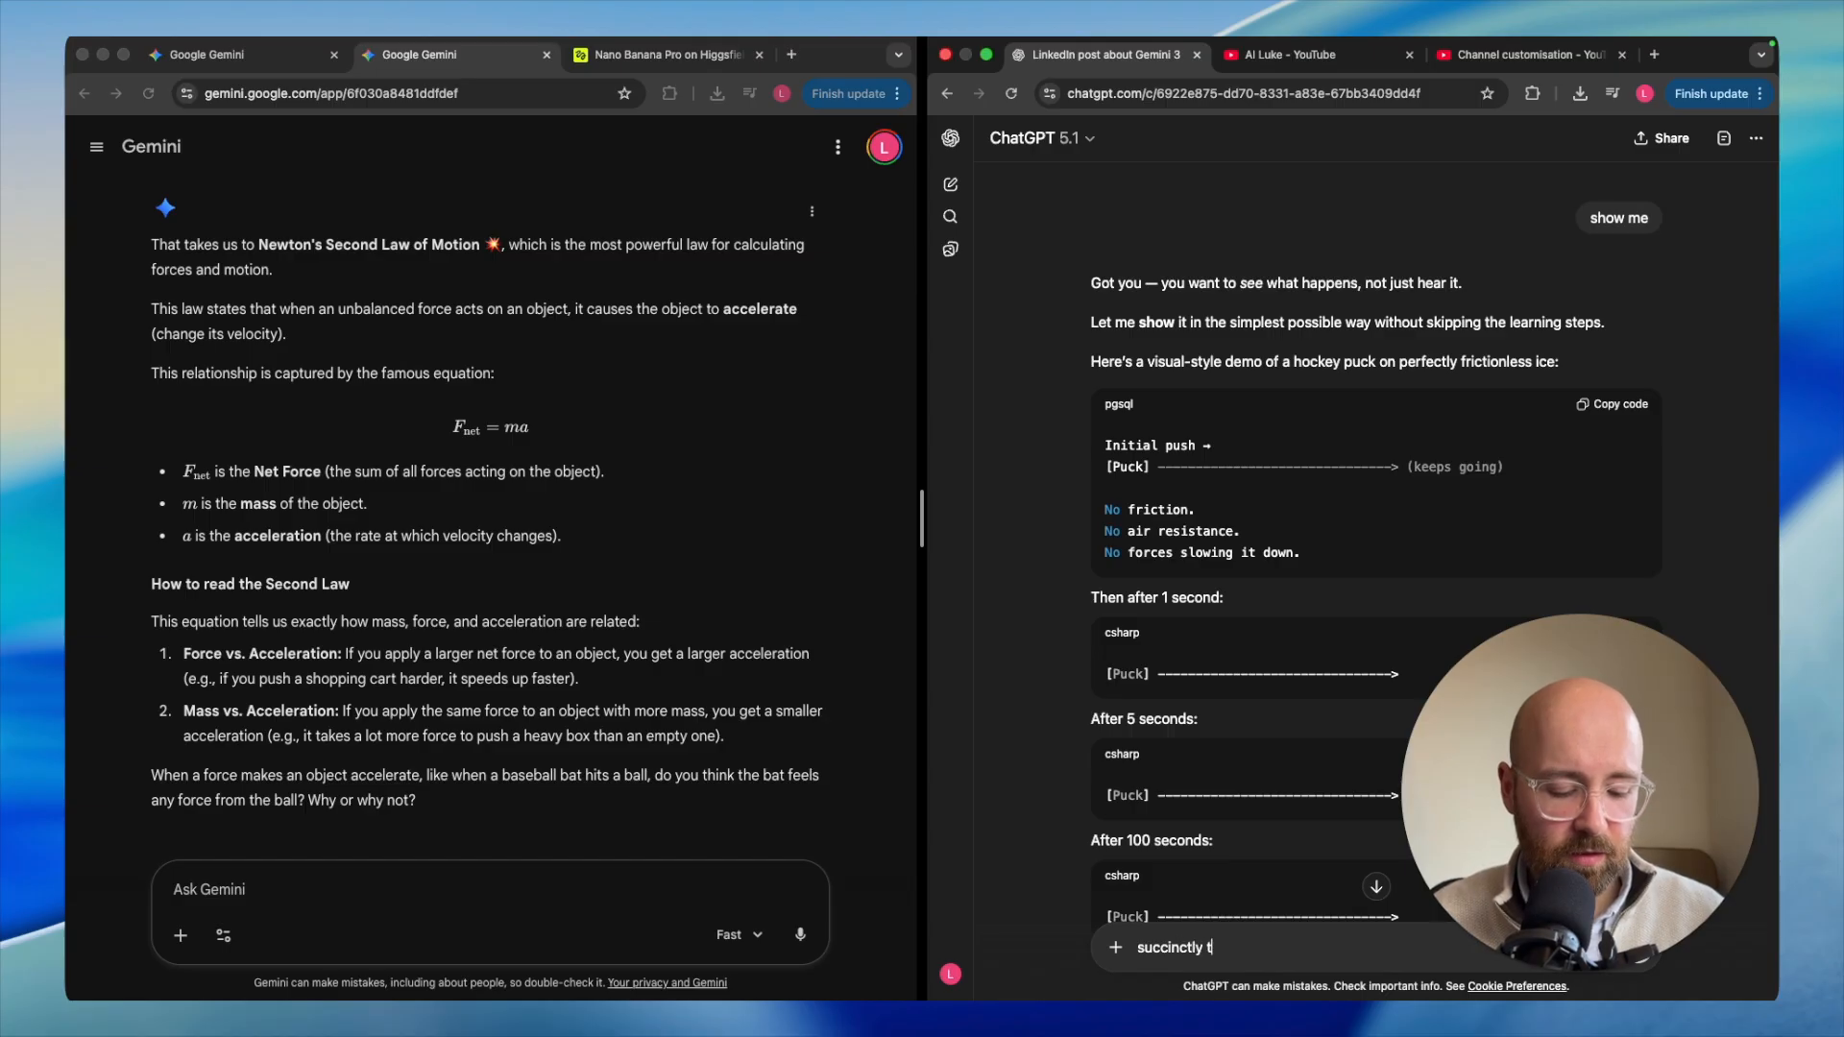
{"action": "type", "text": "ell me the latest ai"}
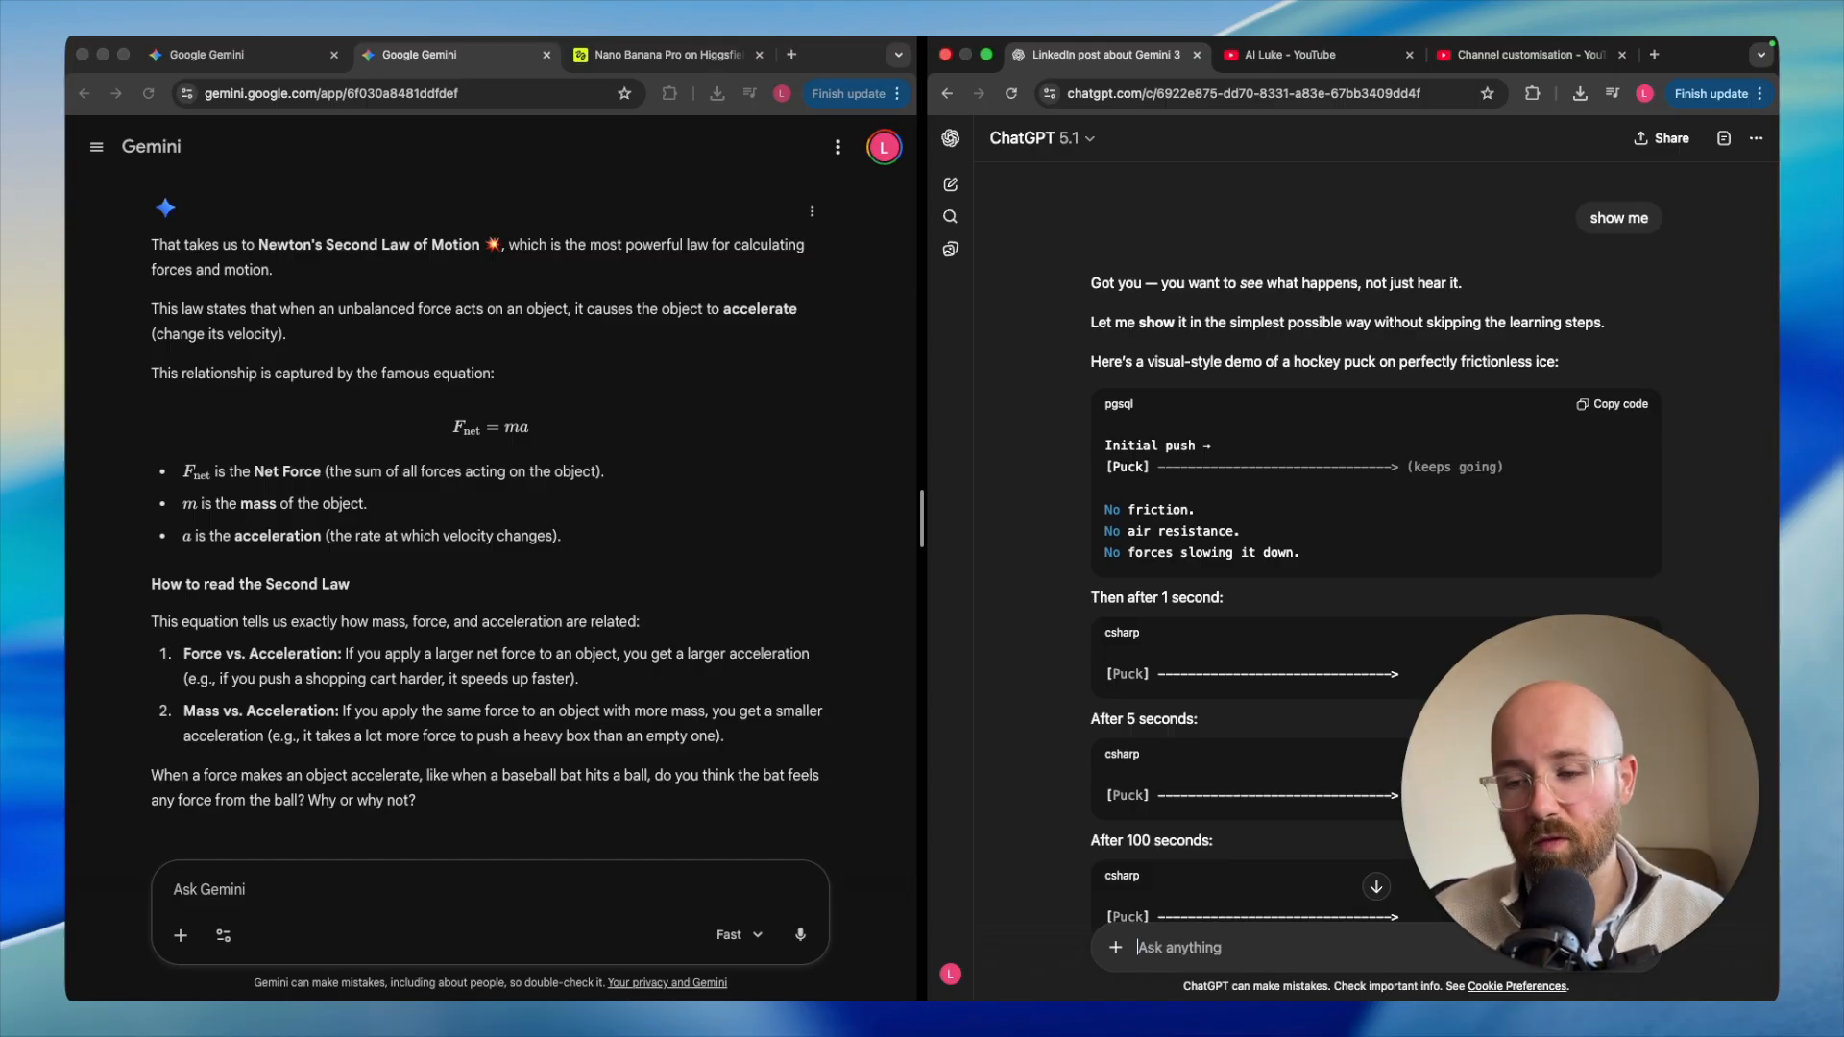
{"action": "type", "text": "succinctly tell me the latest ai news"}
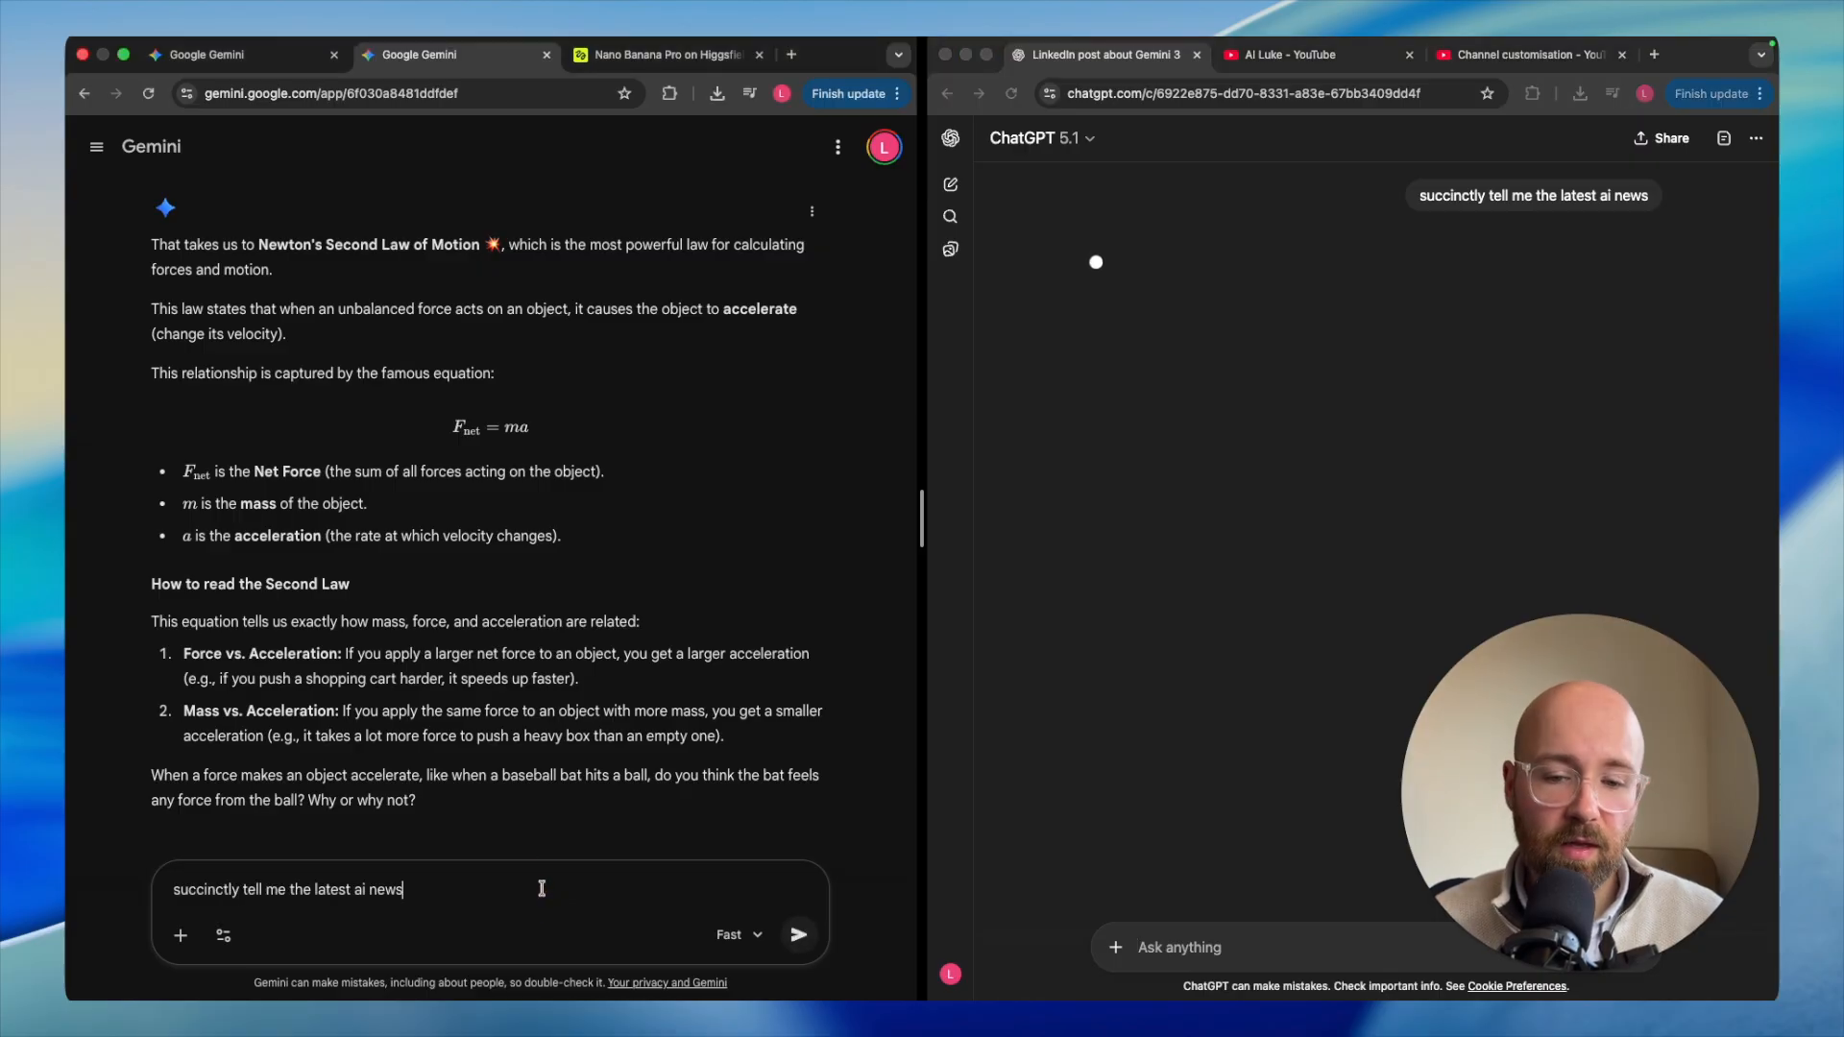
{"action": "left_click", "coordinate": [797, 933]}
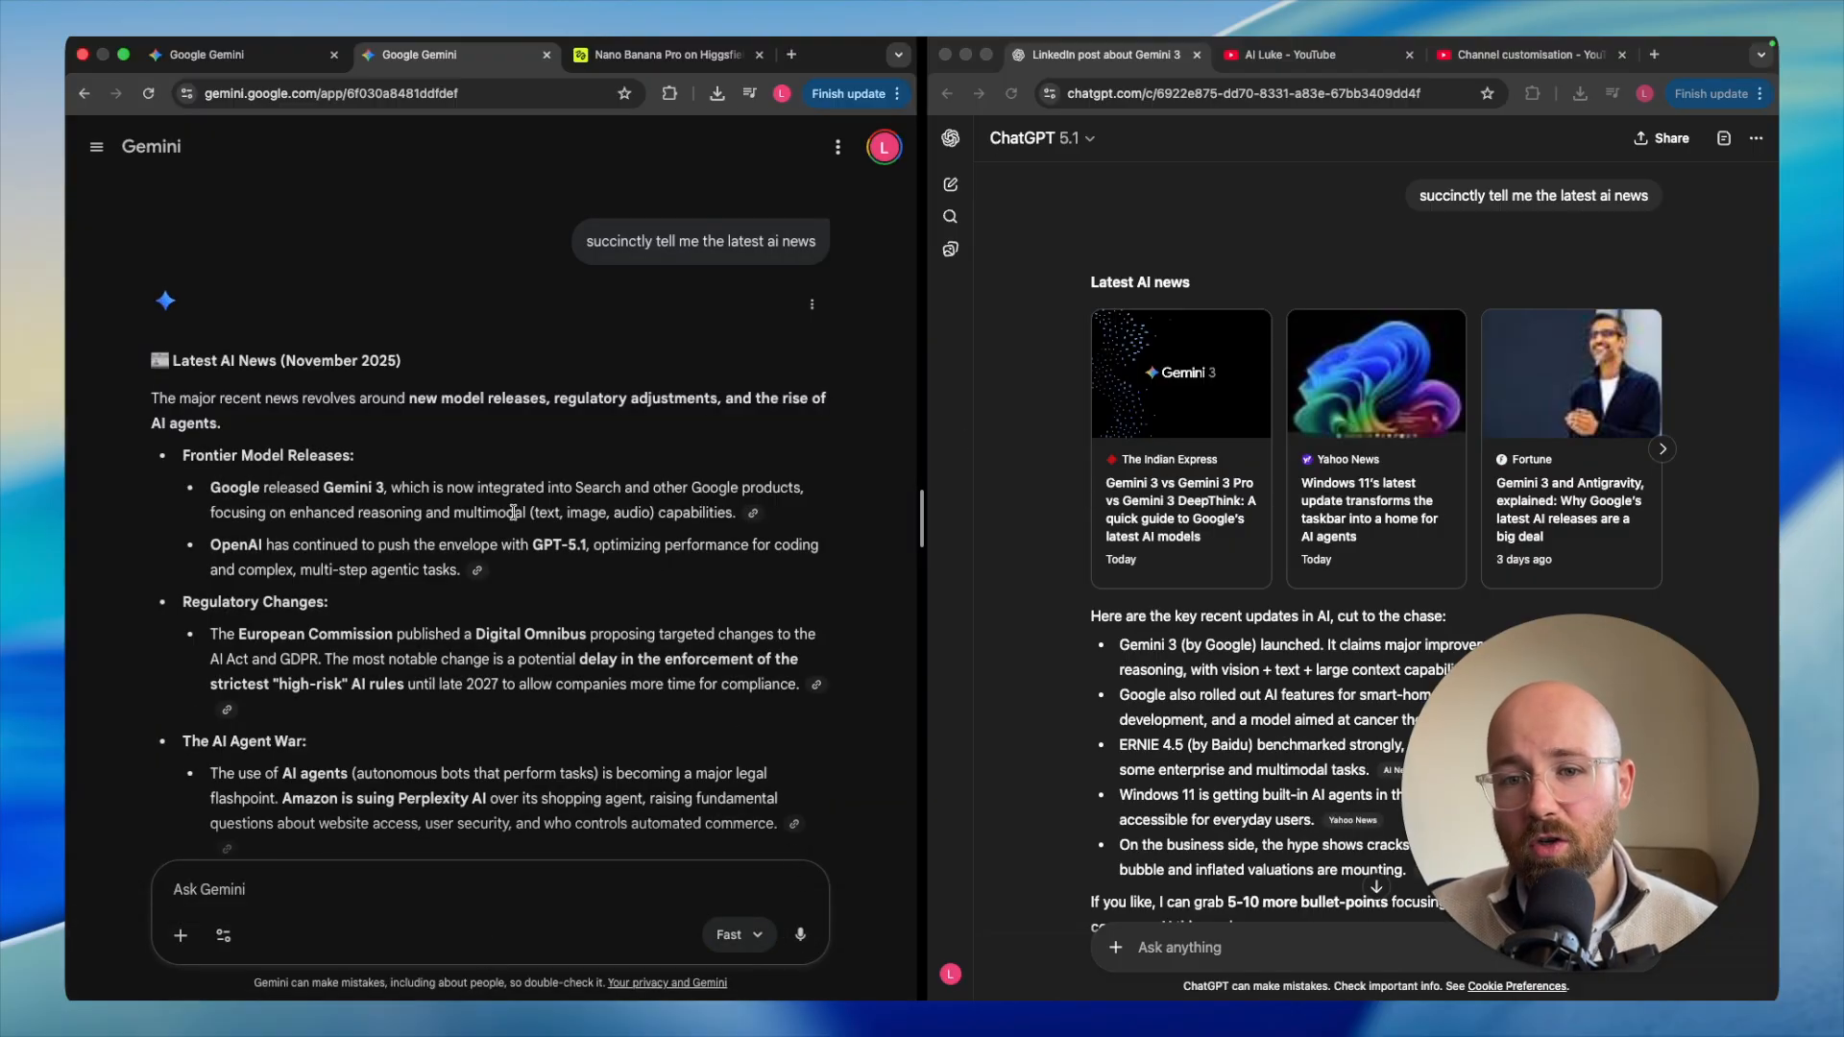
{"action": "scroll", "scroll_direction": "up", "scroll_amount": 3}
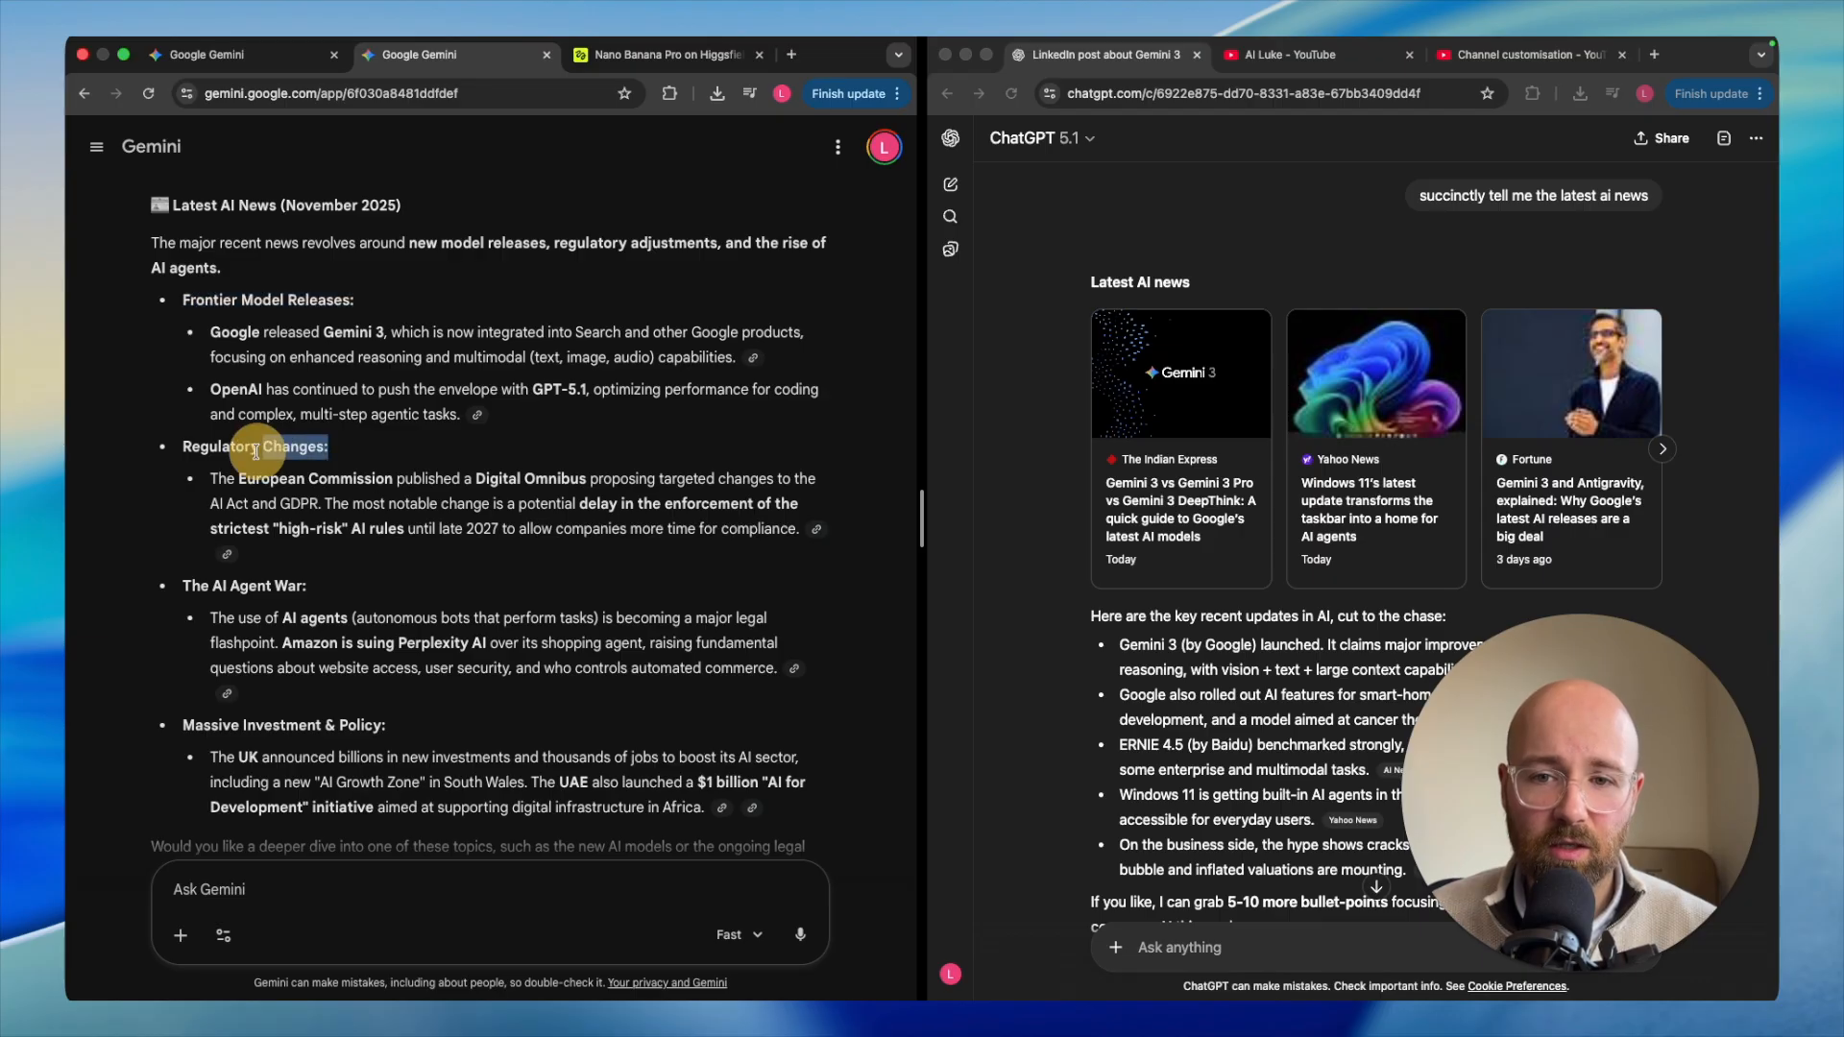
{"action": "mouse_move", "coordinate": [511, 620]}
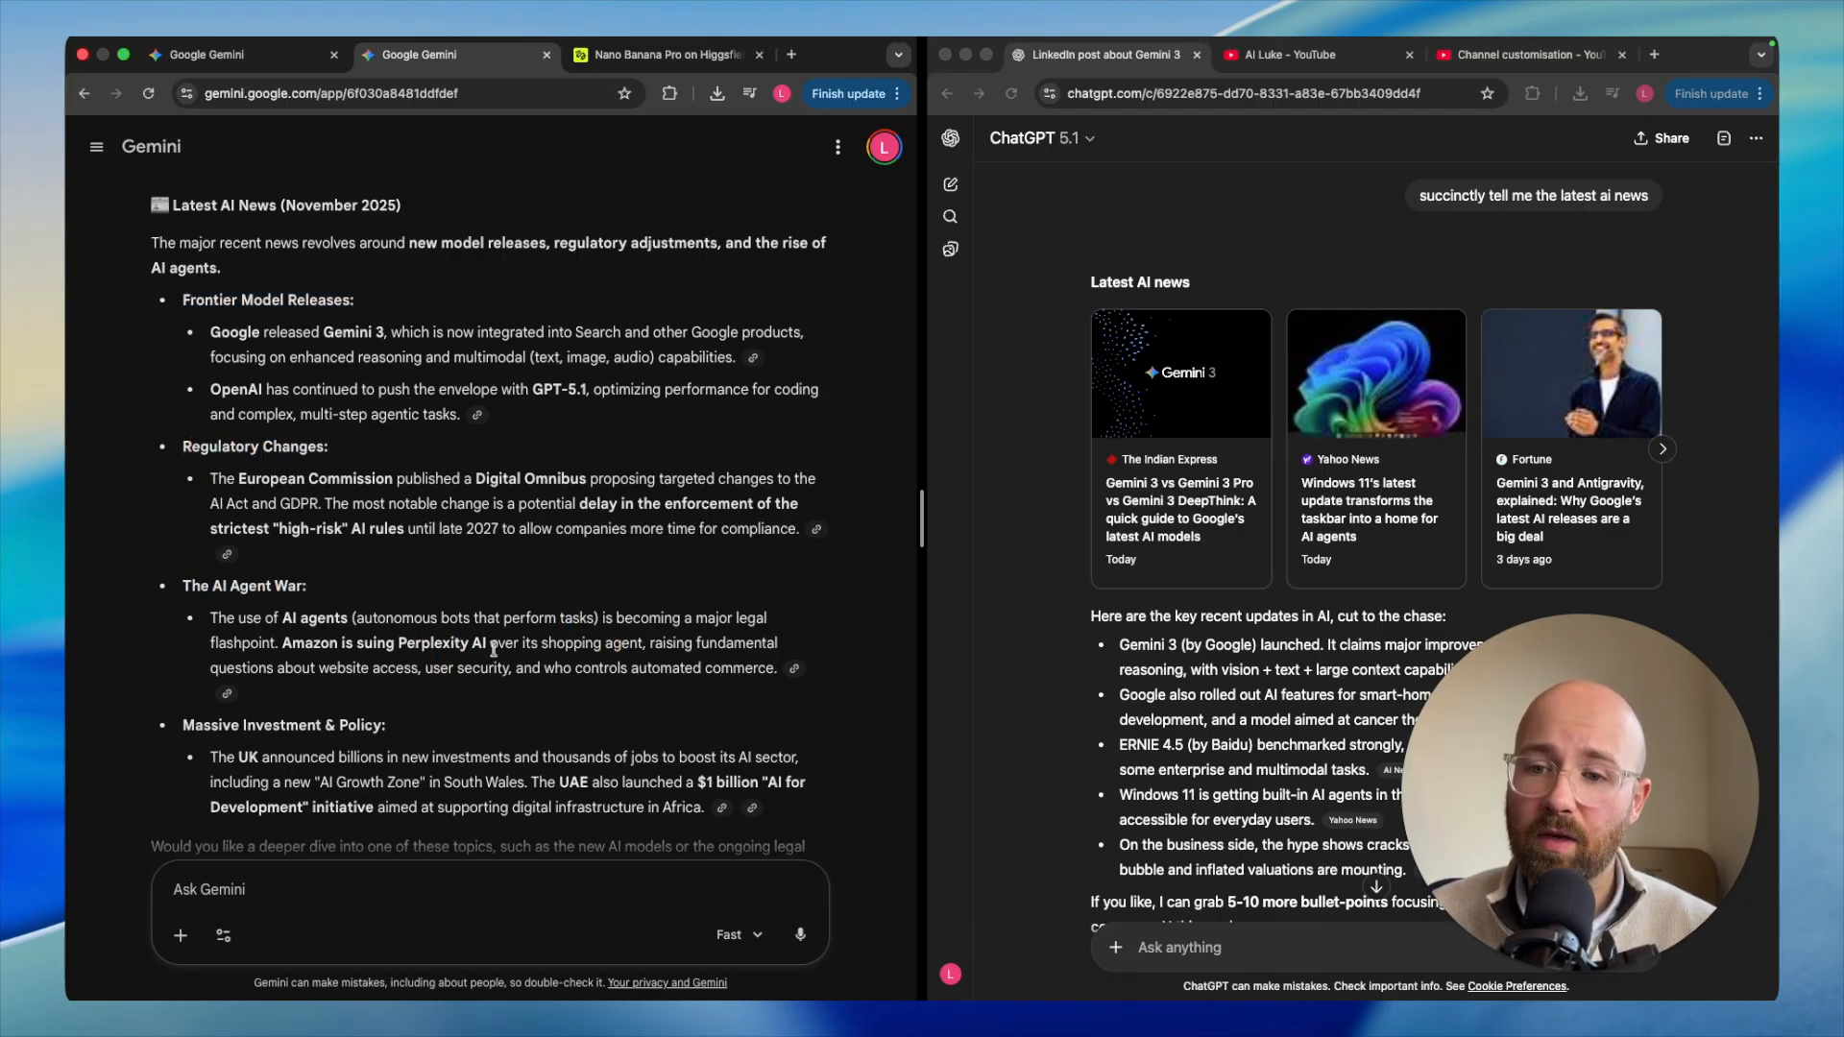
{"action": "scroll", "scroll_direction": "down", "scroll_amount": 3}
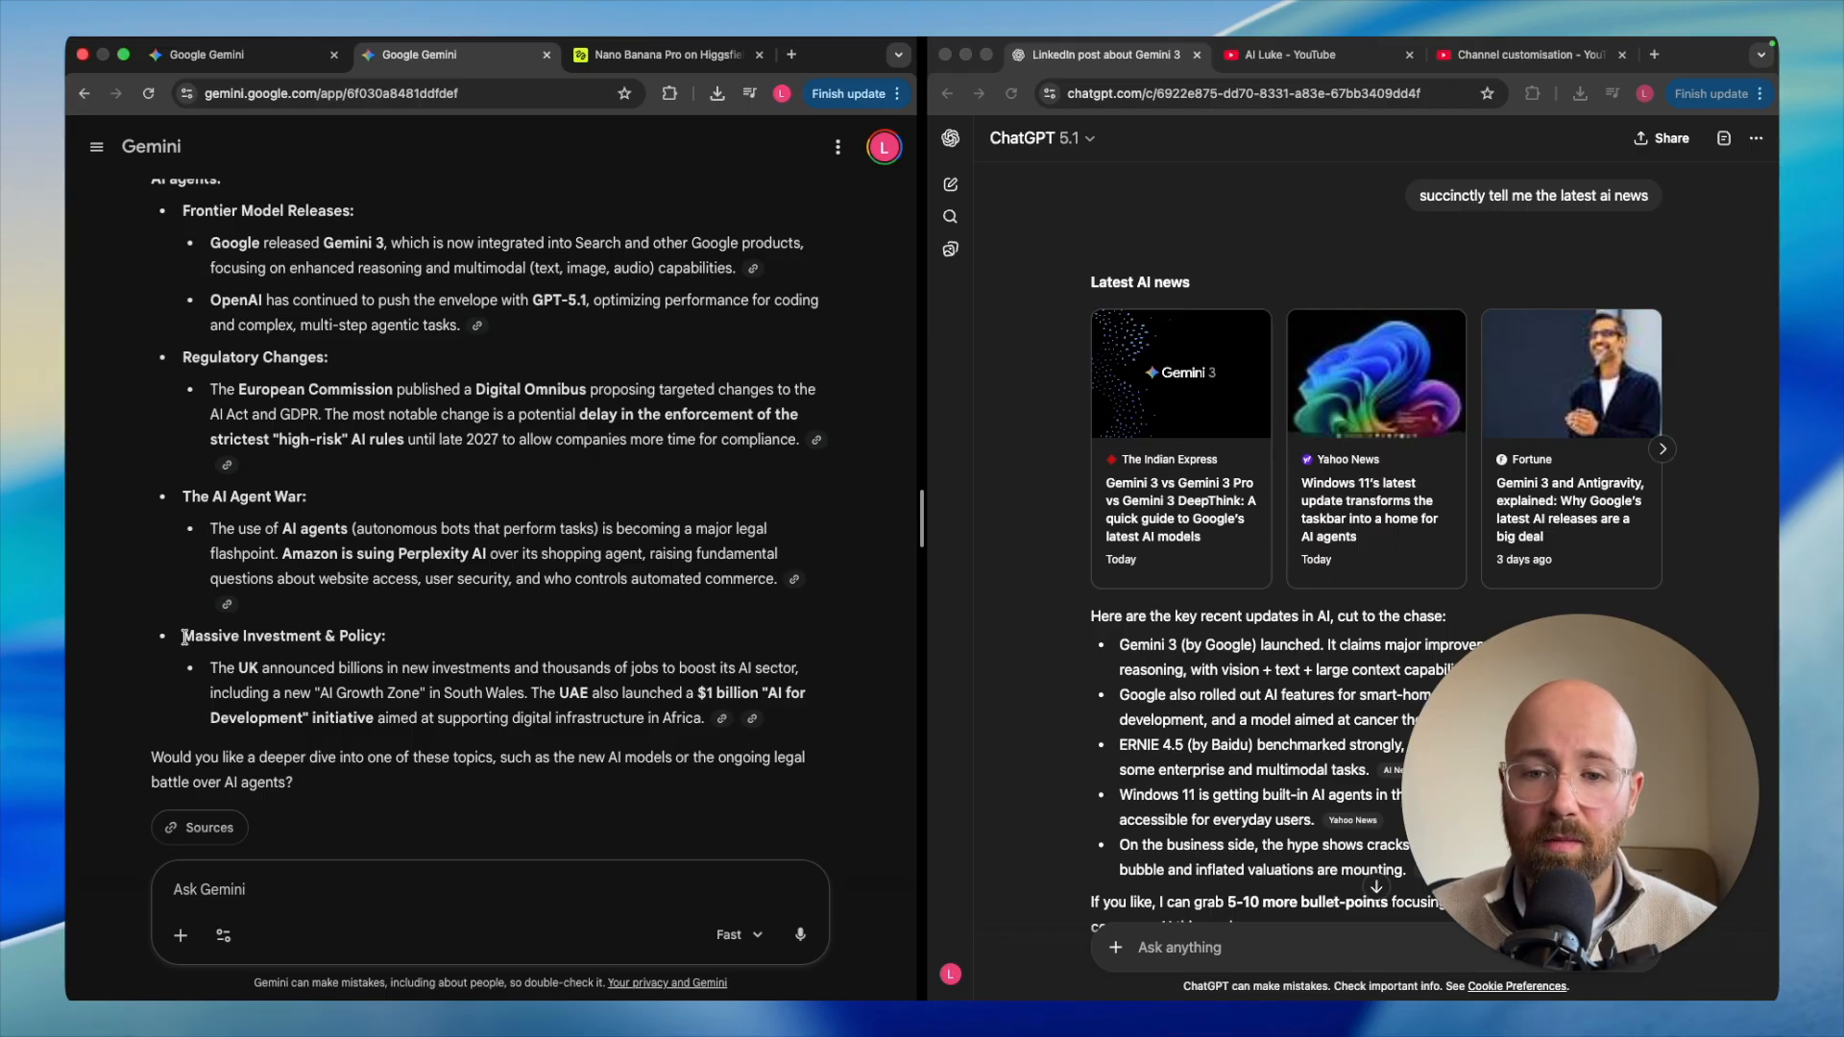
{"action": "mouse_move", "coordinate": [359, 709]}
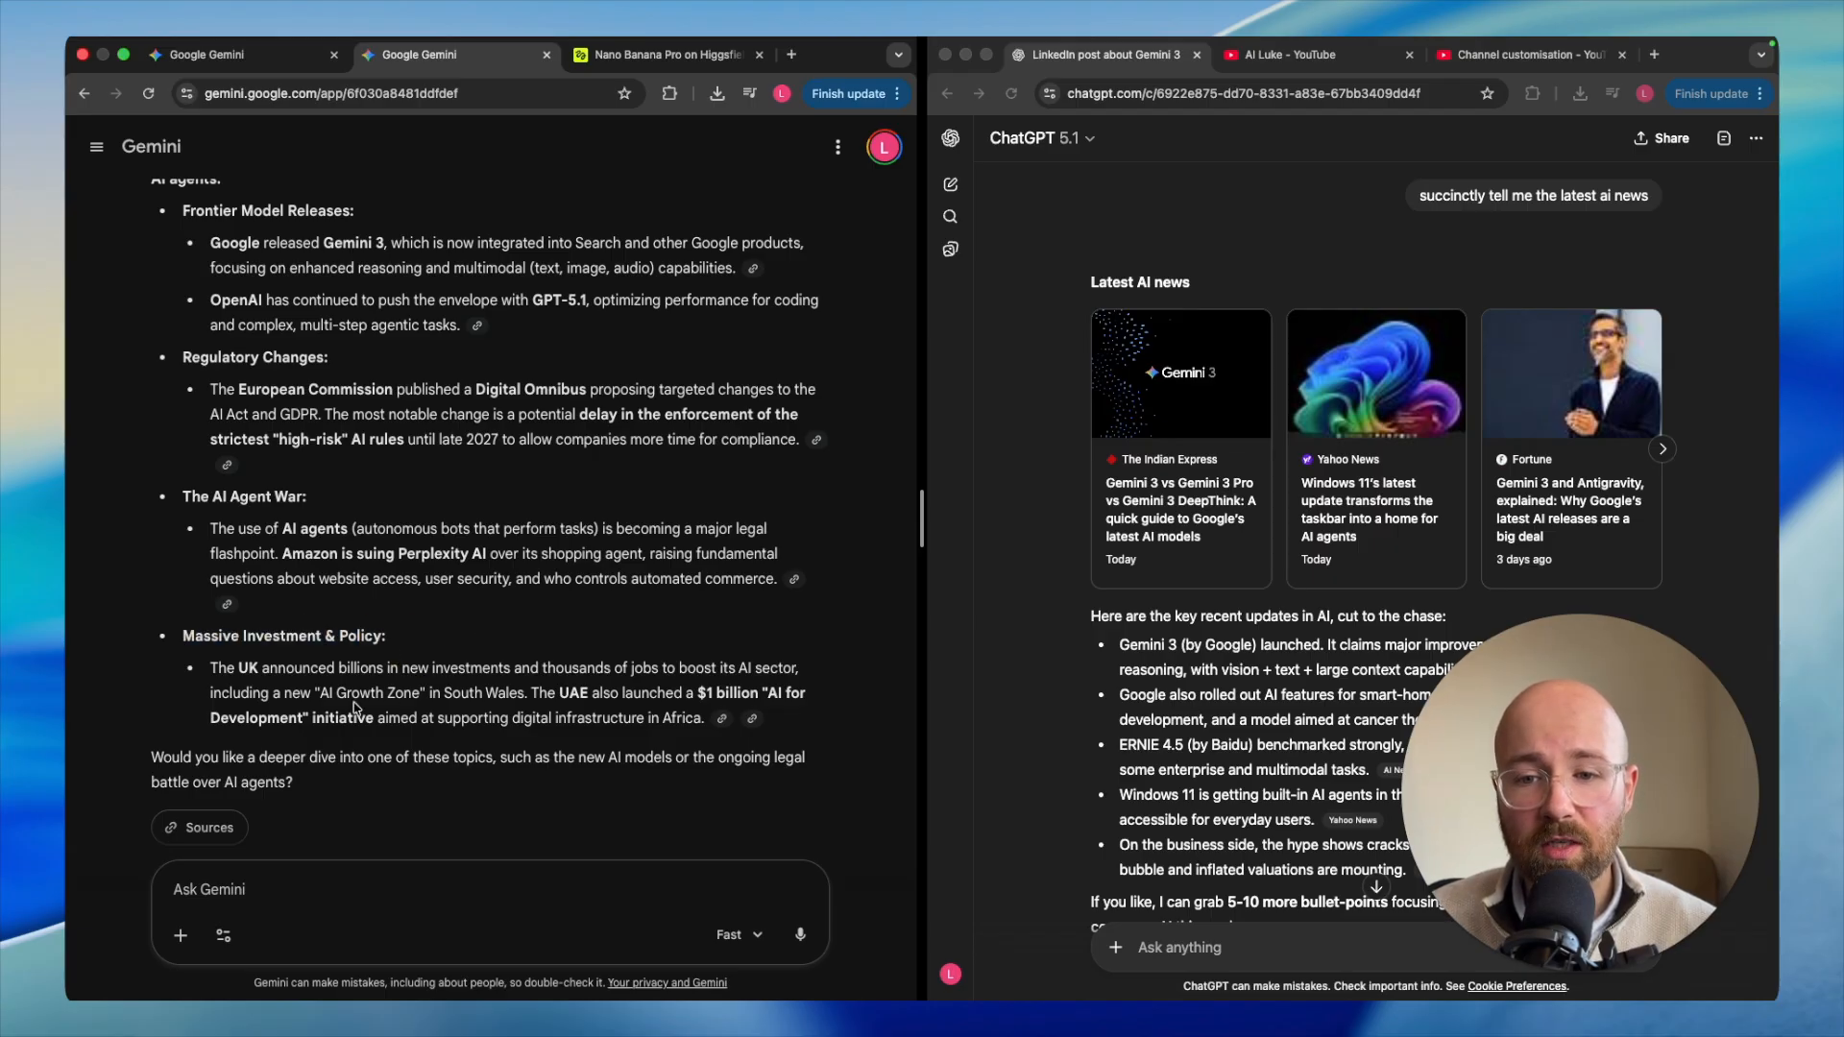
{"action": "mouse_move", "coordinate": [647, 717]}
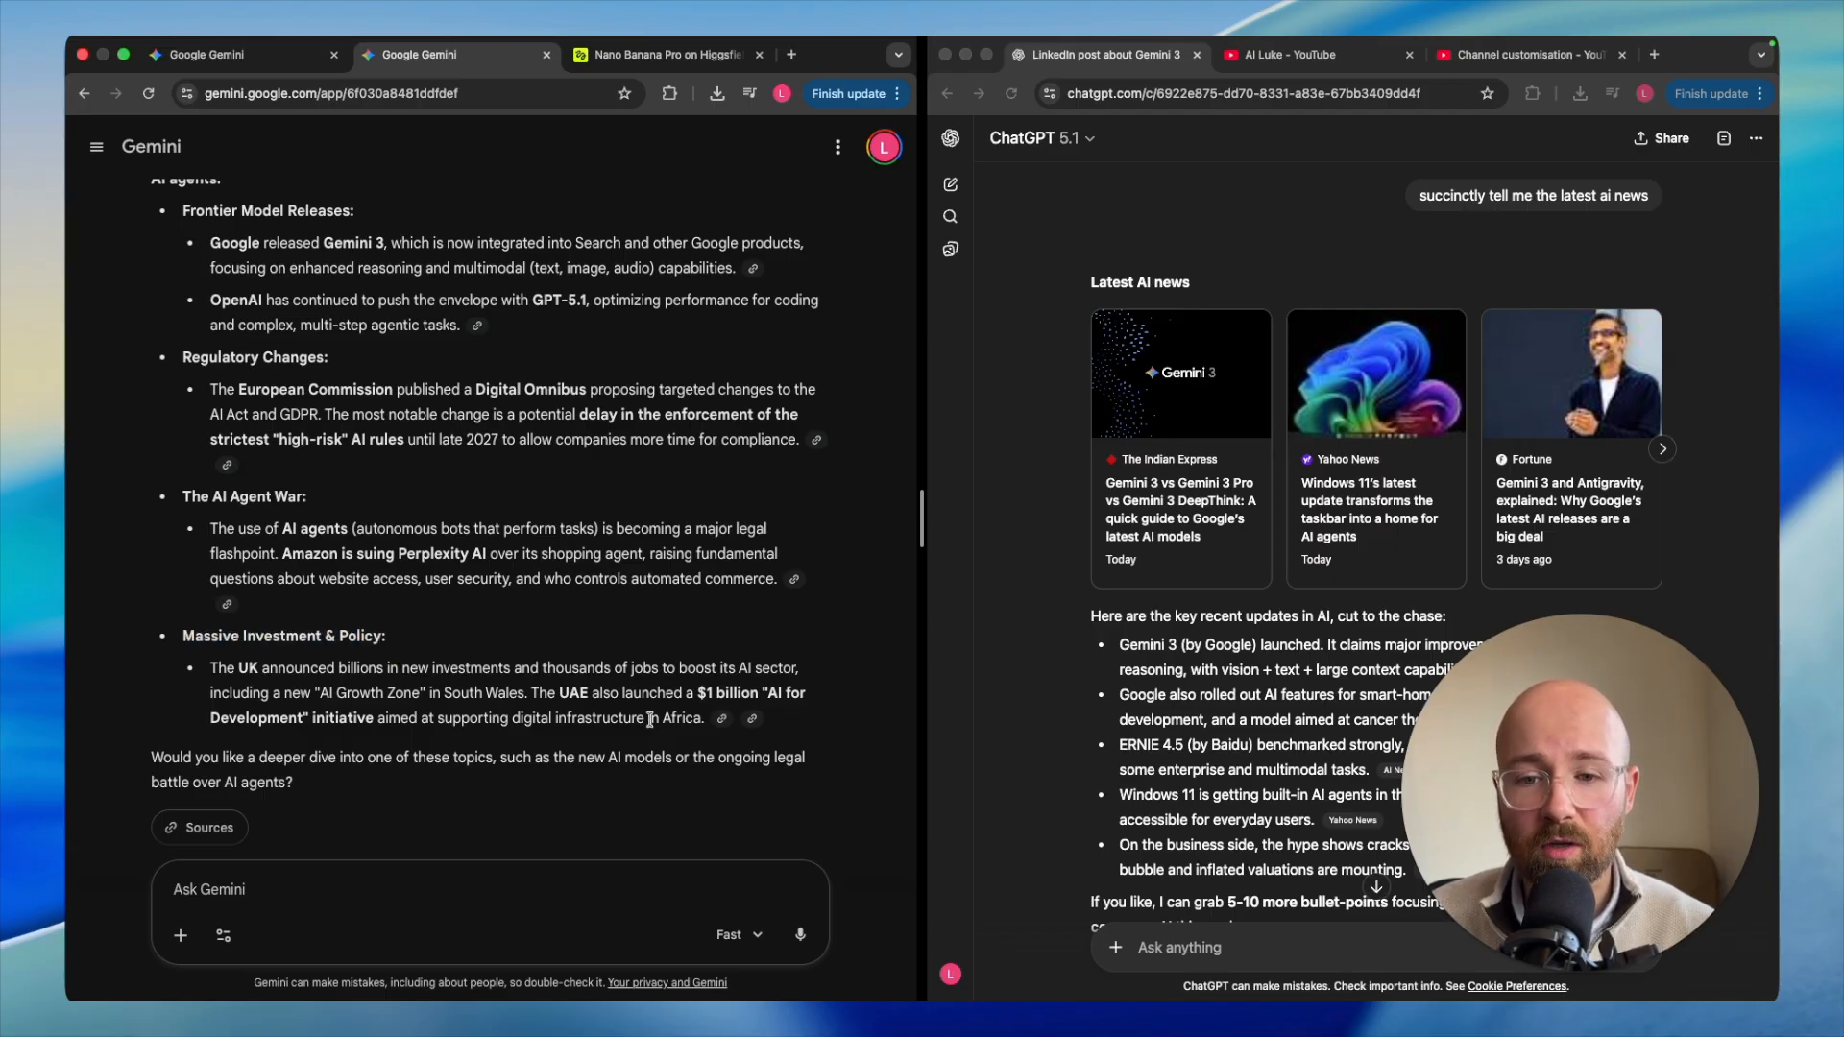
{"action": "mouse_move", "coordinate": [693, 699]}
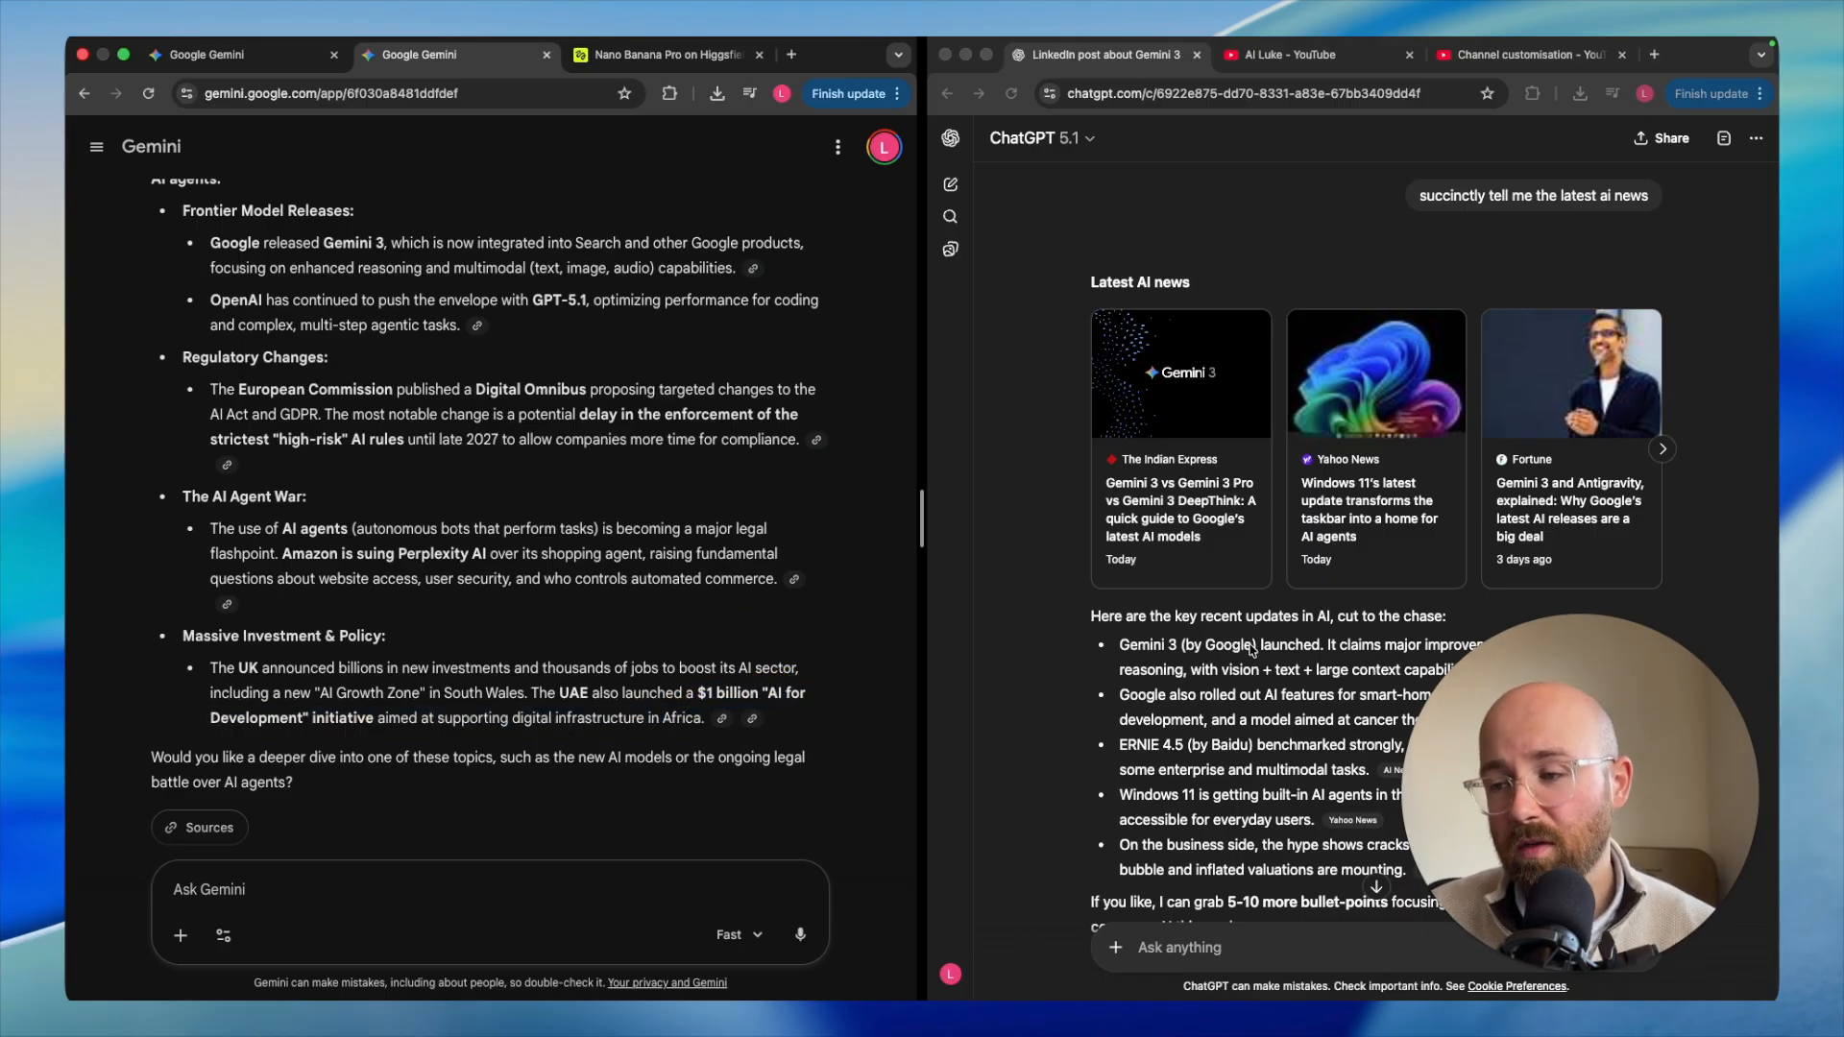
{"action": "scroll", "scroll_direction": "down", "scroll_amount": 3}
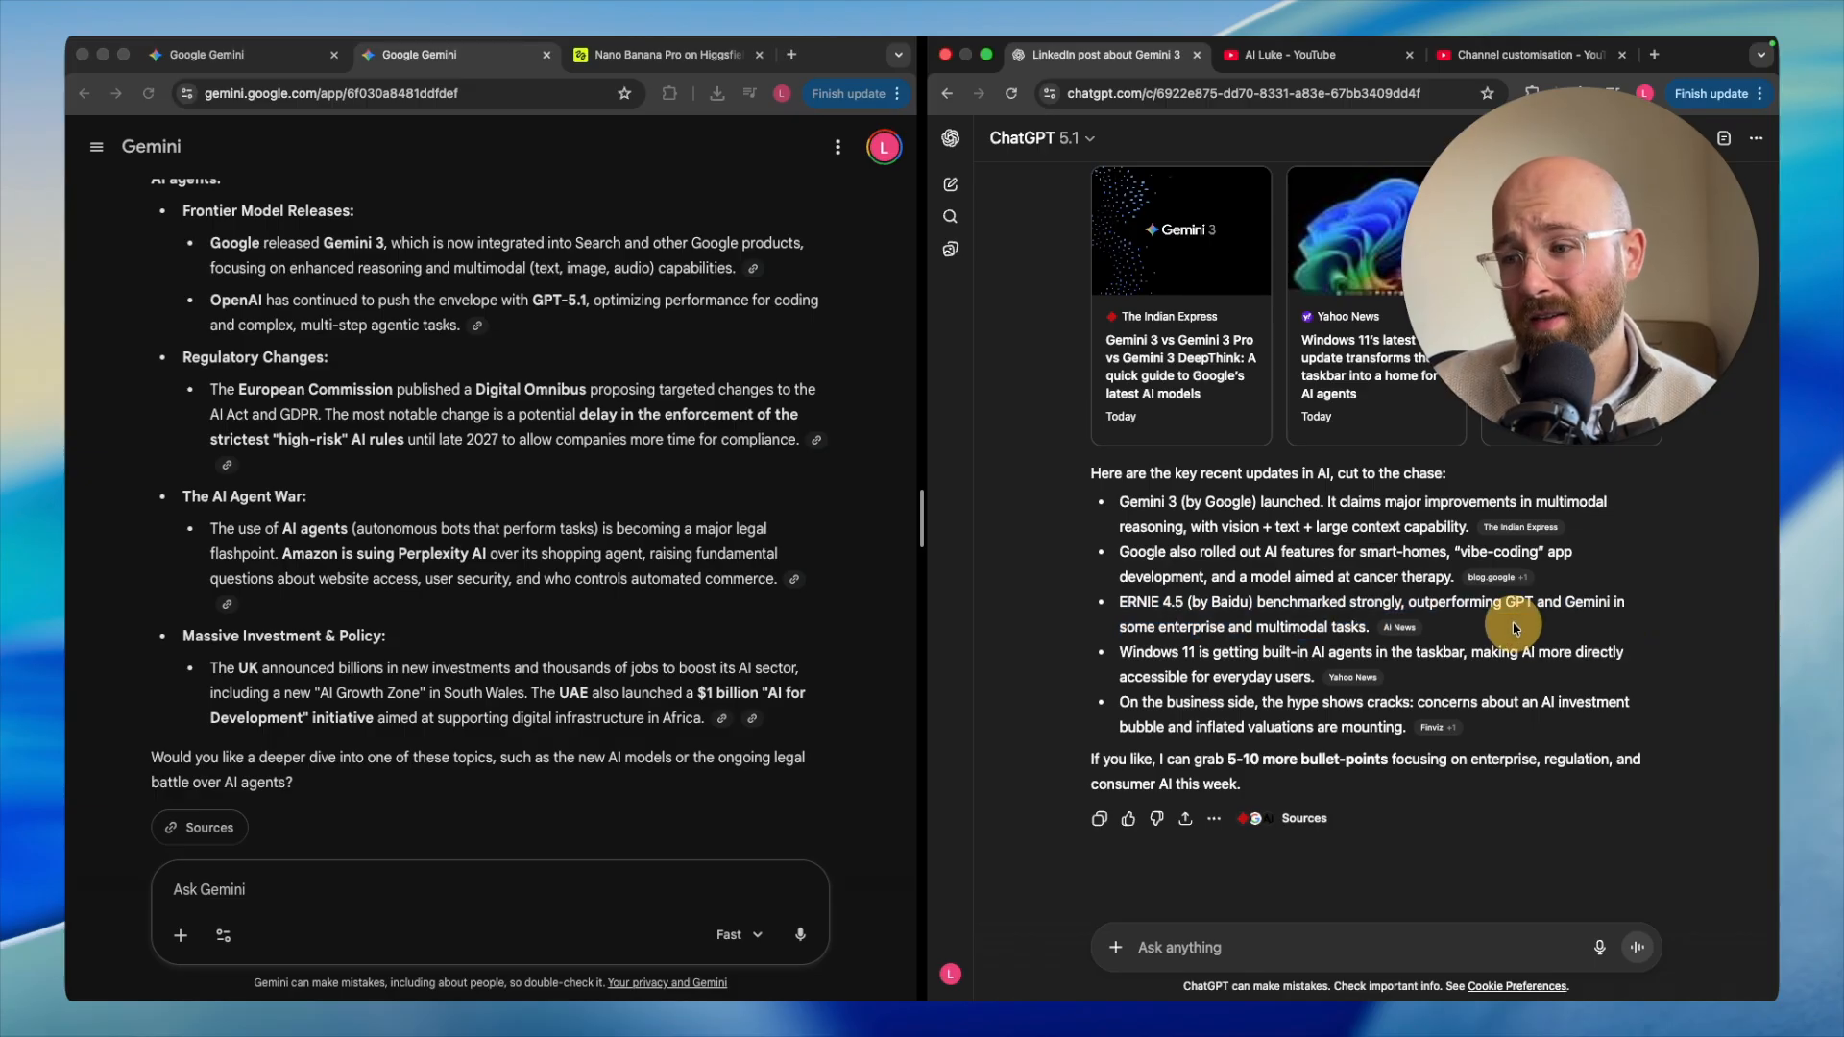
{"action": "mouse_move", "coordinate": [1071, 669]}
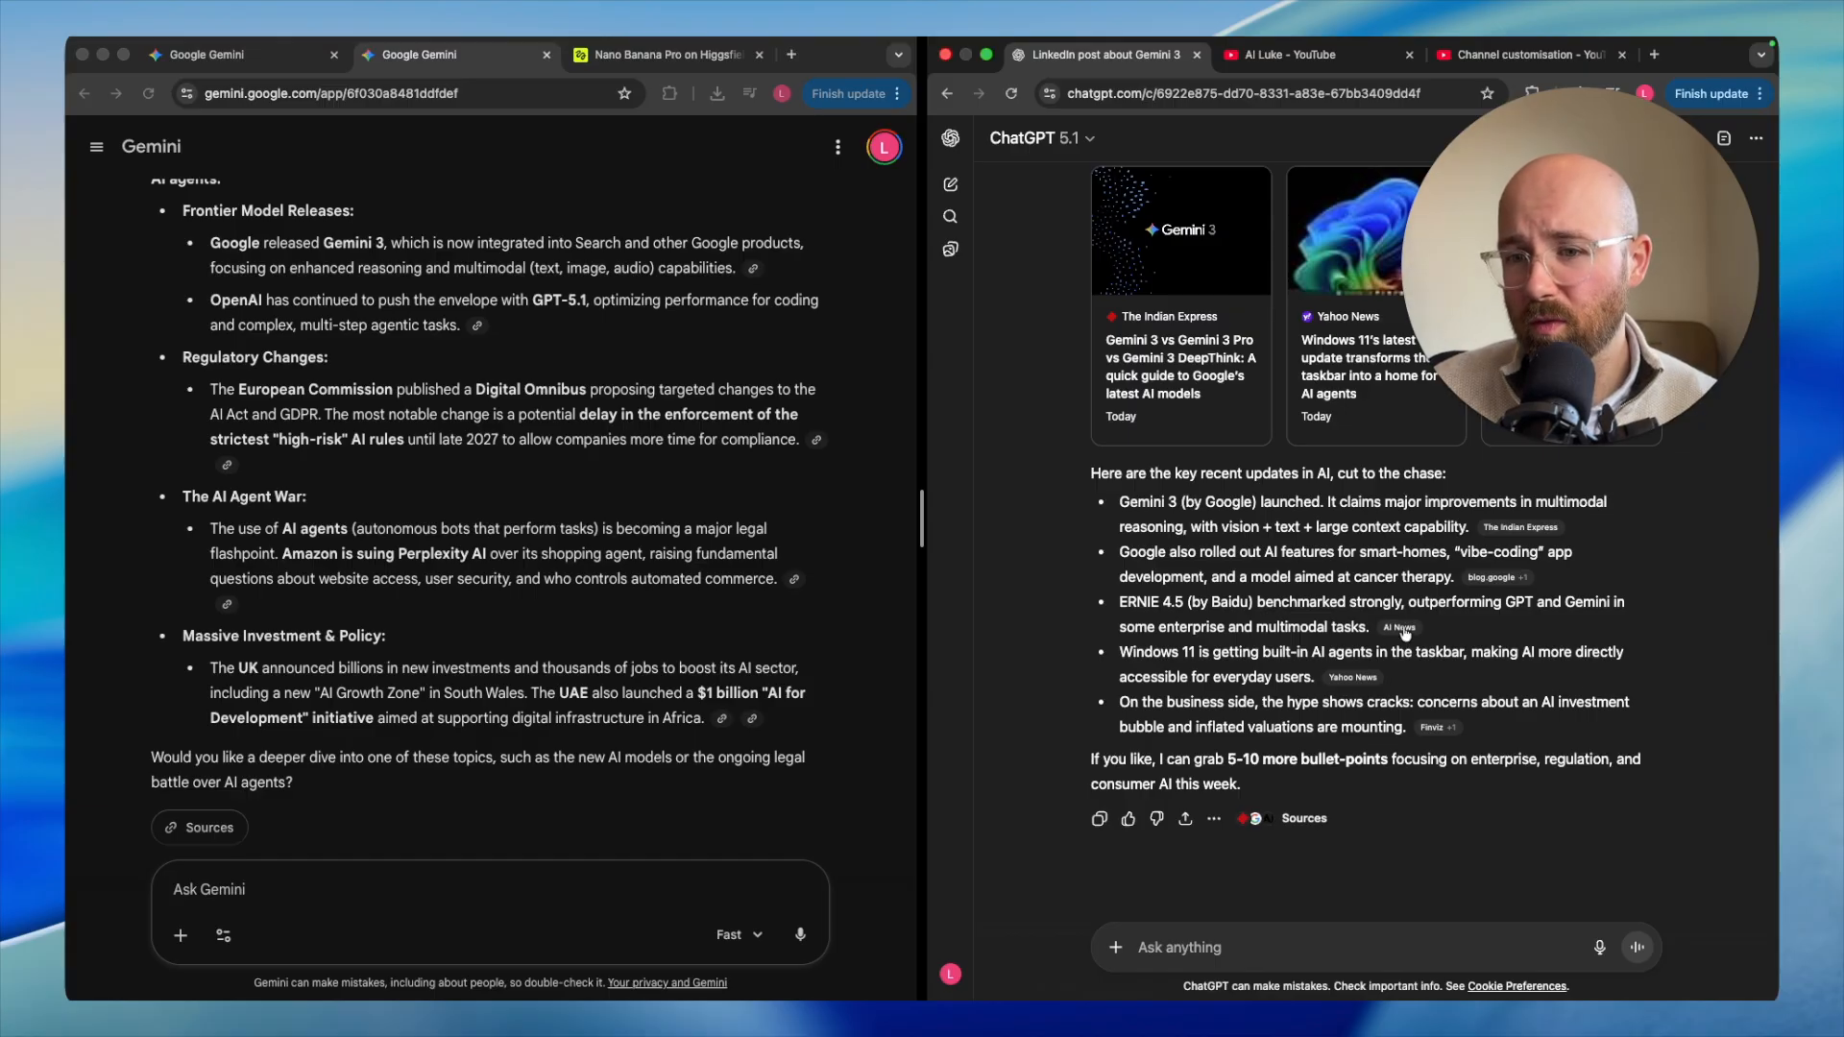
{"action": "mouse_move", "coordinate": [1233, 732]}
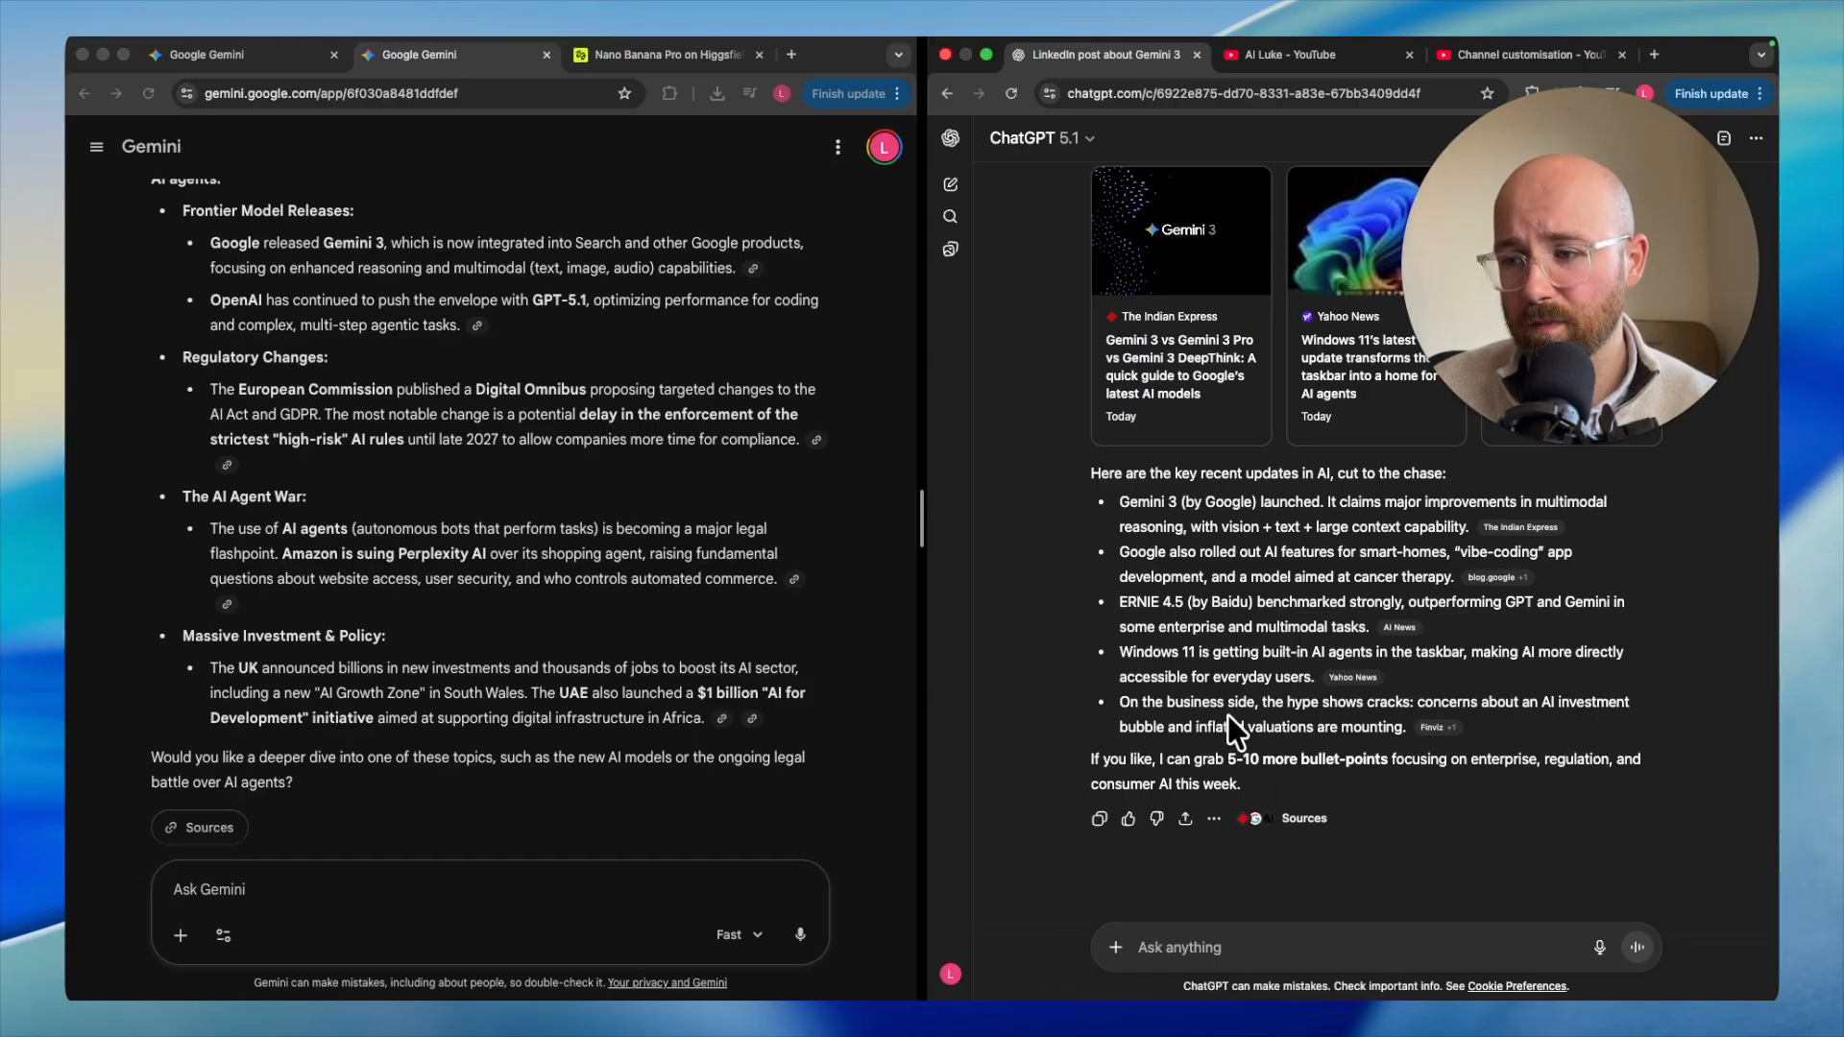
{"action": "scroll", "scroll_direction": "up", "scroll_amount": 3}
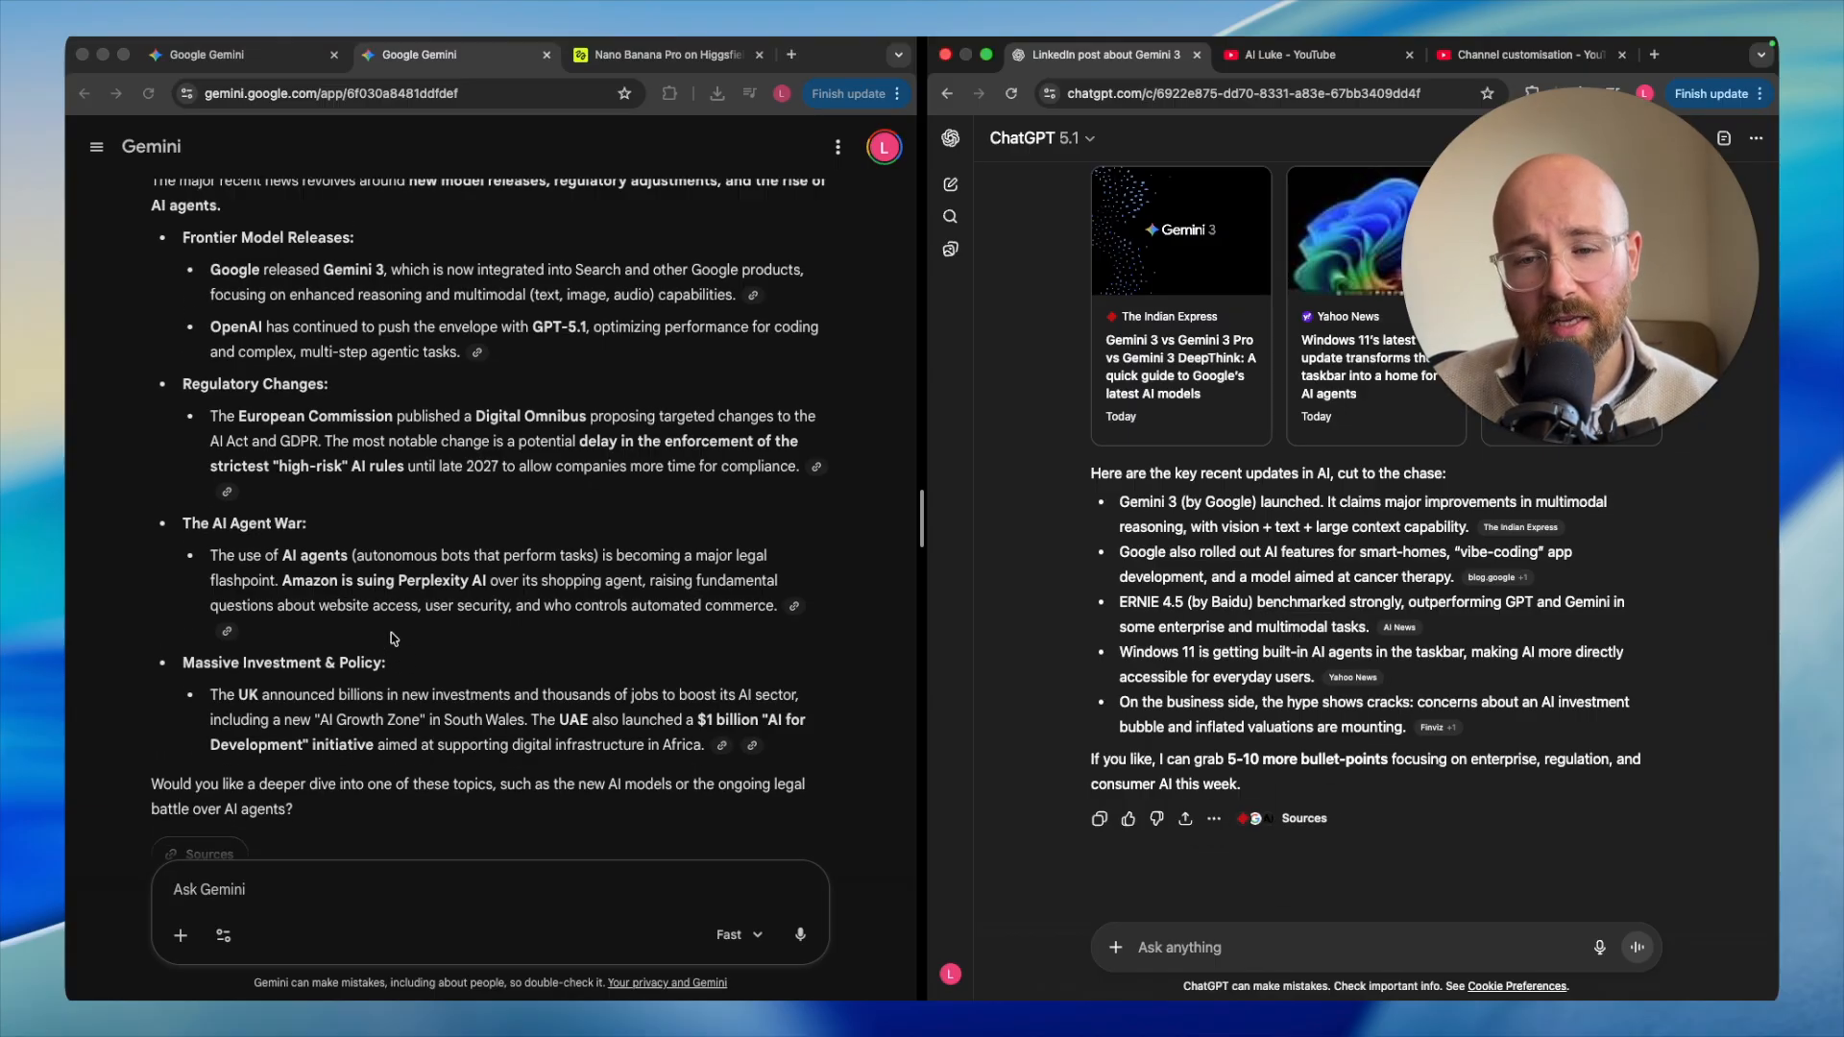
{"action": "scroll", "scroll_direction": "up", "scroll_amount": 3}
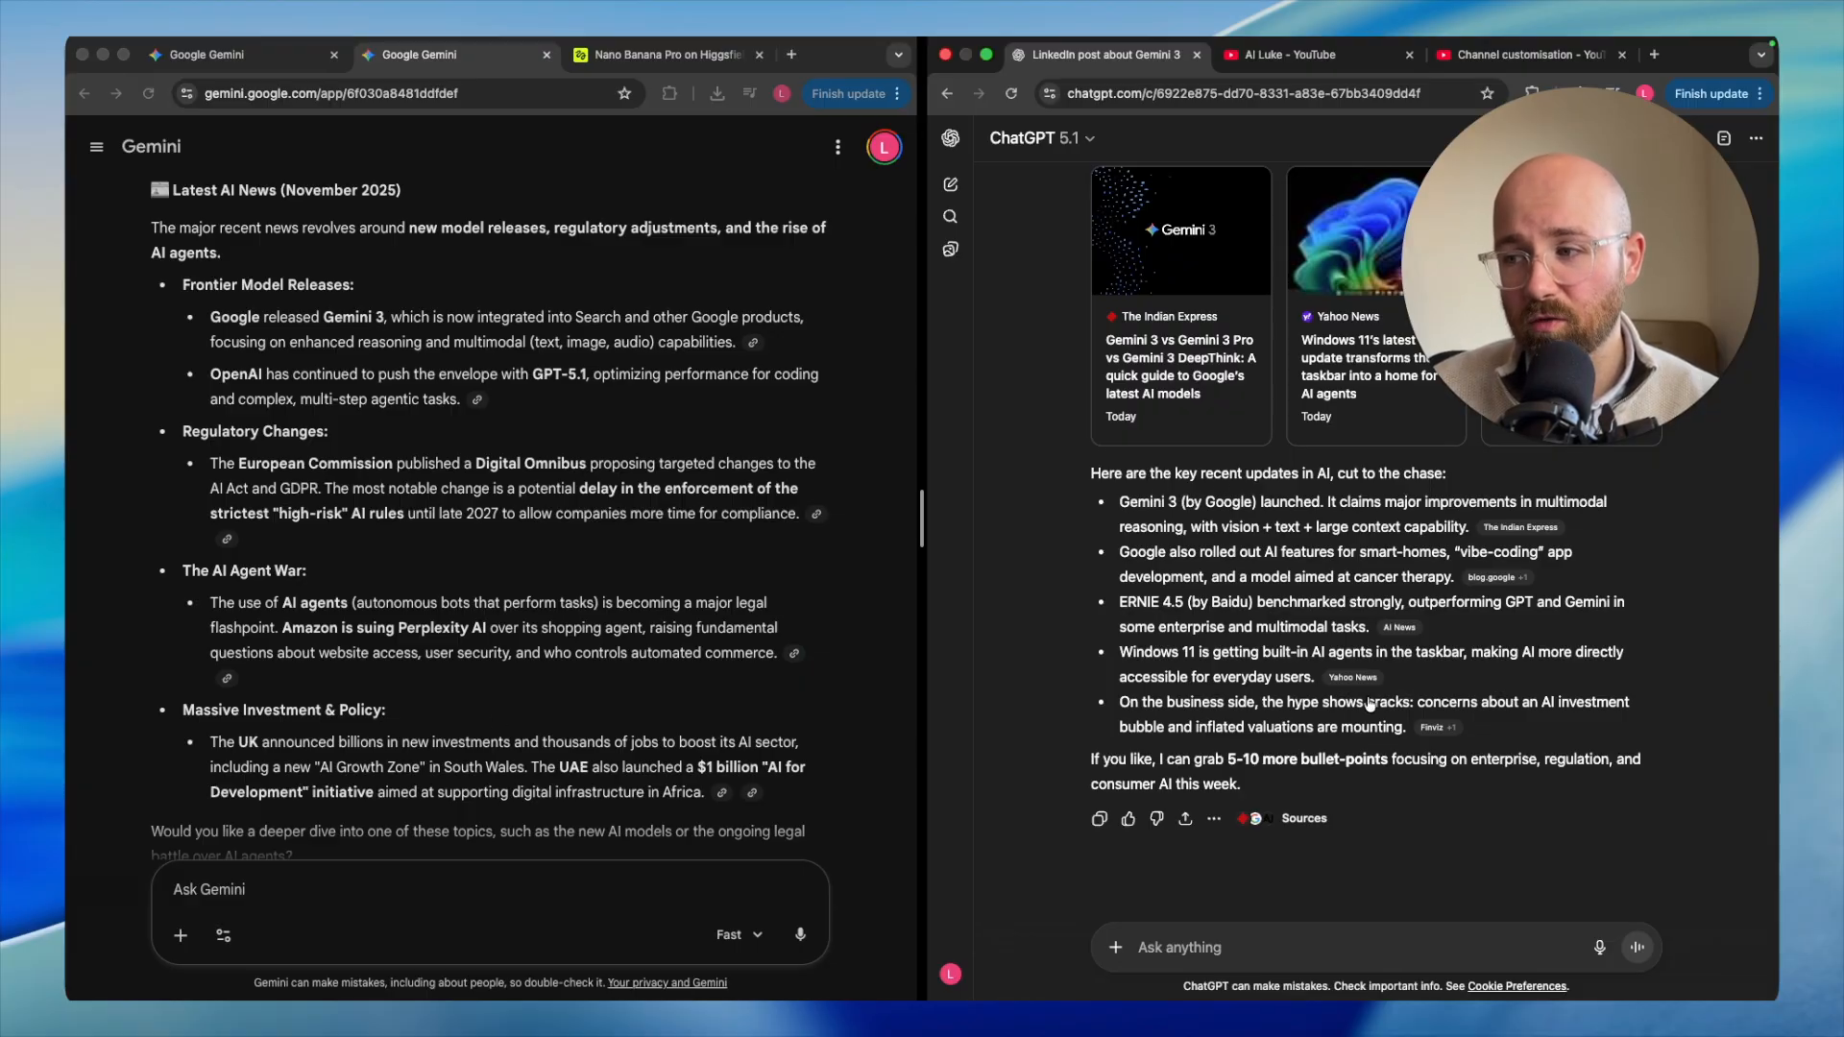
{"action": "mouse_move", "coordinate": [793, 369]}
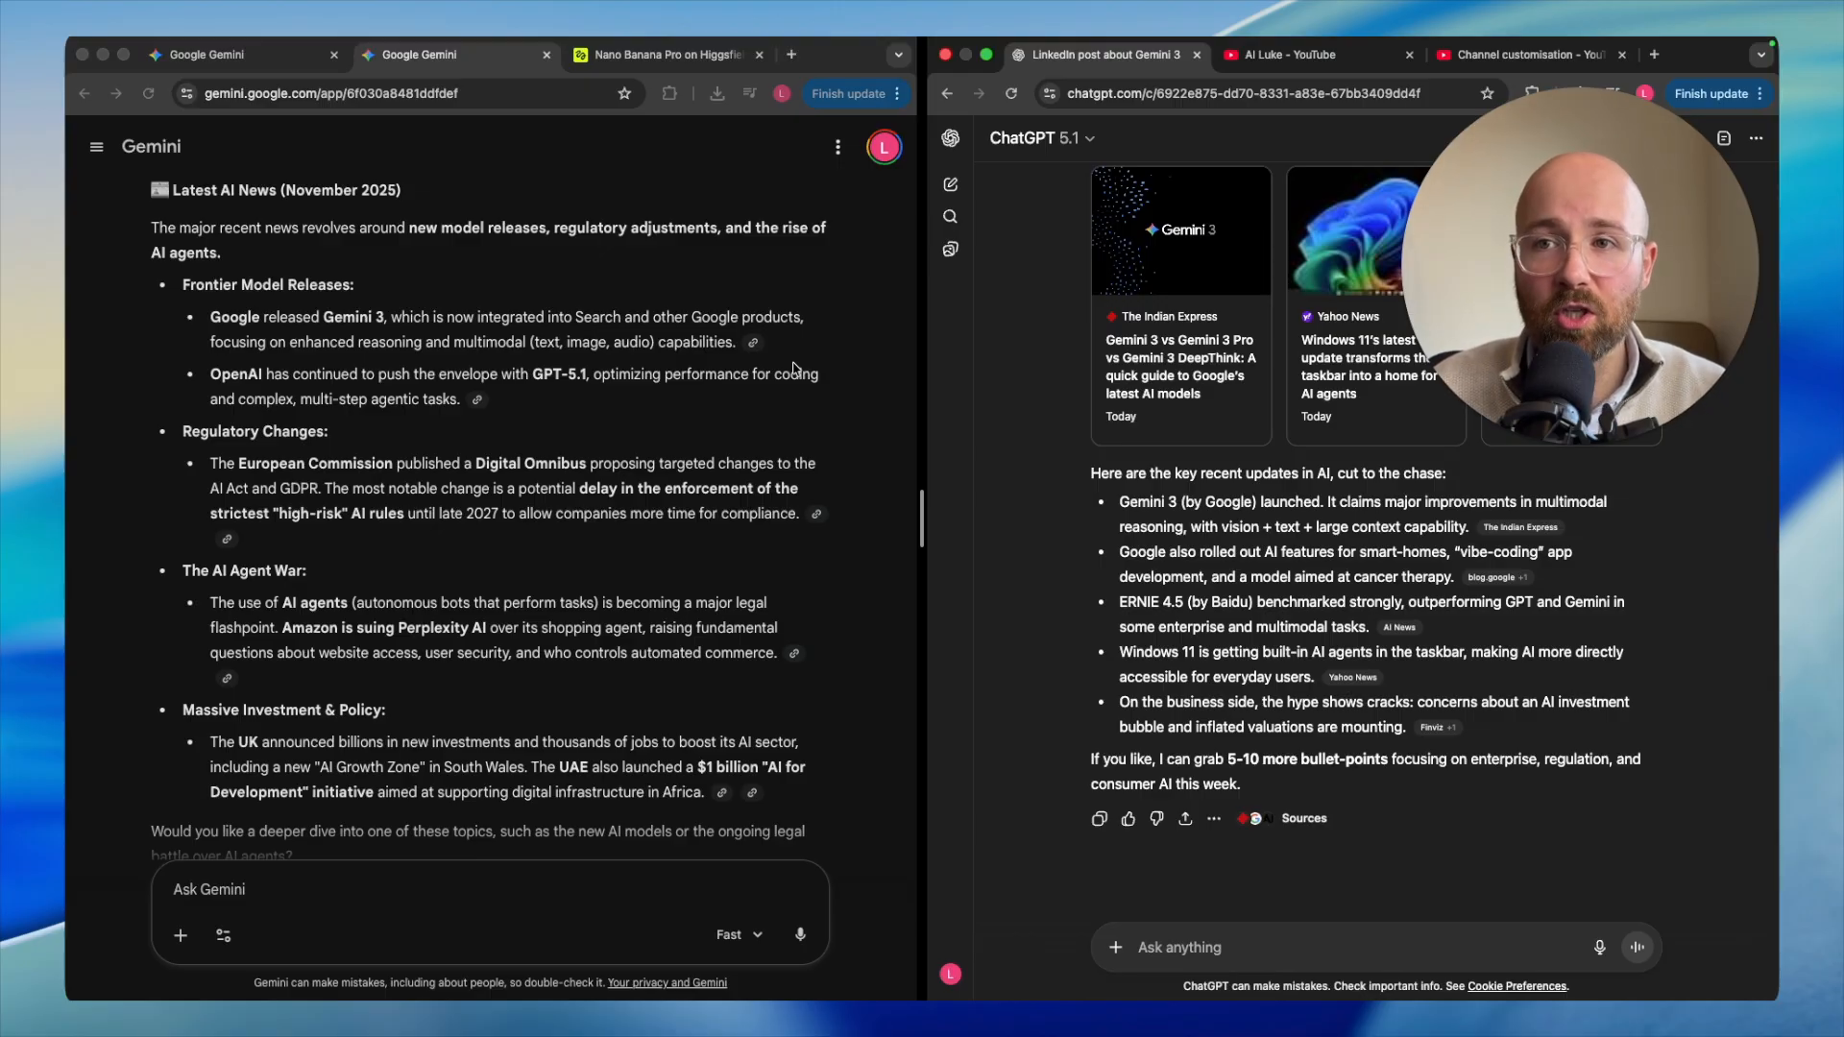
{"action": "scroll", "scroll_direction": "down", "scroll_amount": 3}
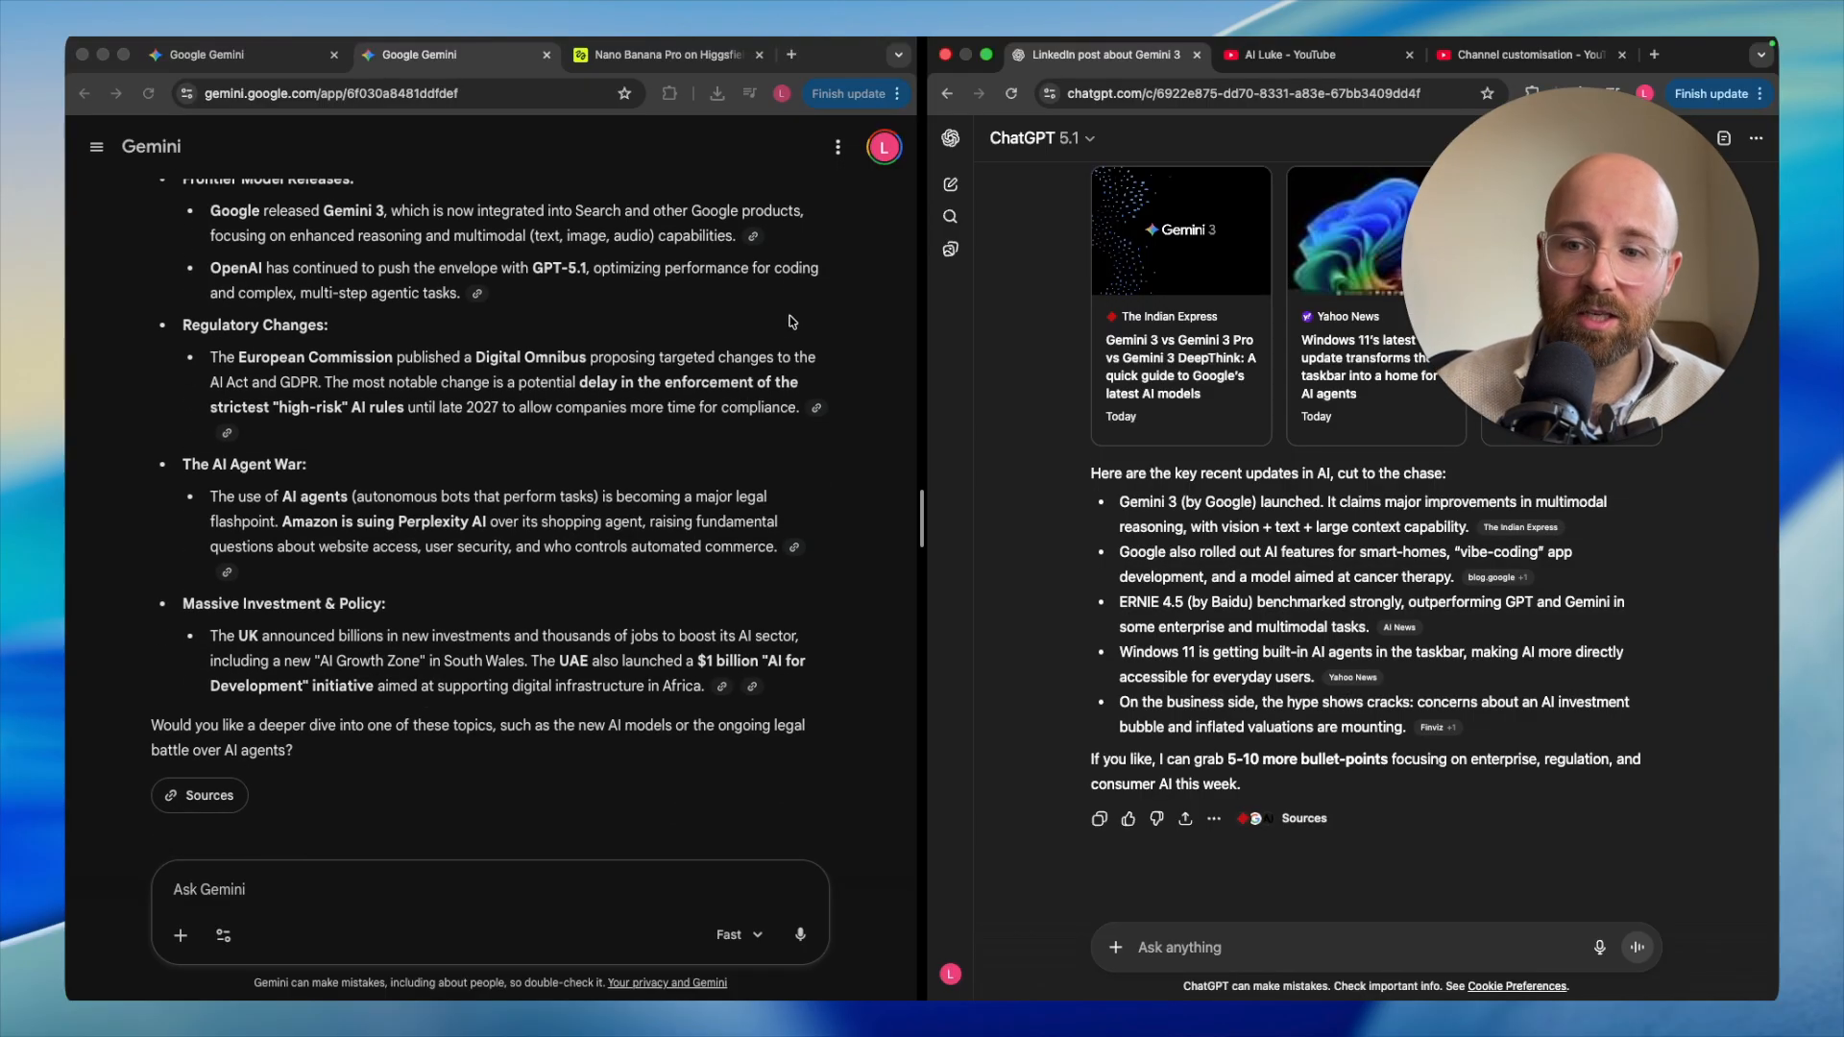
- Switch to the Nano Banana Pro on Higgsfield tab and scroll its gallery
{"action": "left_click", "coordinate": [661, 54]}
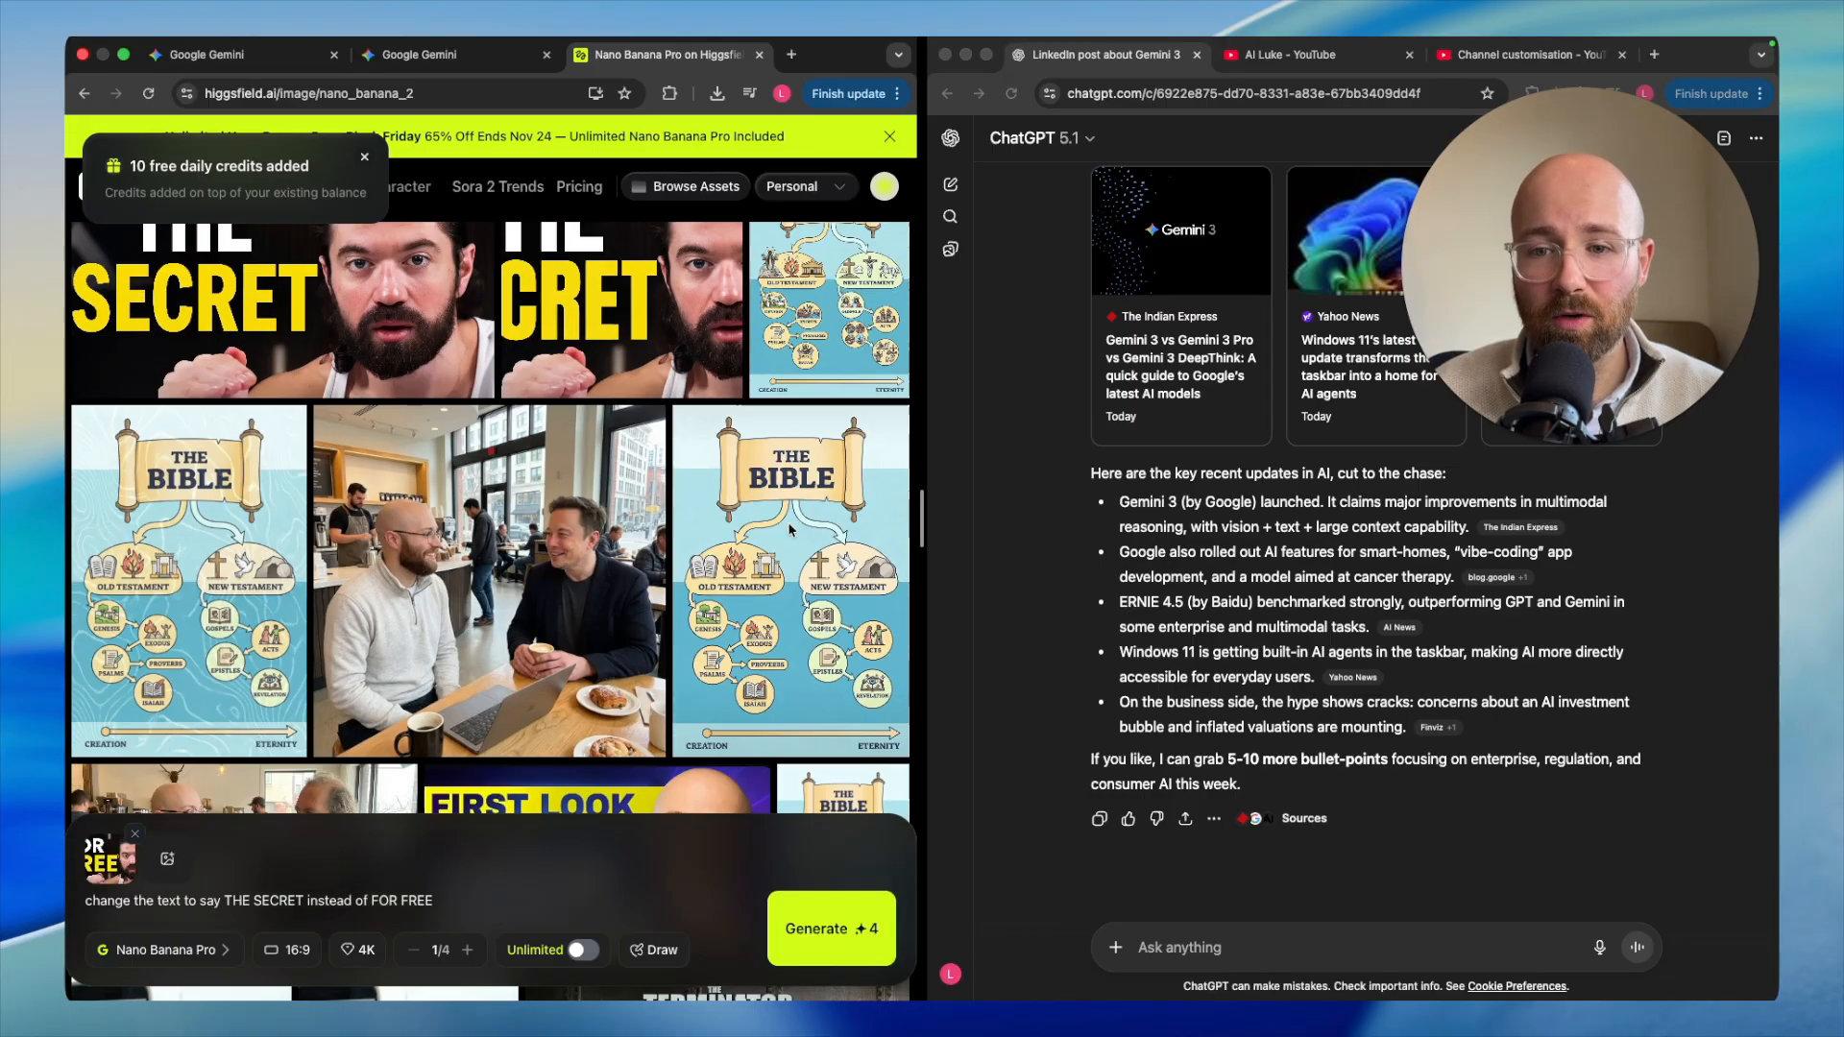
{"action": "scroll", "scroll_direction": "down", "scroll_amount": 3}
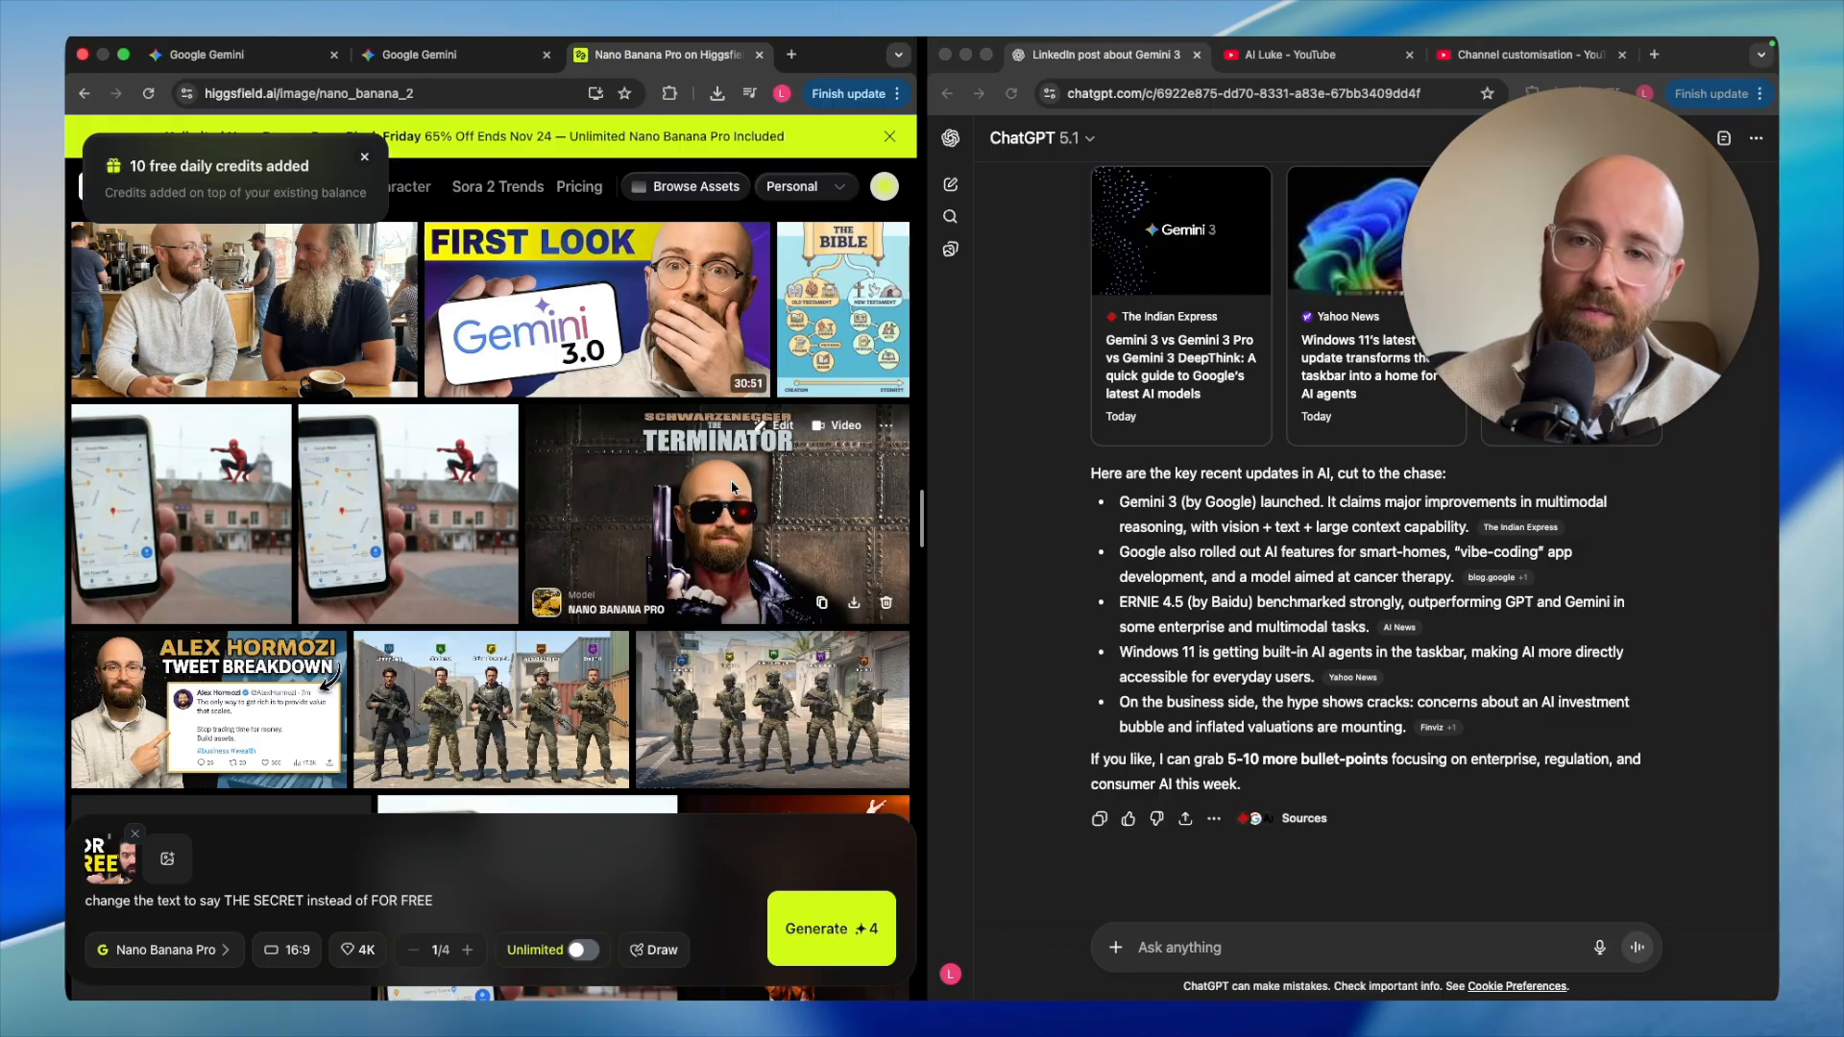
{"action": "mouse_move", "coordinate": [169, 537]}
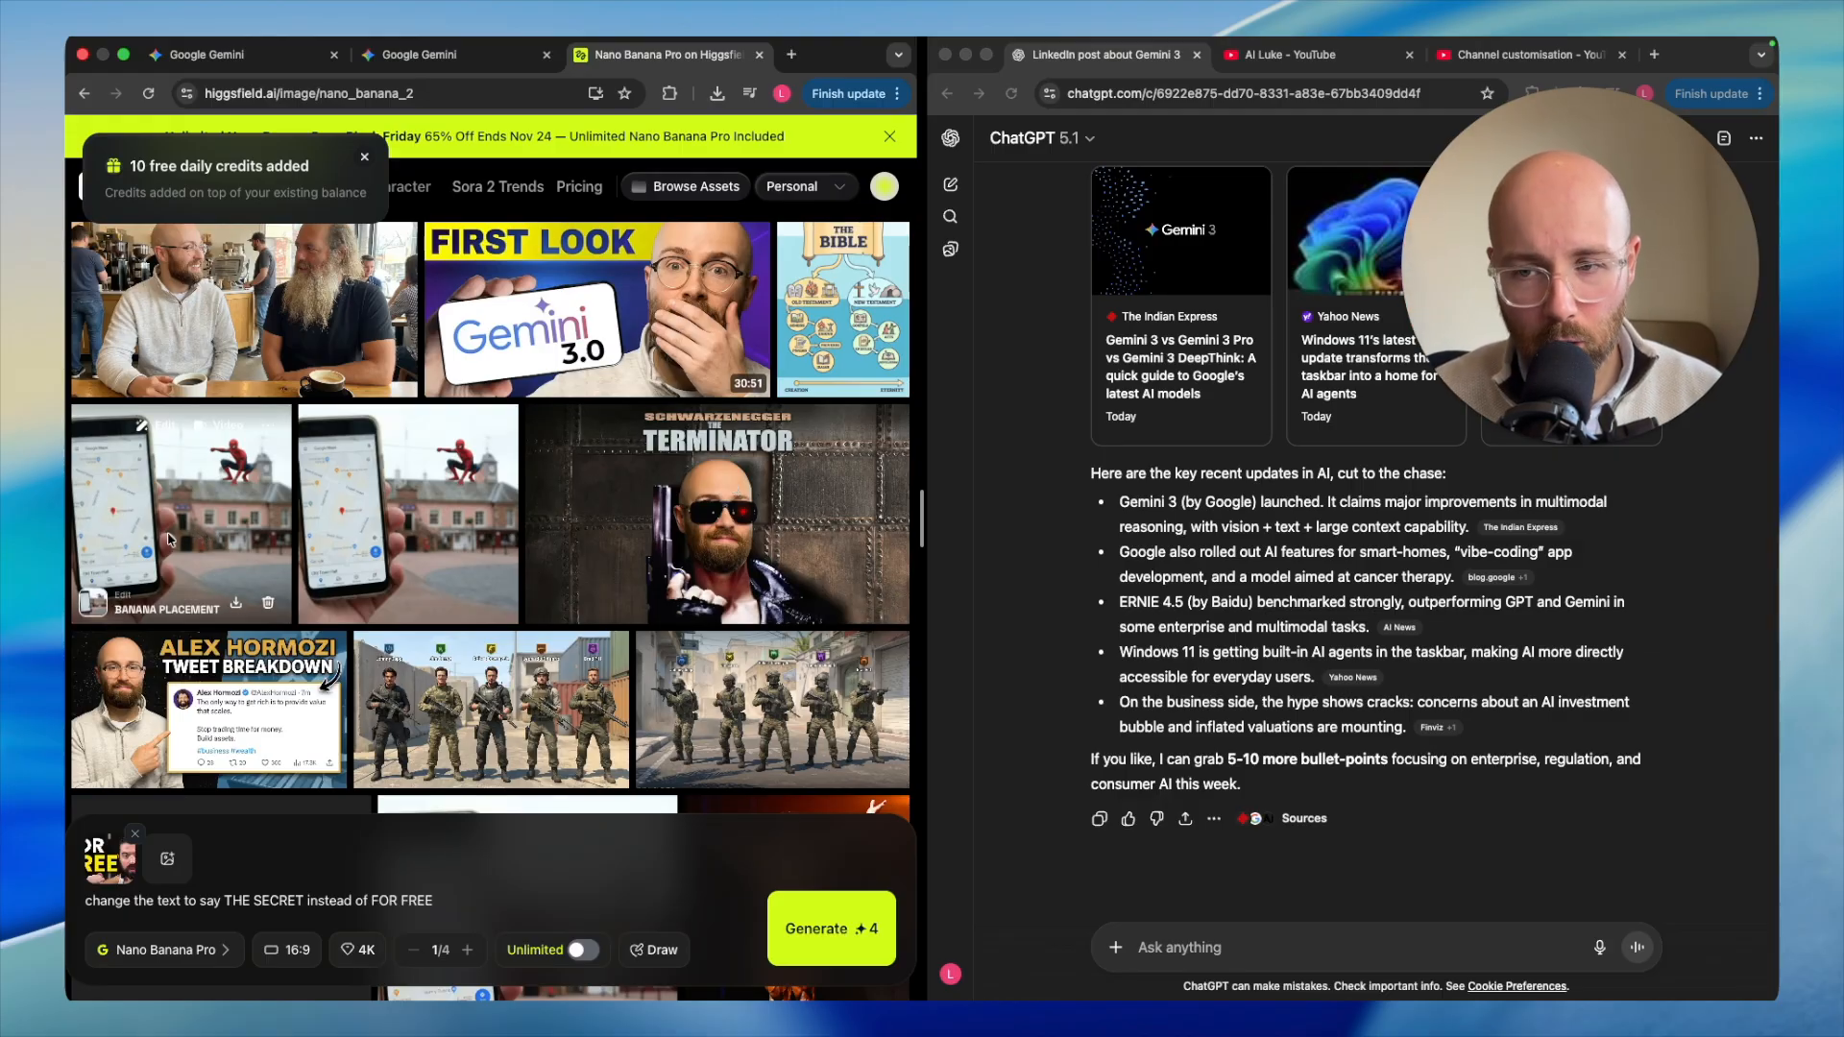